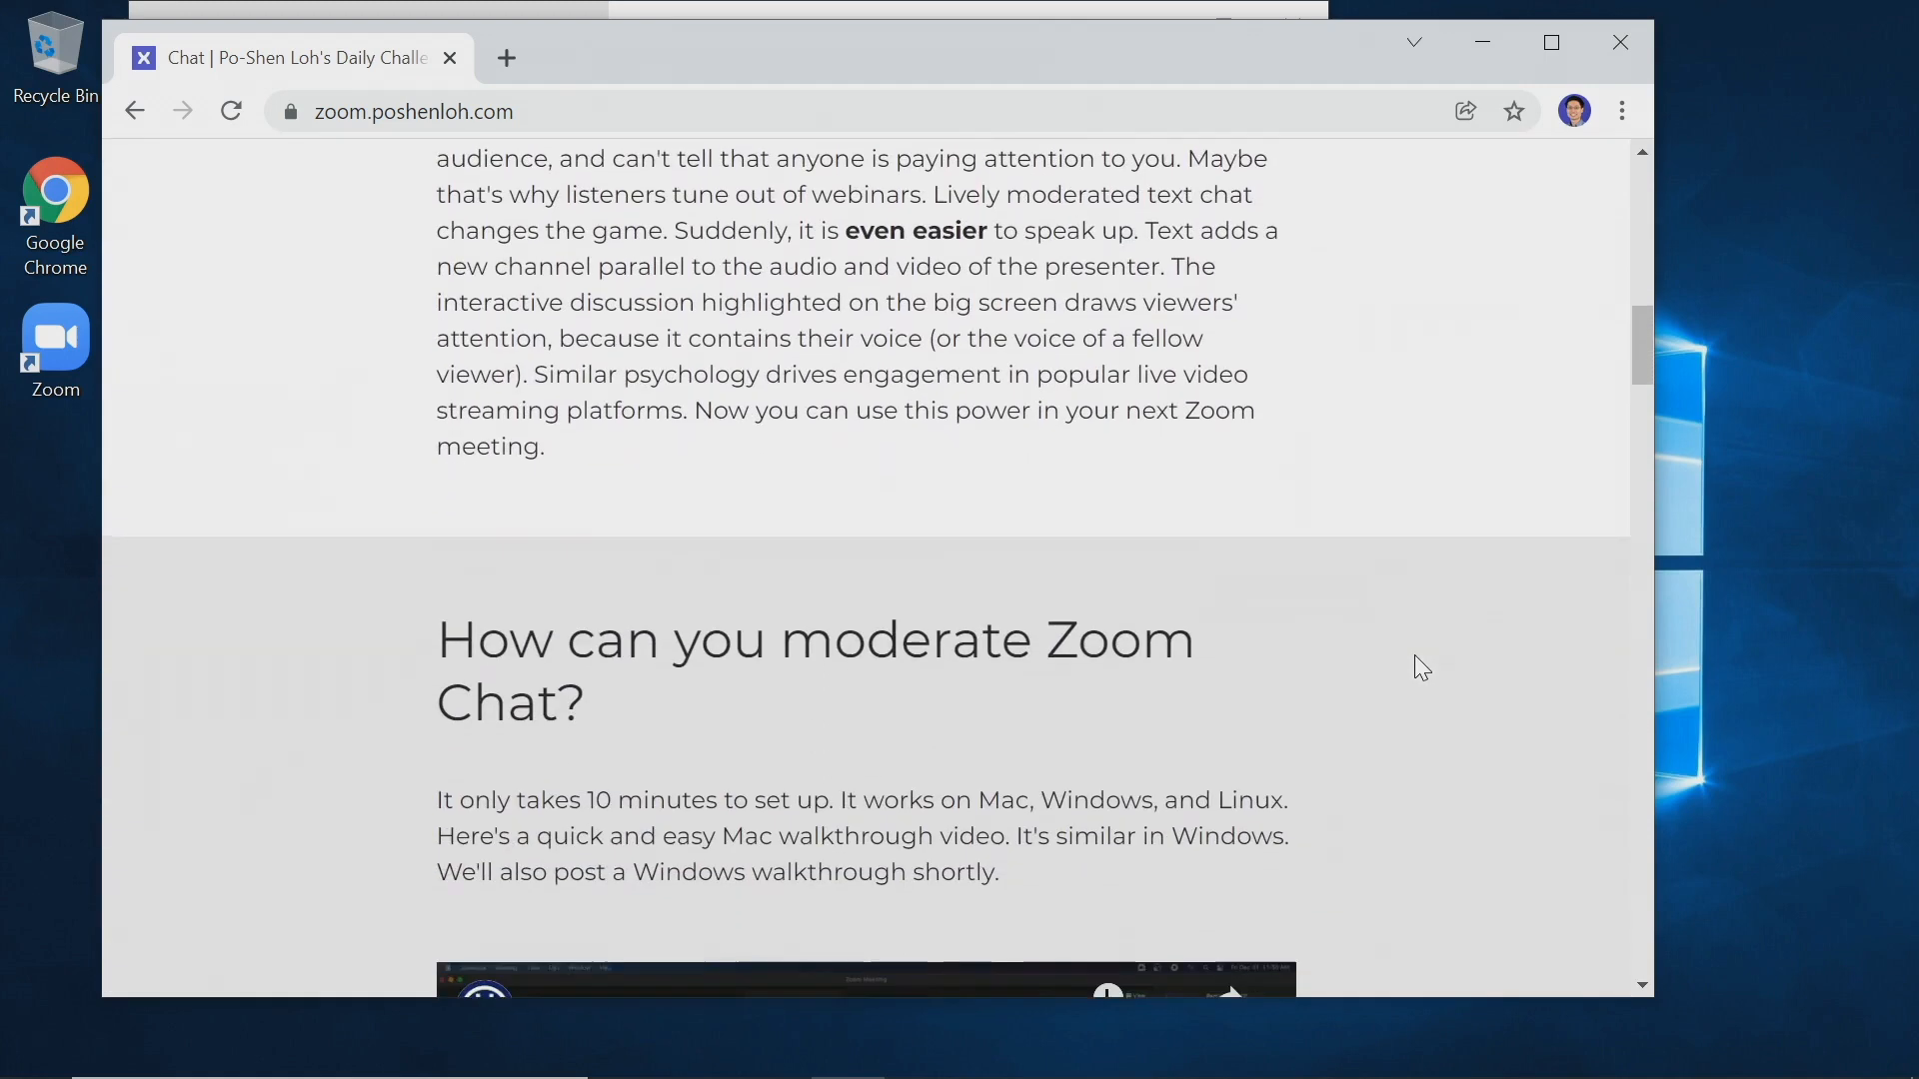
Follow the Zoom Settings link in the written instructions to reach the Zoom sign-in page.
scroll(down, 3)
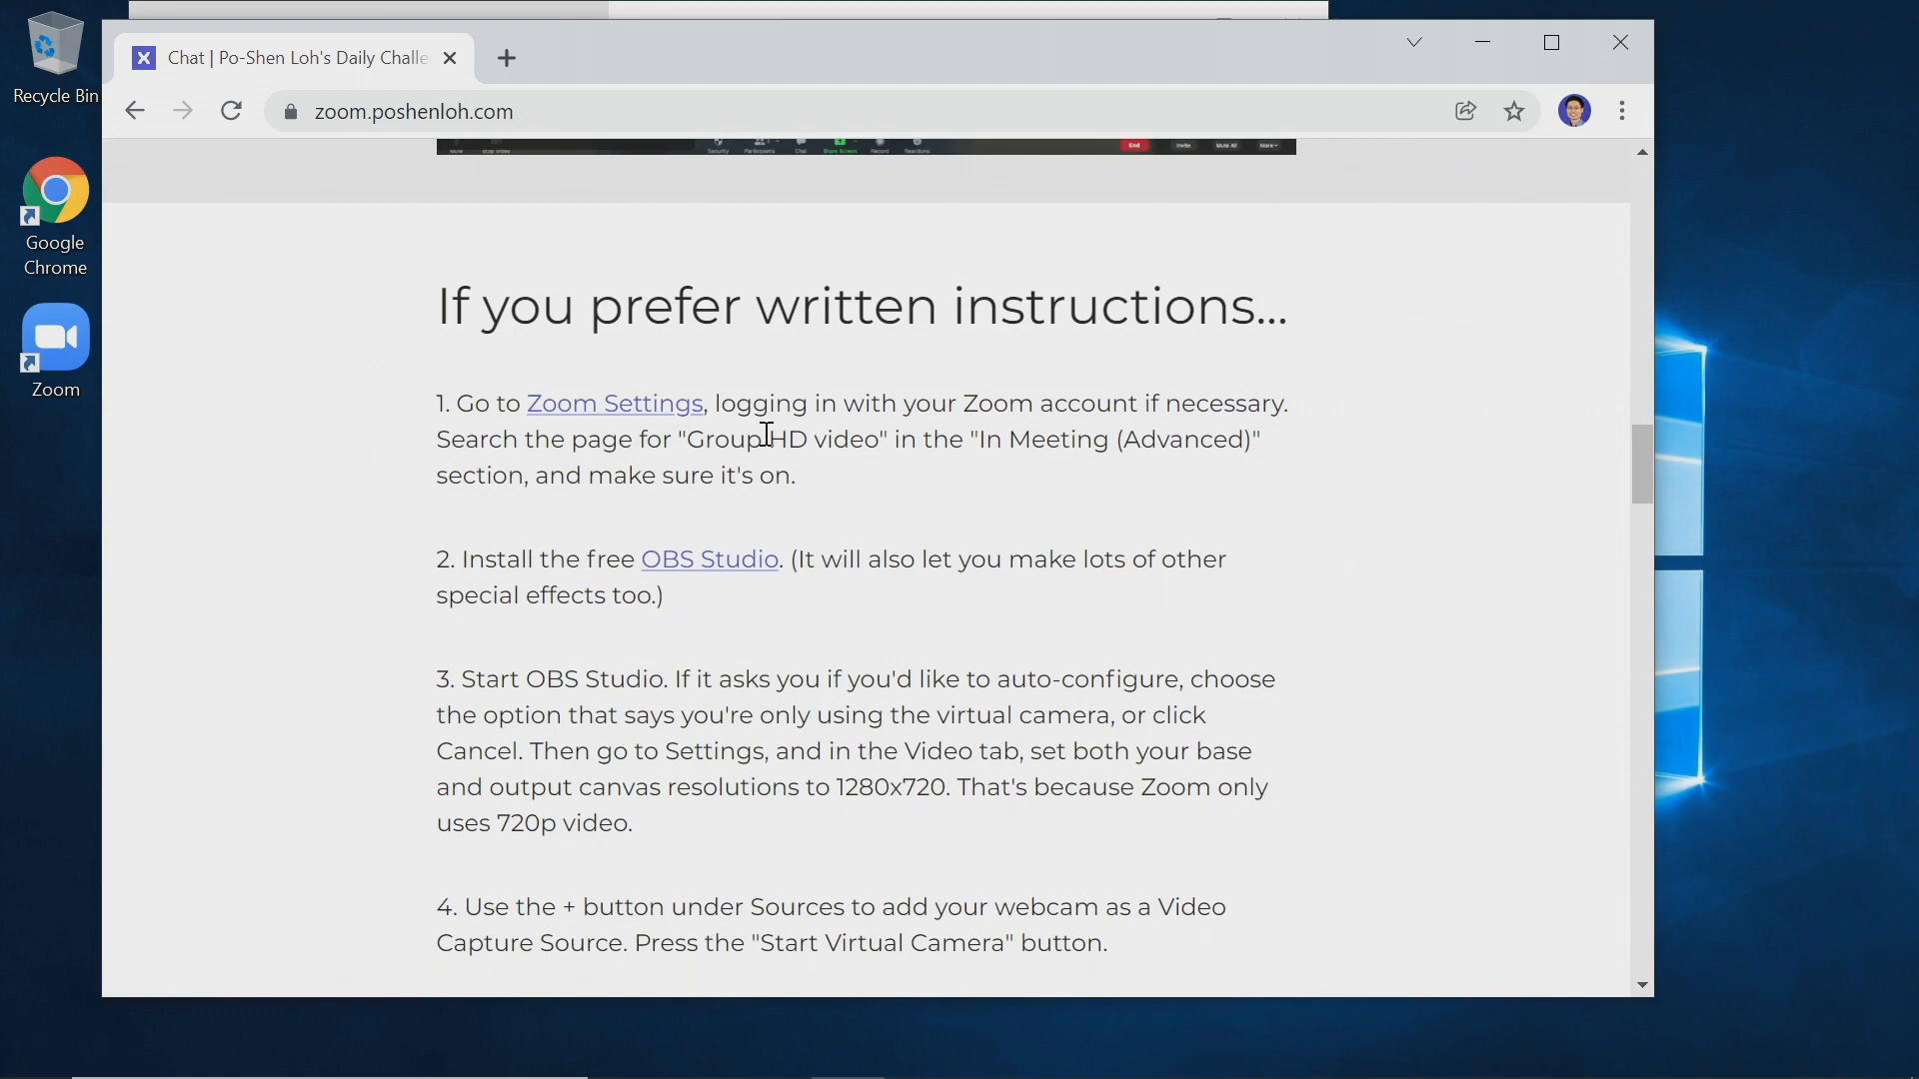
click(611, 404)
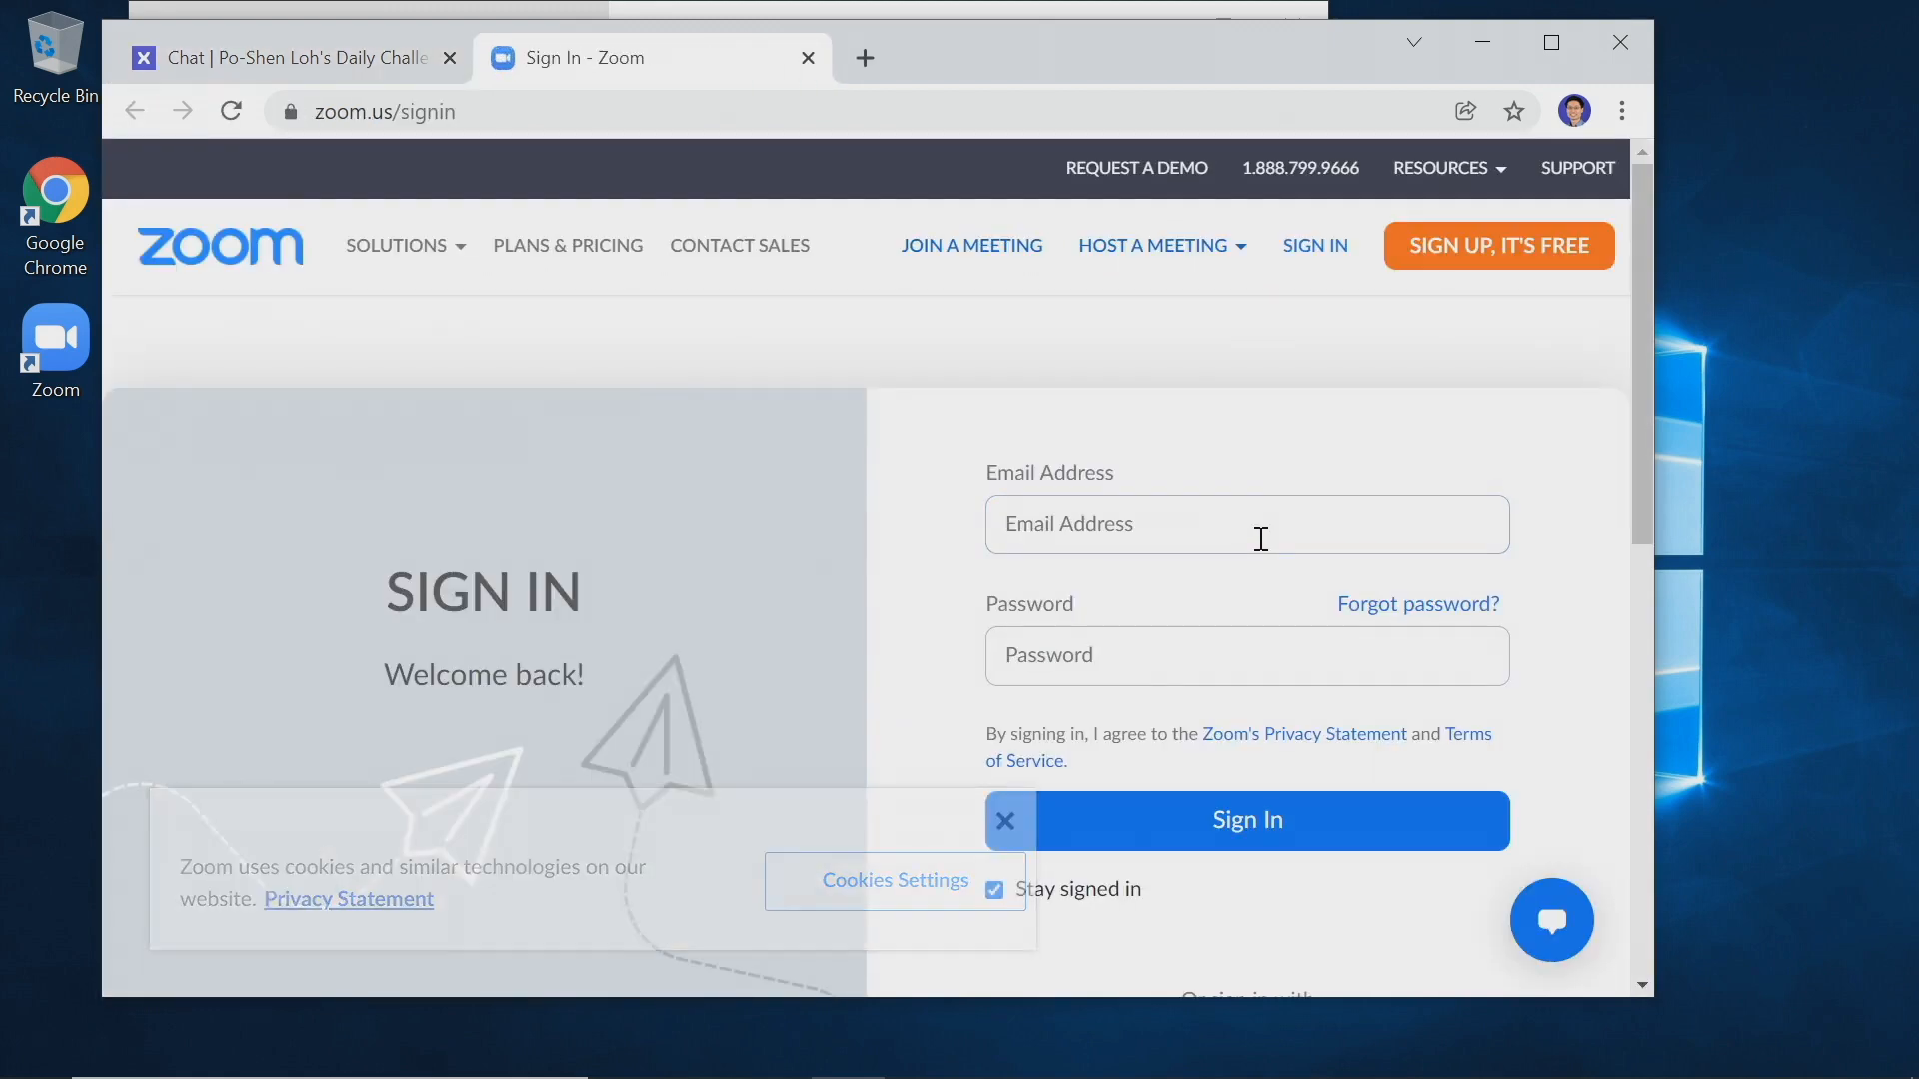
Sign in to the Zoom web portal with the account email and password.
click(1008, 819)
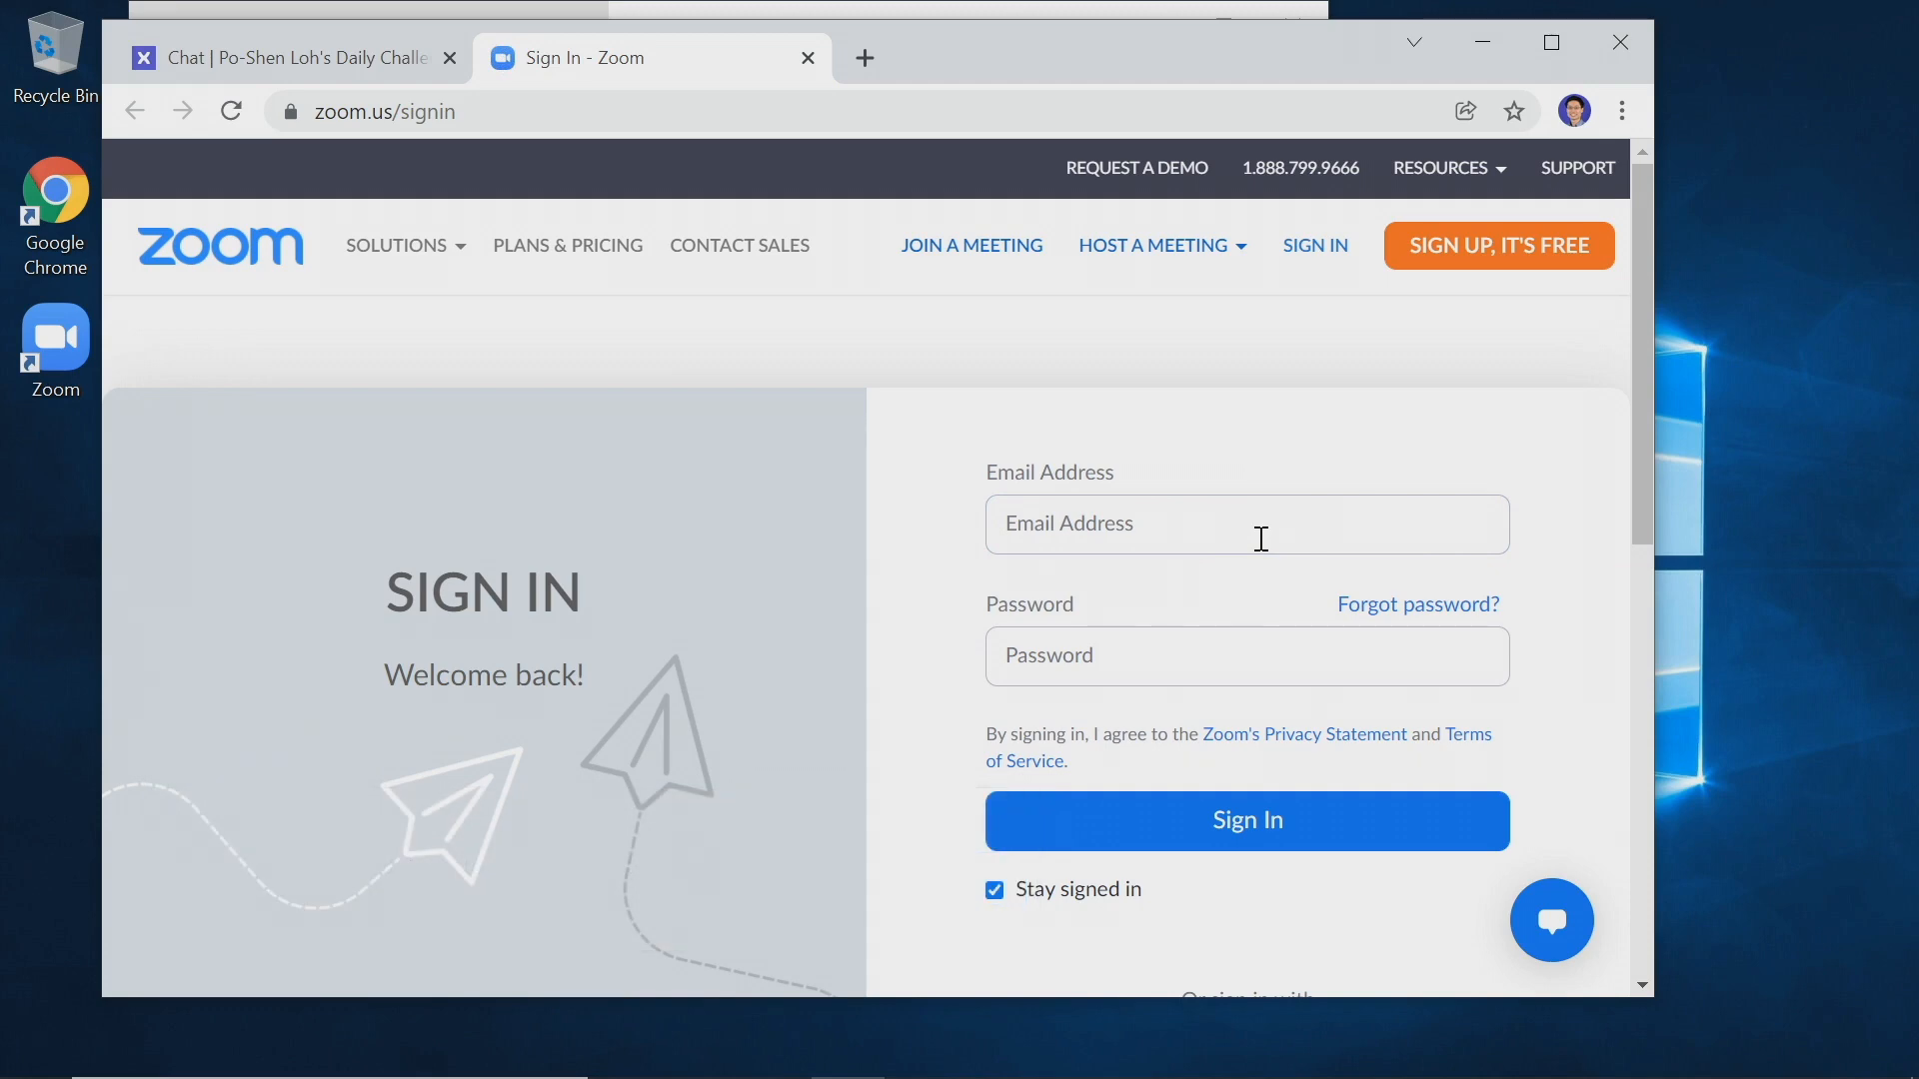
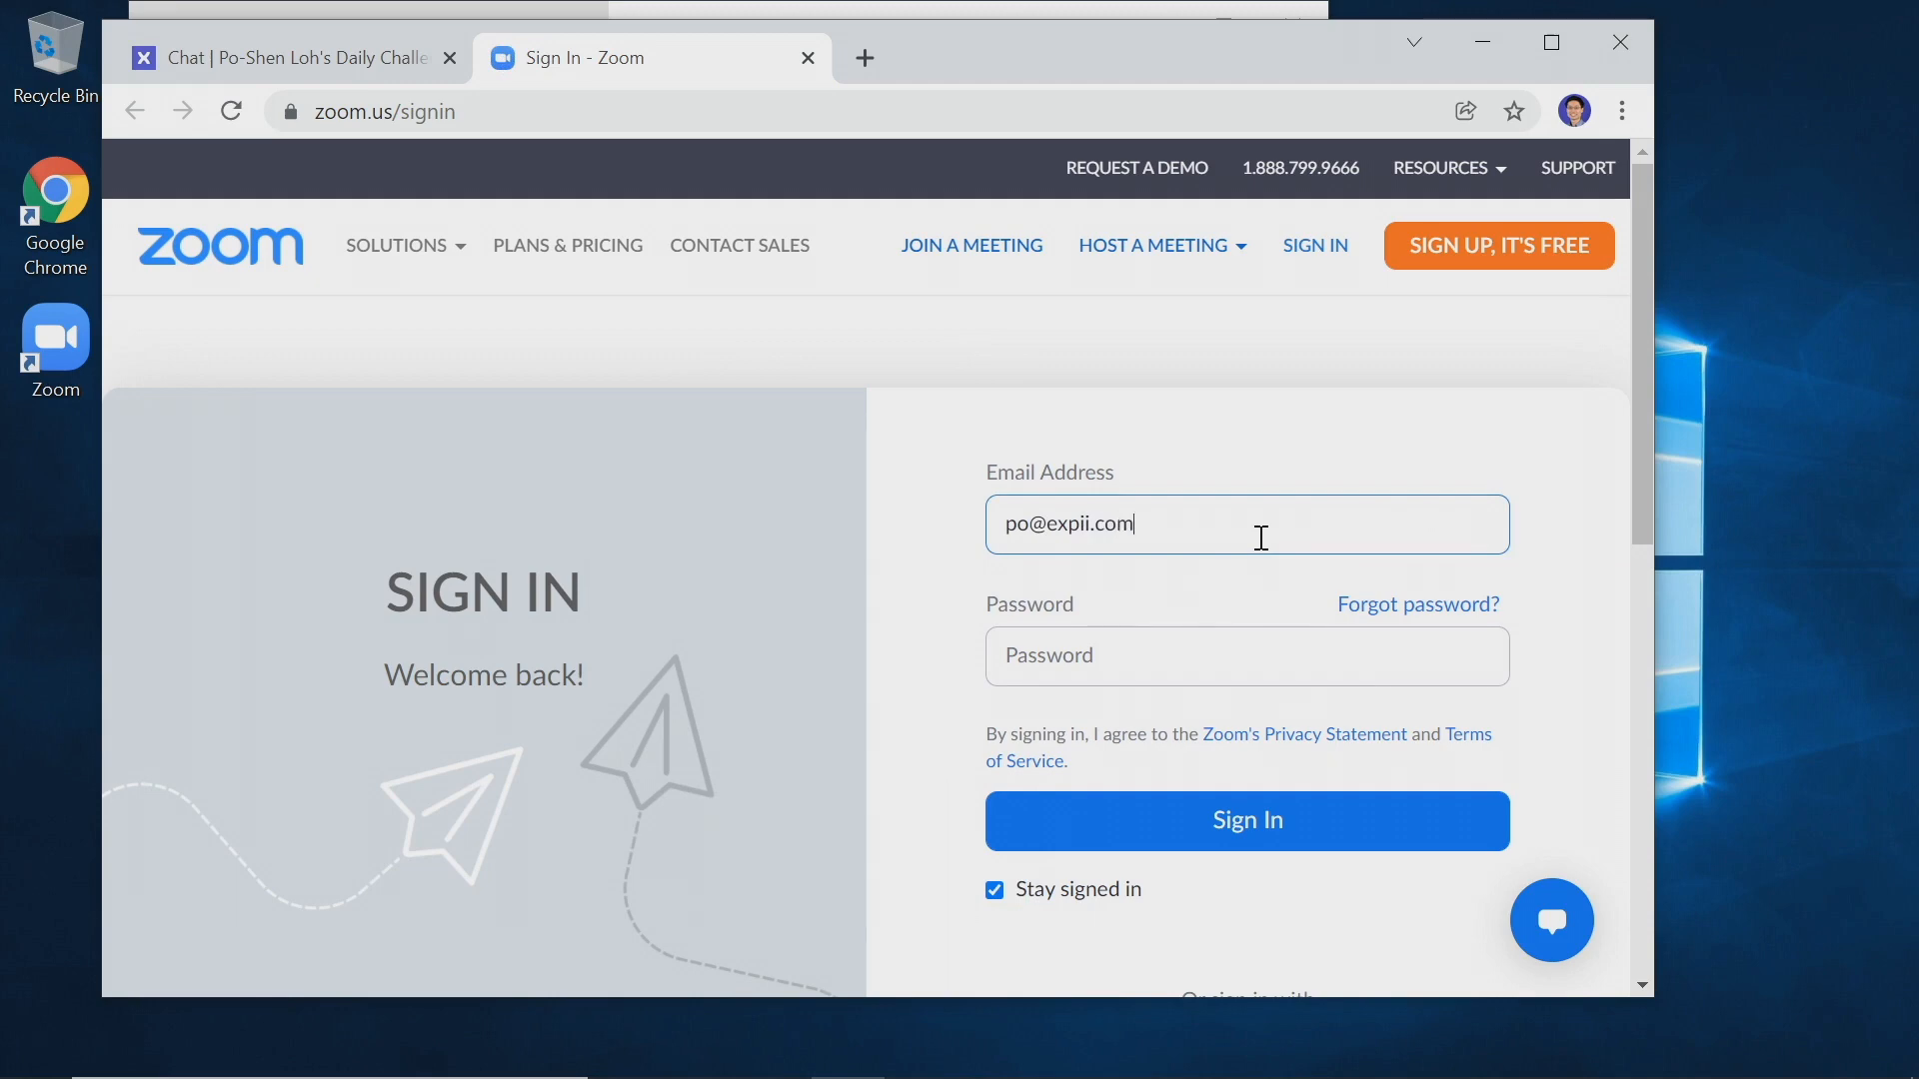
text(password)
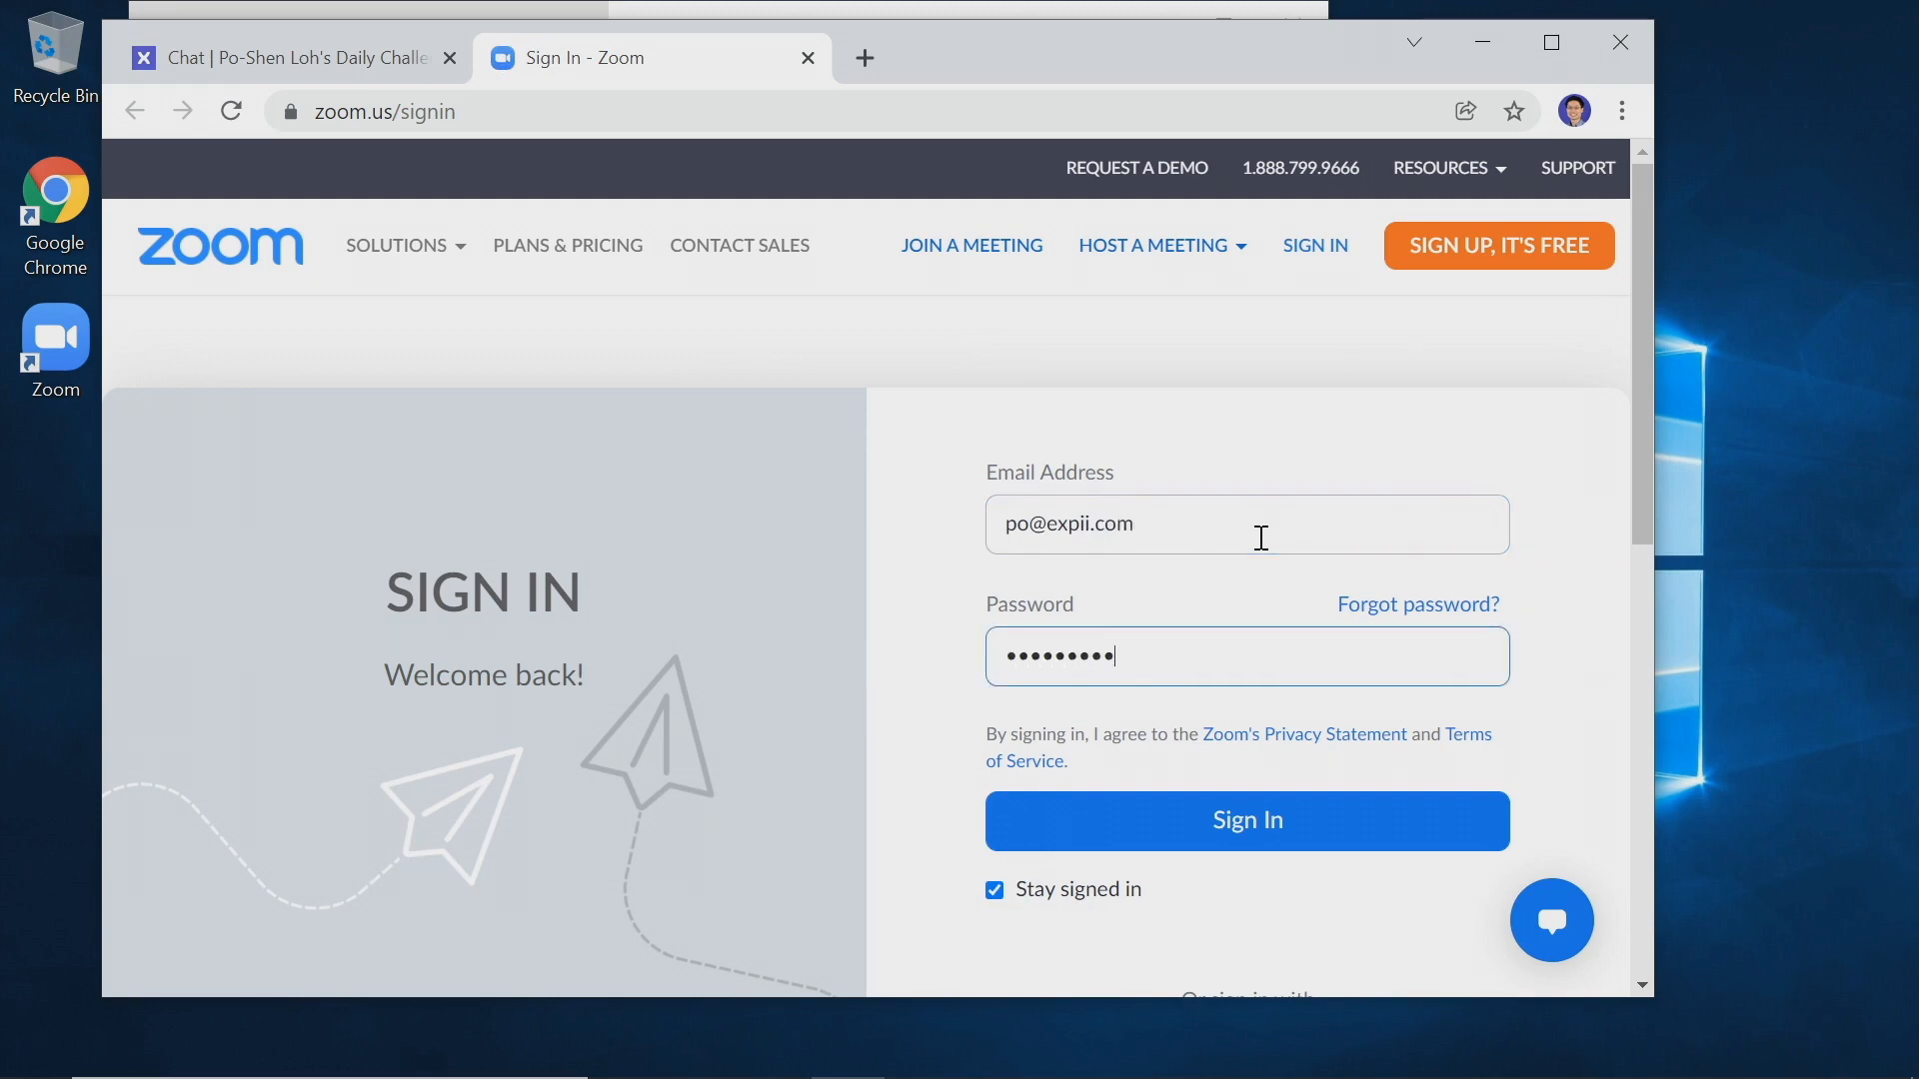
click(1245, 819)
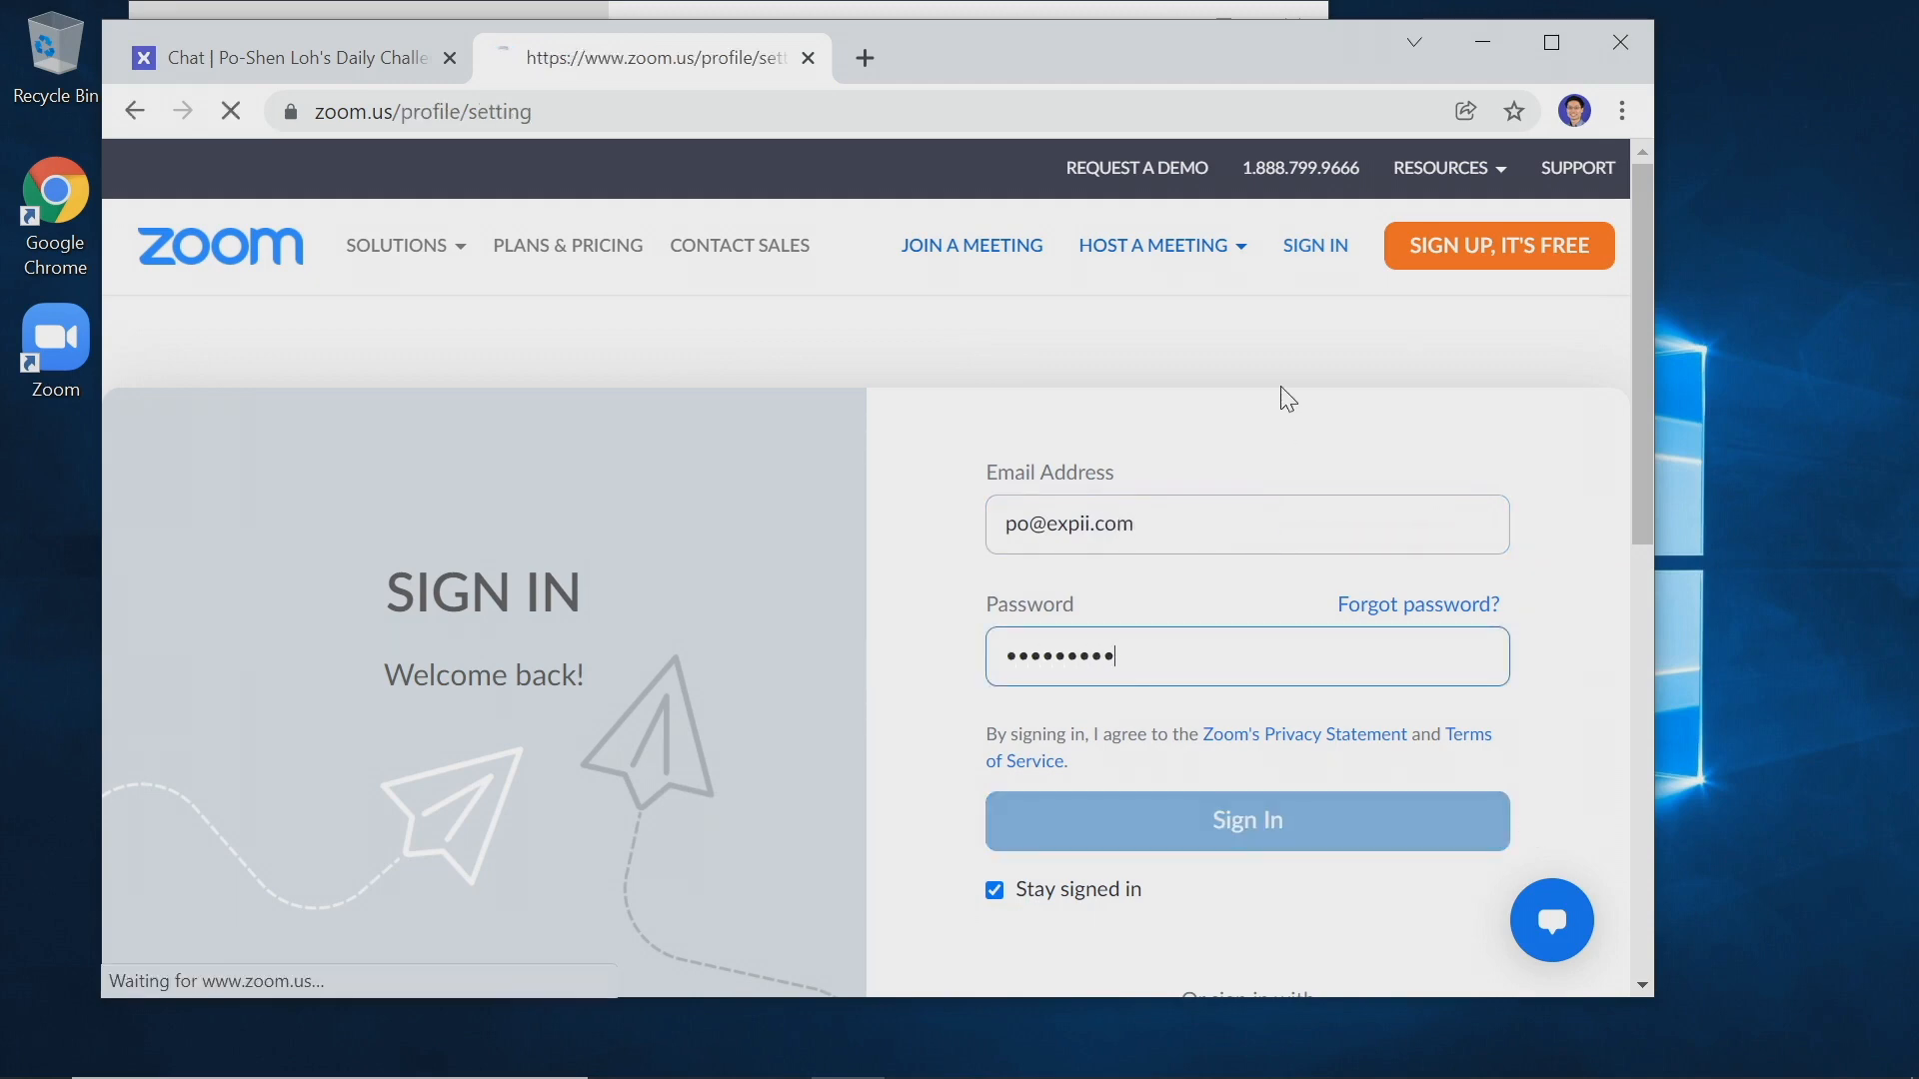
Find 'group' in the settings page and toggle Group HD video off then on so it ends enabled.
click(1245, 819)
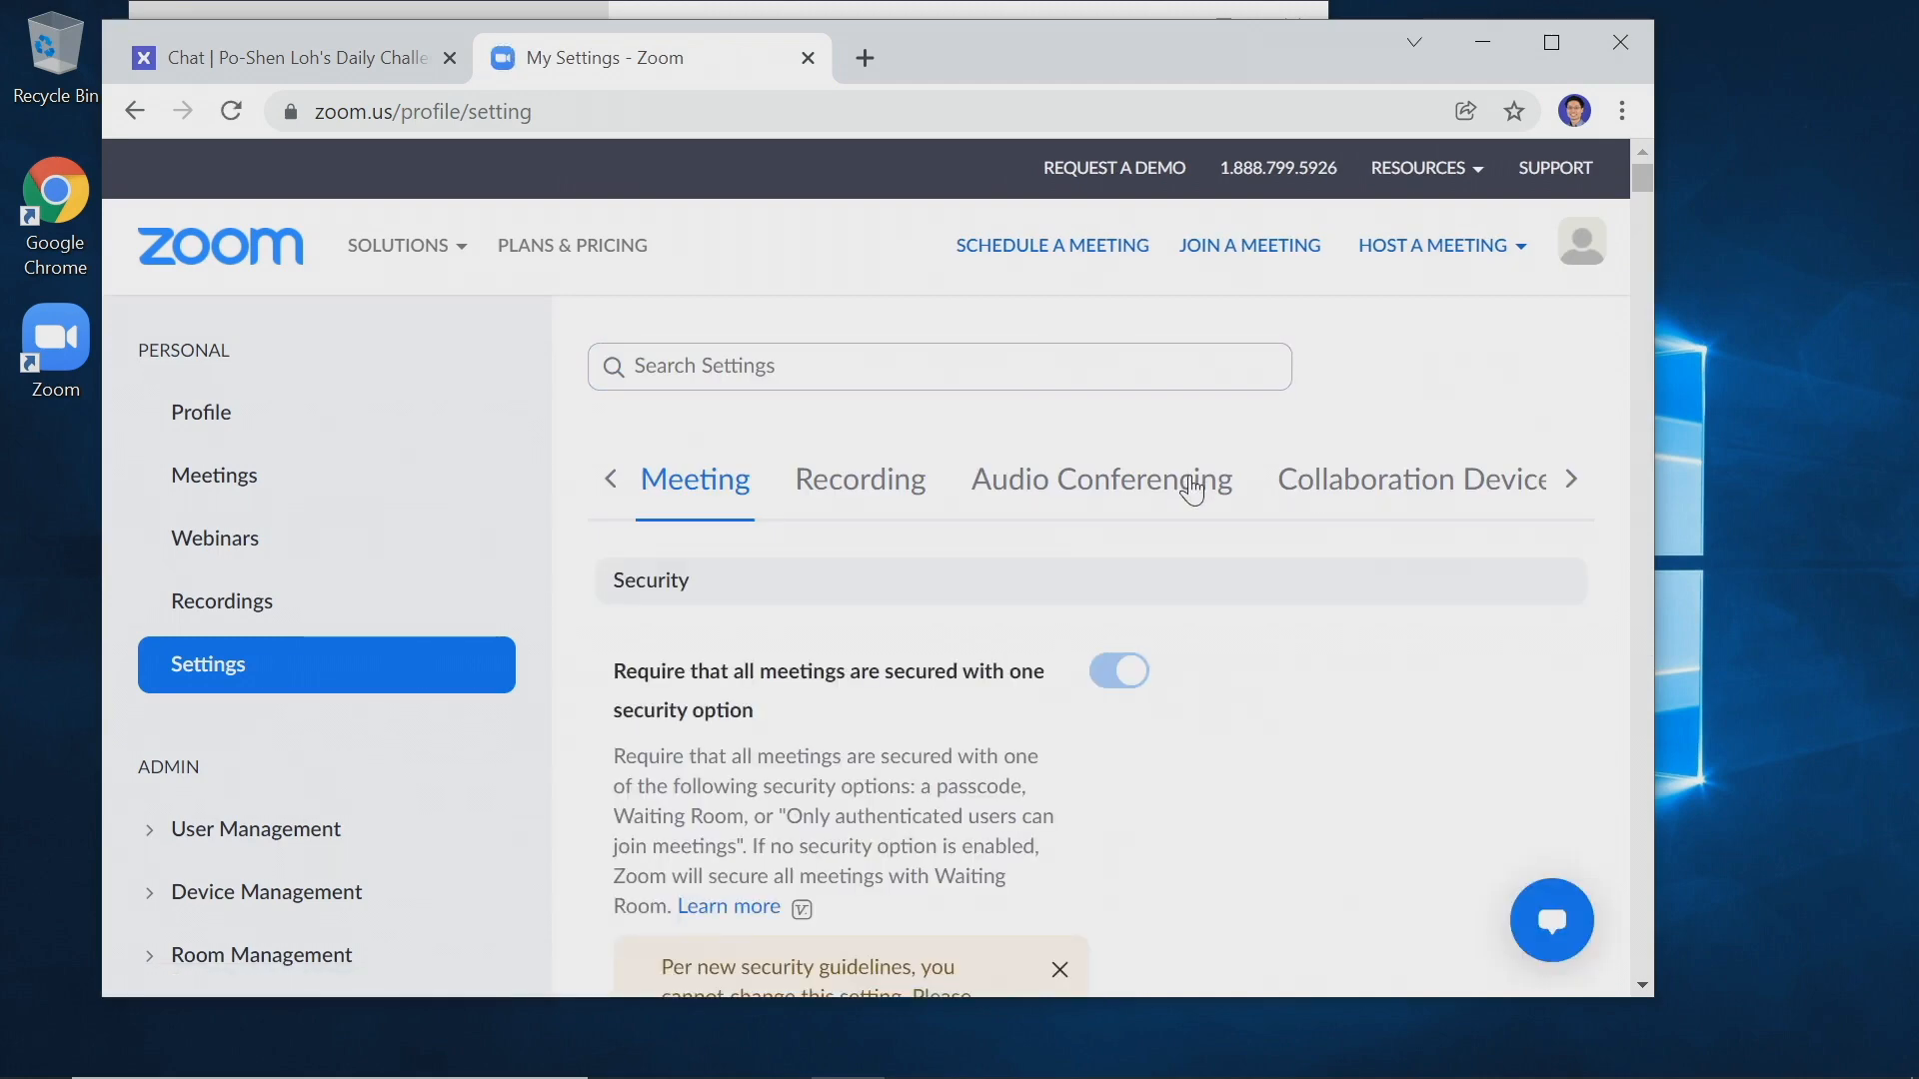
scroll(down, 3)
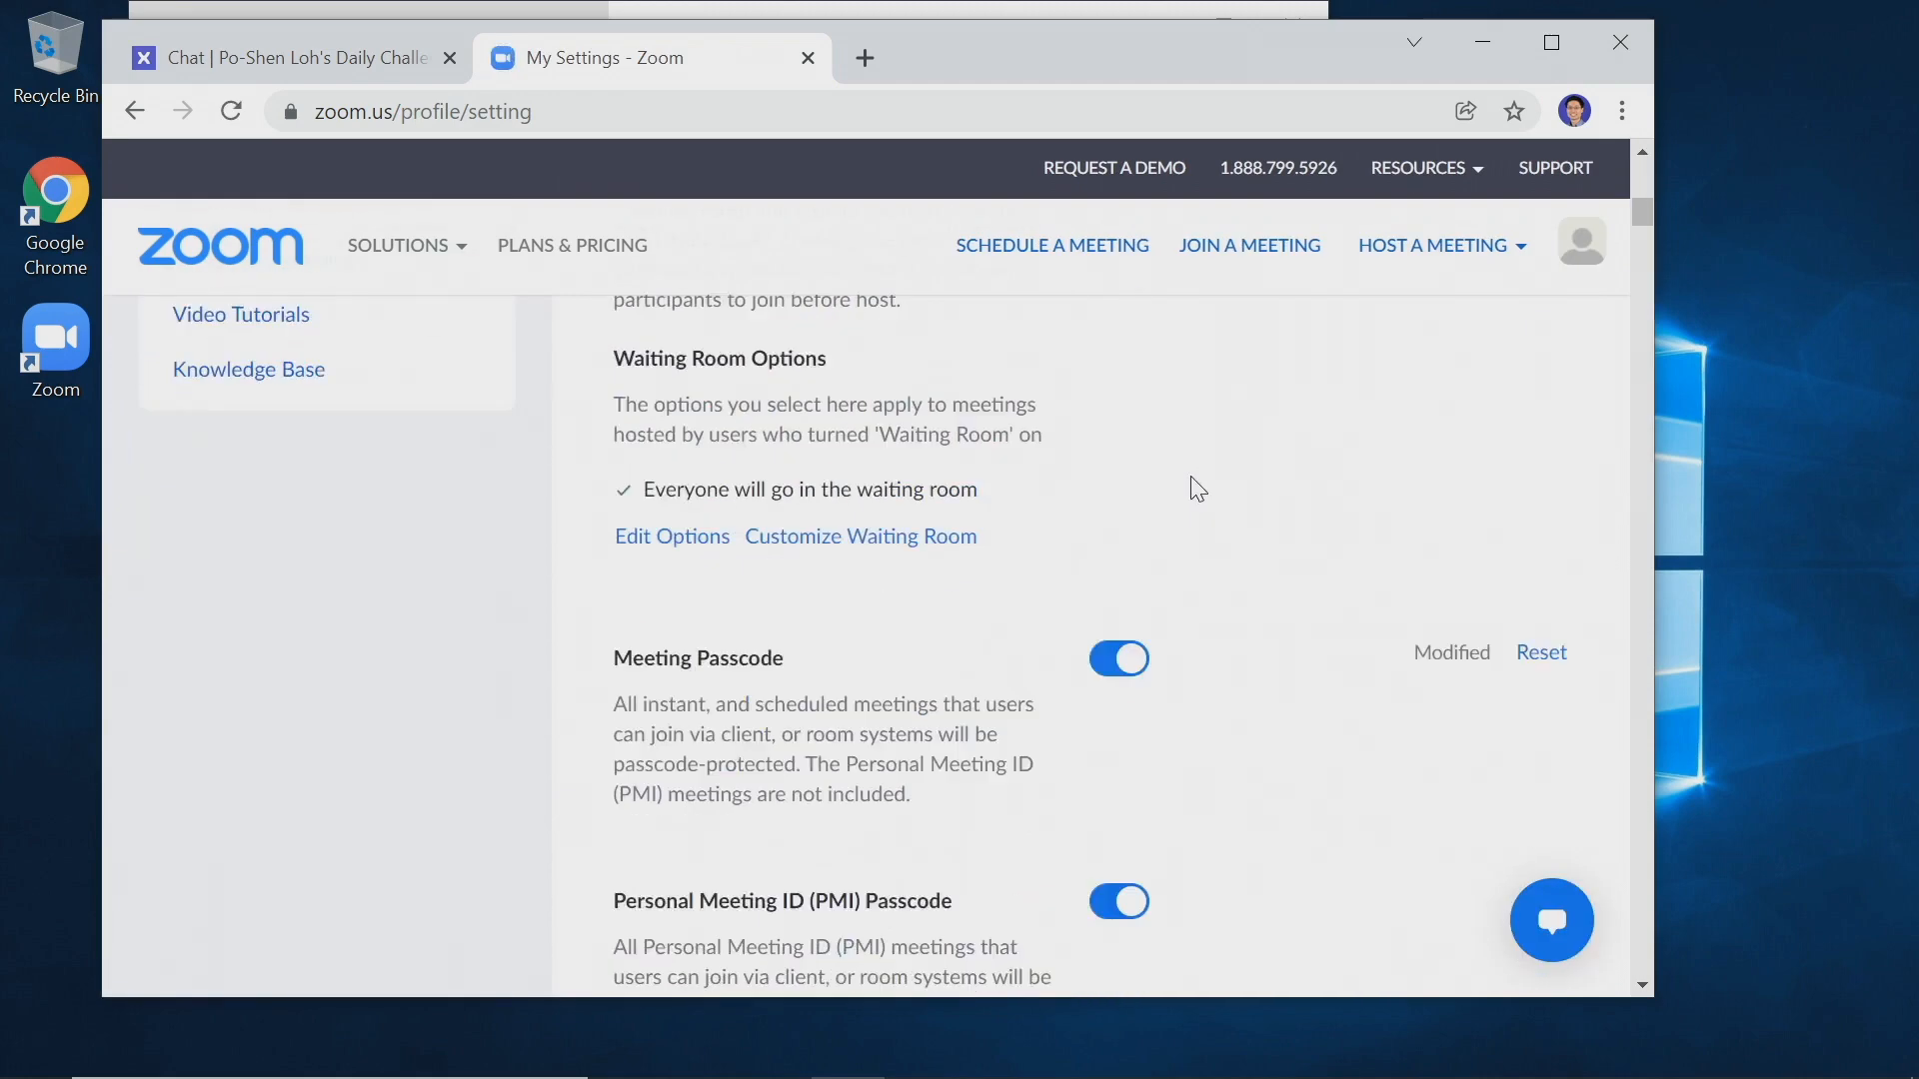
scroll(down, 3)
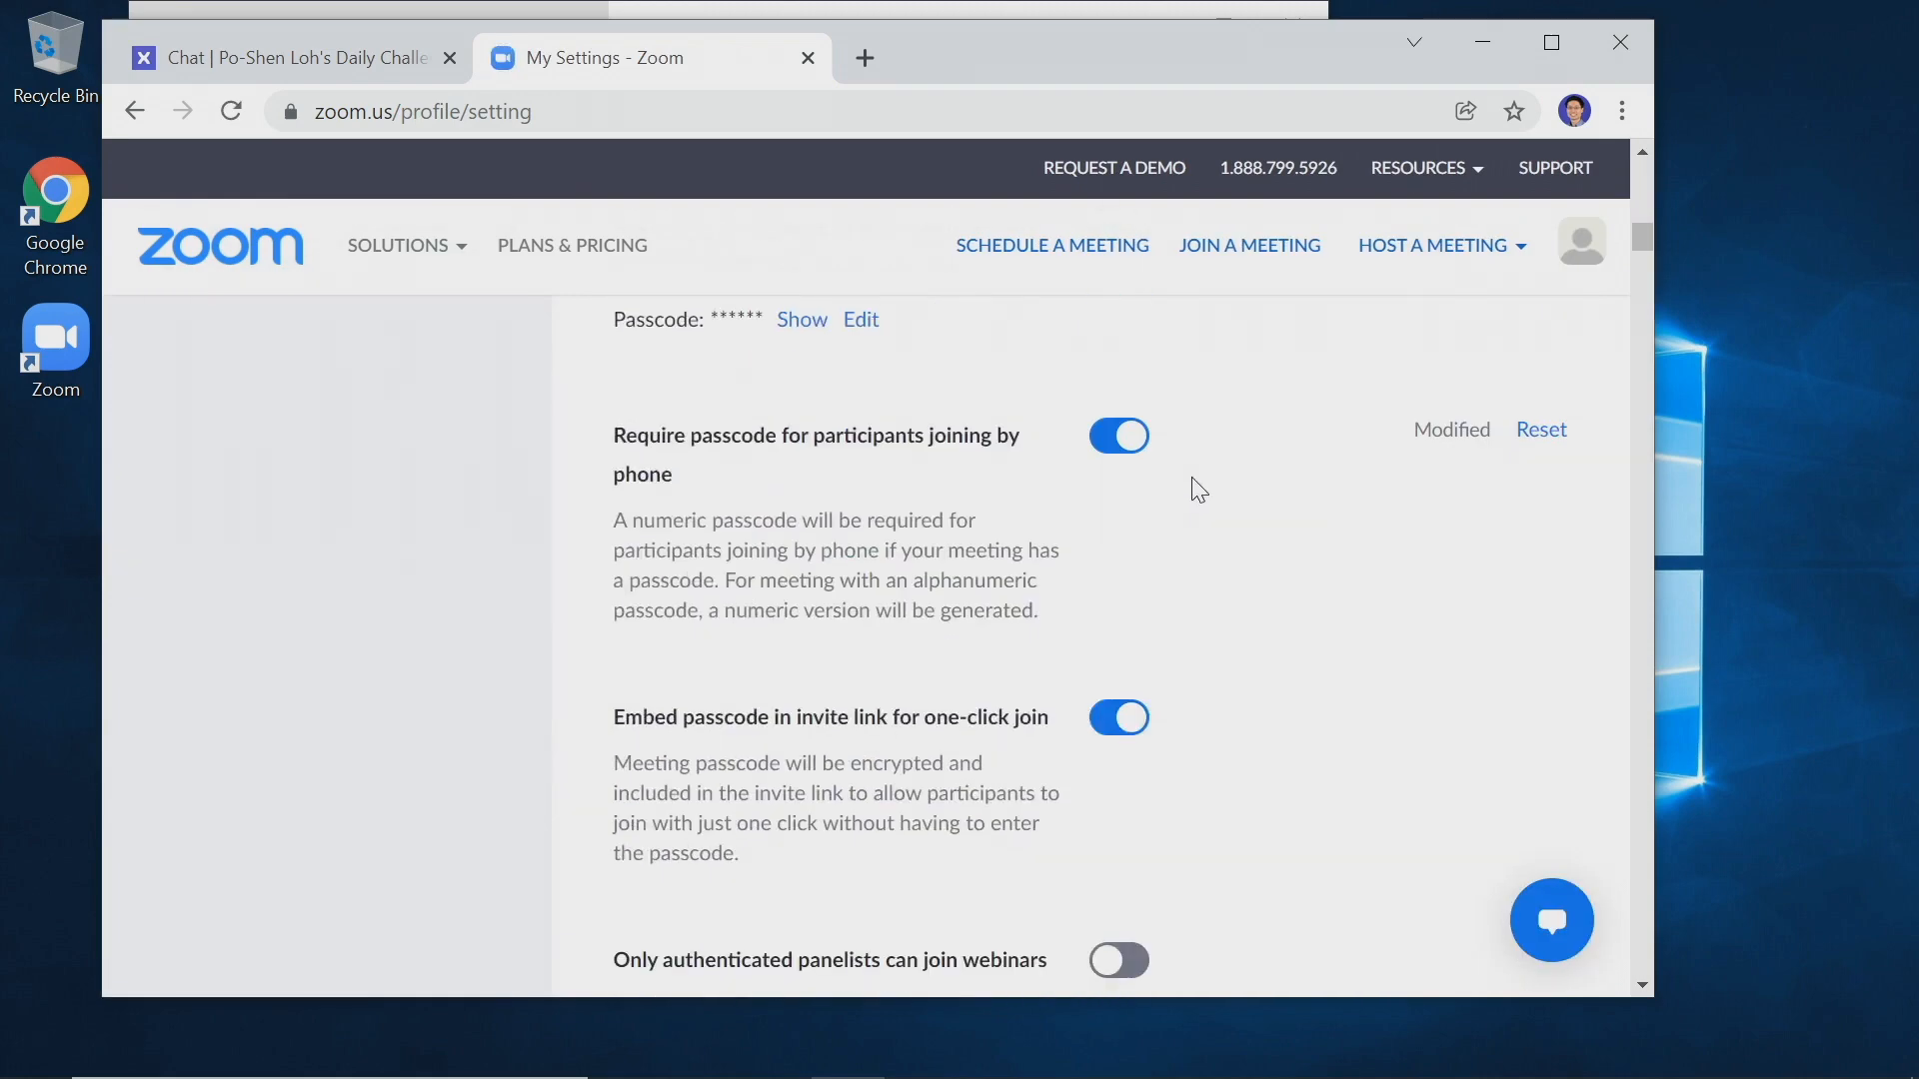
key(ctrl+f)
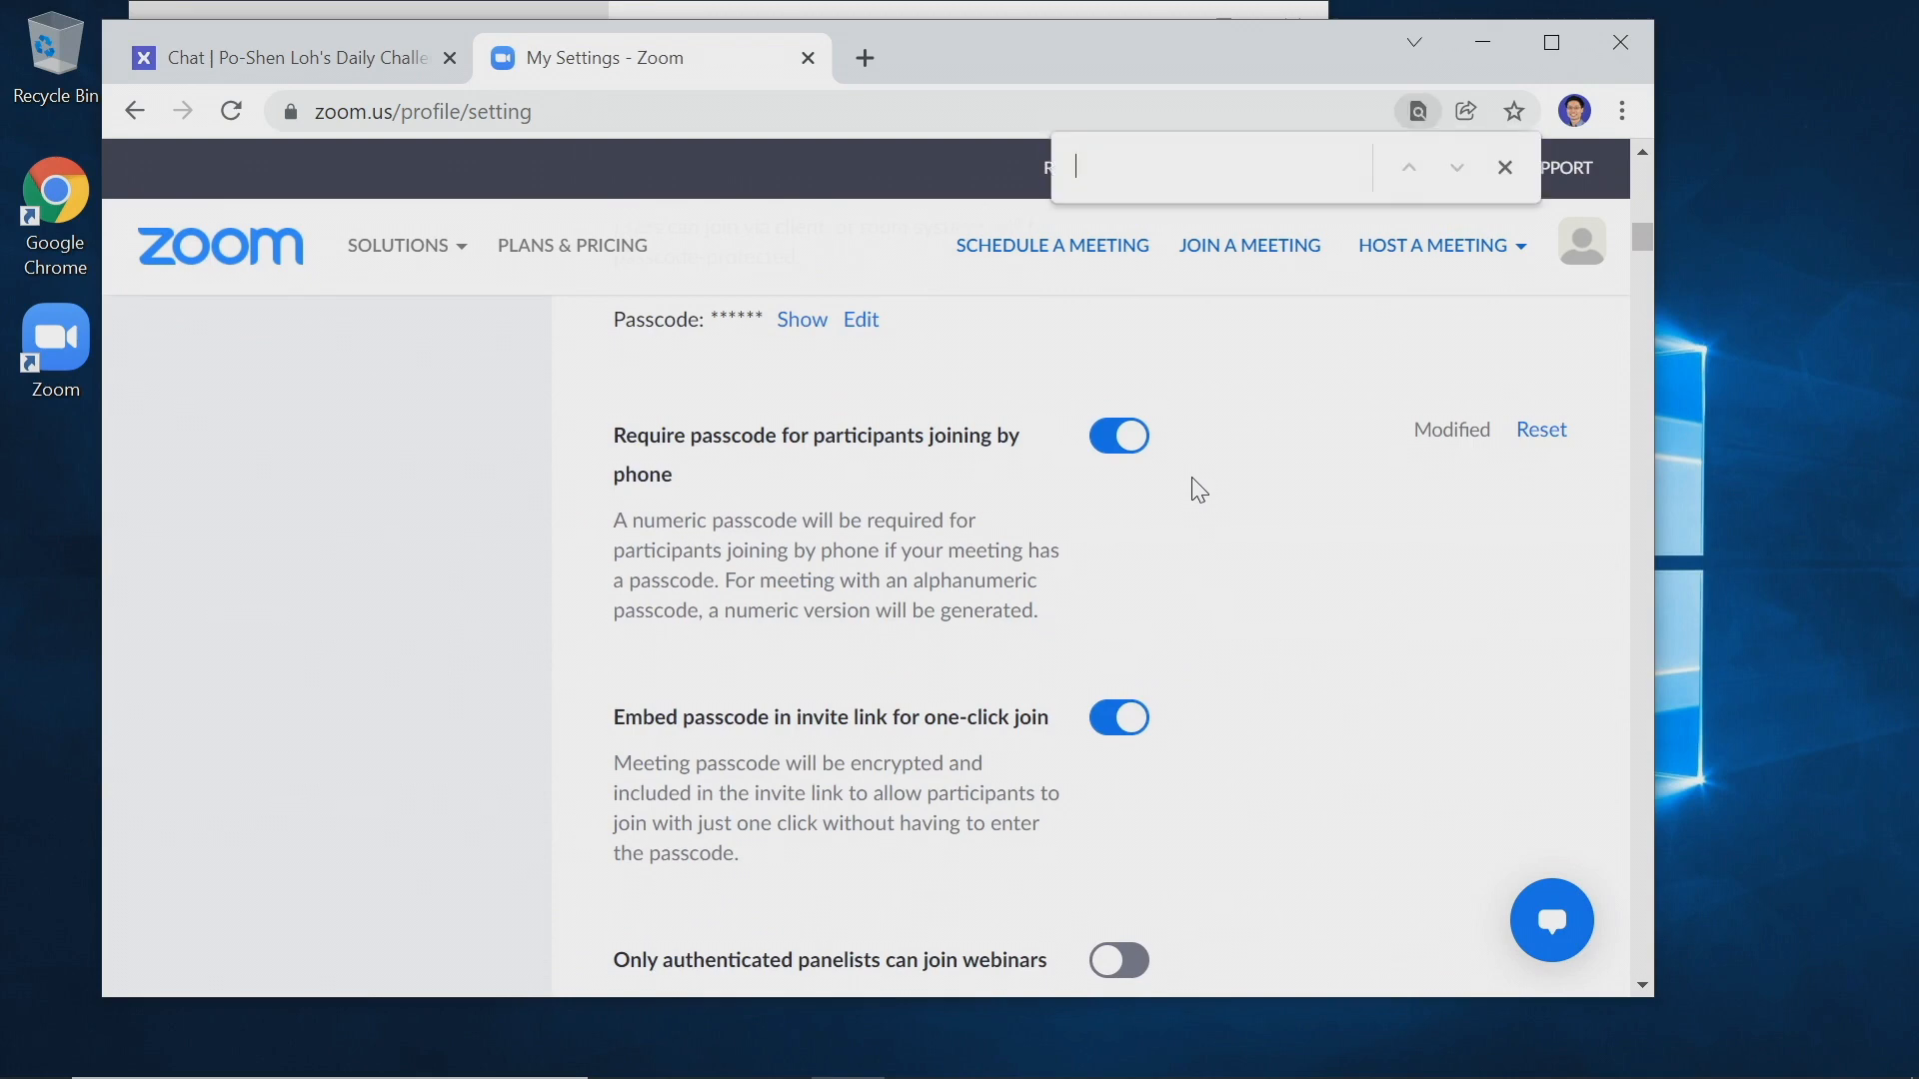
text(group)
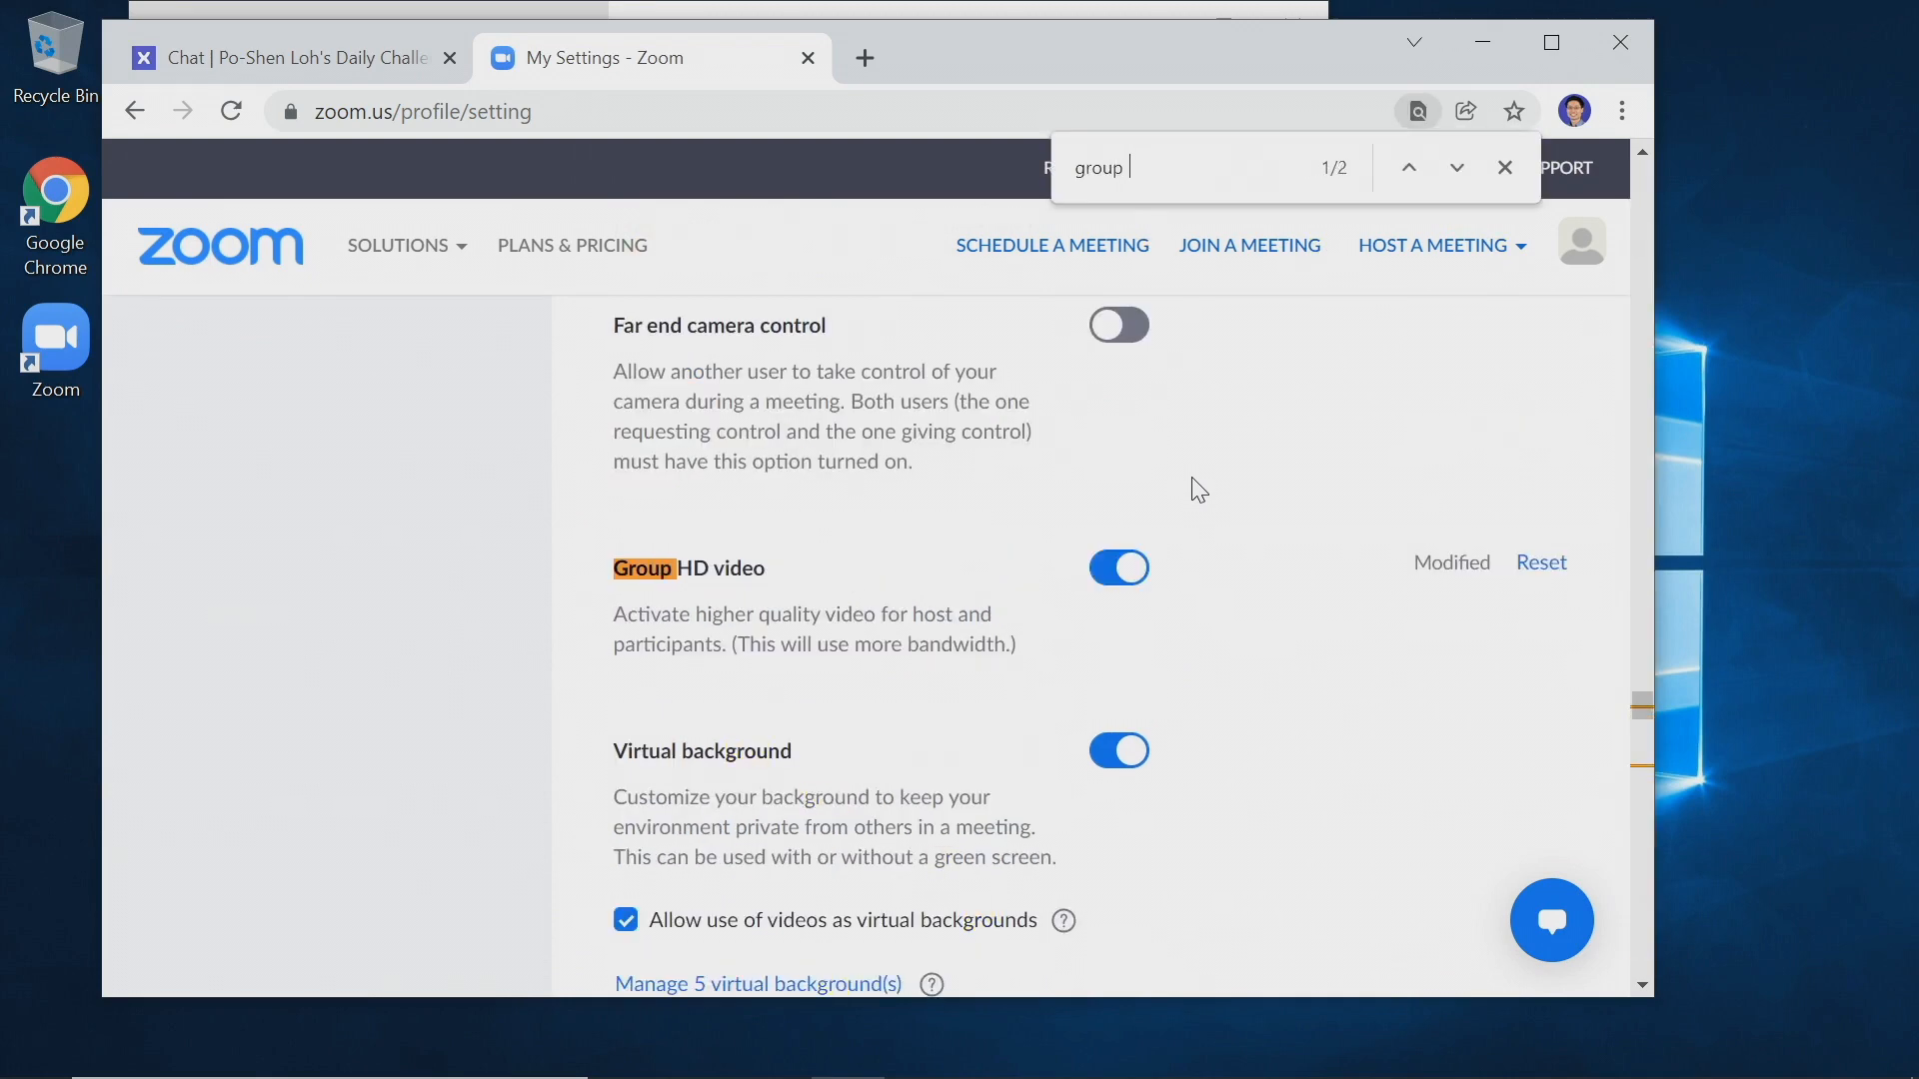
mouse_move(912, 544)
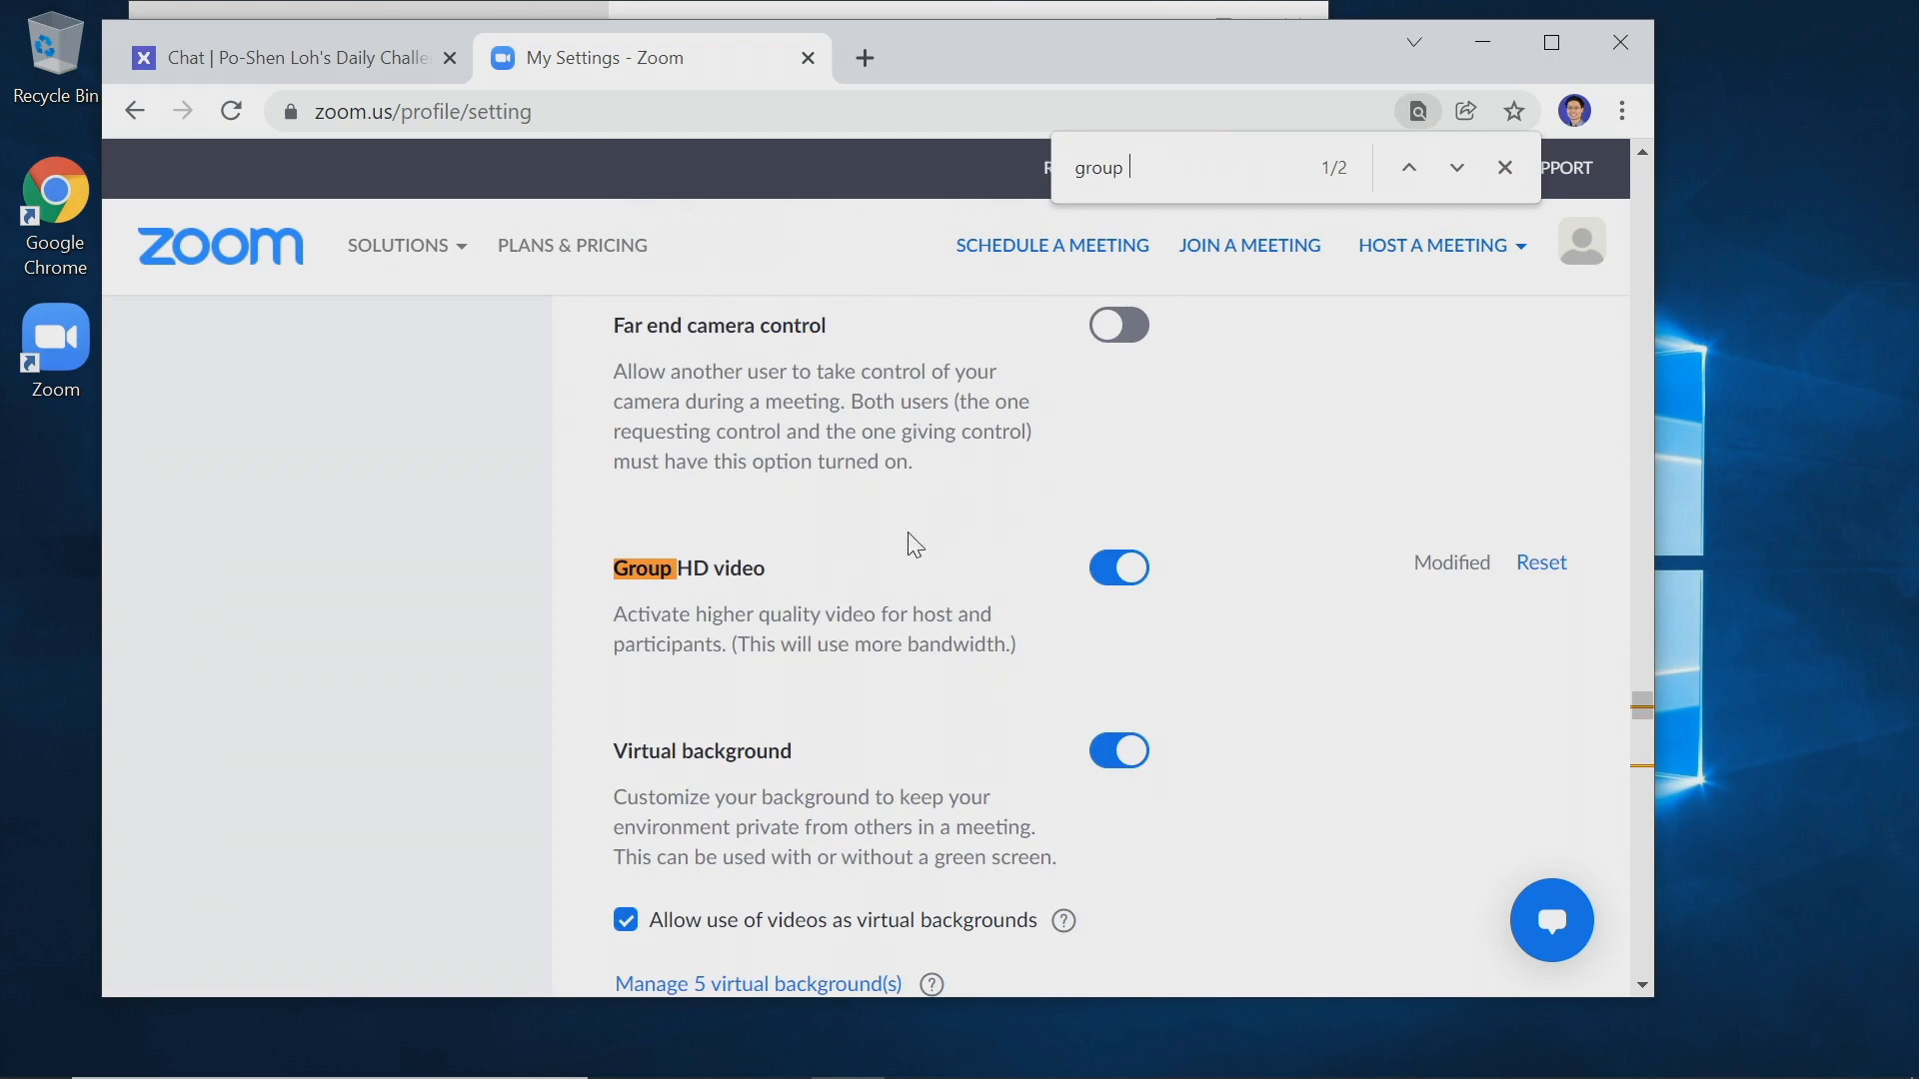
mouse_move(1119, 576)
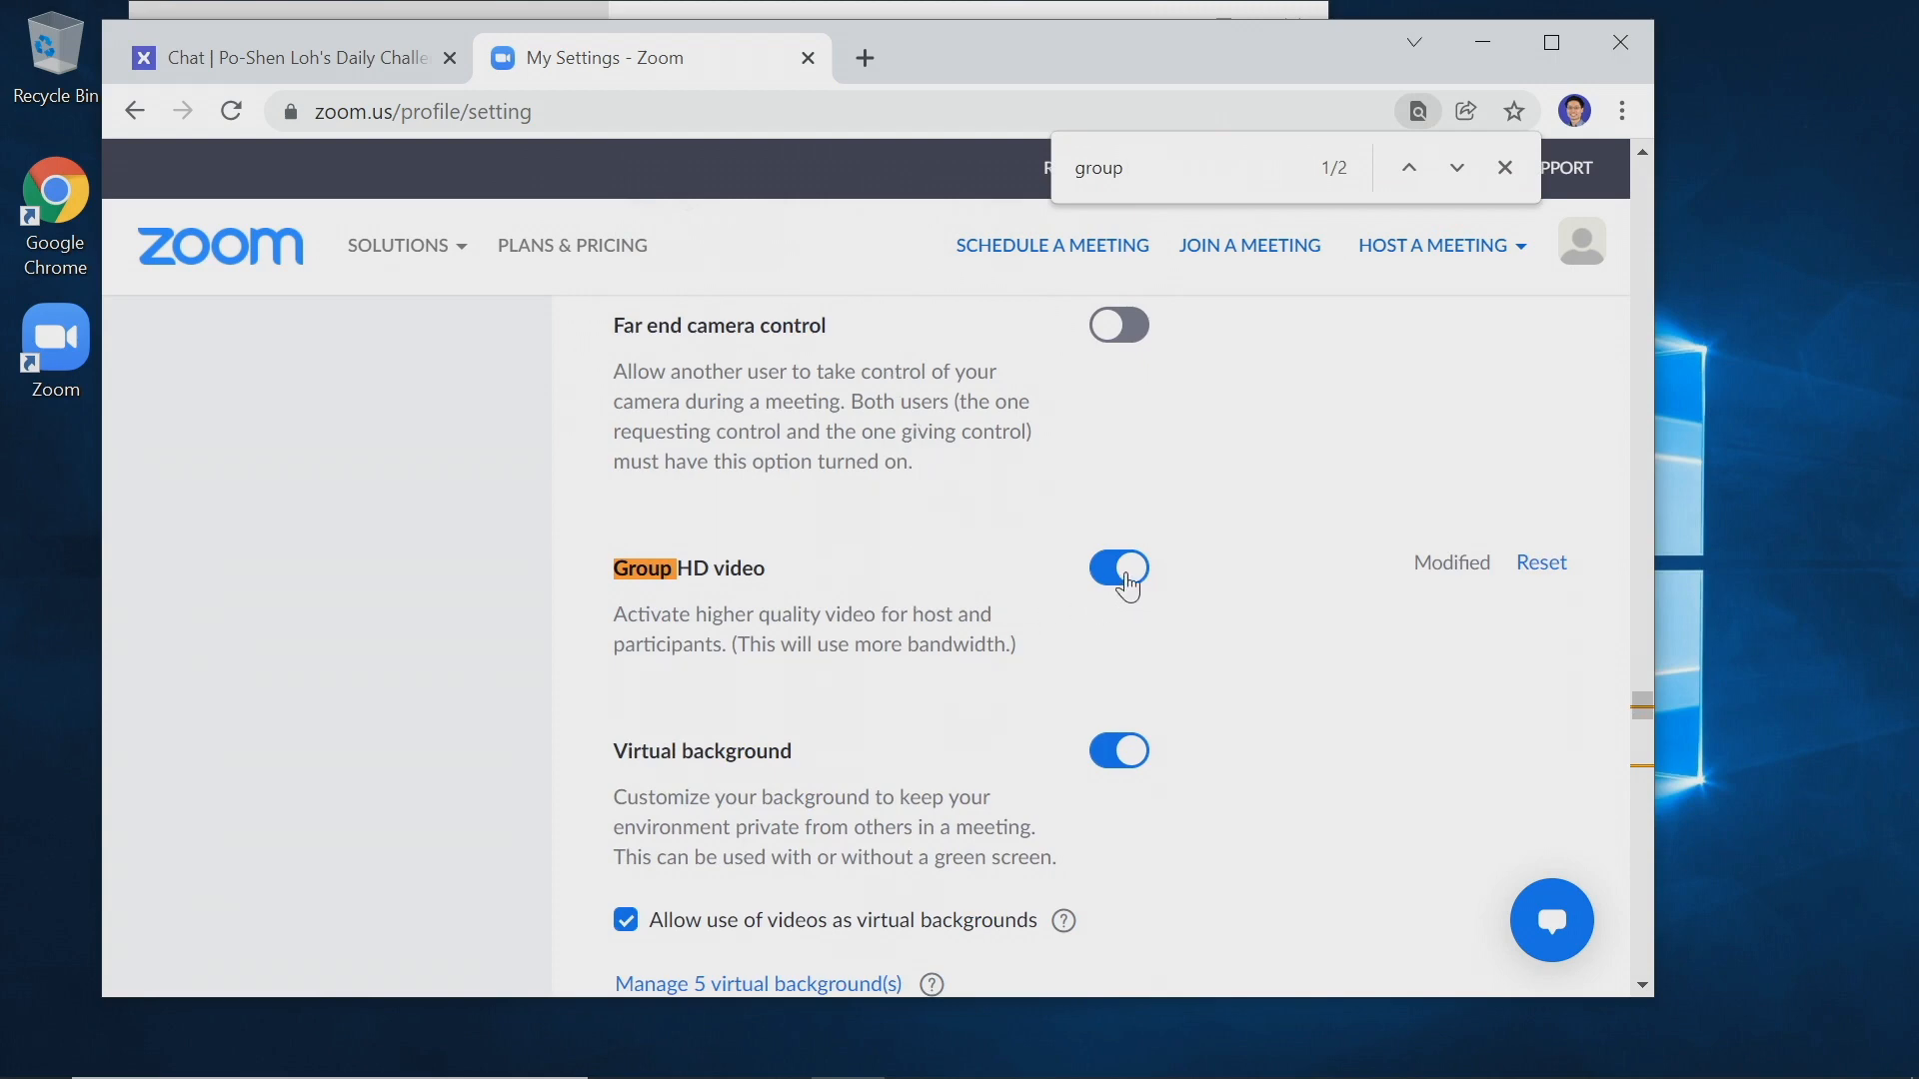
click(1118, 570)
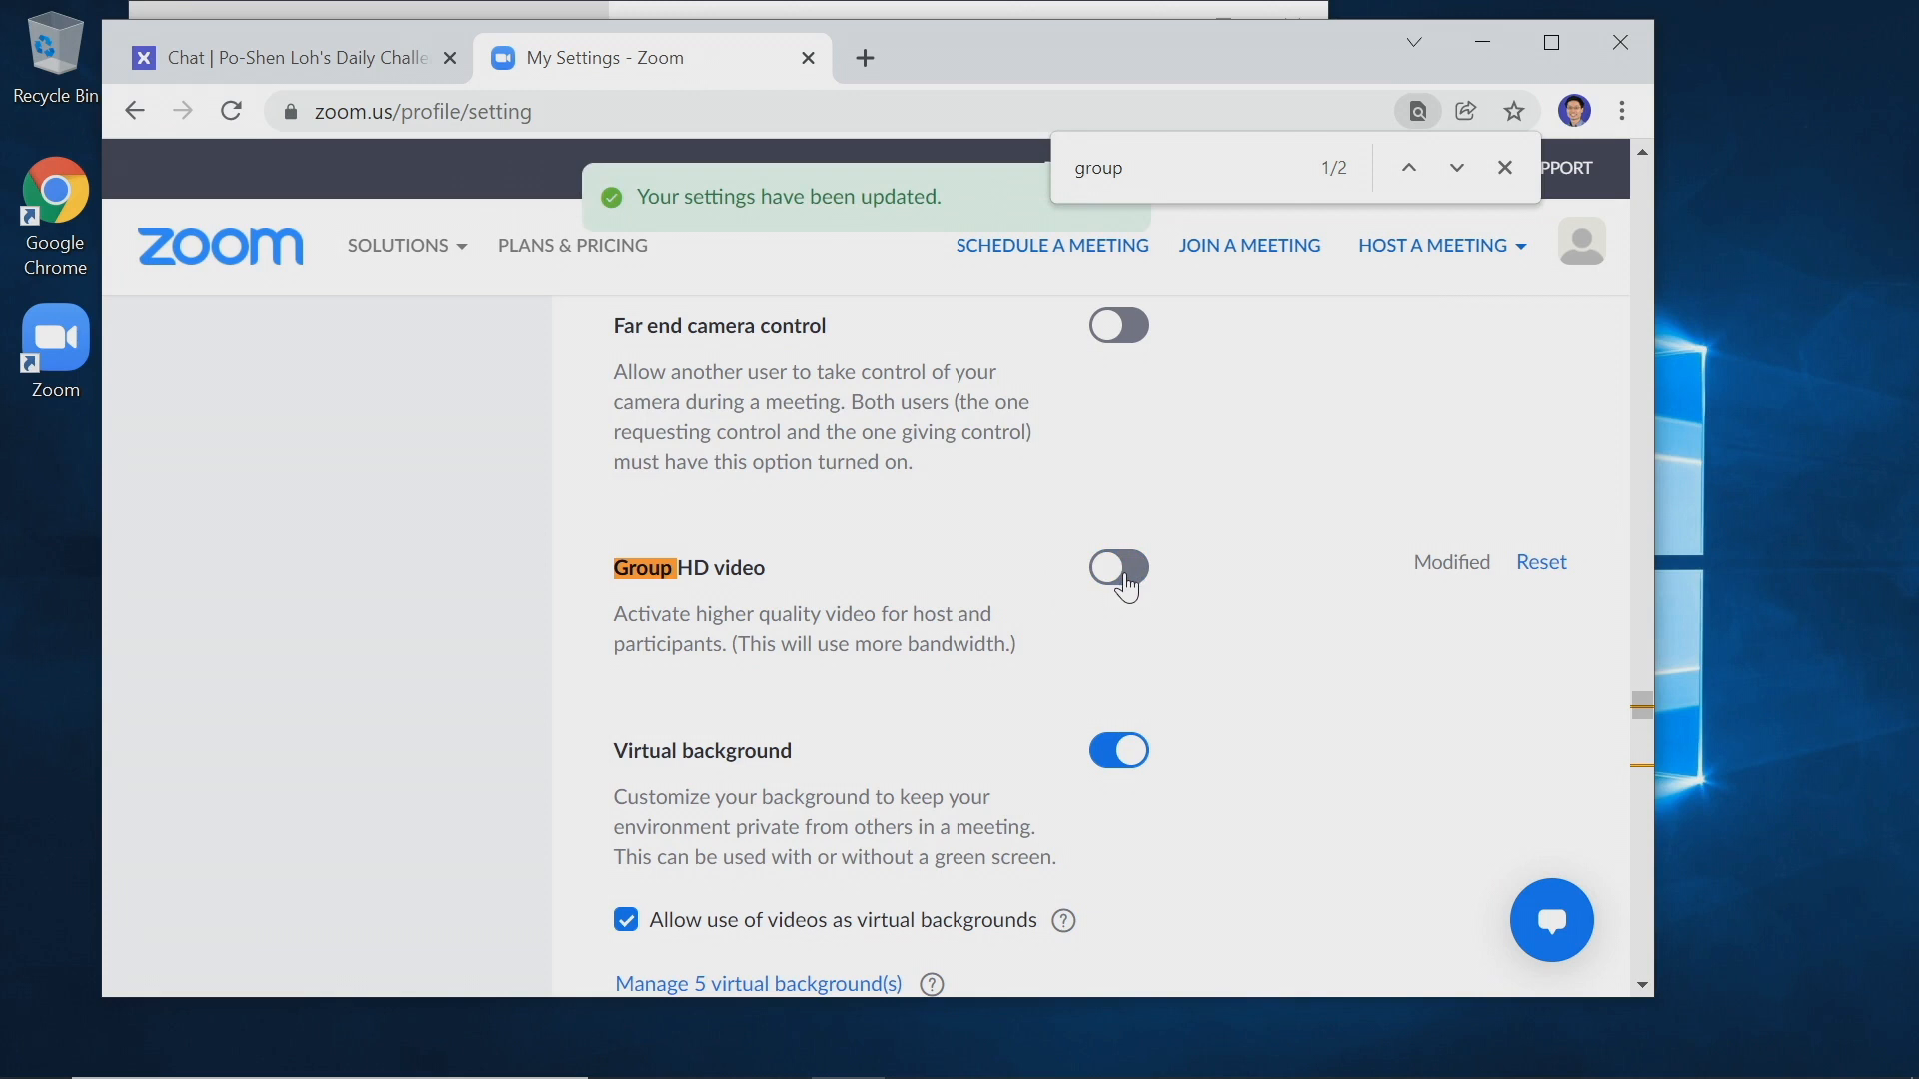
click(1117, 568)
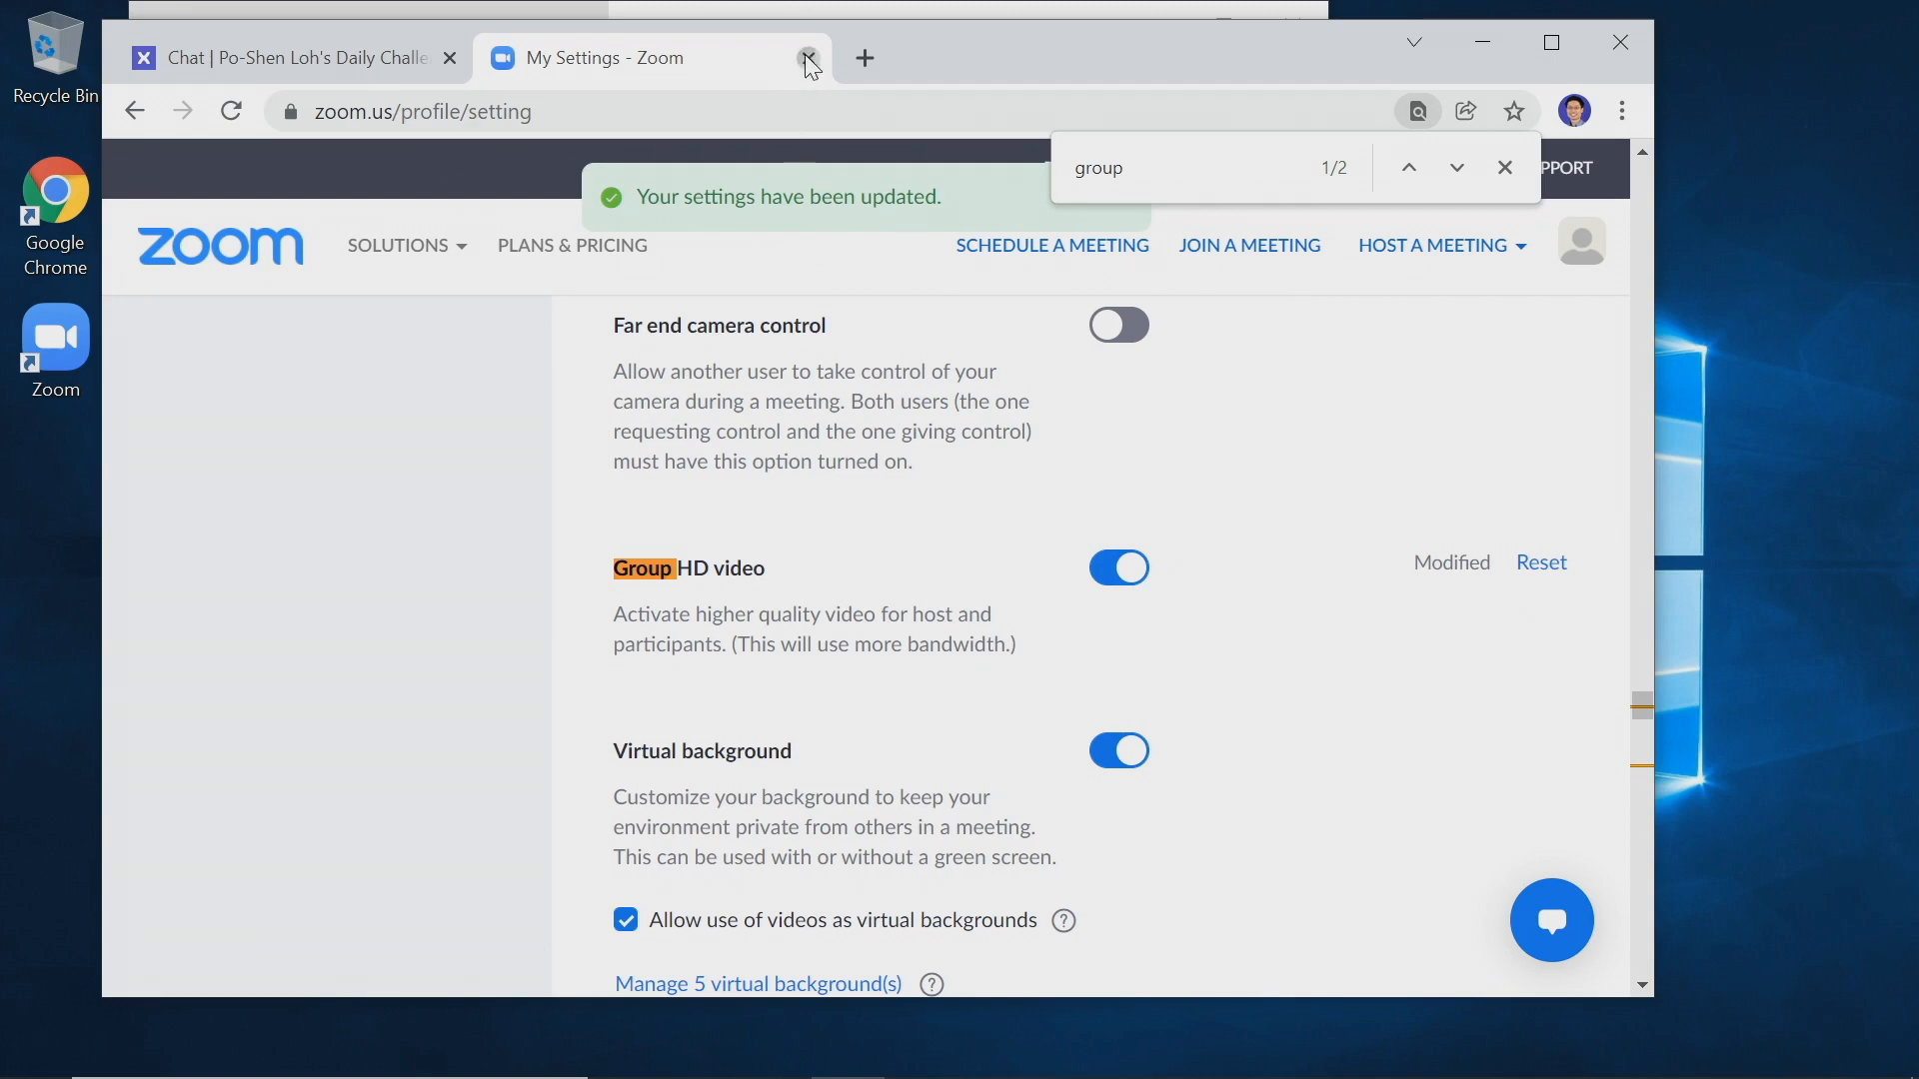
Download the OBS Studio Windows installer from the OBS website and run the downloaded .exe.
click(806, 58)
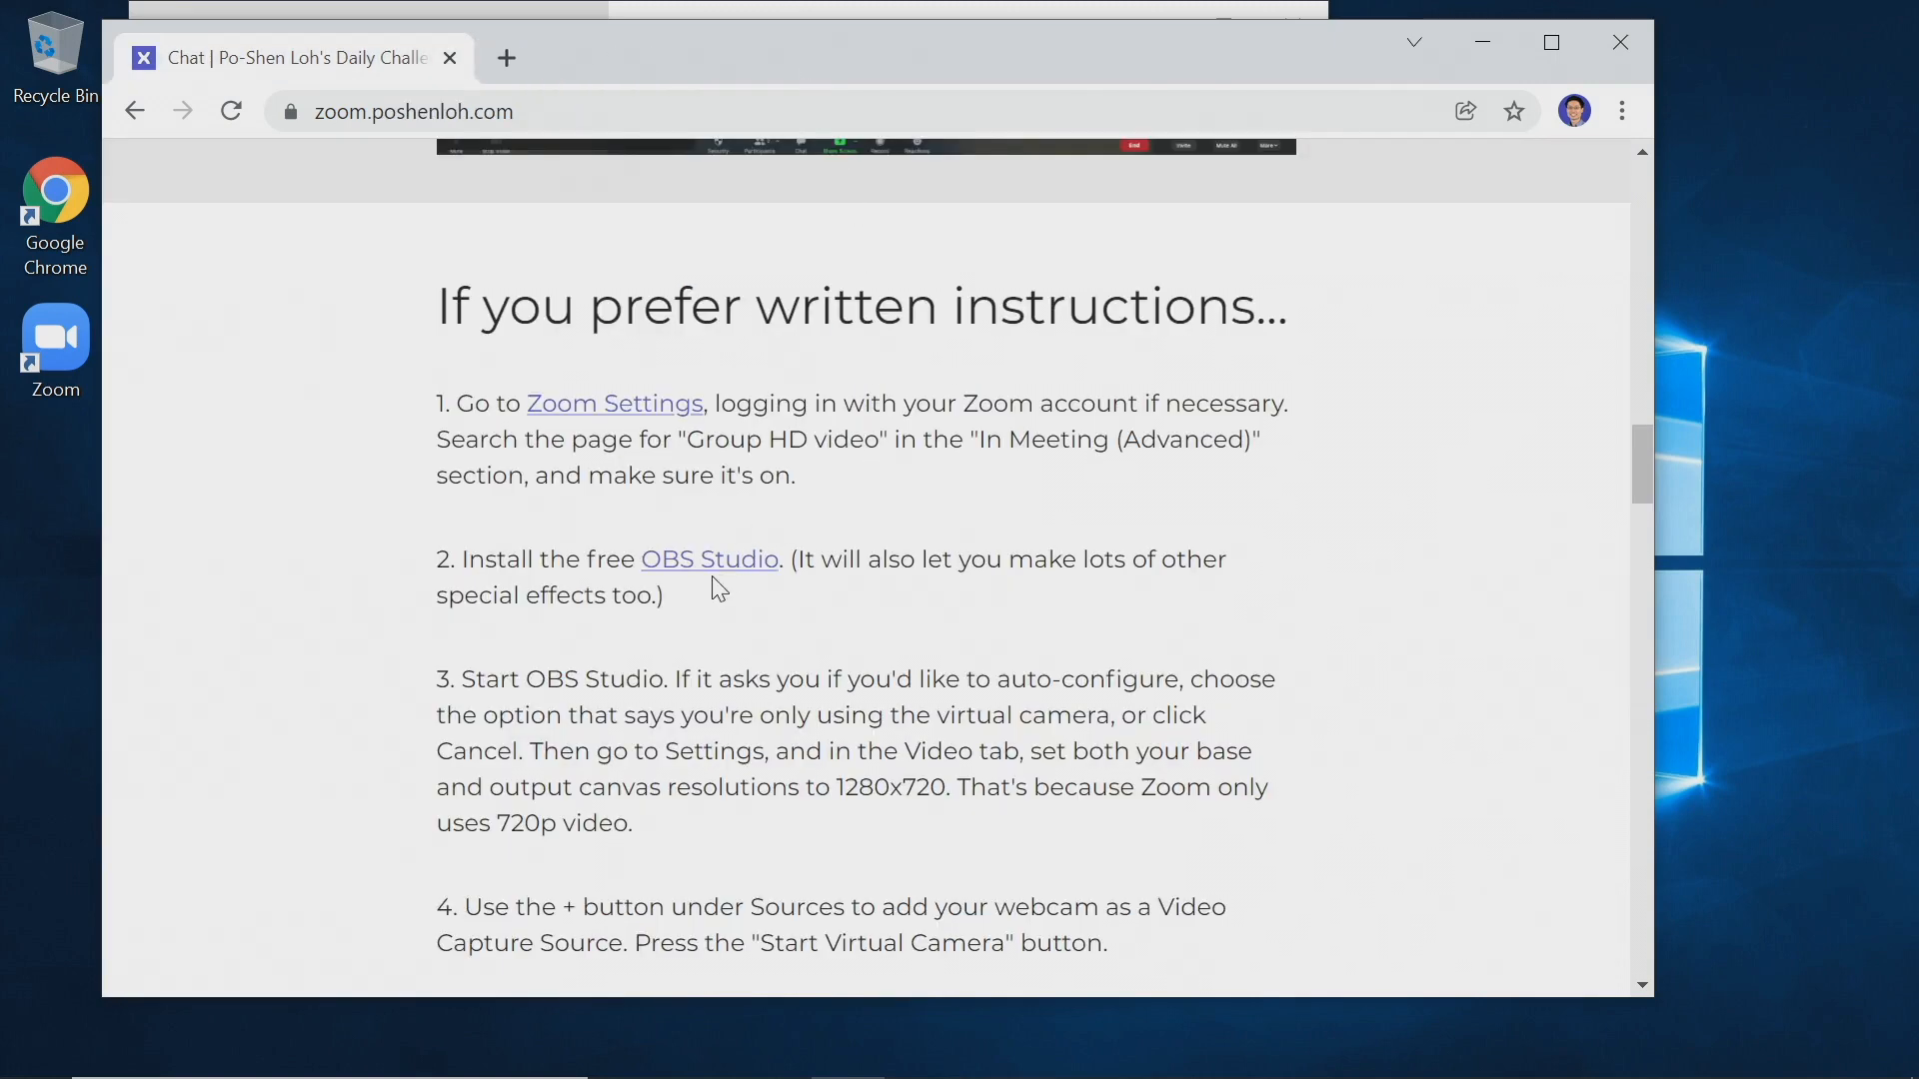
click(708, 560)
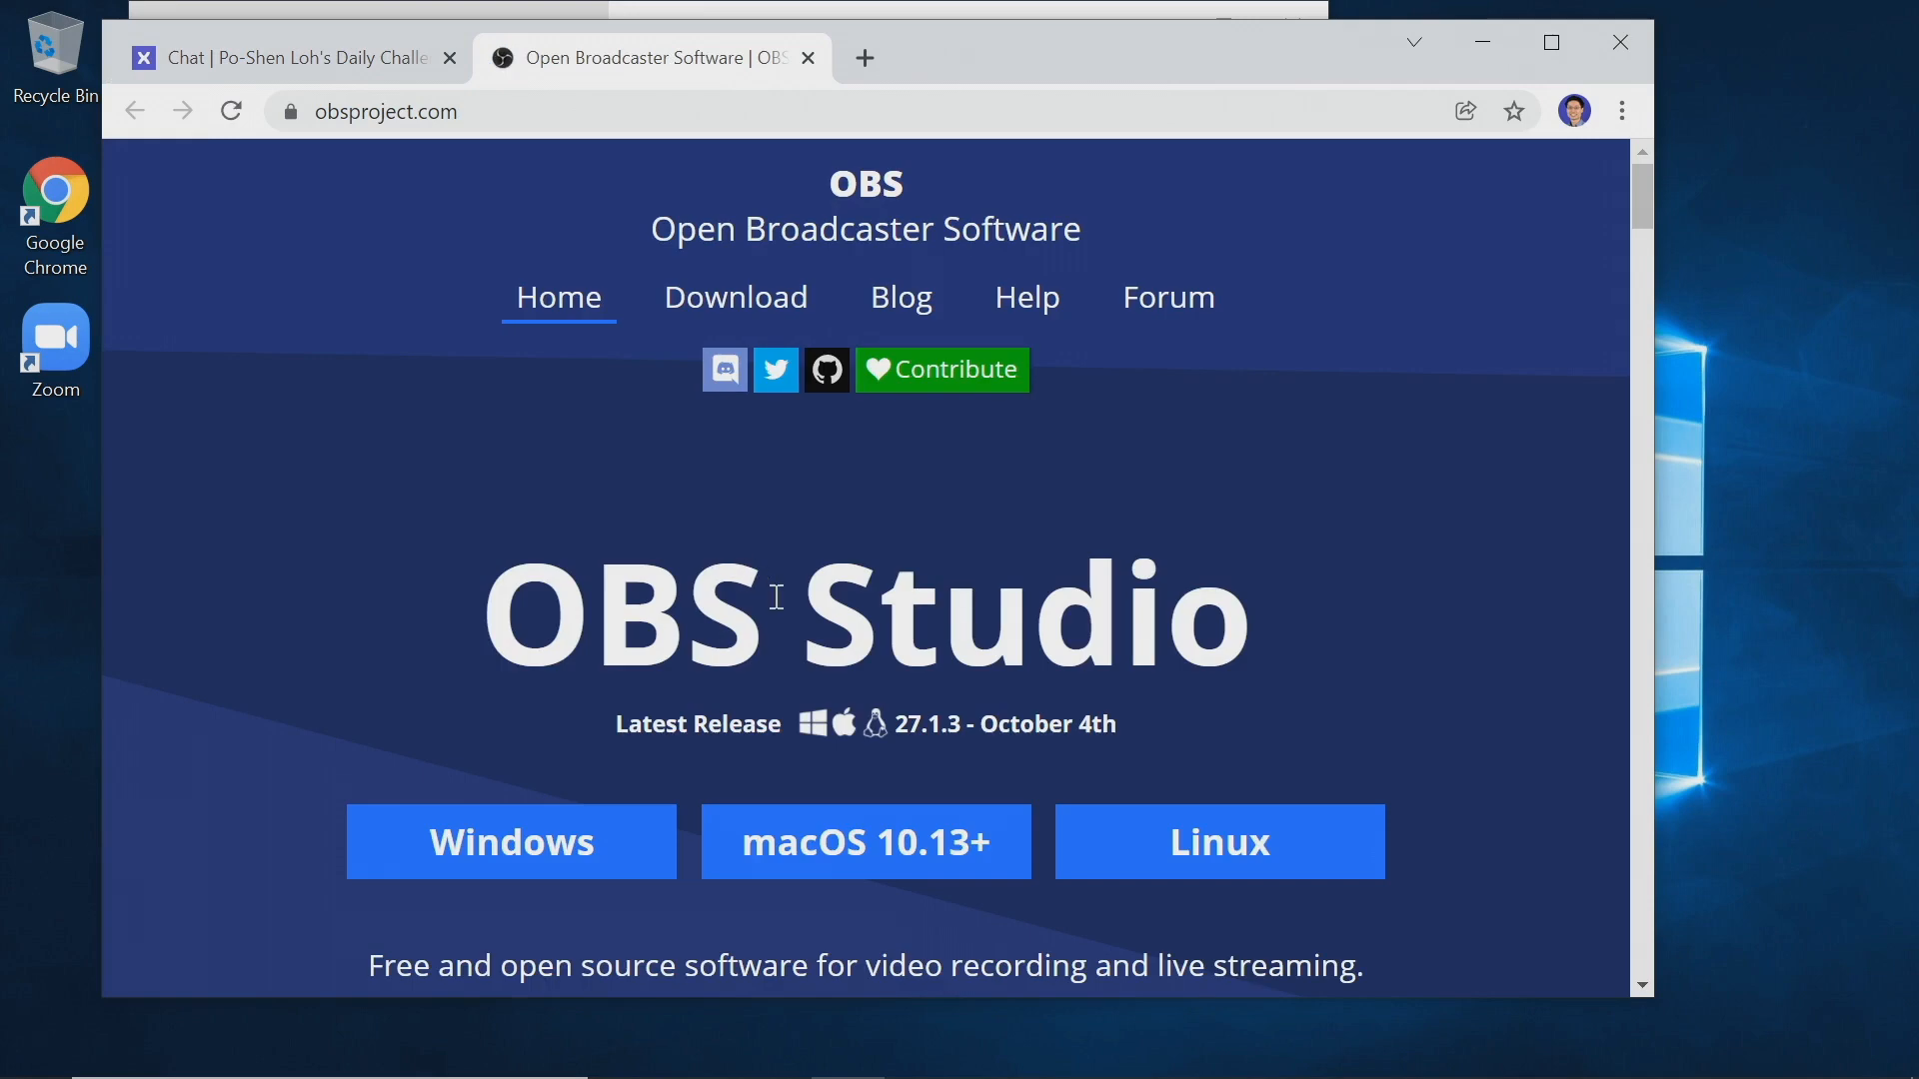
mouse_move(511, 842)
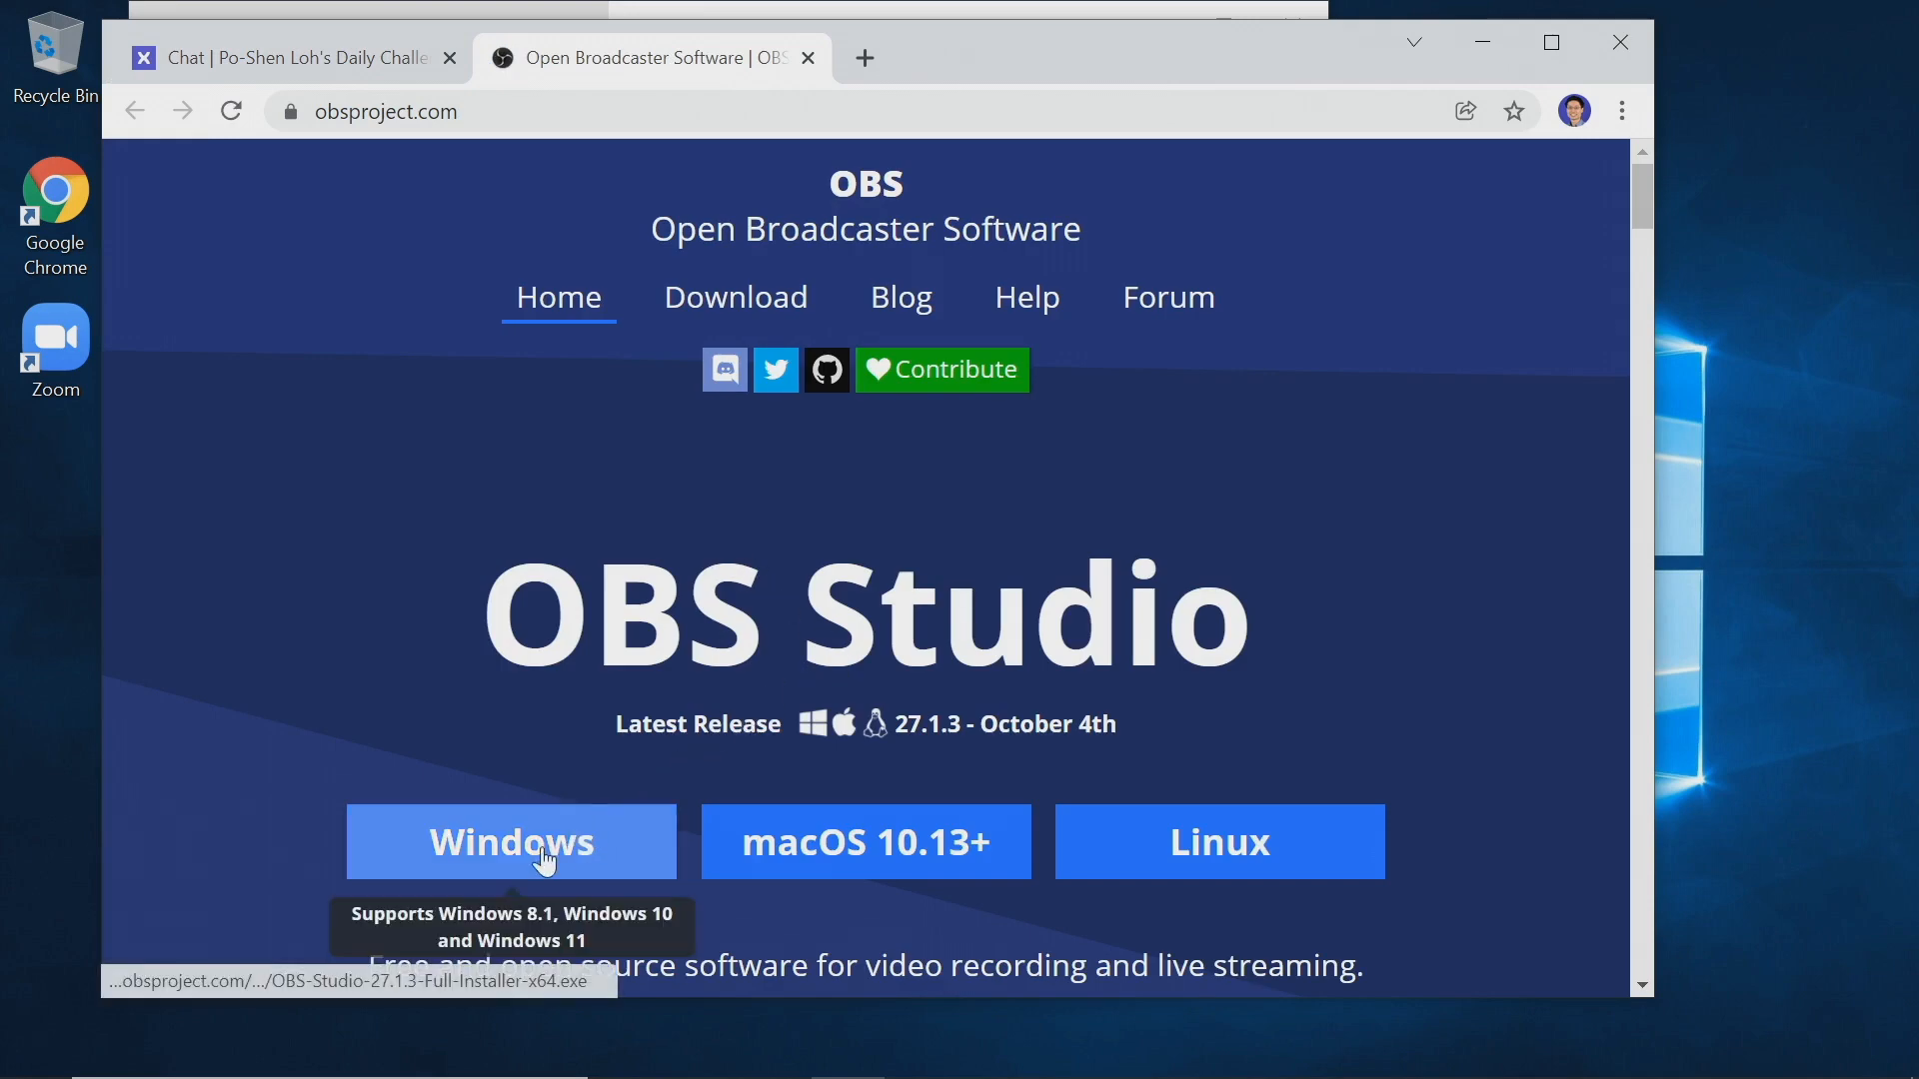
click(510, 842)
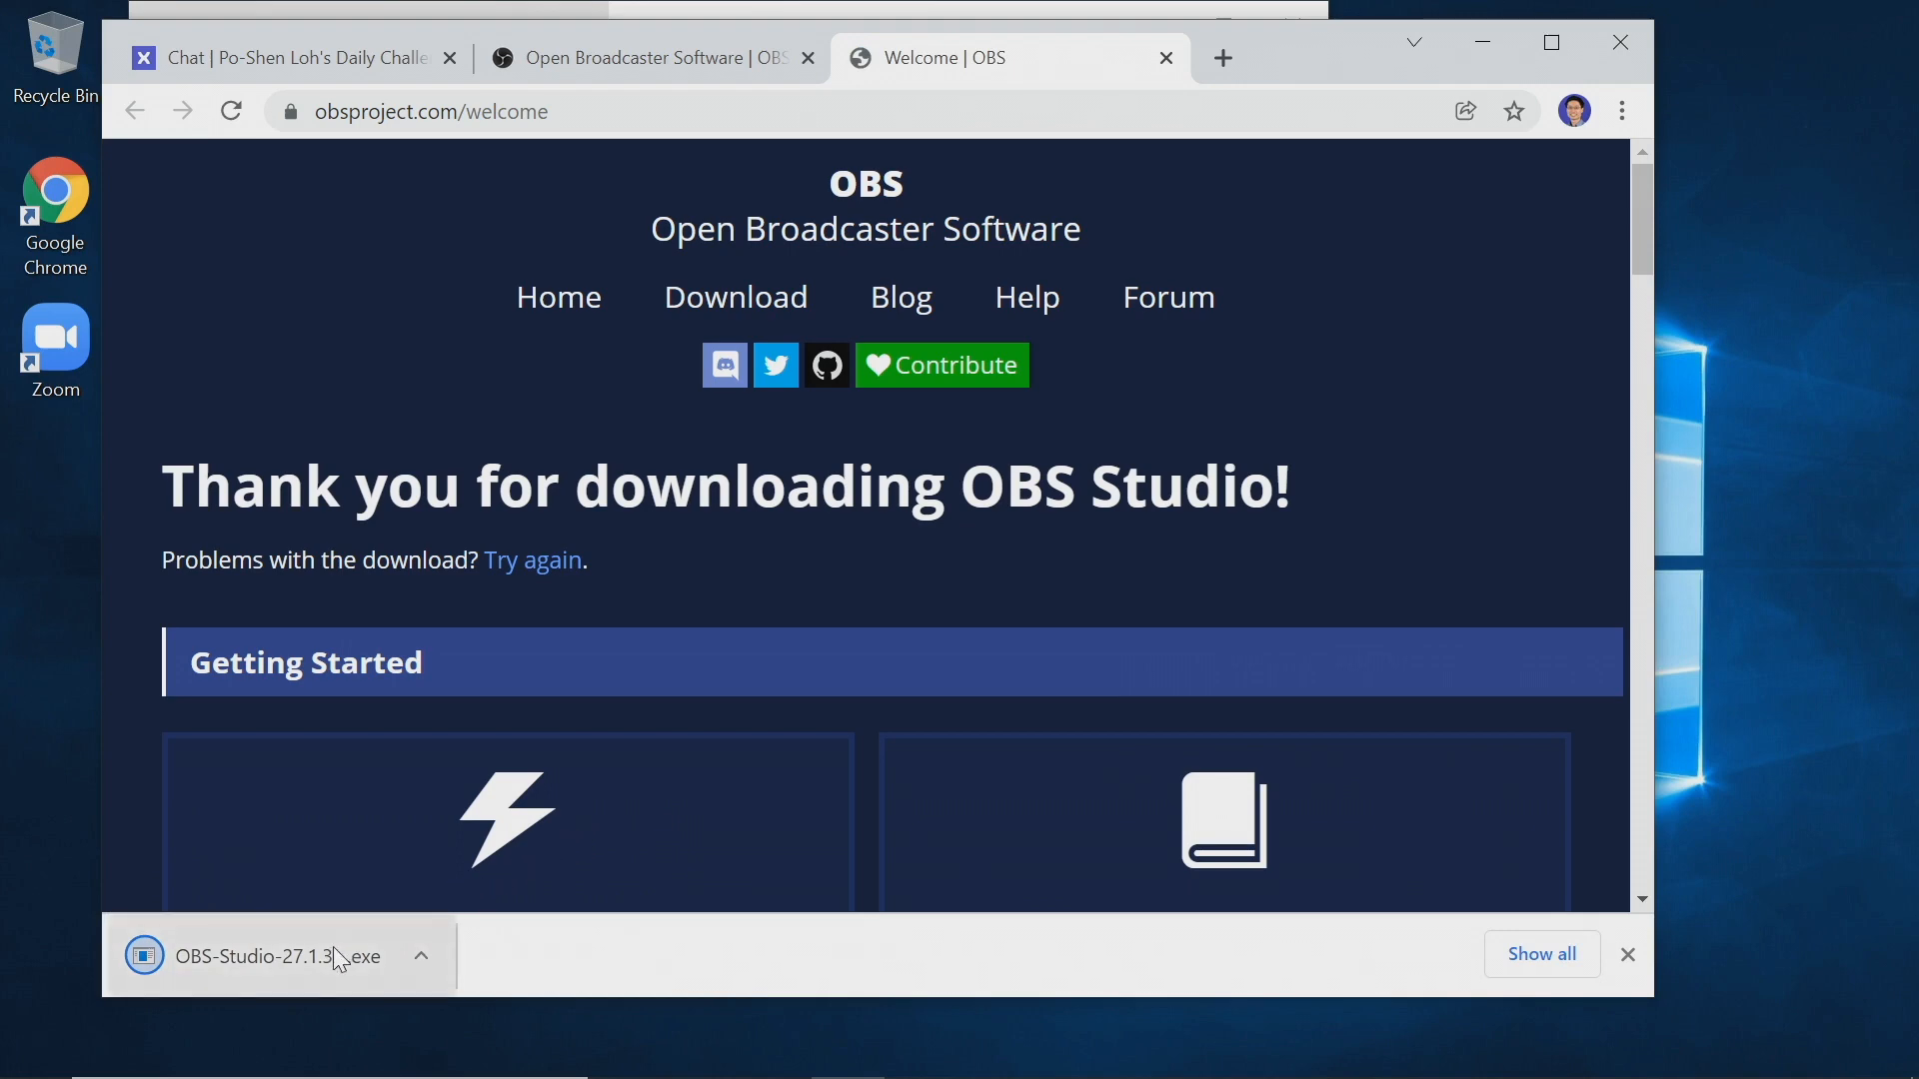
click(1627, 955)
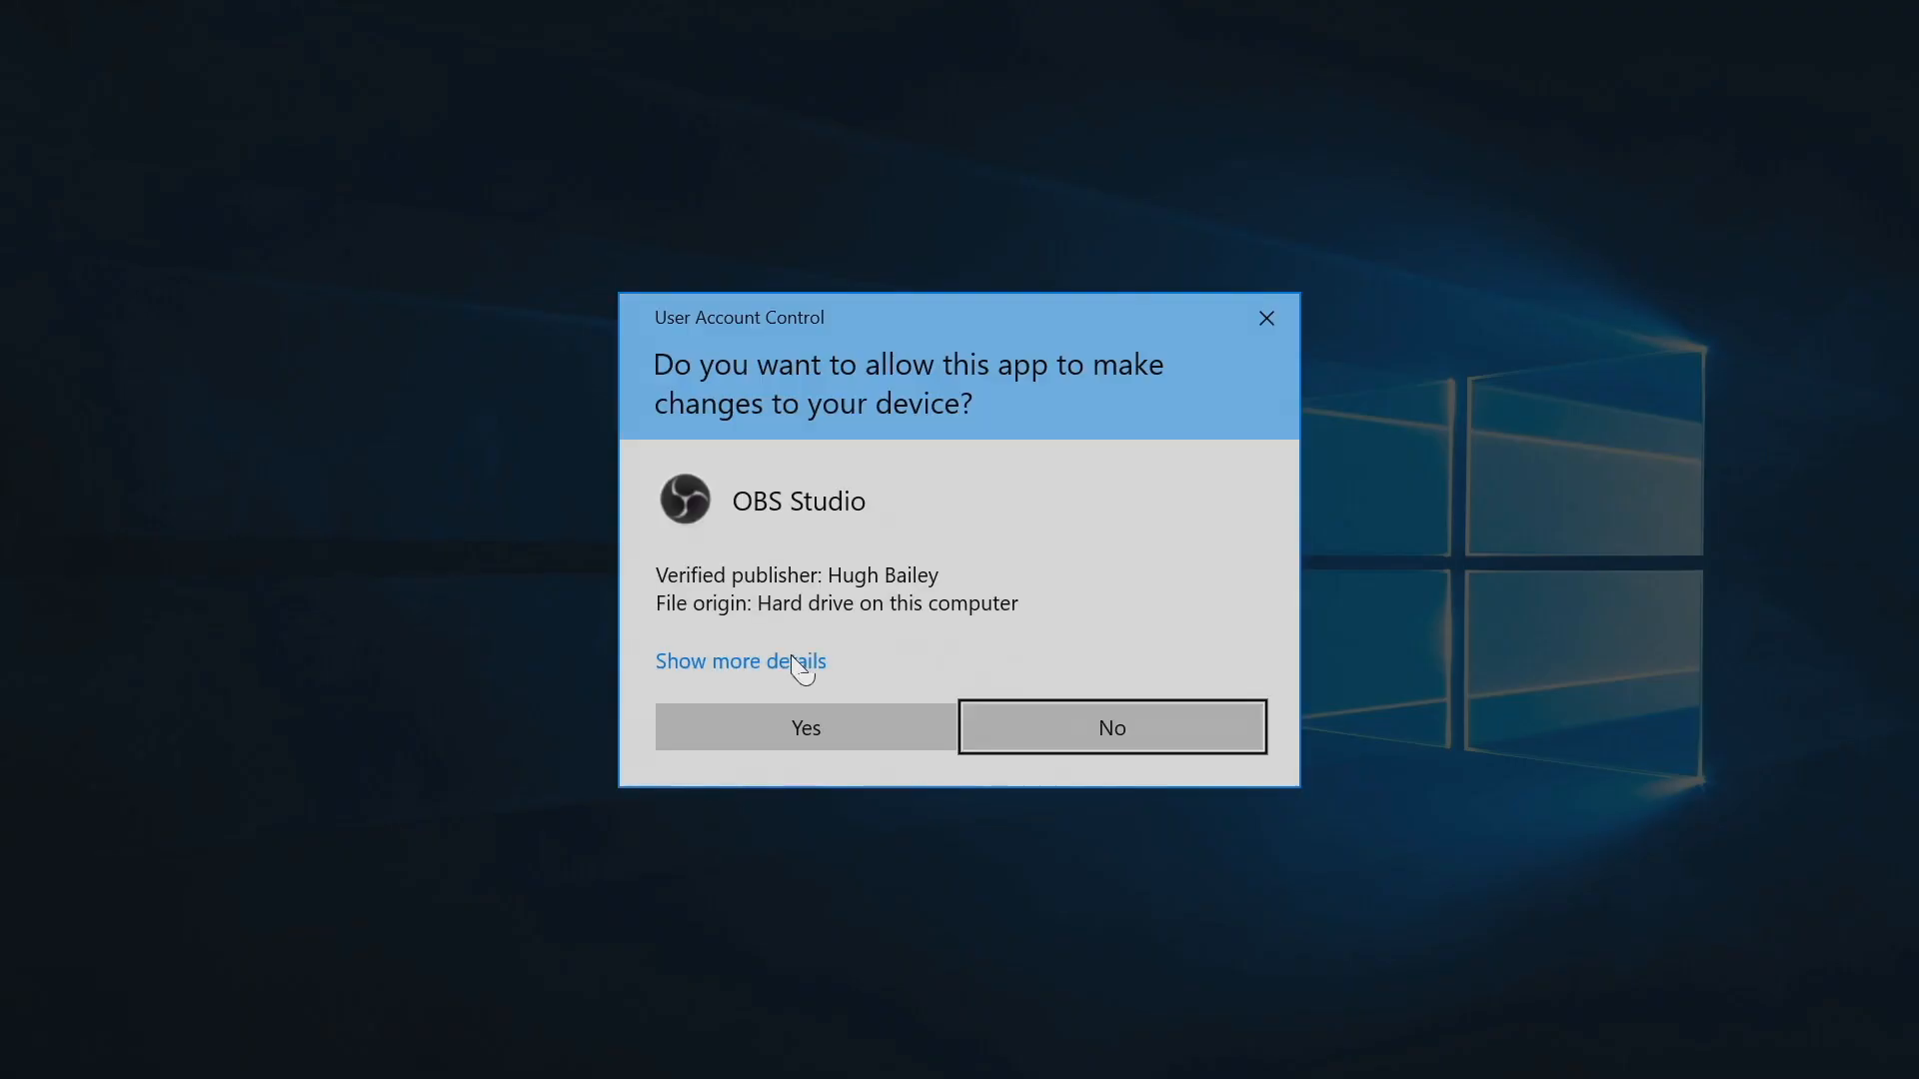
Allow the installer, accept the license, install OBS Studio 27.1.3 to the default folder and launch it.
click(803, 728)
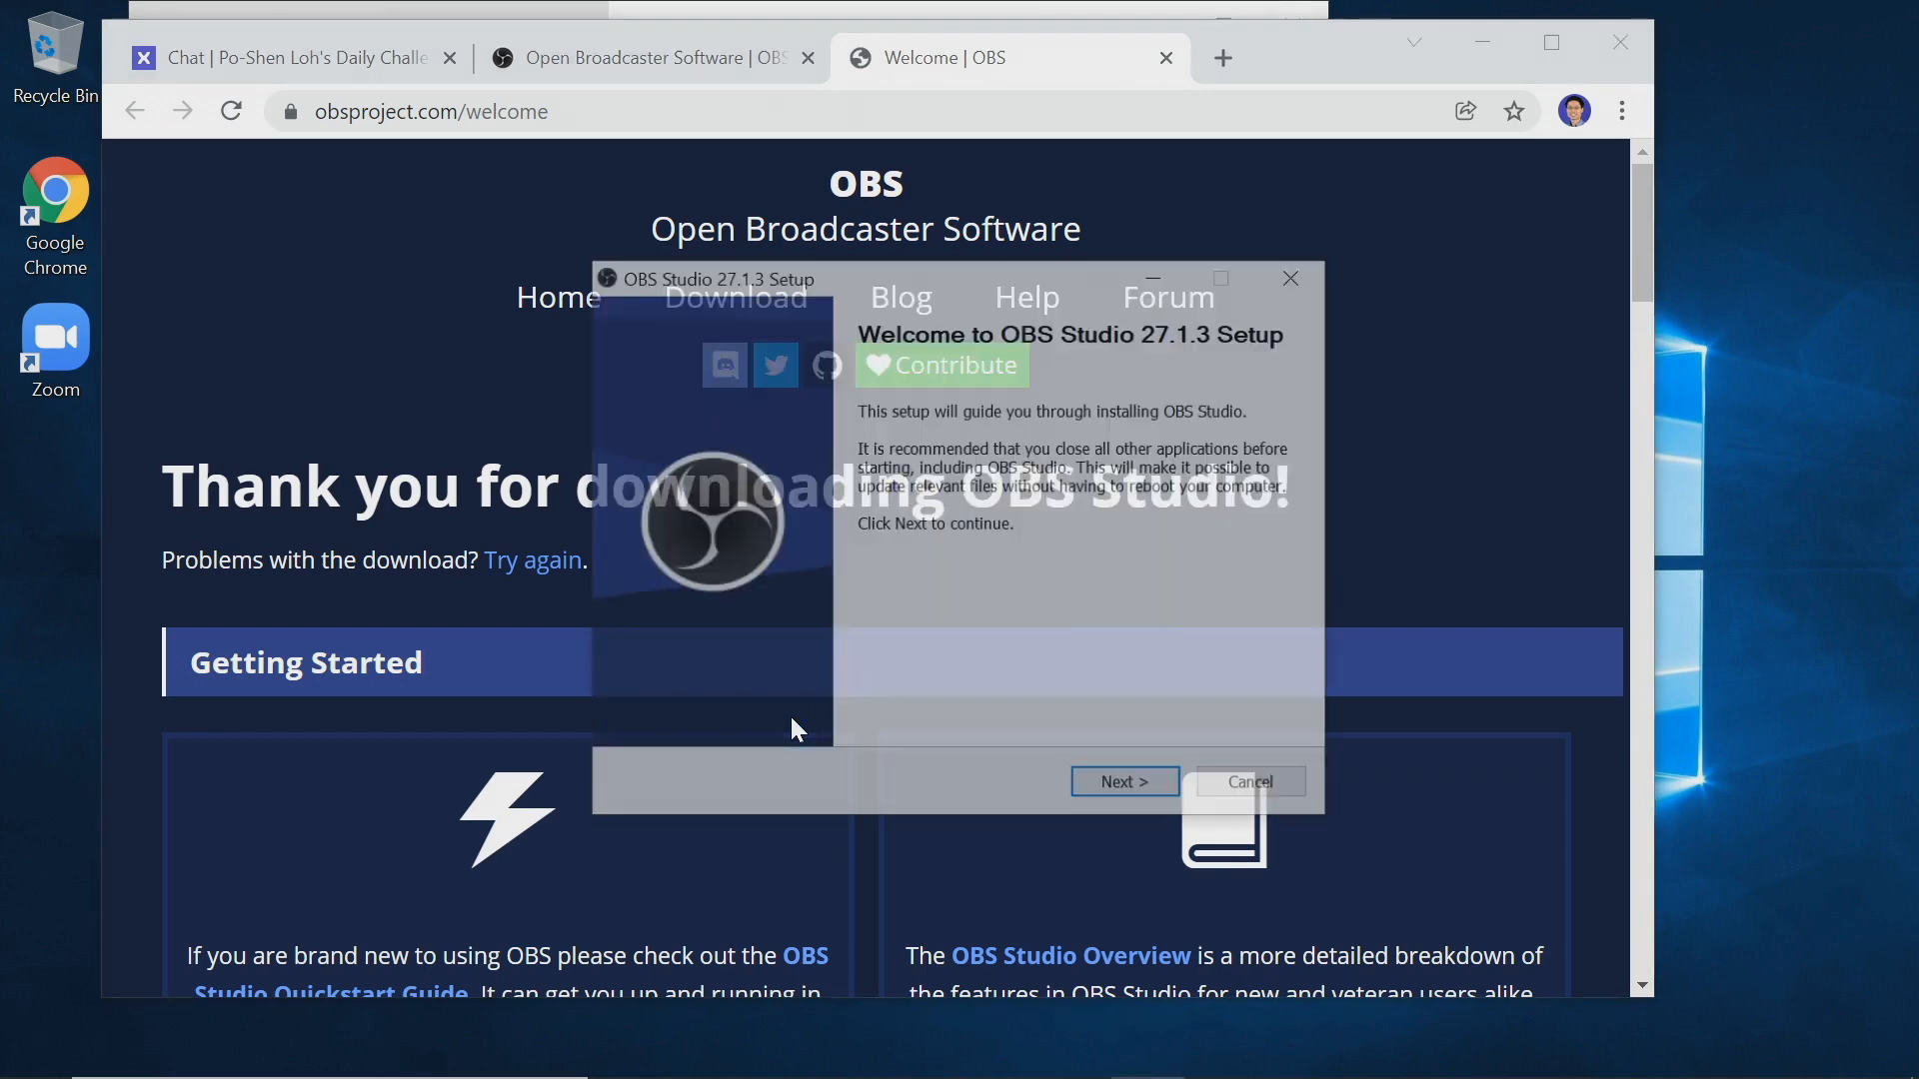
click(1122, 781)
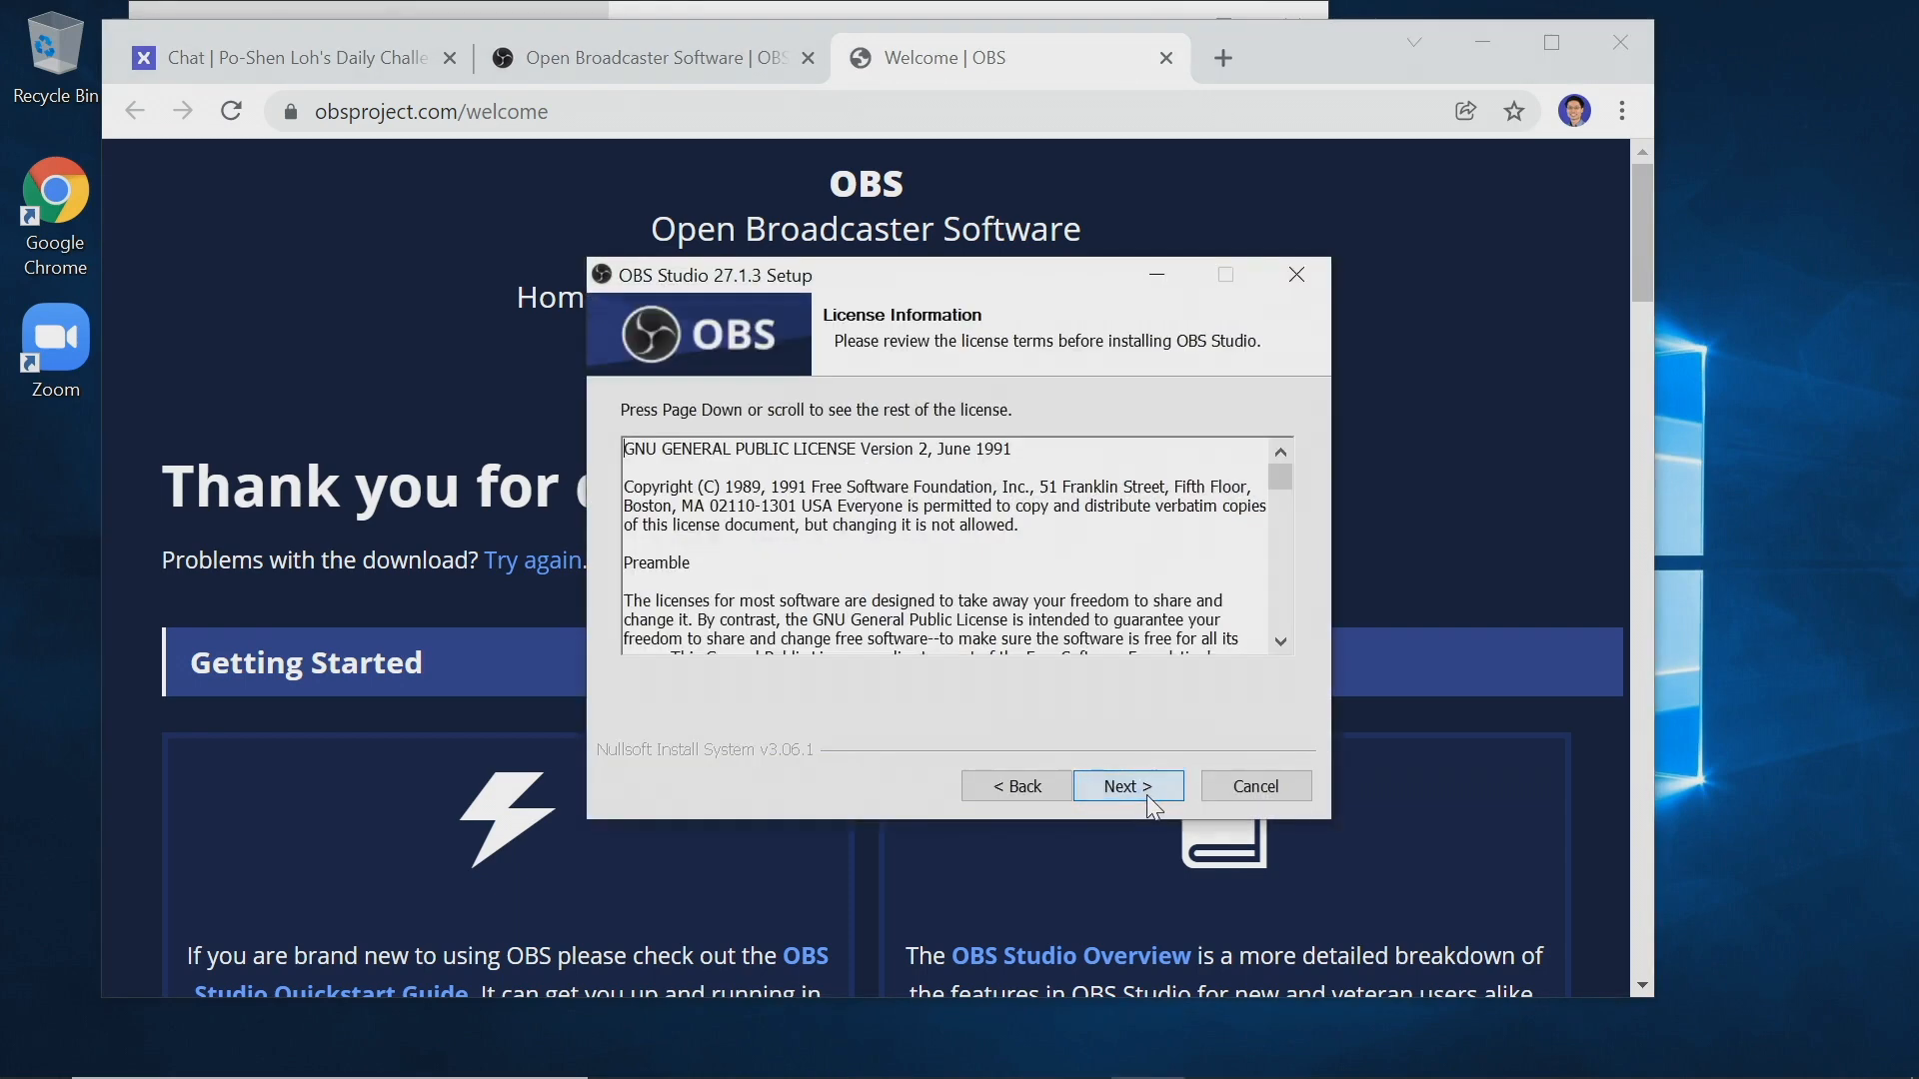
click(1126, 786)
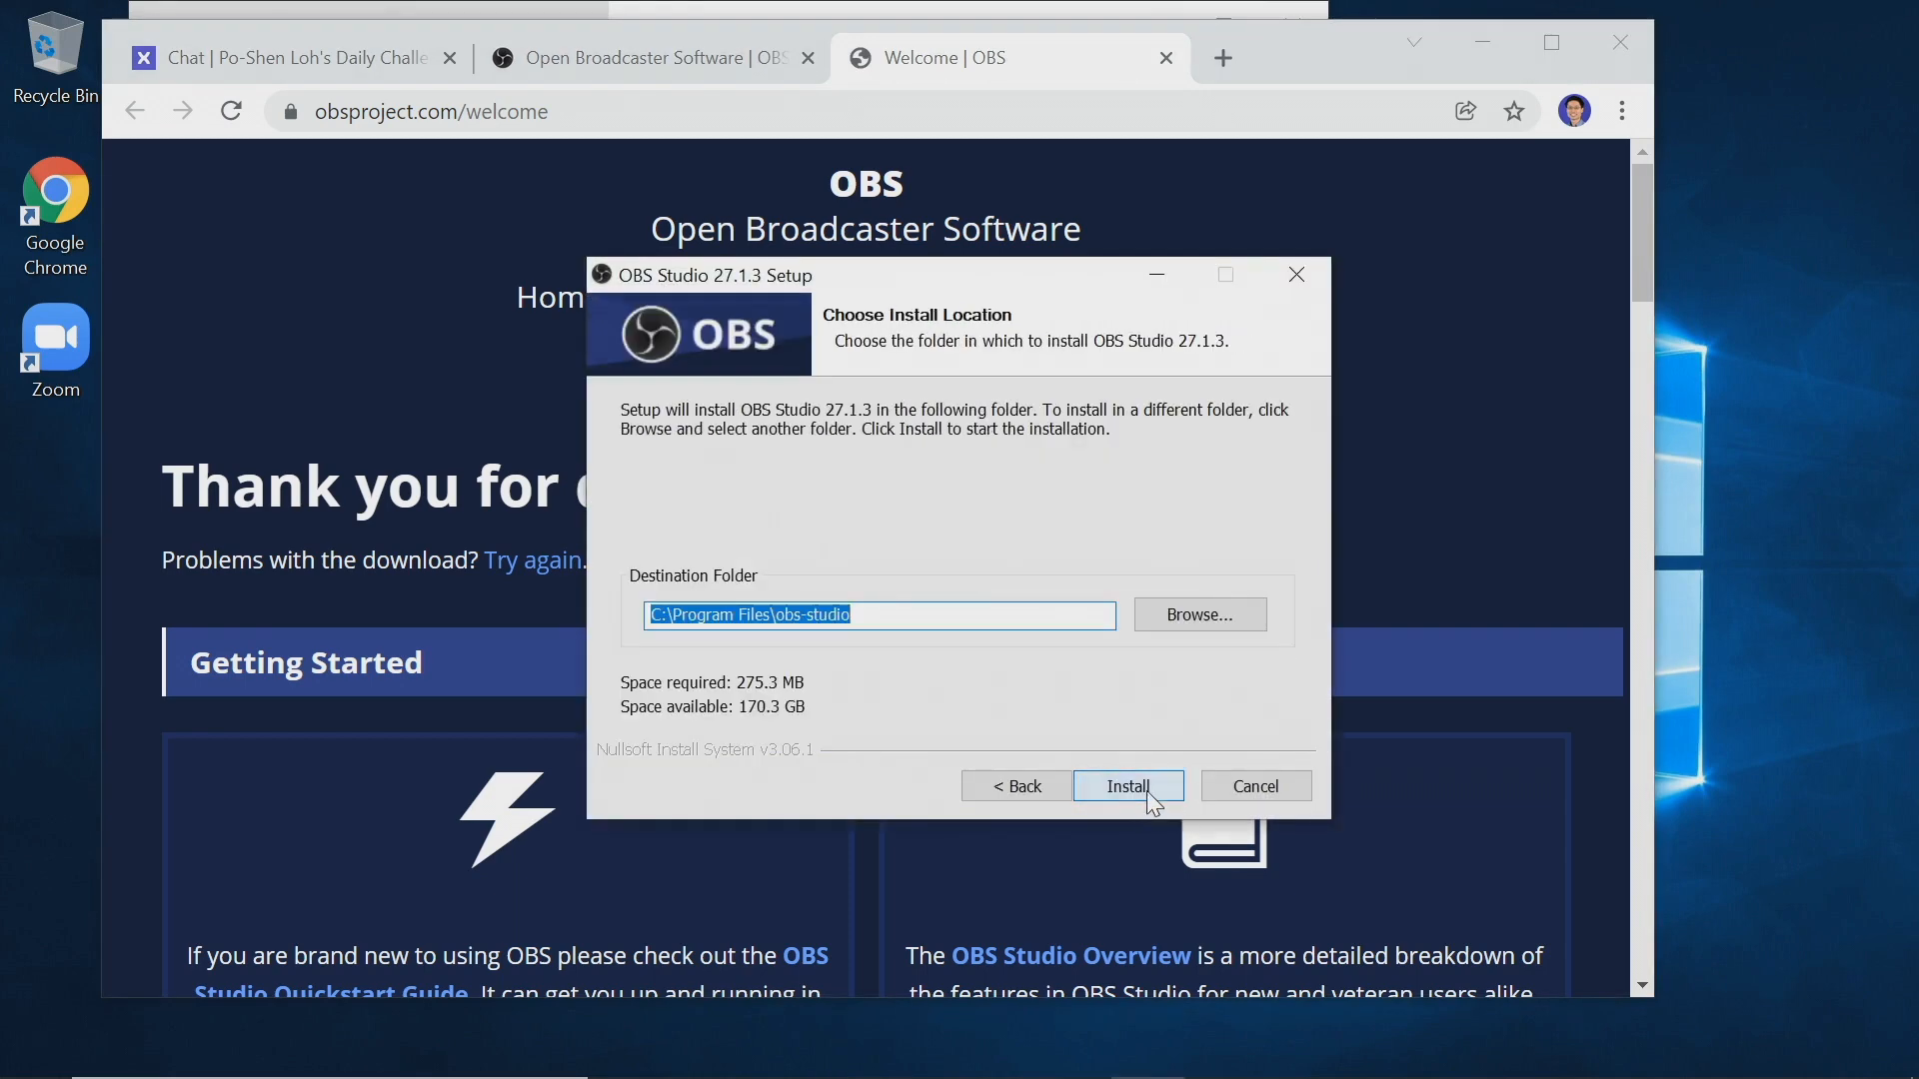
click(1125, 786)
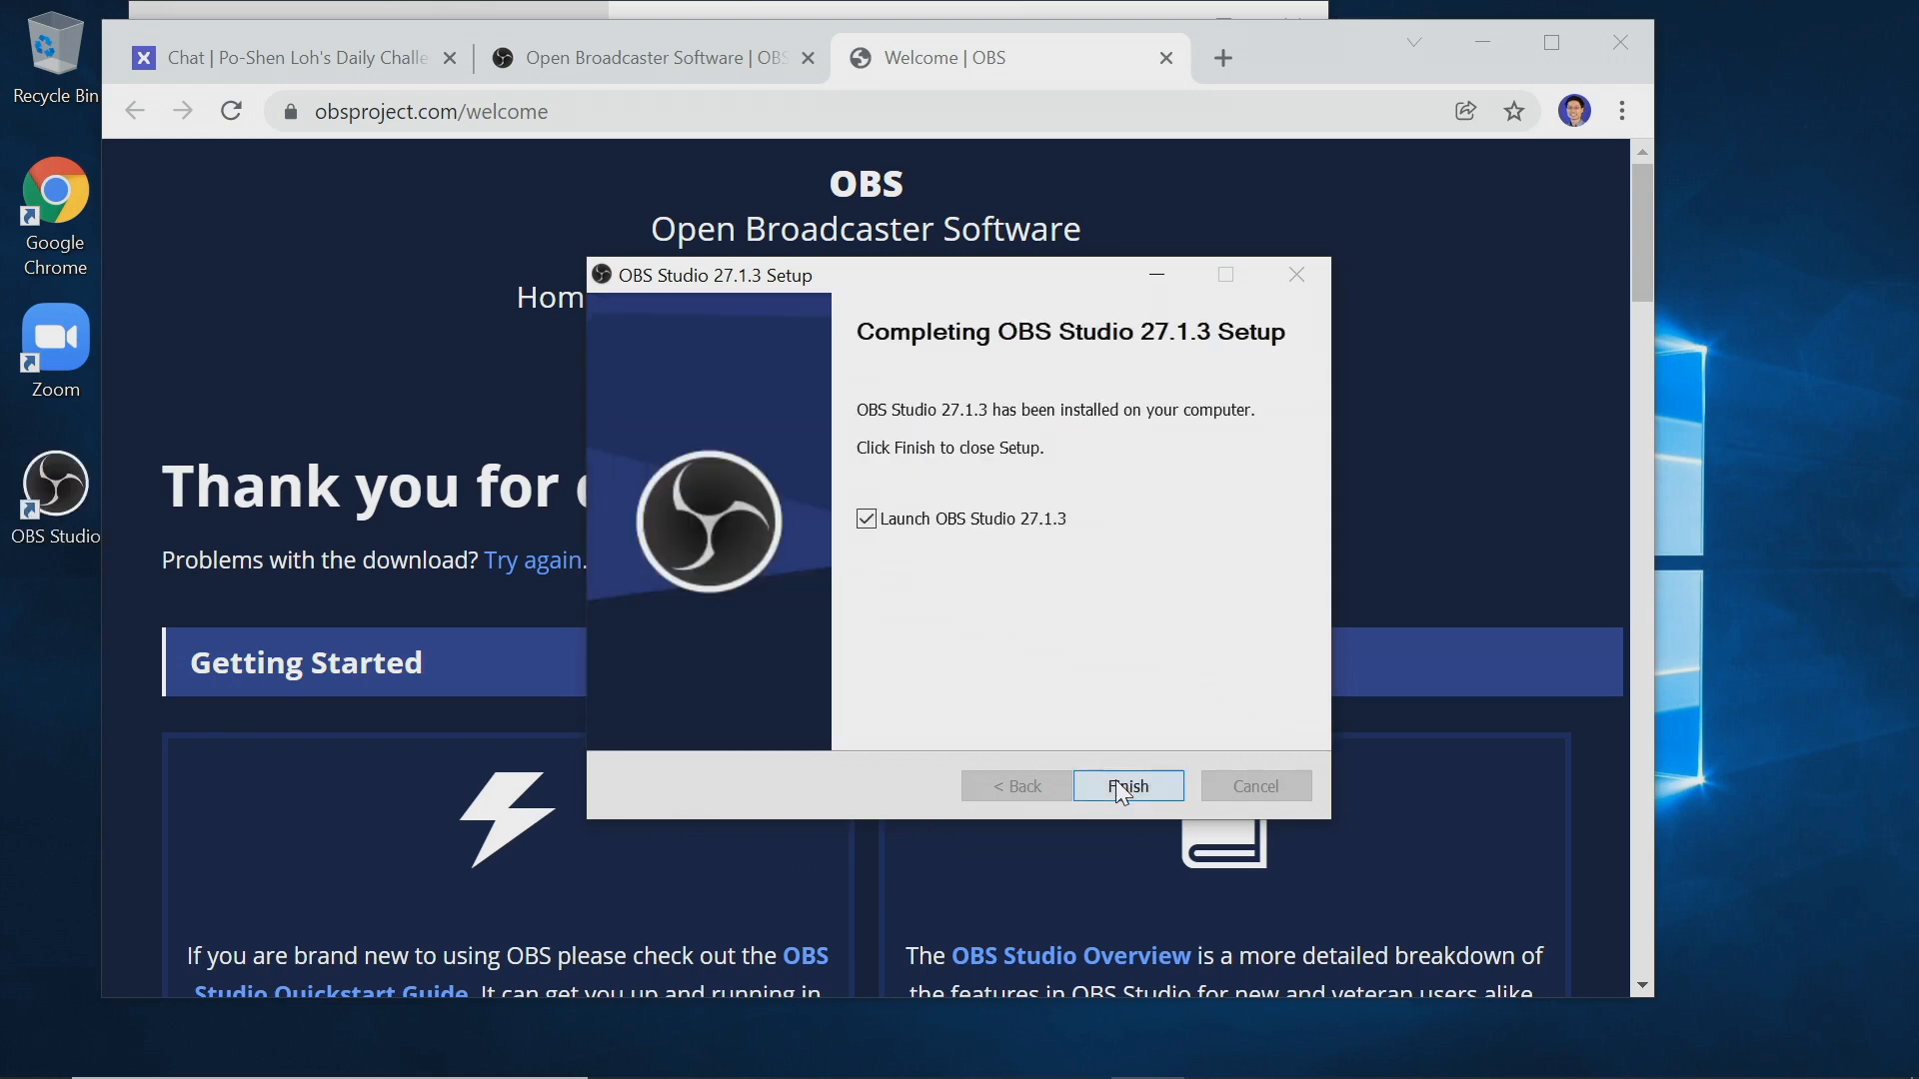
click(1126, 785)
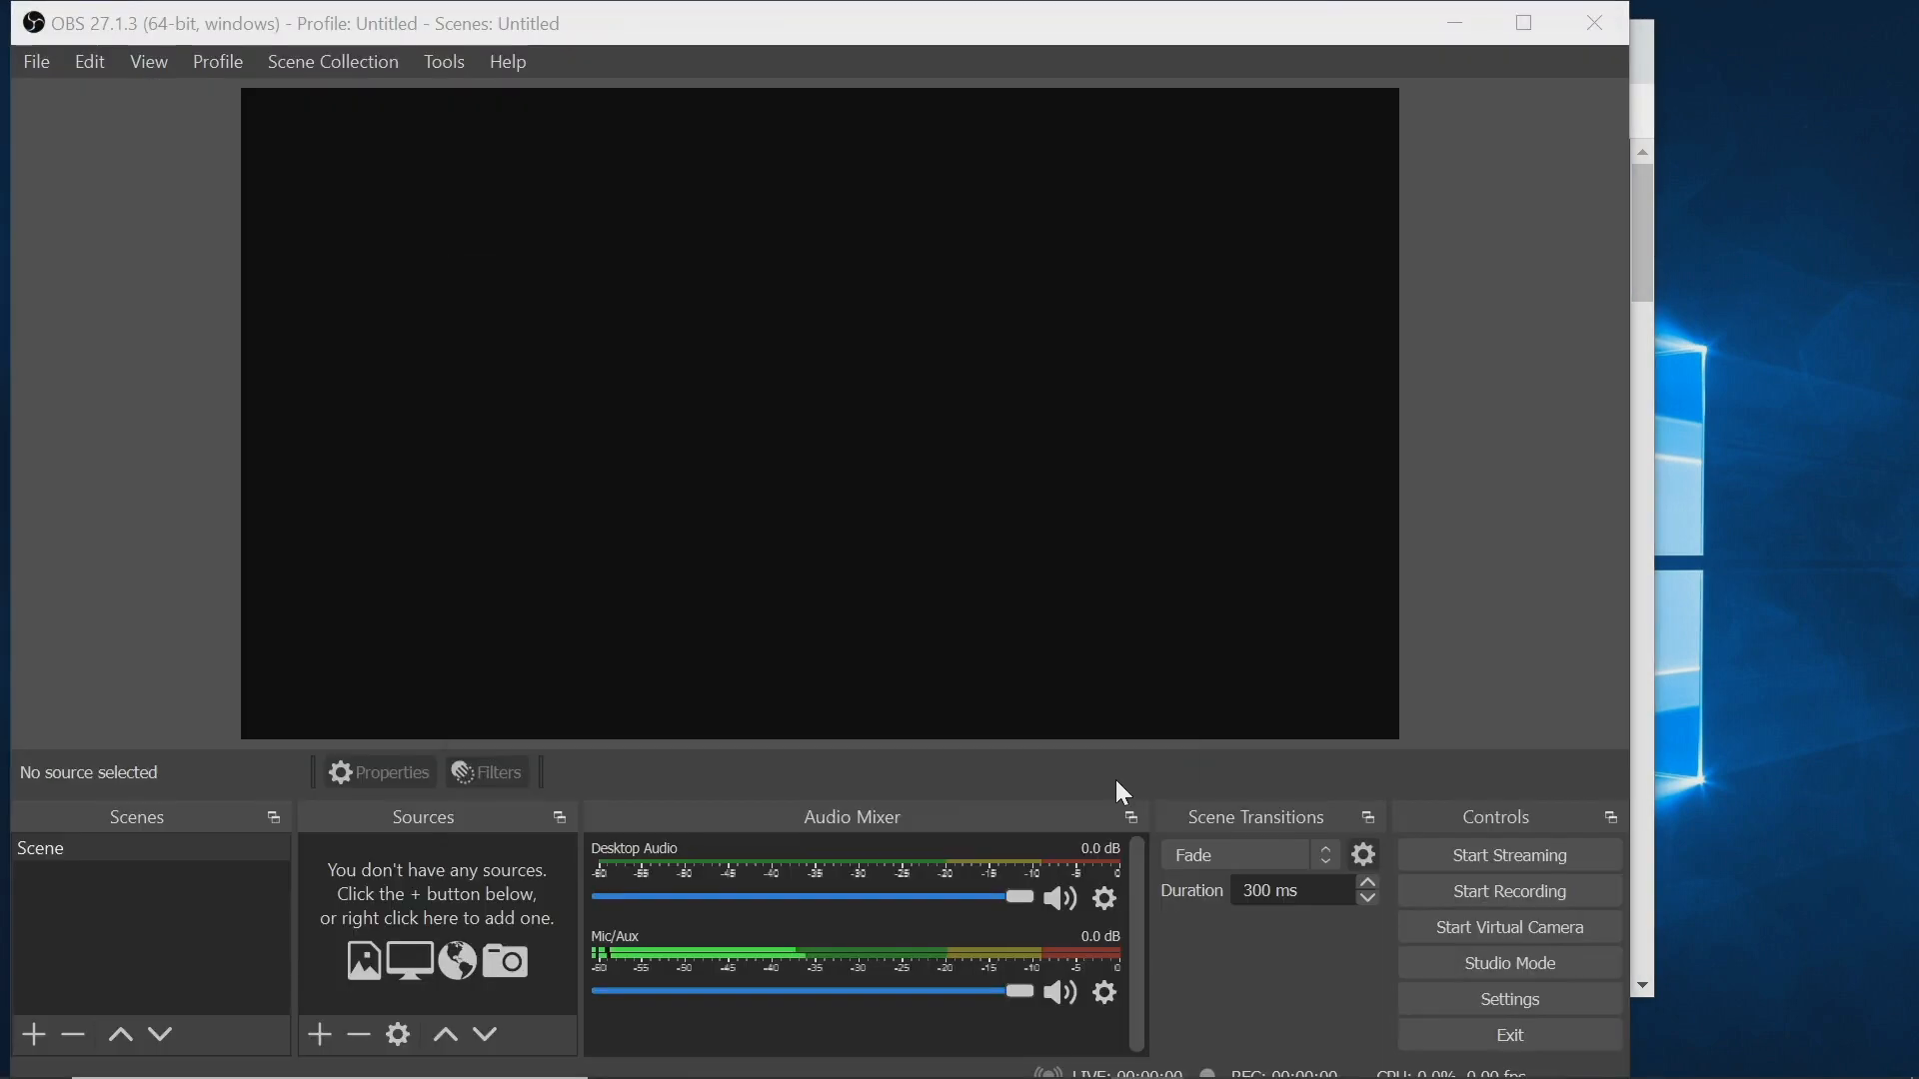
Cancel the OBS auto-configuration wizard without applying any settings.
click(444, 62)
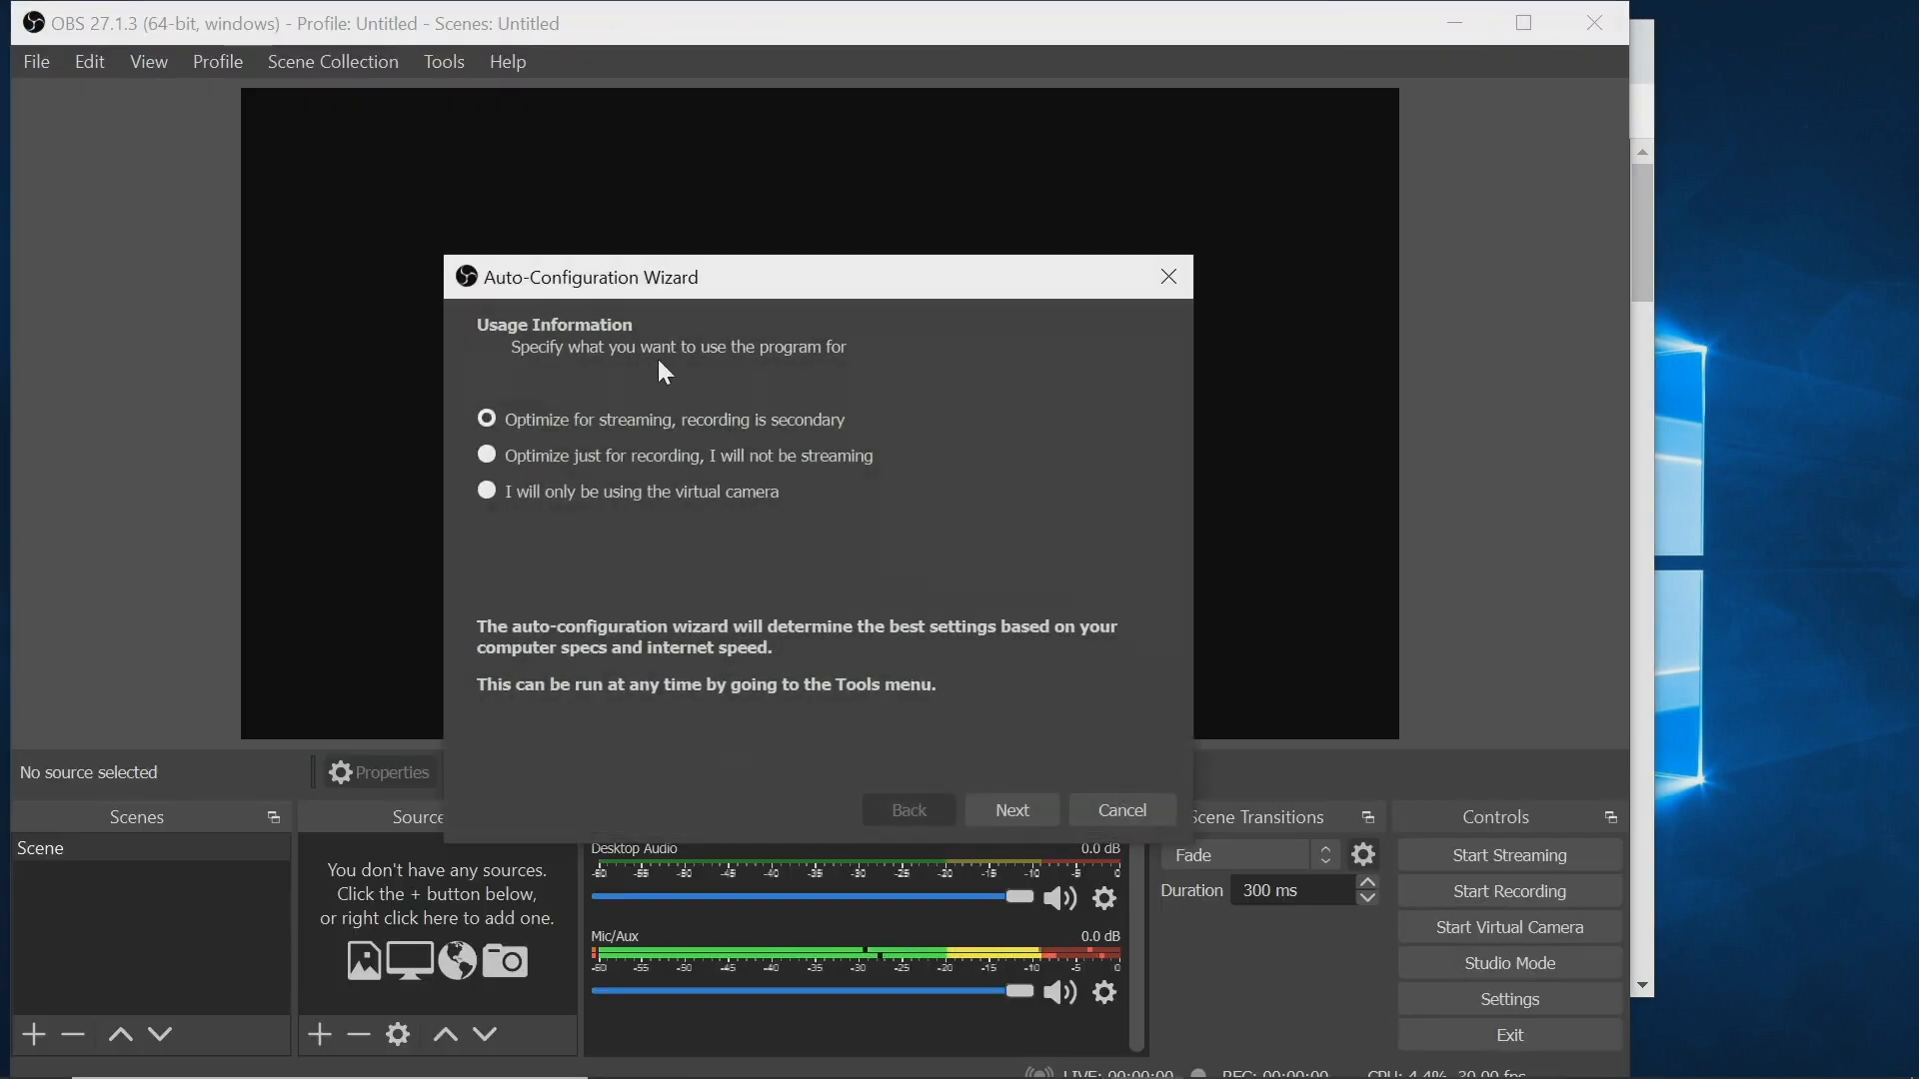
mouse_move(1075, 795)
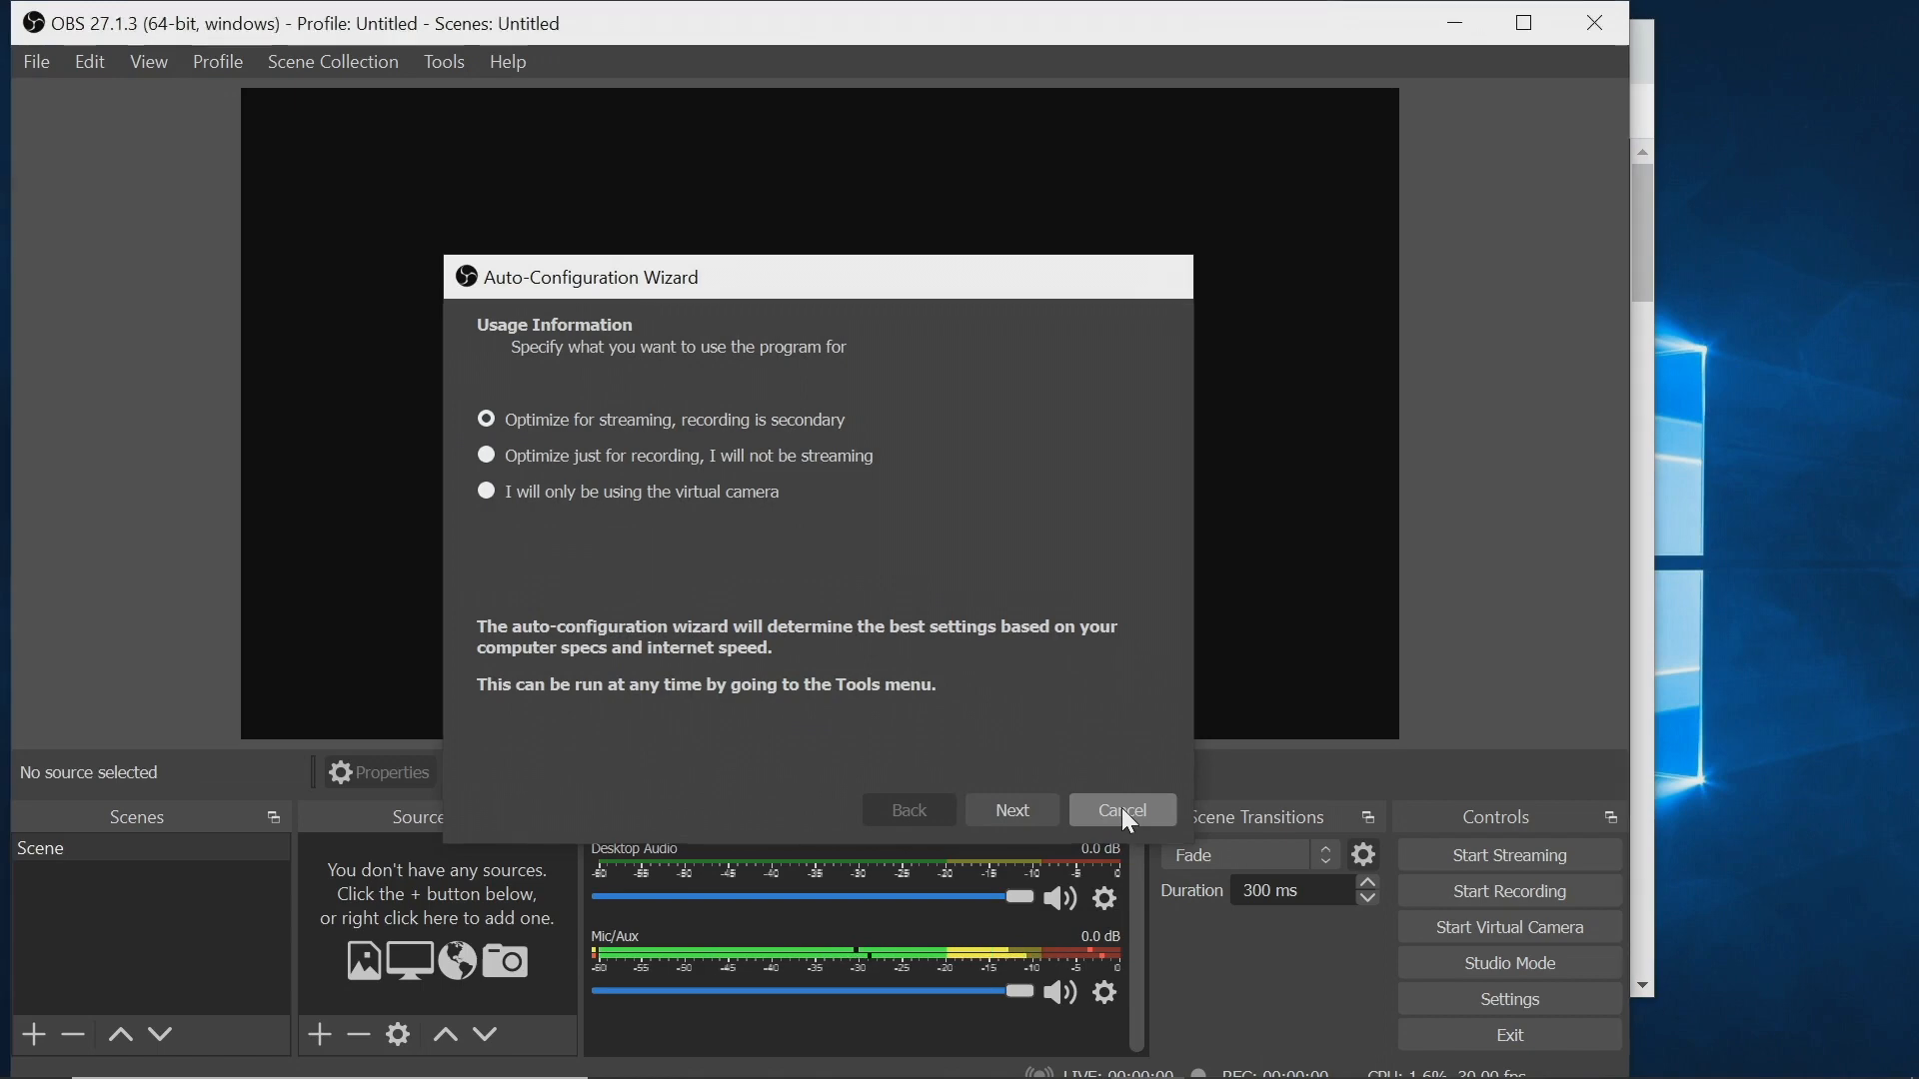
click(1119, 810)
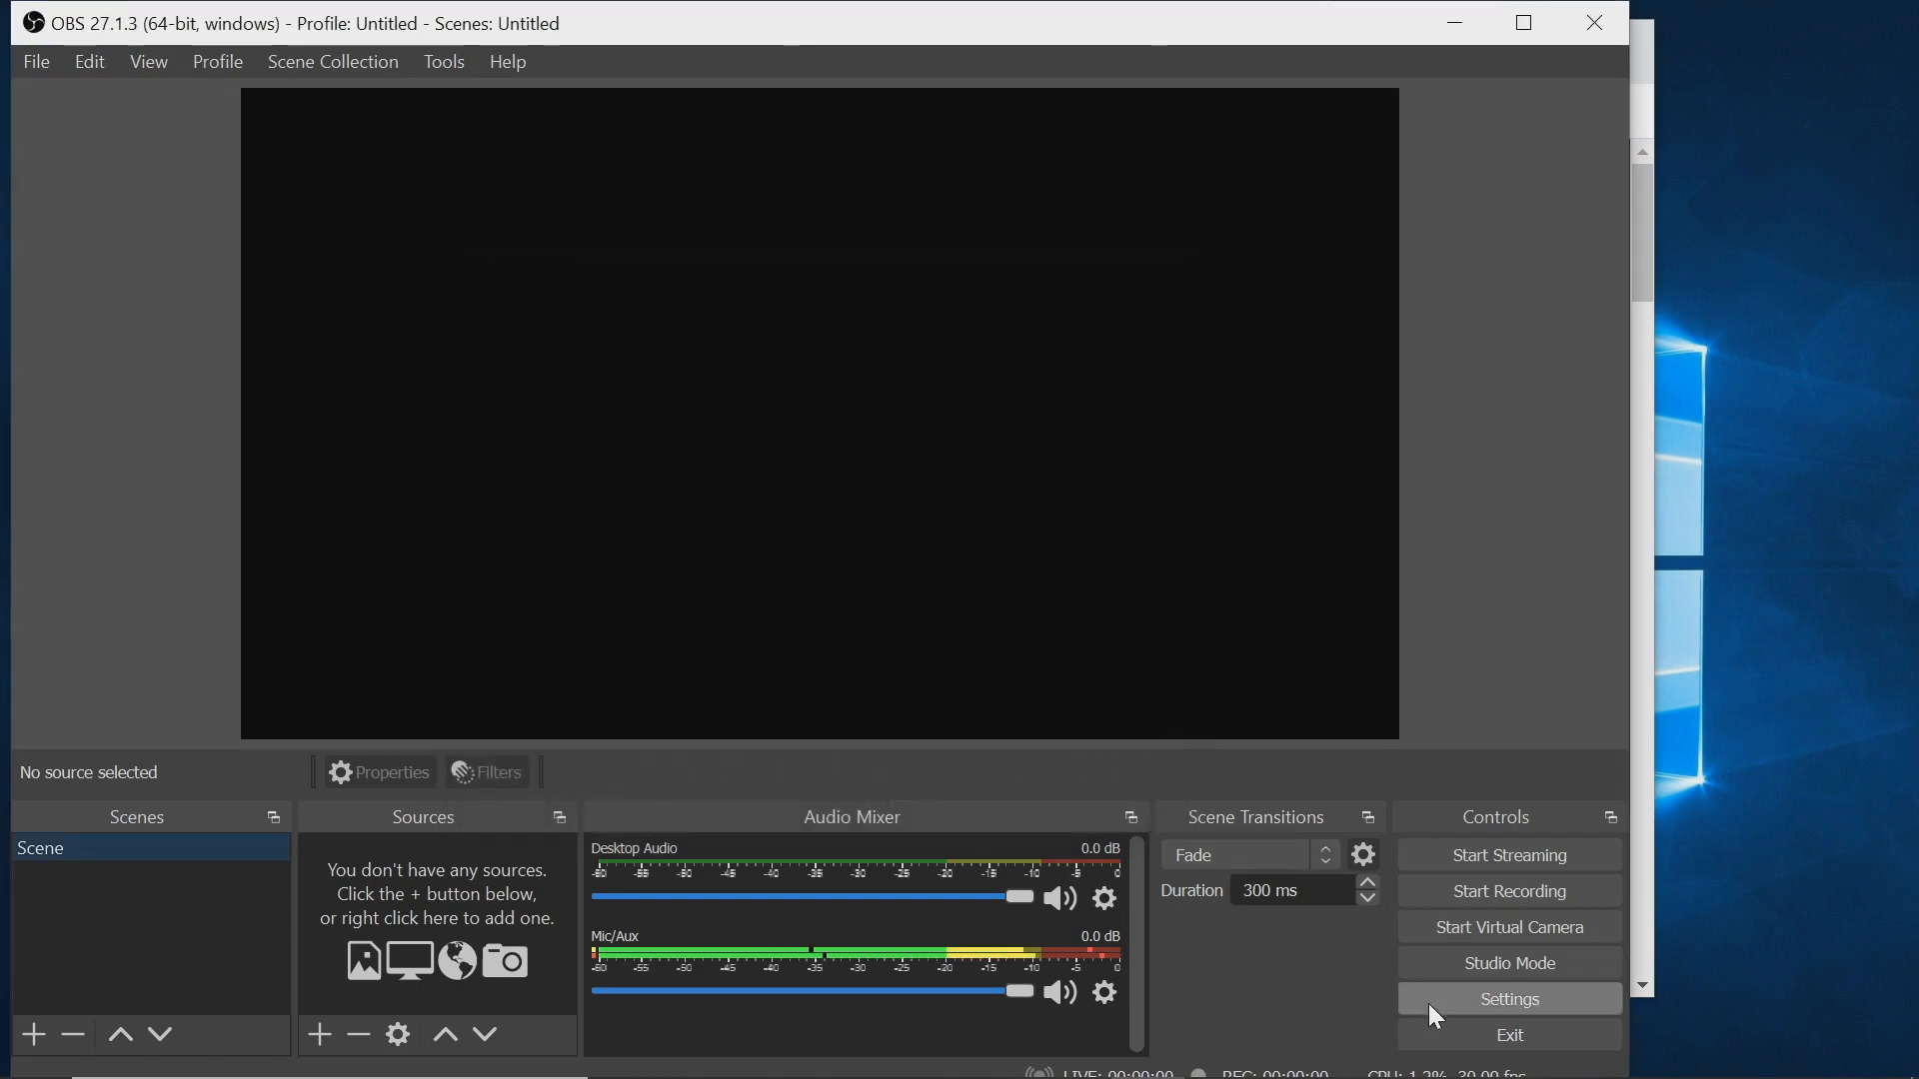
Set the Video base canvas resolution to 1280x720 in OBS settings and save.
click(1507, 999)
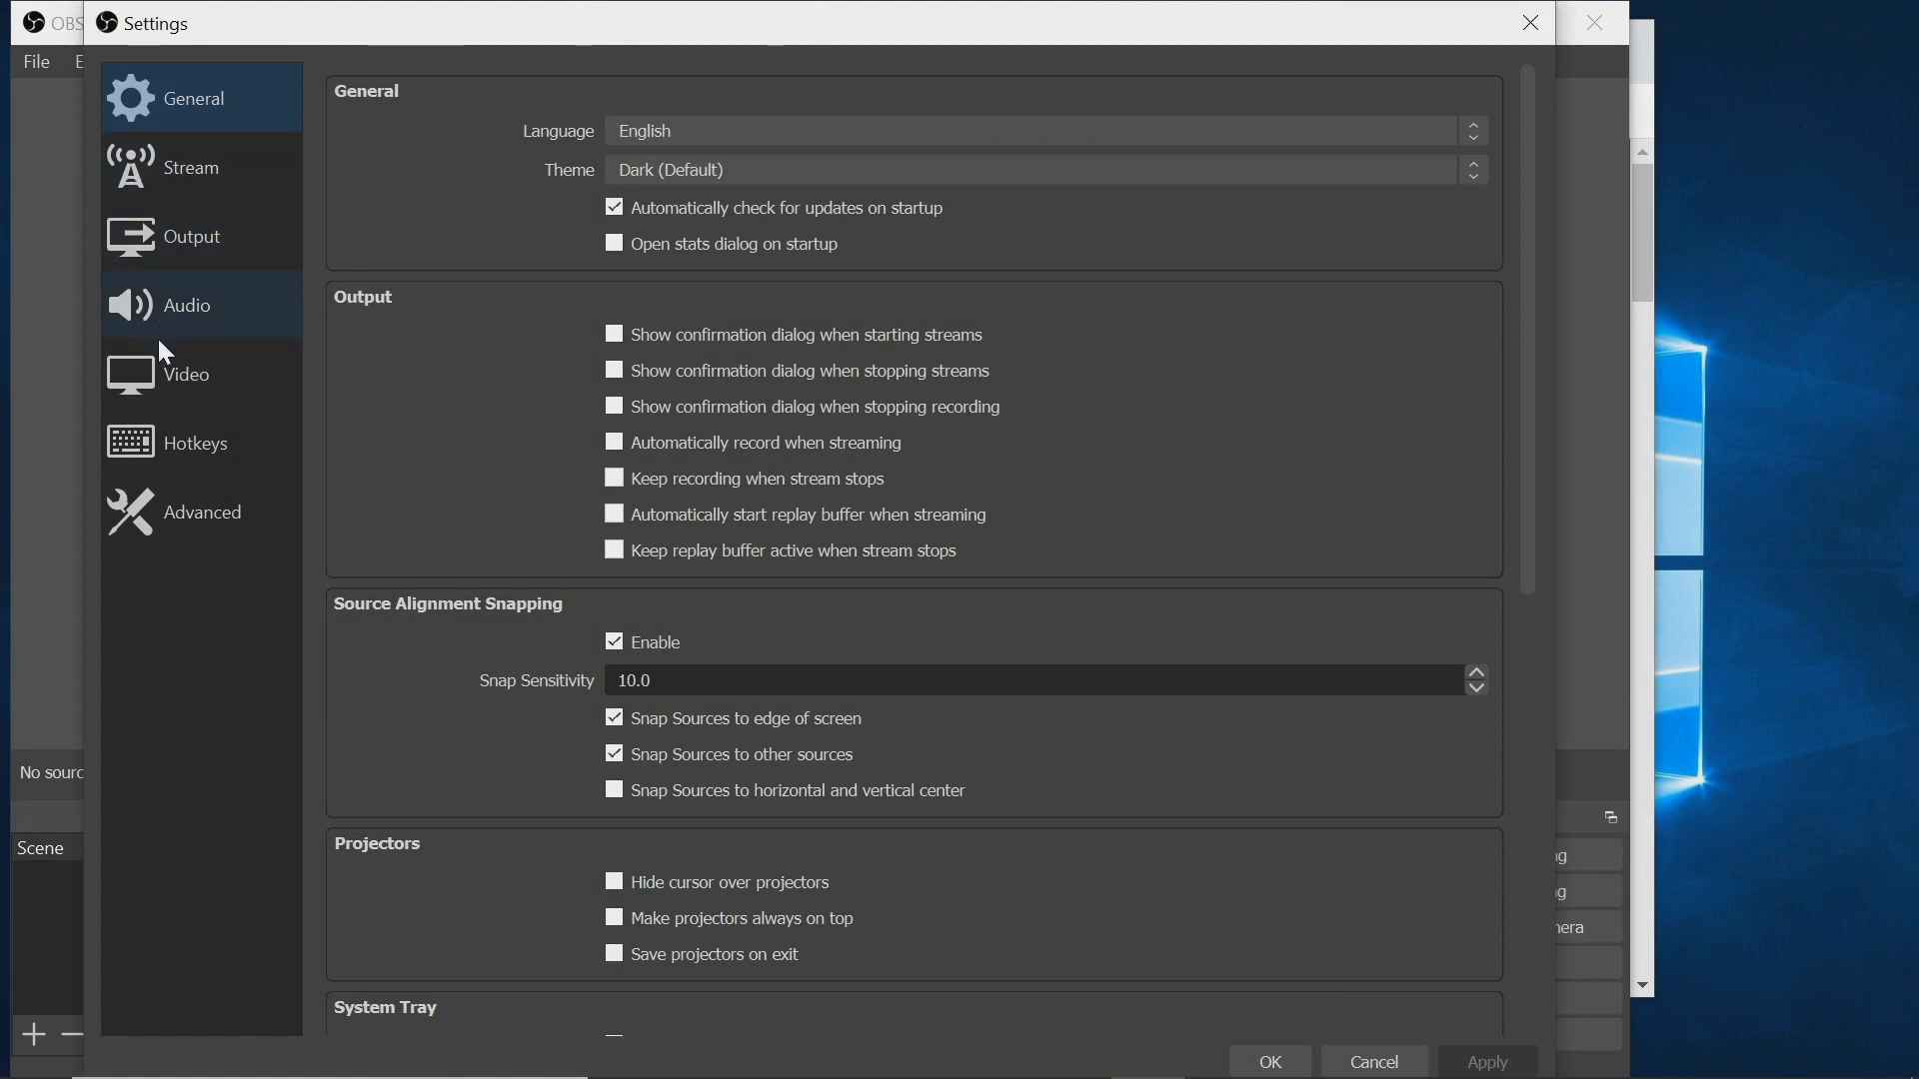
click(184, 374)
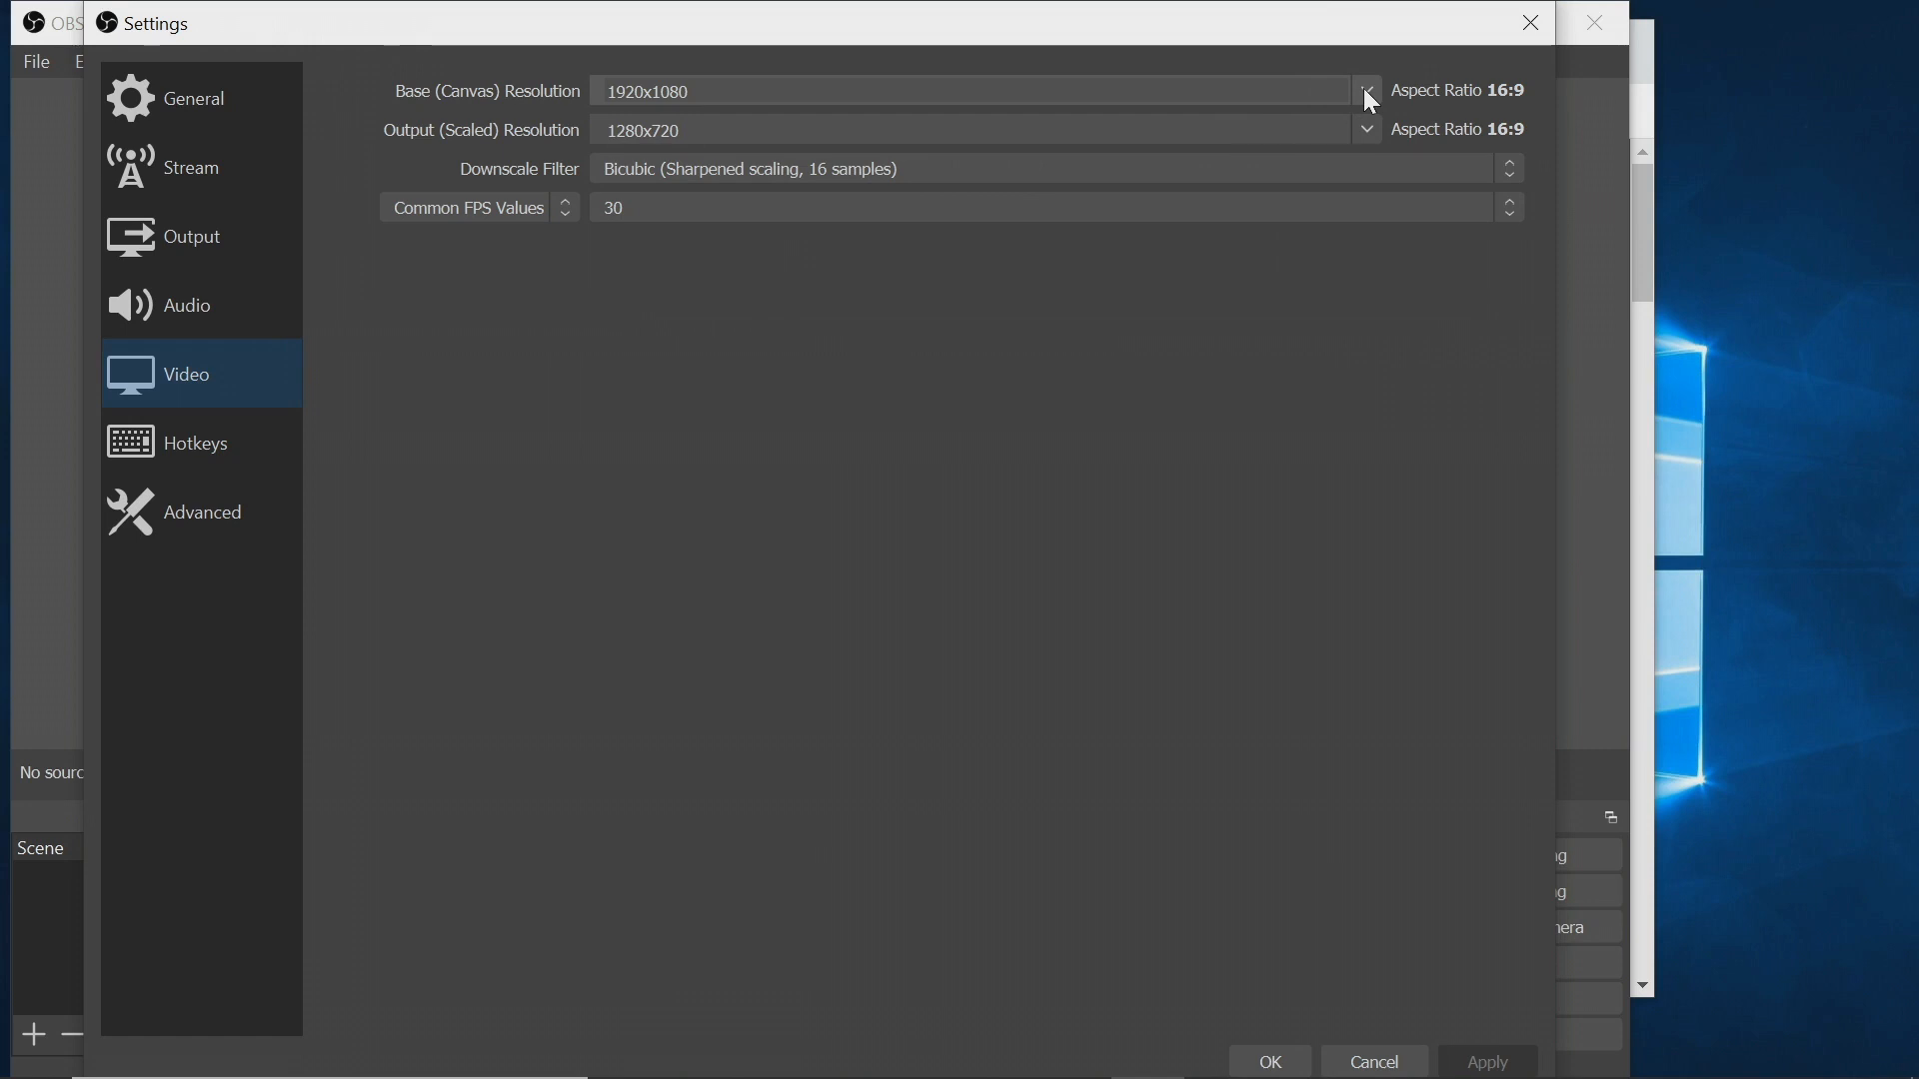
click(1363, 90)
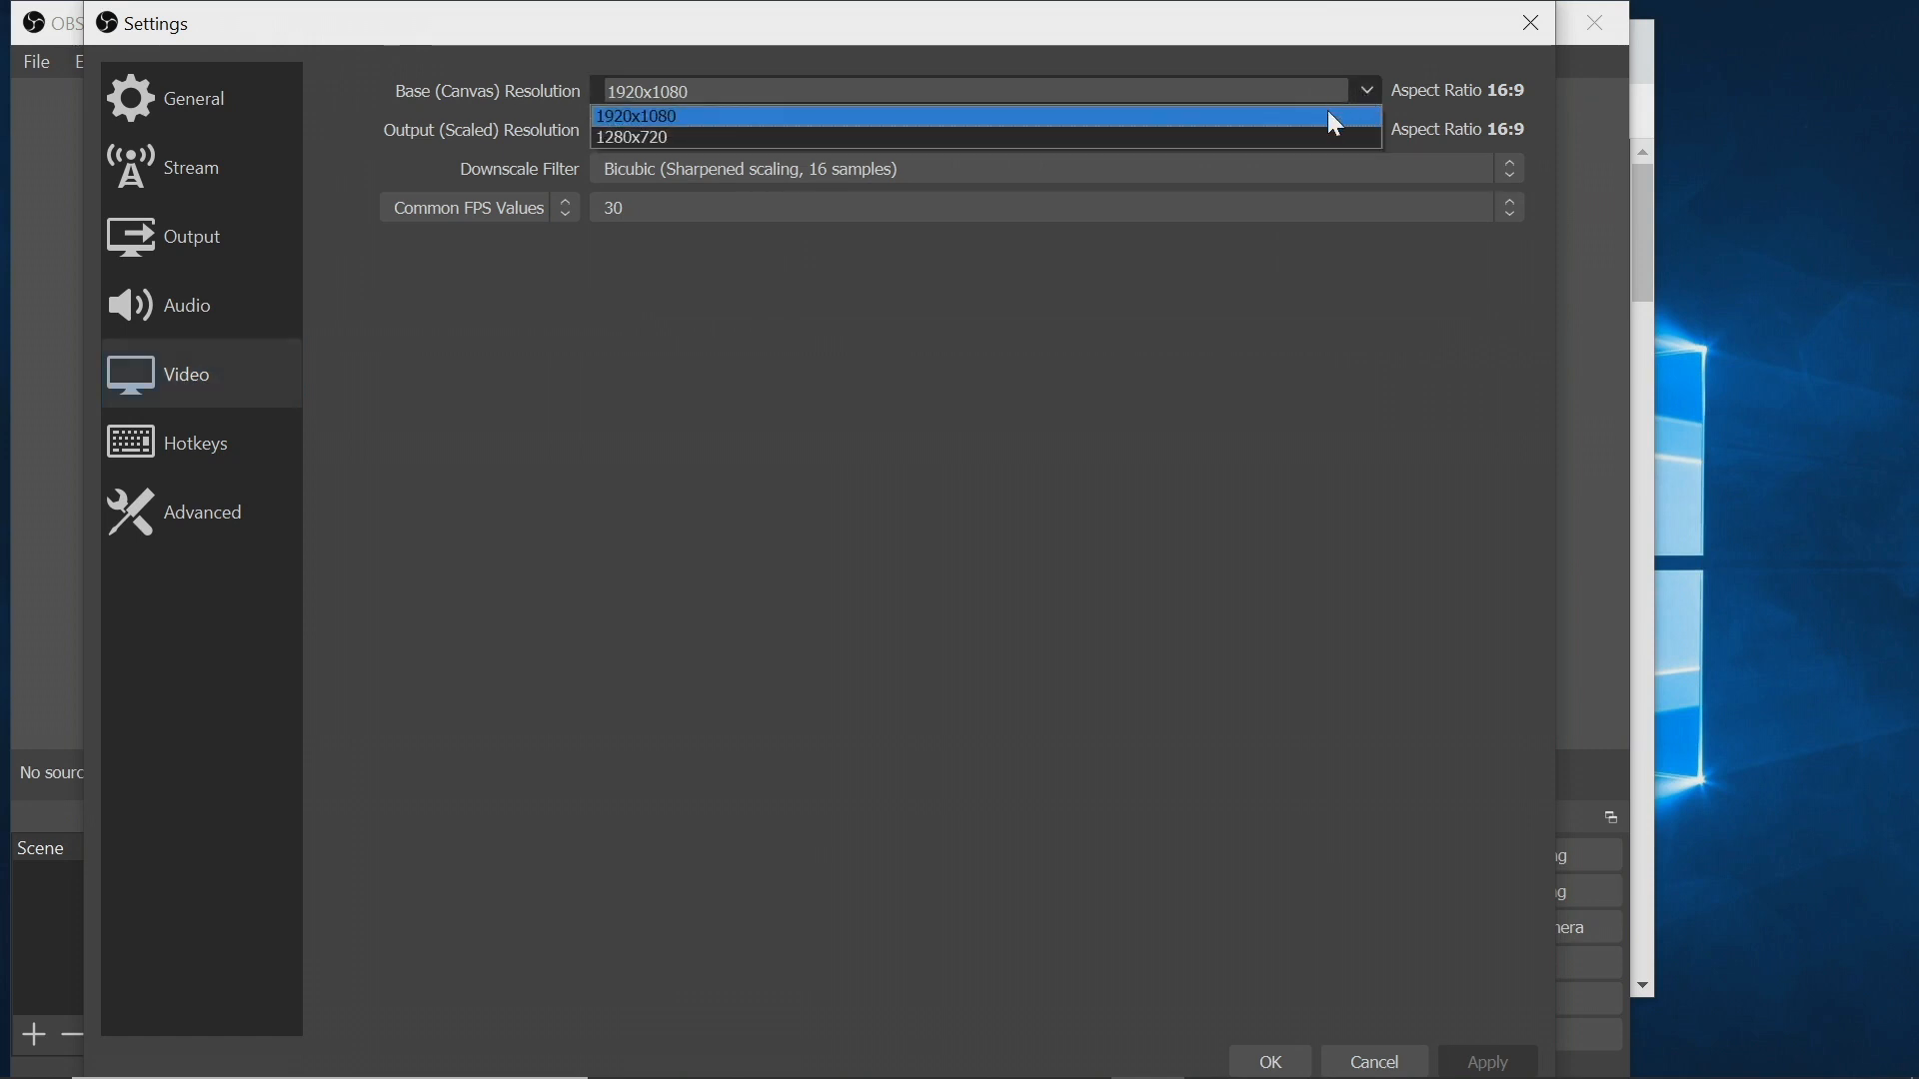
mouse_move(1327, 138)
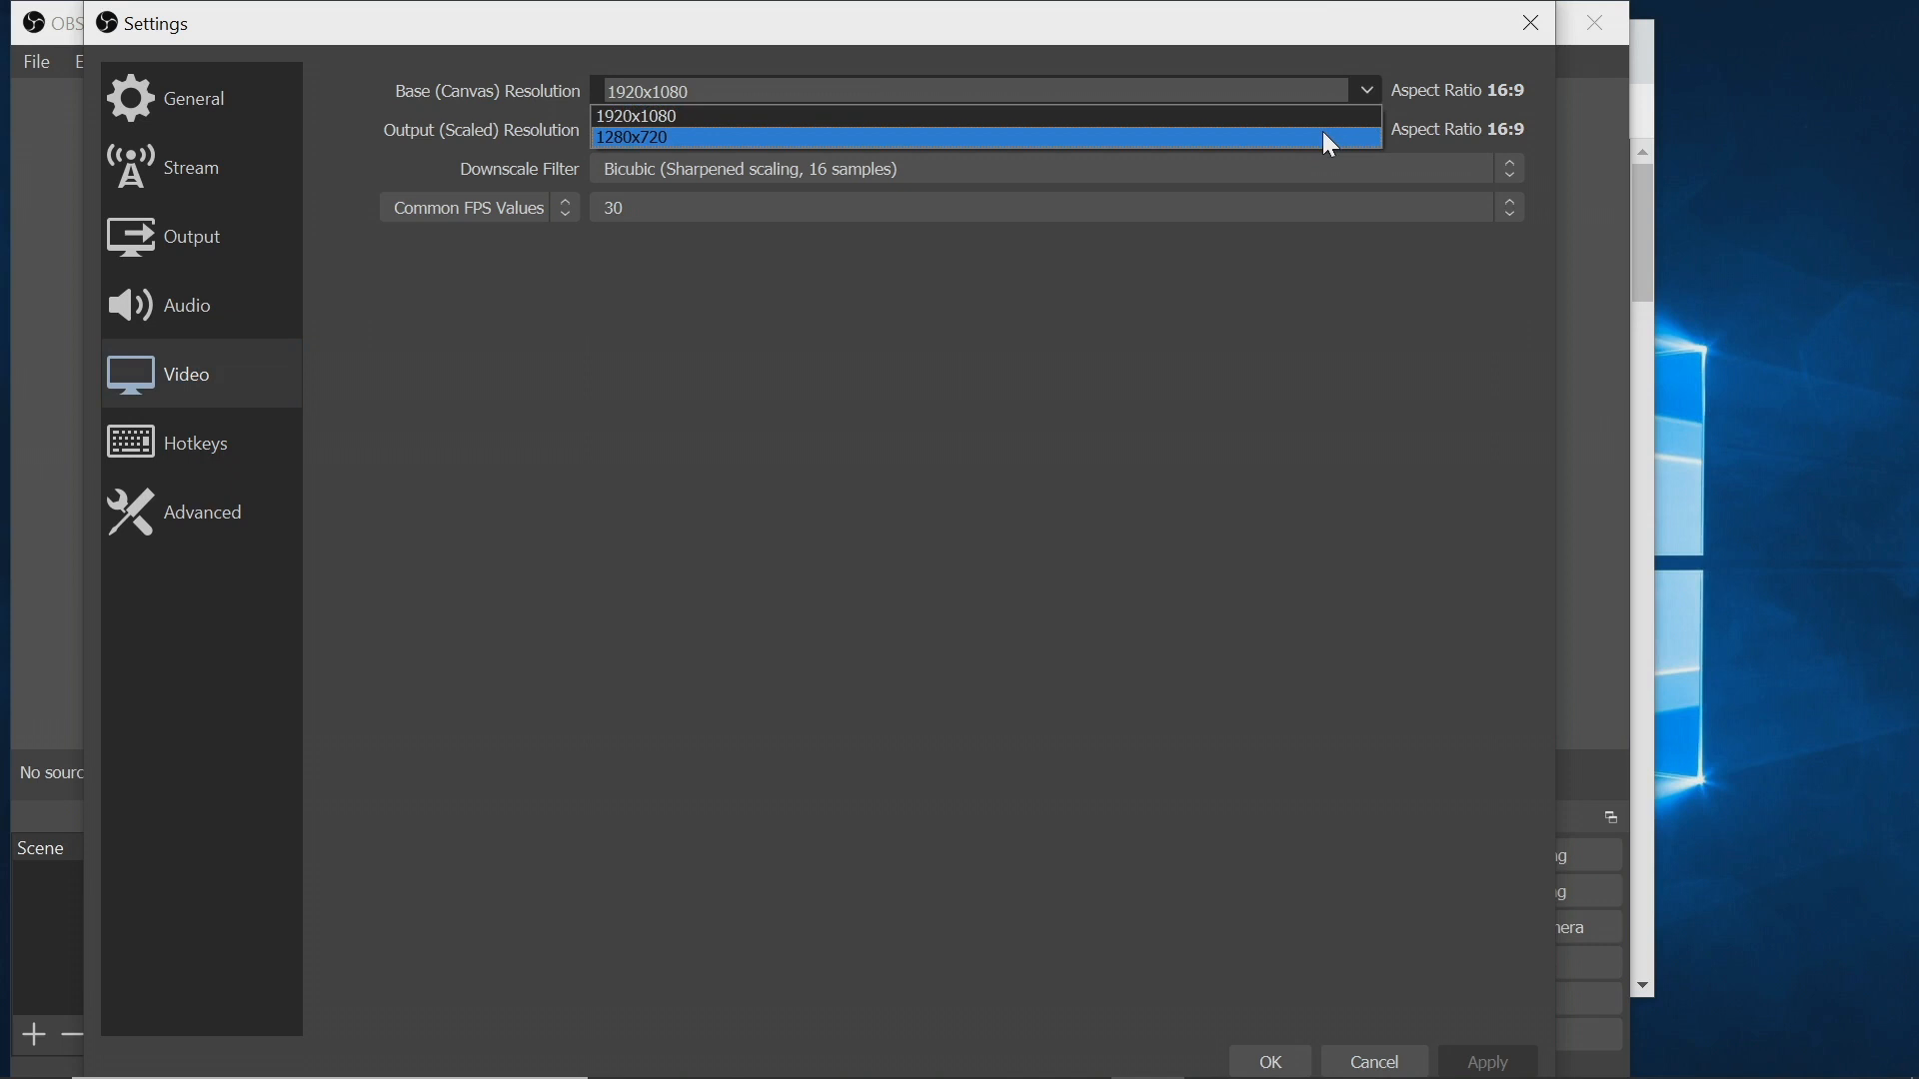
click(634, 138)
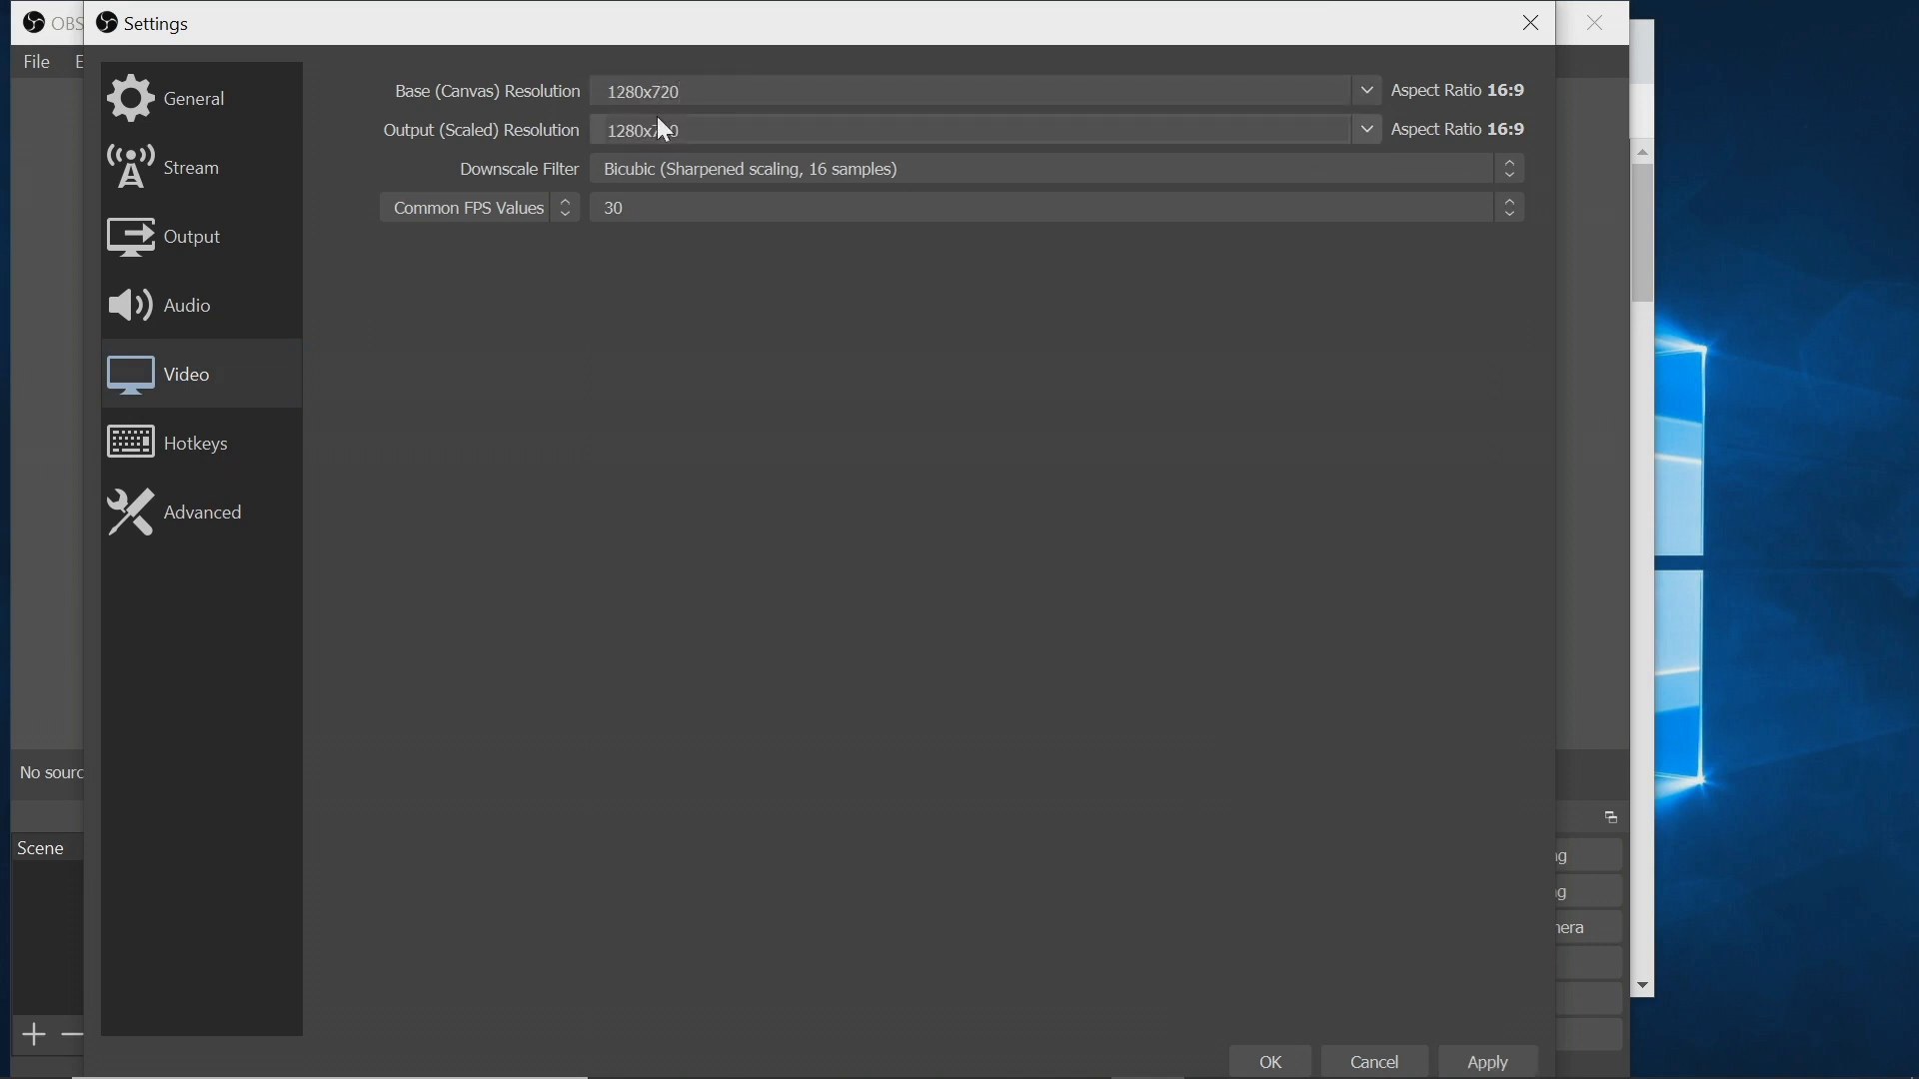
click(968, 130)
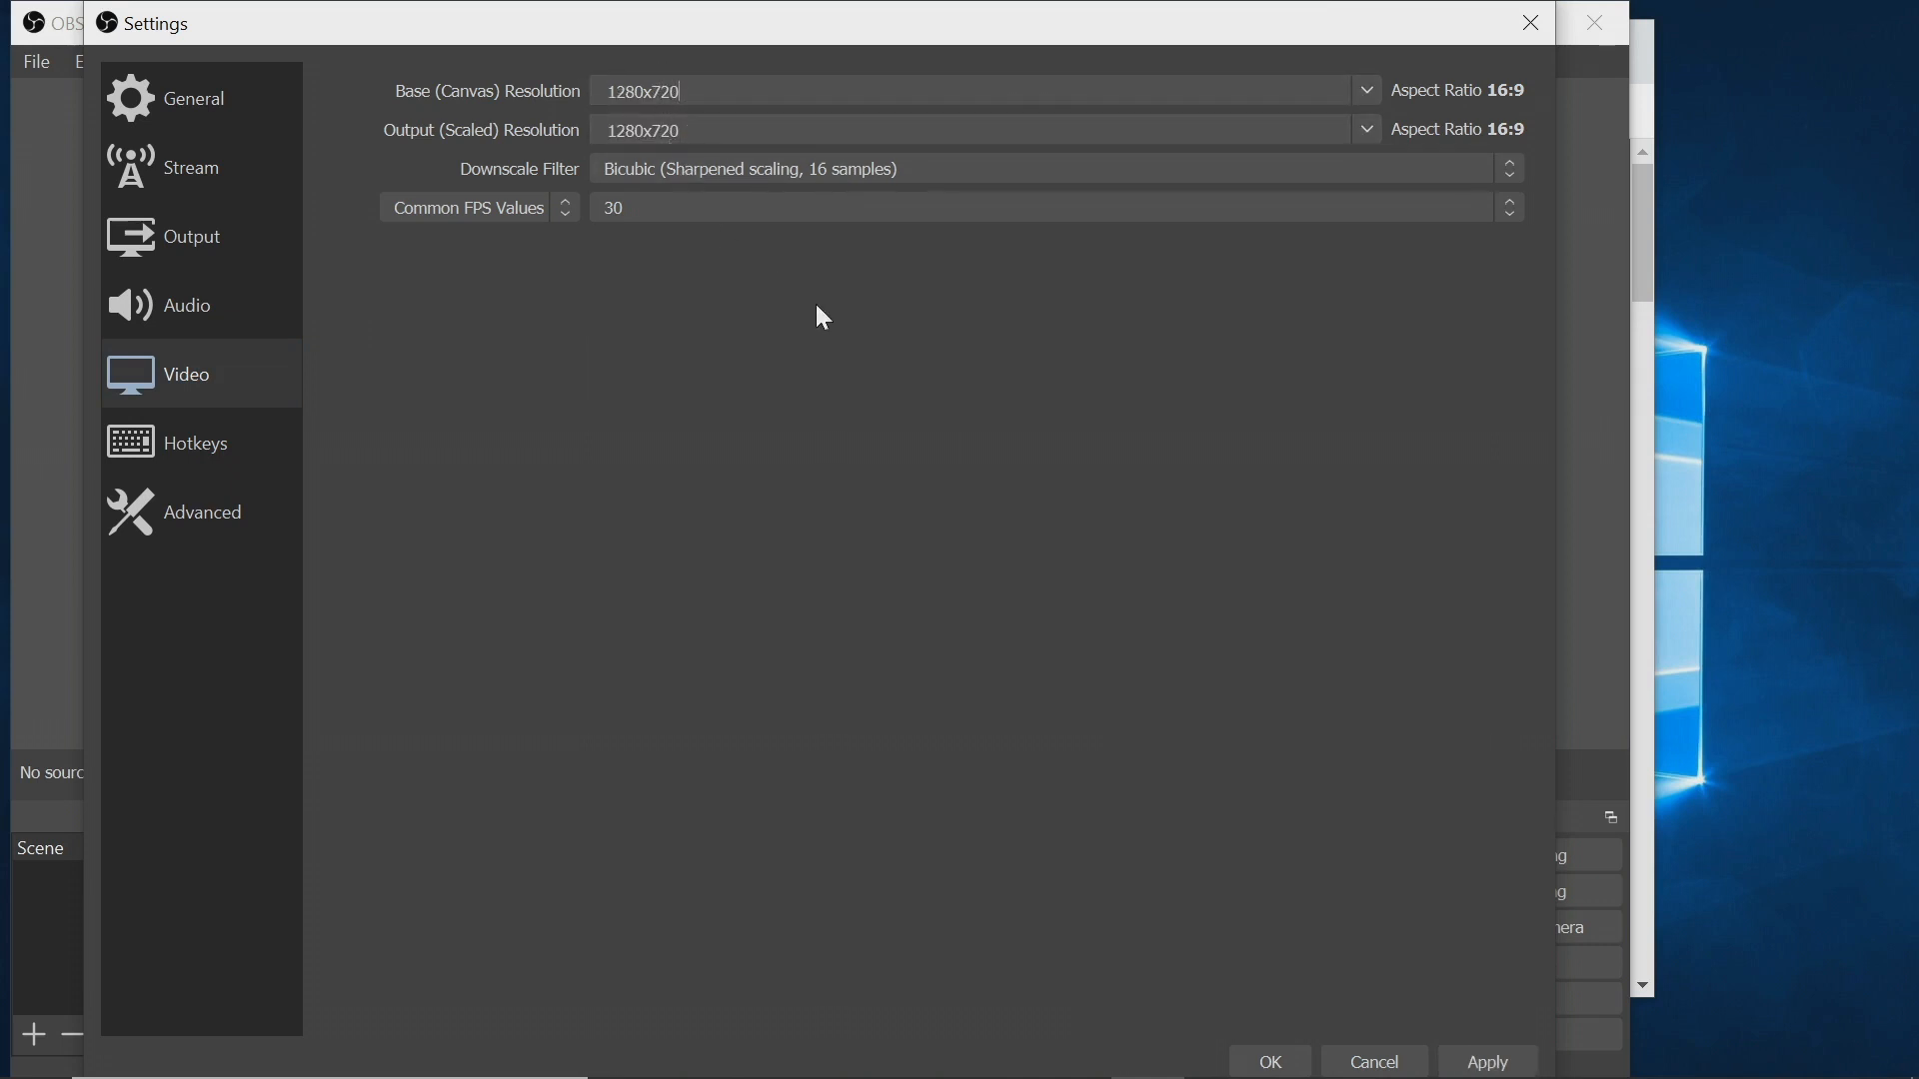
mouse_move(1367, 1031)
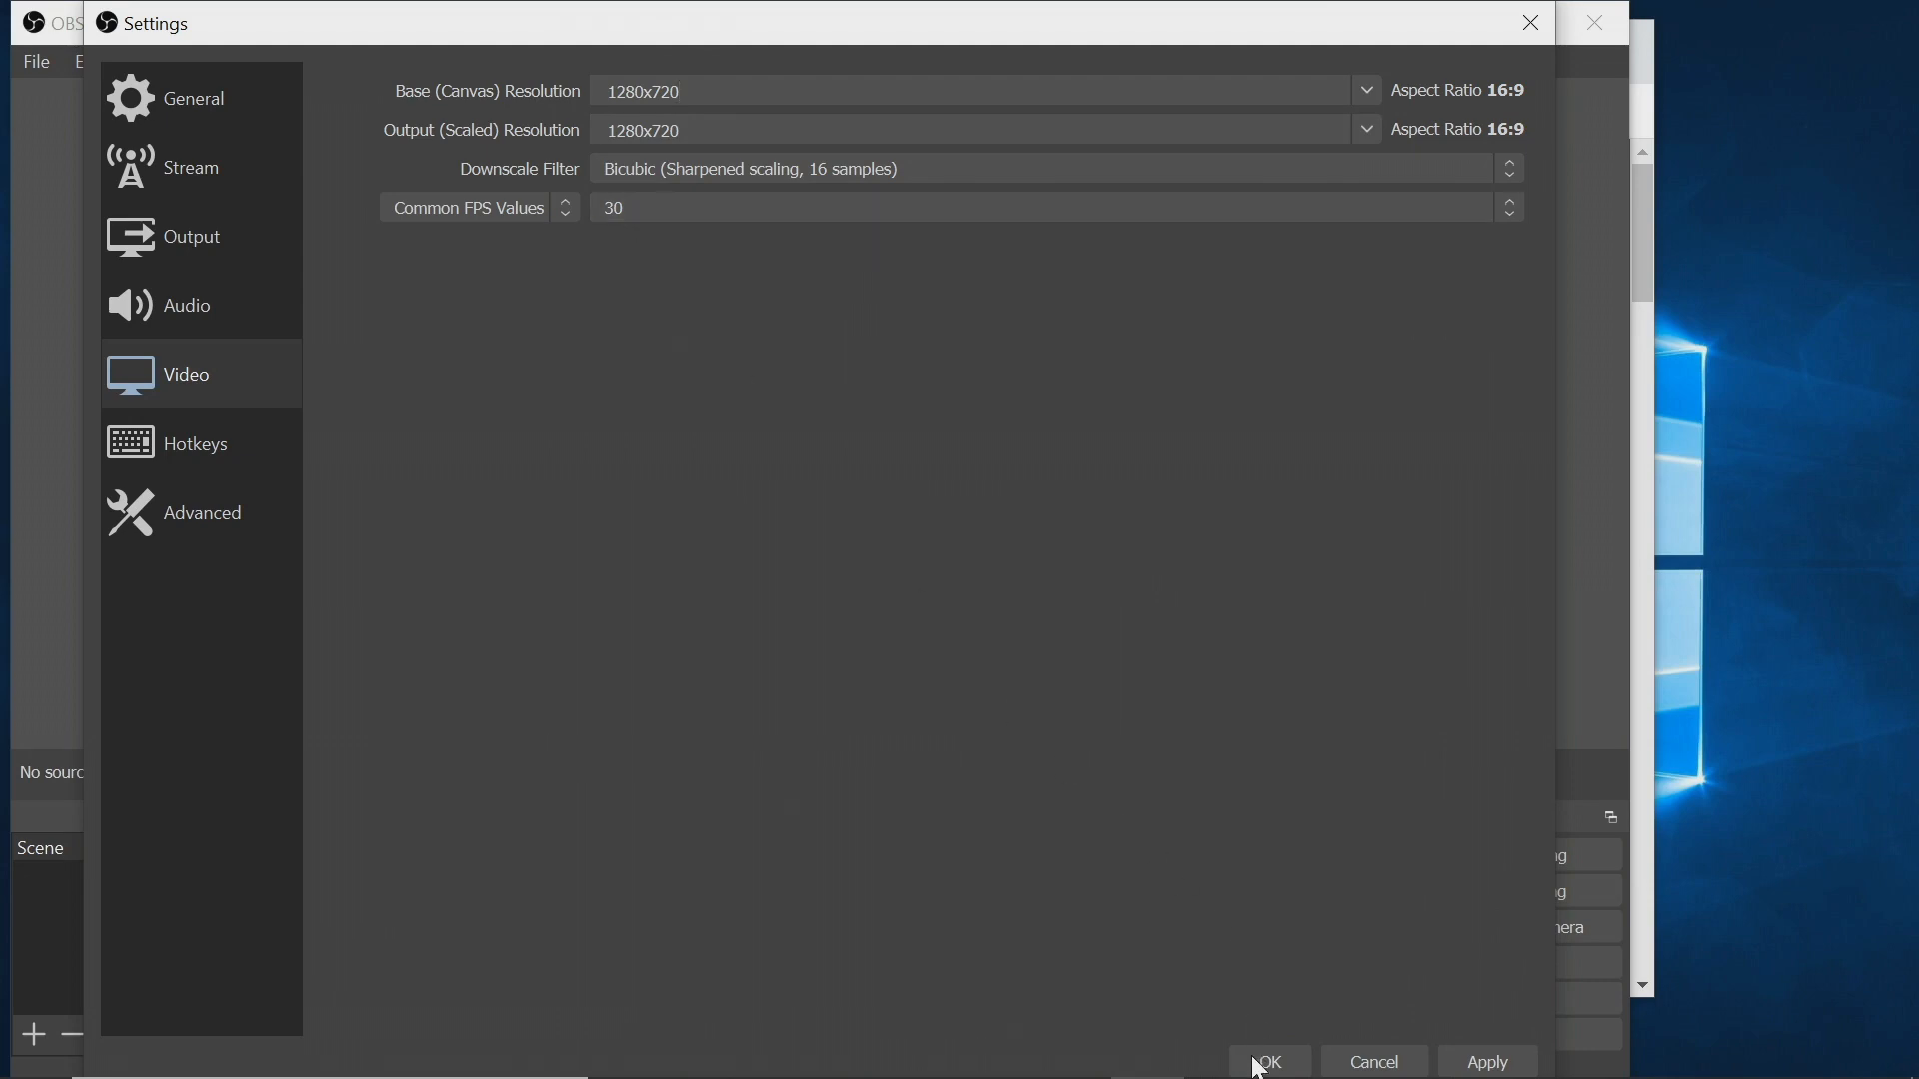
click(1268, 1061)
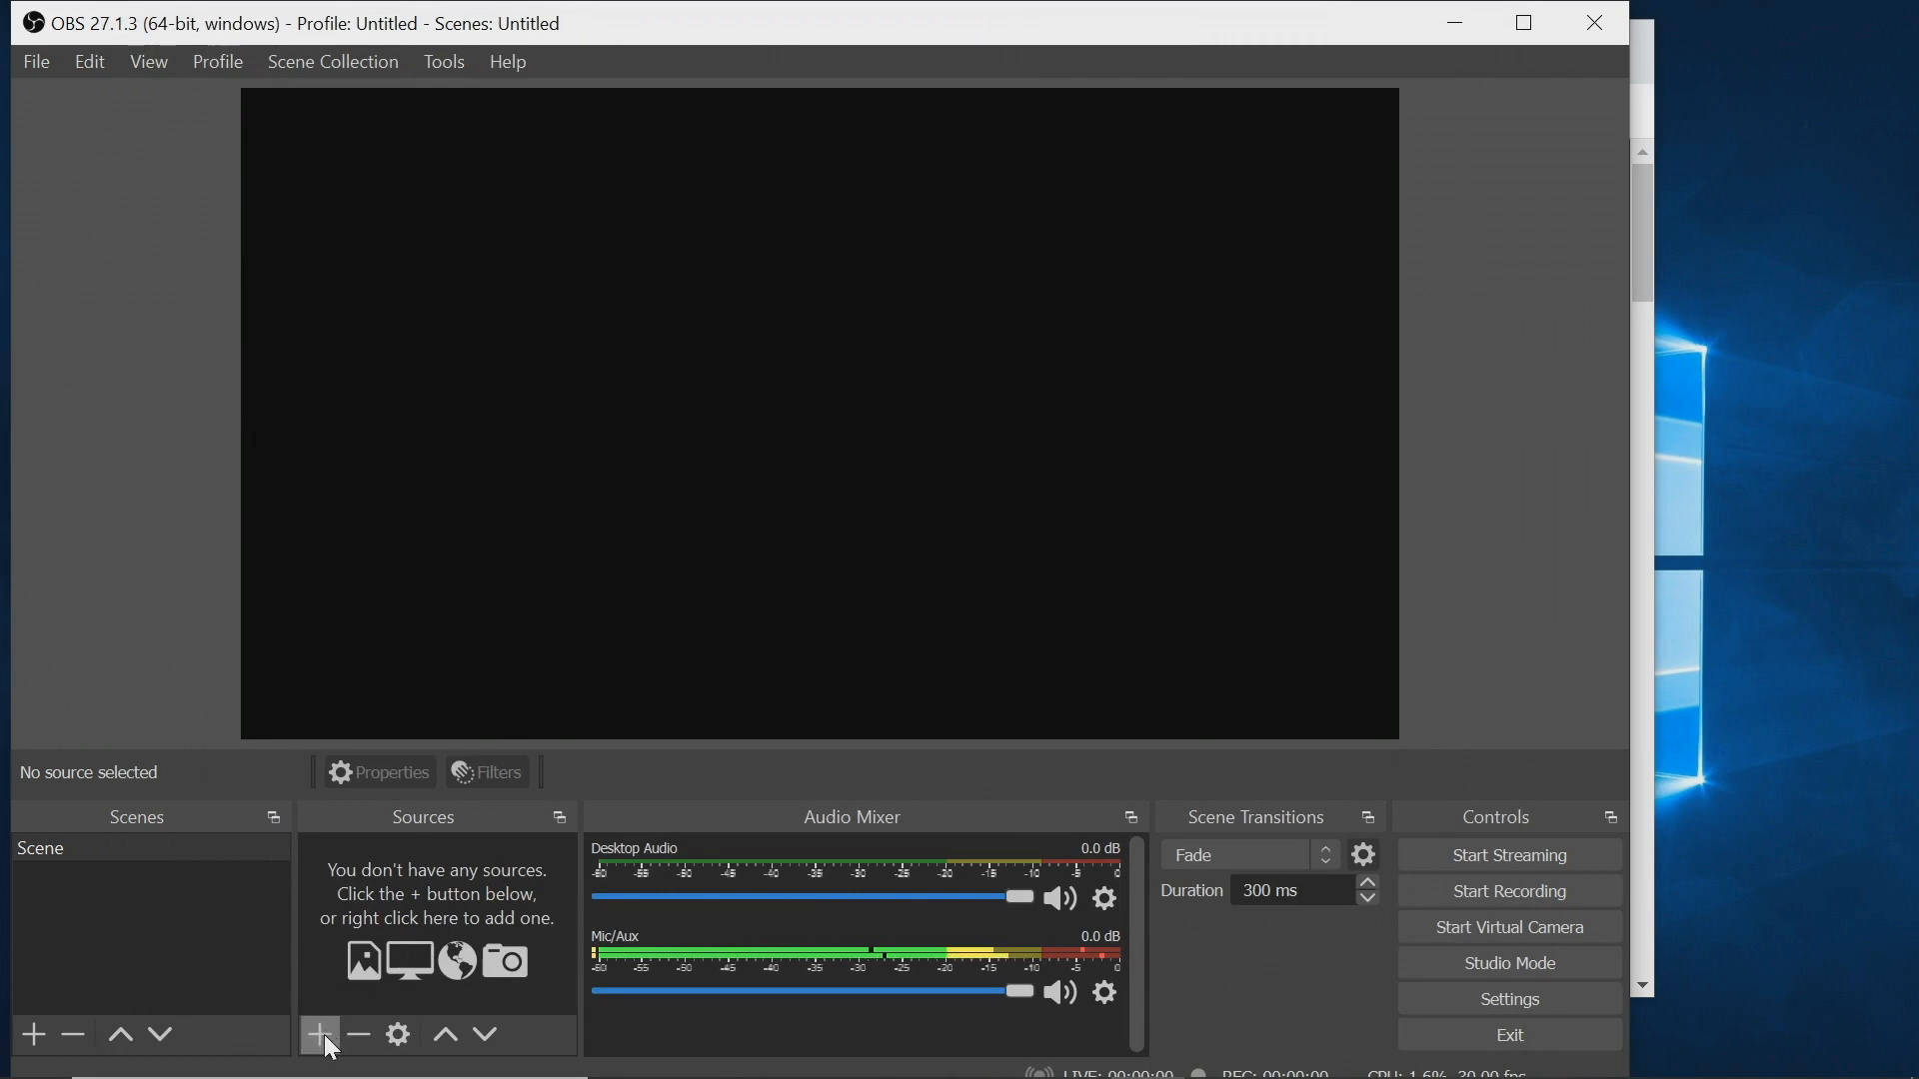
Add a Video Capture Device source using the HD Pro Webcam C920.
click(318, 1033)
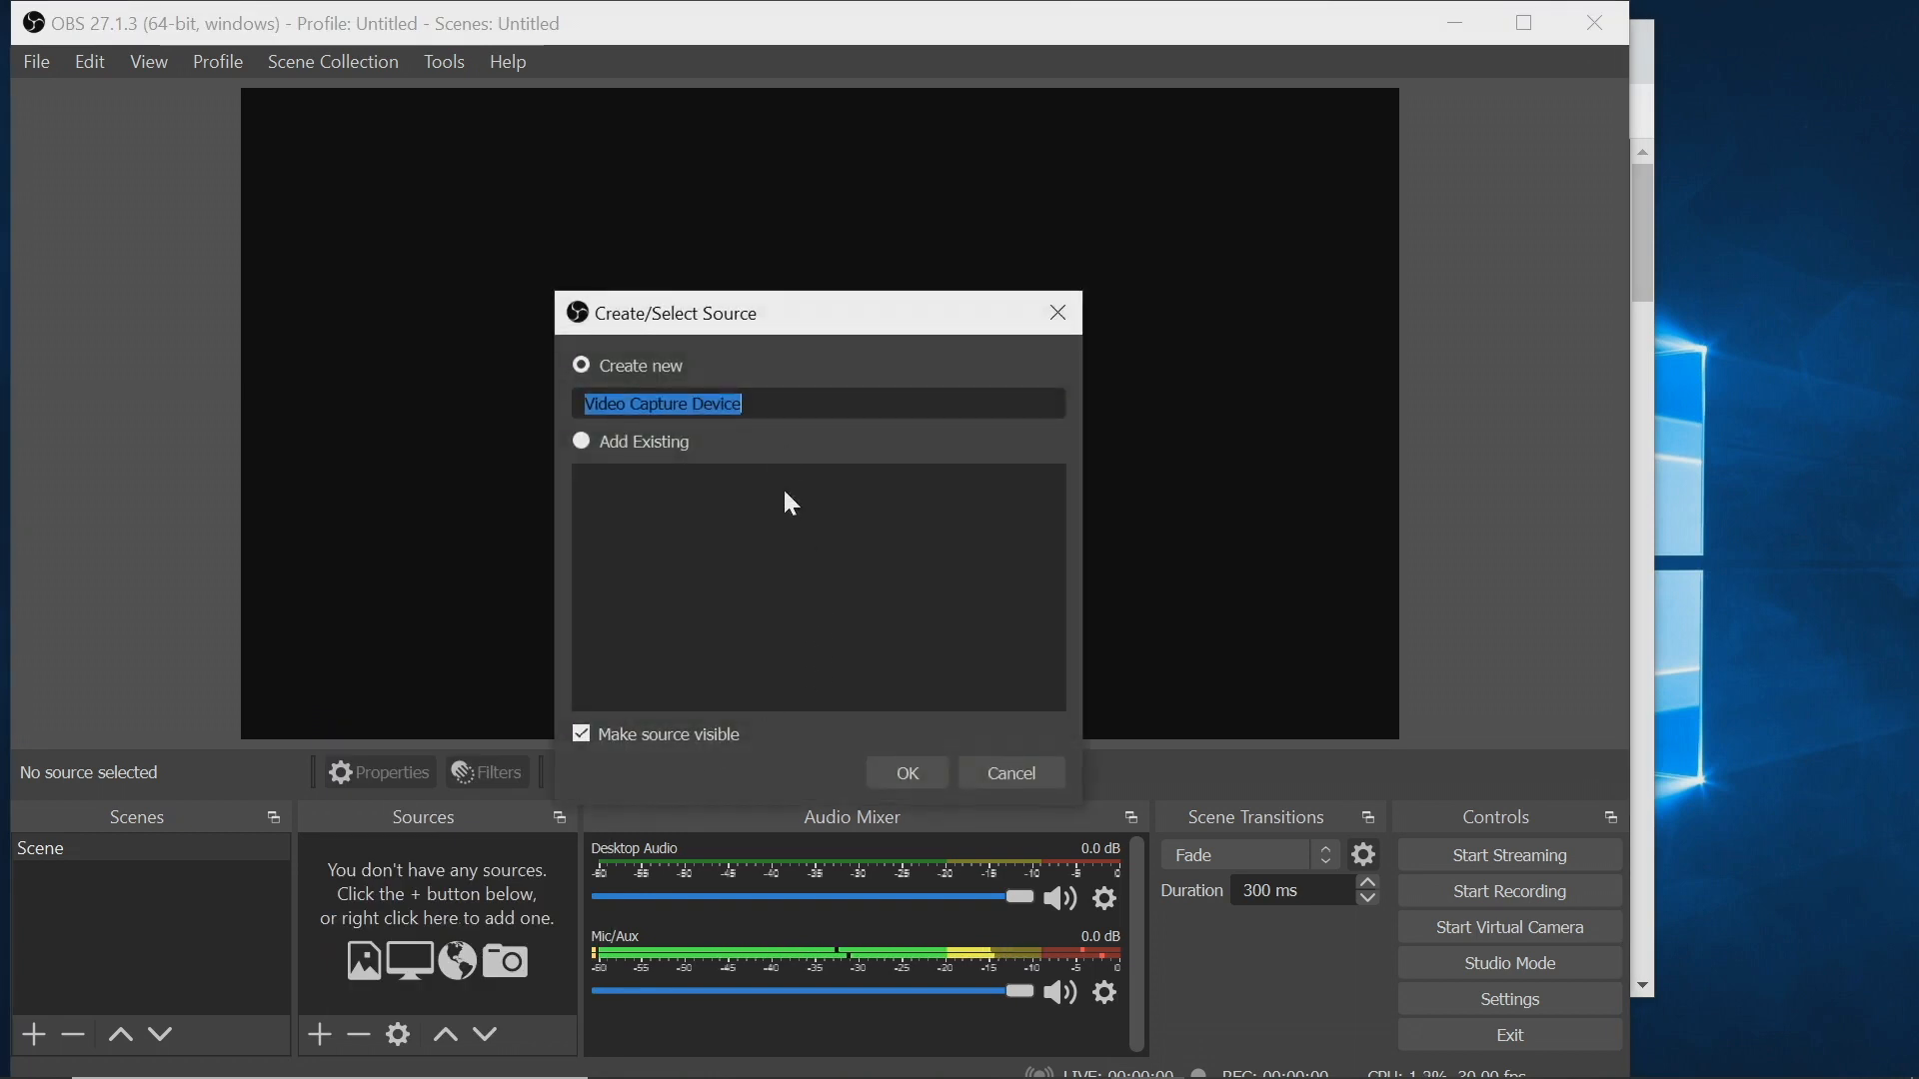
click(905, 772)
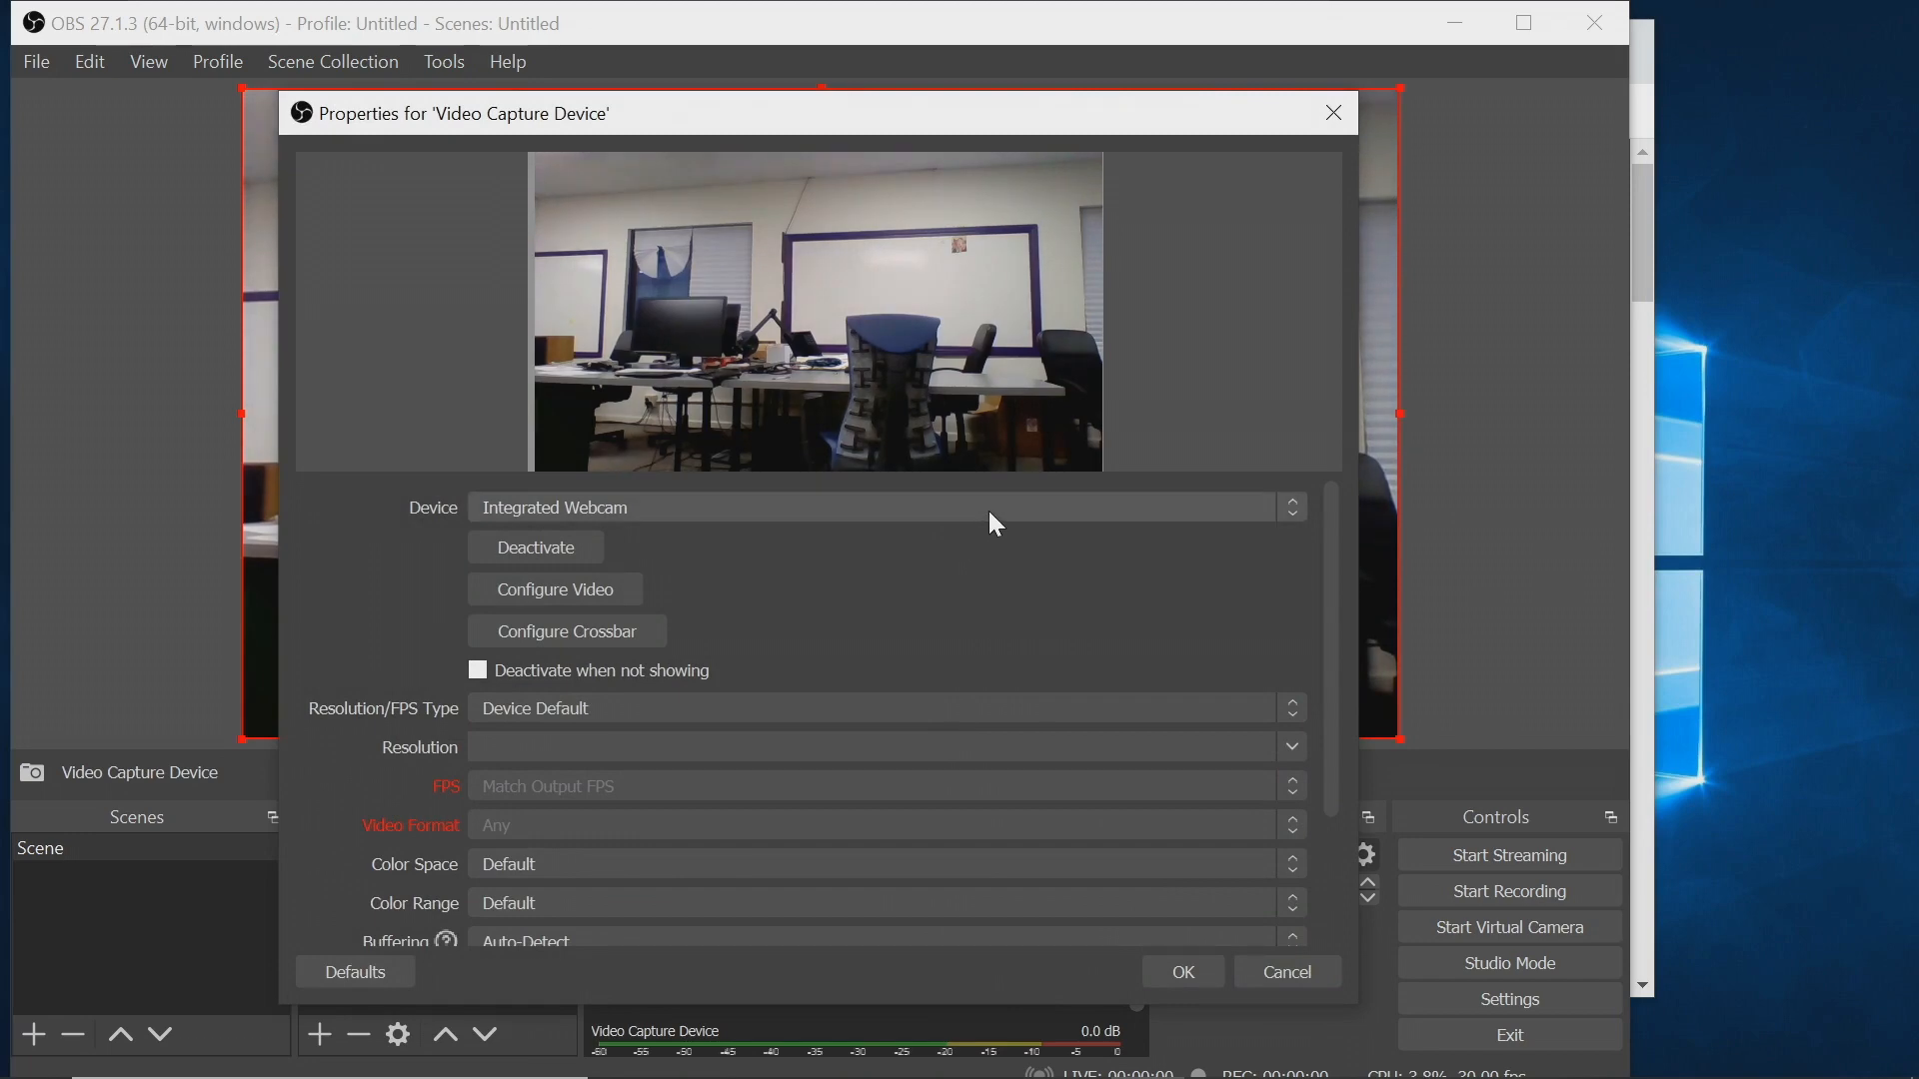
click(876, 506)
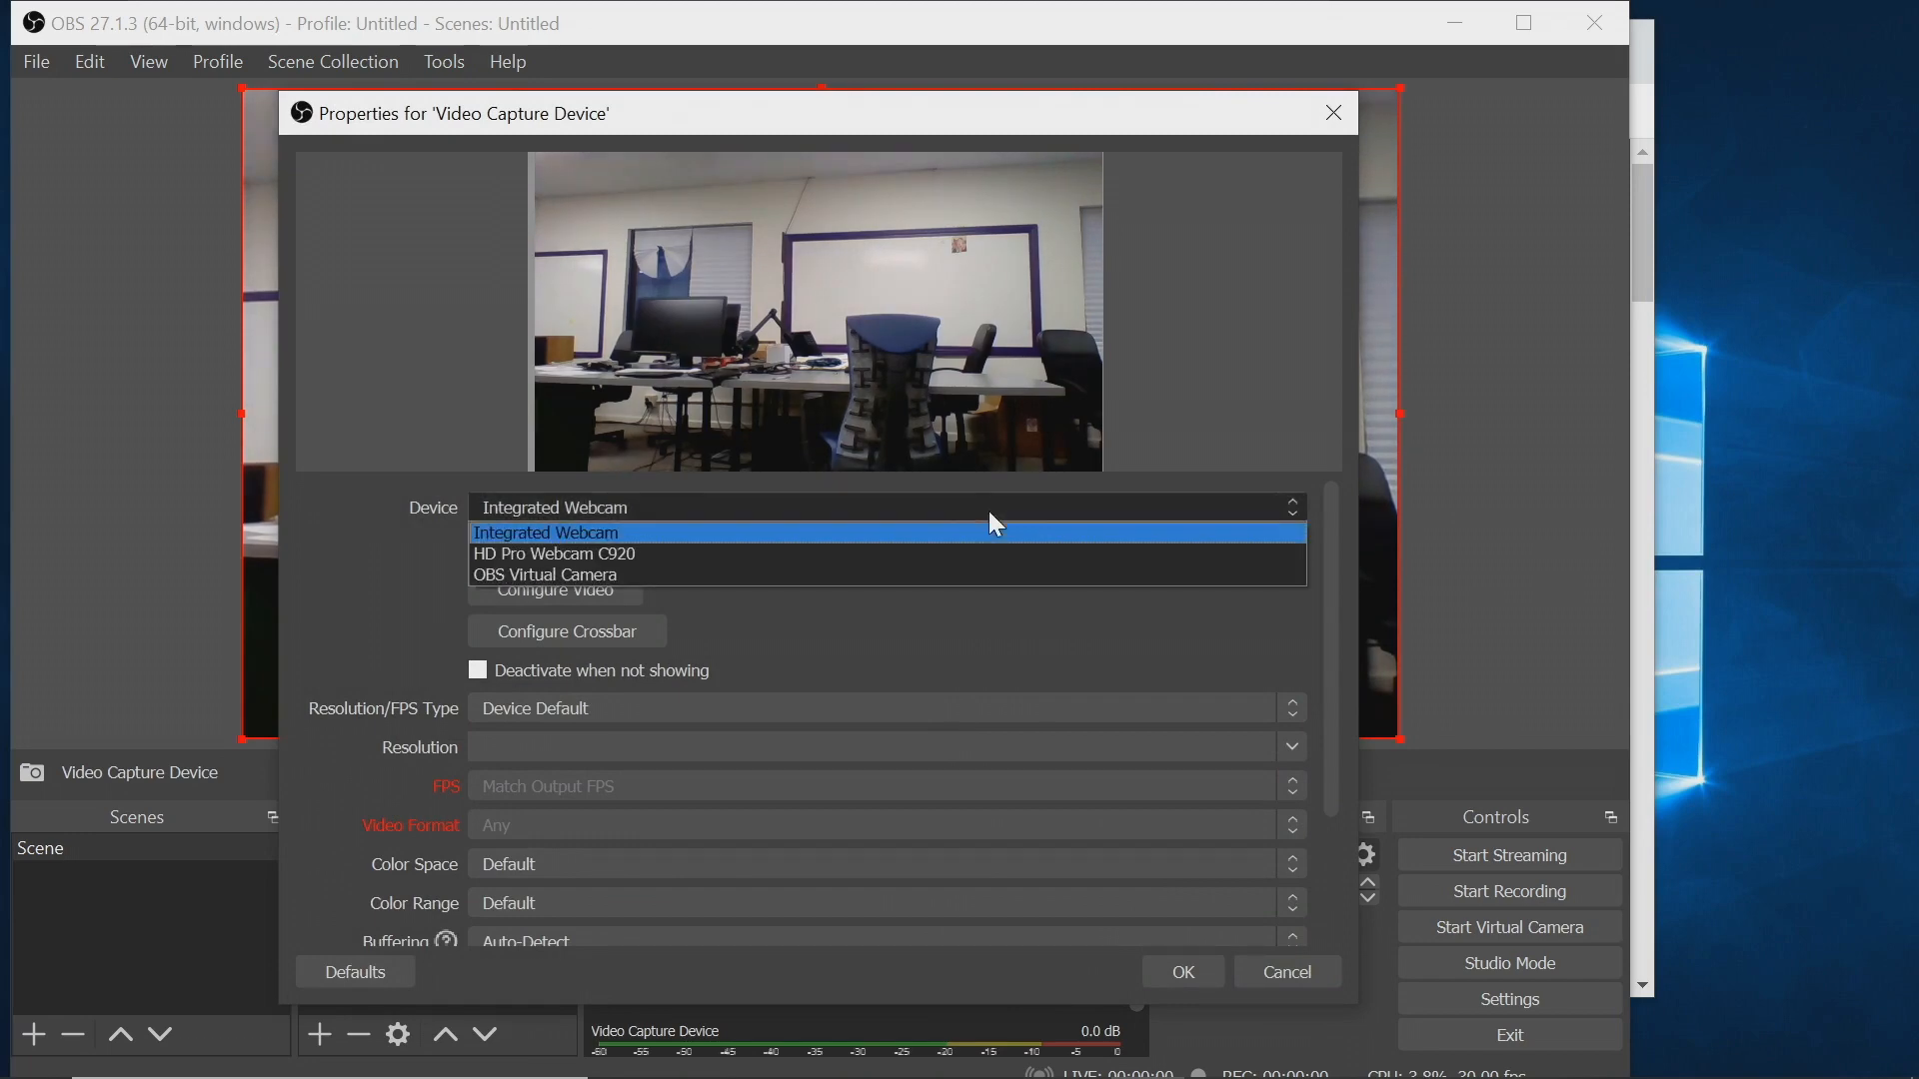
mouse_move(968, 554)
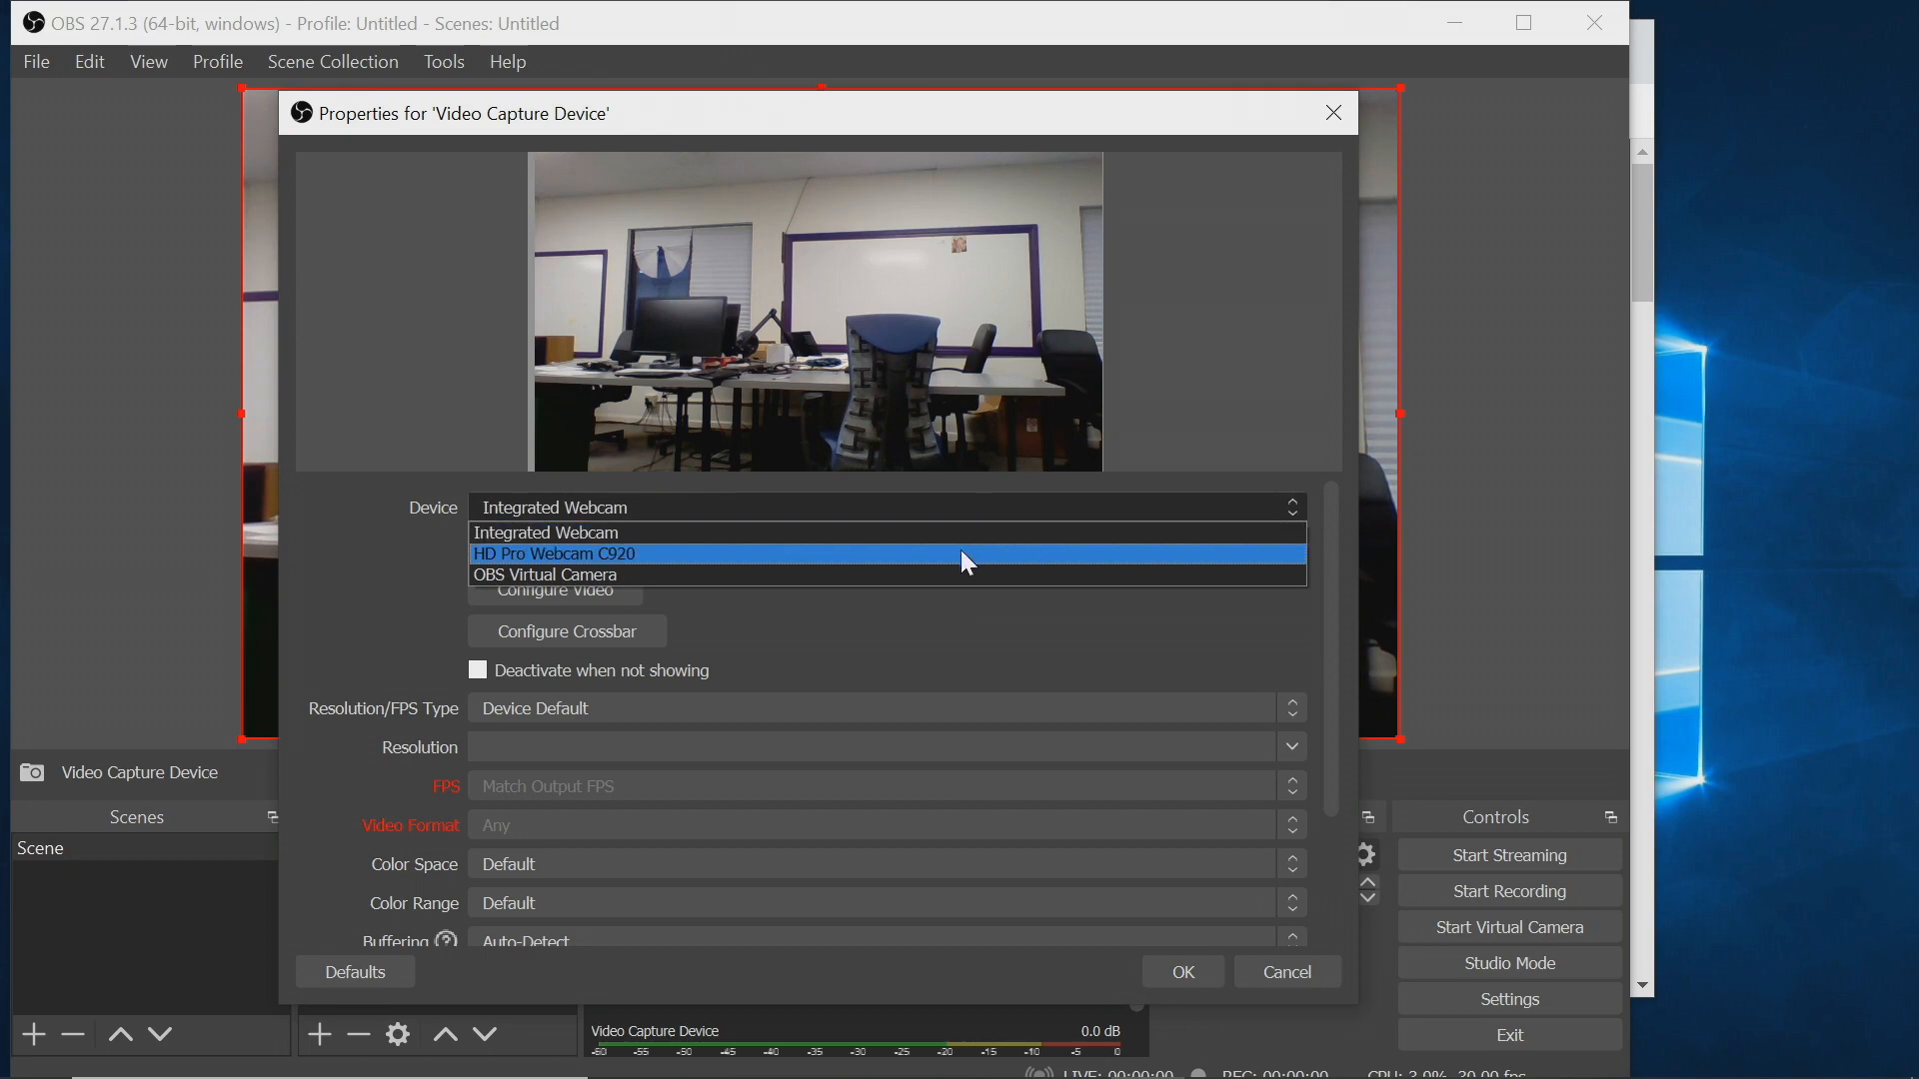
click(551, 554)
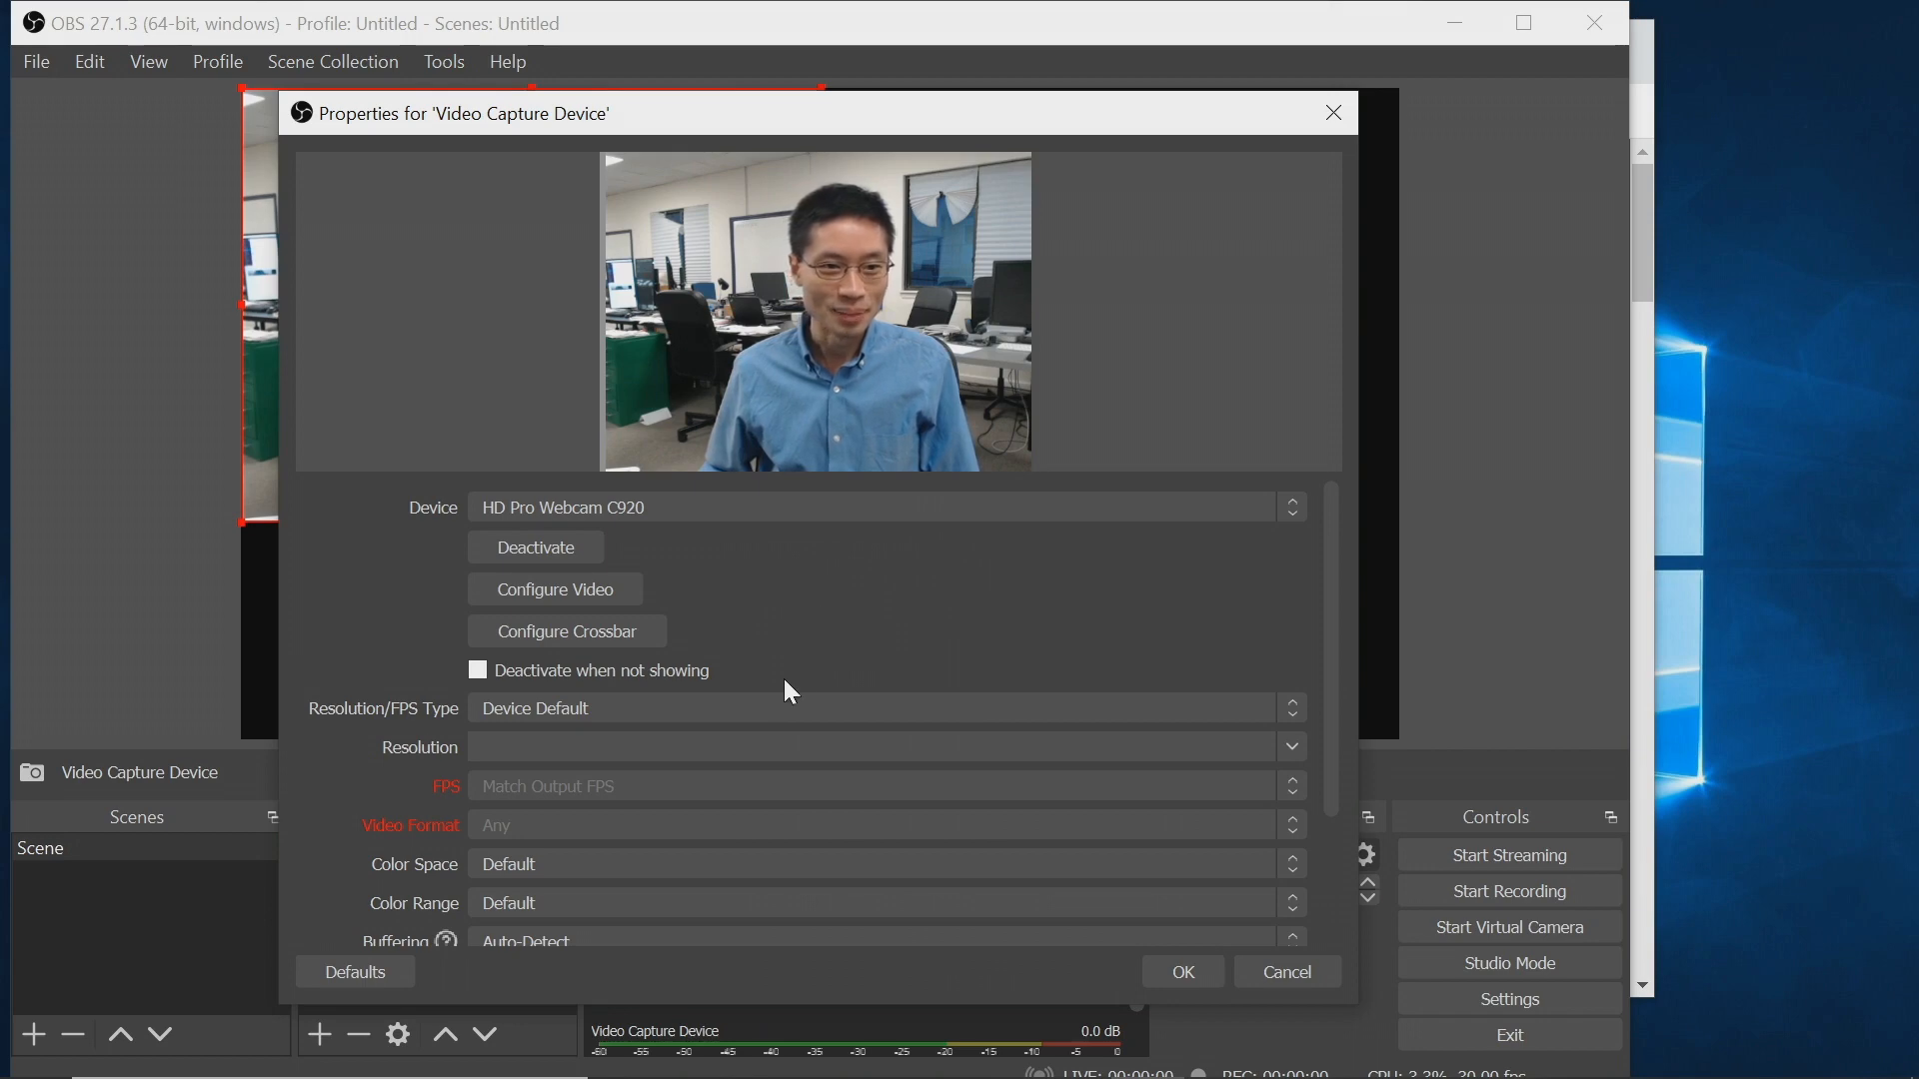
Set the webcam source to a custom 1280x720 resolution and confirm its properties.
click(882, 708)
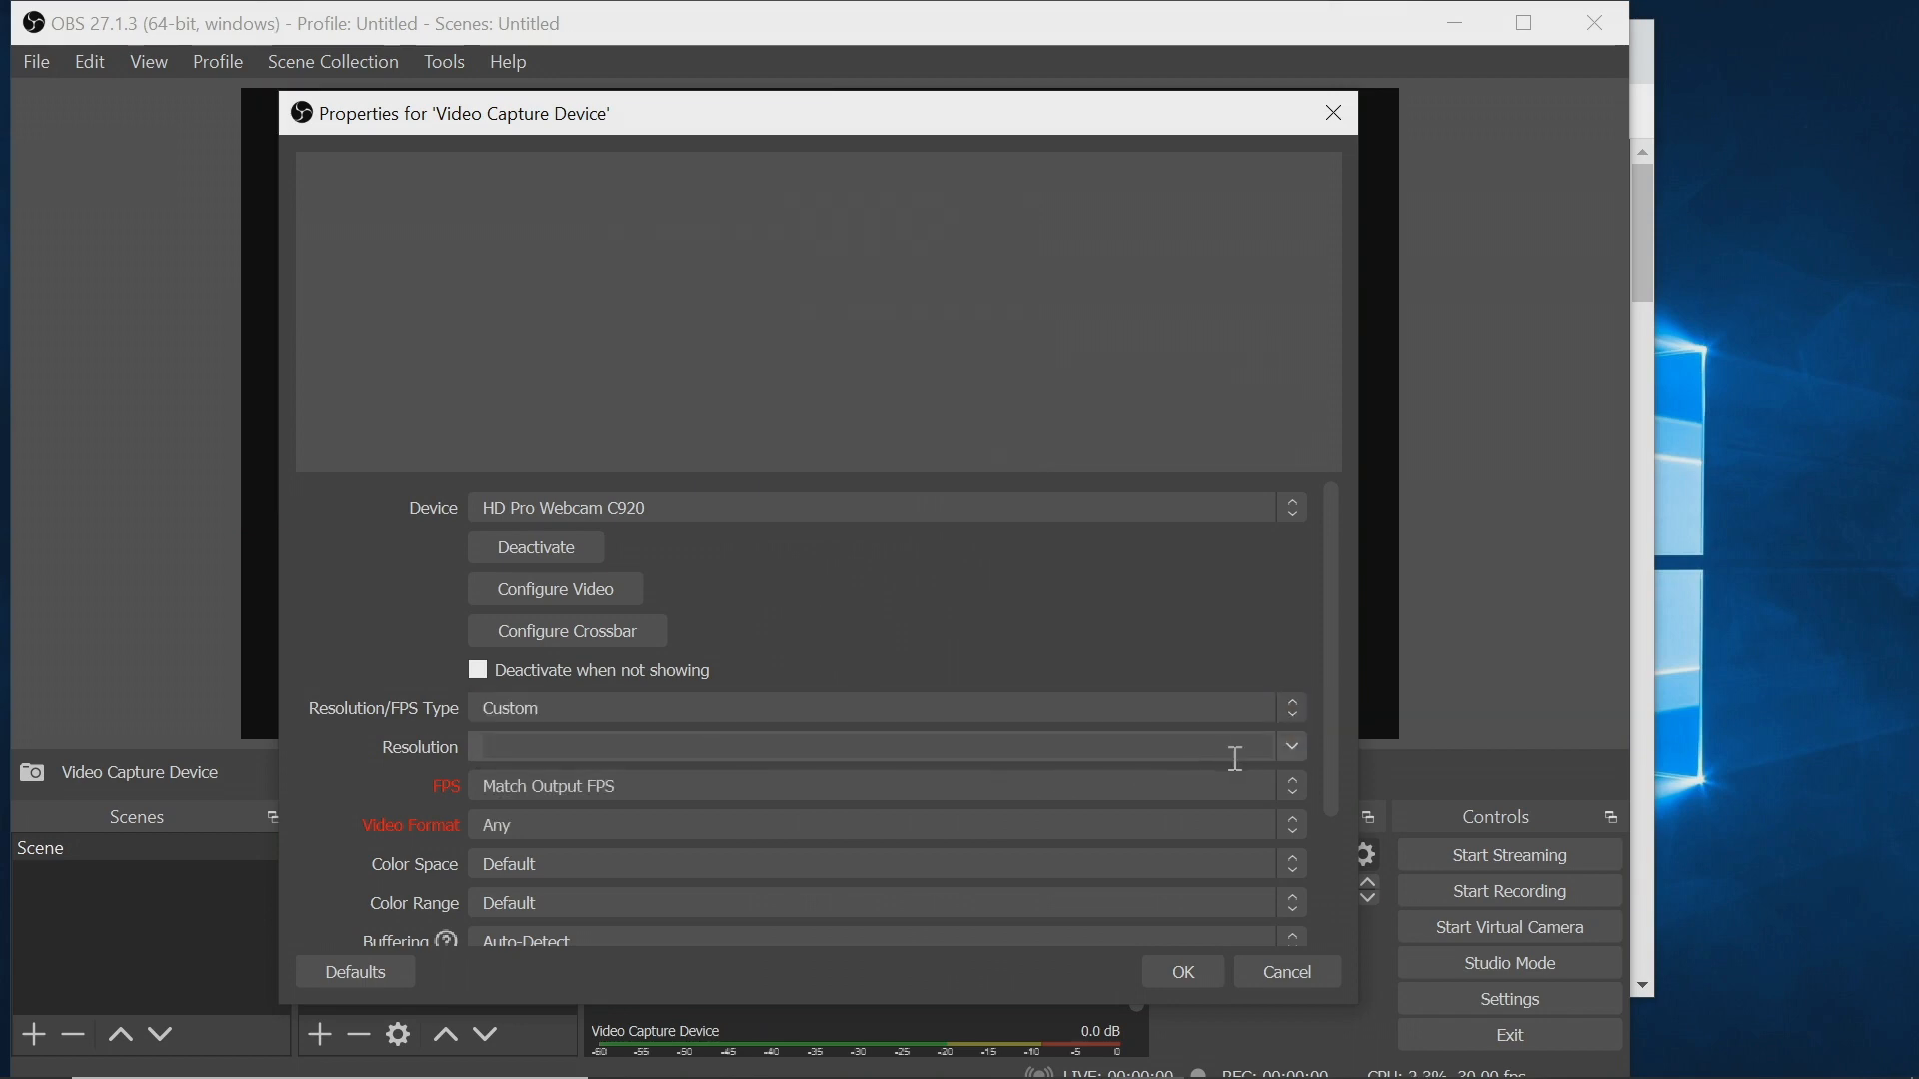
click(1289, 746)
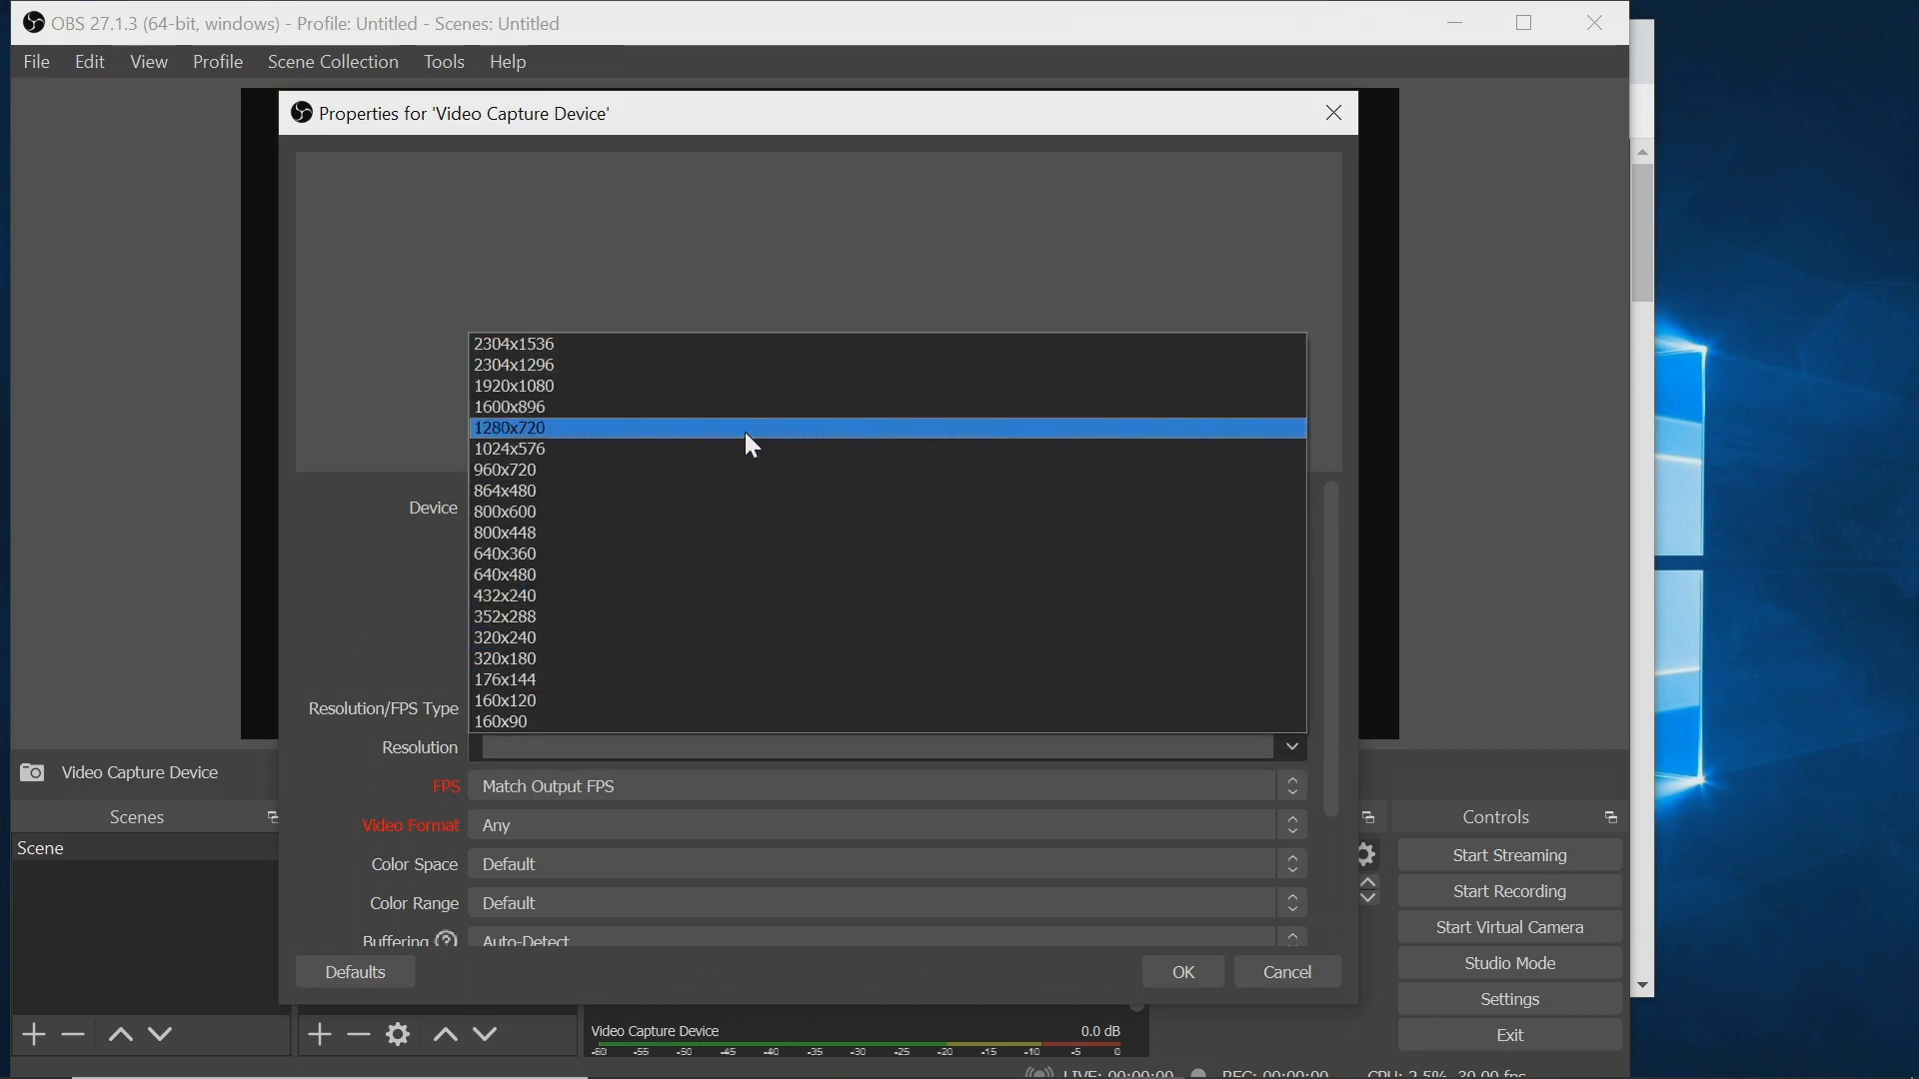
click(508, 427)
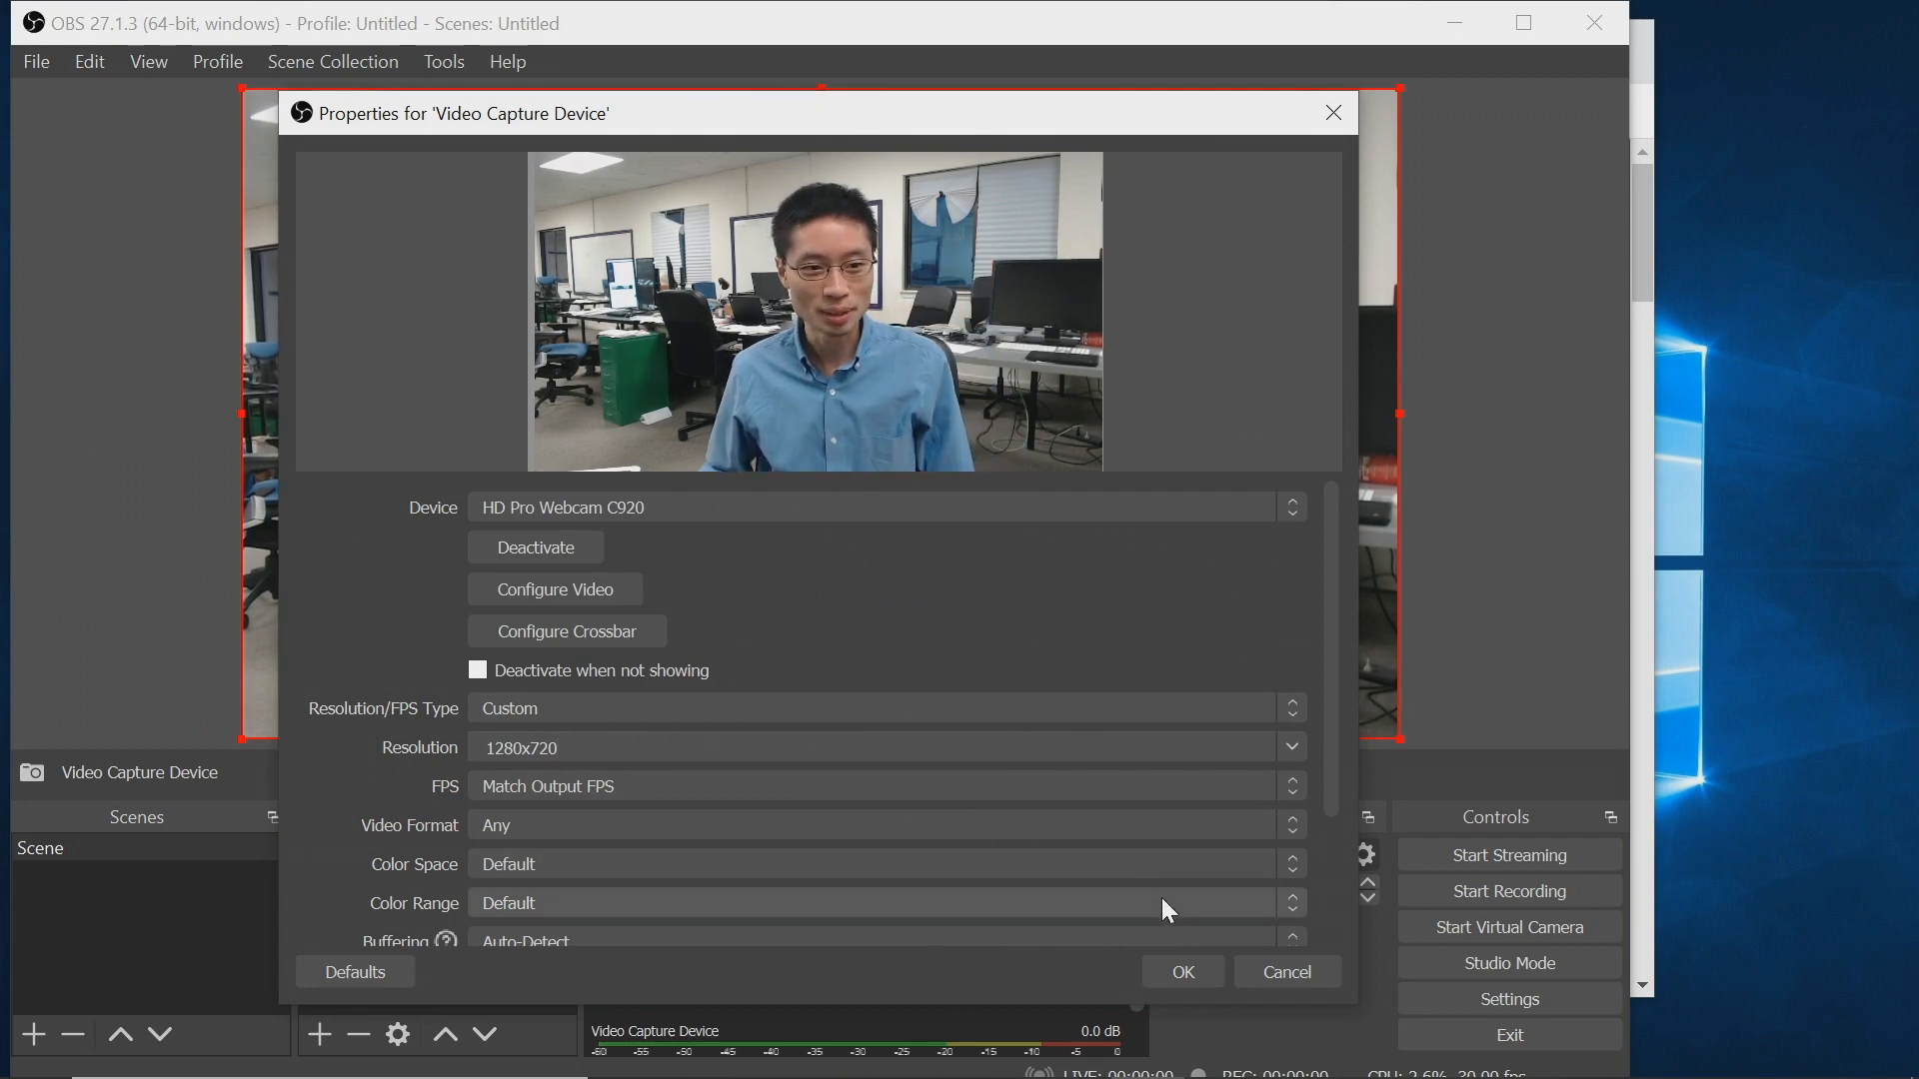
click(1179, 972)
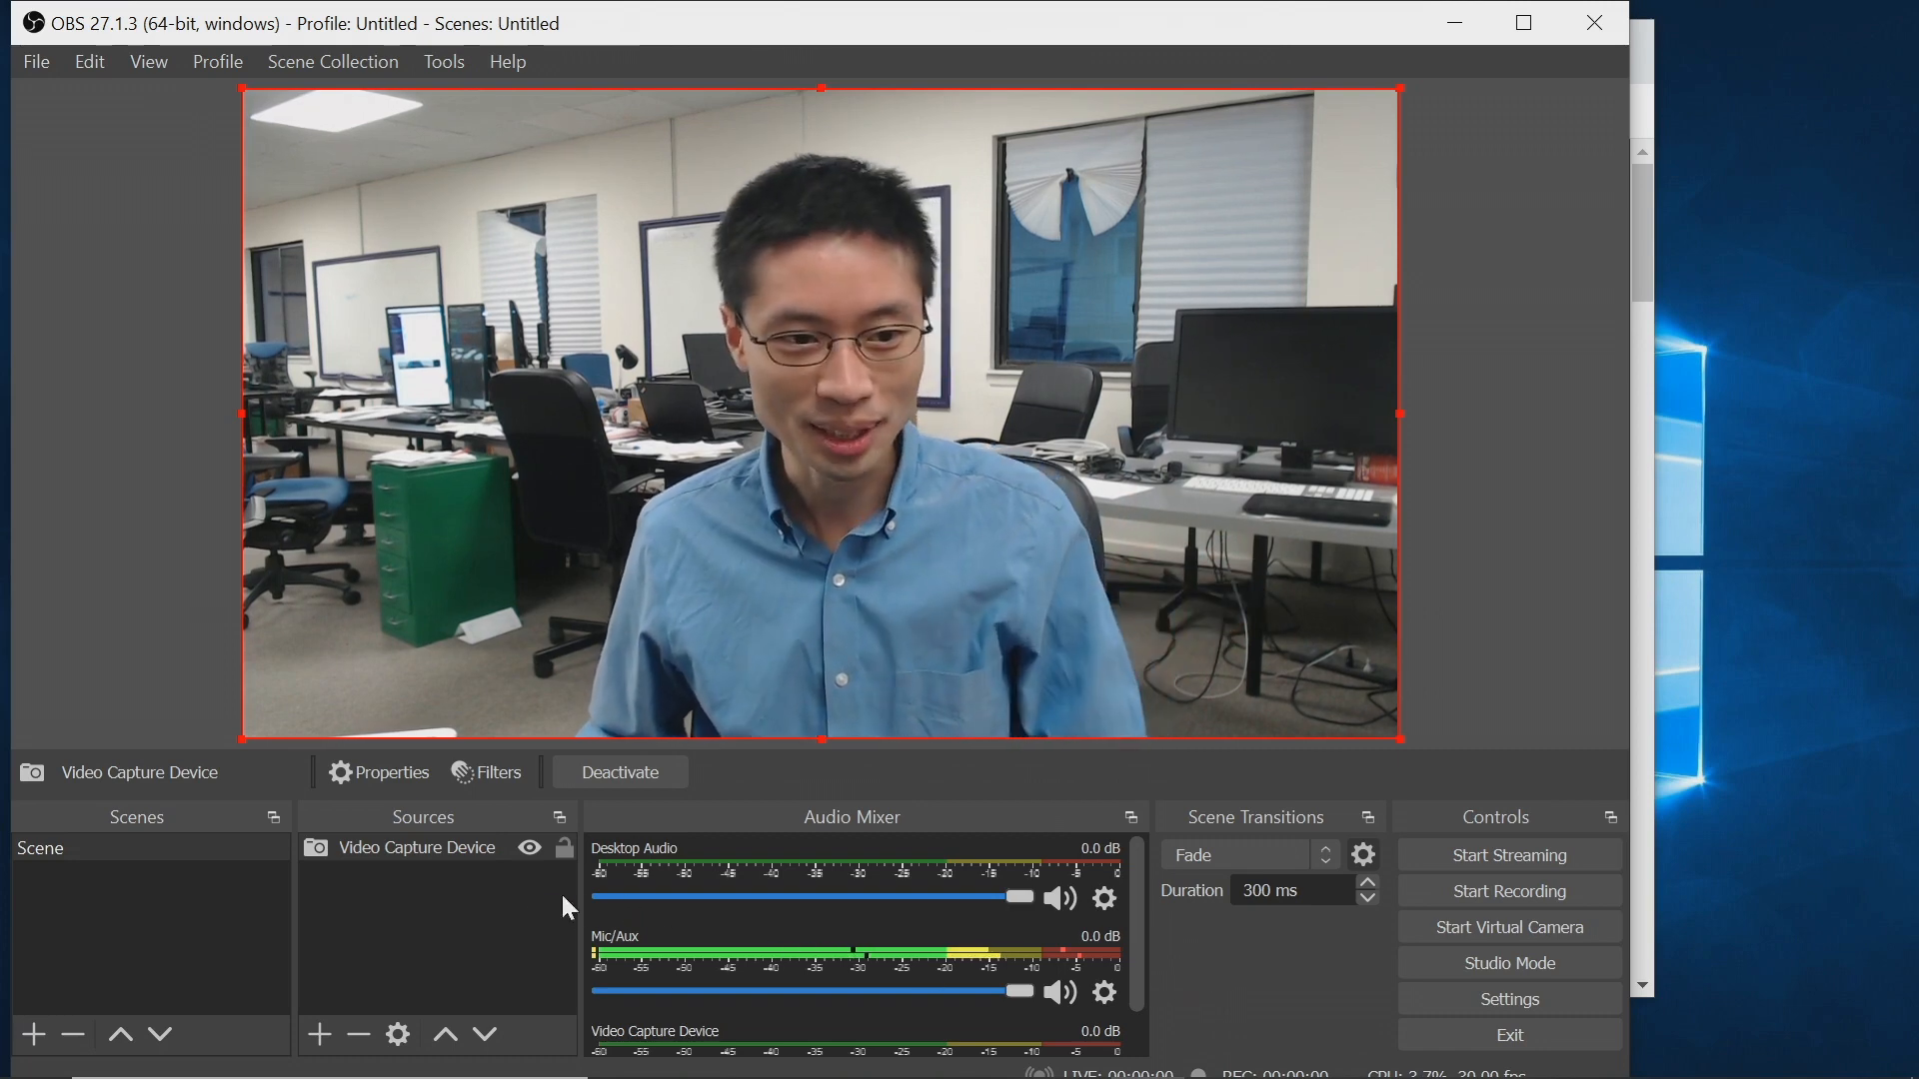
mouse_move(921, 969)
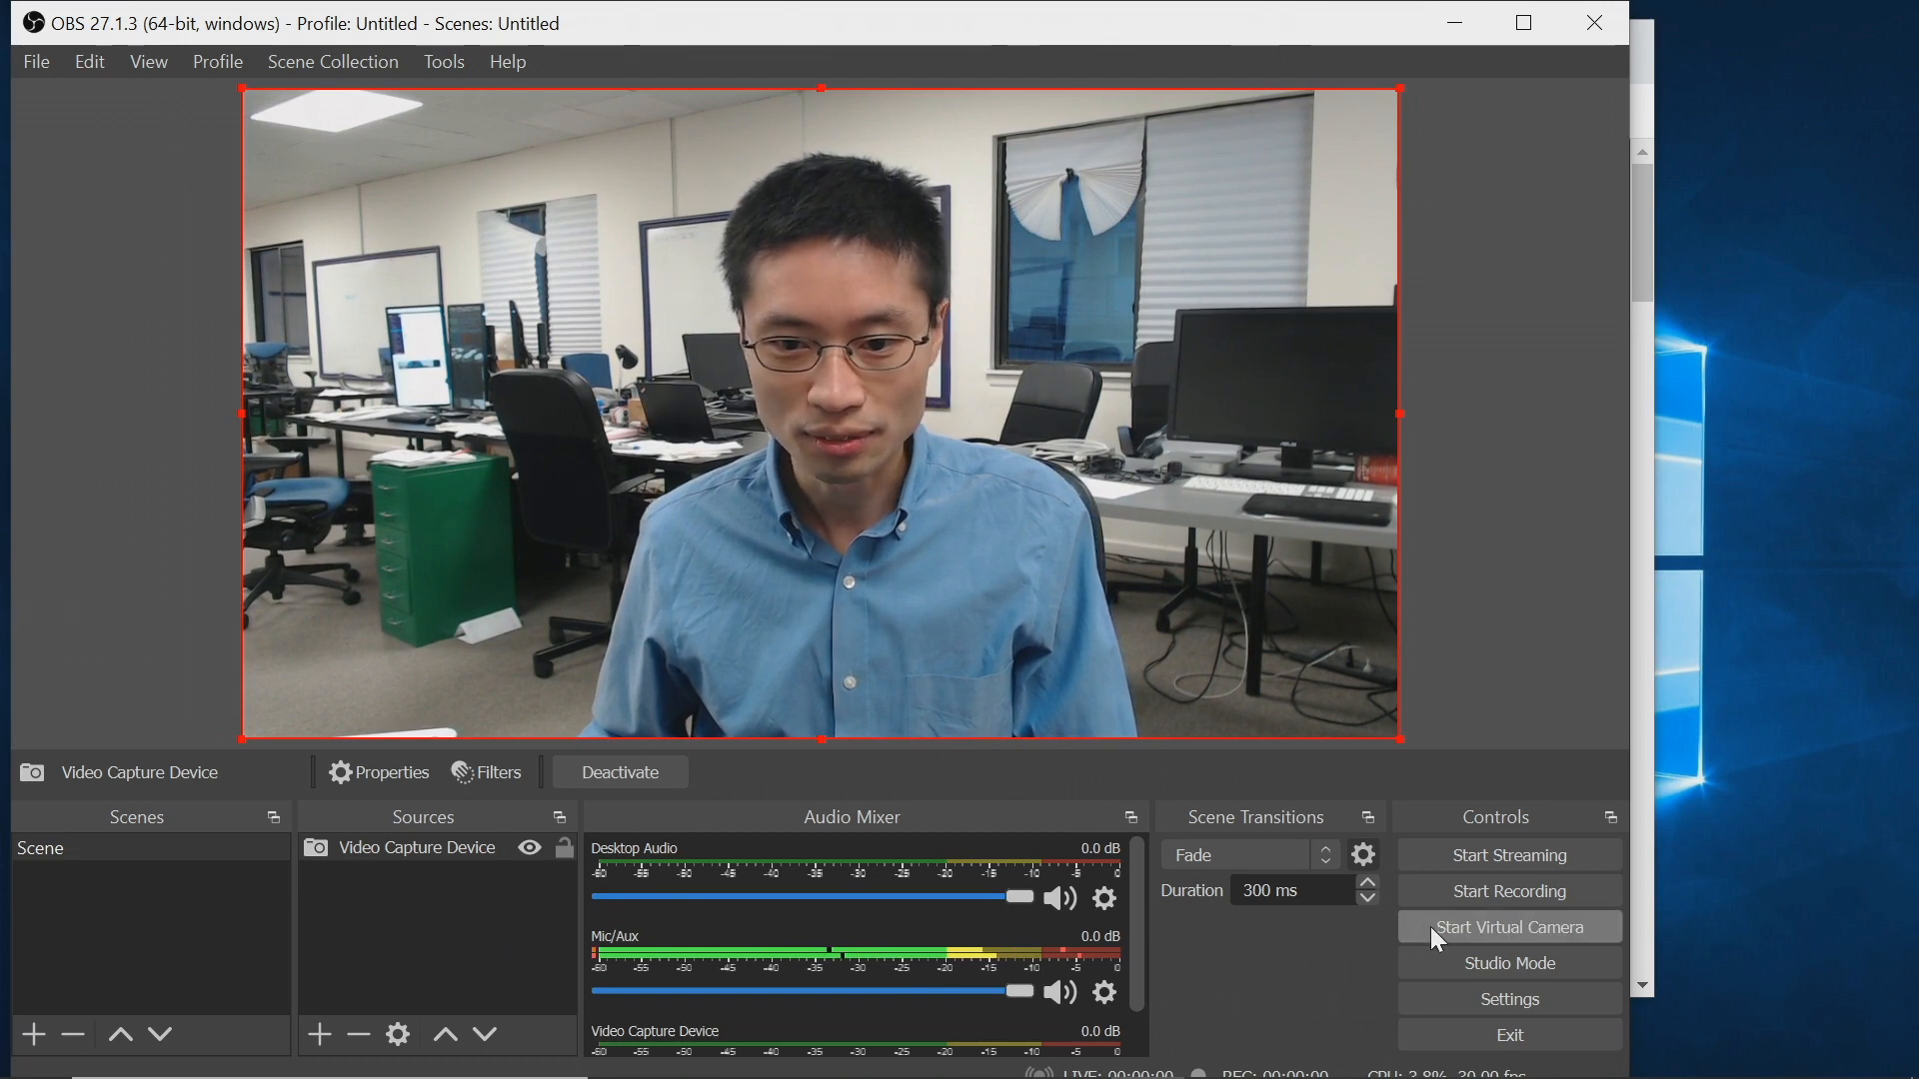
Start the OBS virtual camera from the Controls panel.
click(1509, 925)
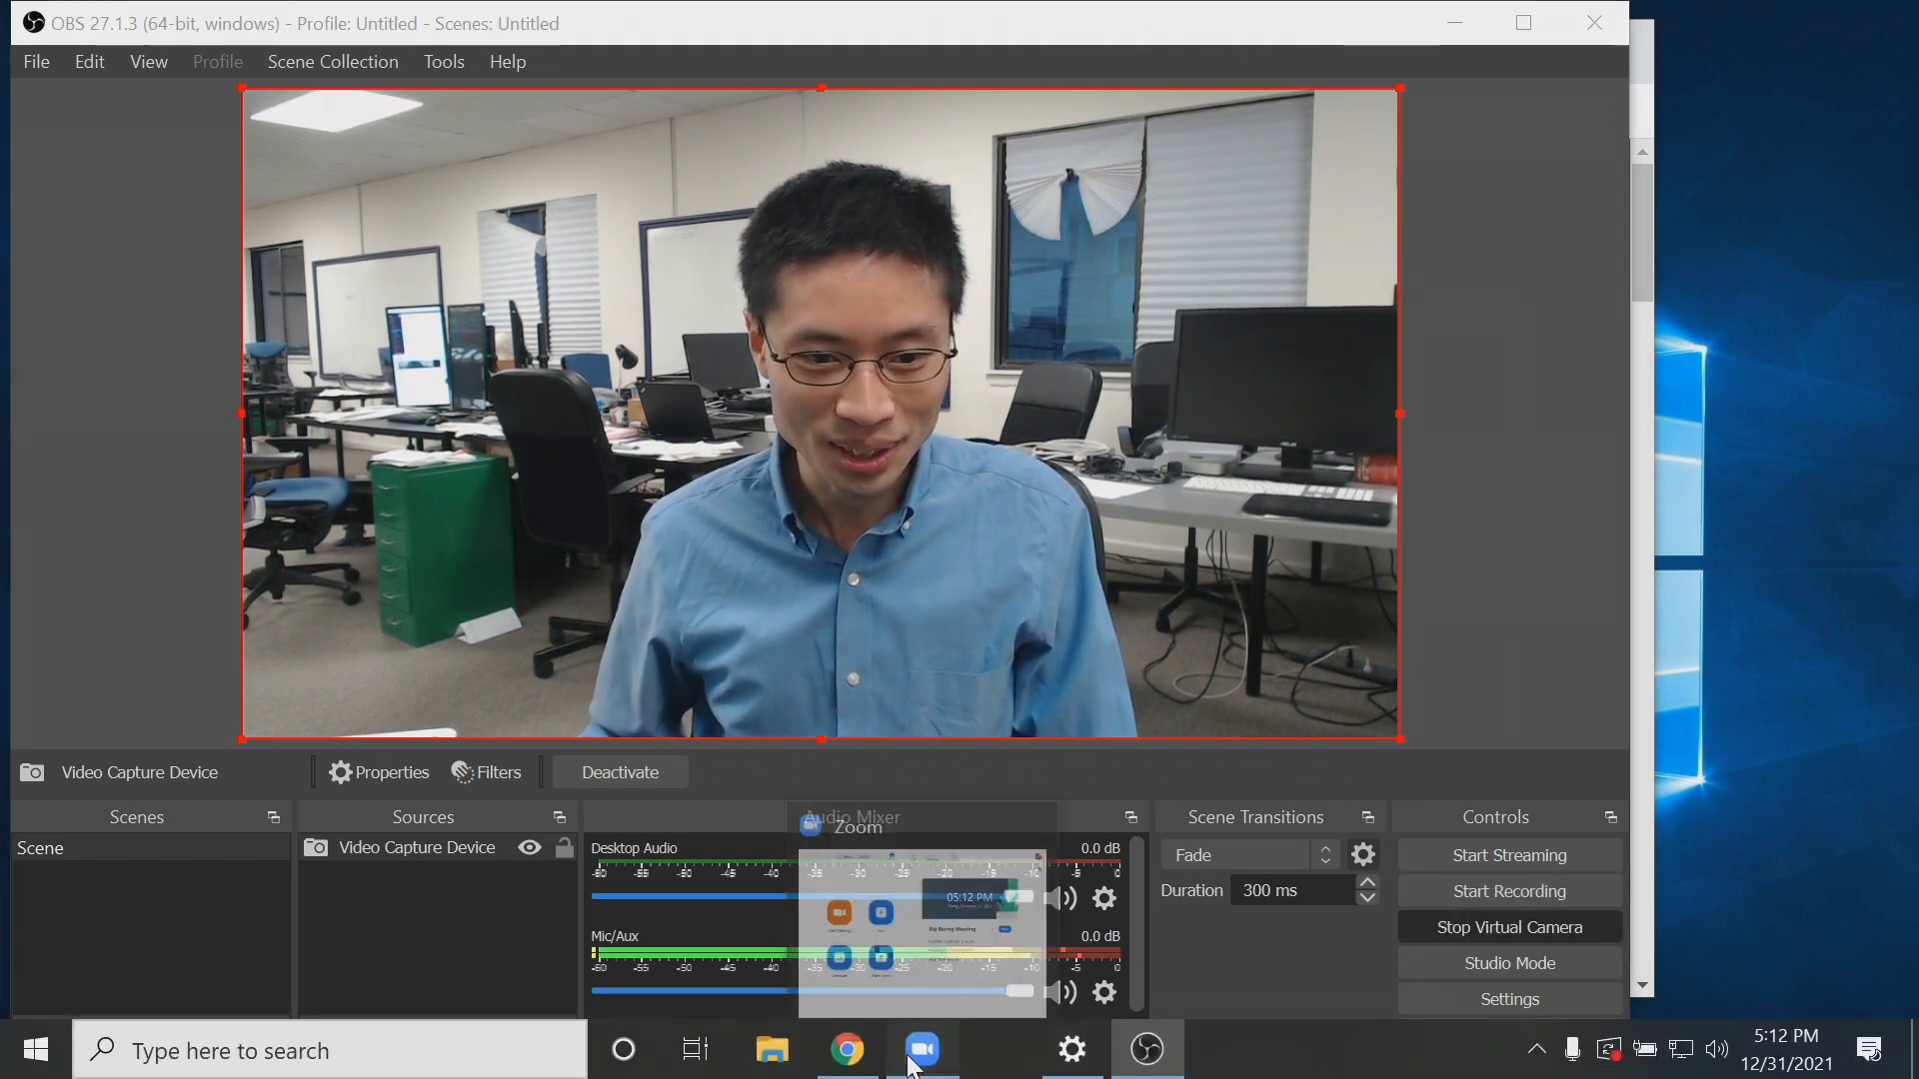
Bring the Zoom app to the front, showing the scheduled Big Boring Meeting.
click(921, 1049)
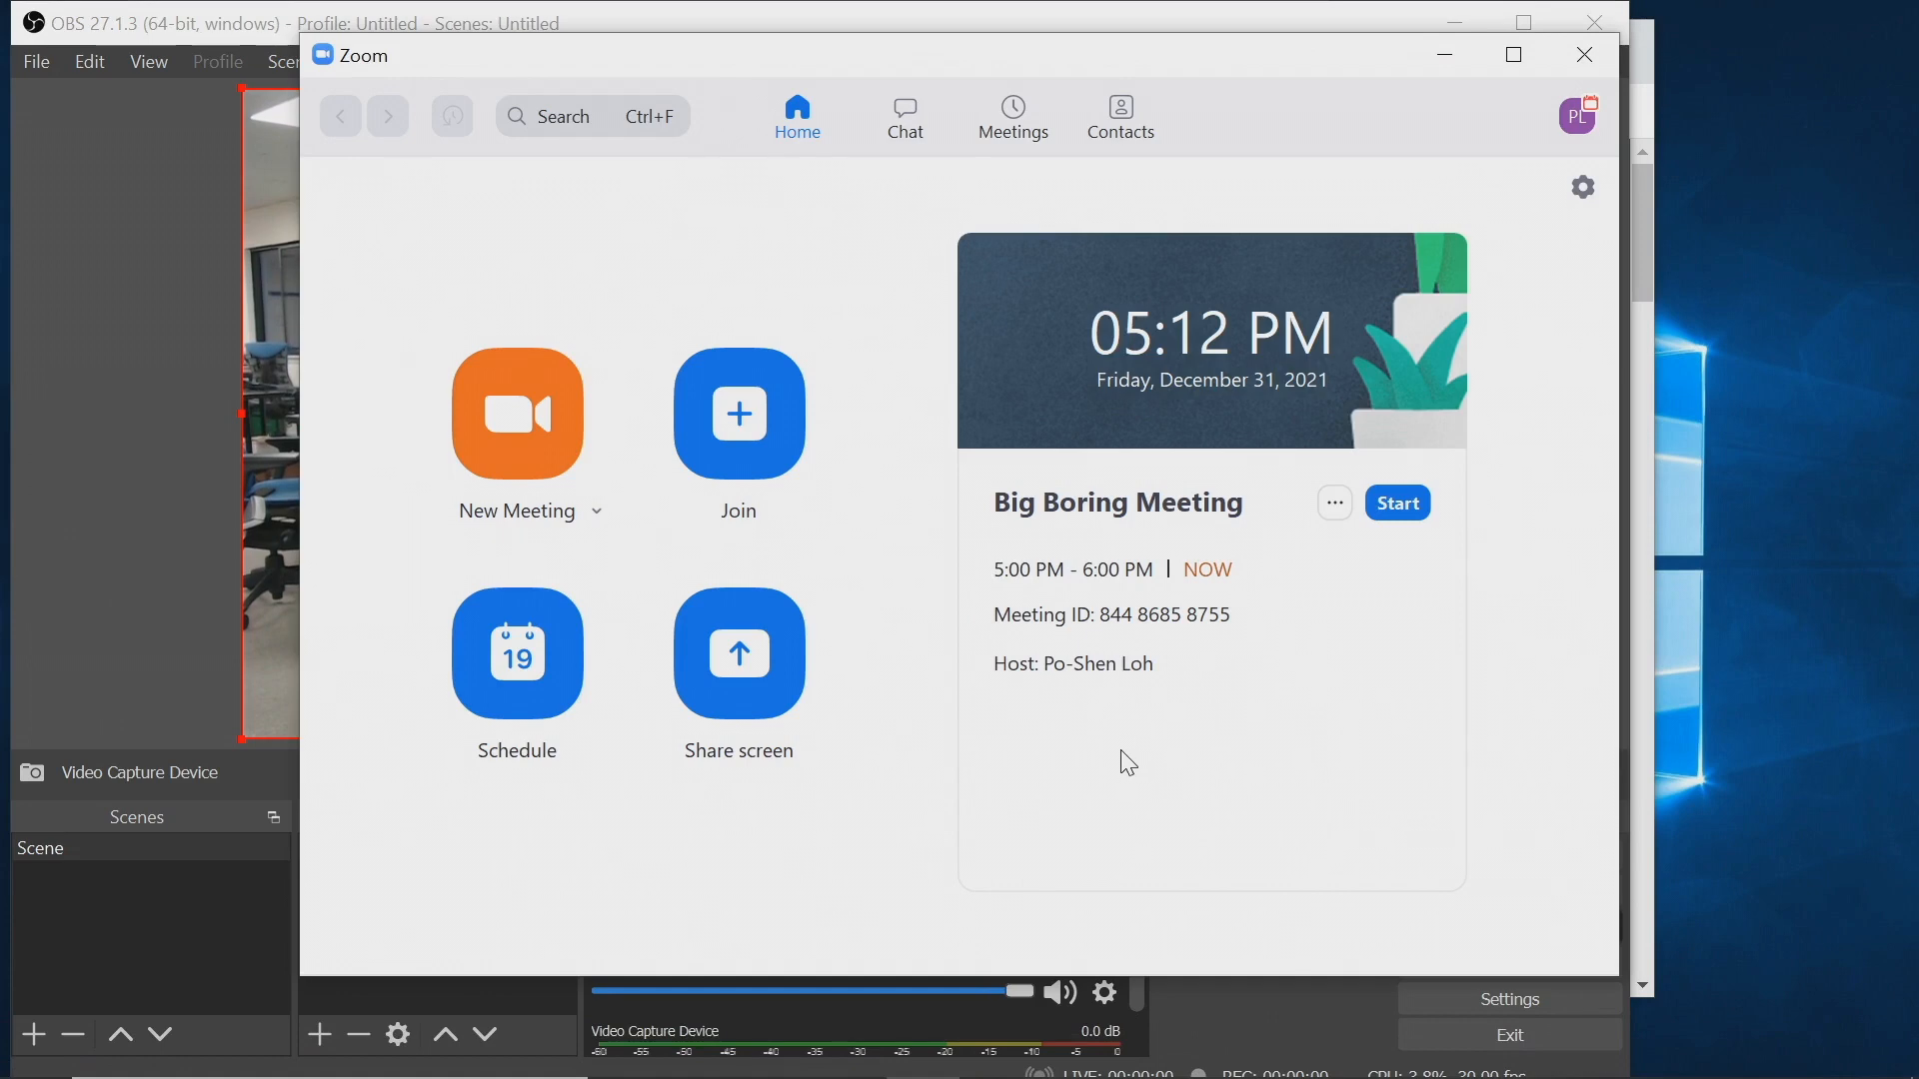
mouse_move(1131, 711)
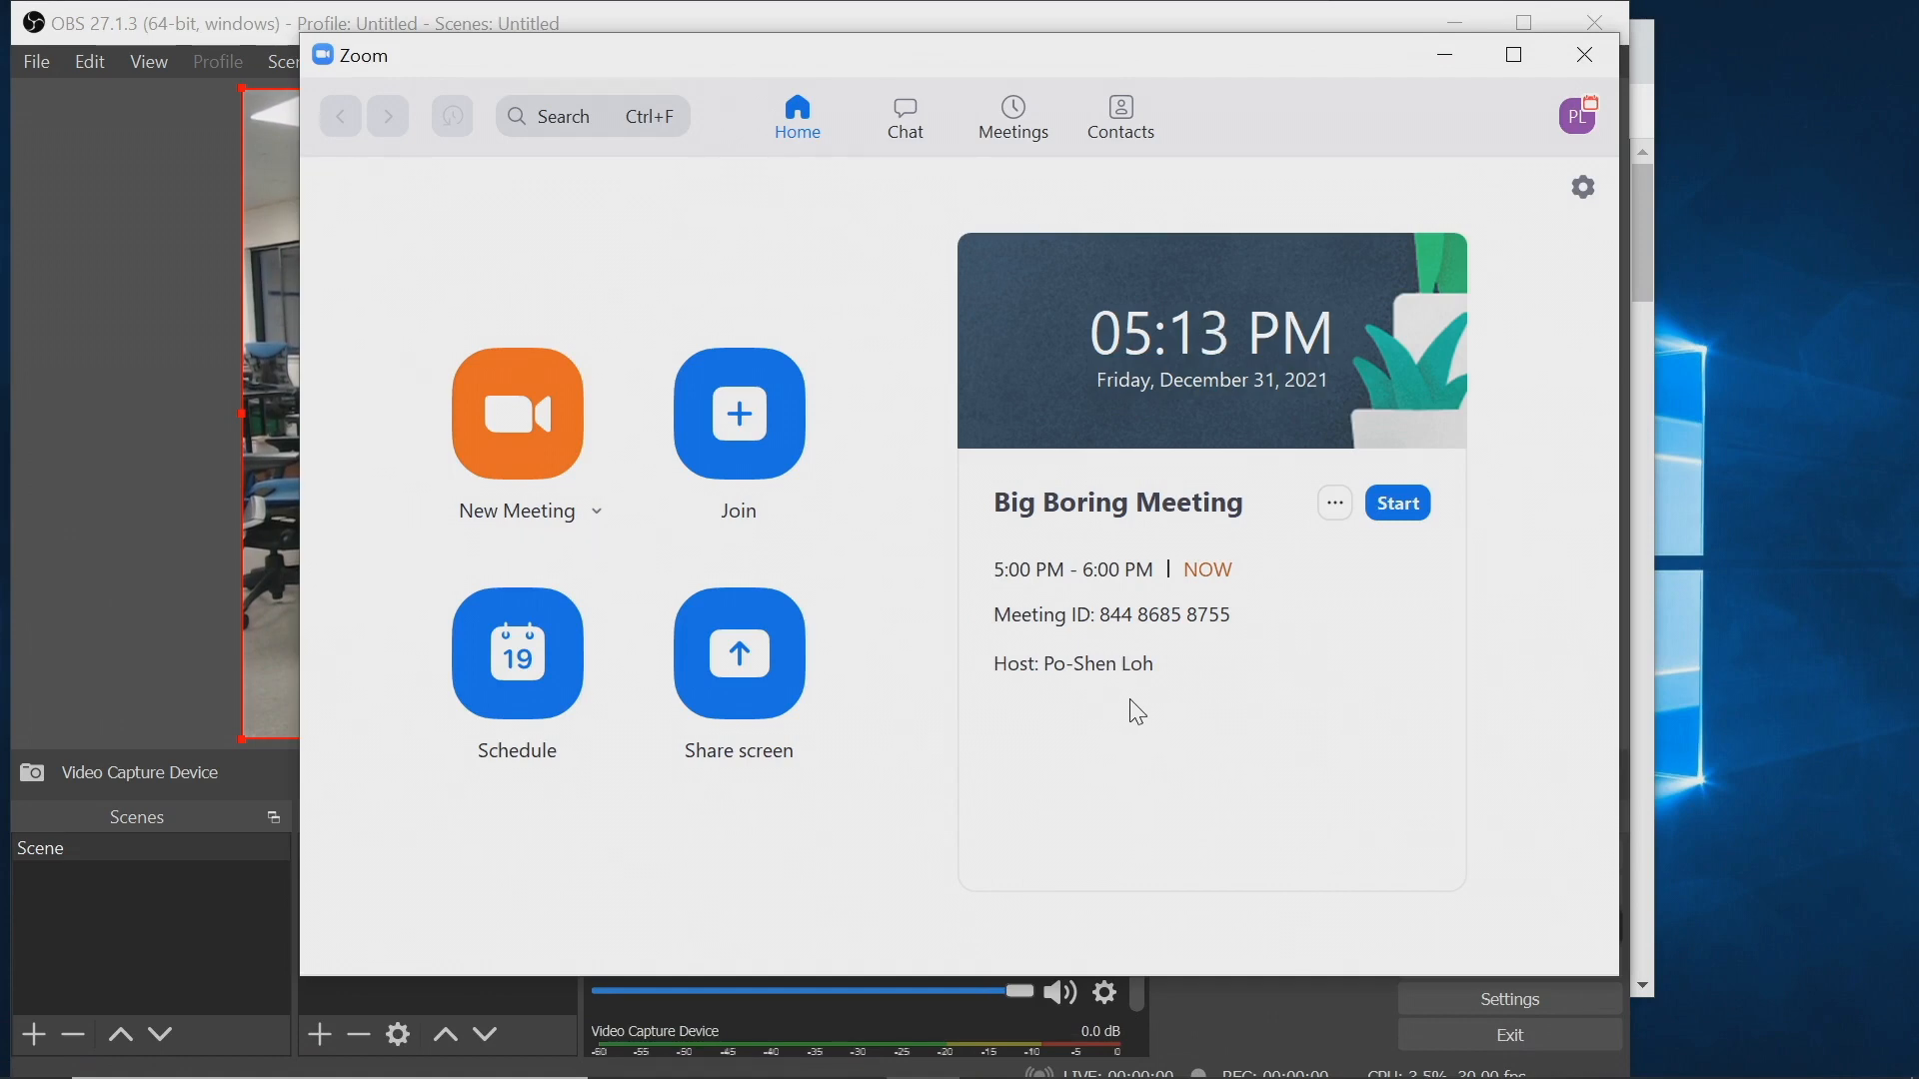
mouse_move(1017, 506)
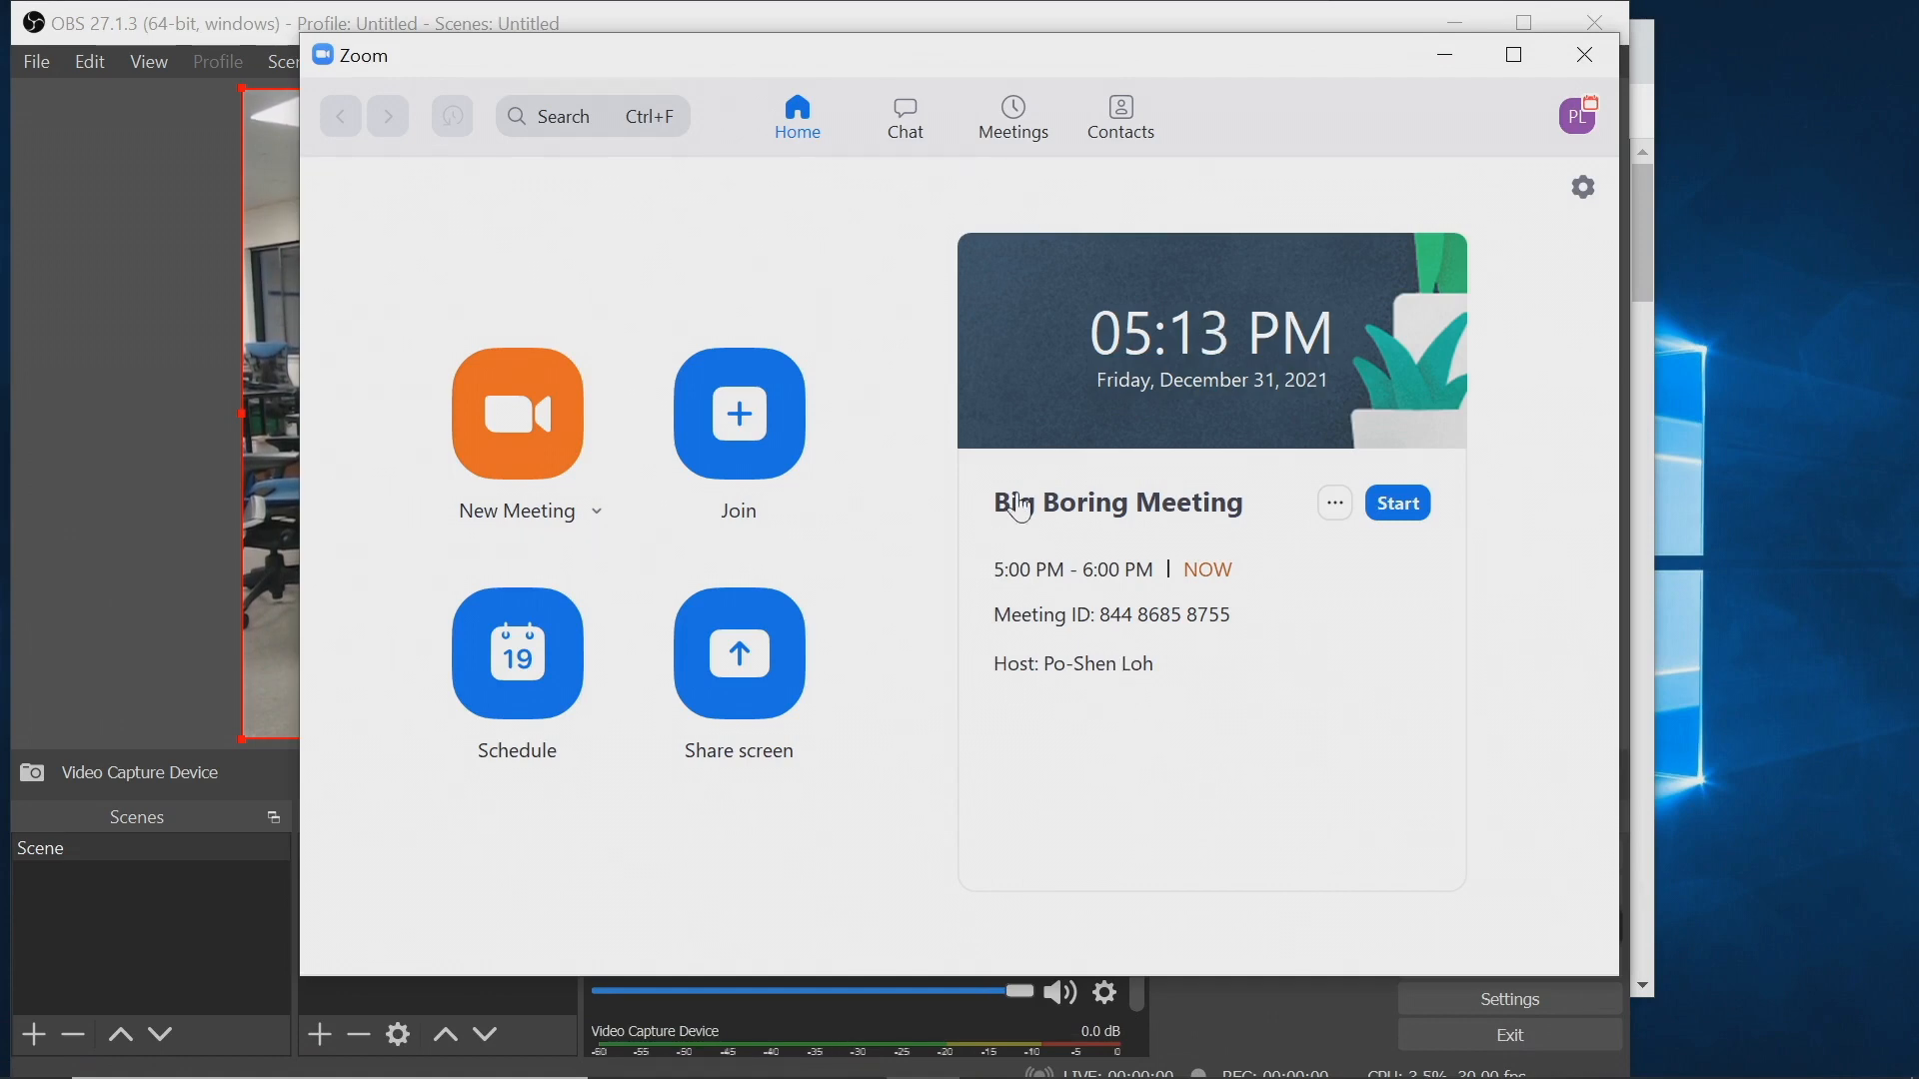
mouse_move(1577, 116)
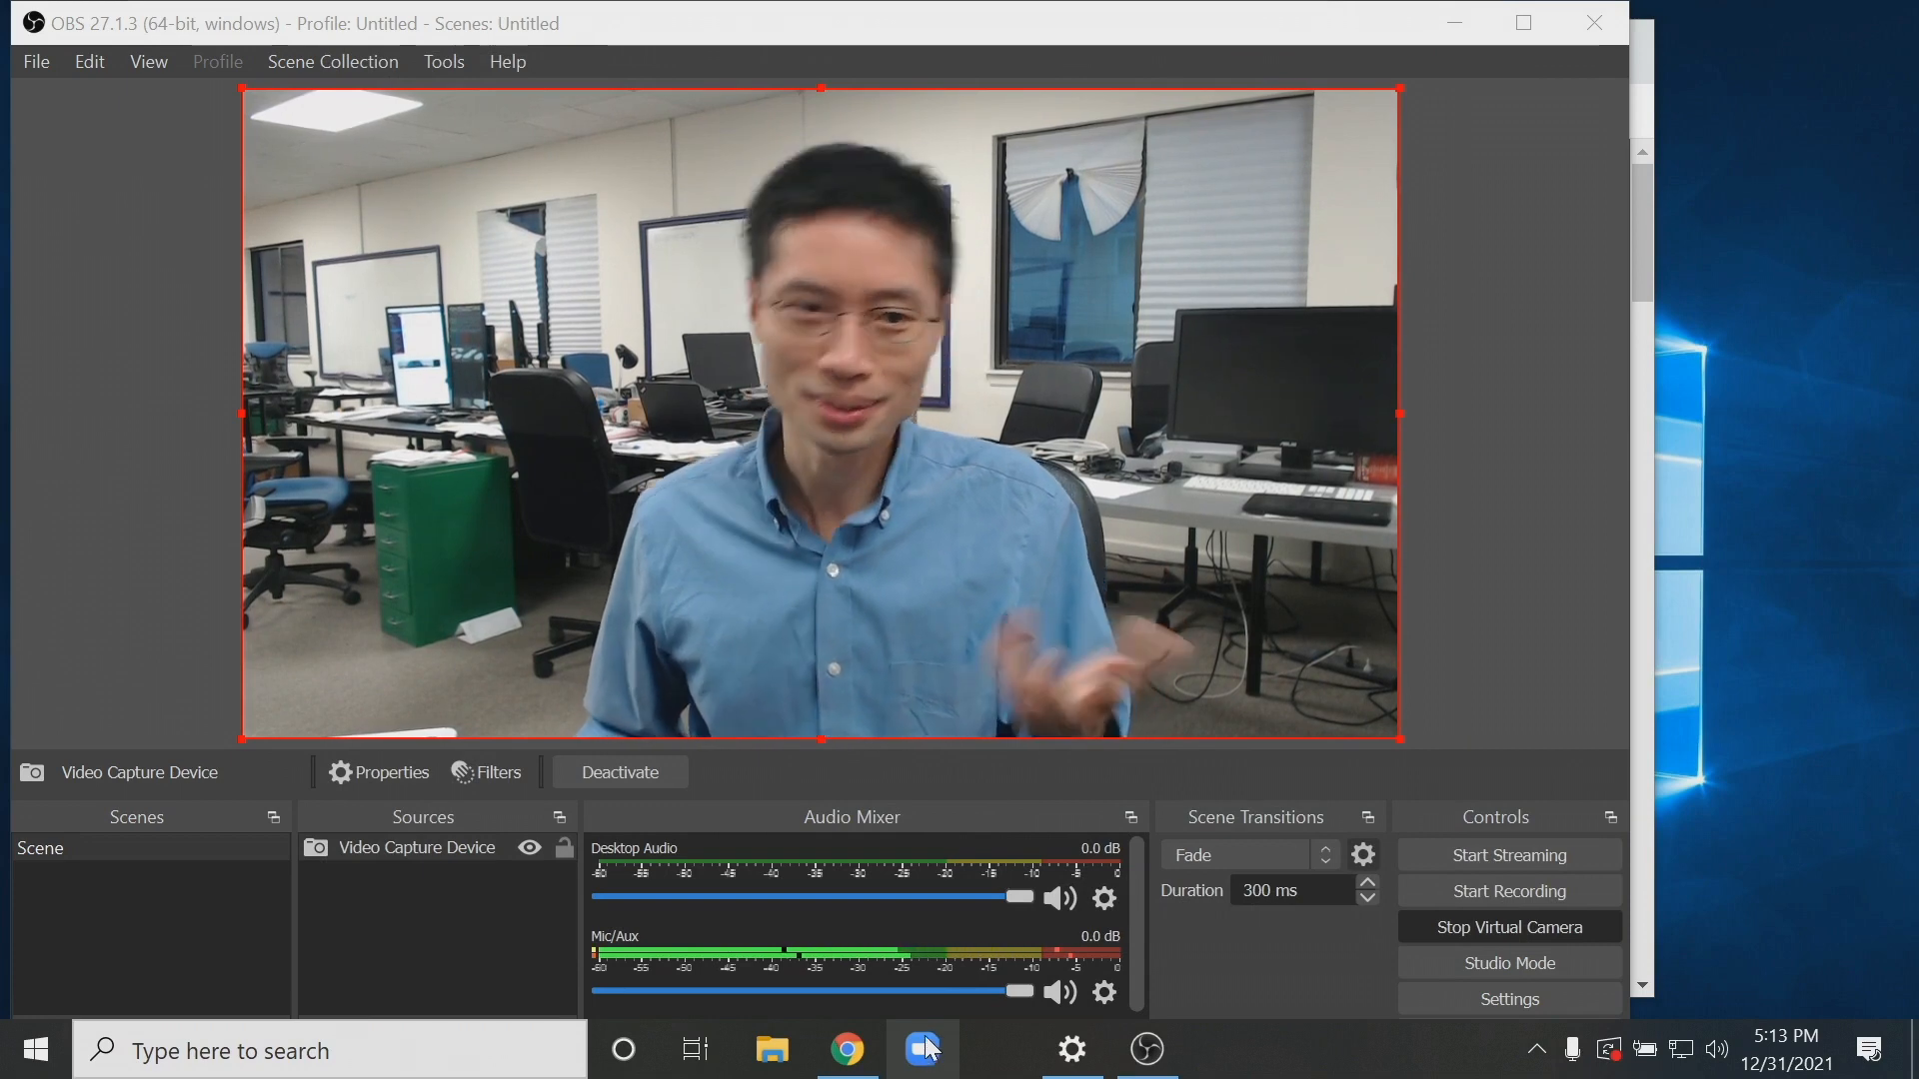
click(922, 1050)
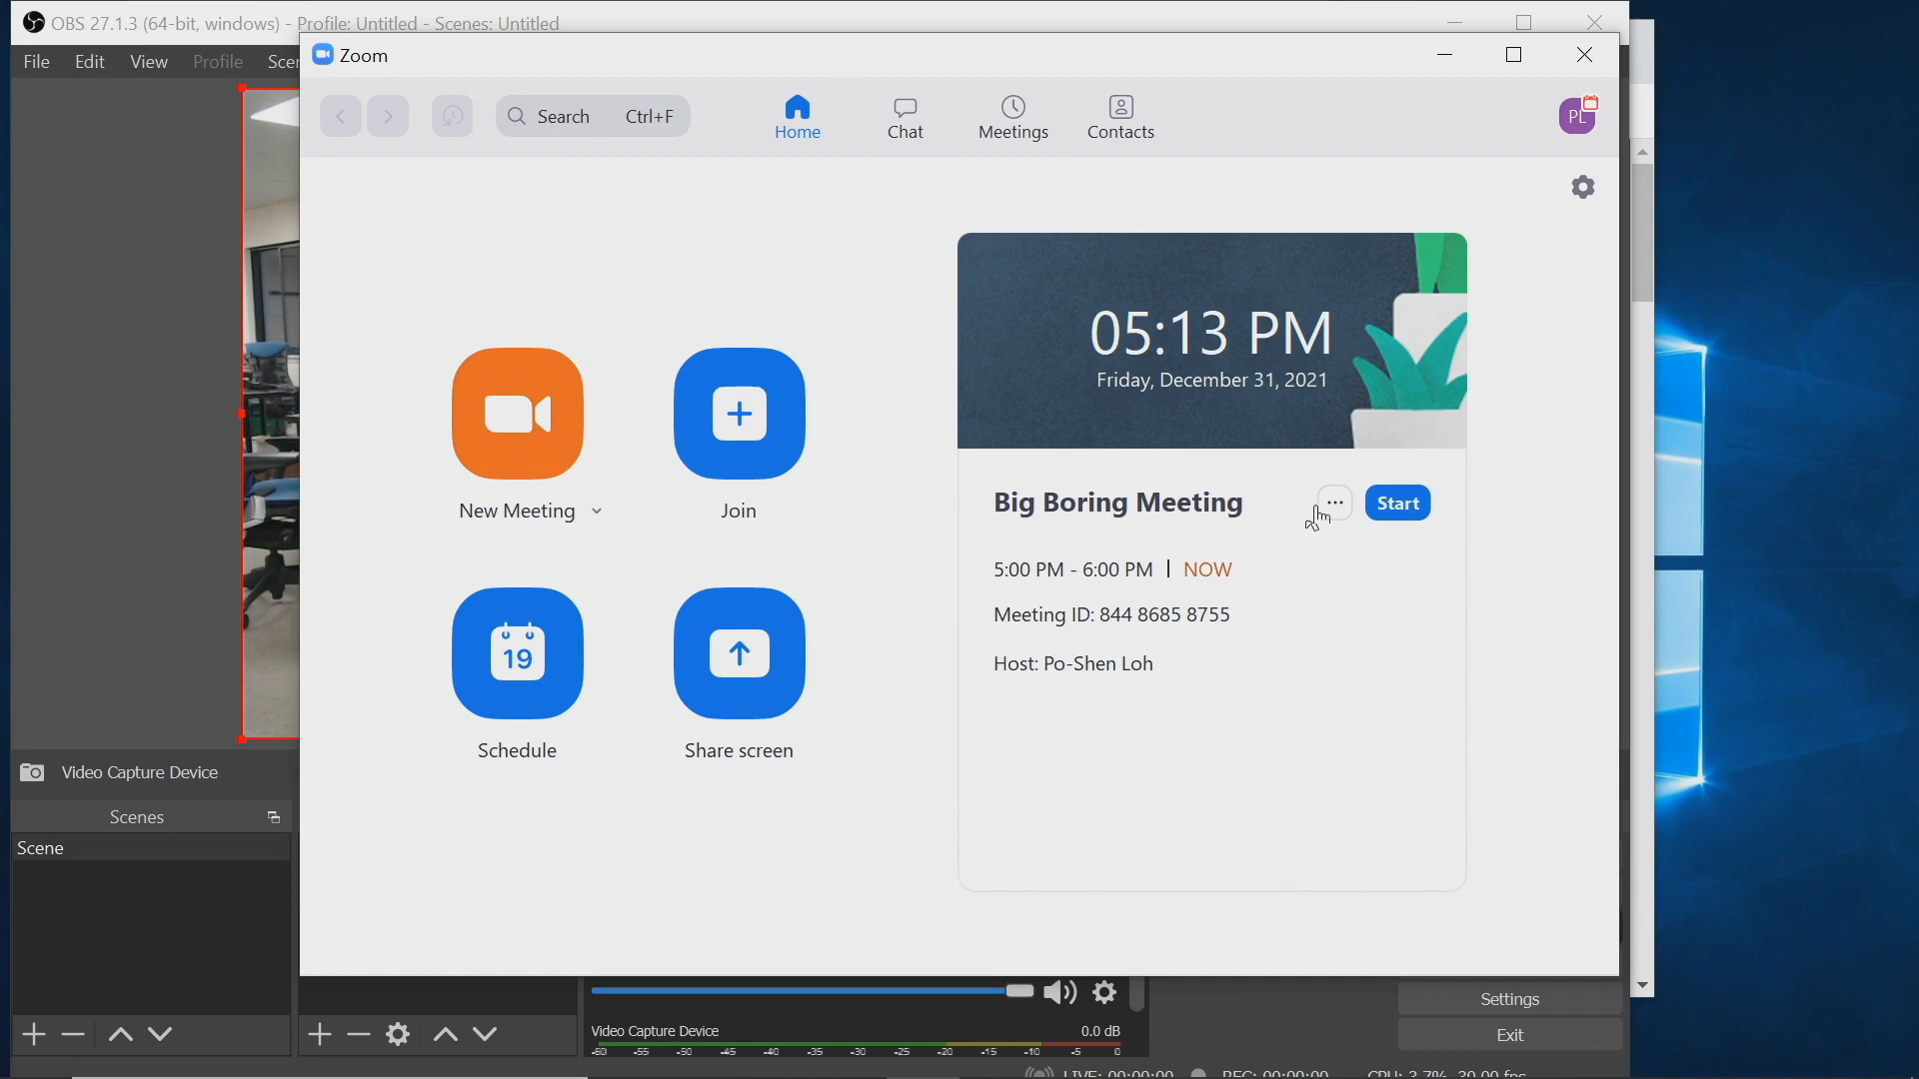
Start the Big Boring Meeting, join computer audio and check the Start Video camera menu; video fails and the meeting ends.
click(1397, 501)
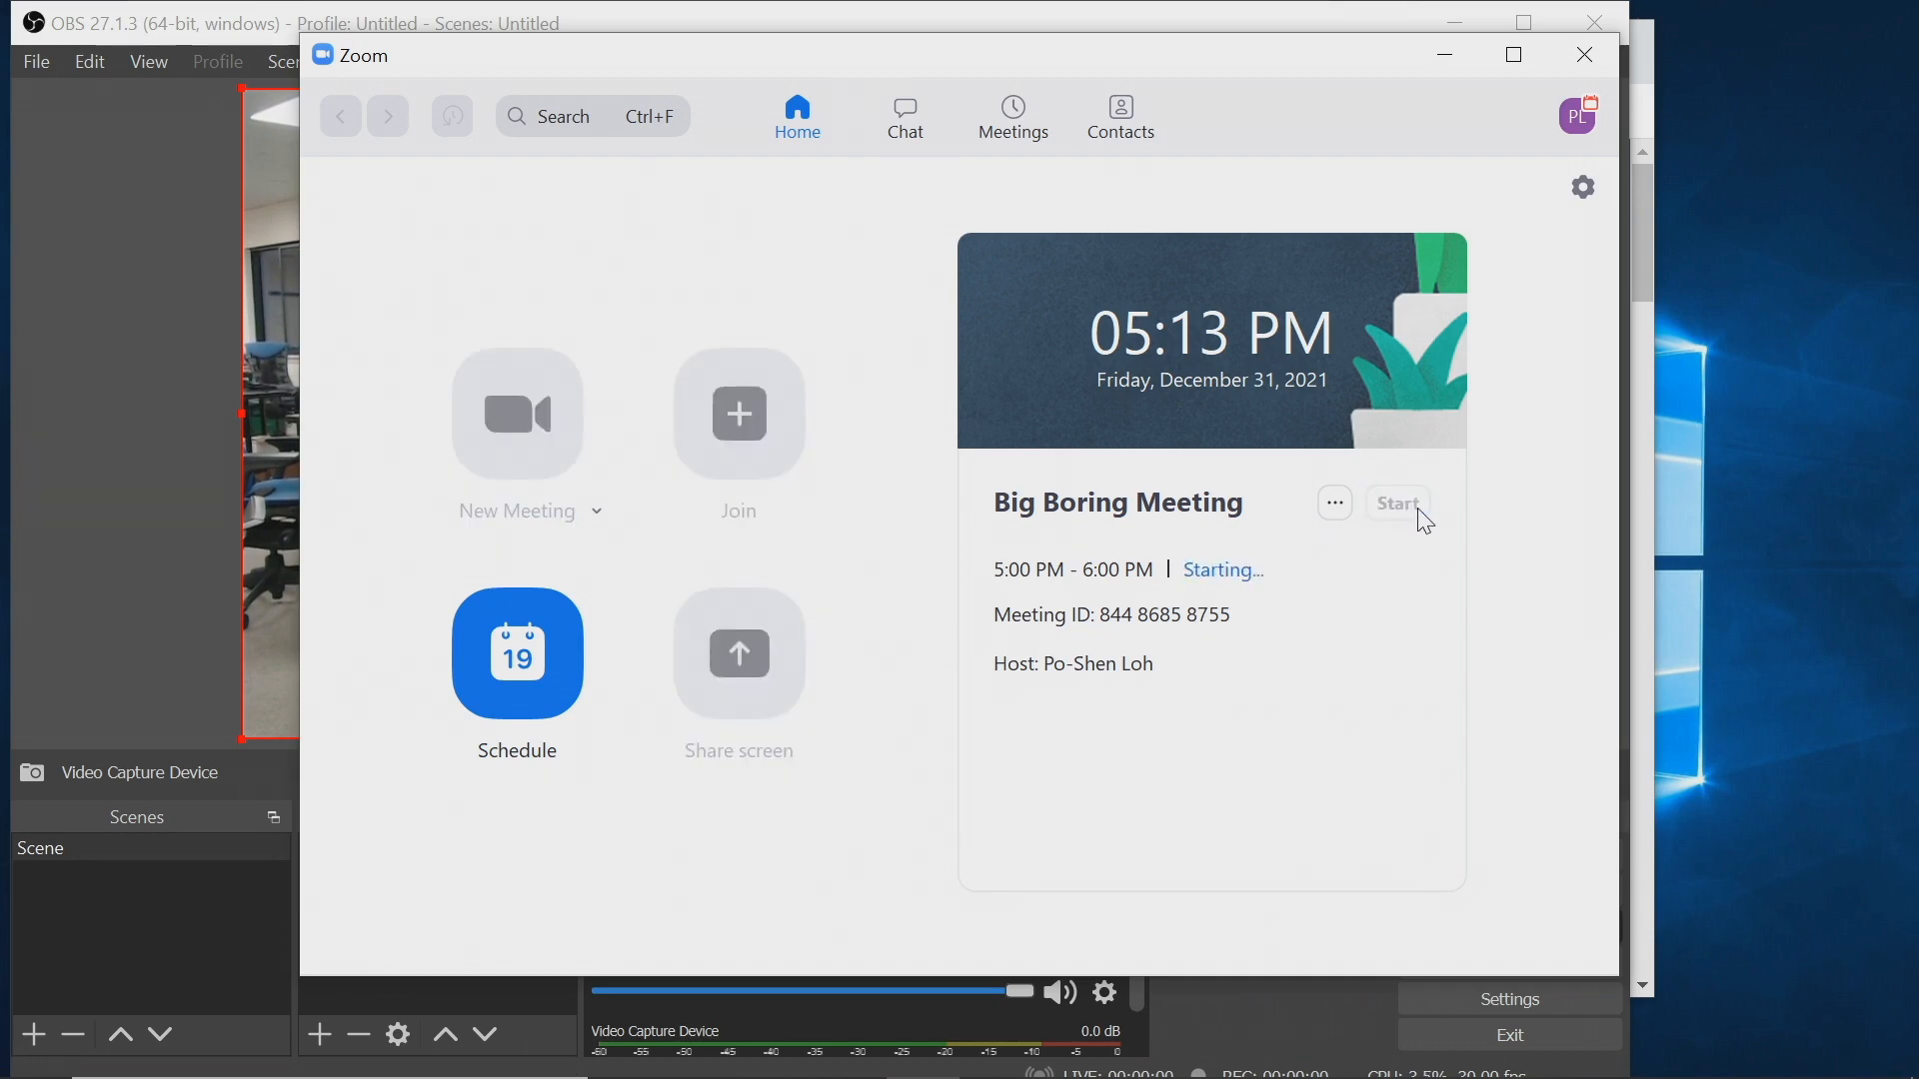
click(1397, 504)
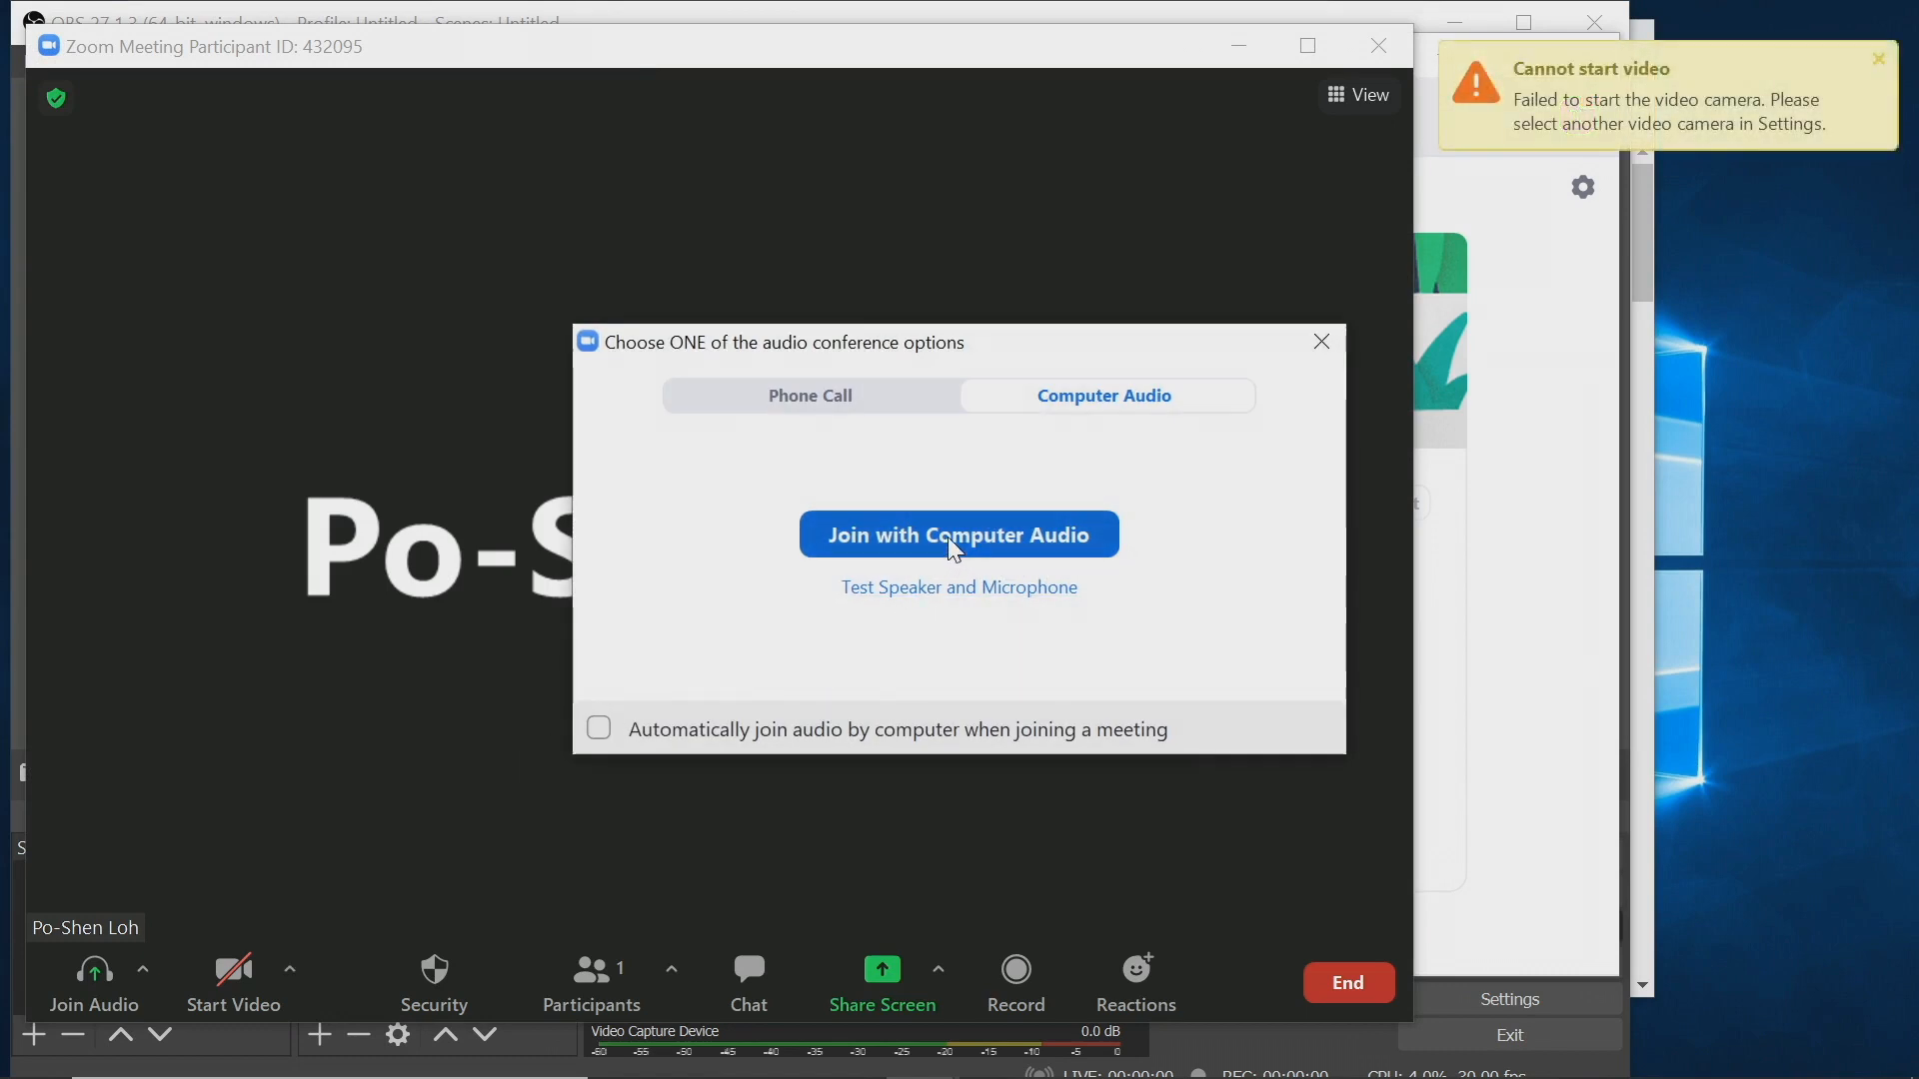
click(958, 536)
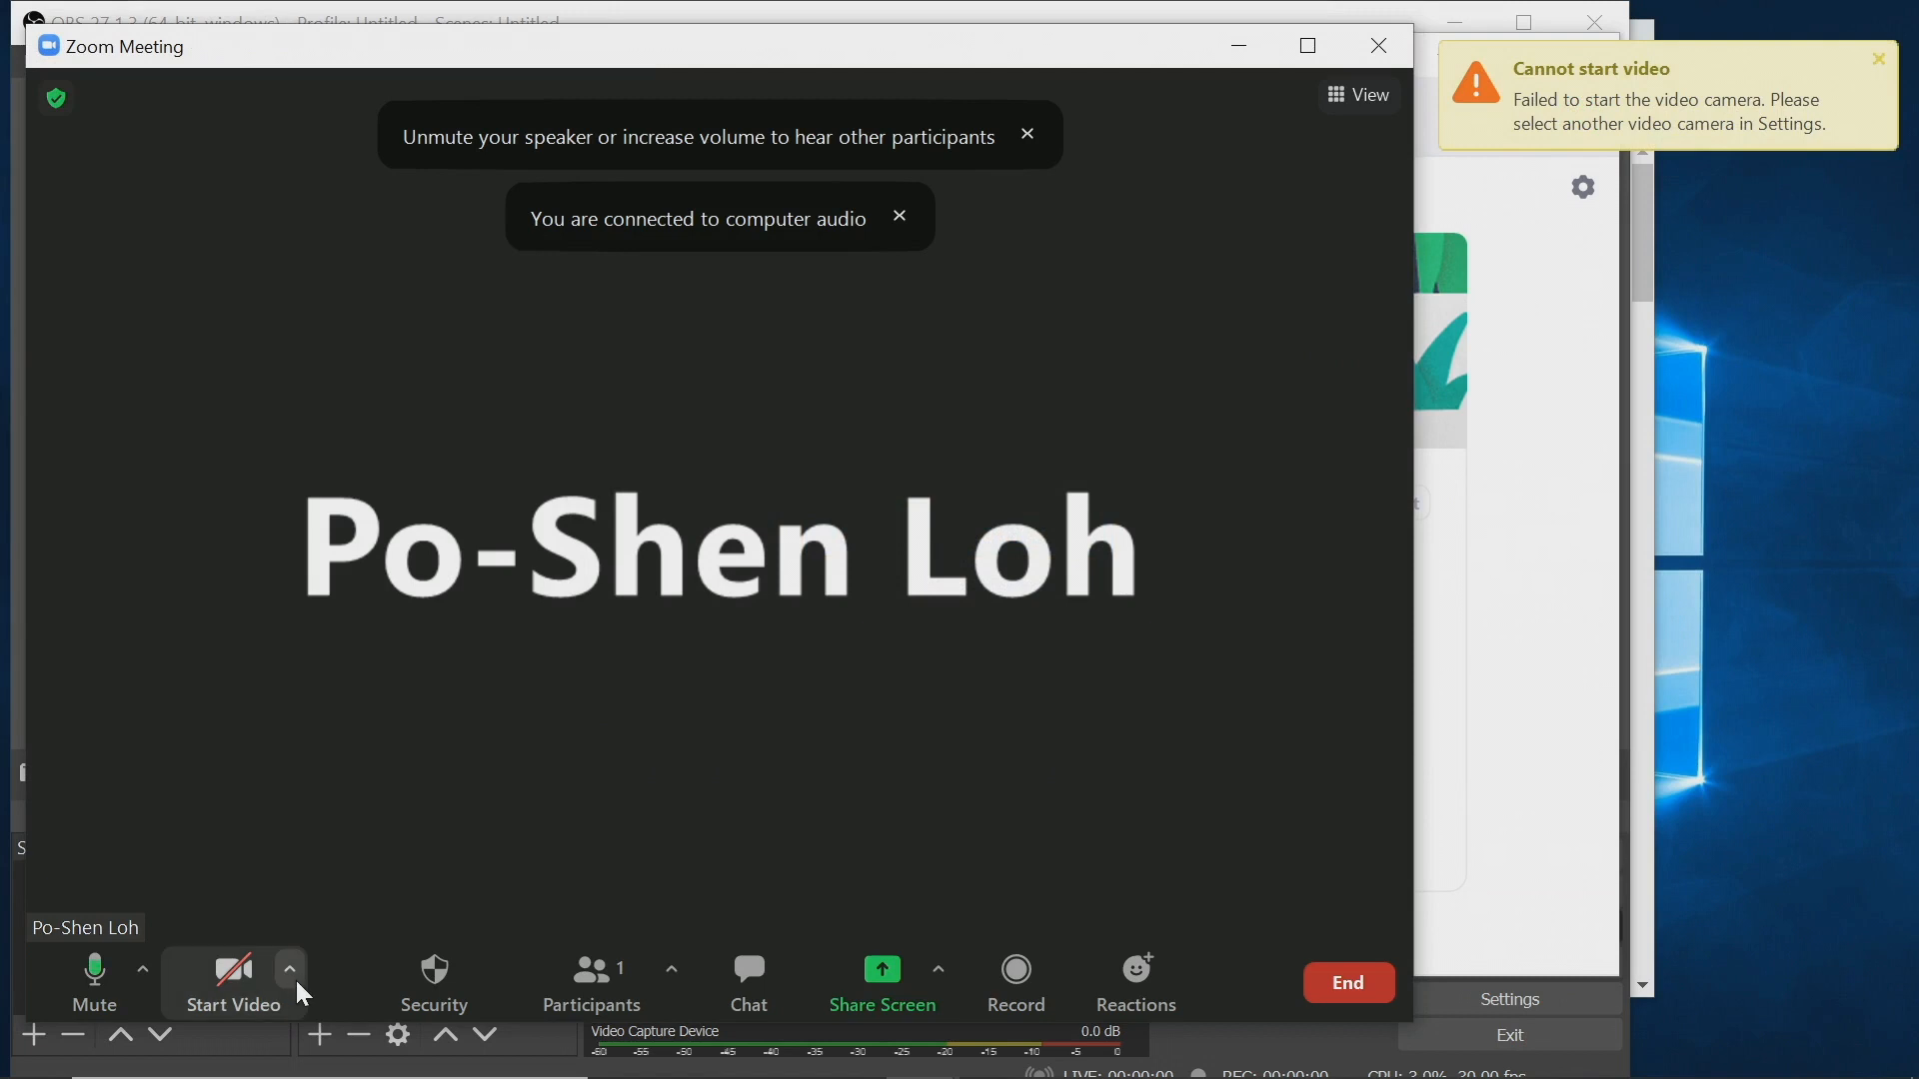
click(290, 967)
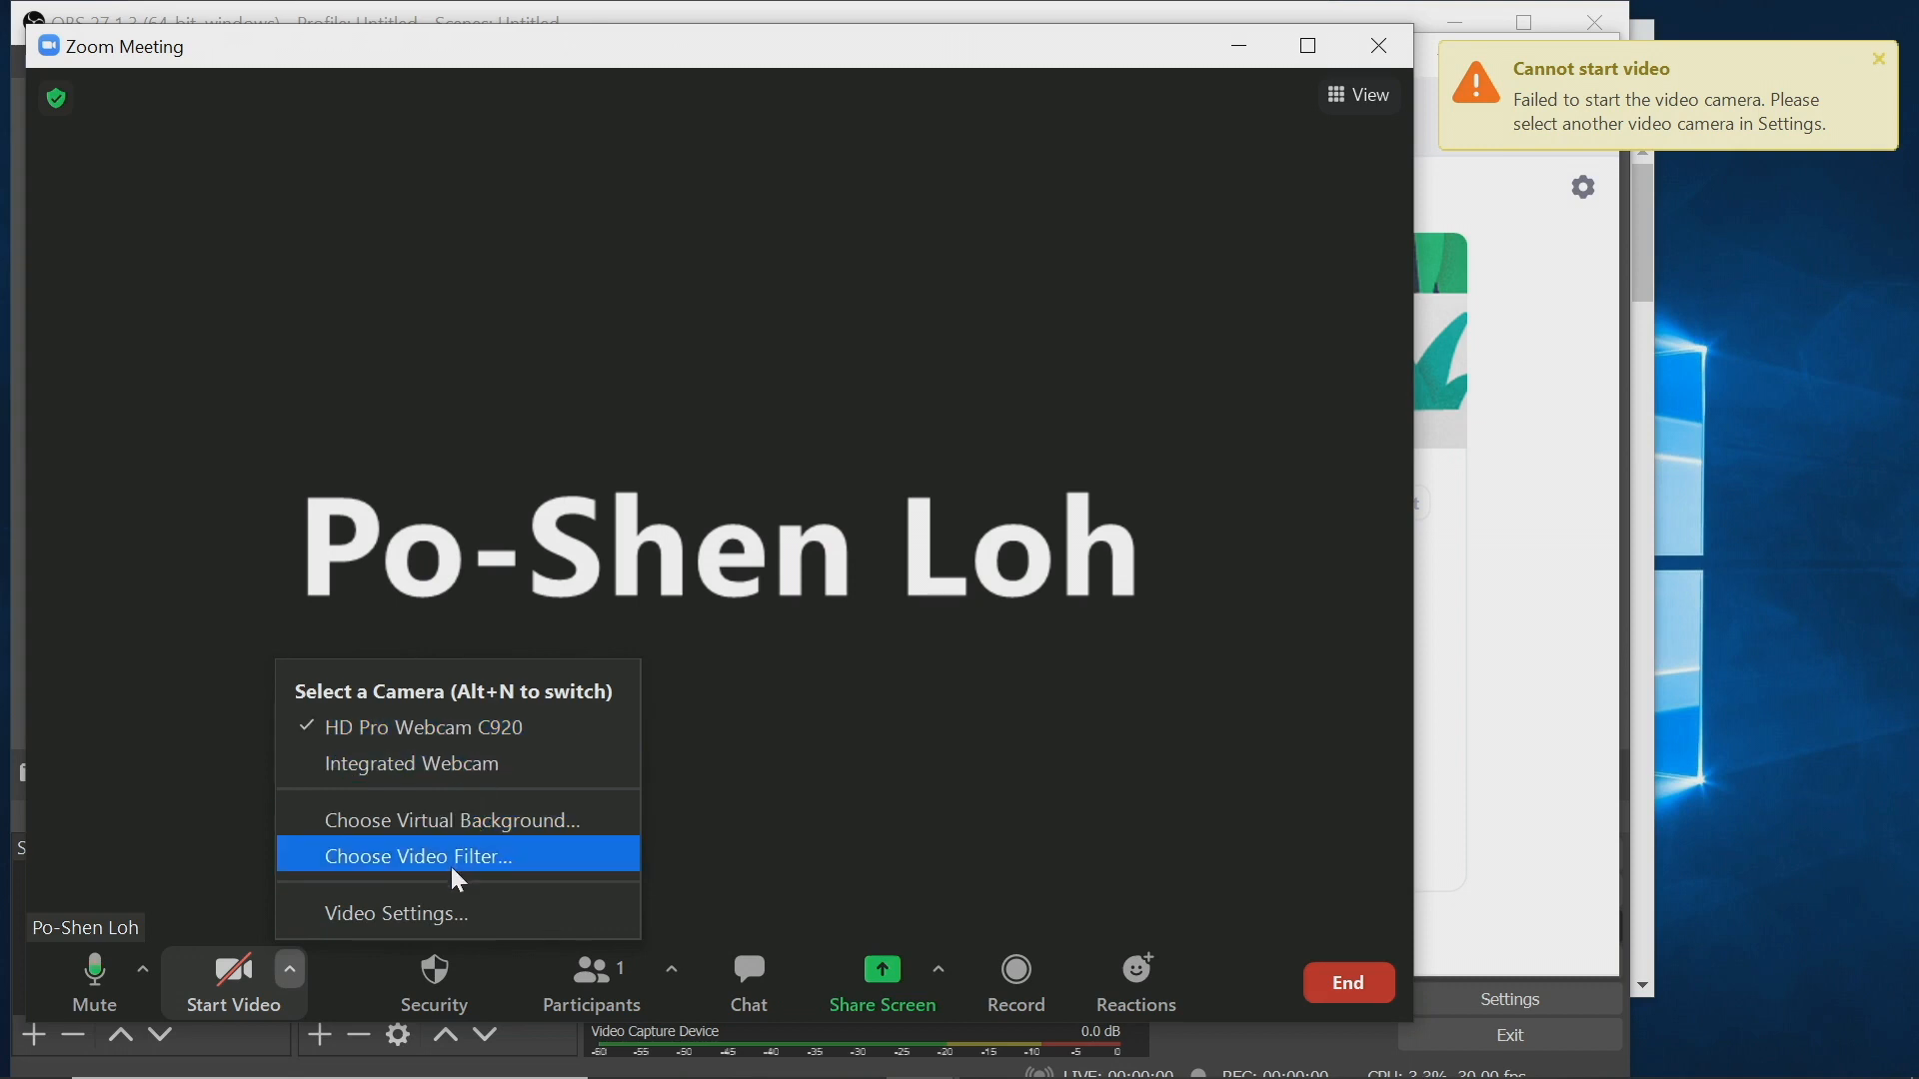
mouse_move(456, 761)
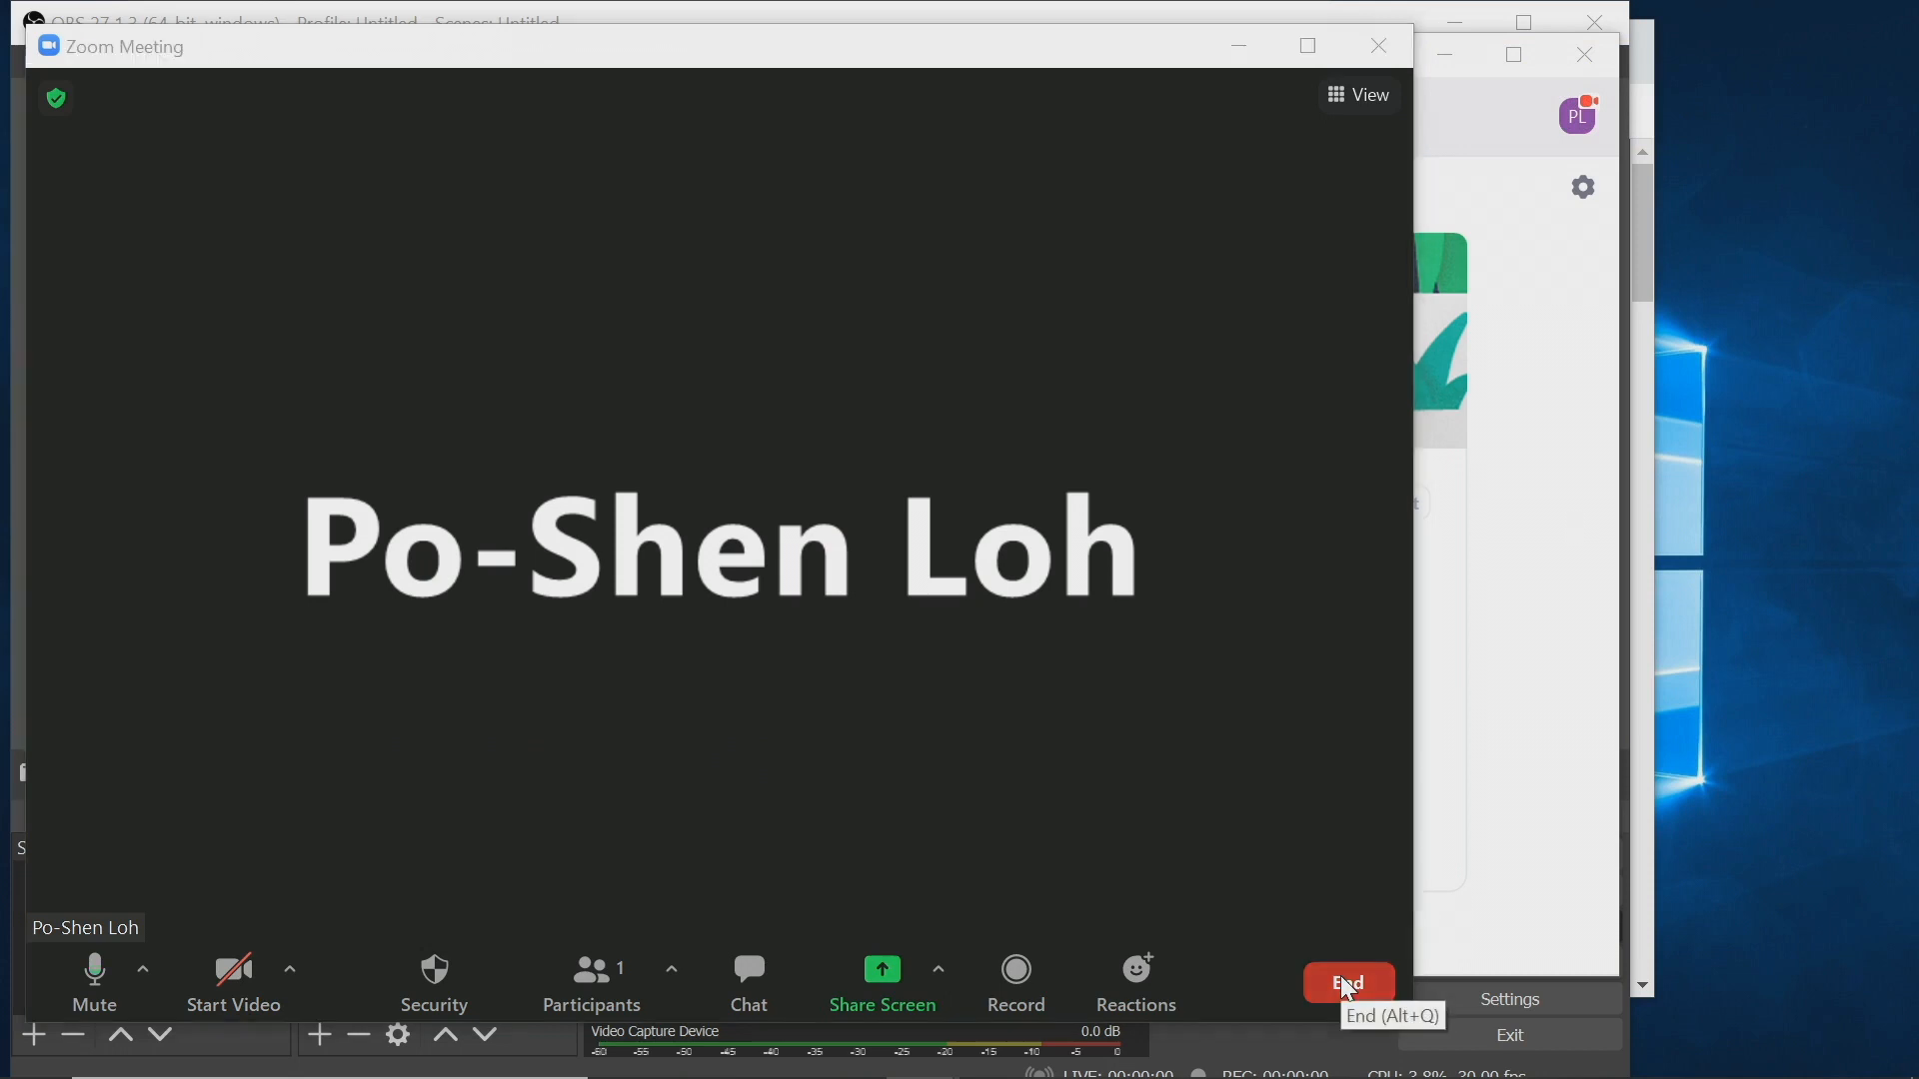
click(1347, 983)
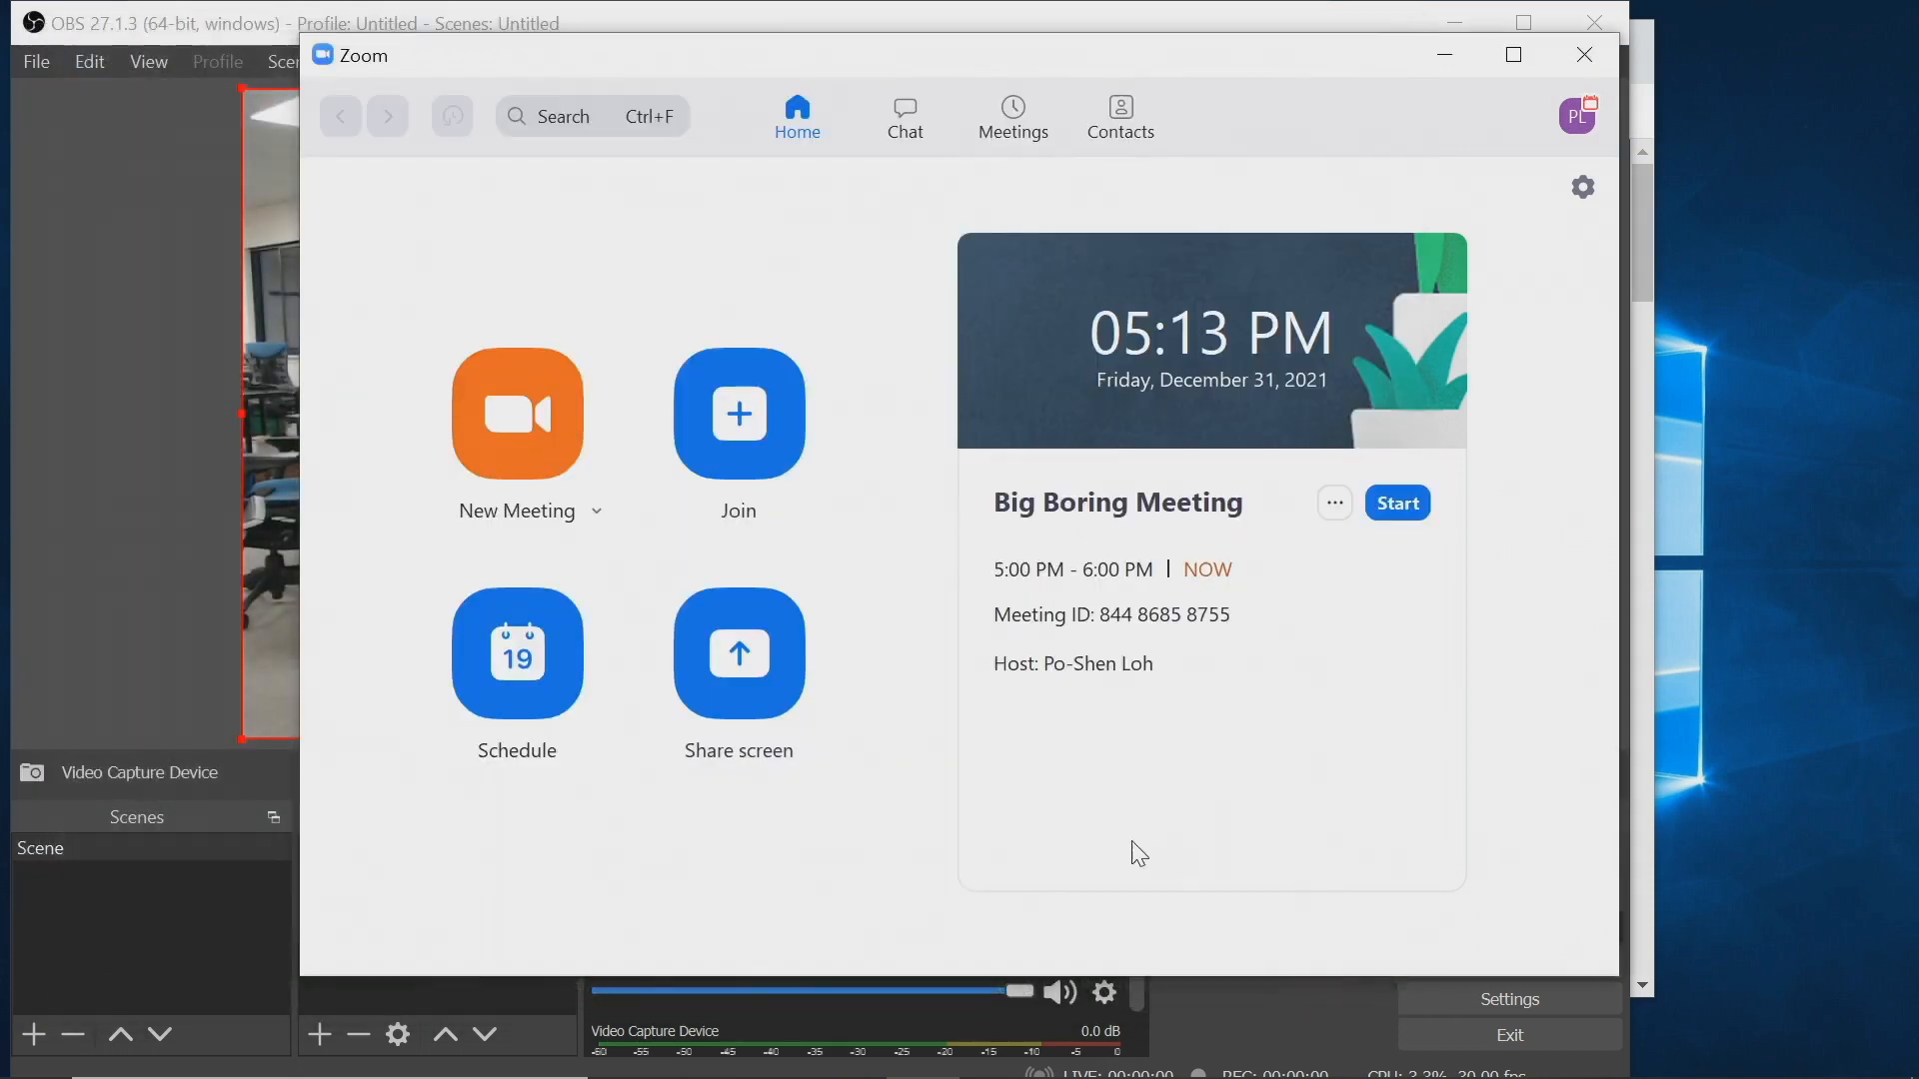
mouse_move(1408, 204)
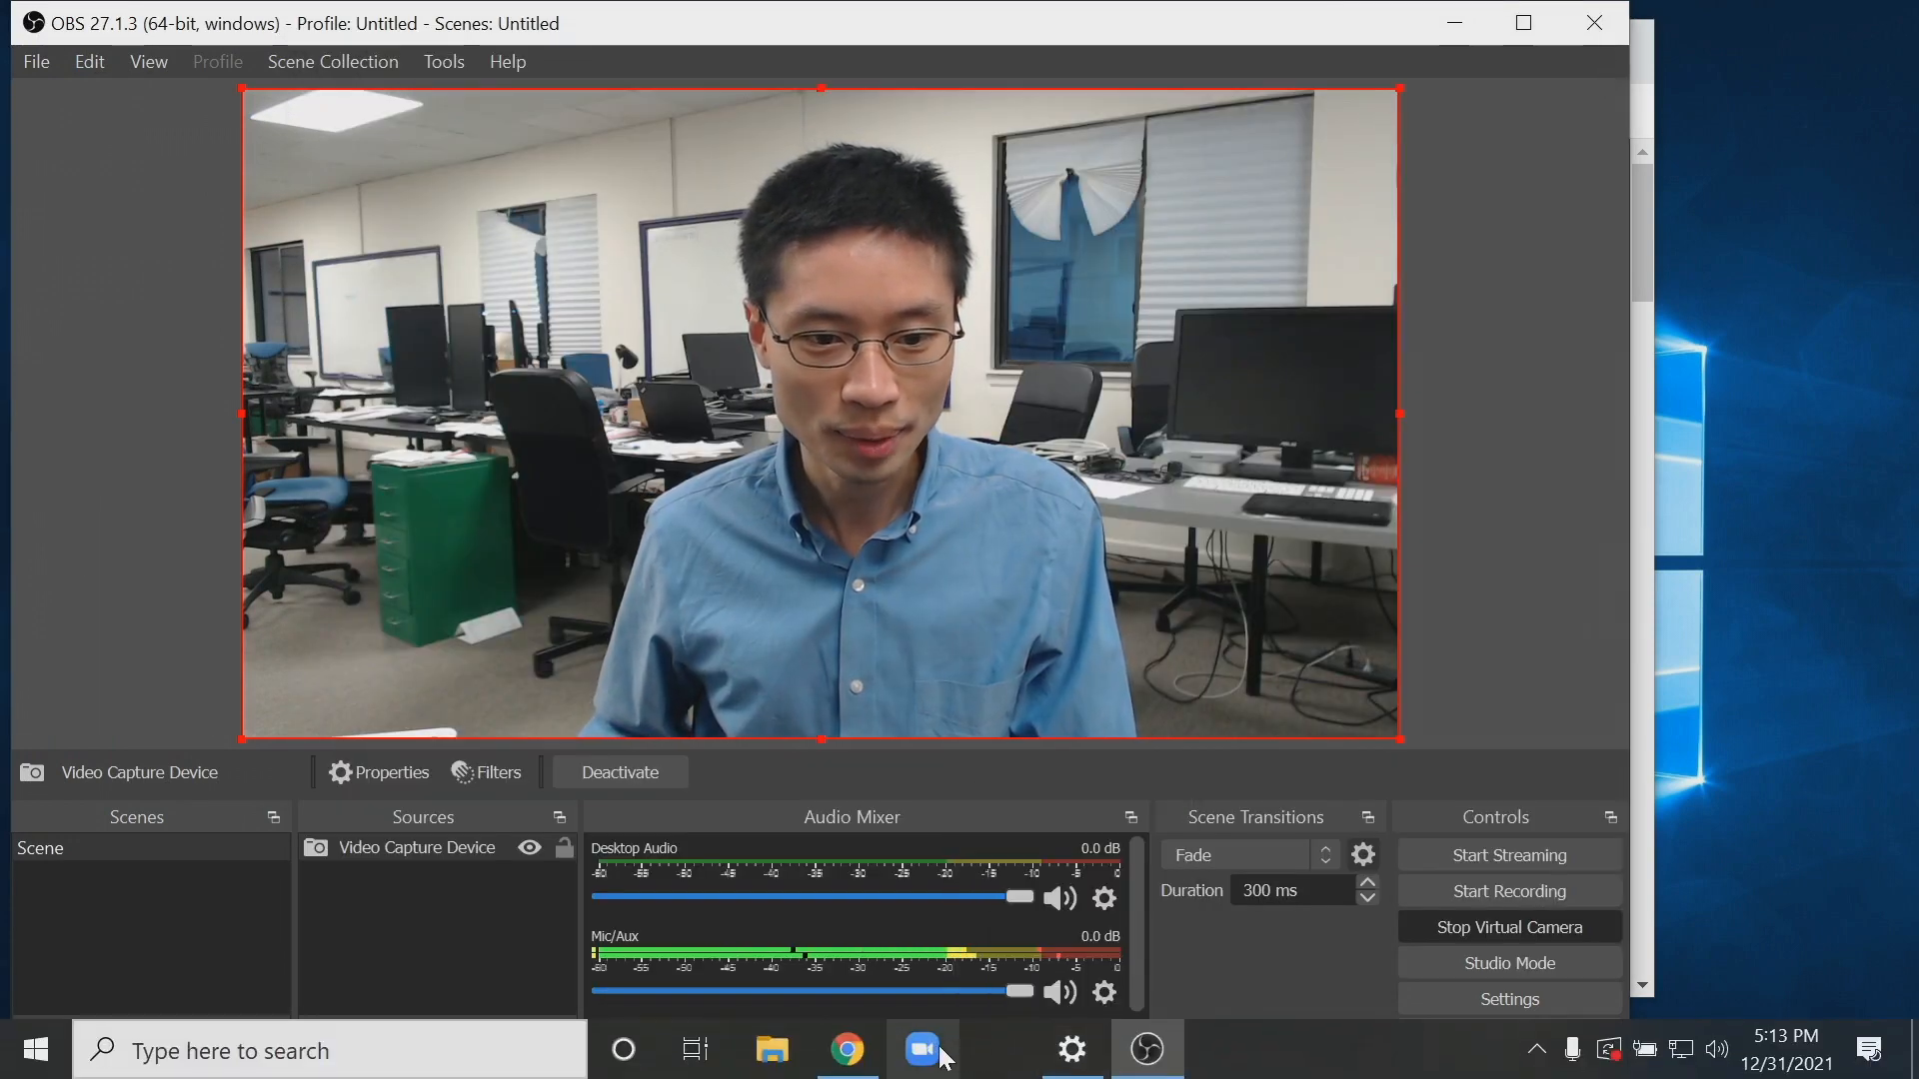
Quit Zoom from its title-bar menu and relaunch it from the taskbar.
click(922, 1050)
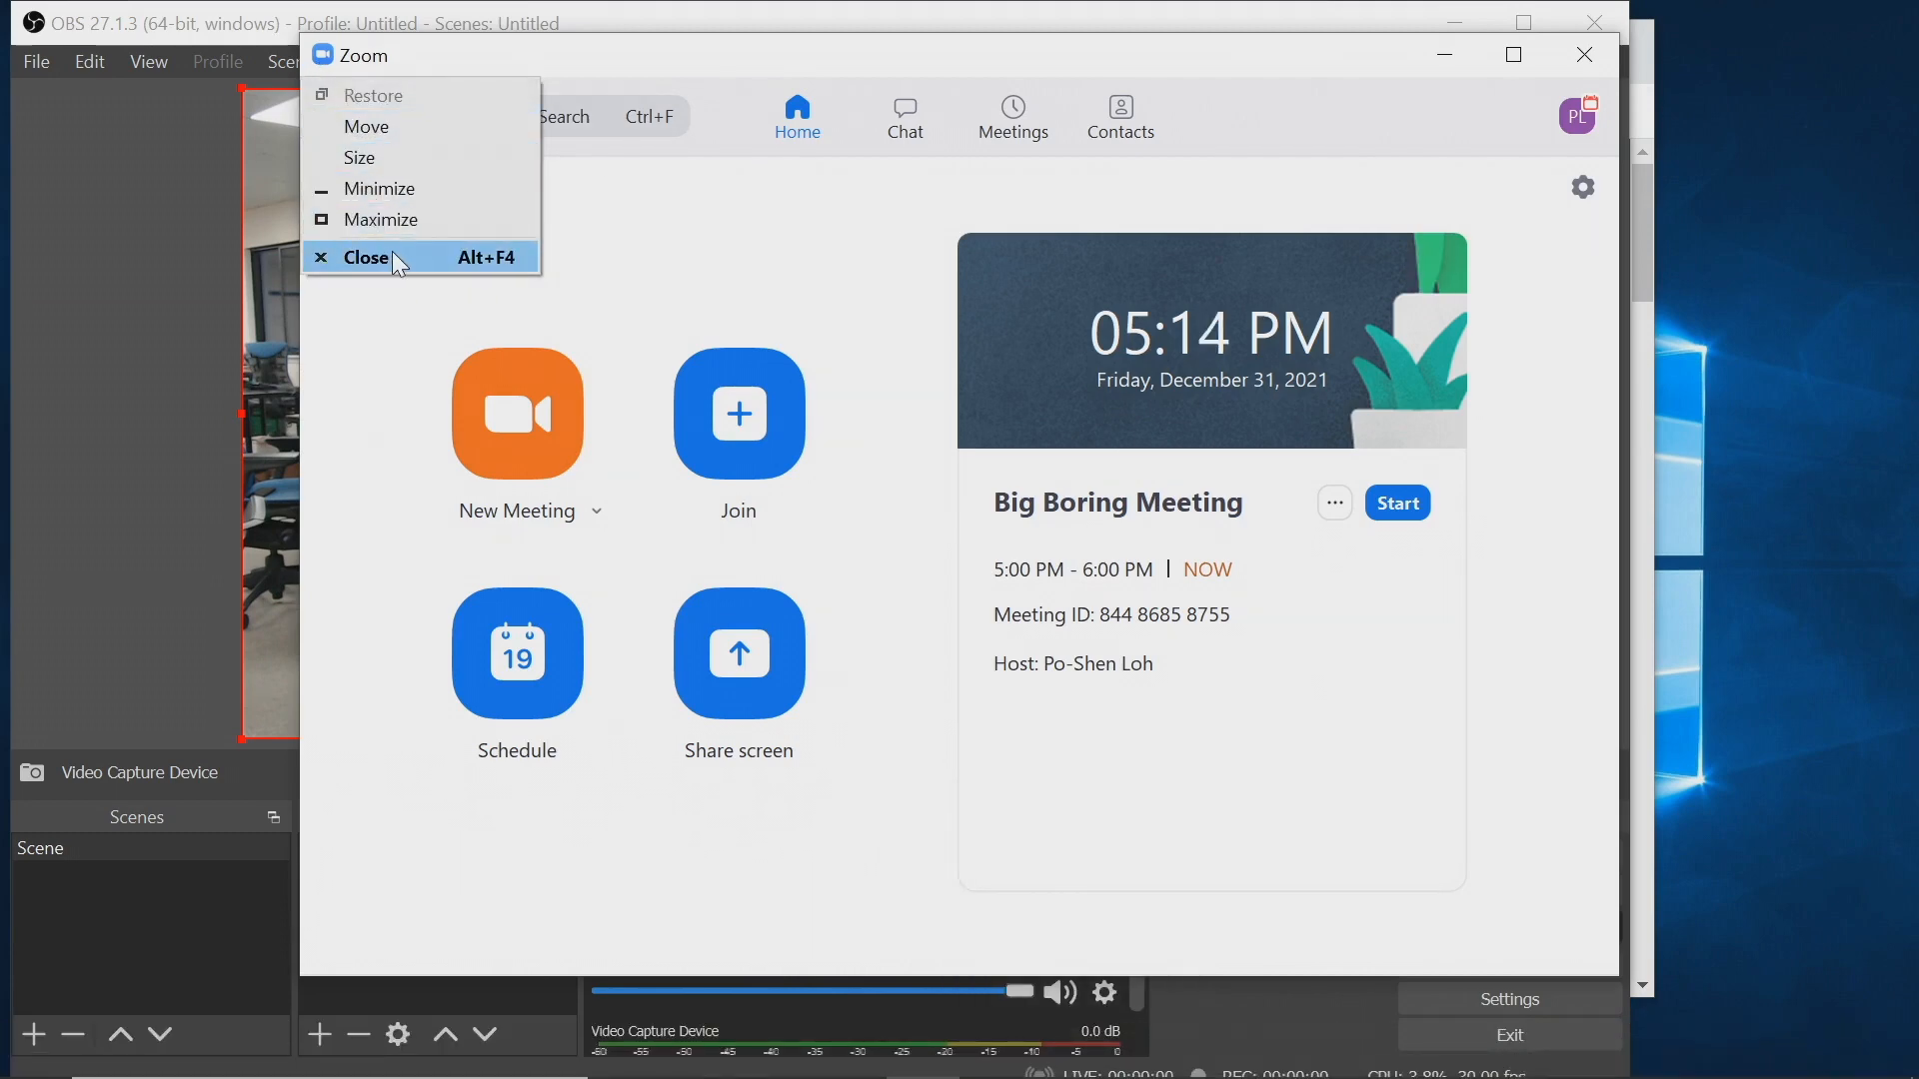
click(368, 258)
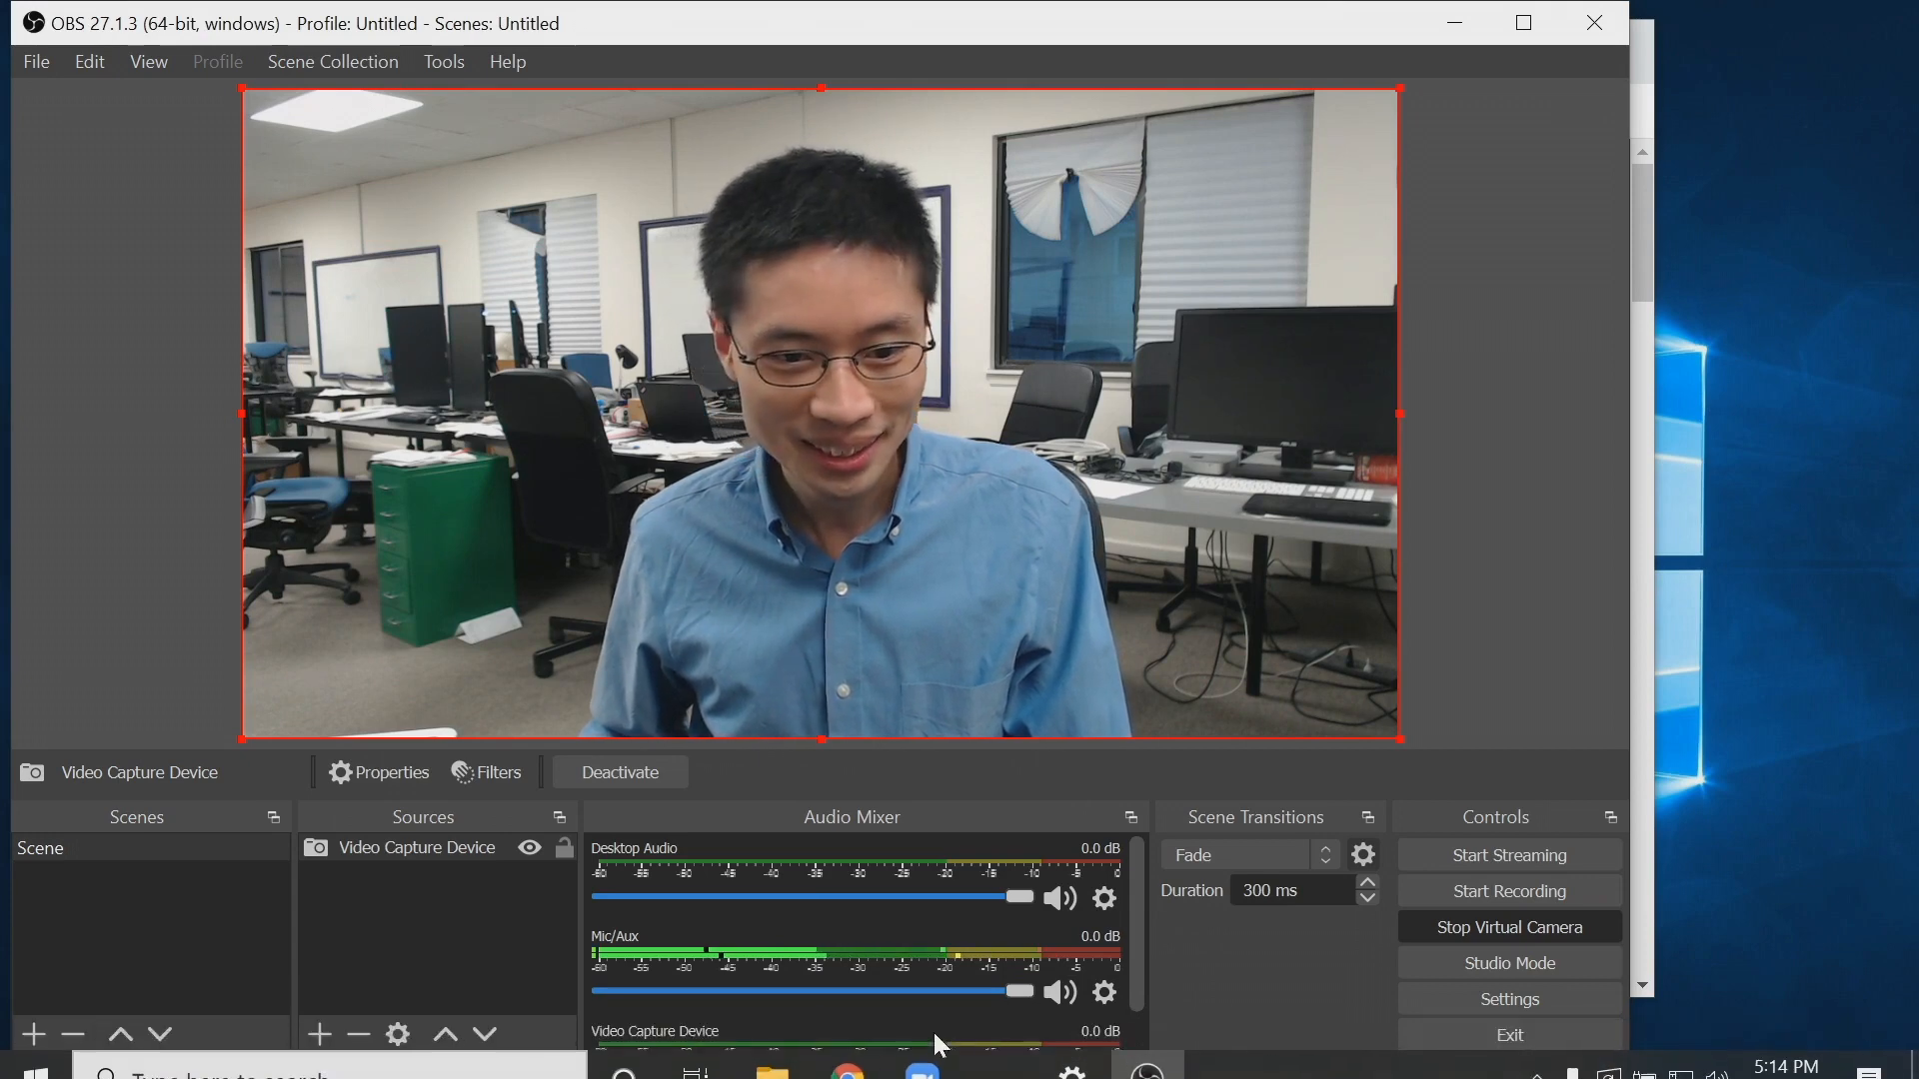
click(921, 1049)
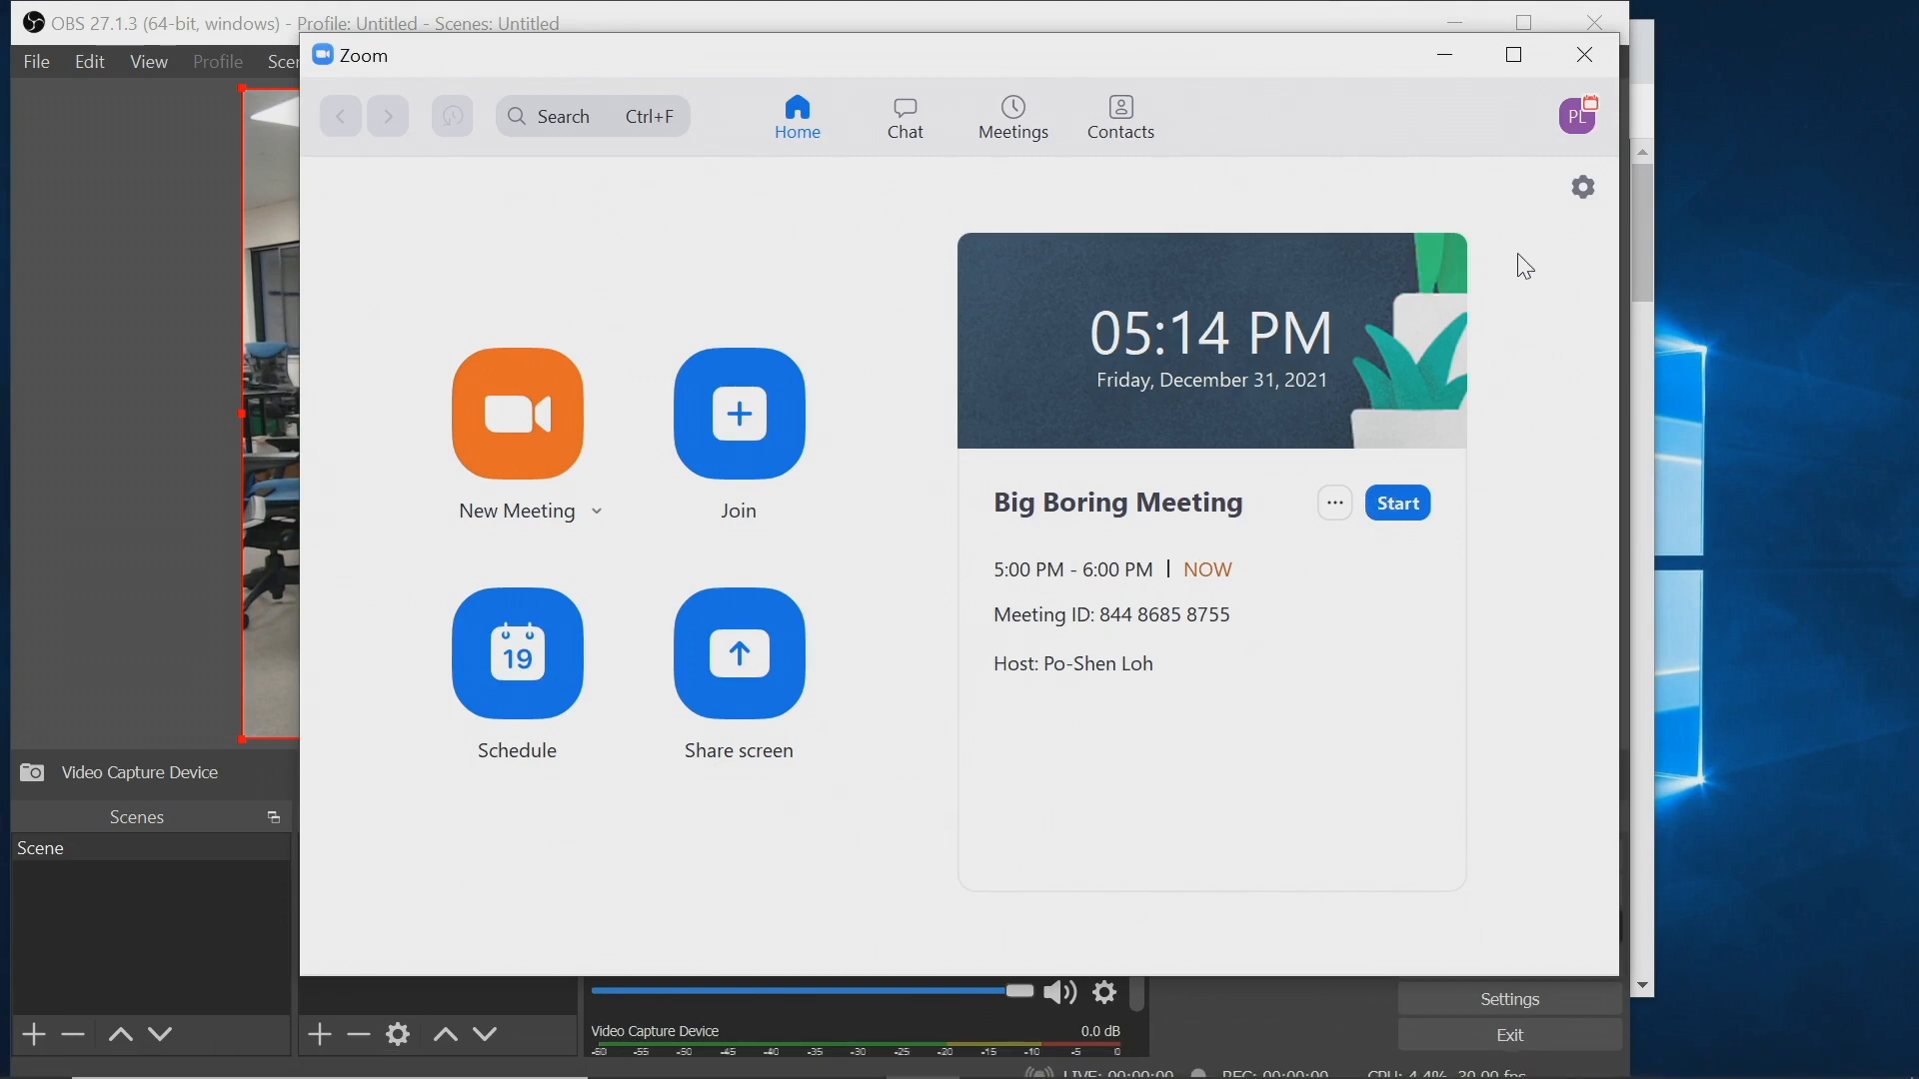
Select OBS Virtual Camera in Zoom's Video settings and confirm the preview works.
click(1581, 187)
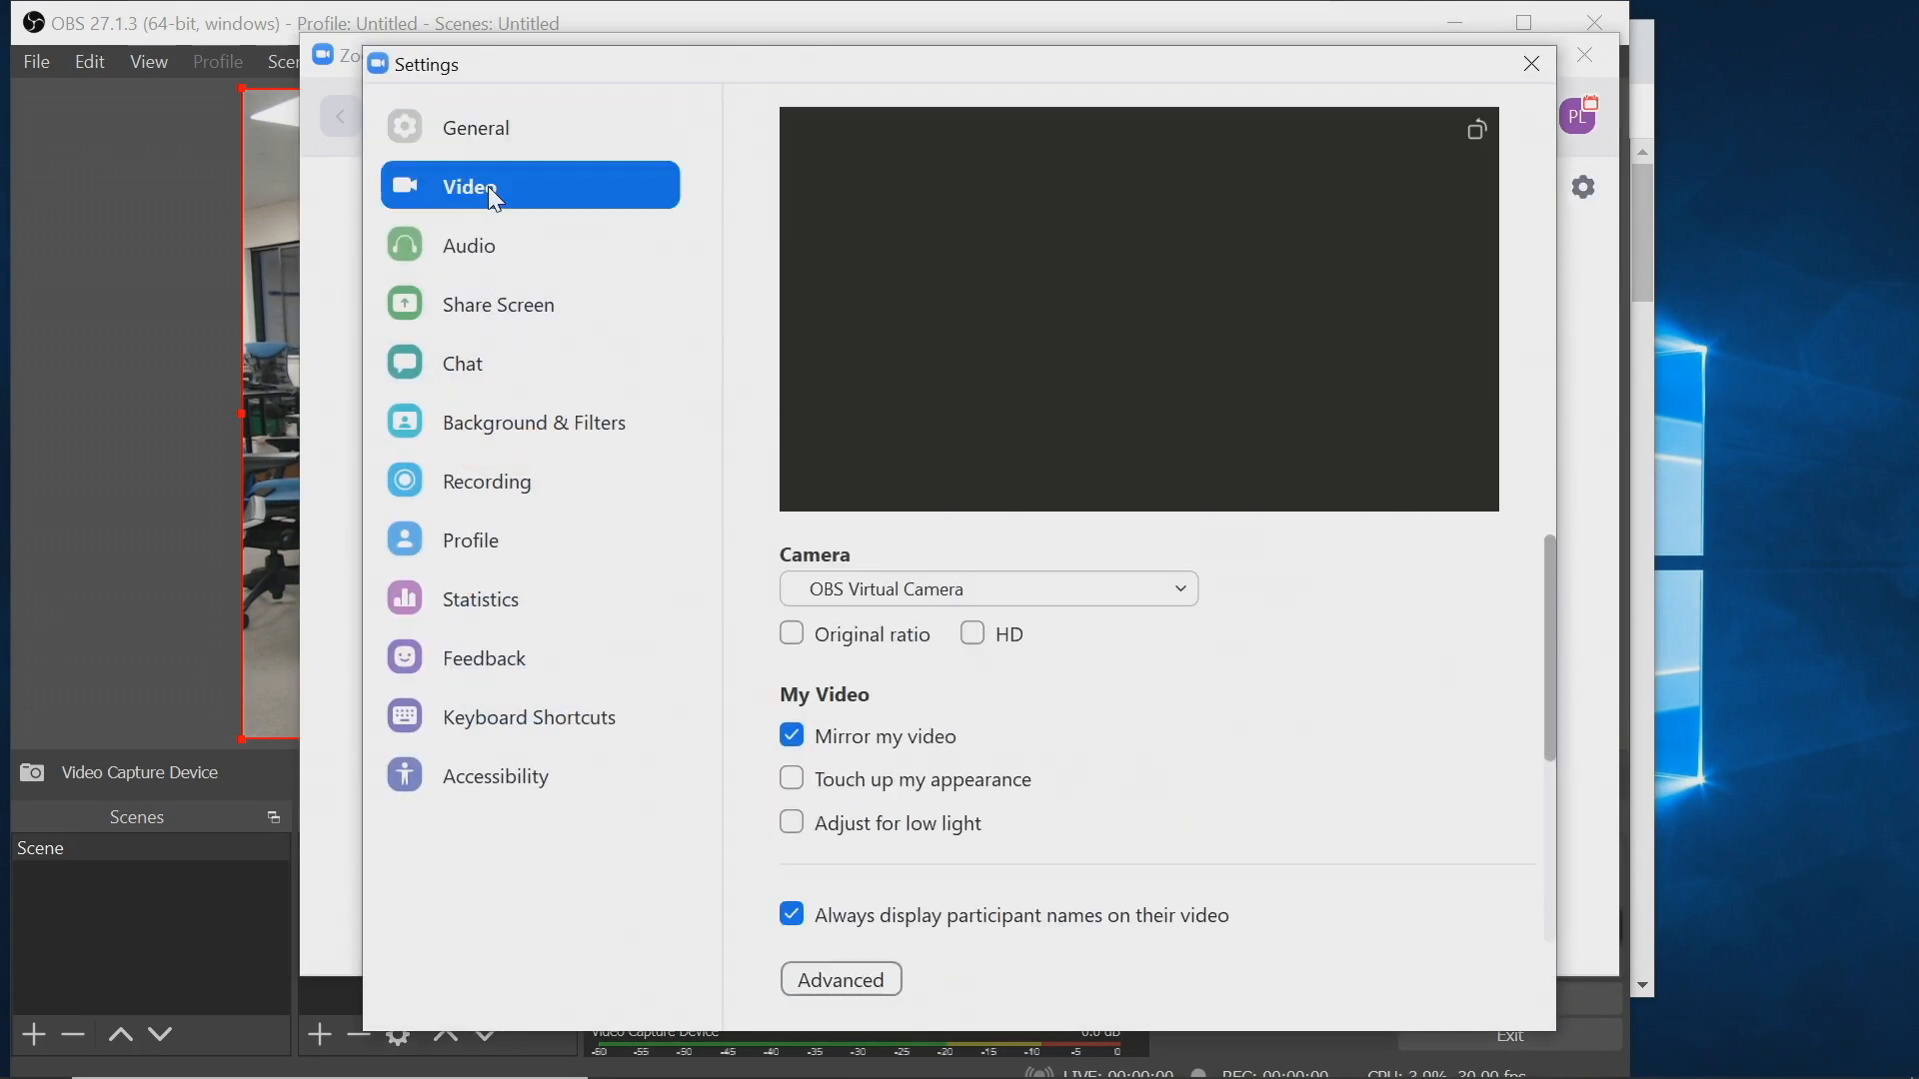
click(985, 587)
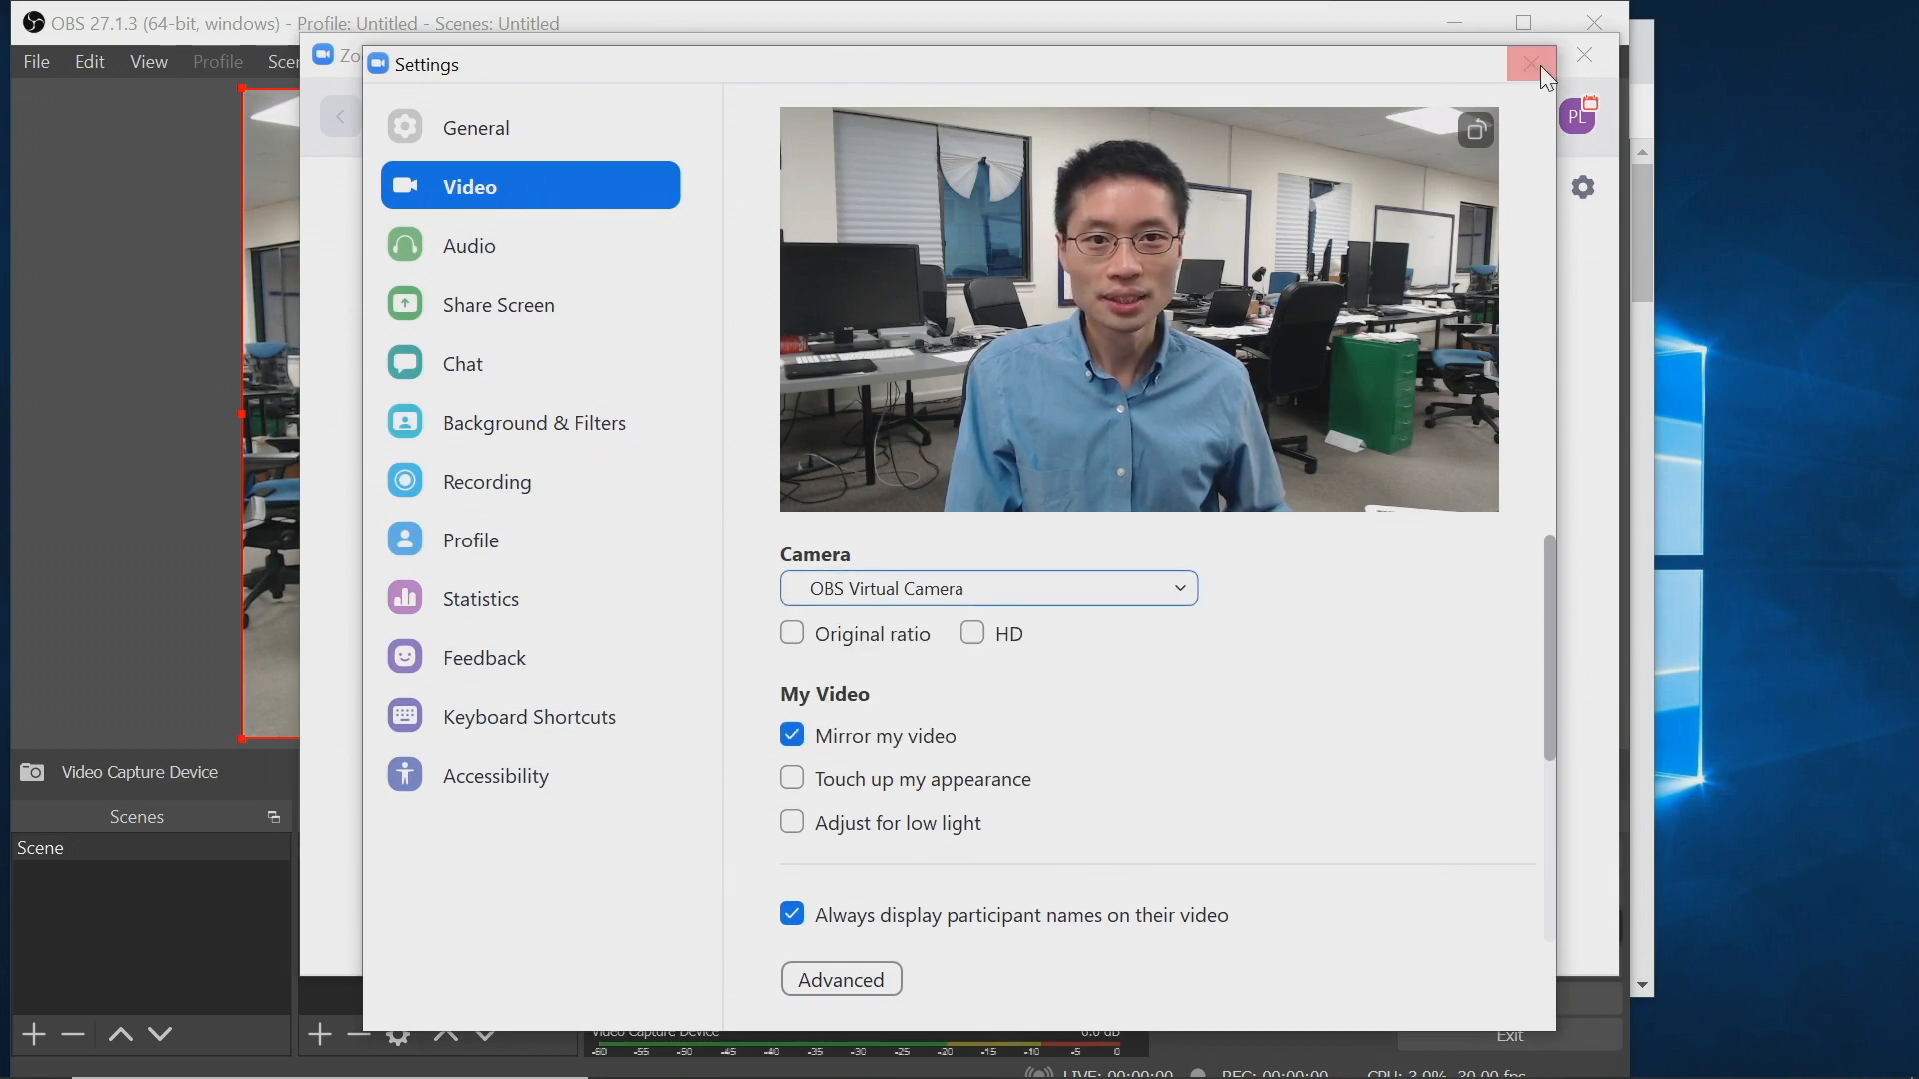
click(1531, 64)
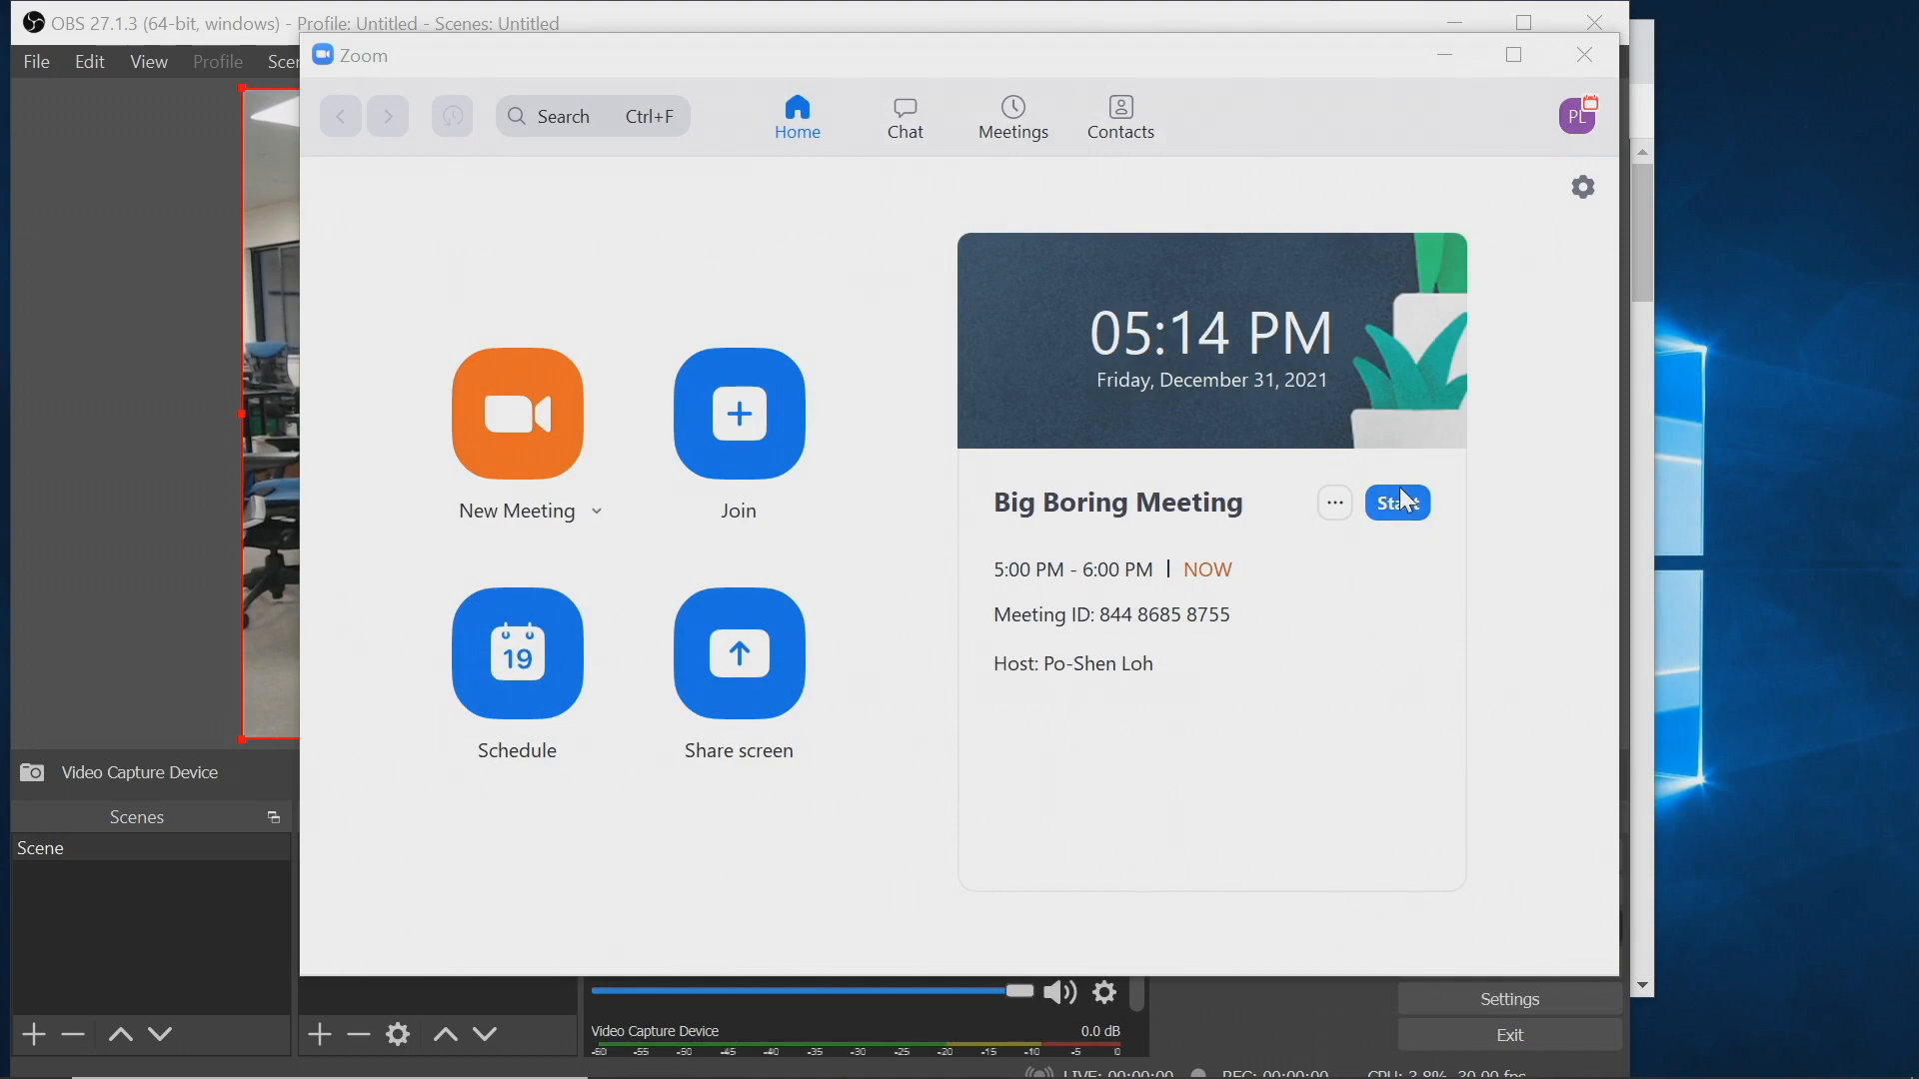
Start the Big Boring Meeting with computer audio and confirm OBS Virtual Camera is the active camera.
click(1397, 502)
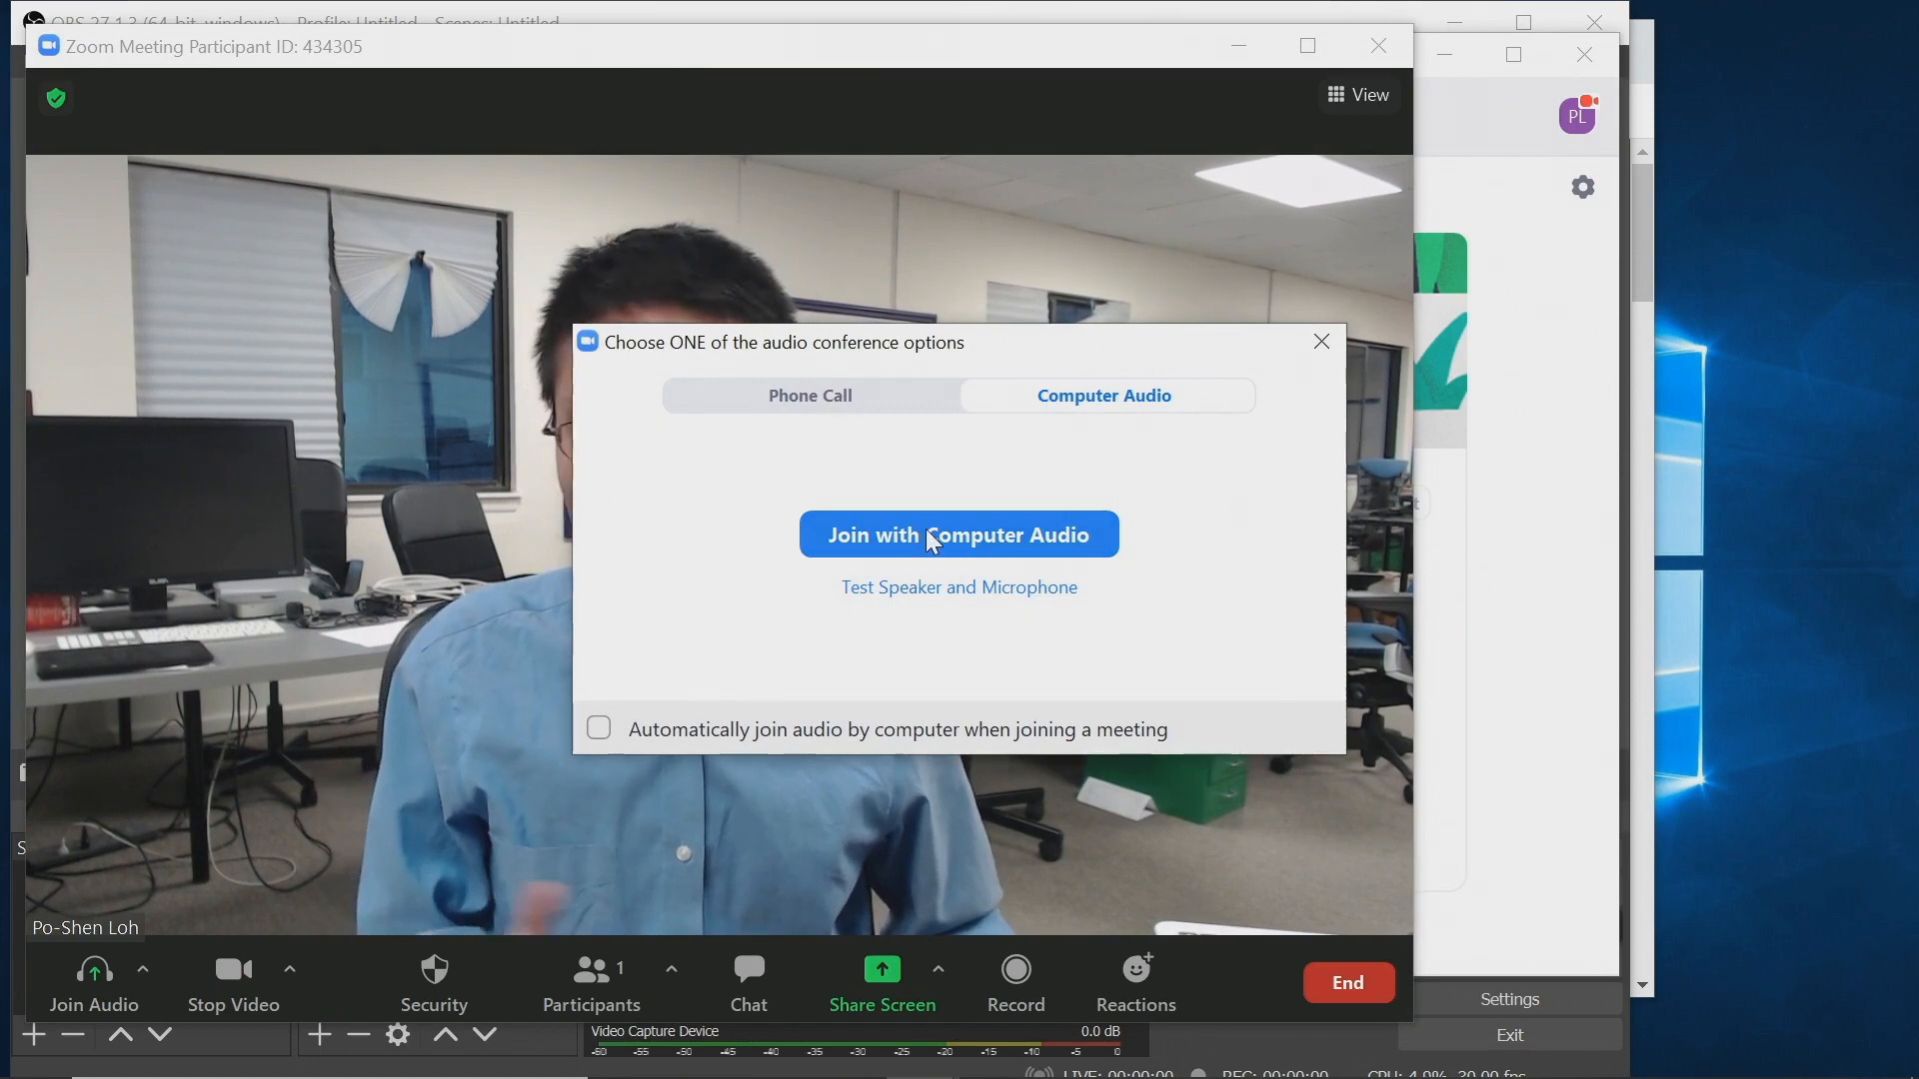
click(958, 535)
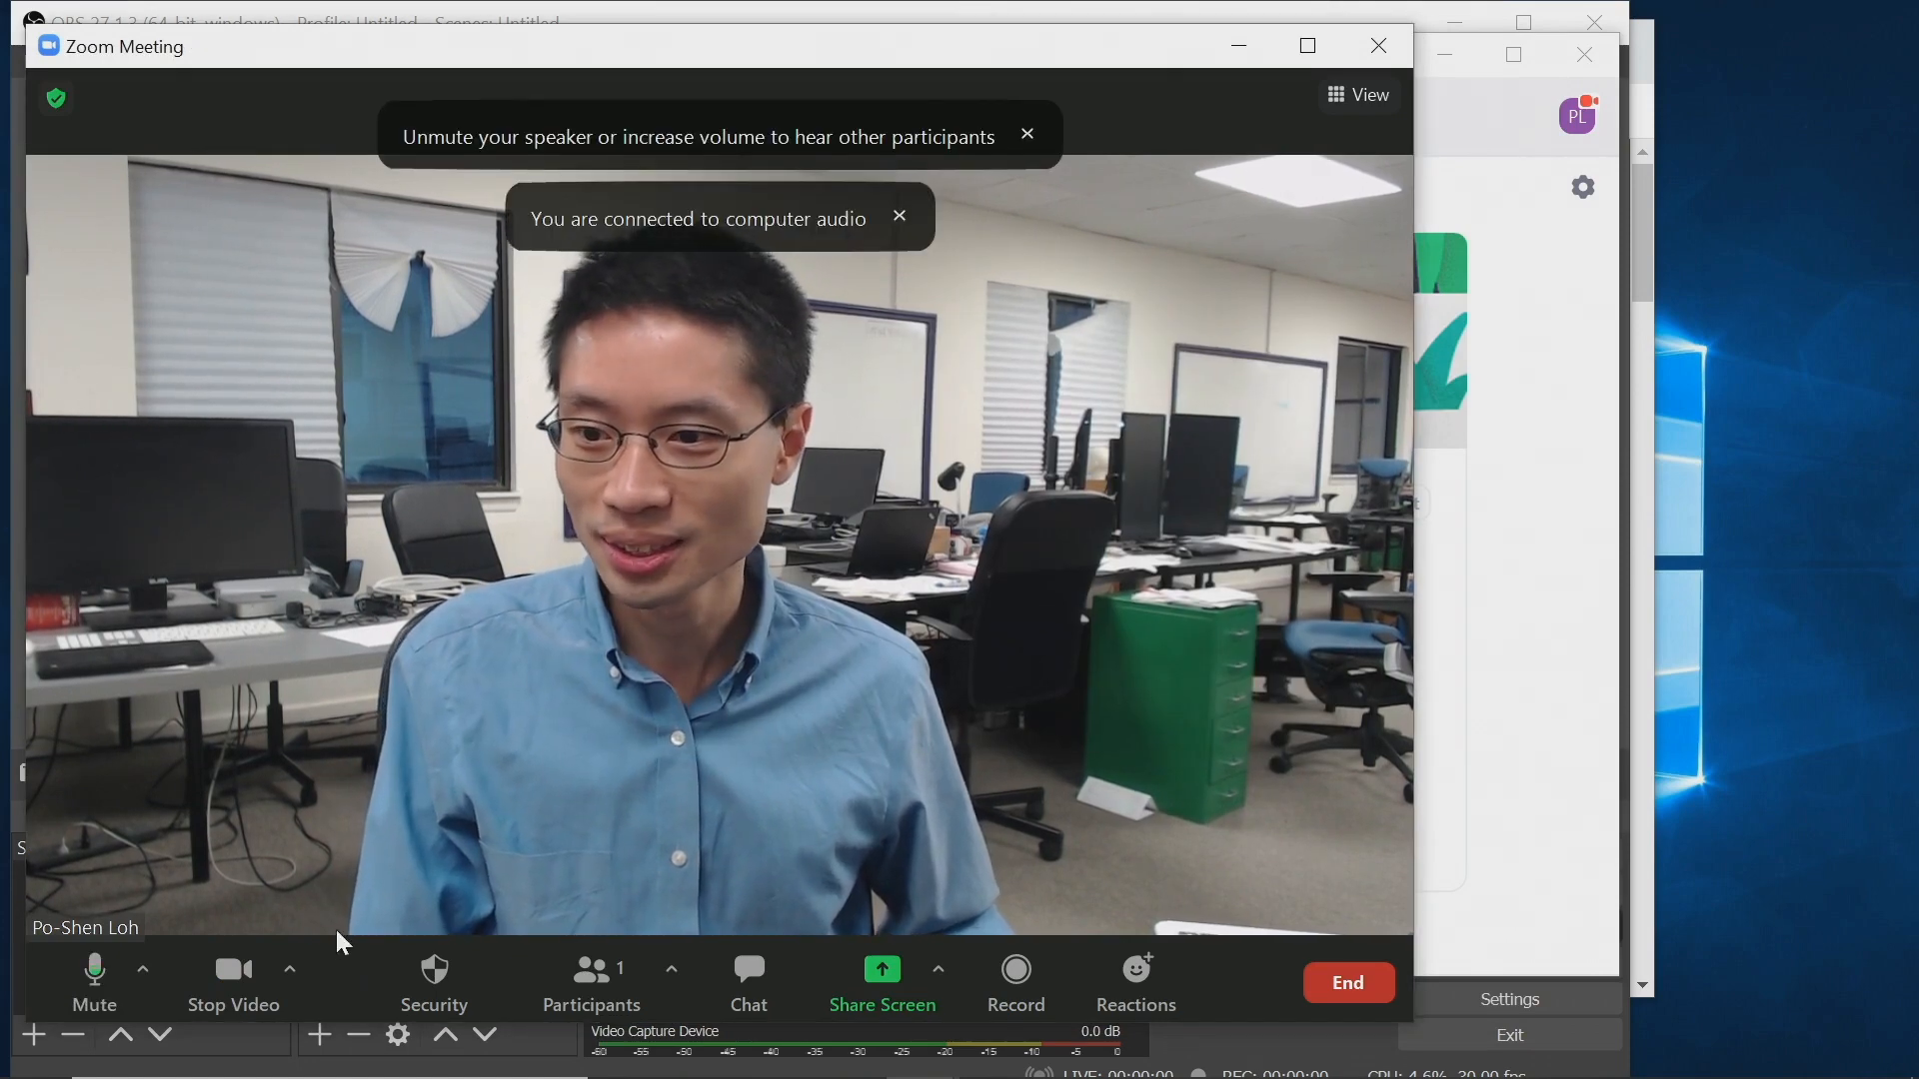
click(288, 970)
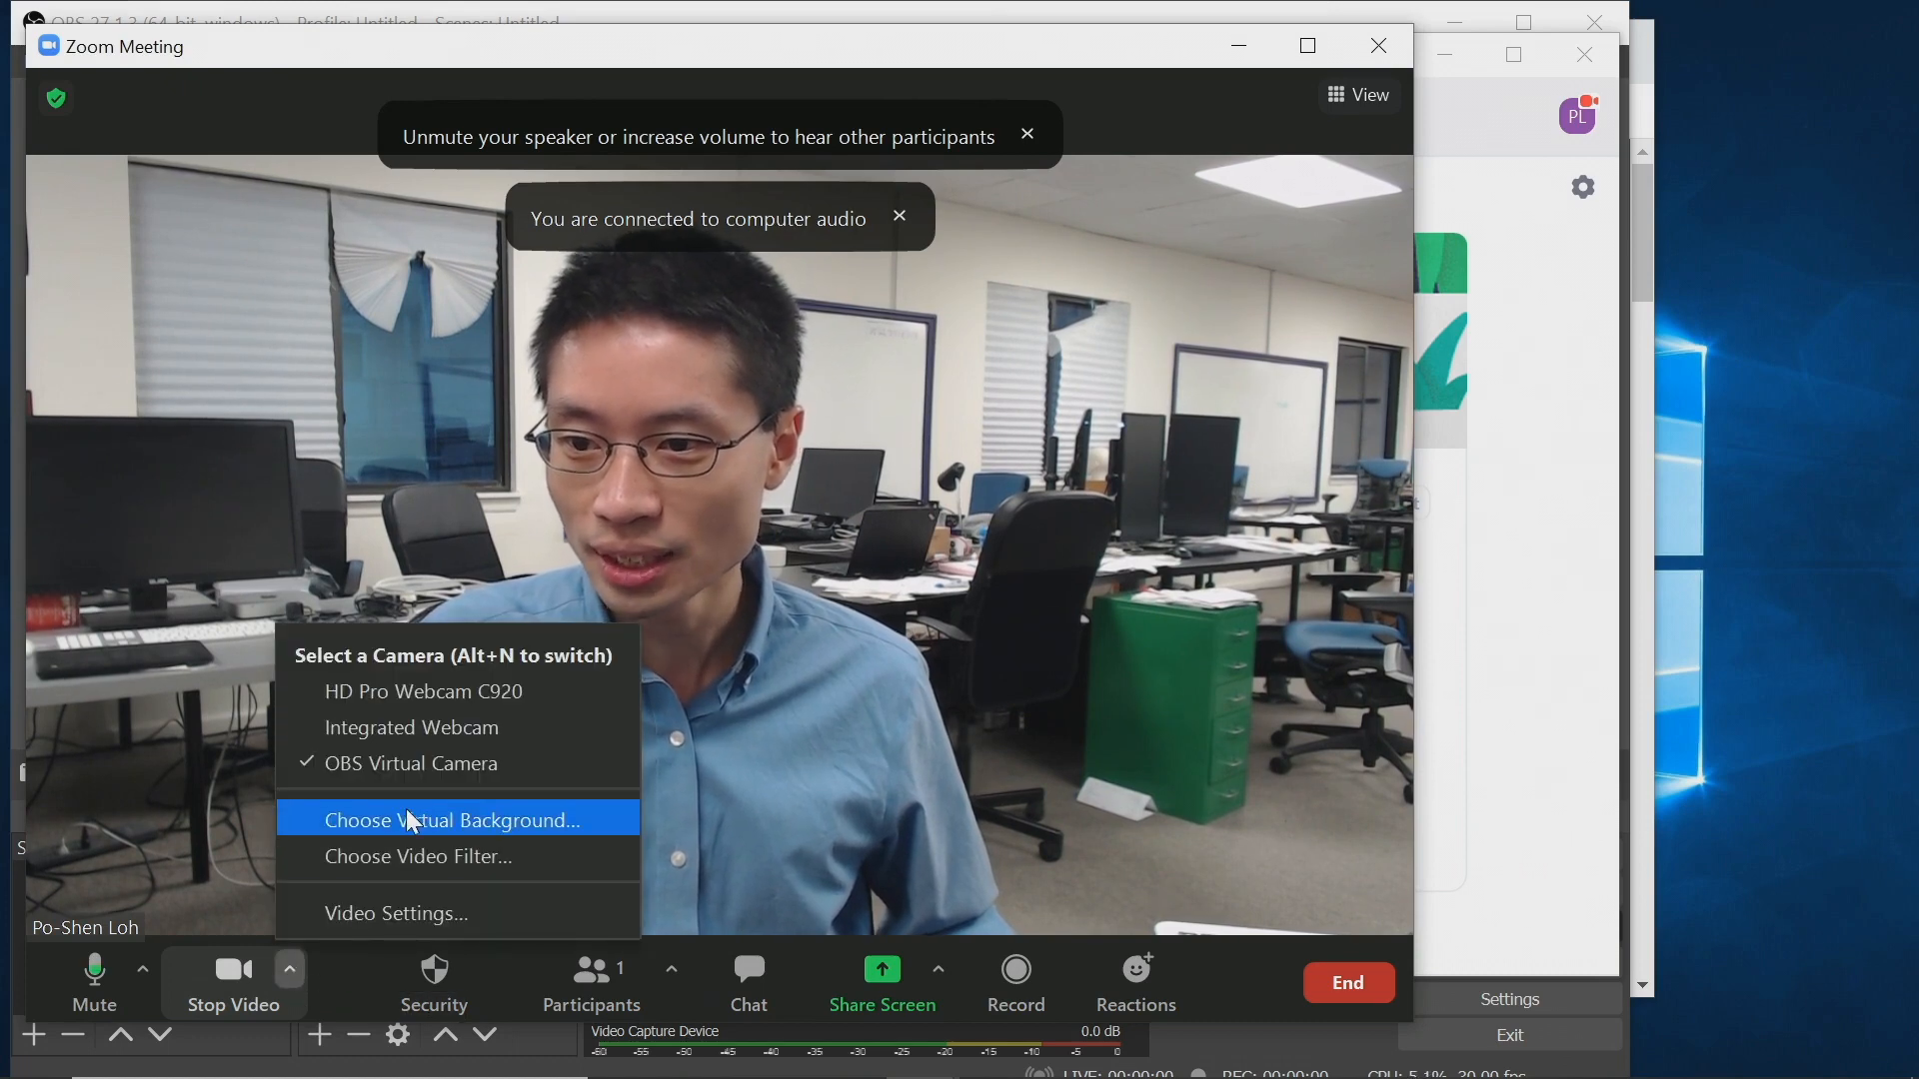
mouse_move(412, 762)
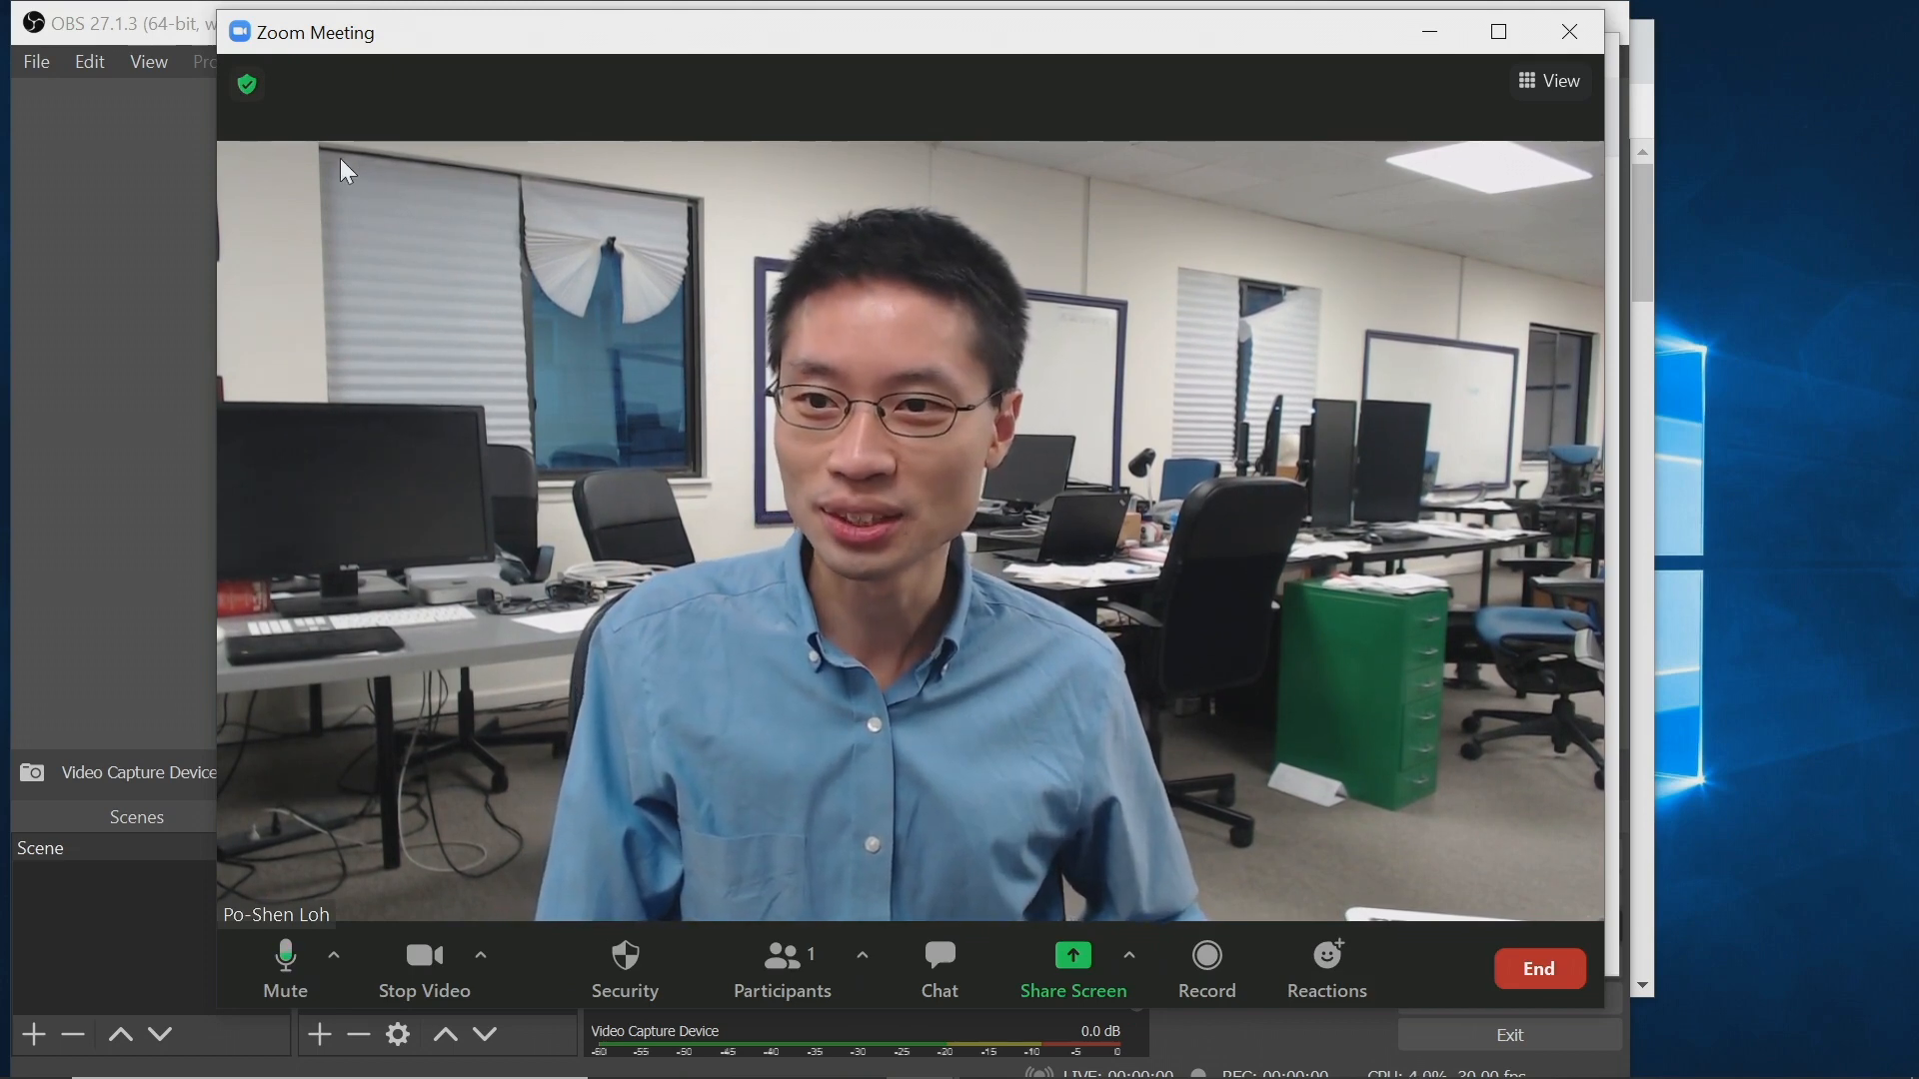
In the meeting's Video settings, uncheck Mirror my video and enable HD.
click(245, 84)
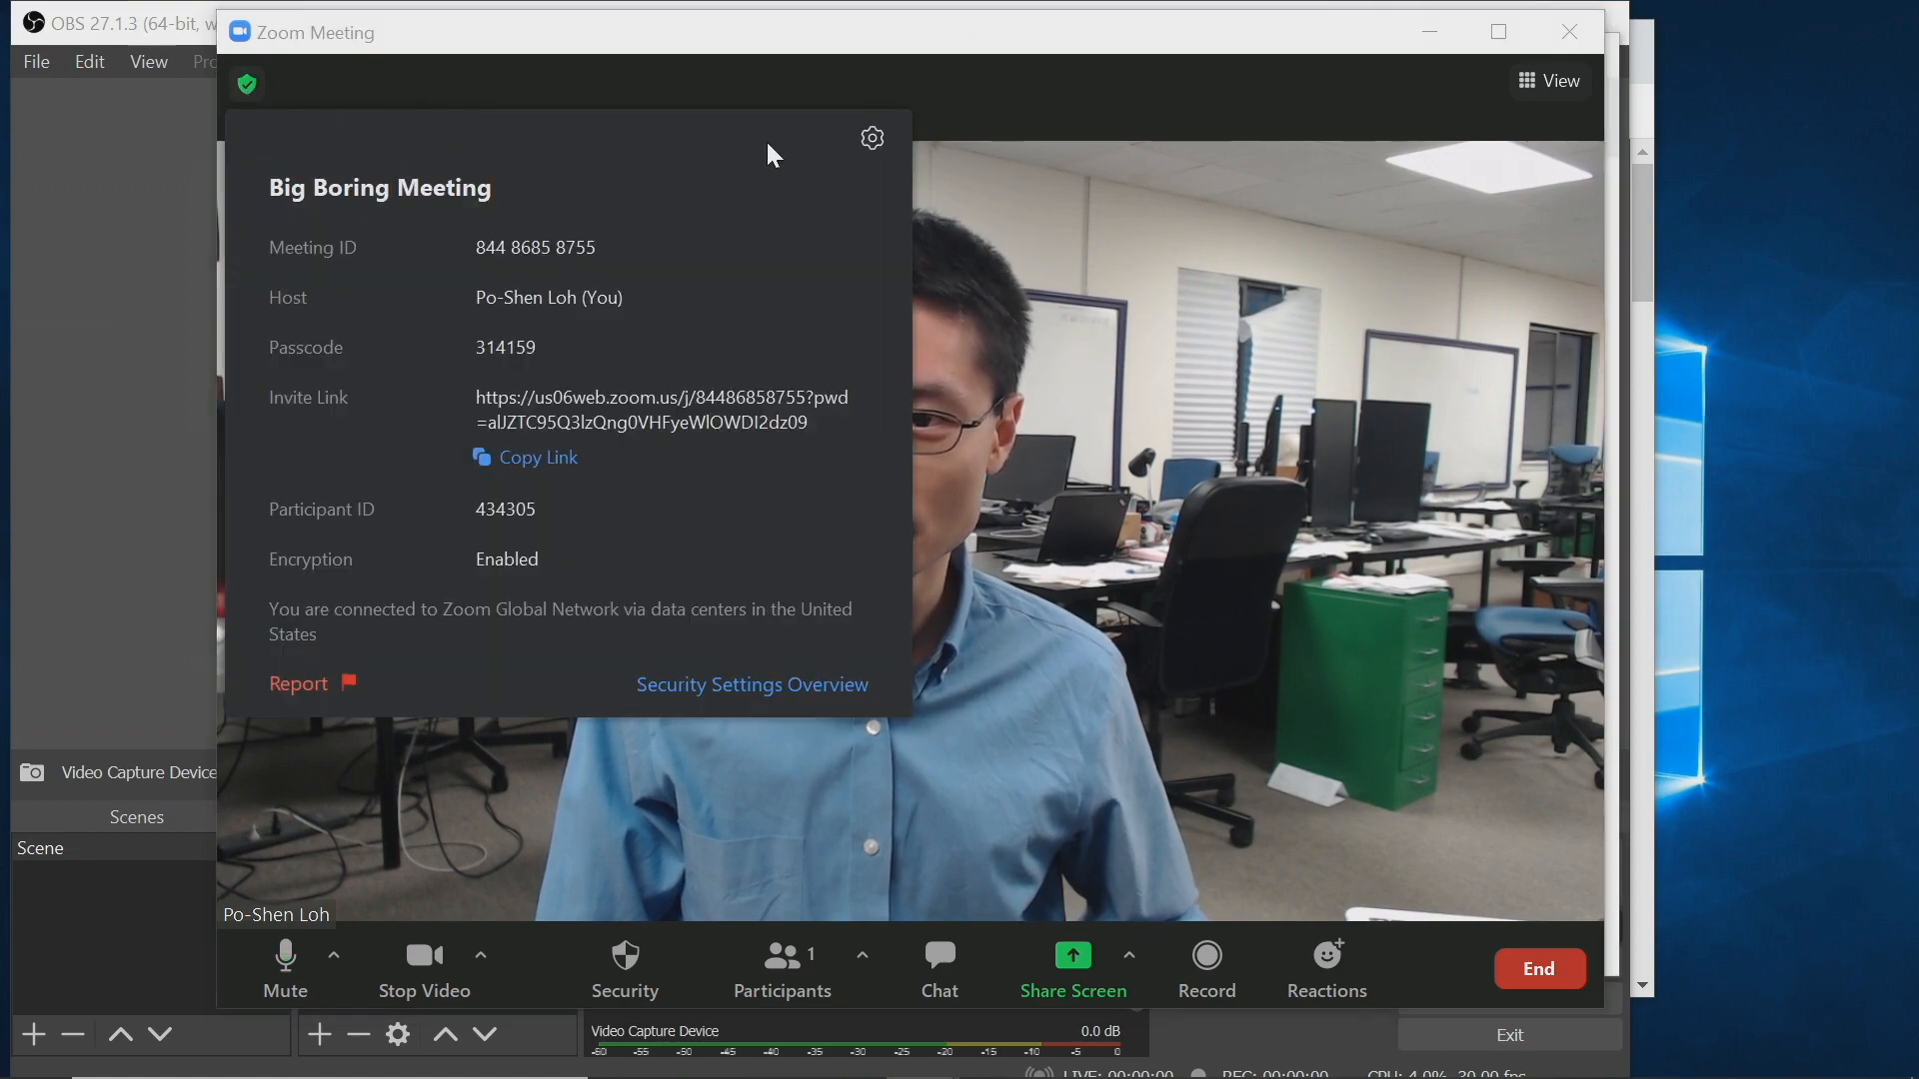
click(871, 138)
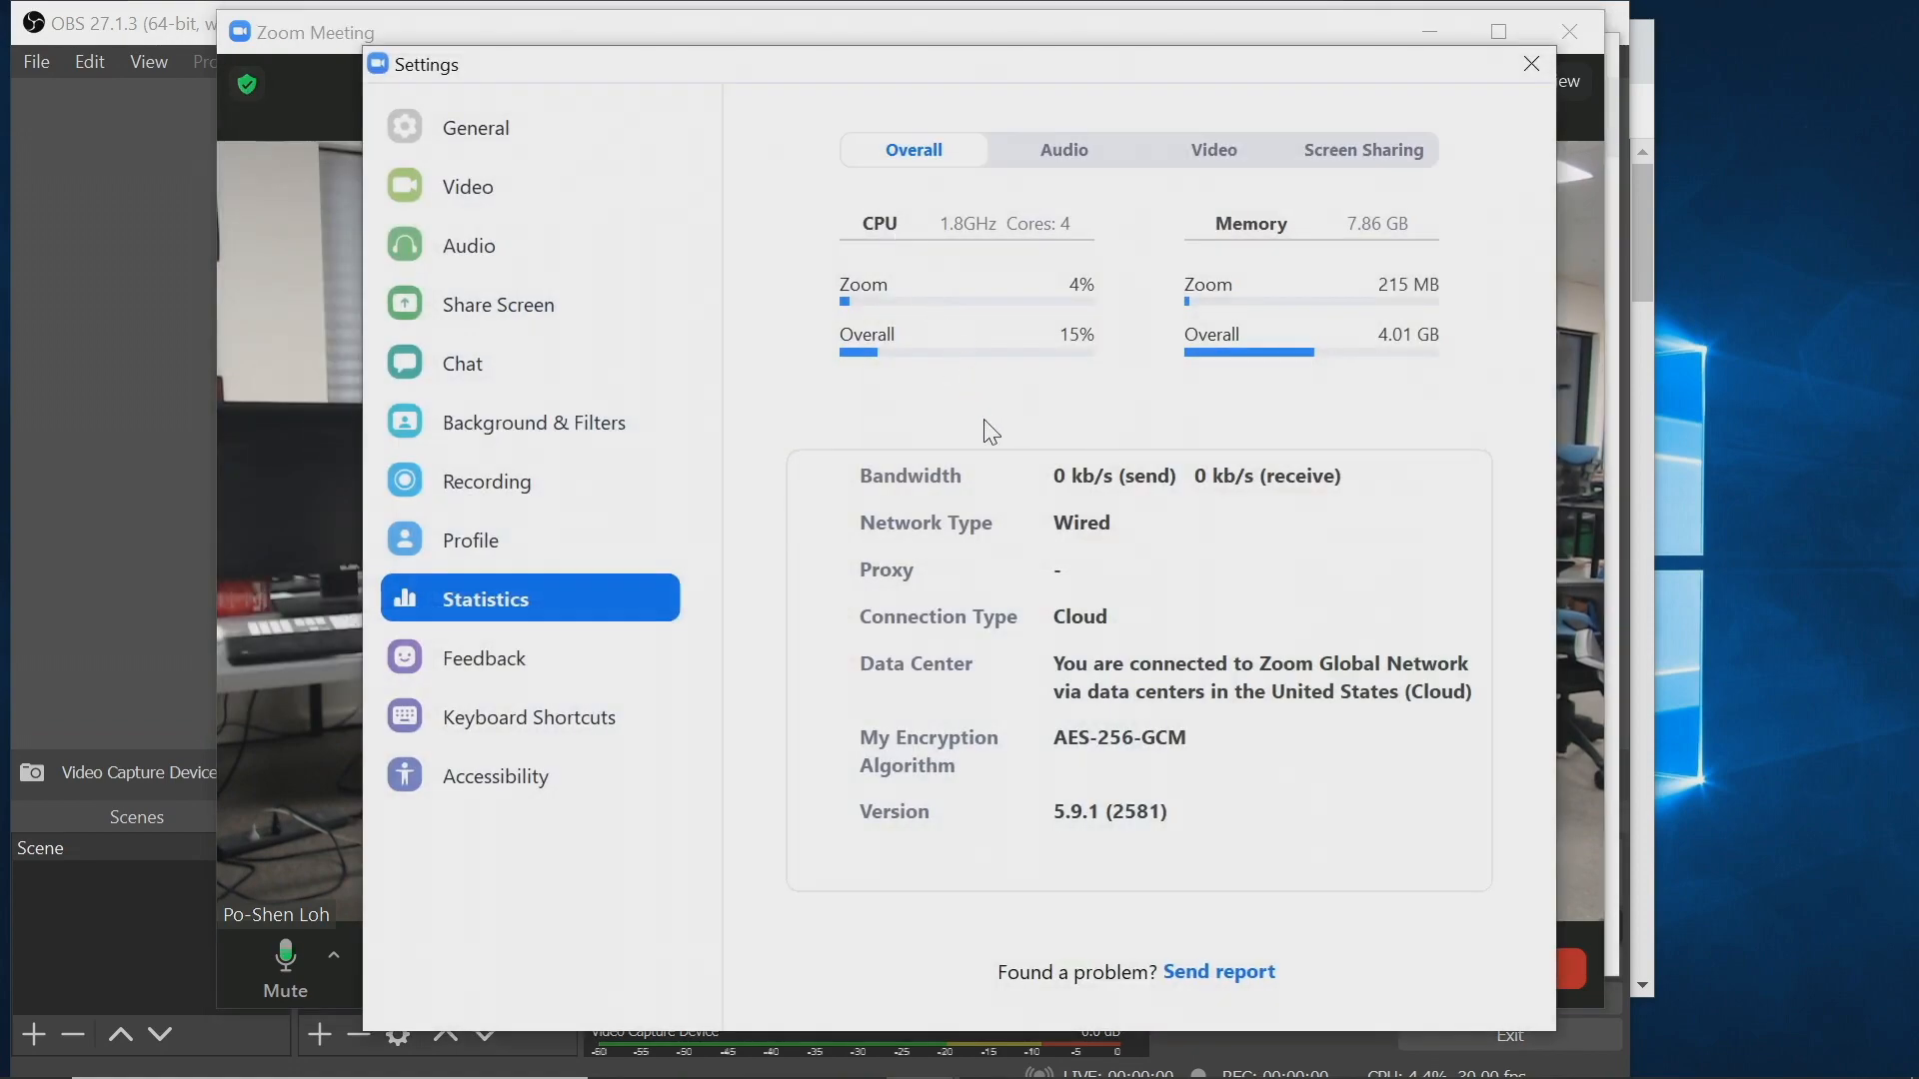
click(467, 185)
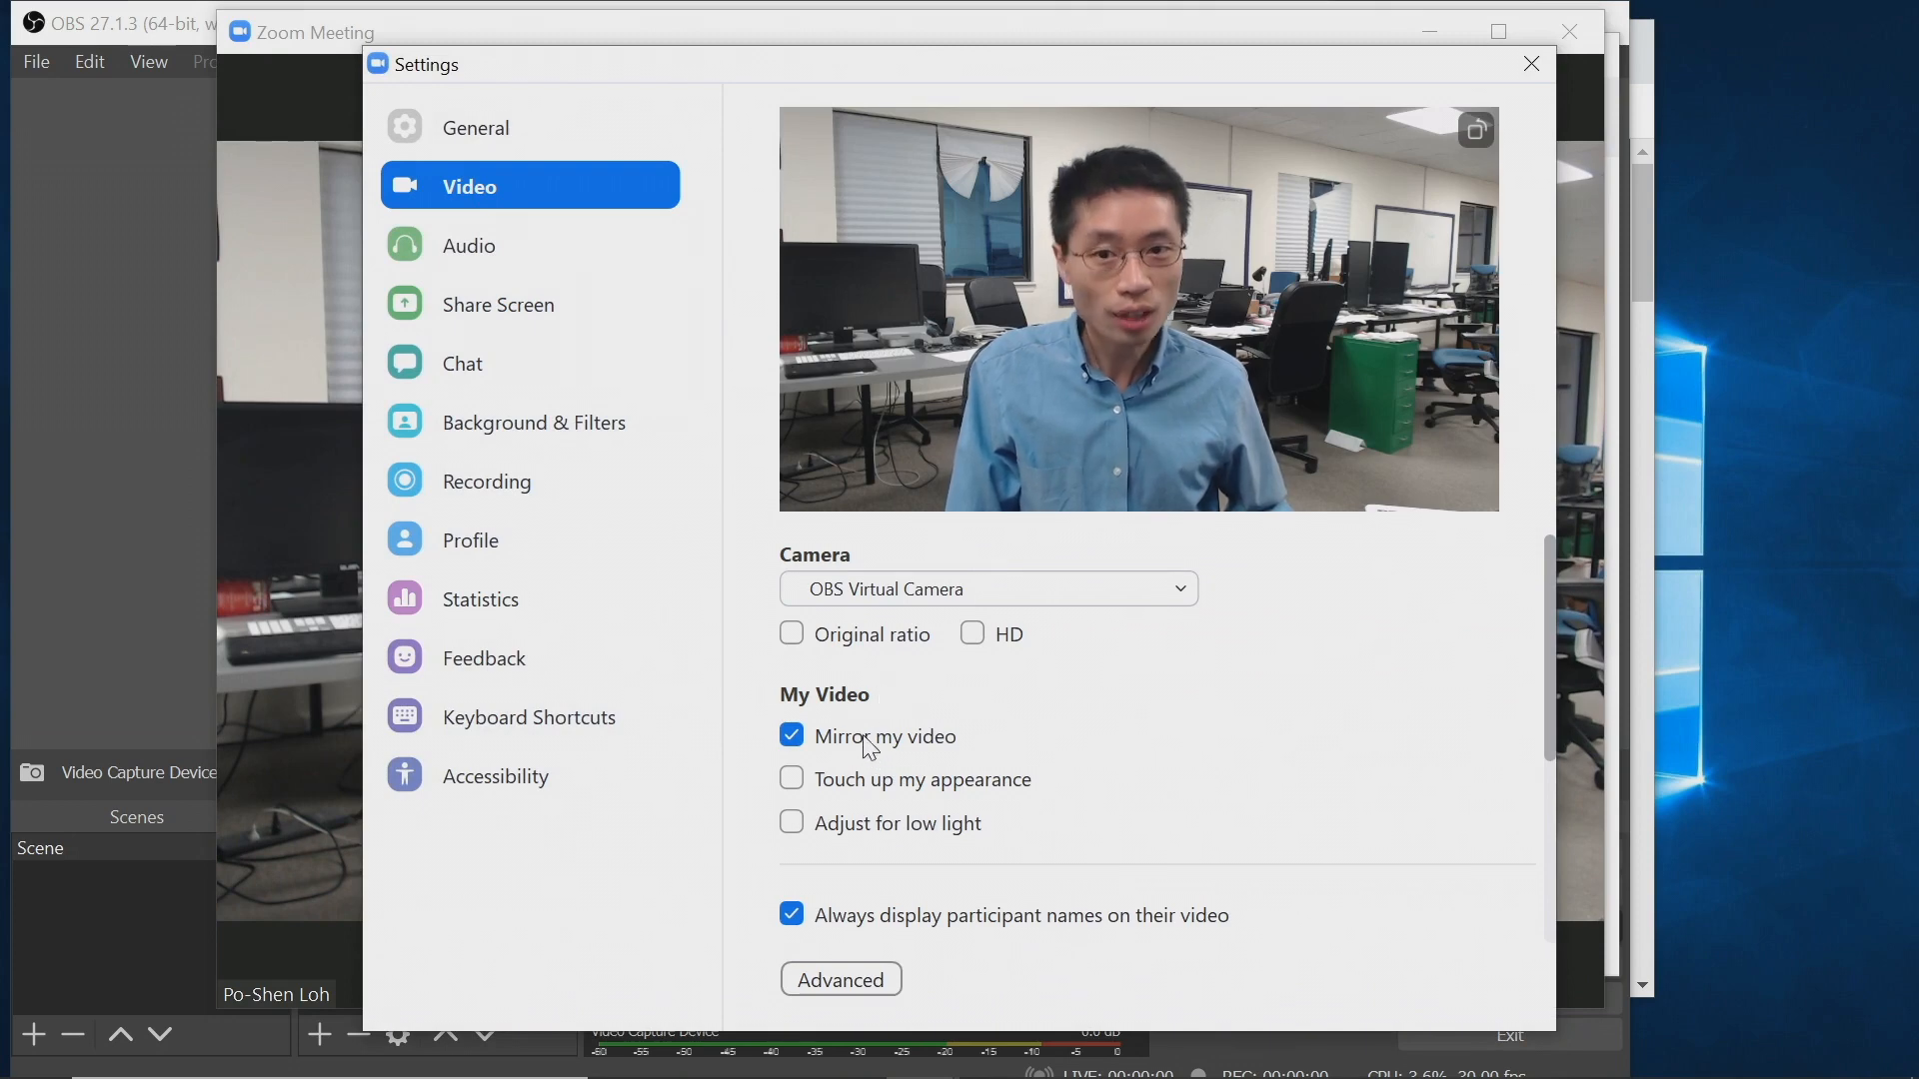
click(792, 735)
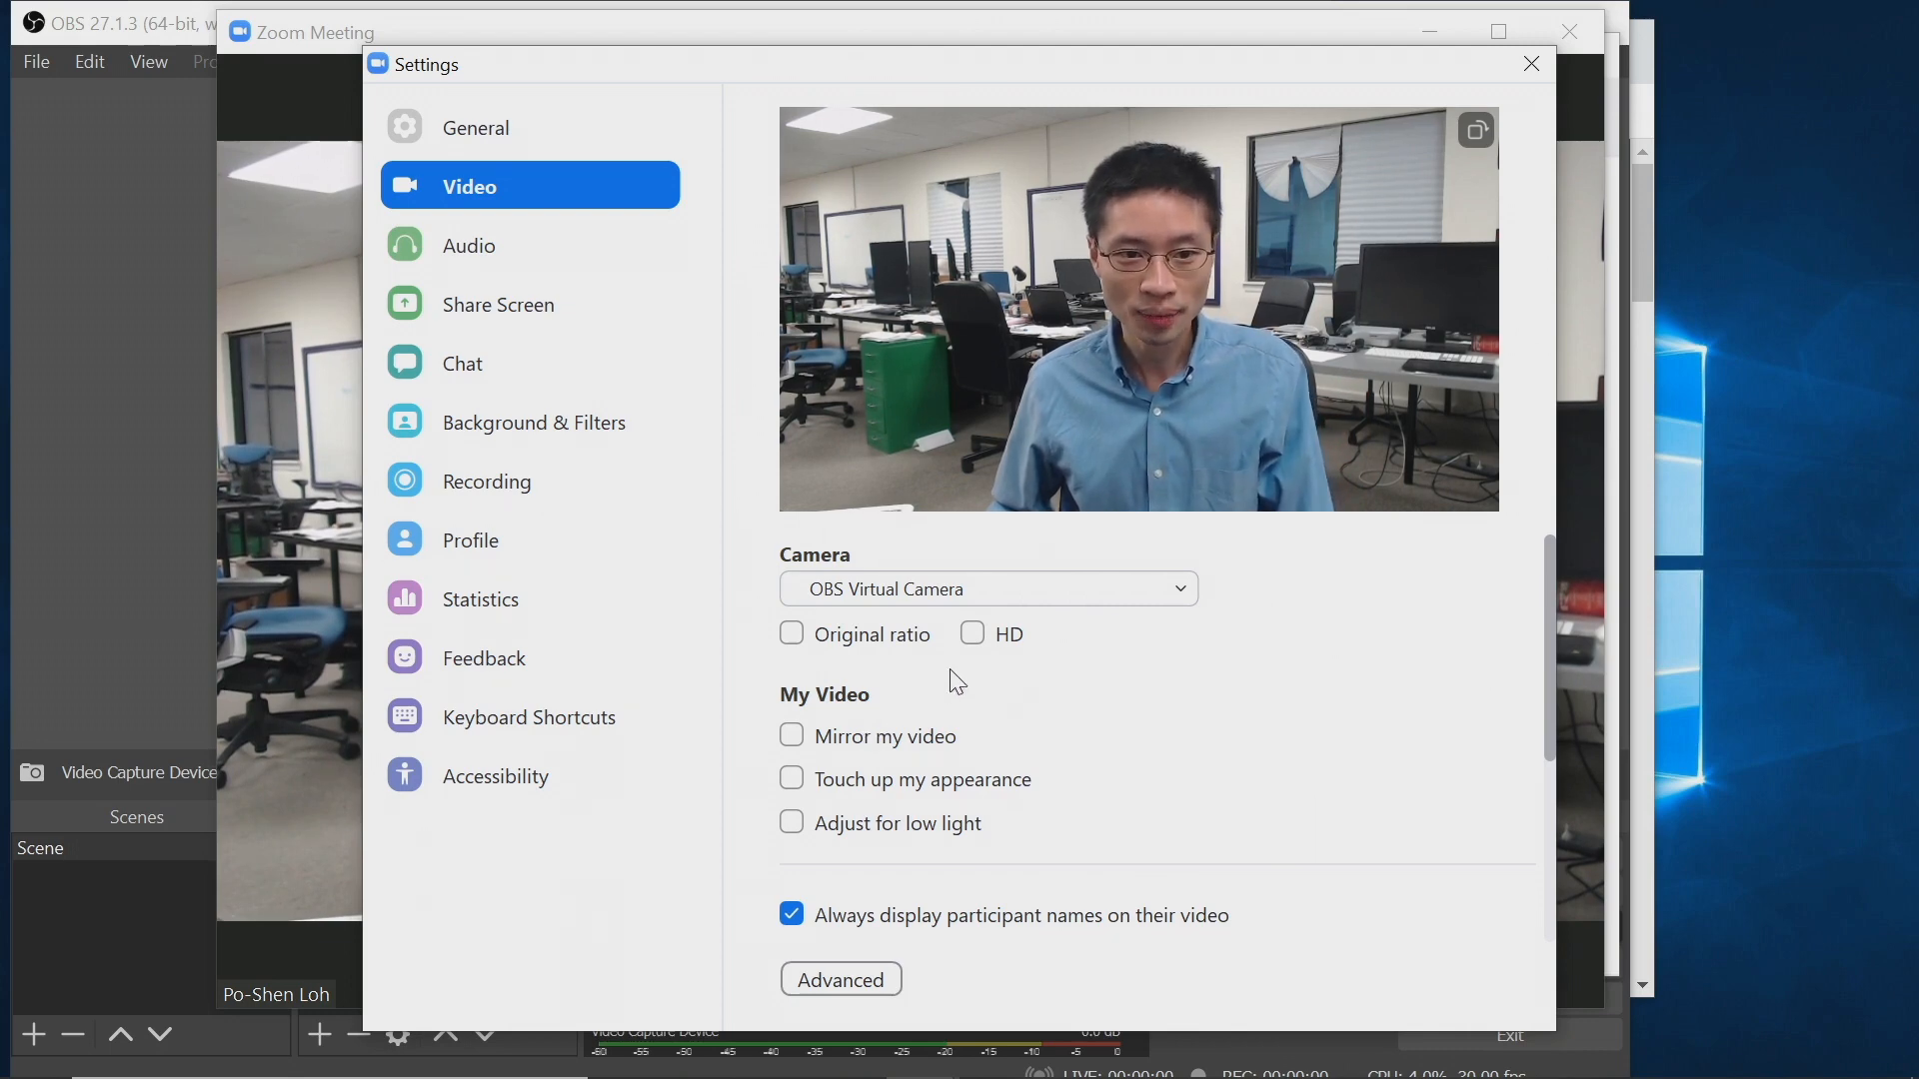
click(971, 634)
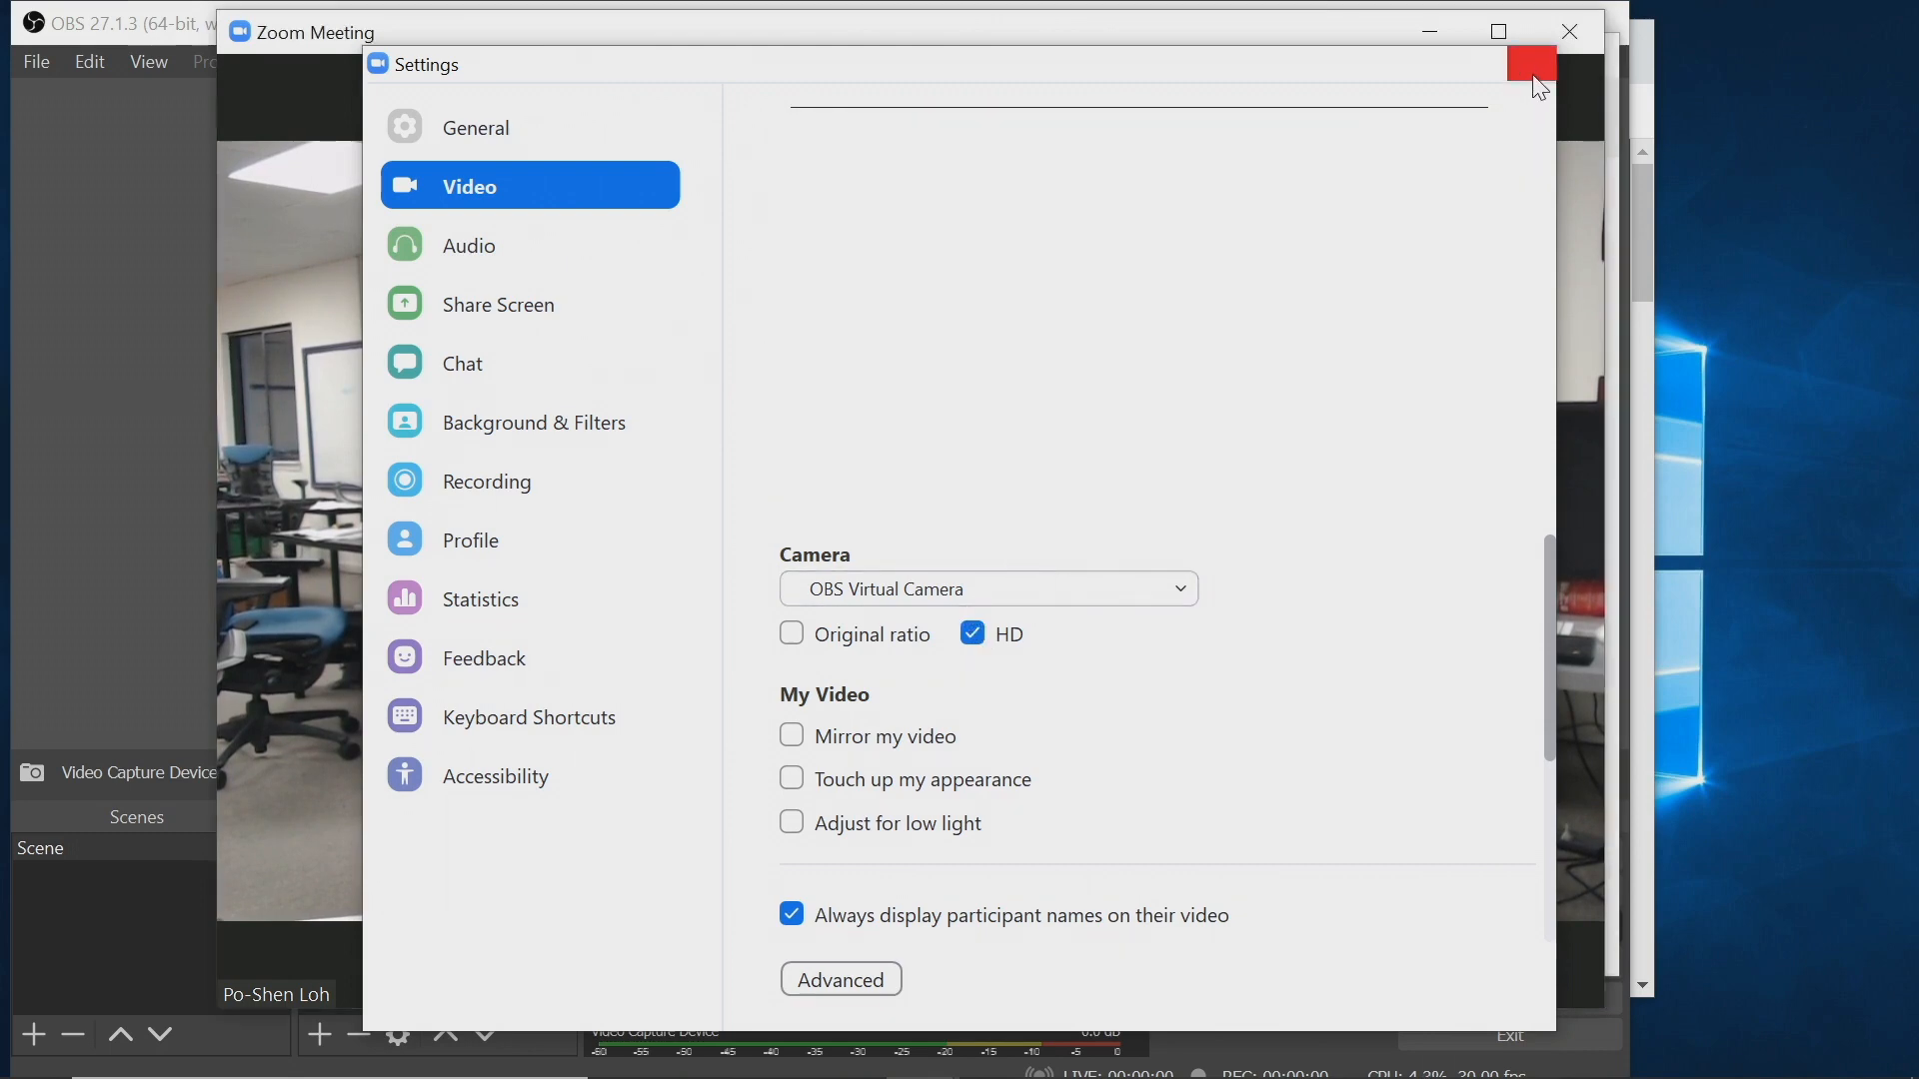
click(1531, 63)
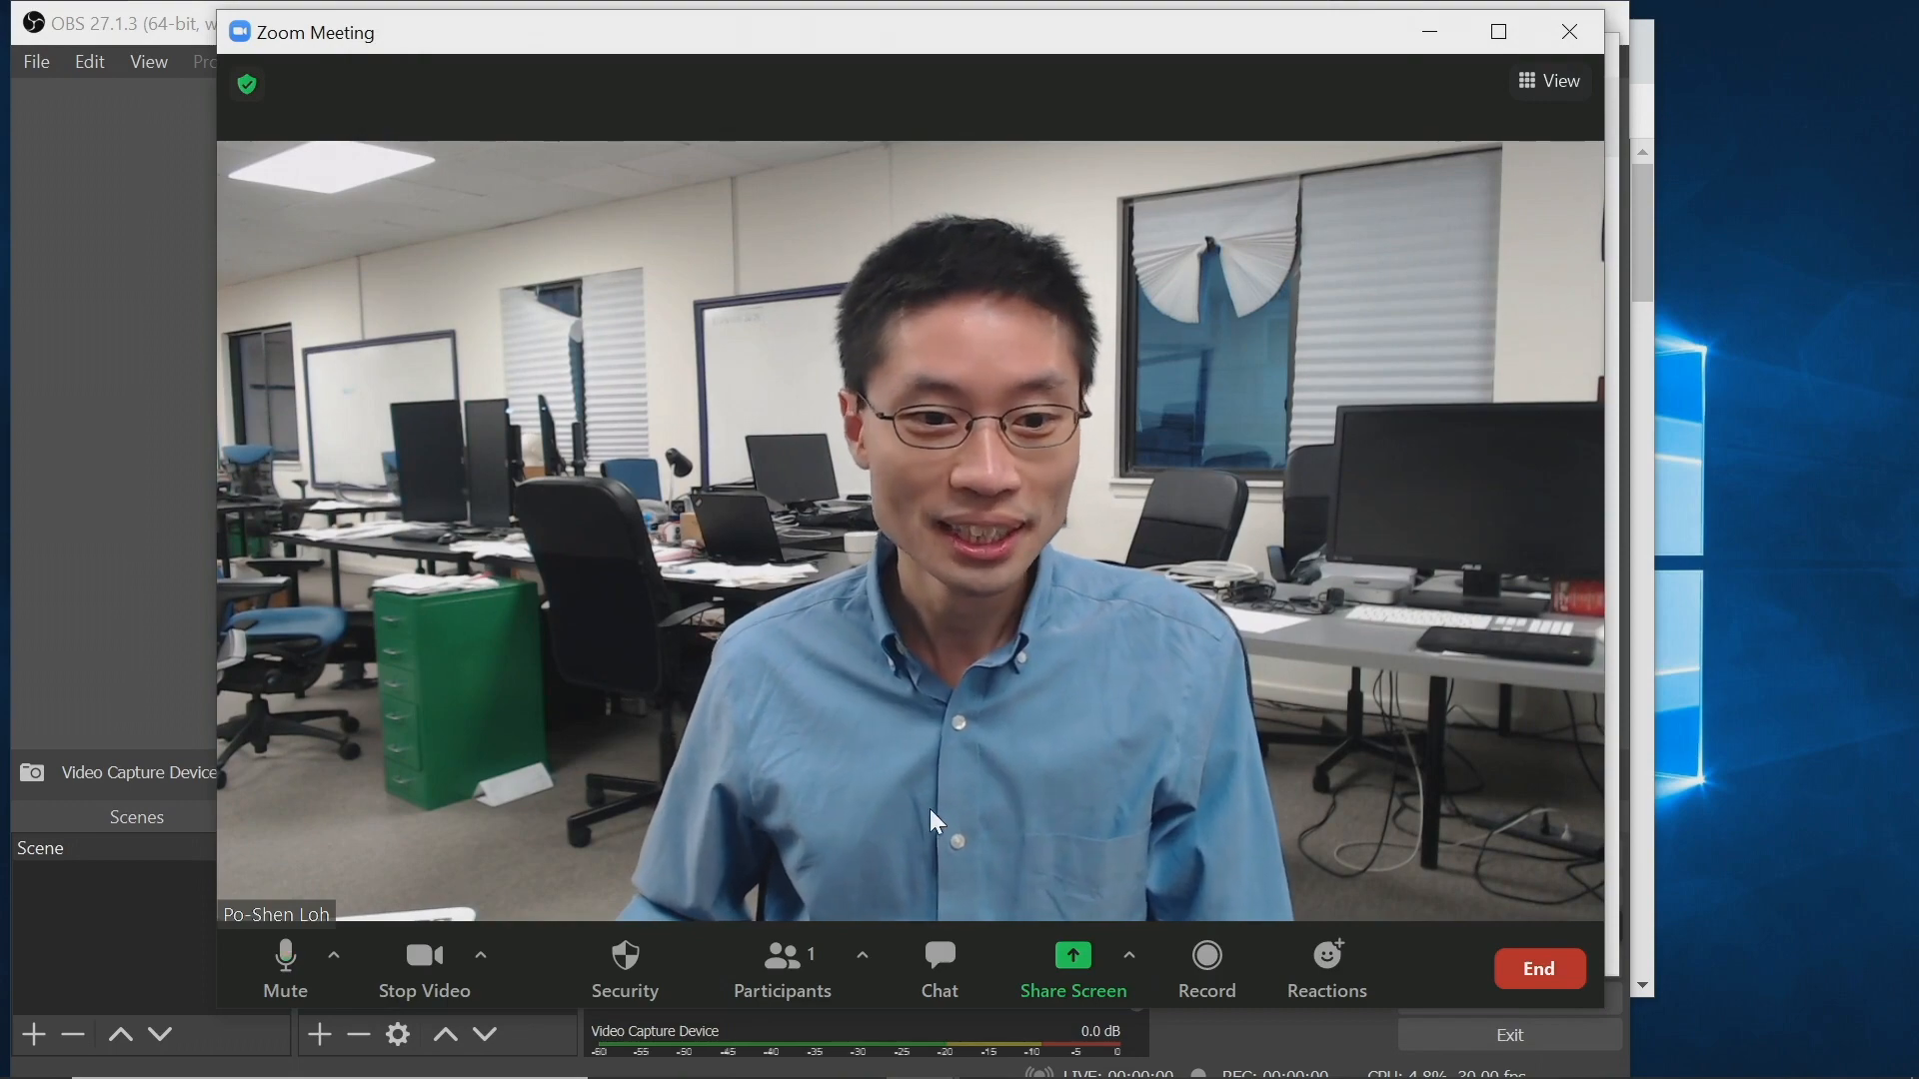
mouse_move(940, 955)
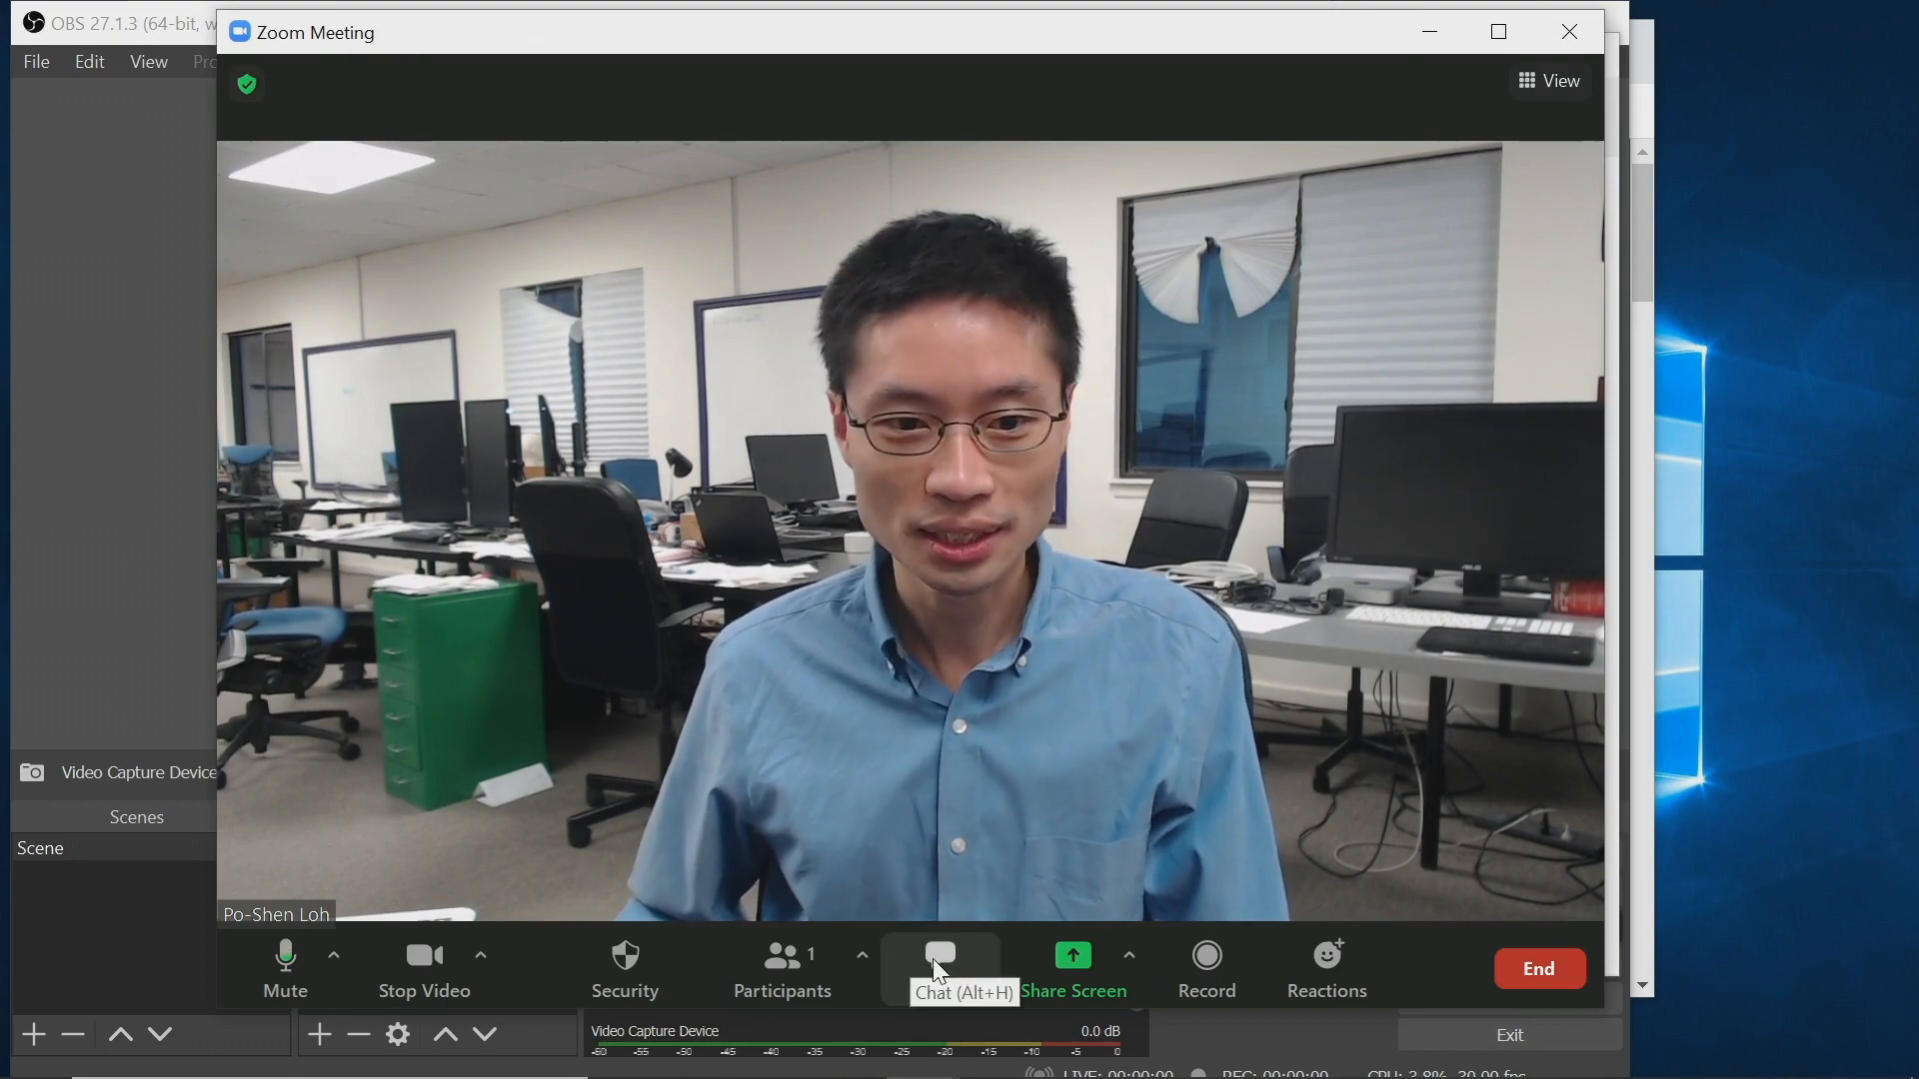
Open the meeting chat panel and review the ... More options for who participants can chat with.
click(939, 956)
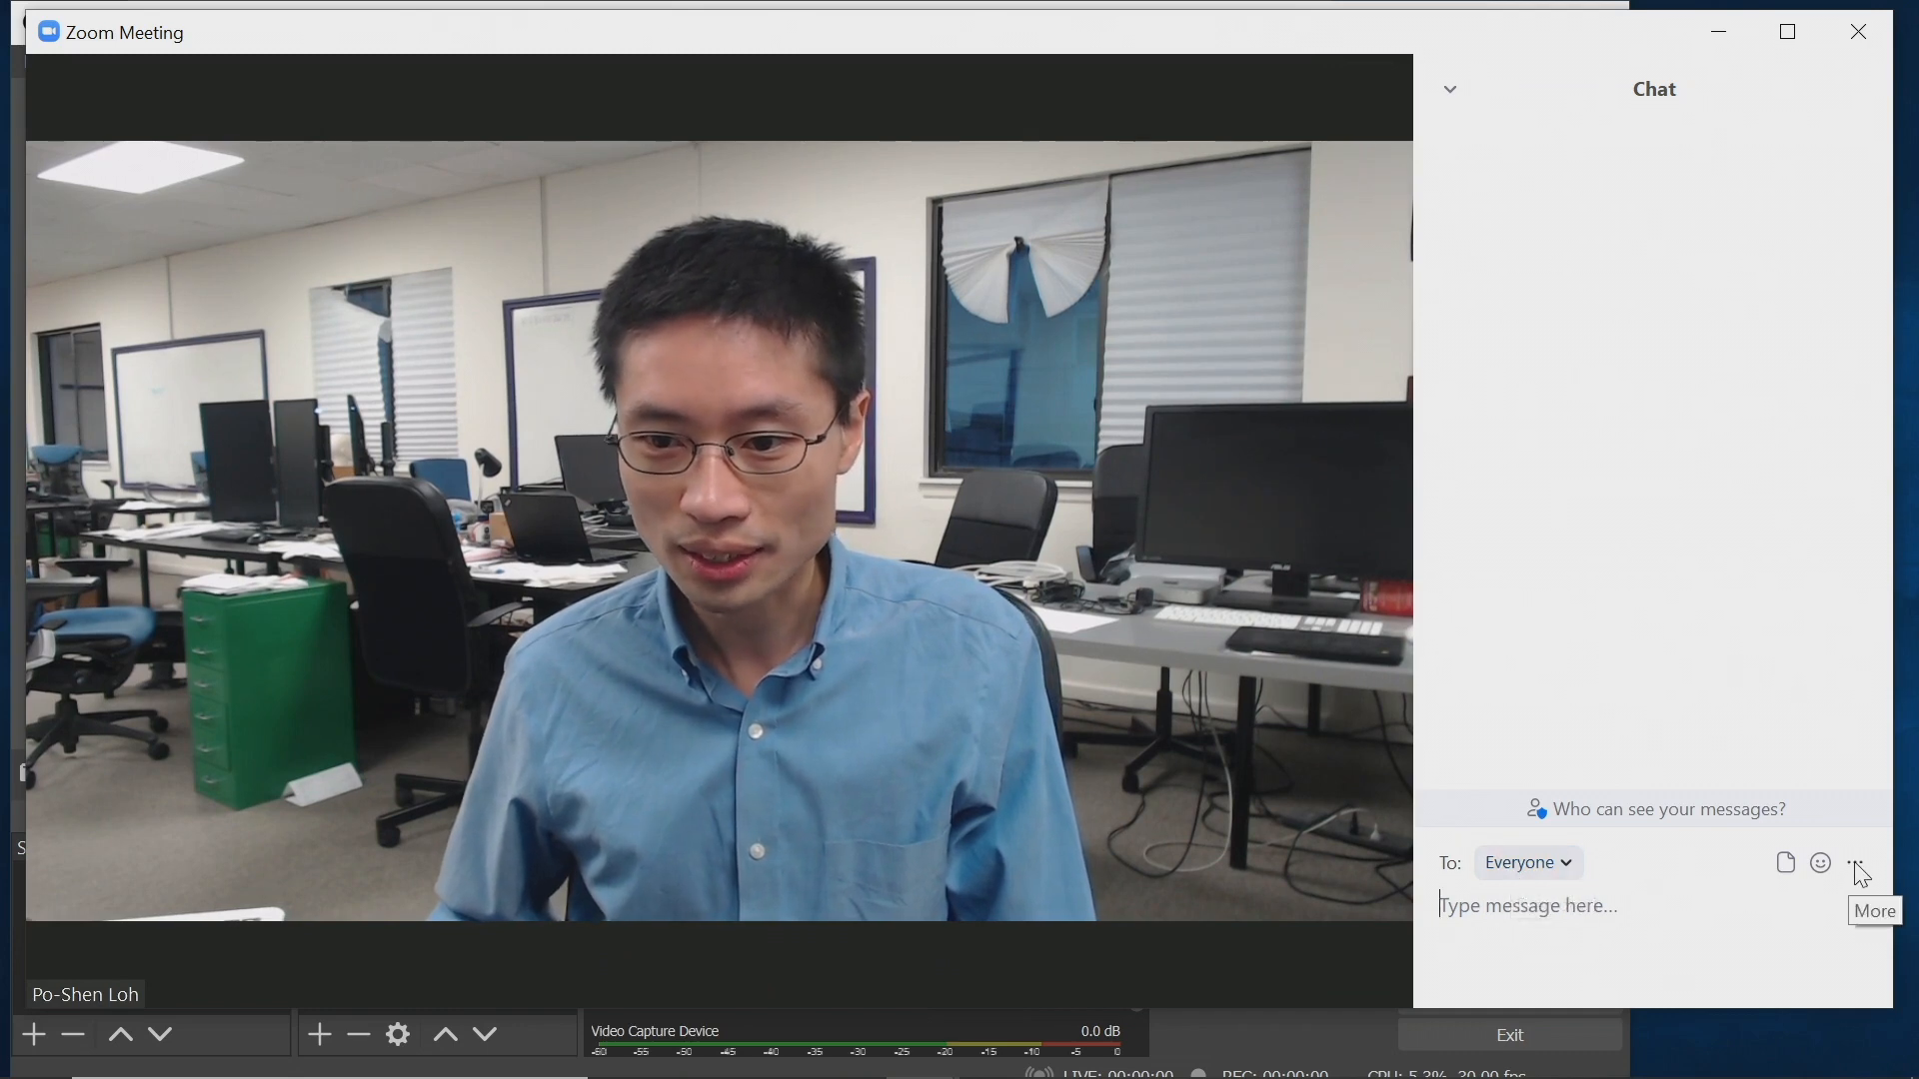
click(1857, 863)
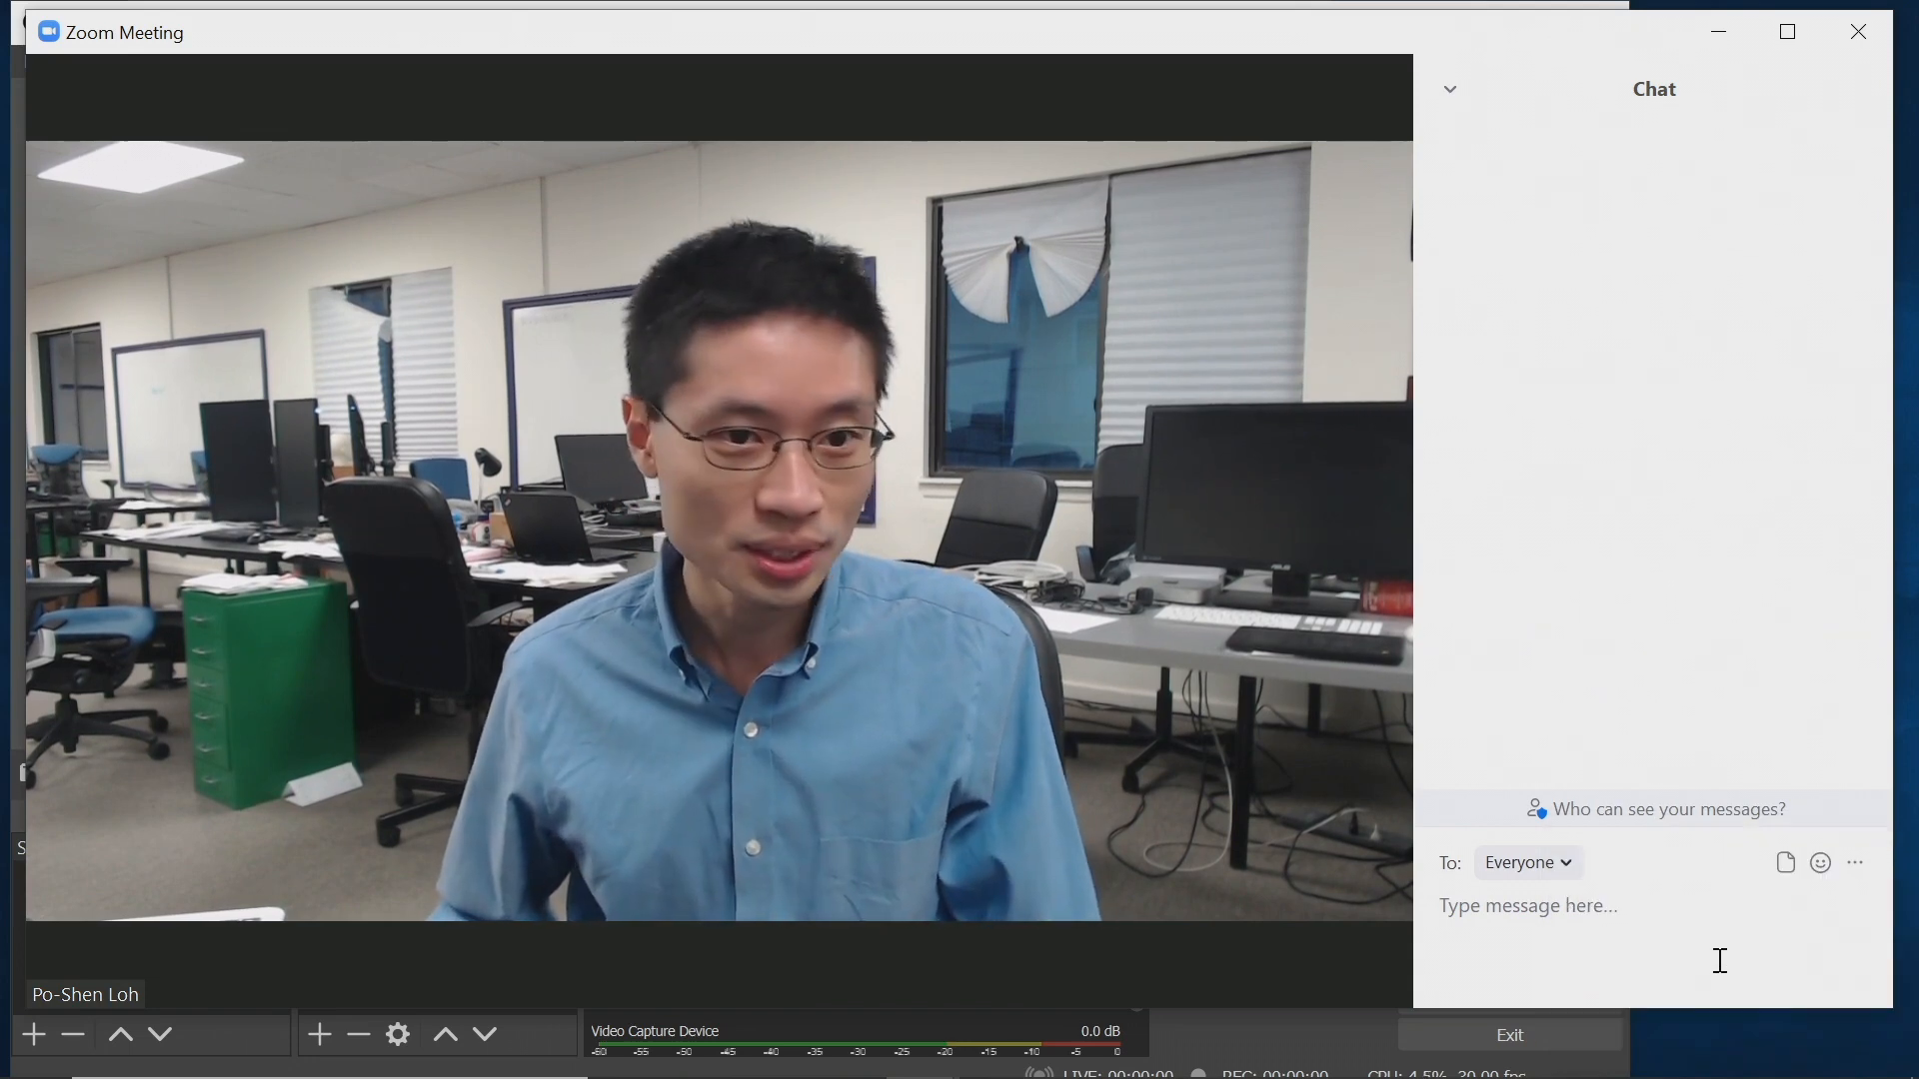
click(1853, 861)
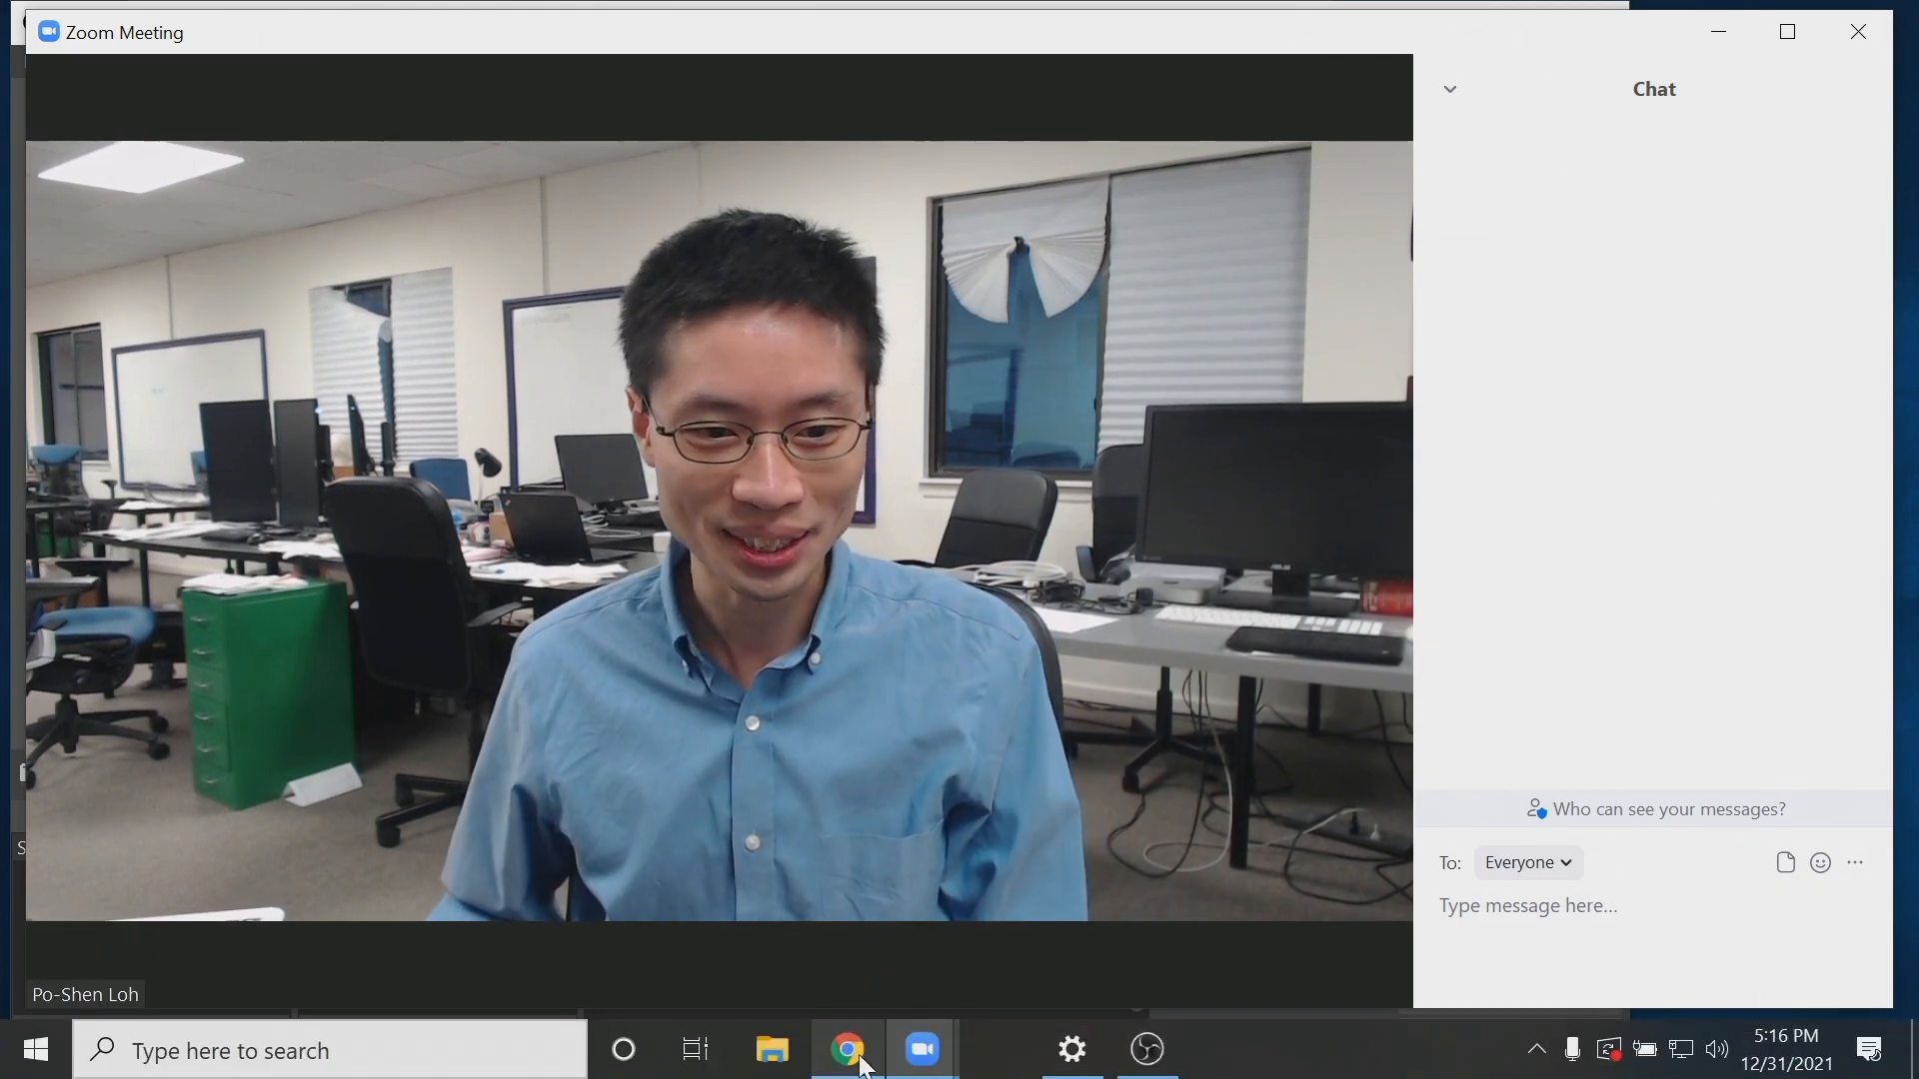
In Chrome, close the OBS tabs and scroll zoom.poshenloh.com to step 7's meeting number and passcode form.
click(847, 1049)
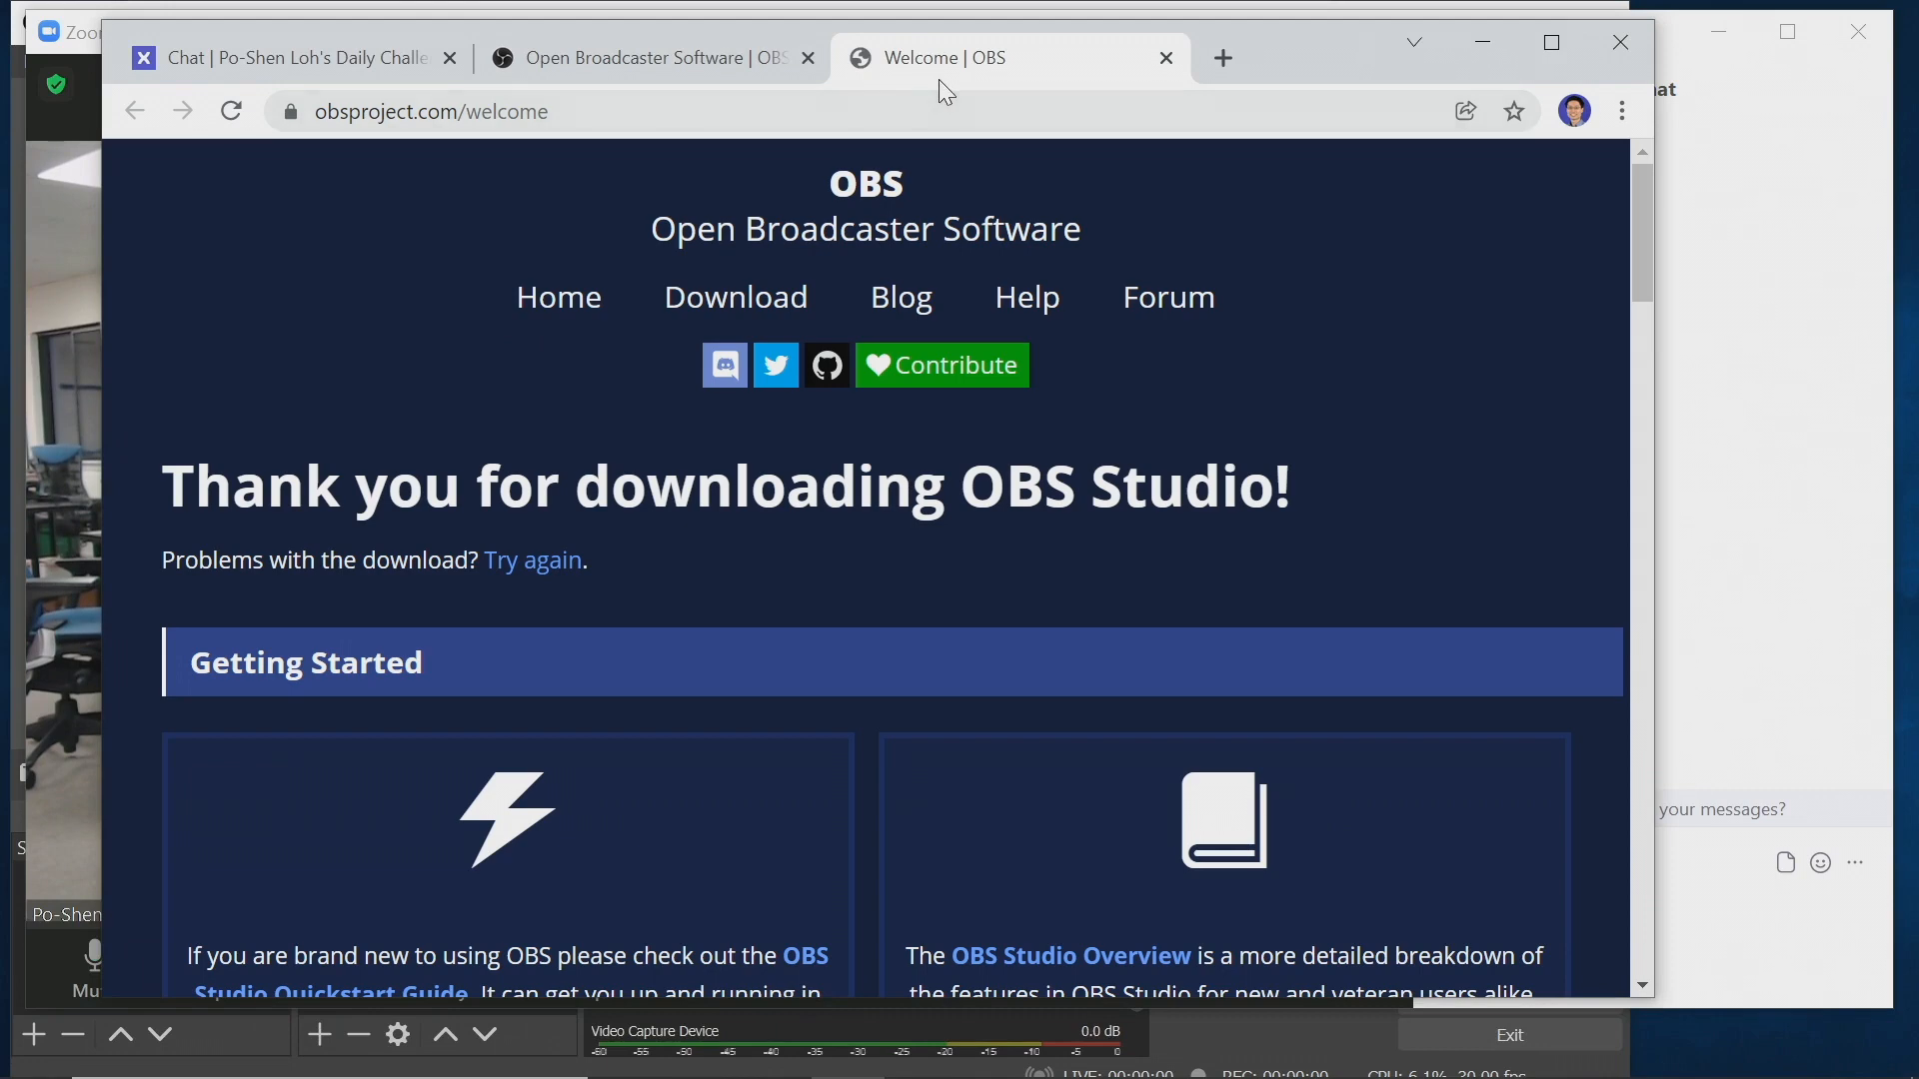
click(294, 58)
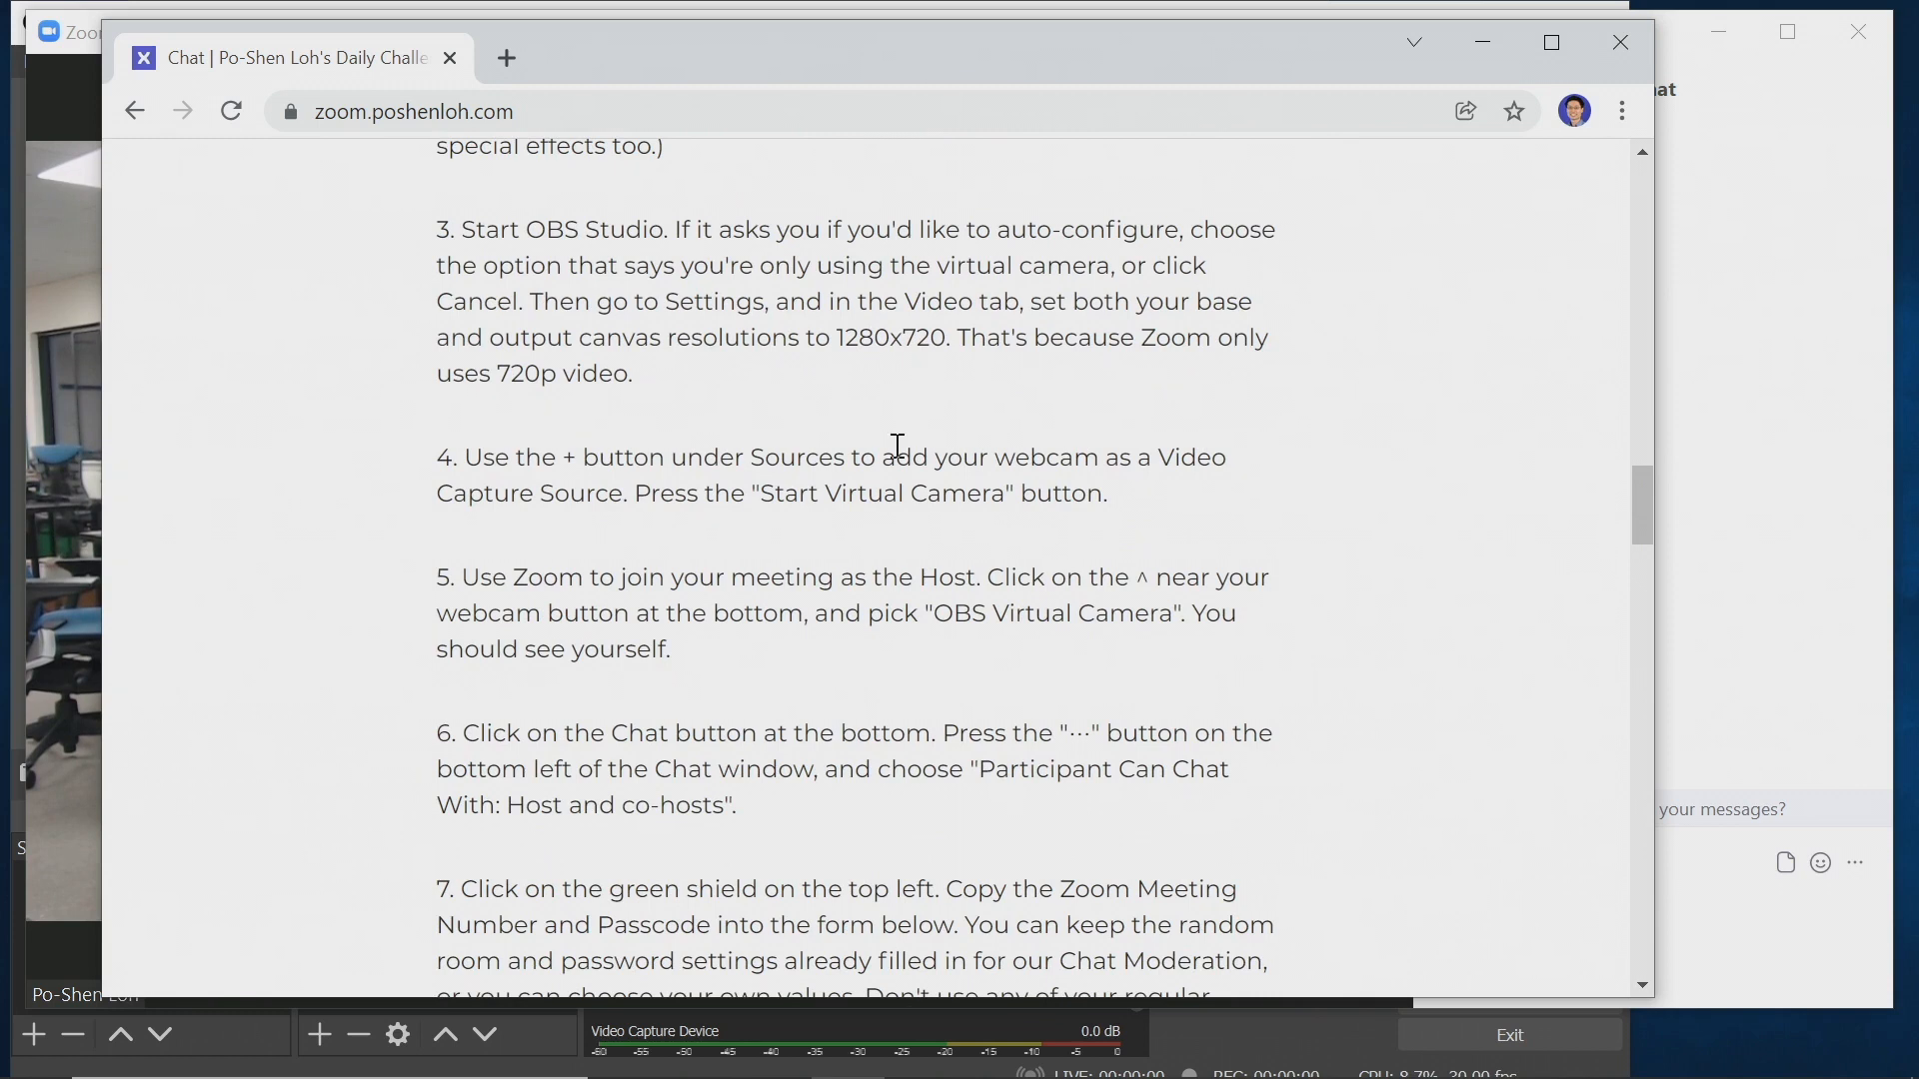
scroll(down, 3)
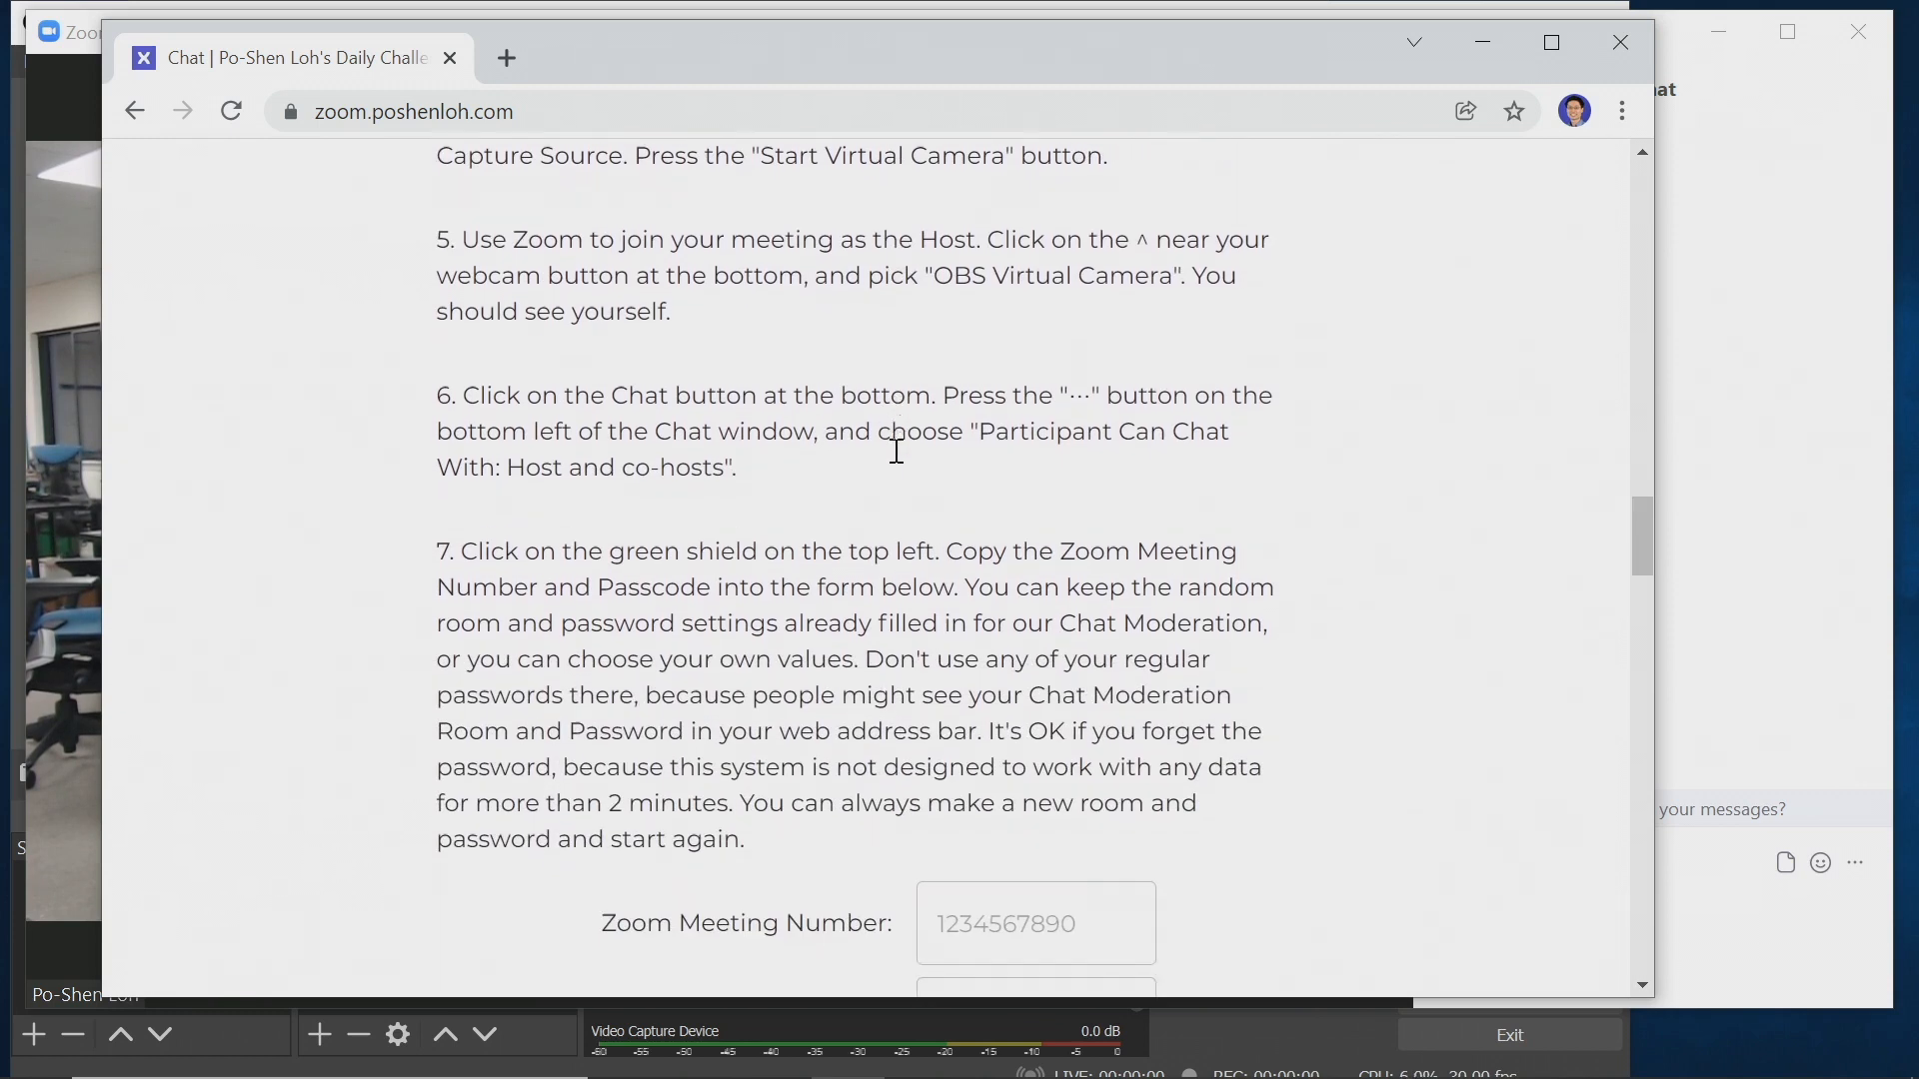
scroll(down, 3)
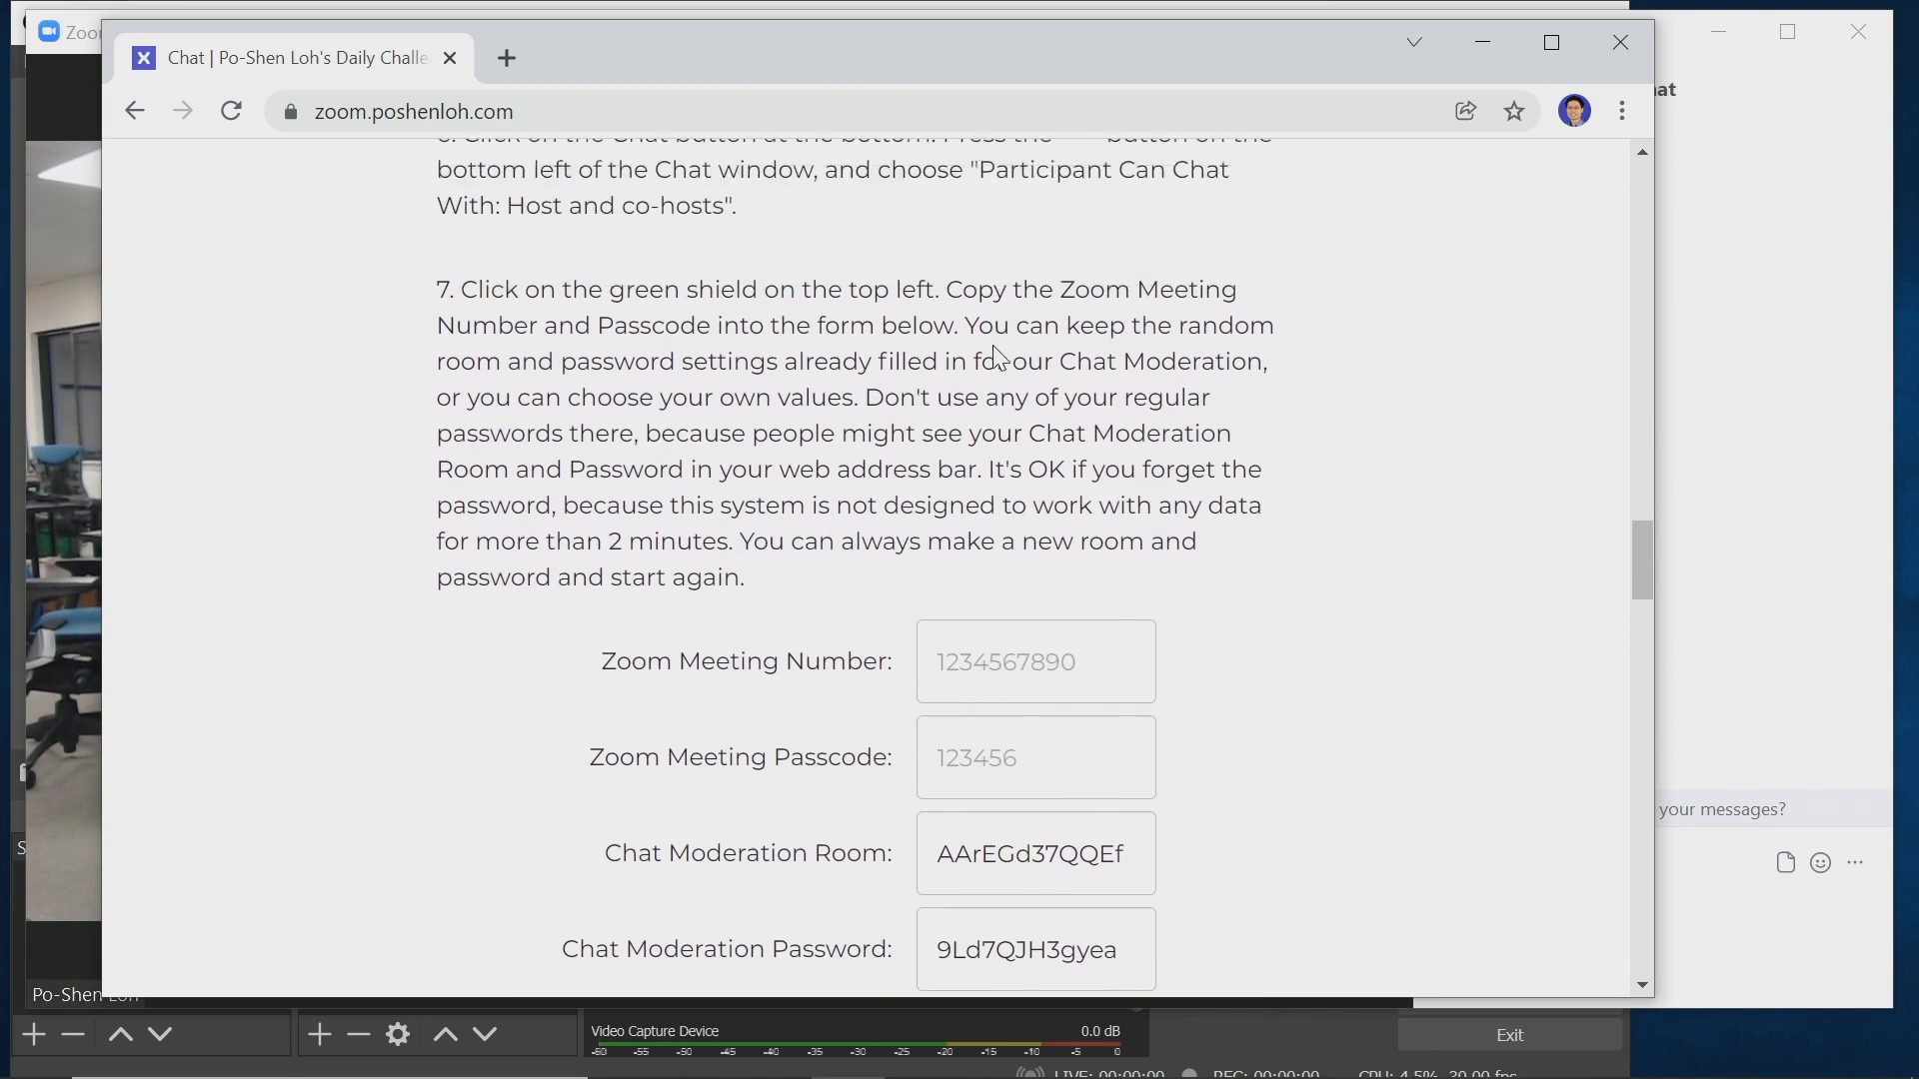
click(1033, 661)
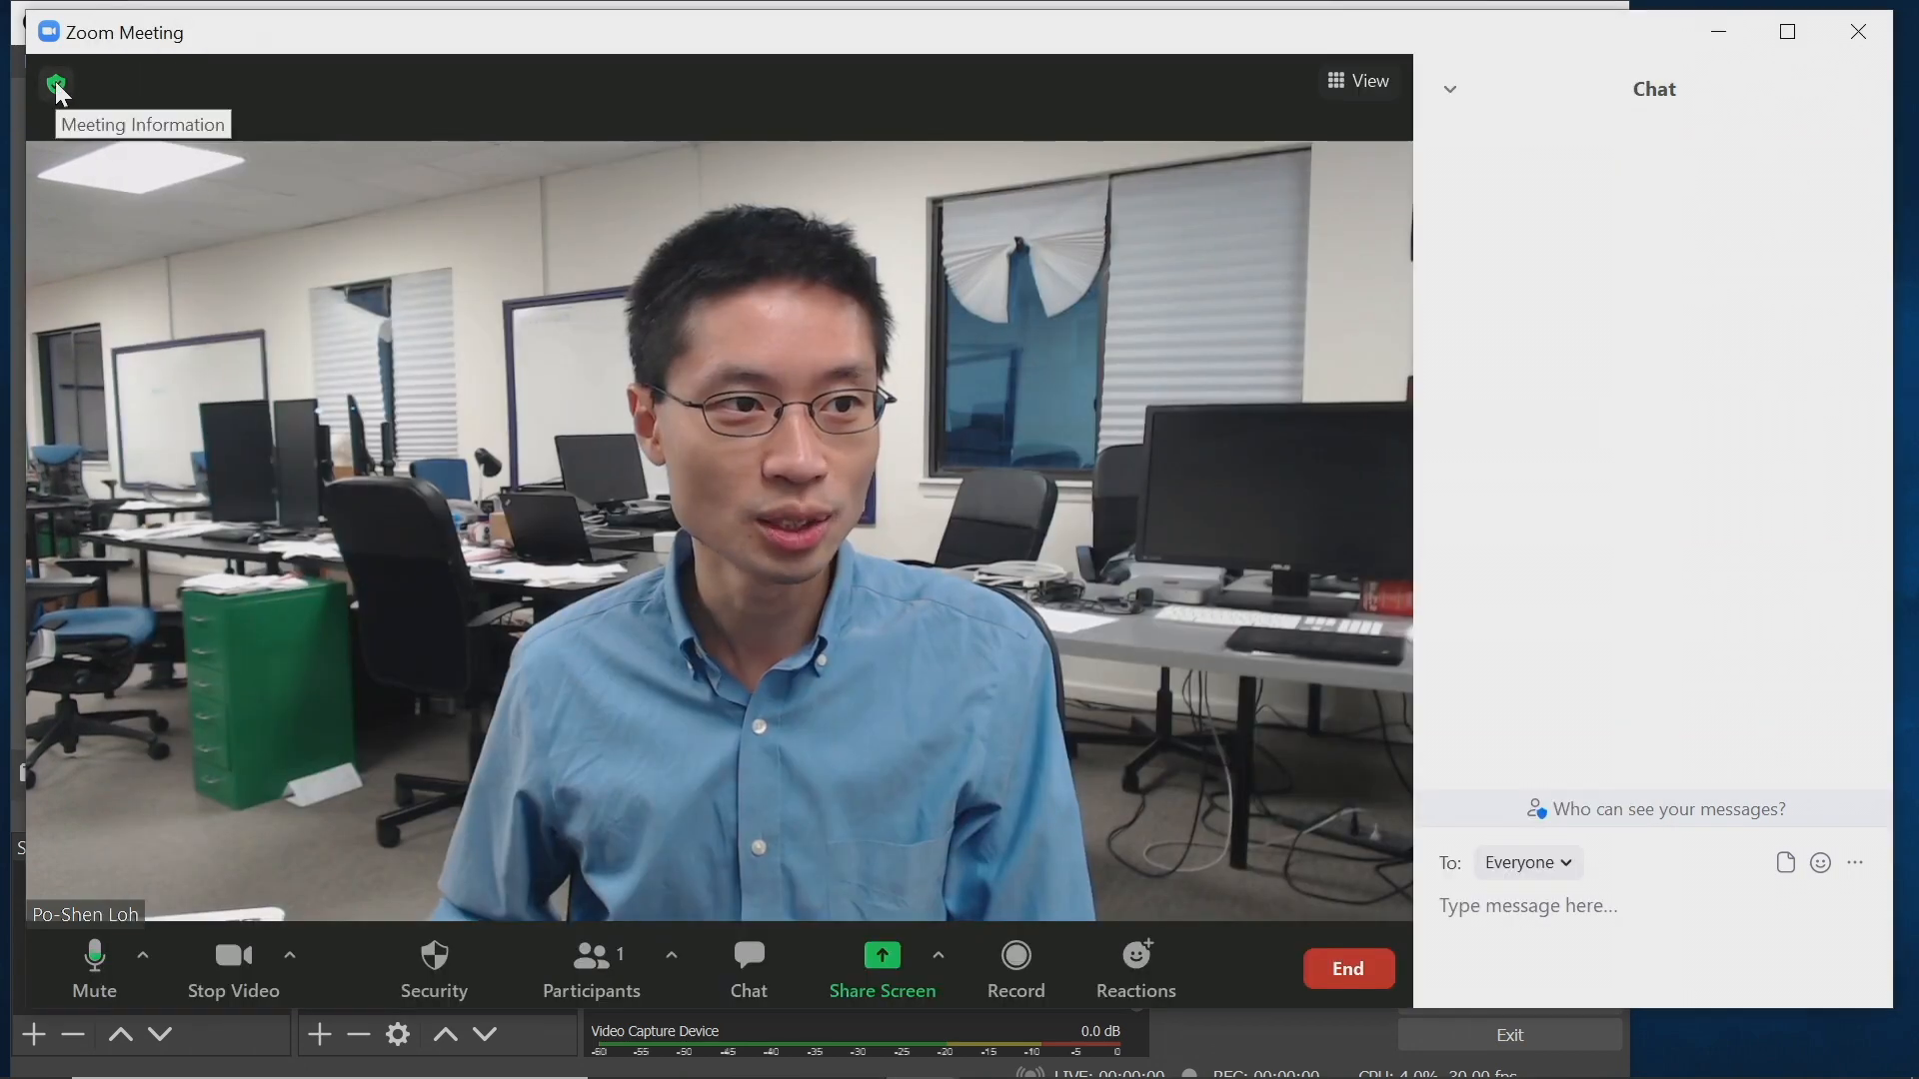
click(56, 84)
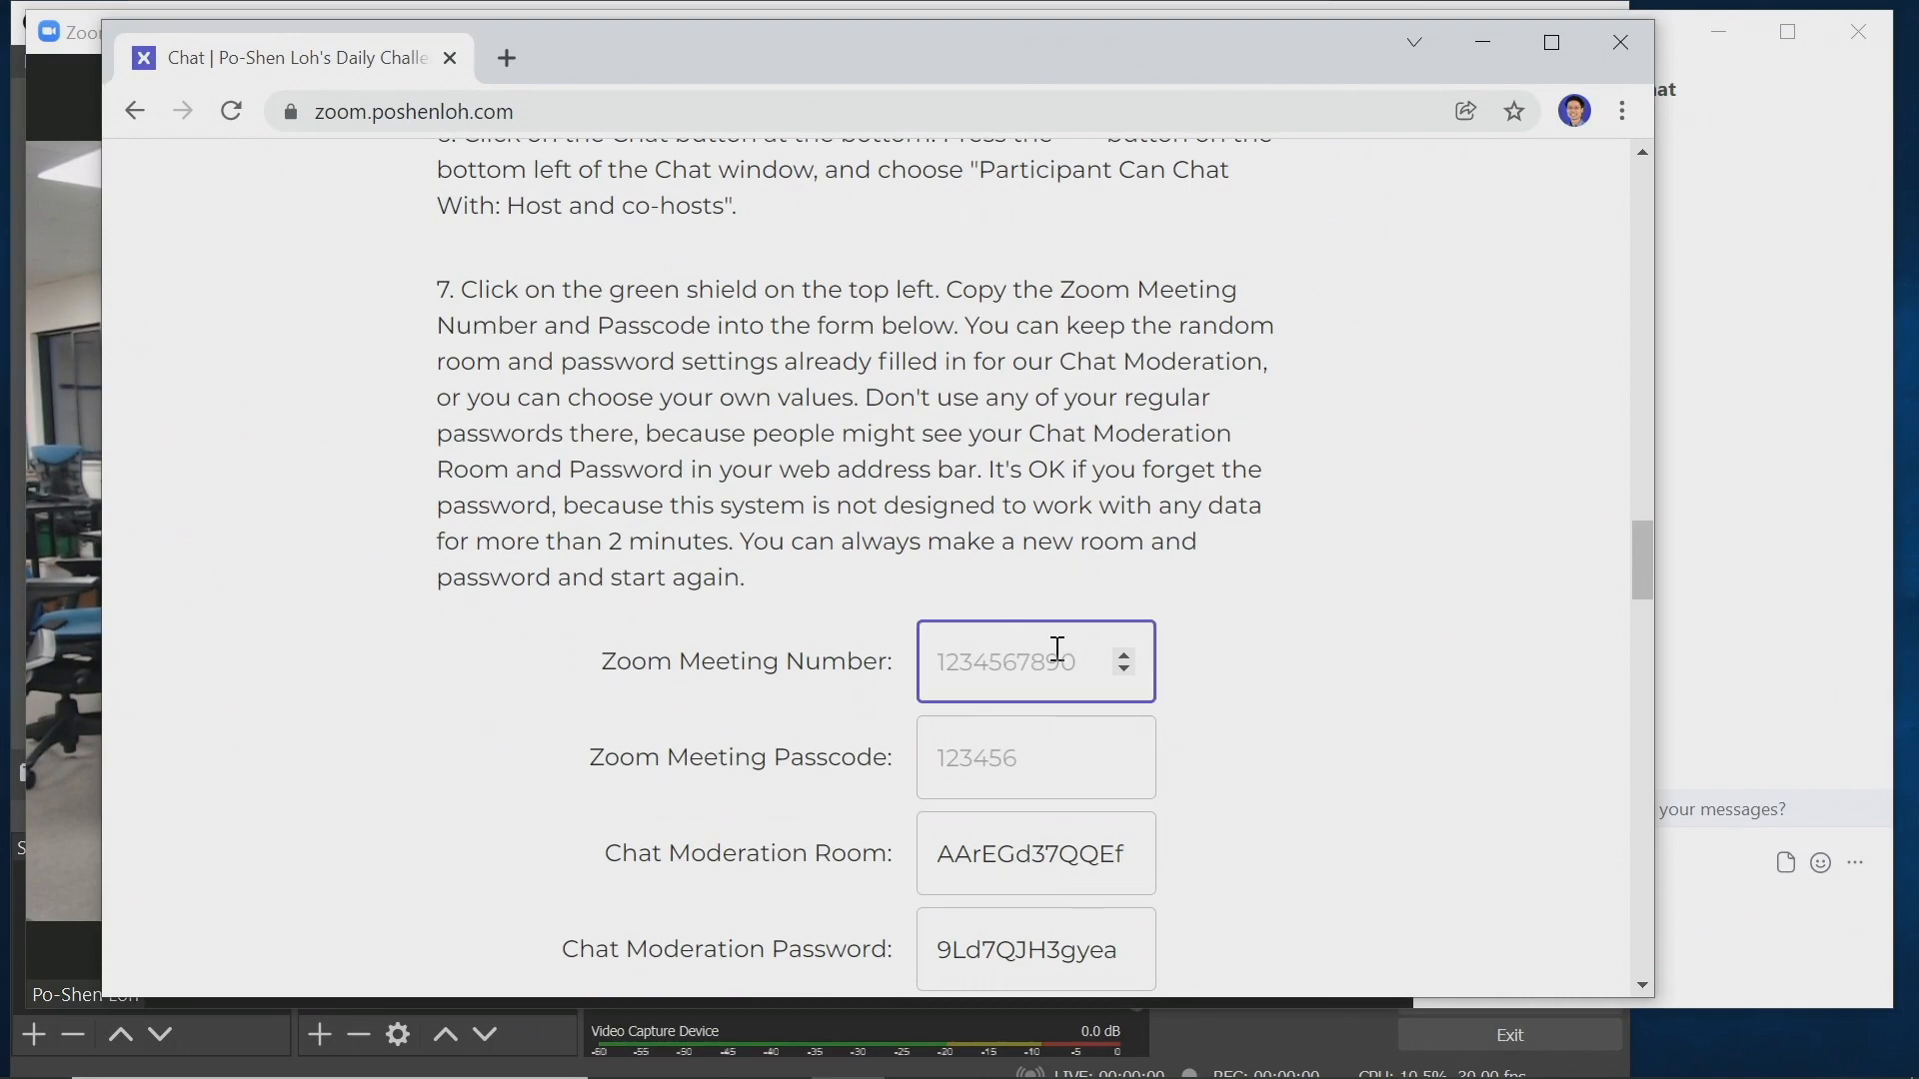
text(844)
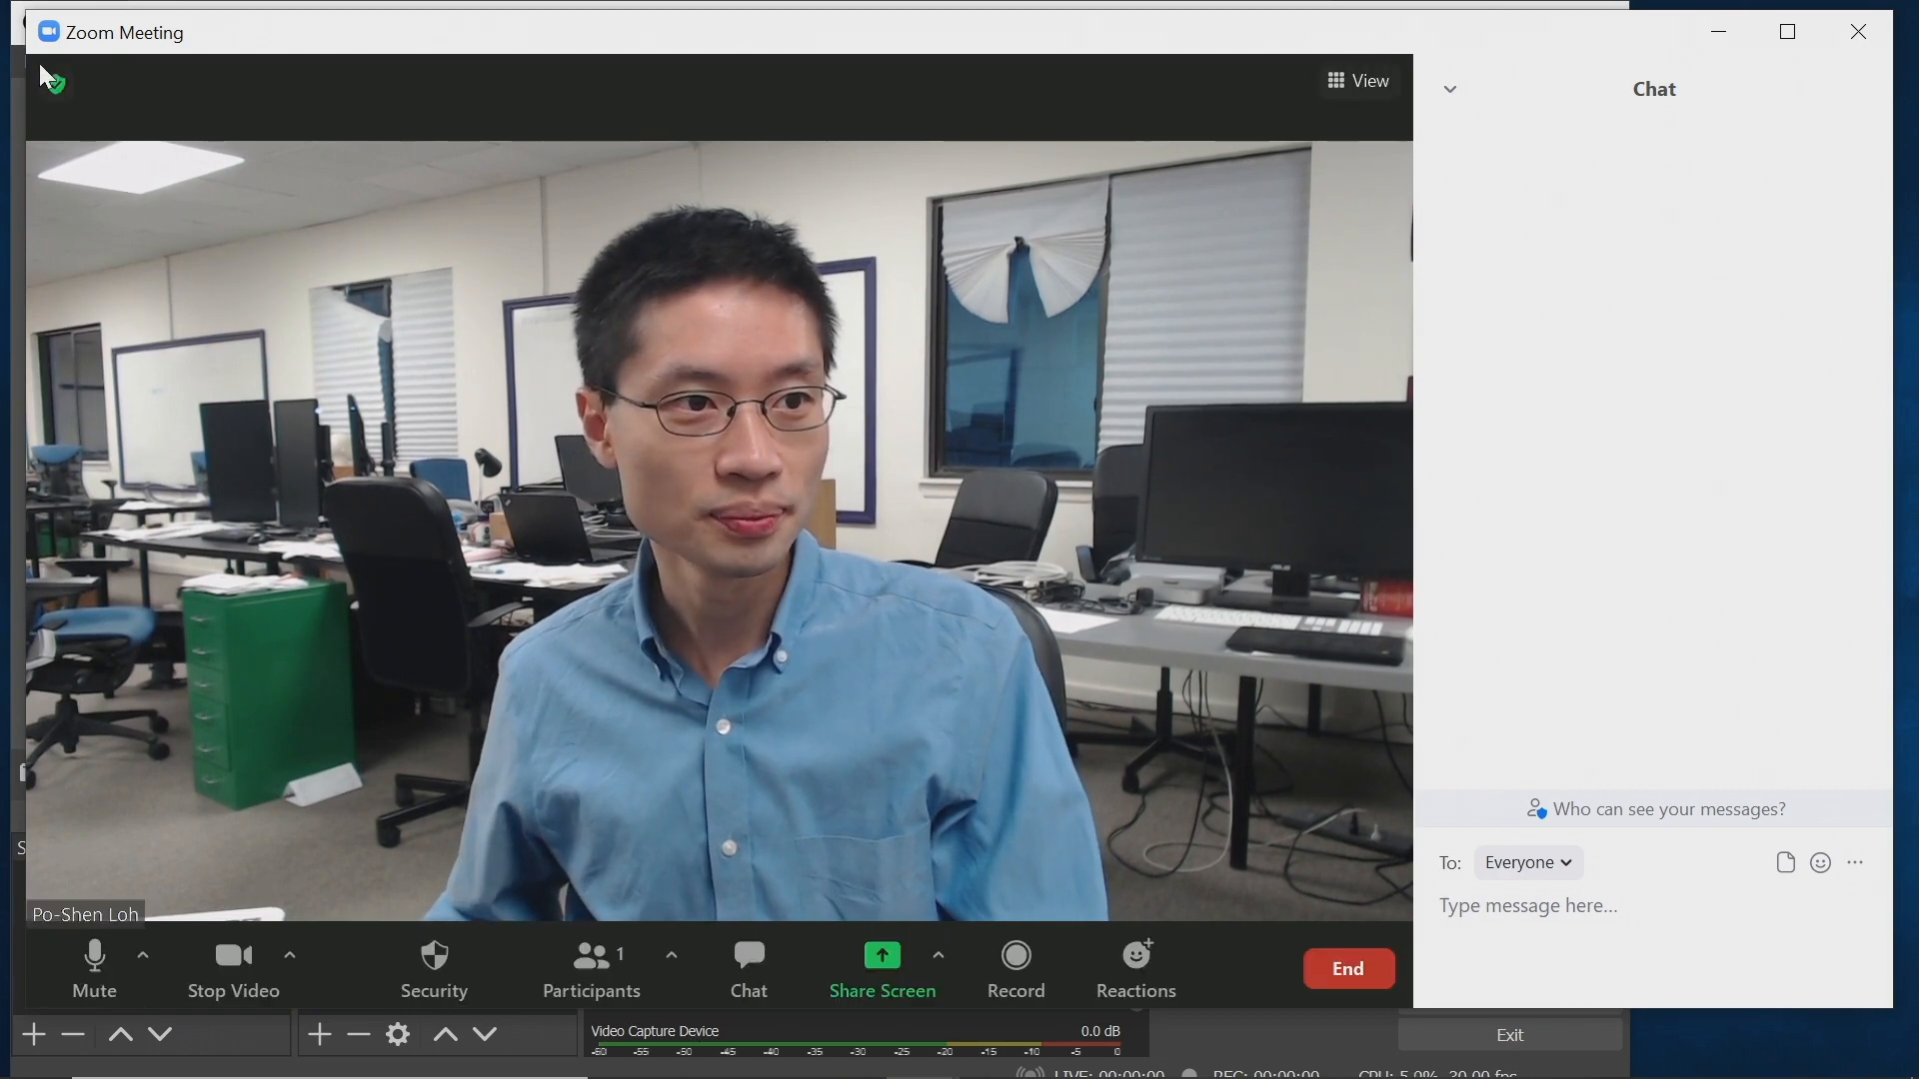
click(56, 84)
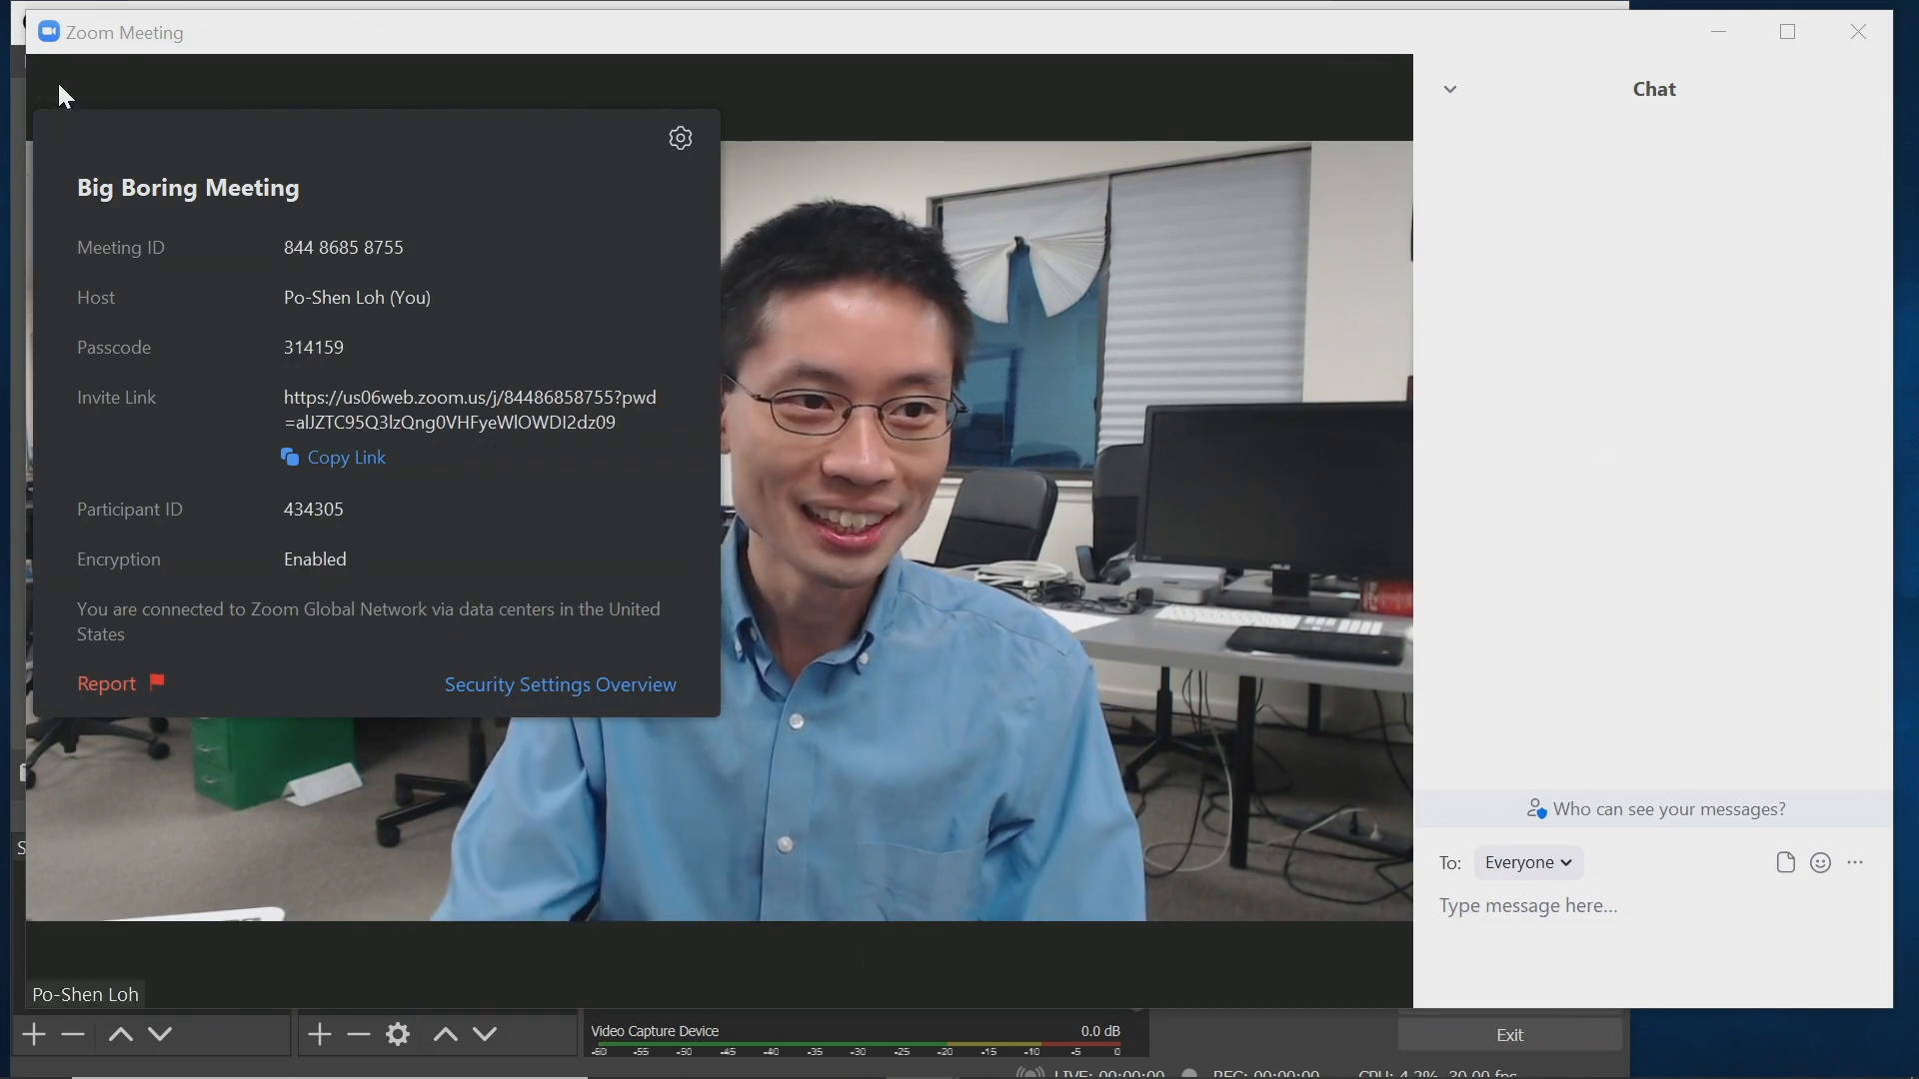
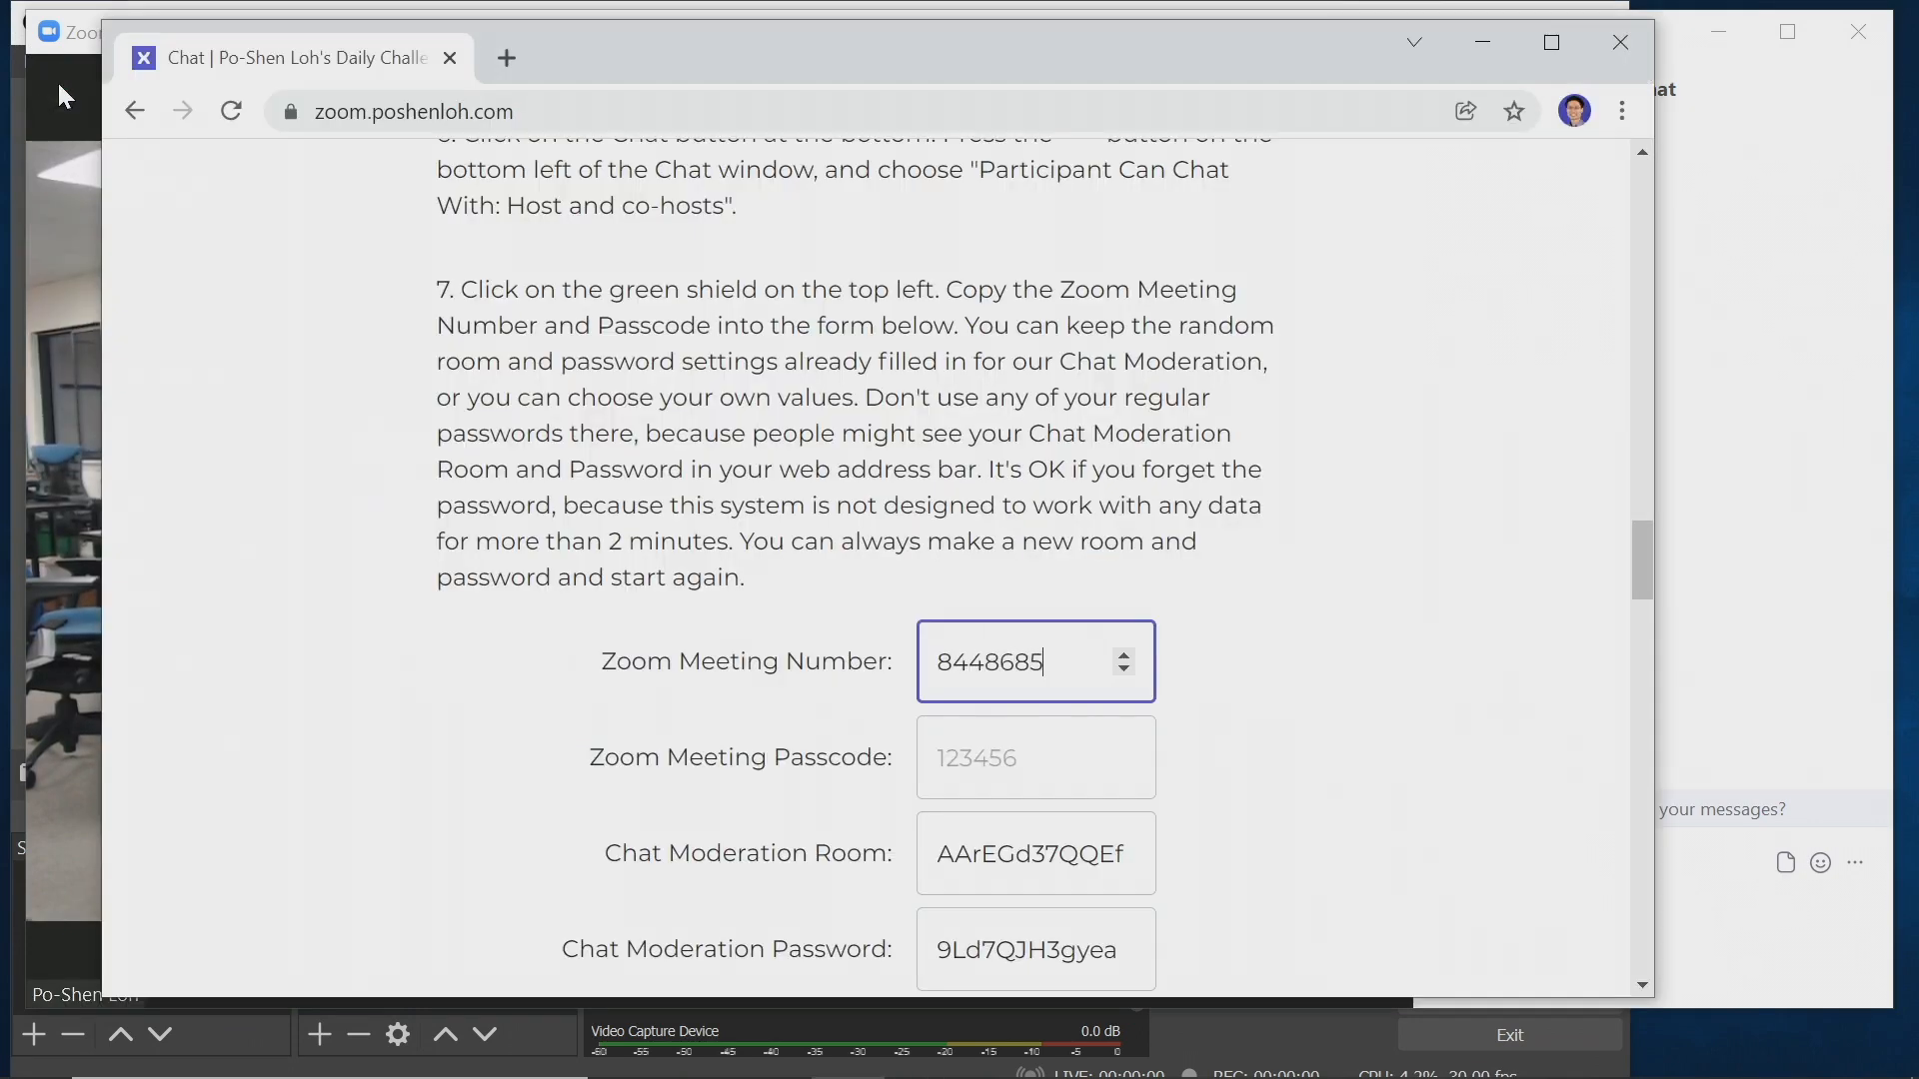
click(56, 94)
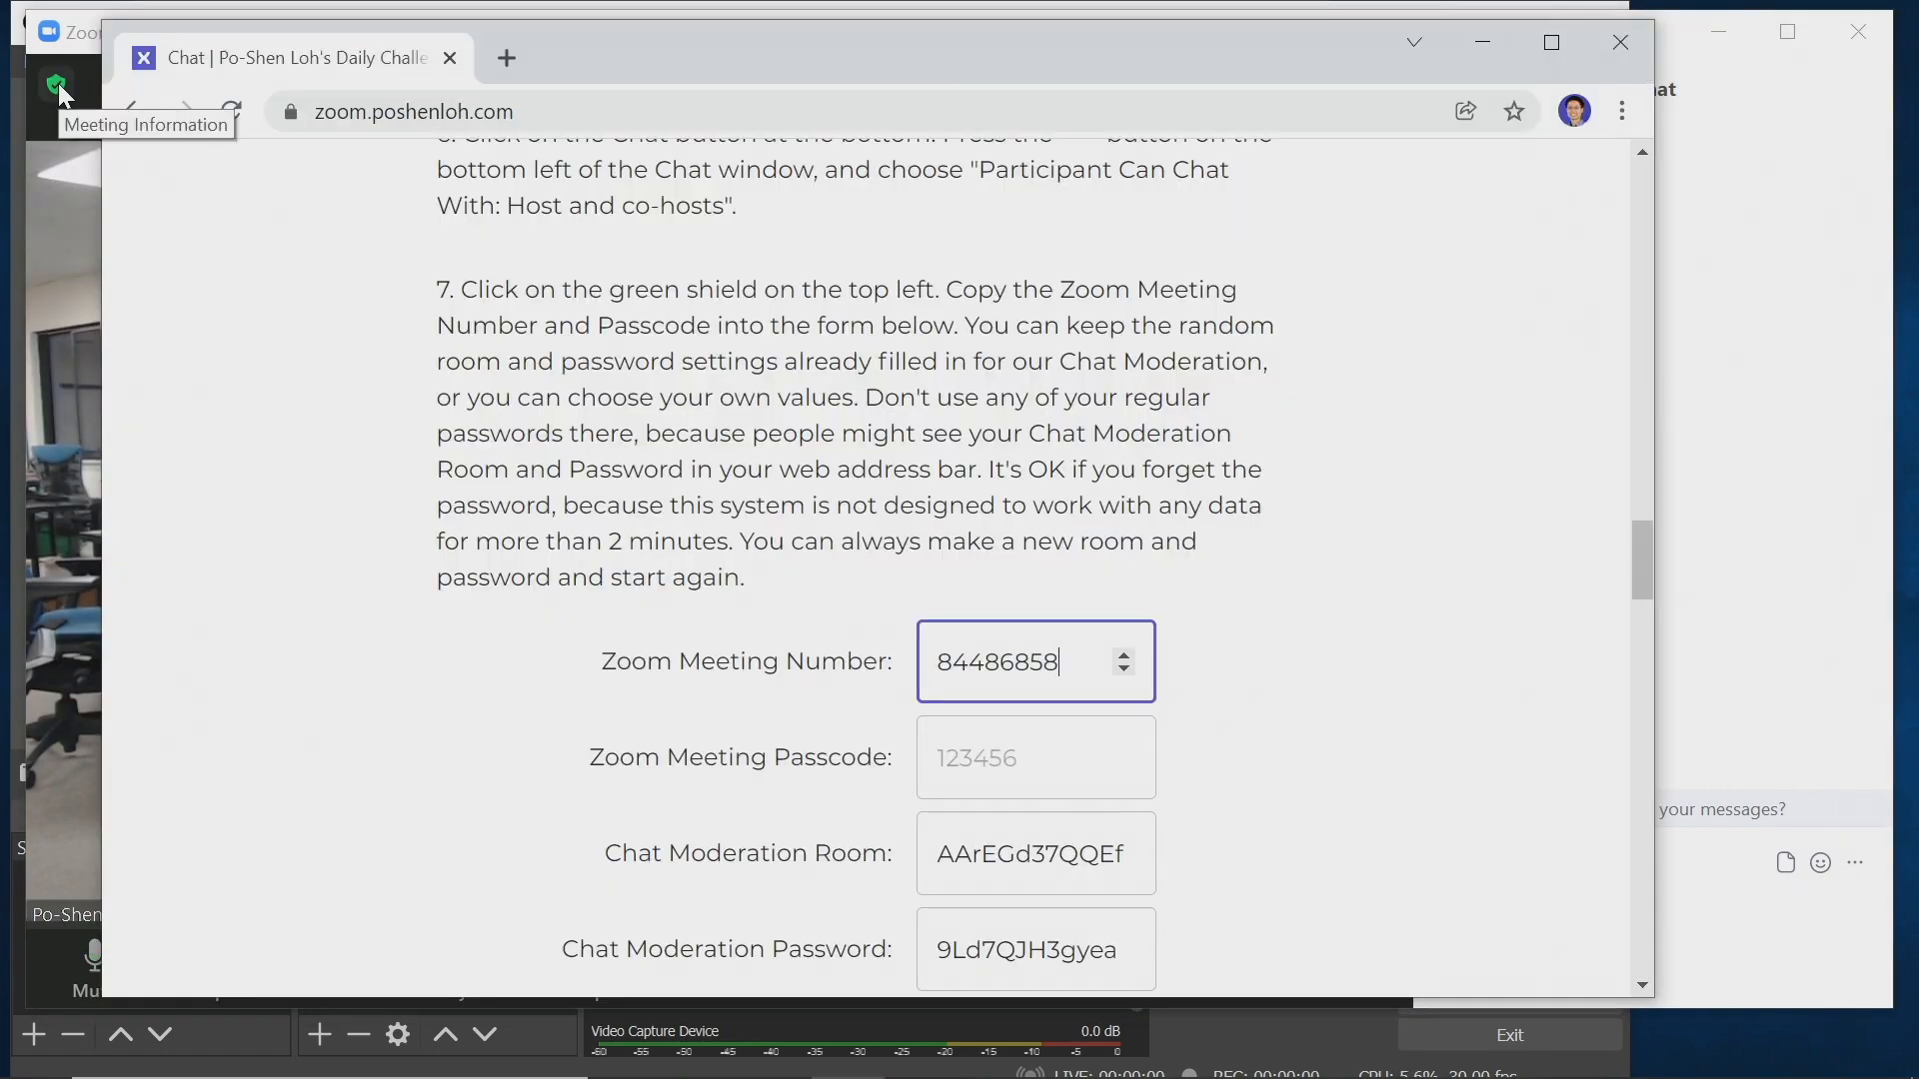
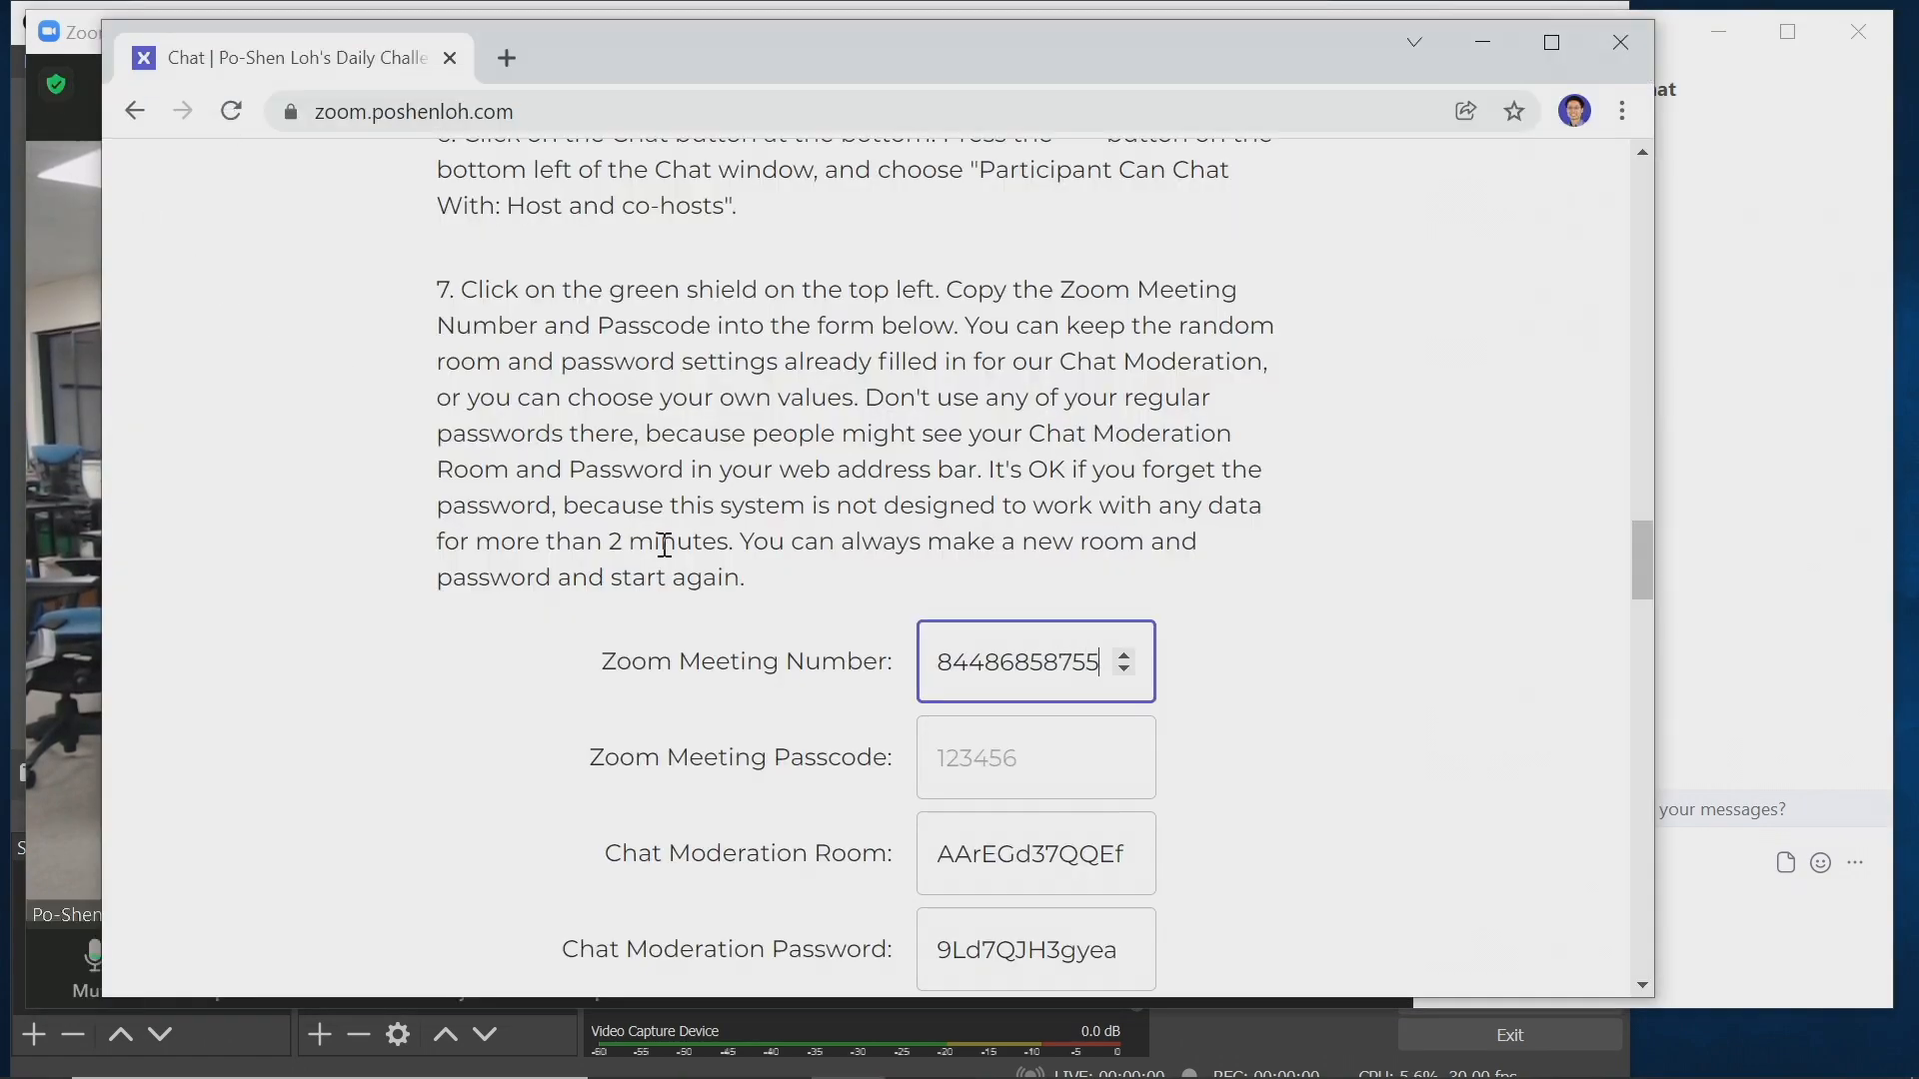
click(1034, 756)
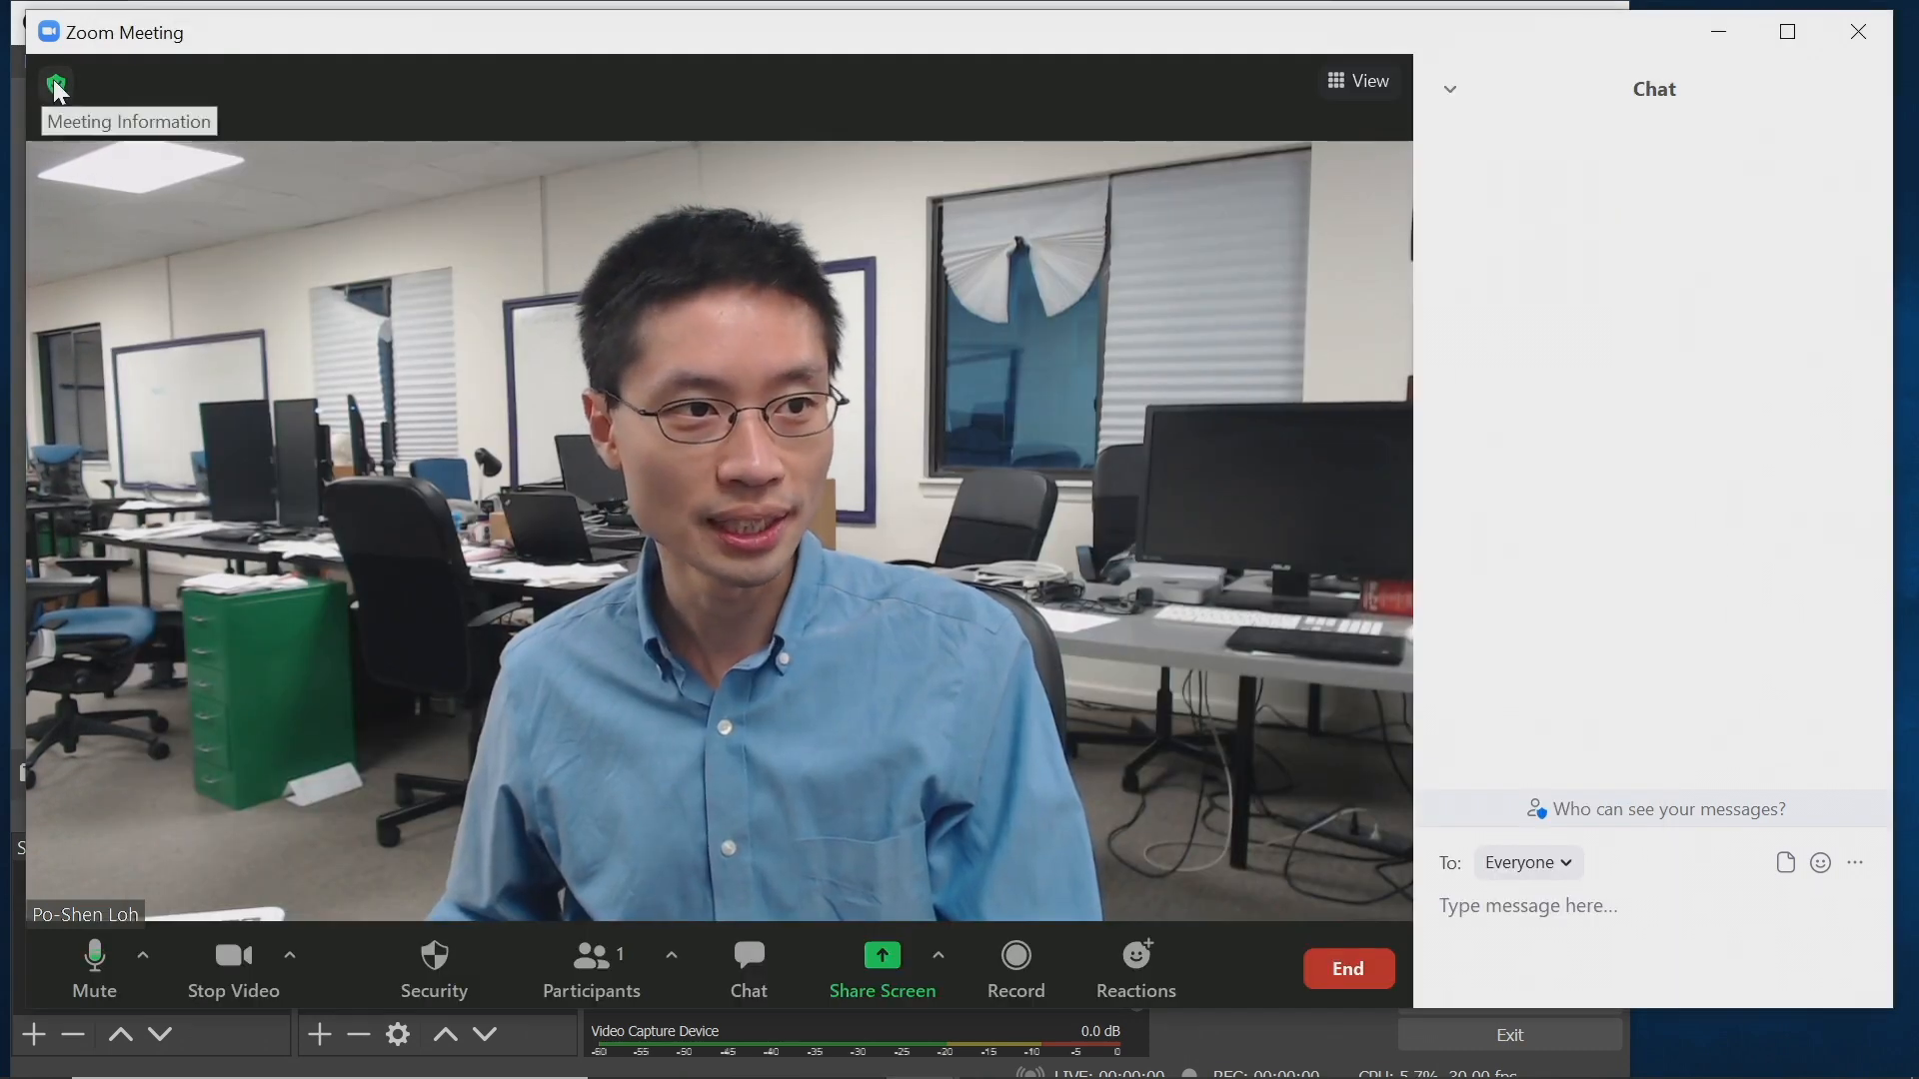
click(56, 84)
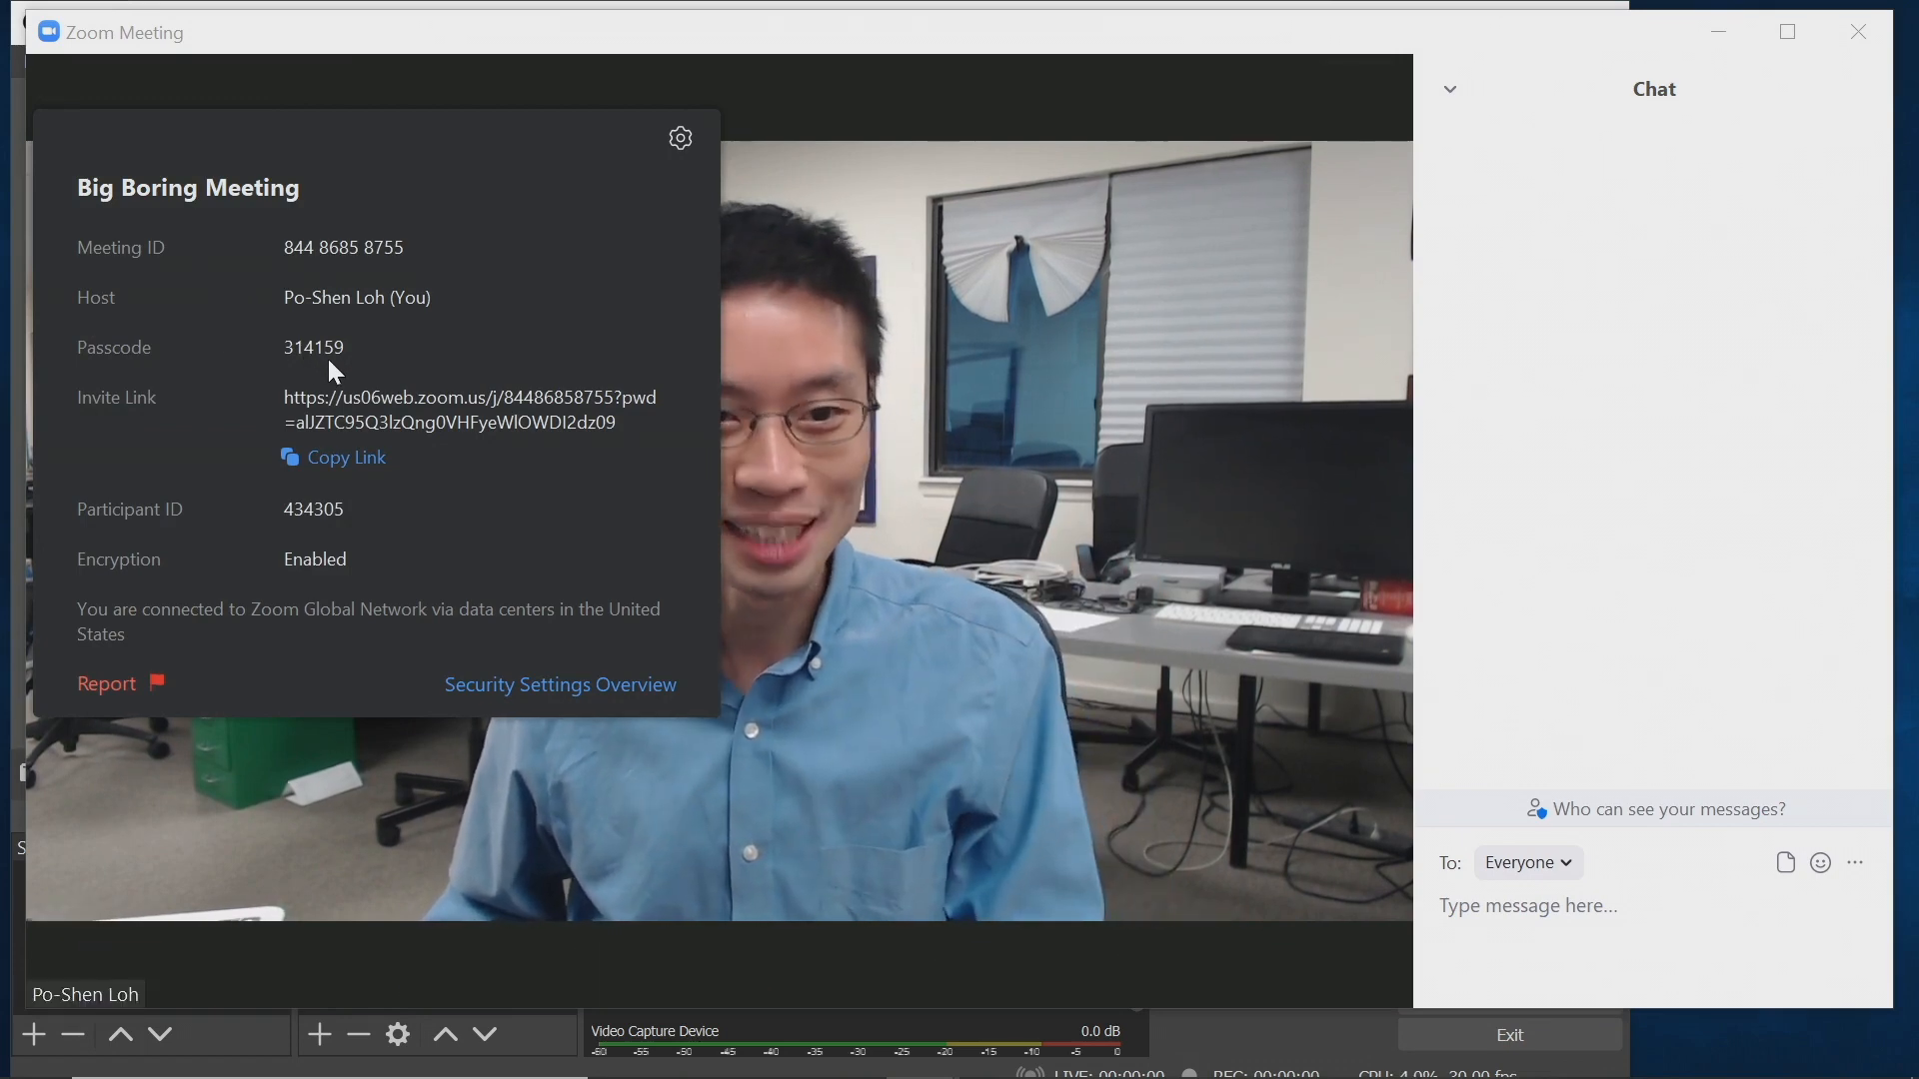
key(alt+tab)
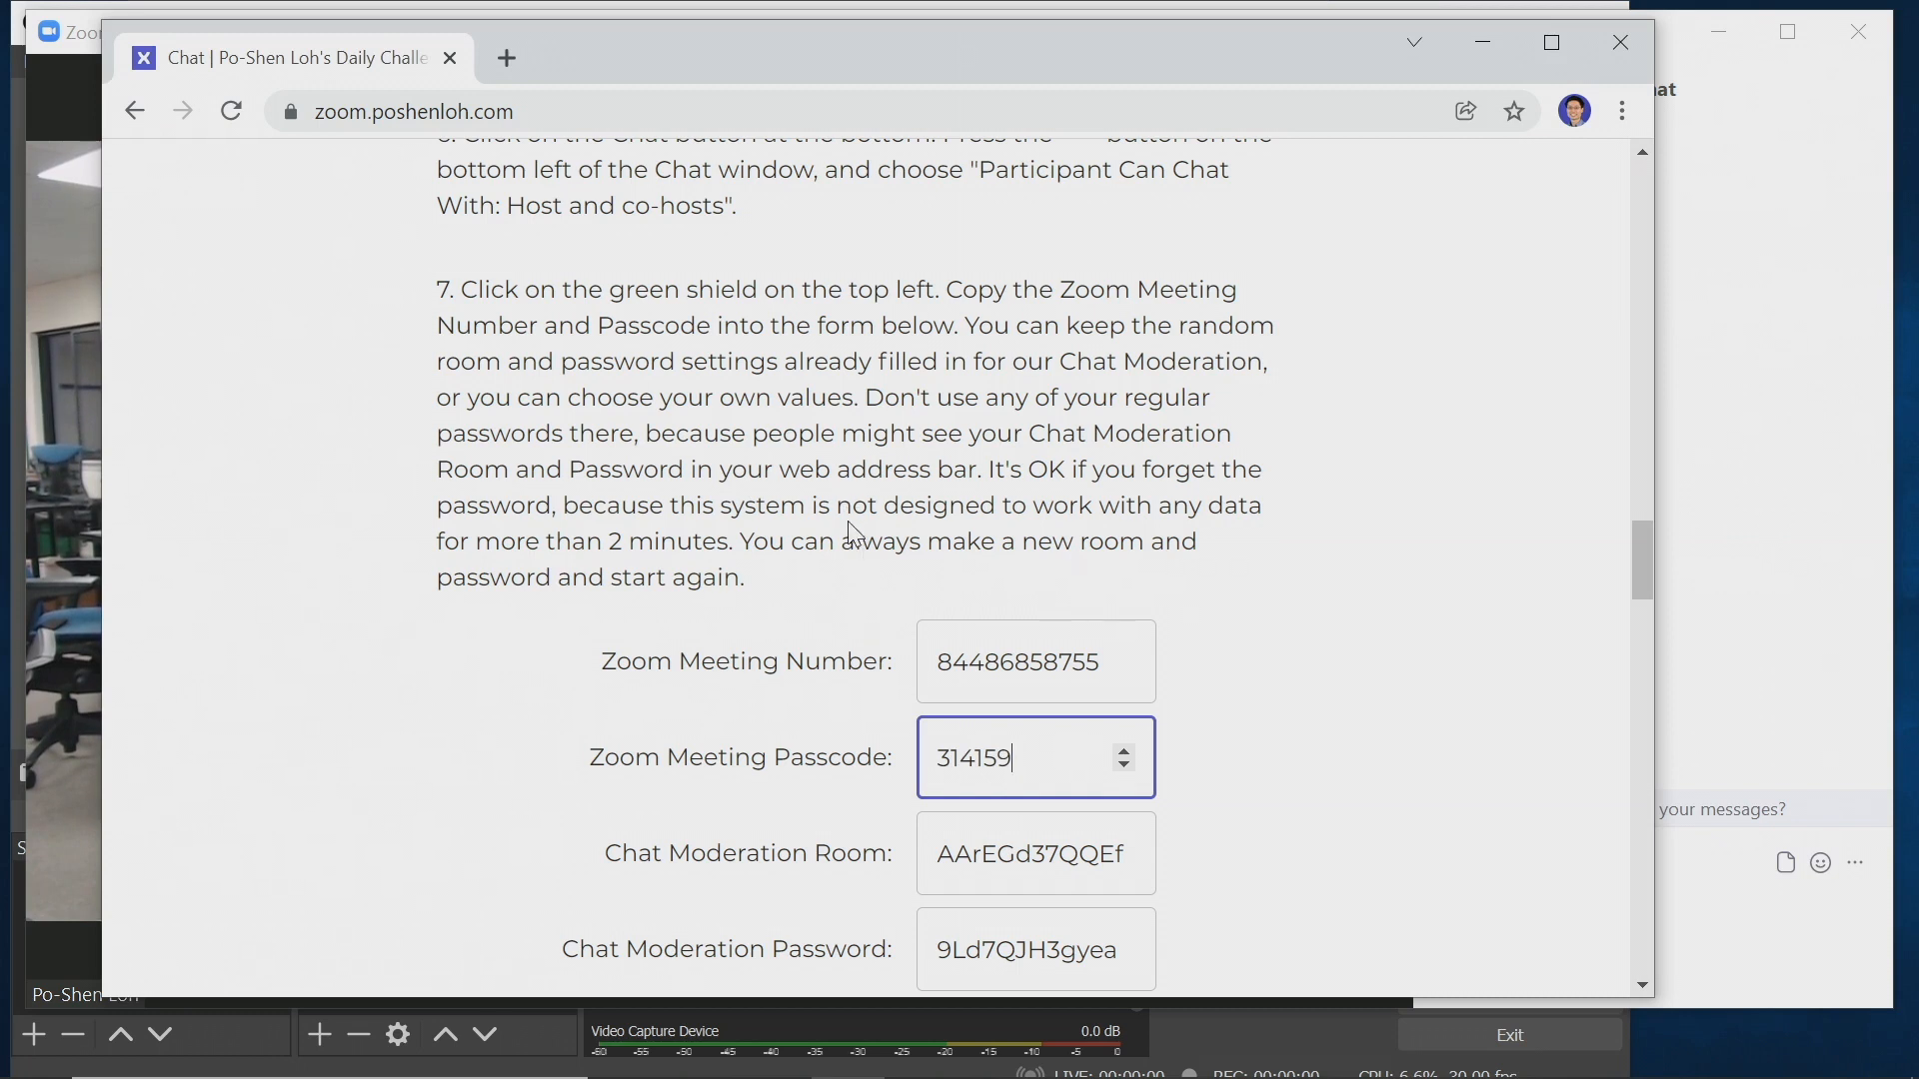
scroll(down, 3)
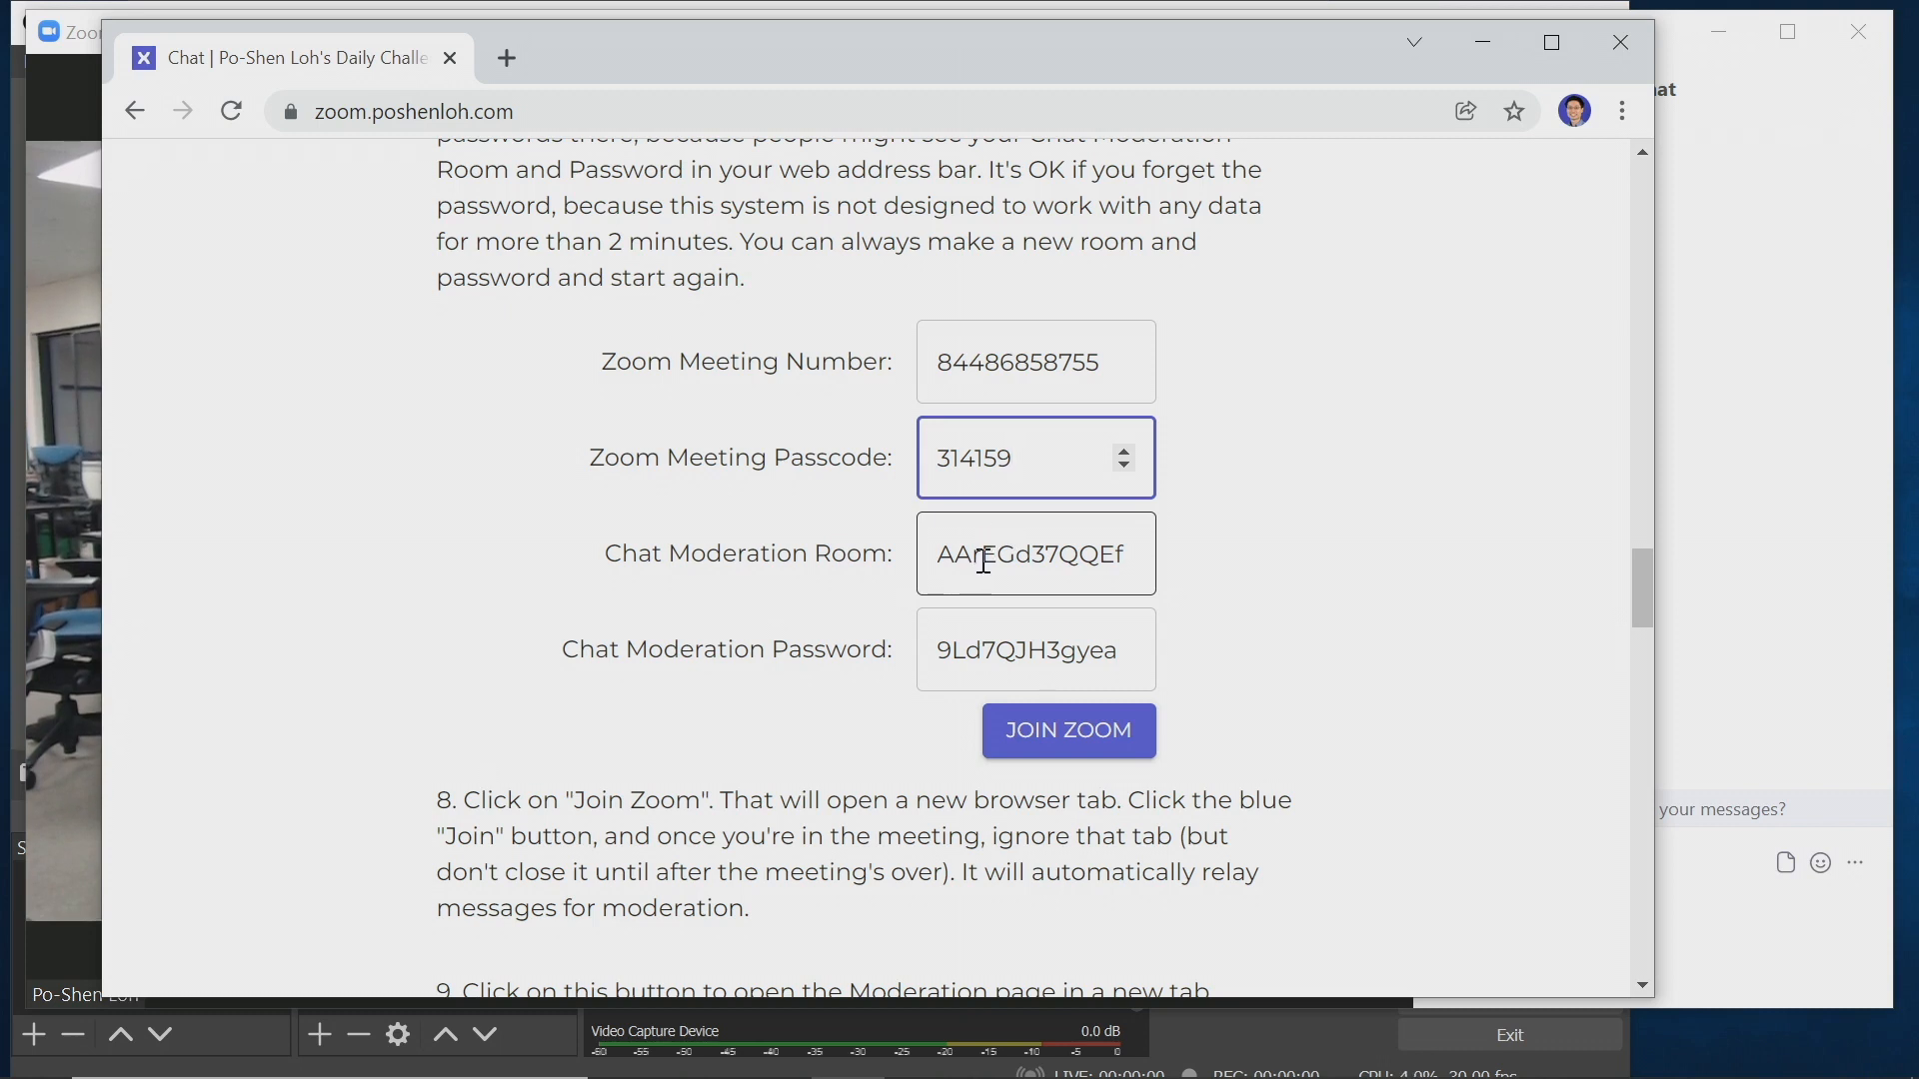
Keep the default Chat Moderation Room and Password and submit JOIN ZOOM to open the web join page.
click(1033, 554)
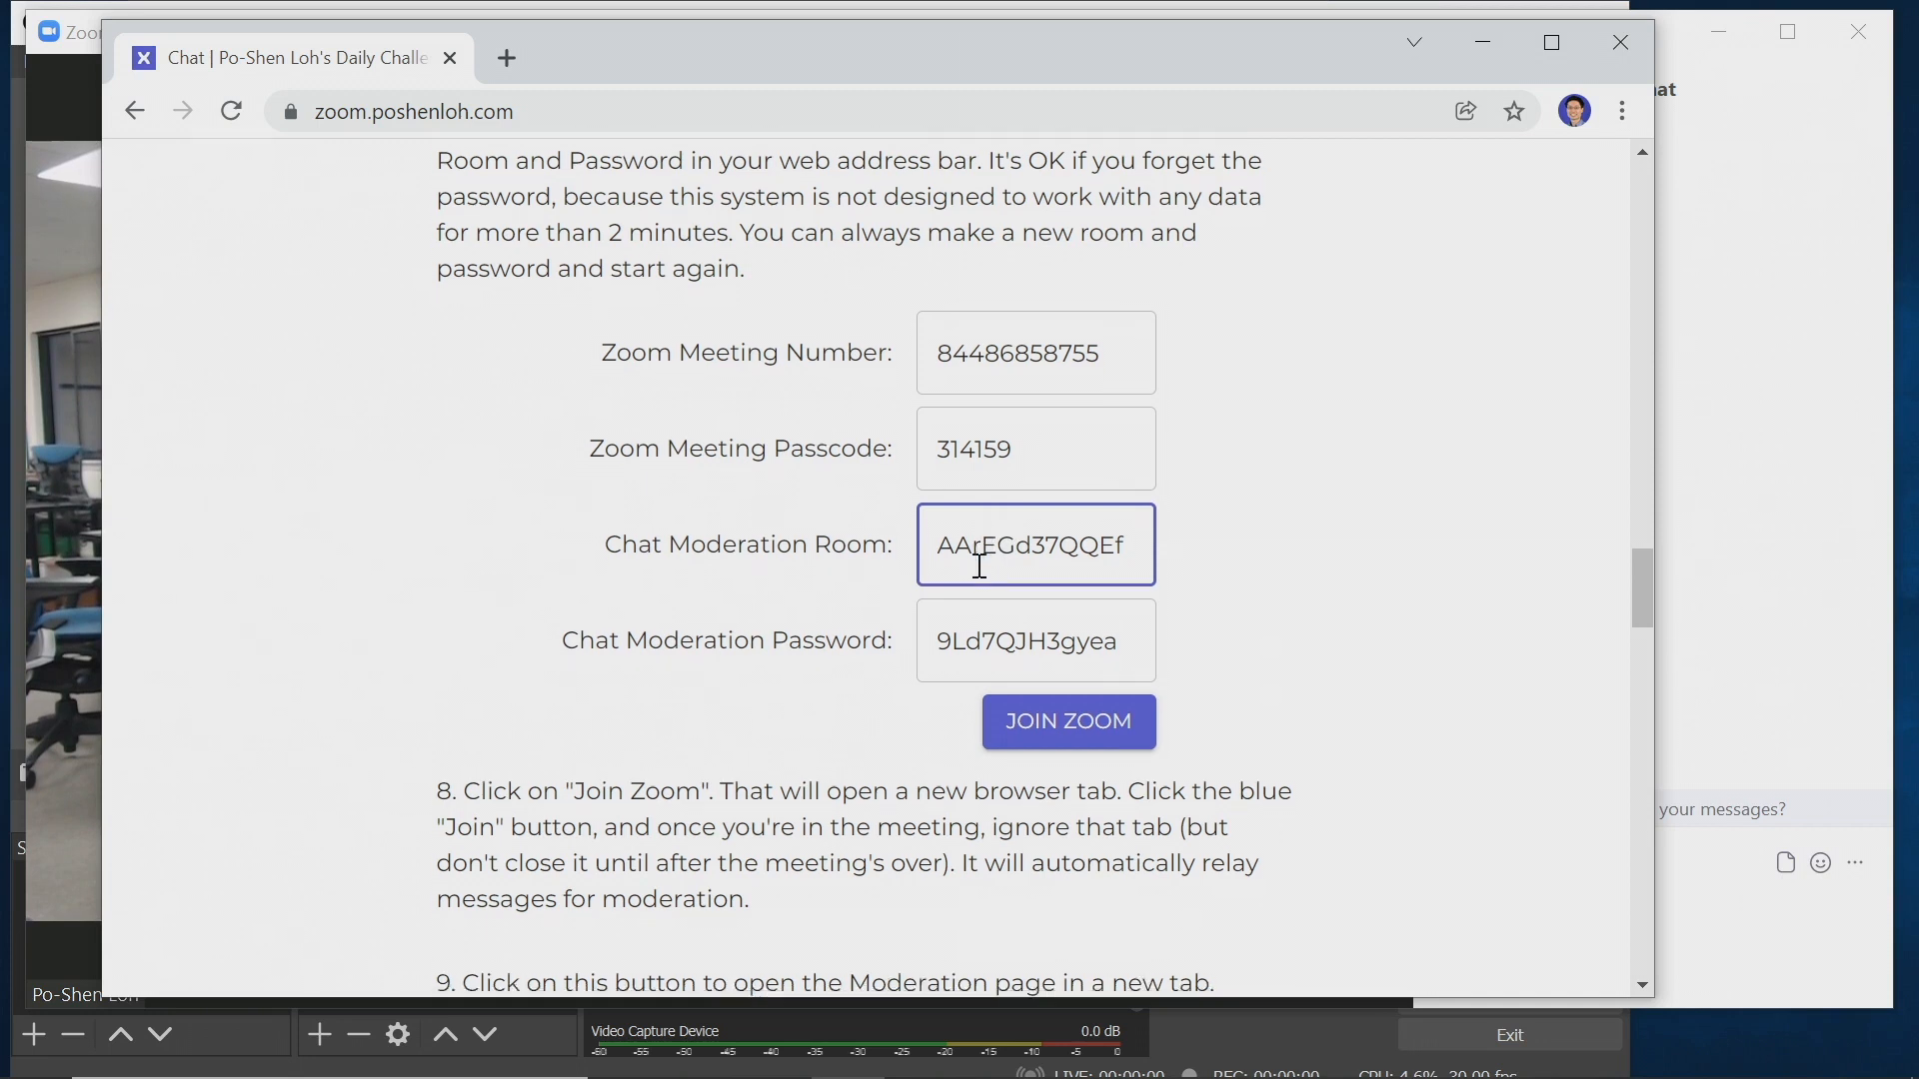
scroll(down, 3)
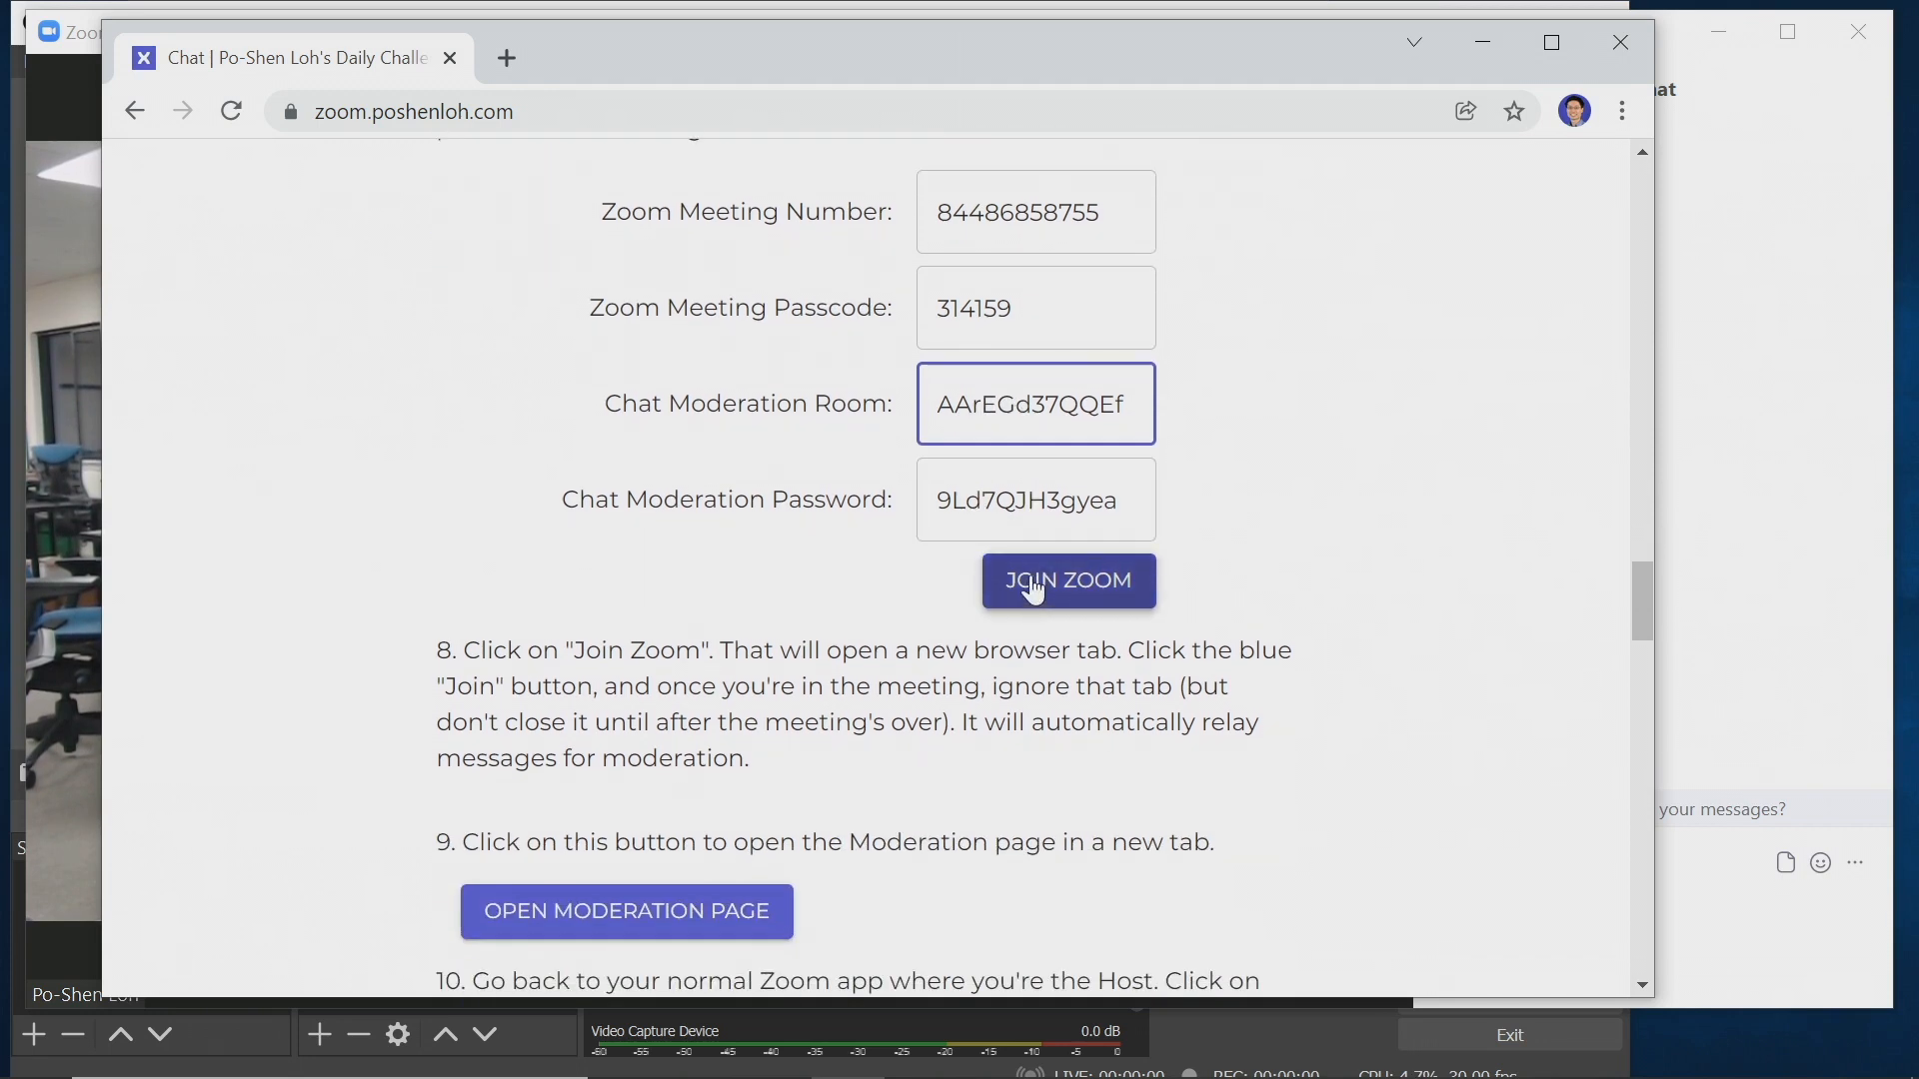
click(979, 404)
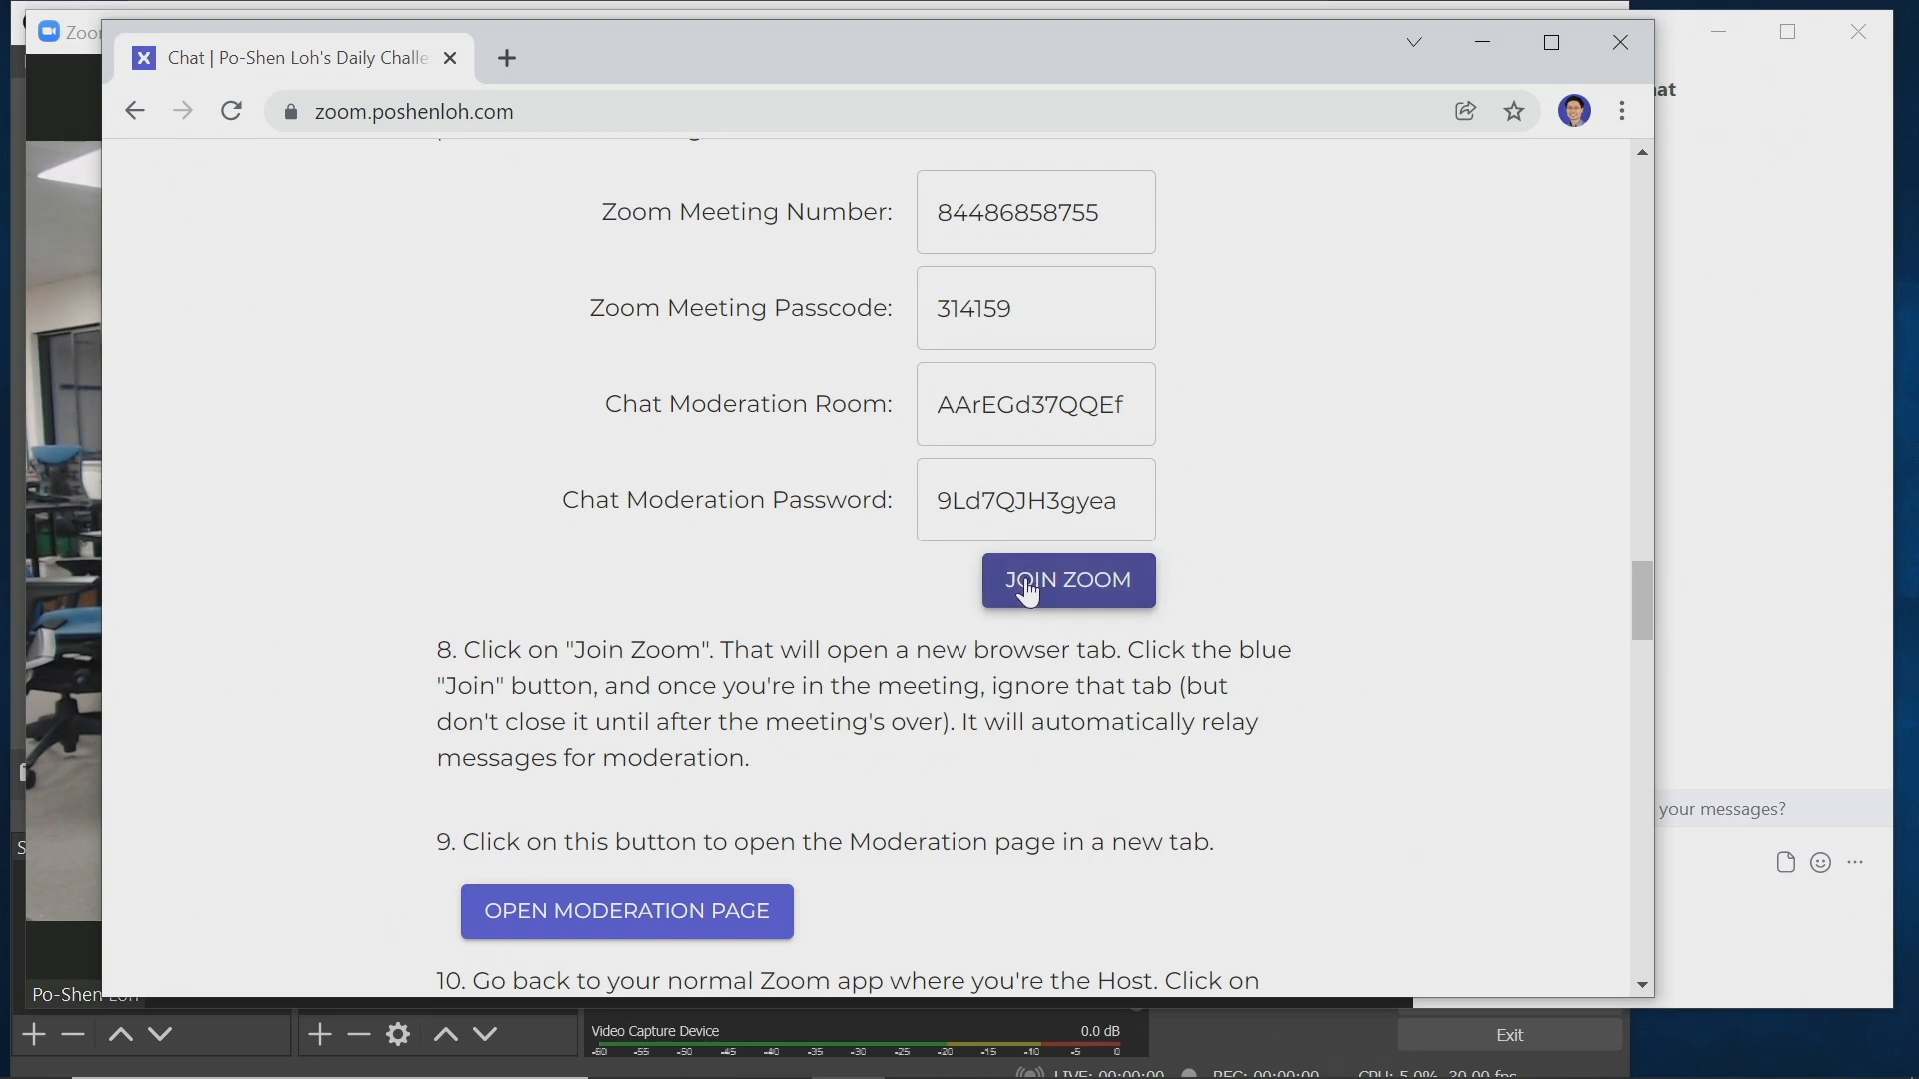
click(1065, 580)
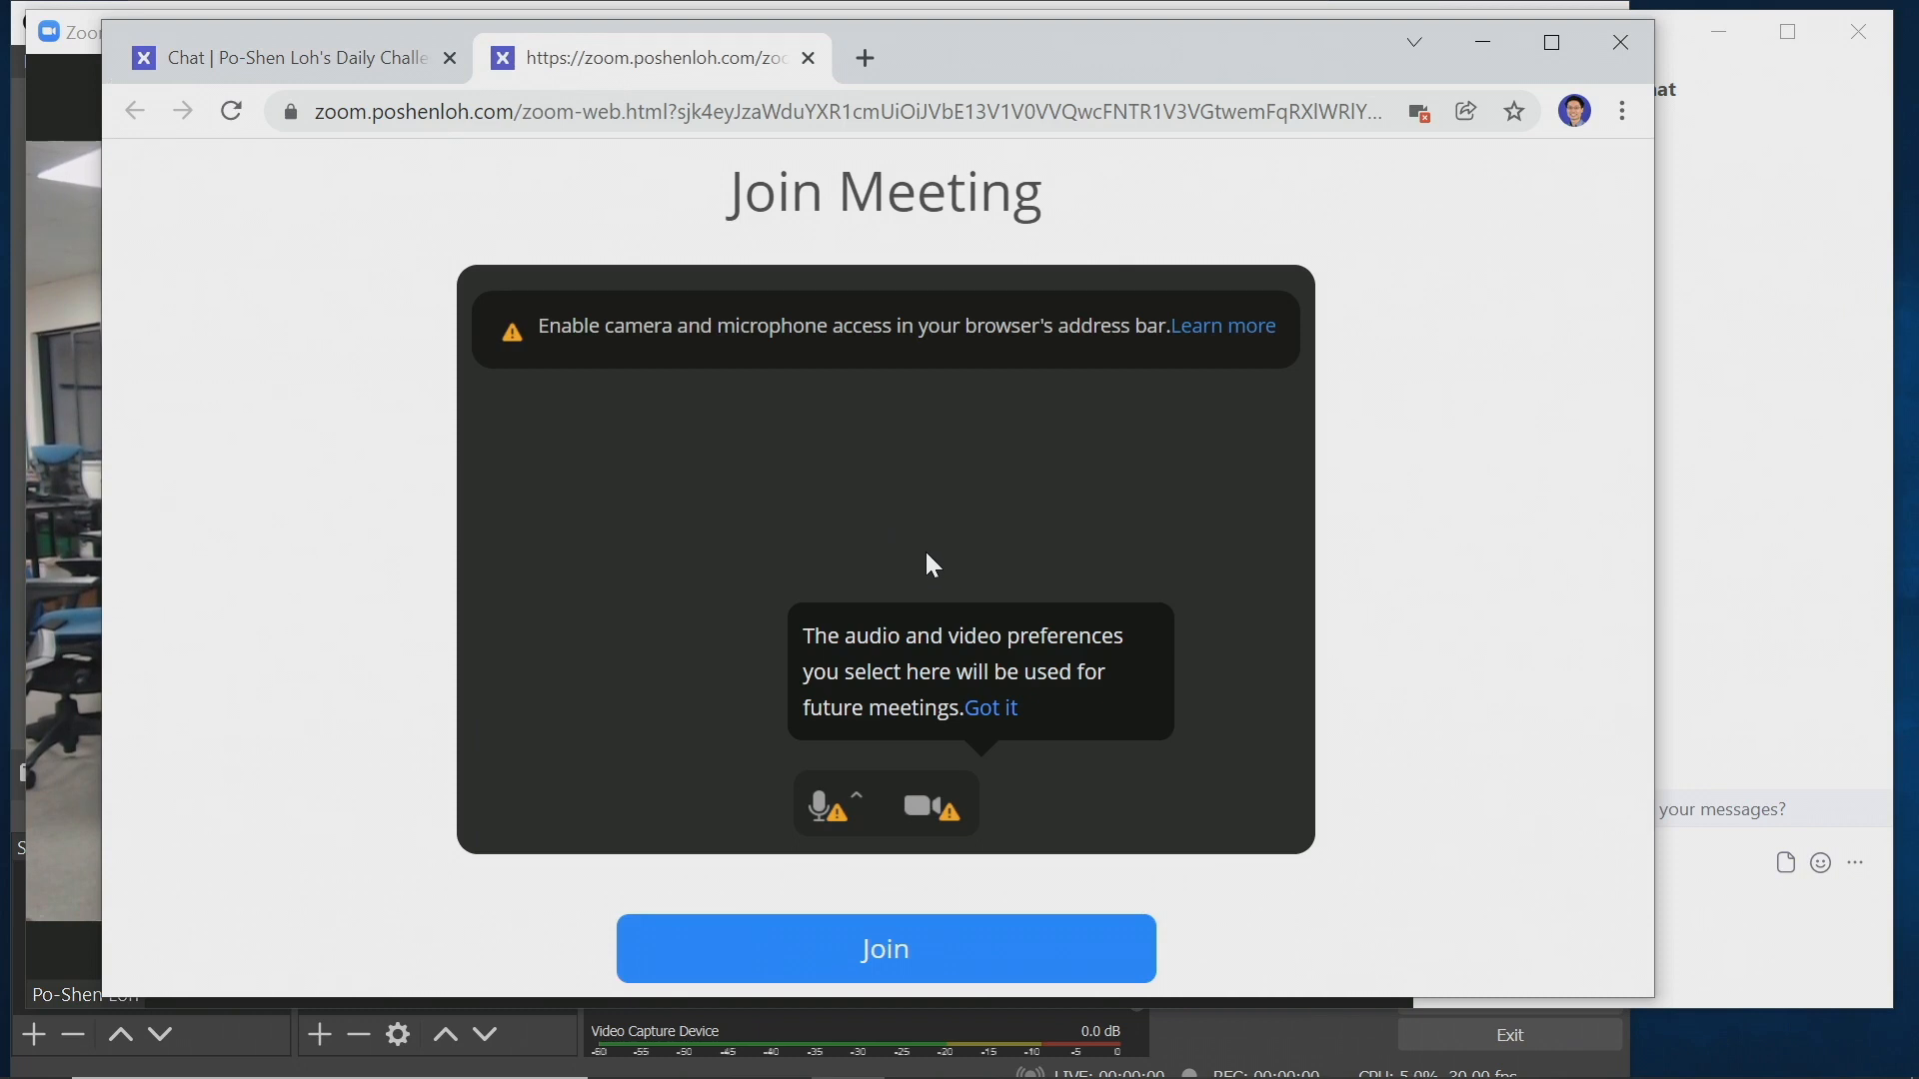
mouse_move(945, 846)
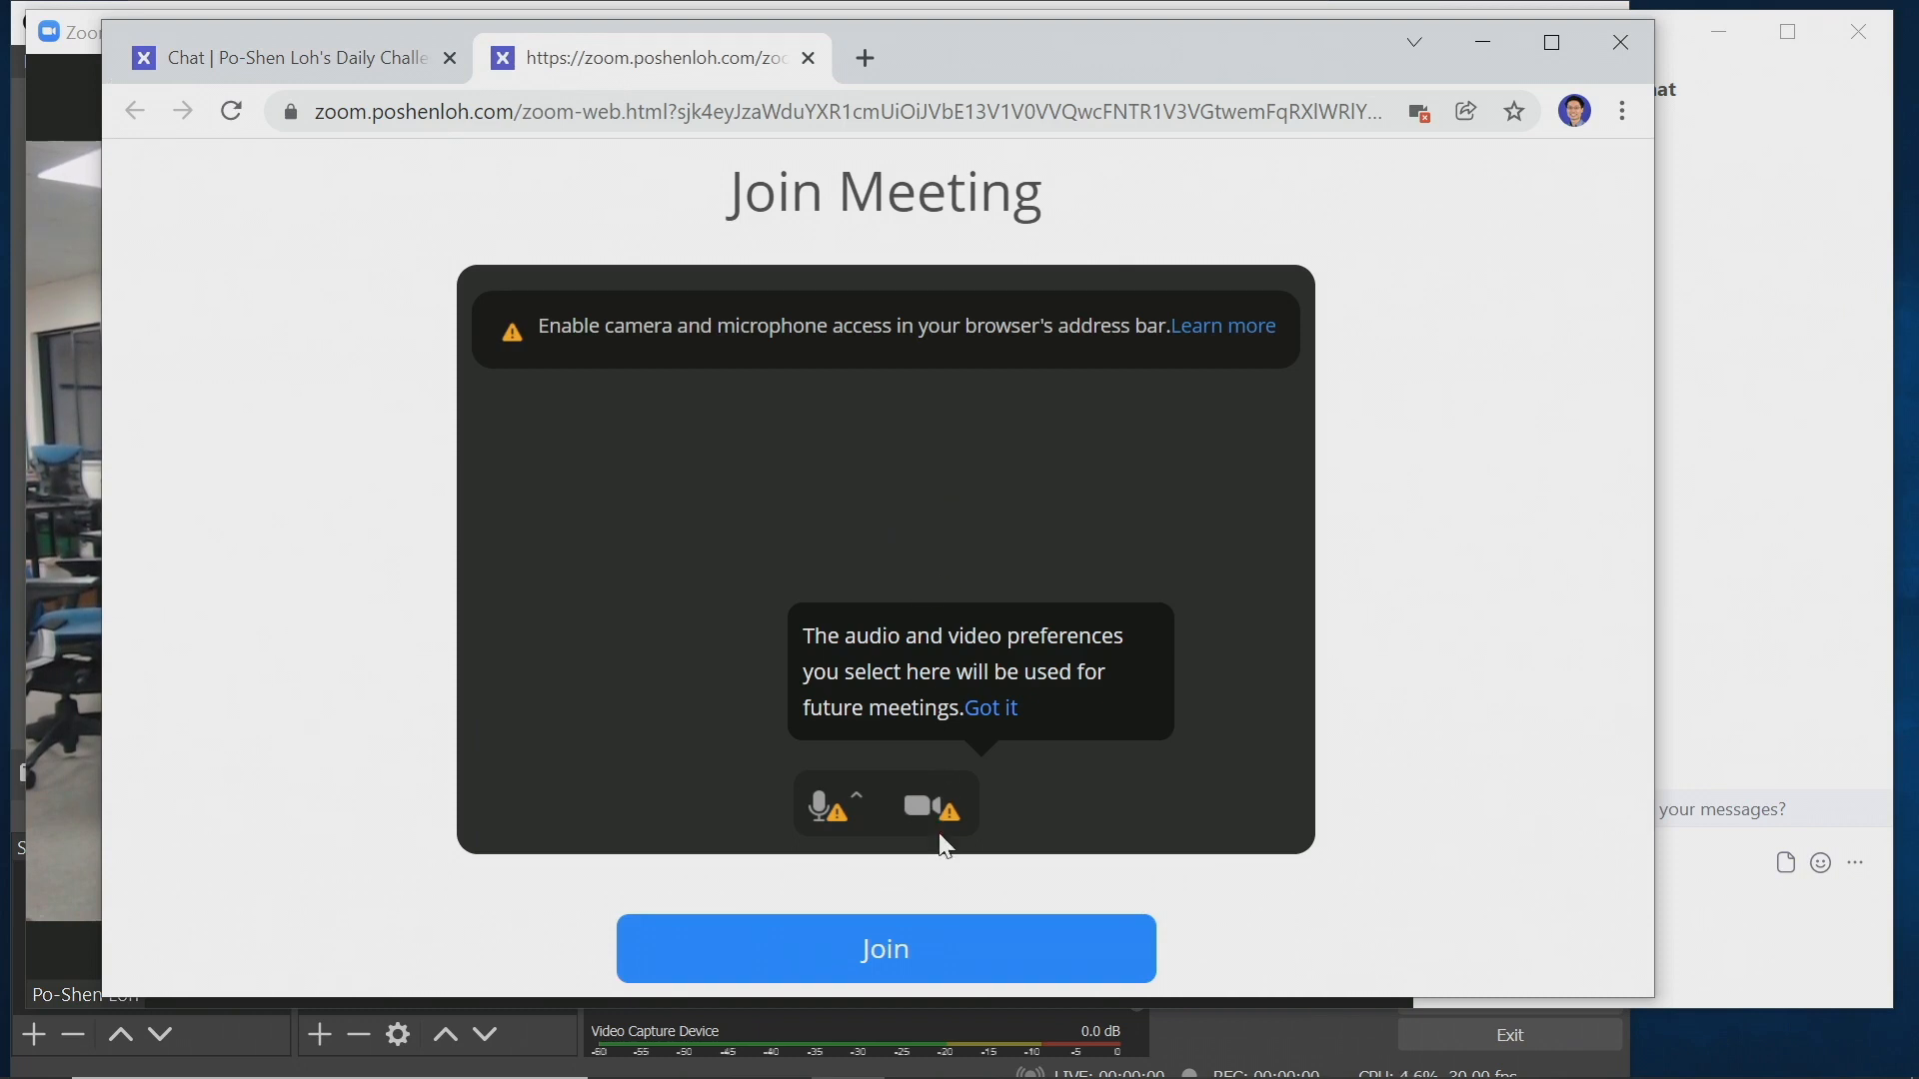
Join the meeting as the relay, open its chat panel and choose Leave Computer Audio.
click(881, 948)
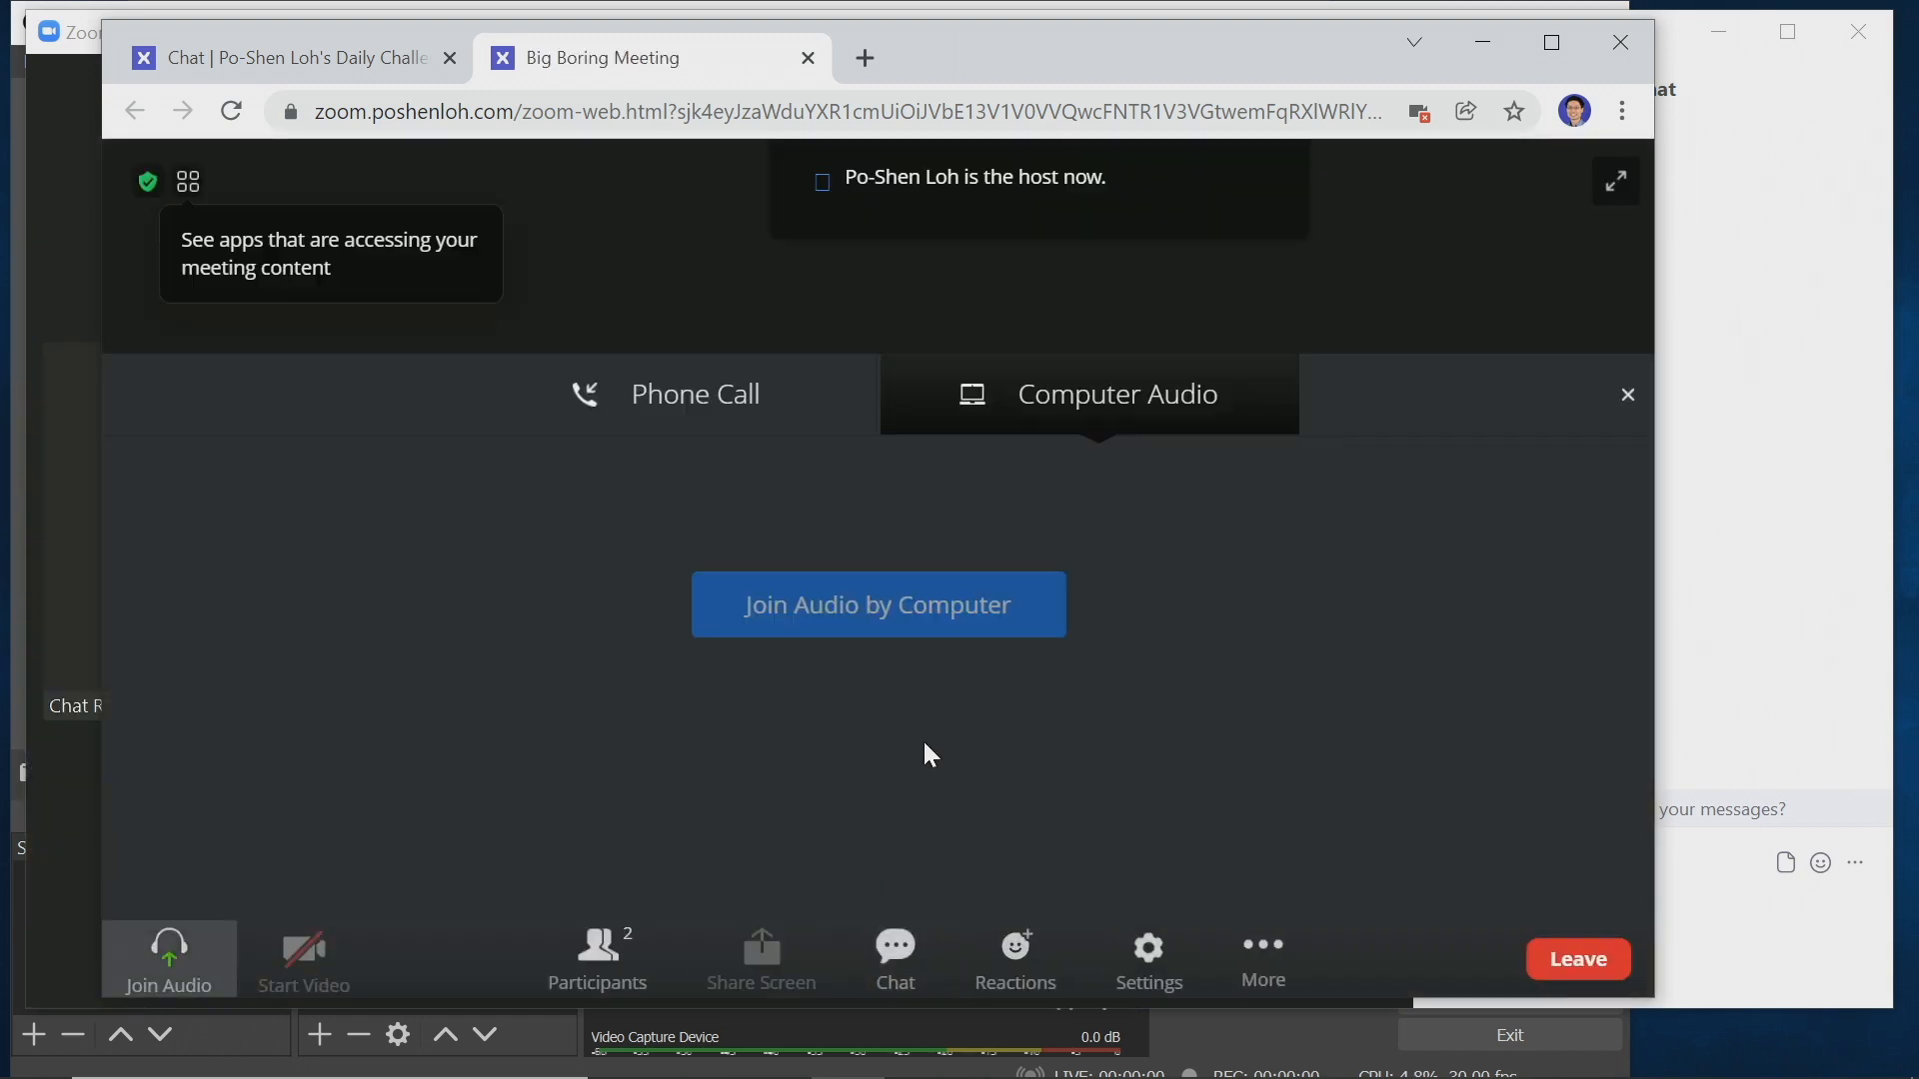
click(875, 604)
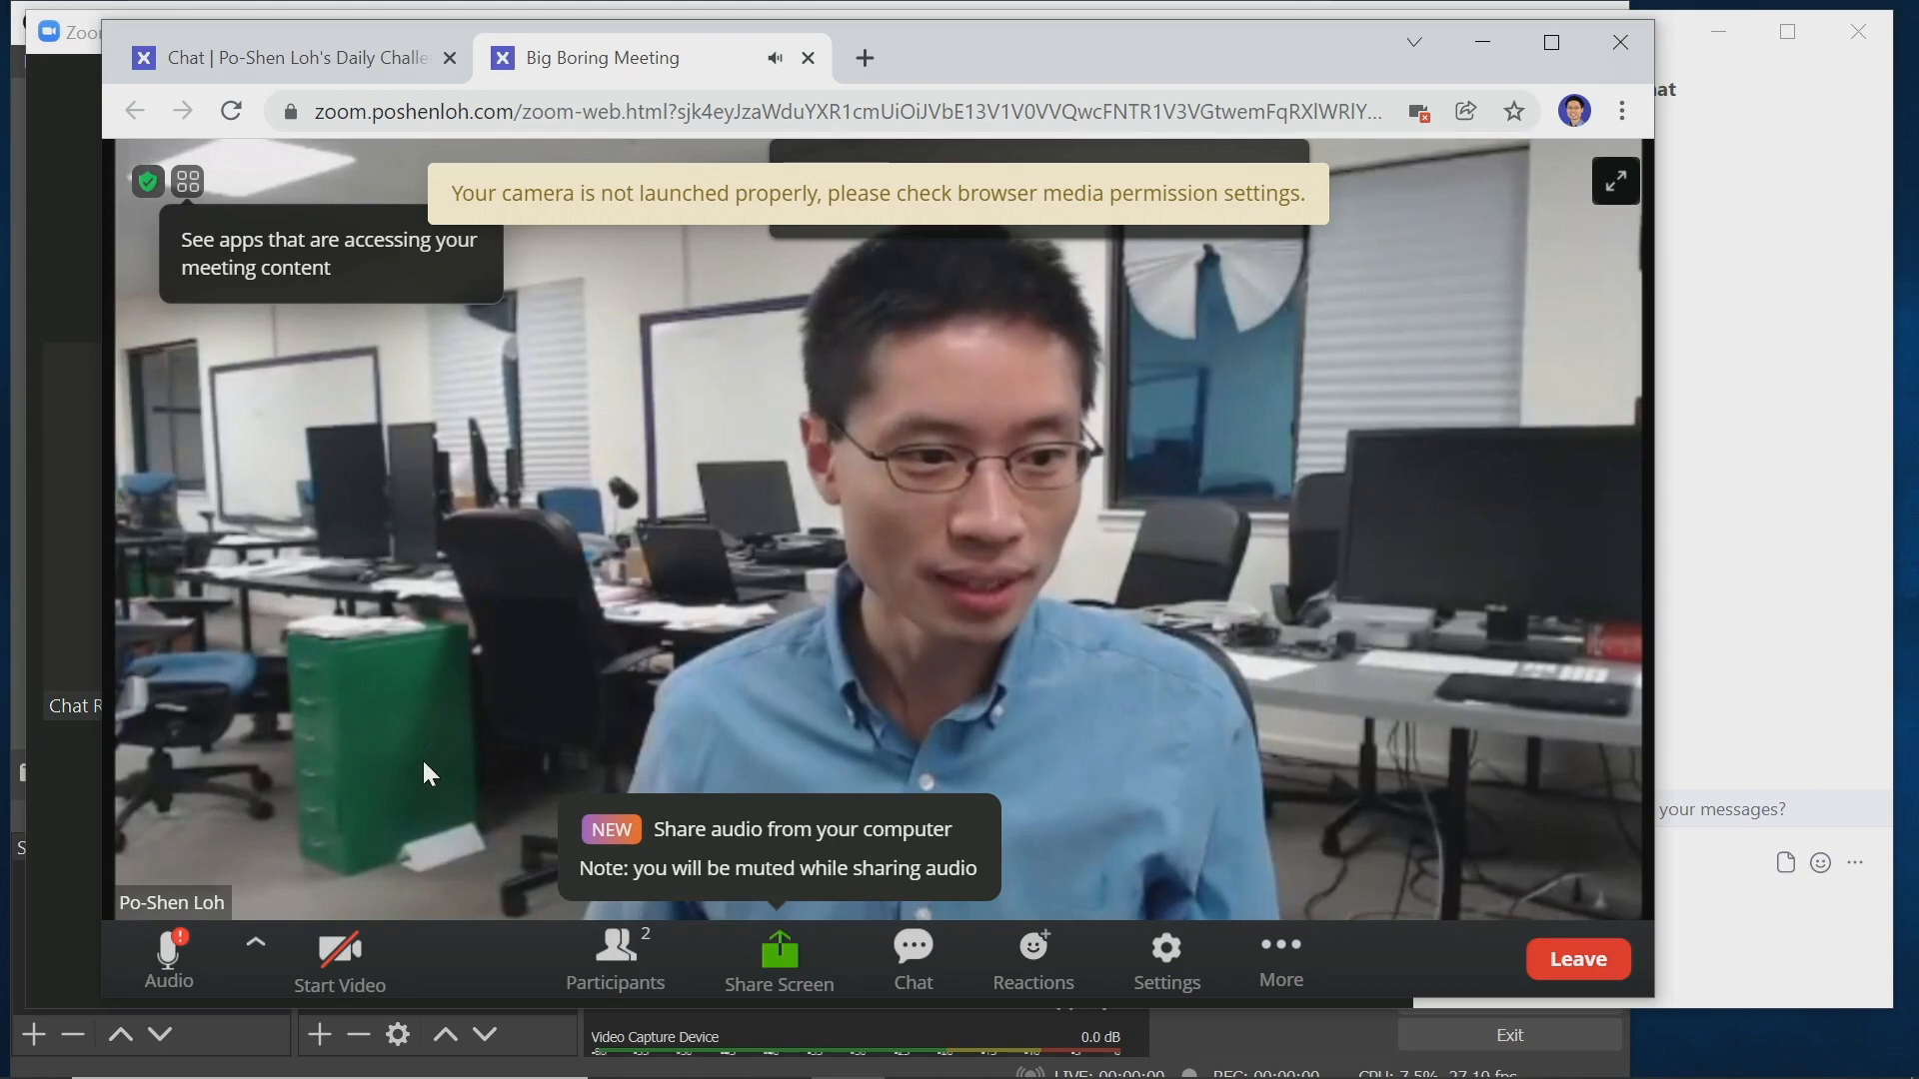
click(912, 957)
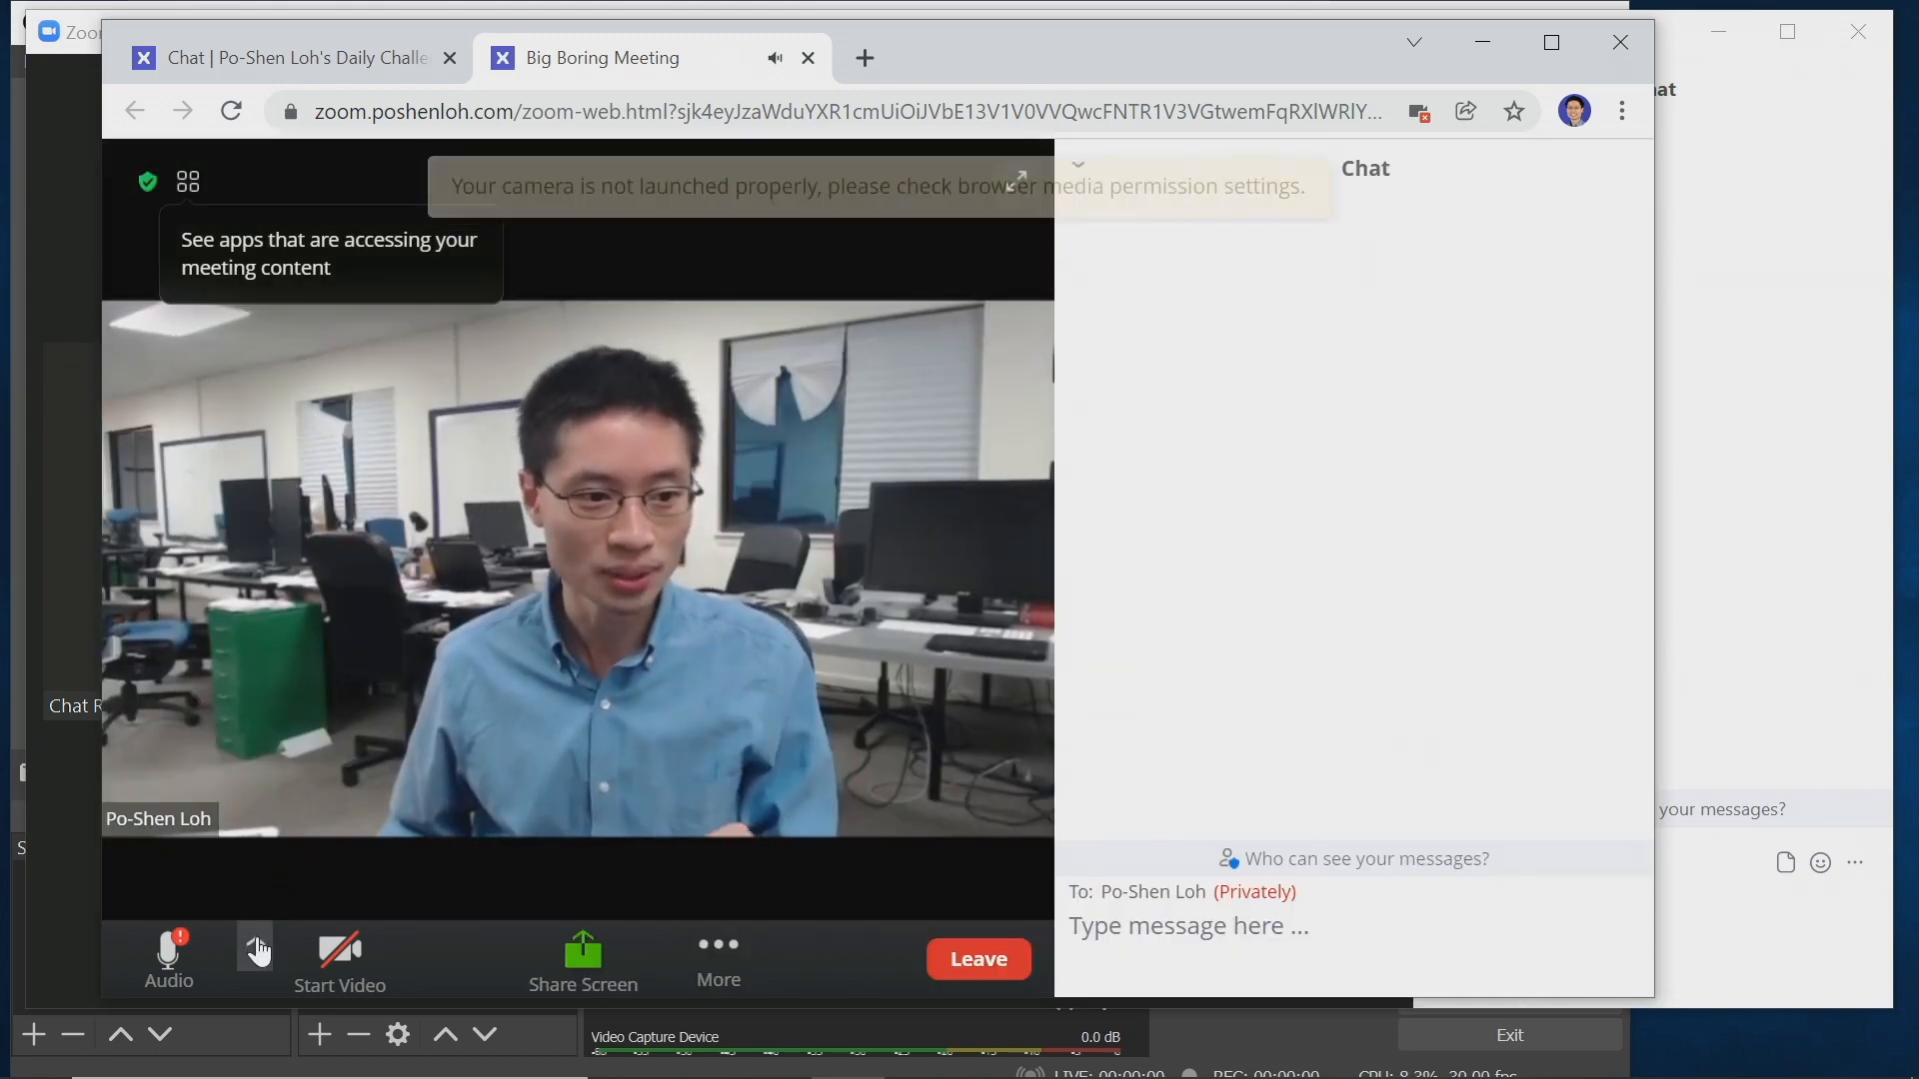
click(255, 943)
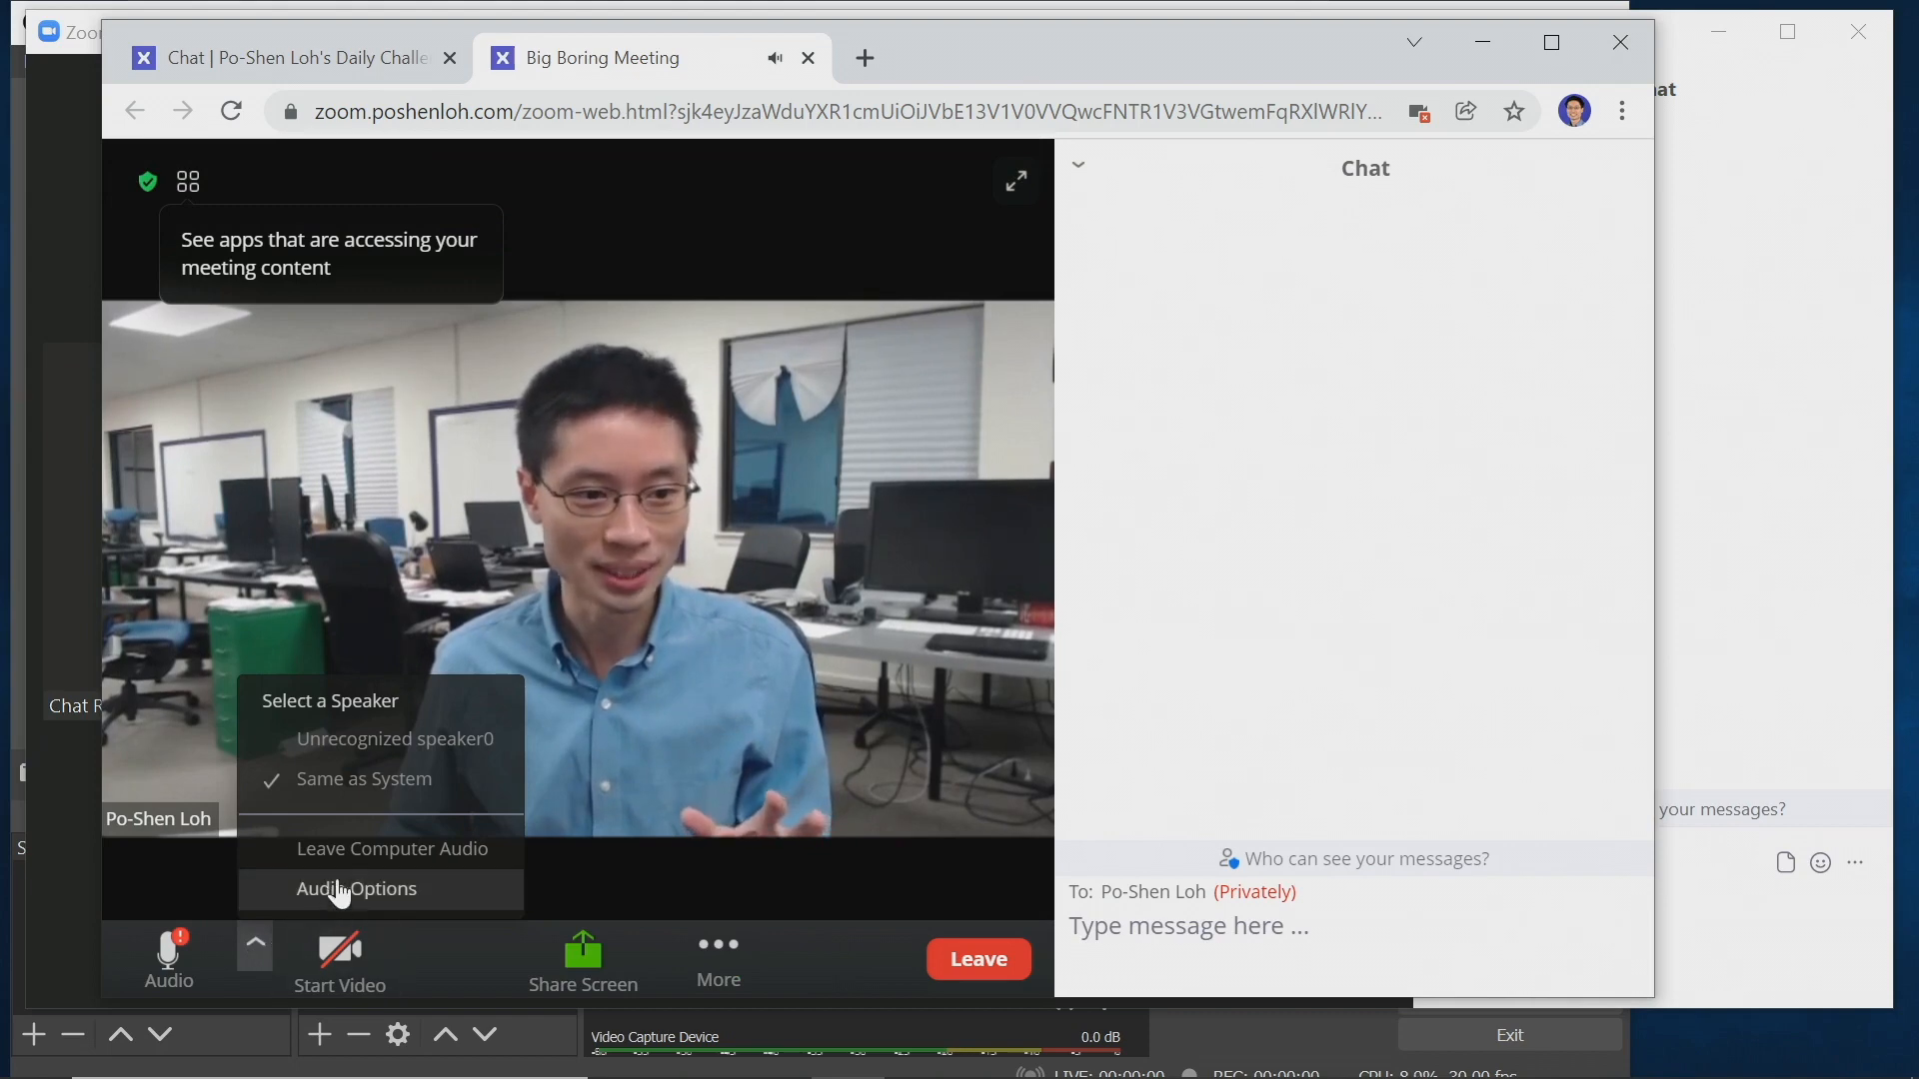
click(393, 847)
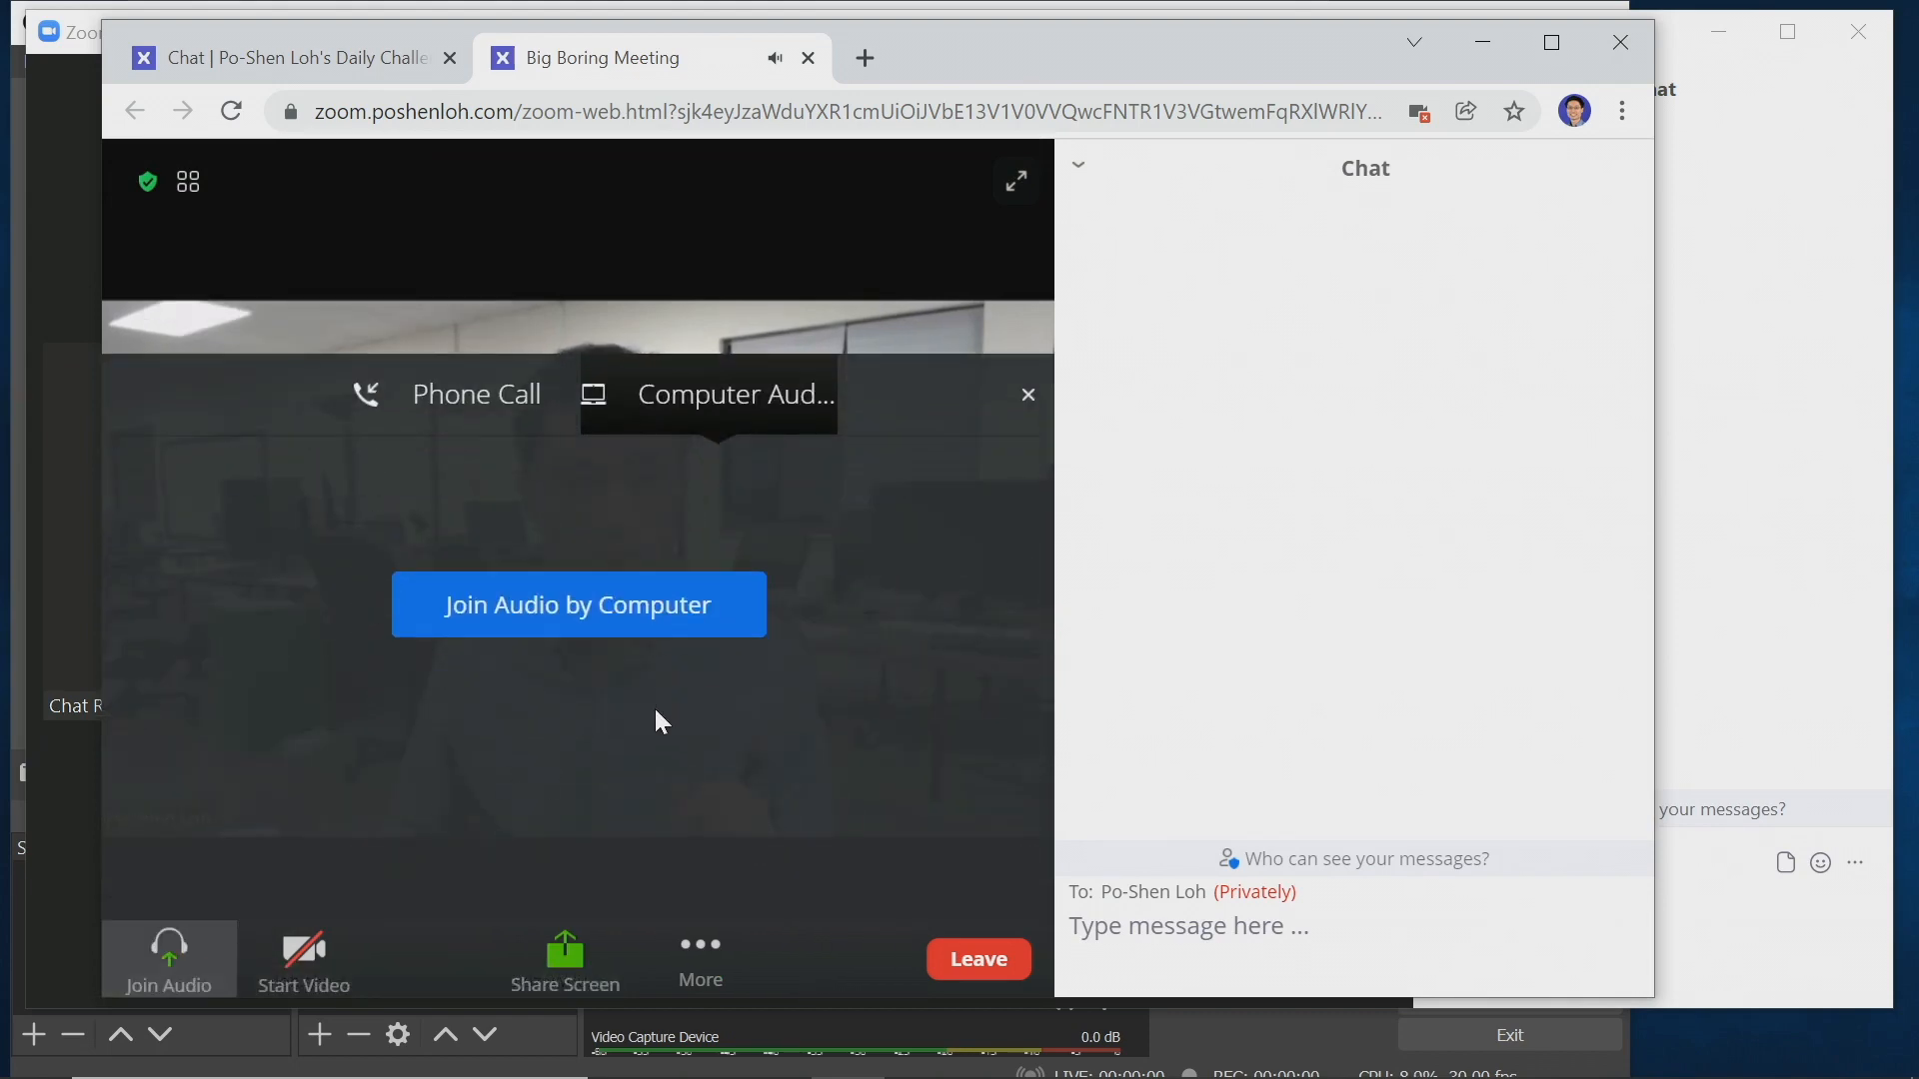
mouse_move(1027, 396)
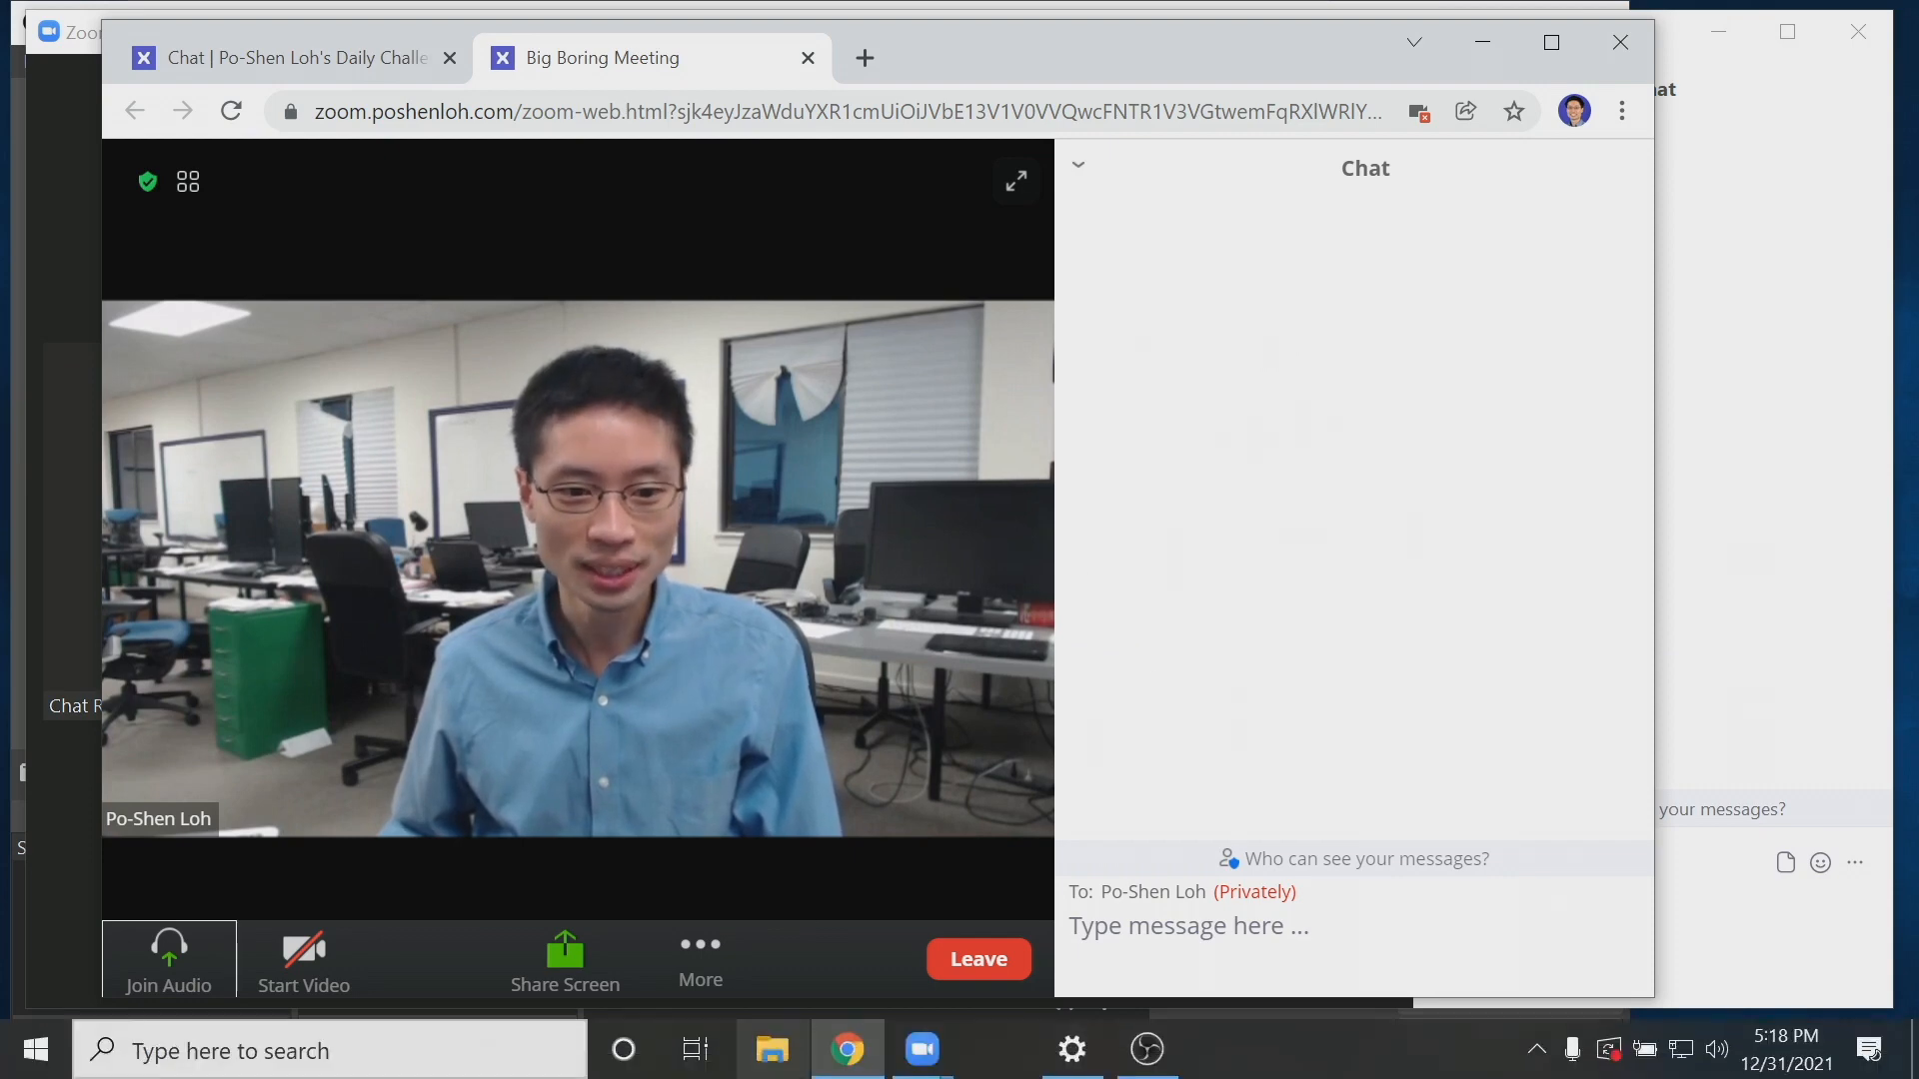
mouse_move(920, 1049)
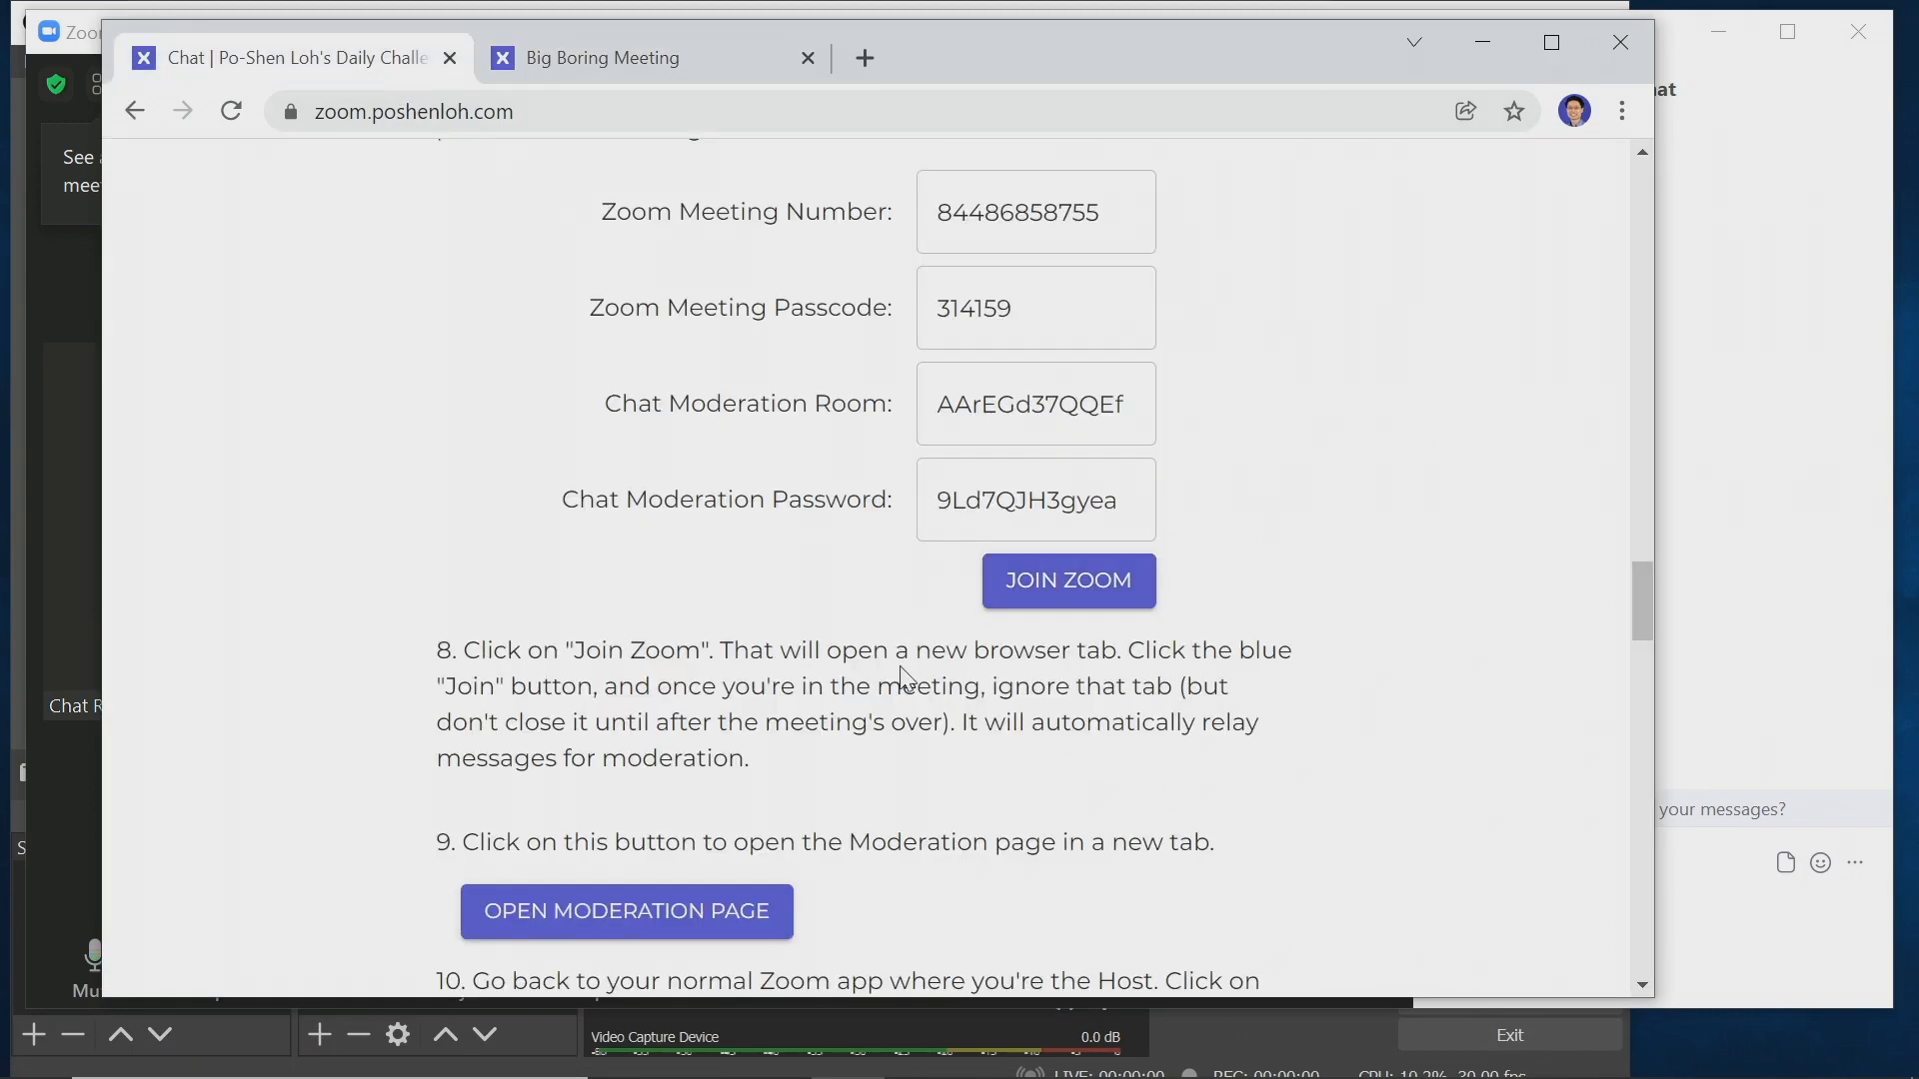
Scroll down the first tab and use OPEN MODERATION PAGE to open the control page.
scroll(down, 3)
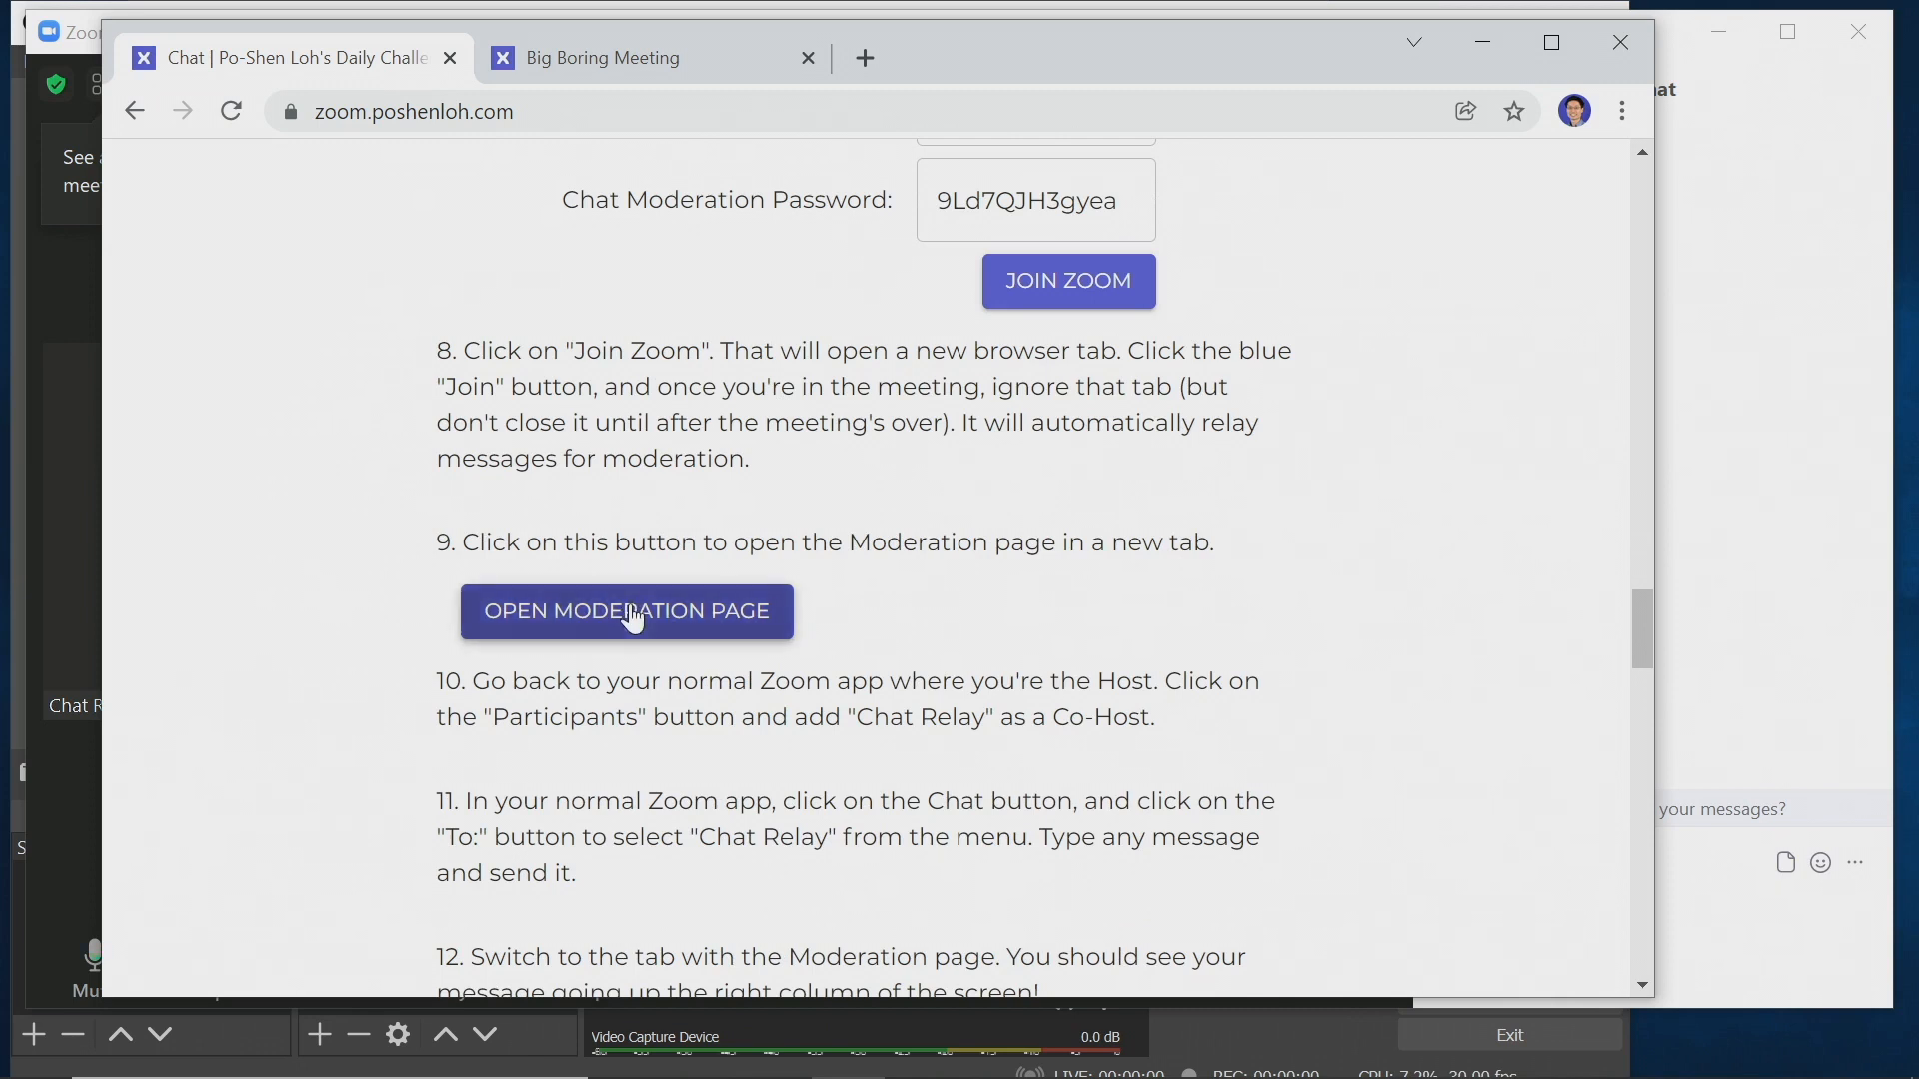
click(625, 612)
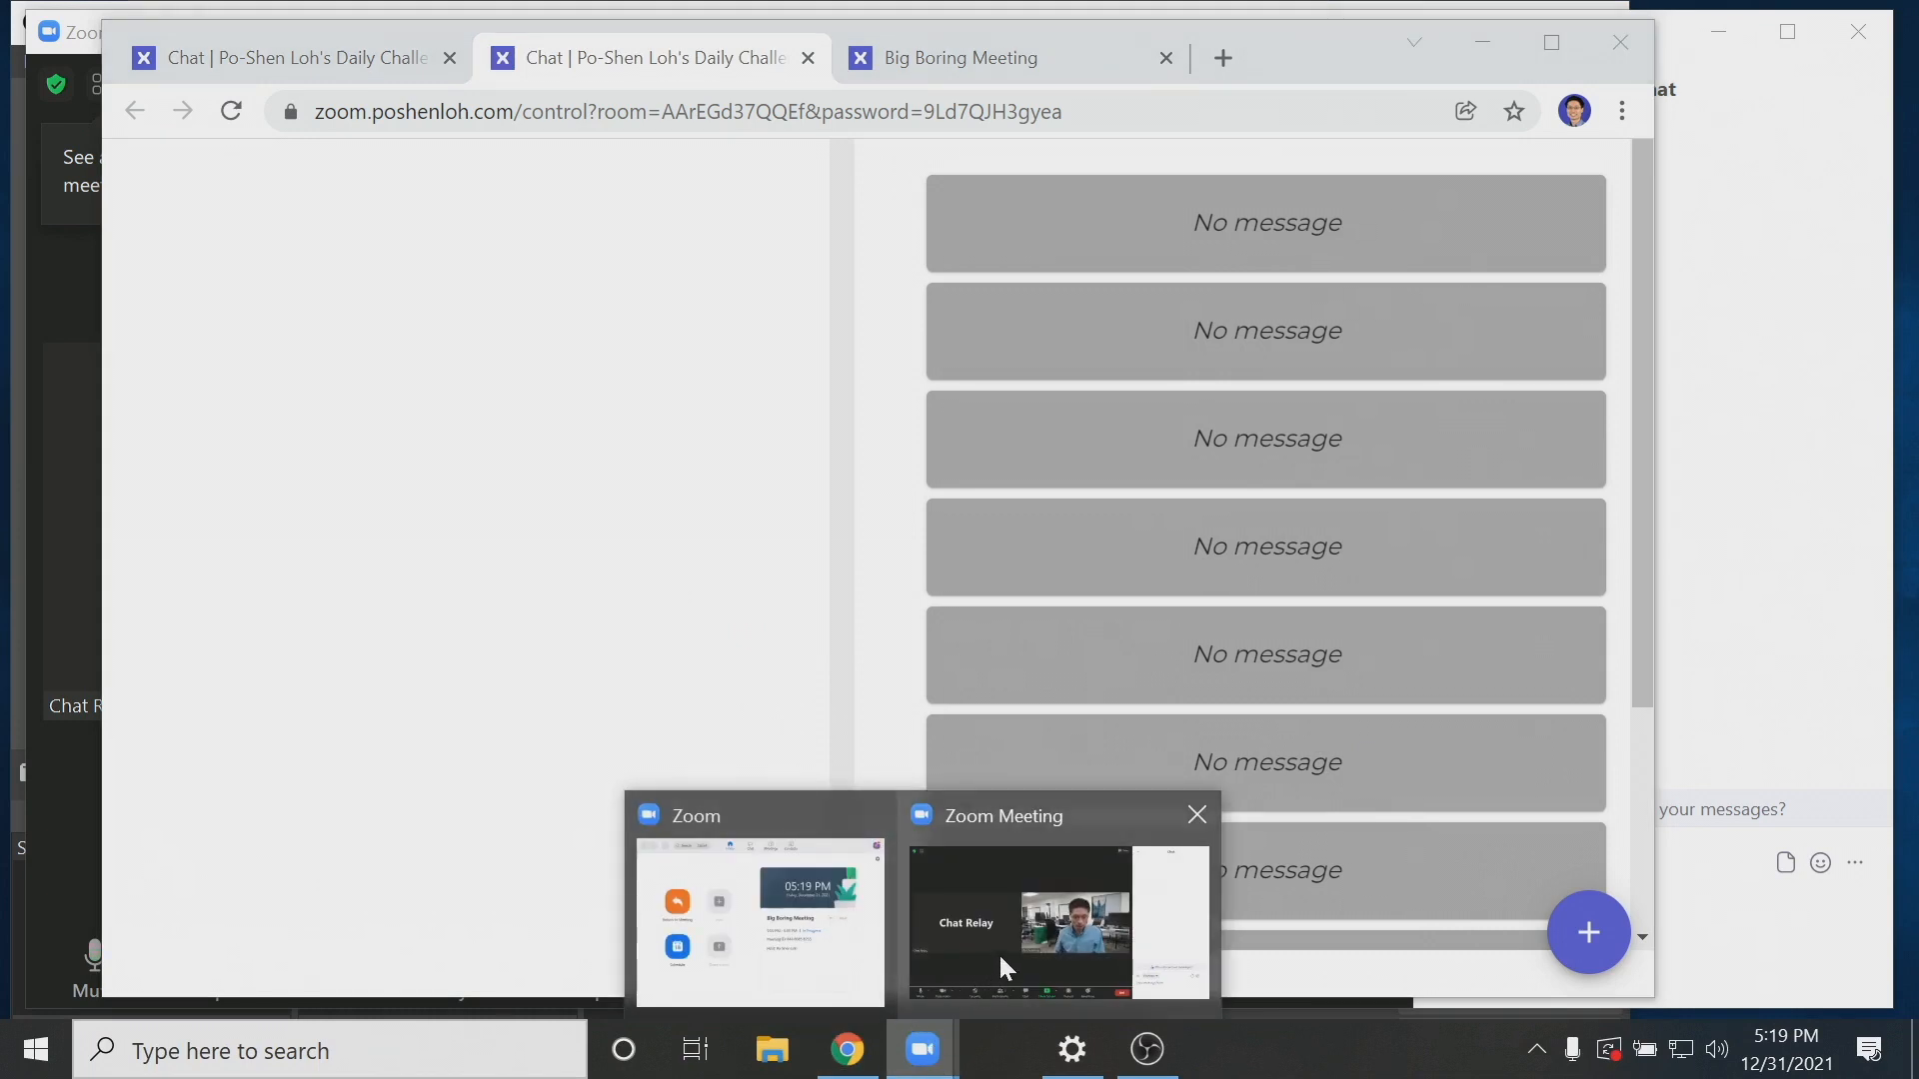
From the Participants list, make Chat Relay a co-host and confirm.
click(1059, 924)
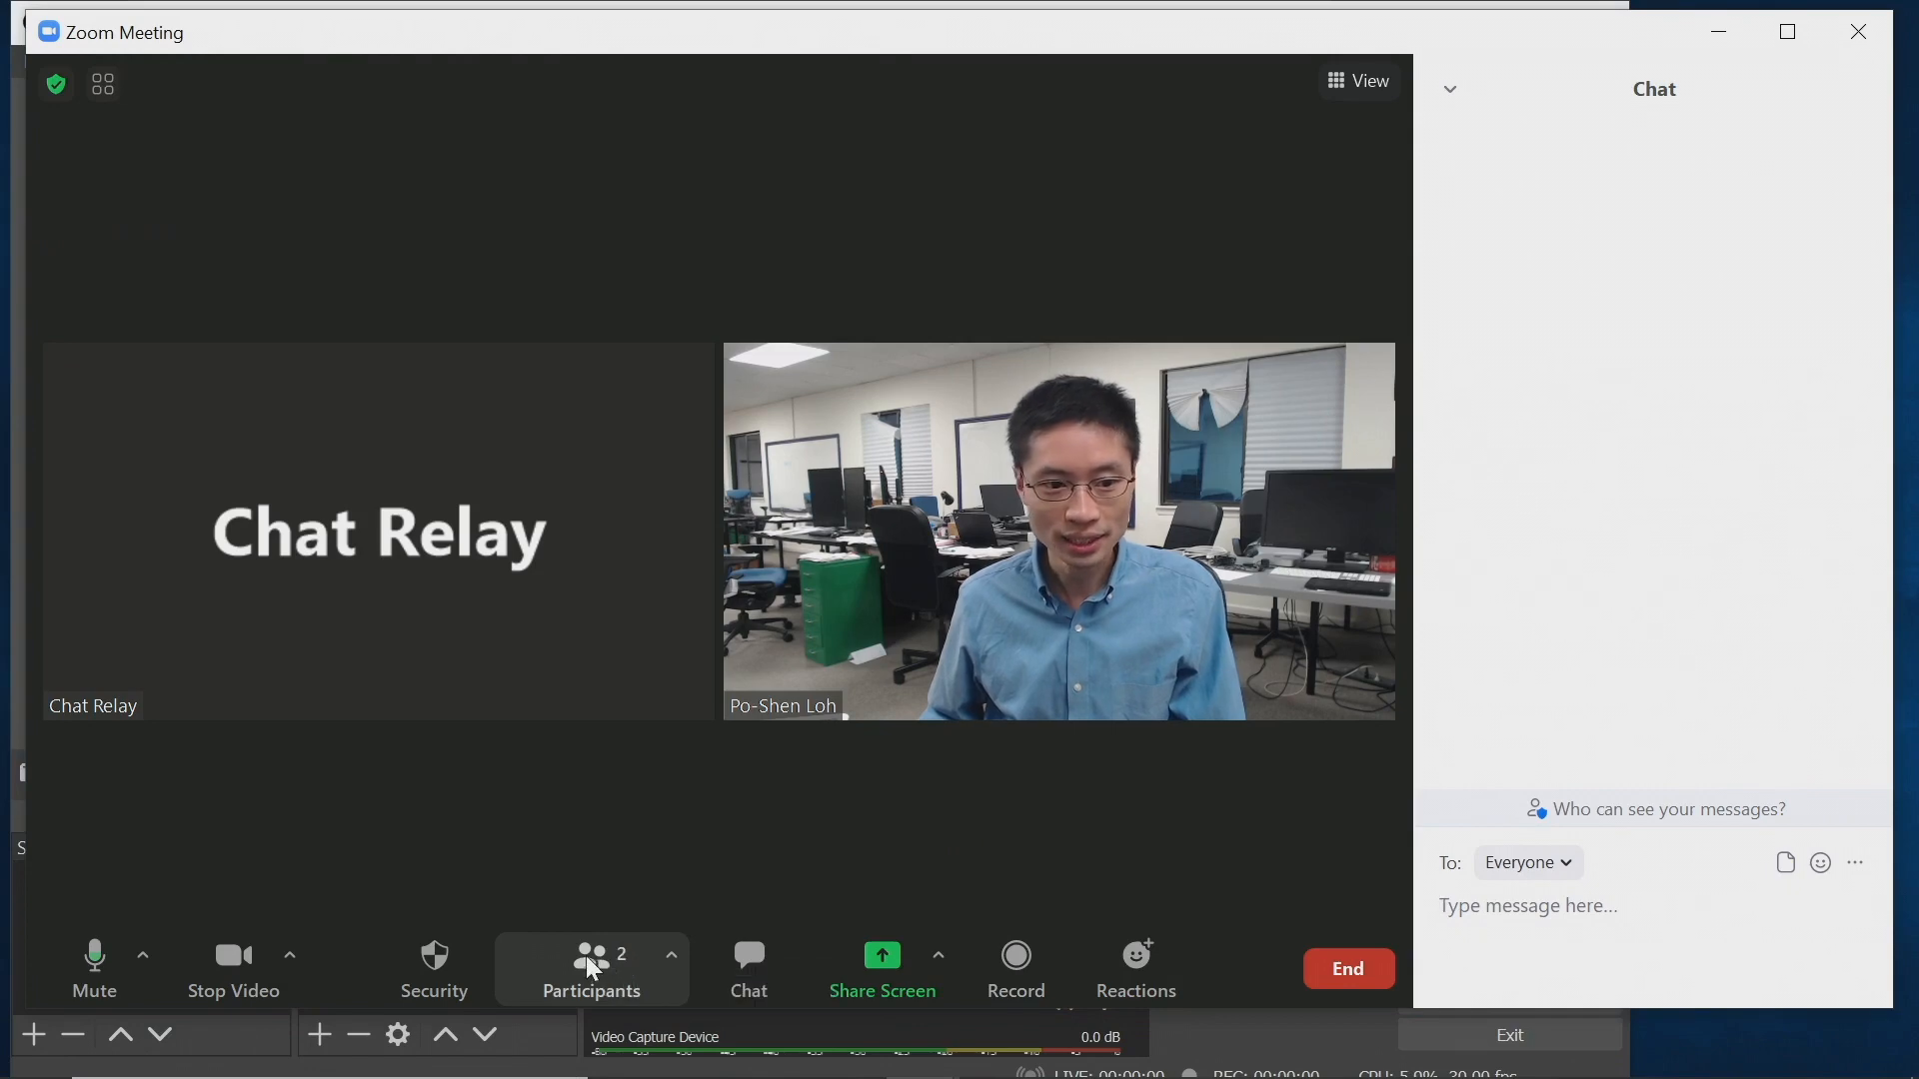
click(592, 968)
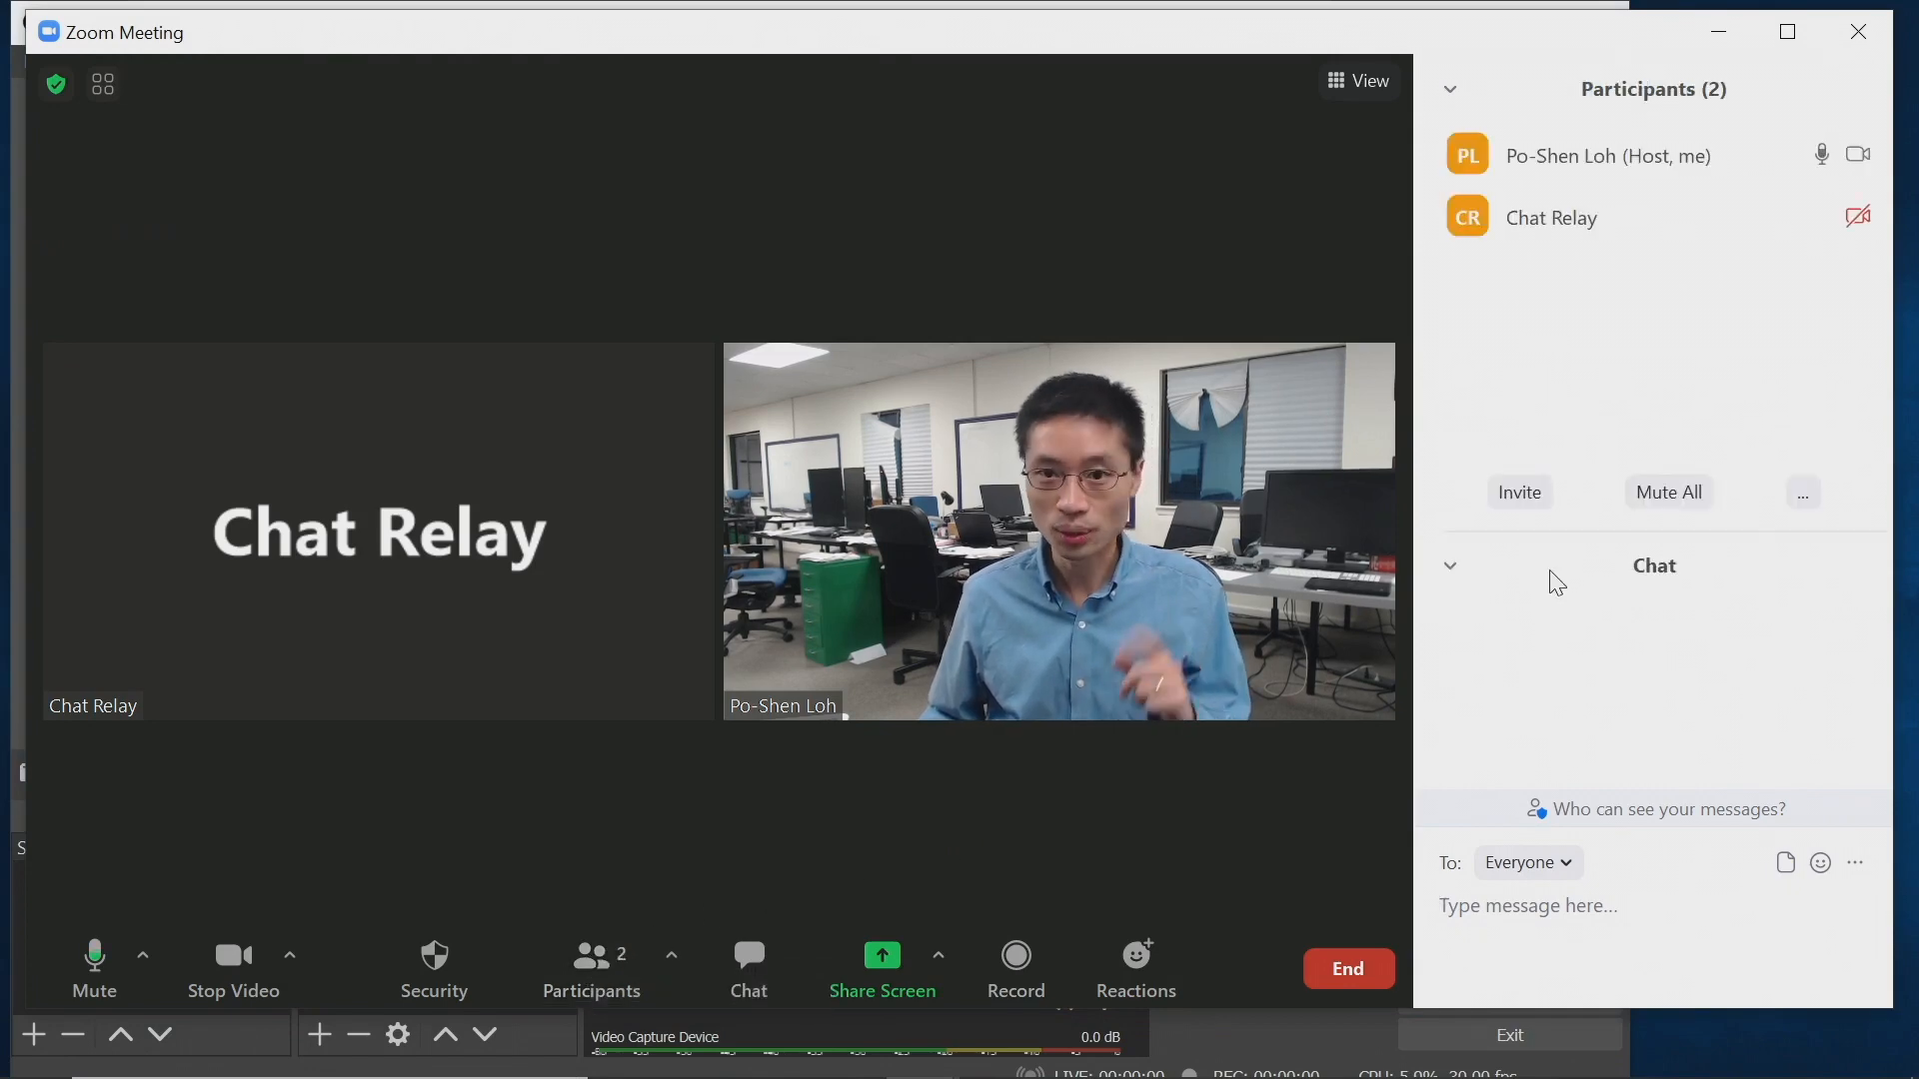
mouse_move(1823, 216)
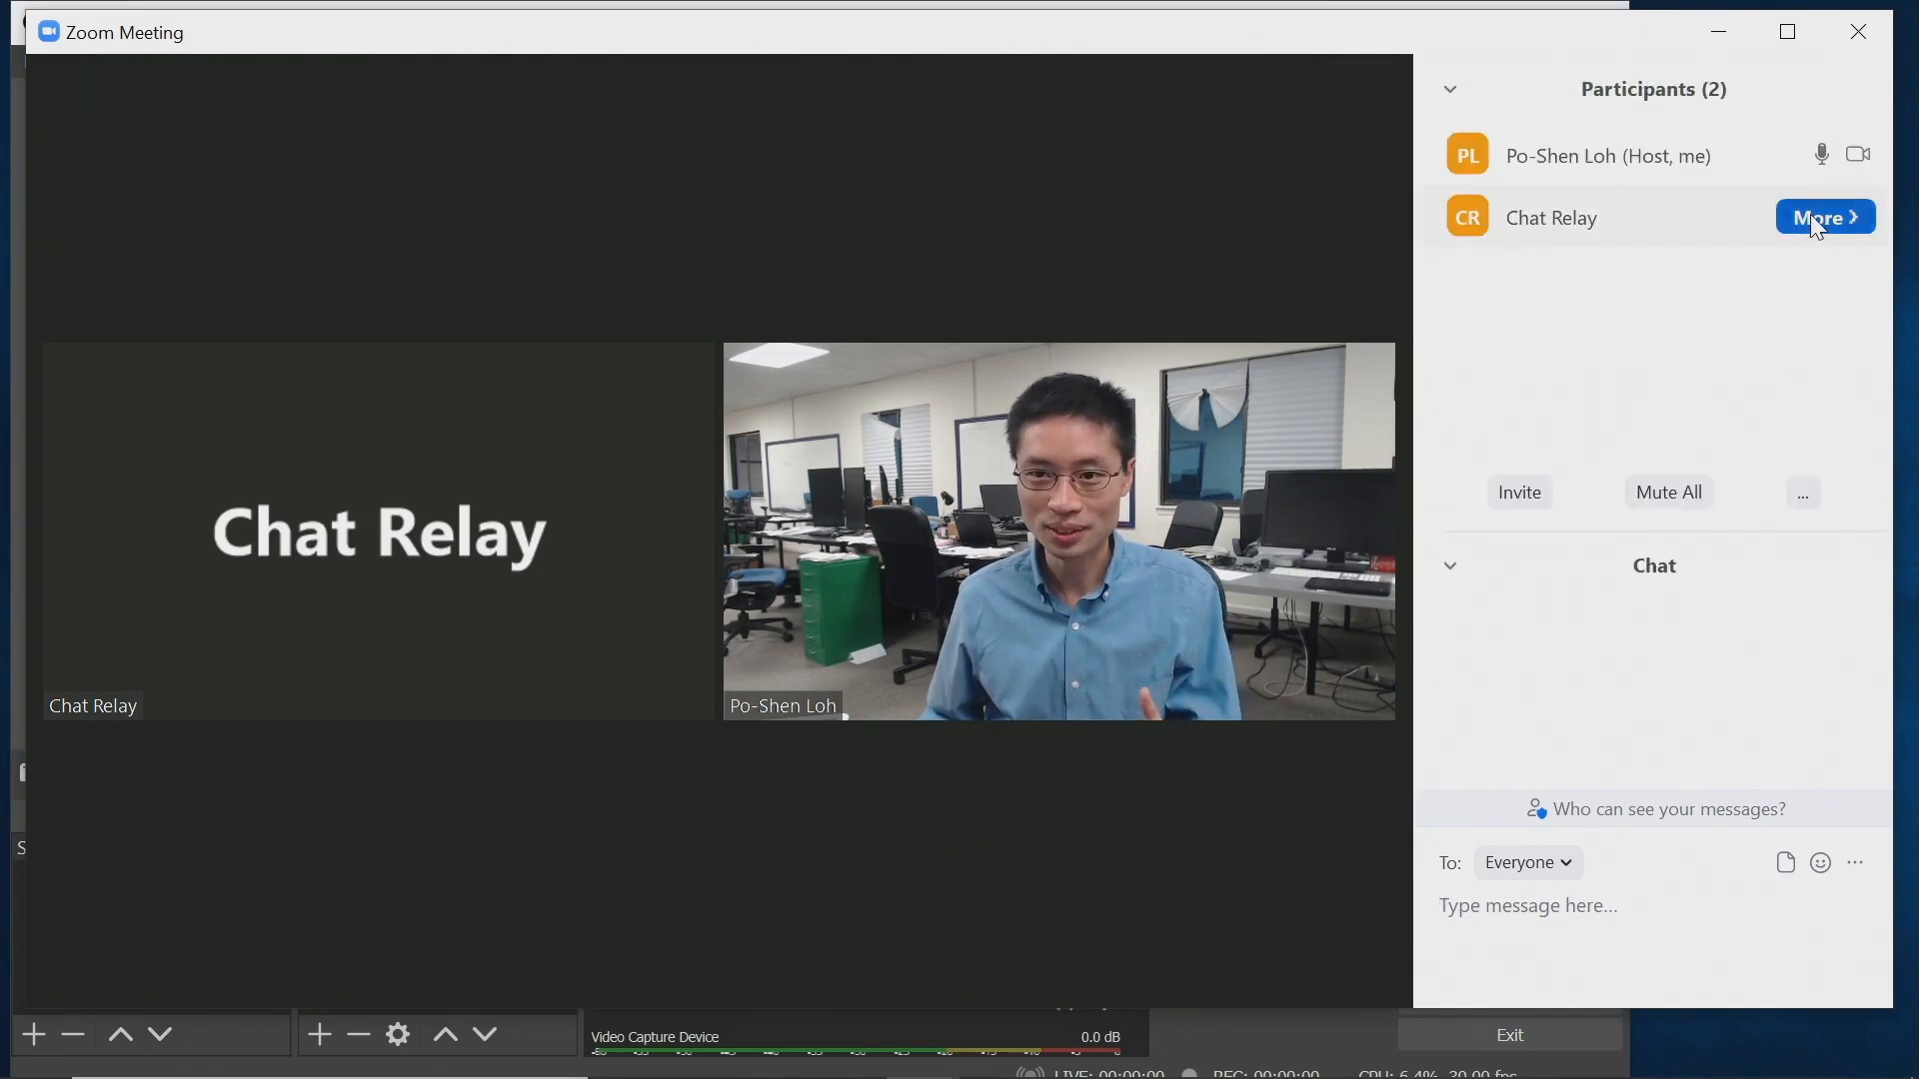
click(1823, 216)
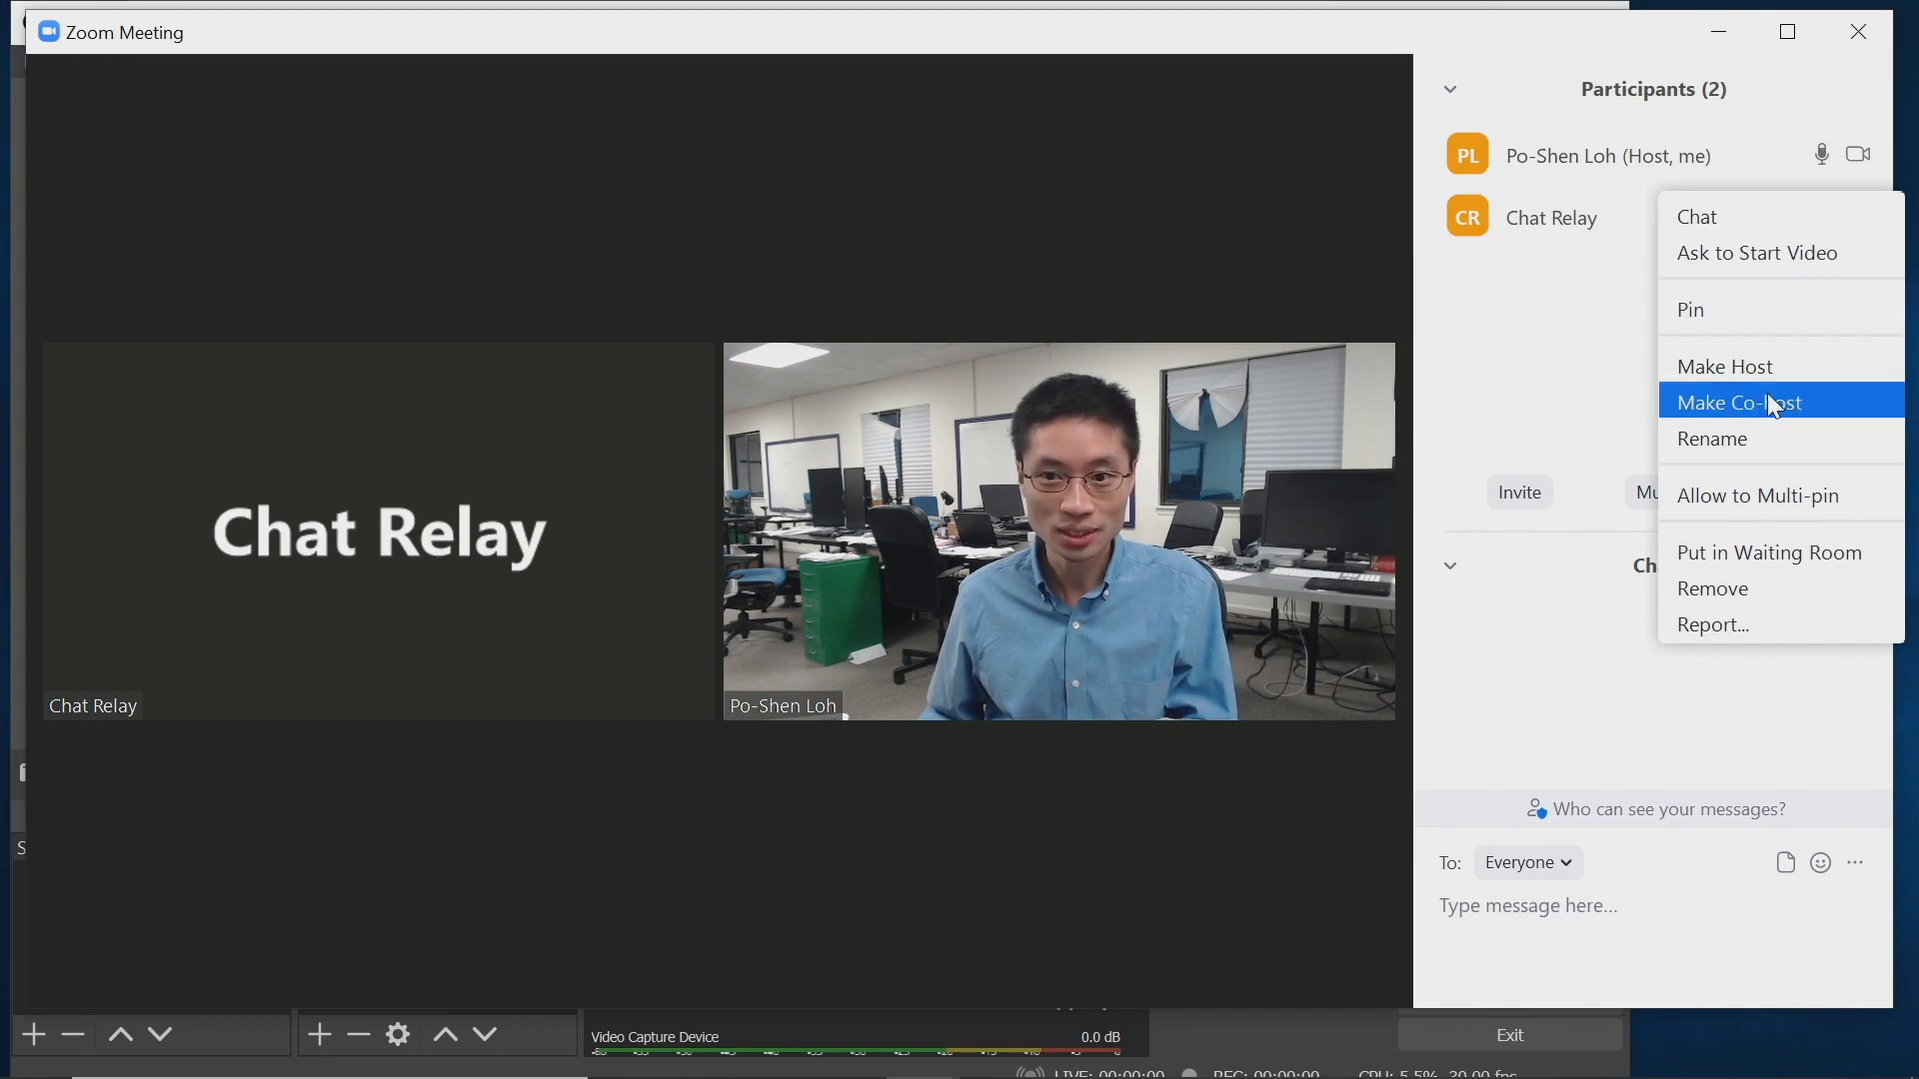
click(1737, 401)
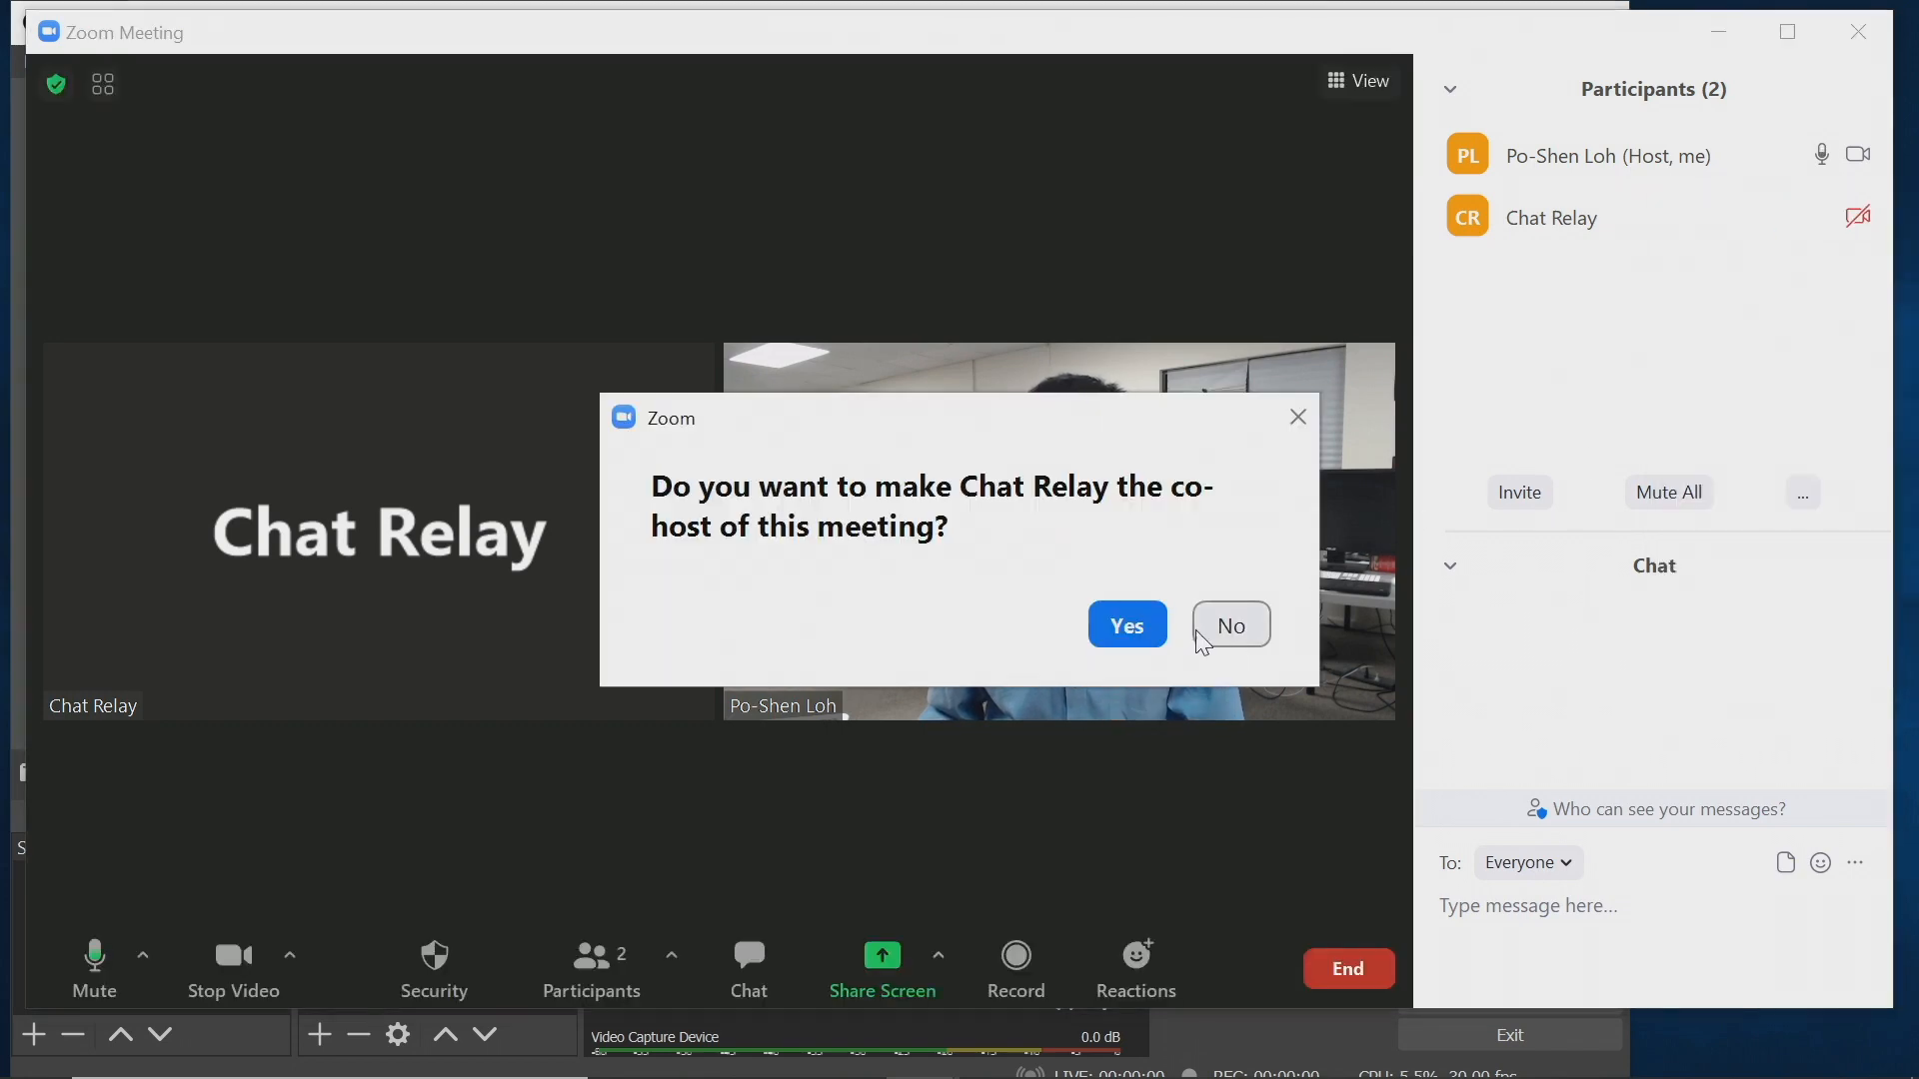
click(1124, 624)
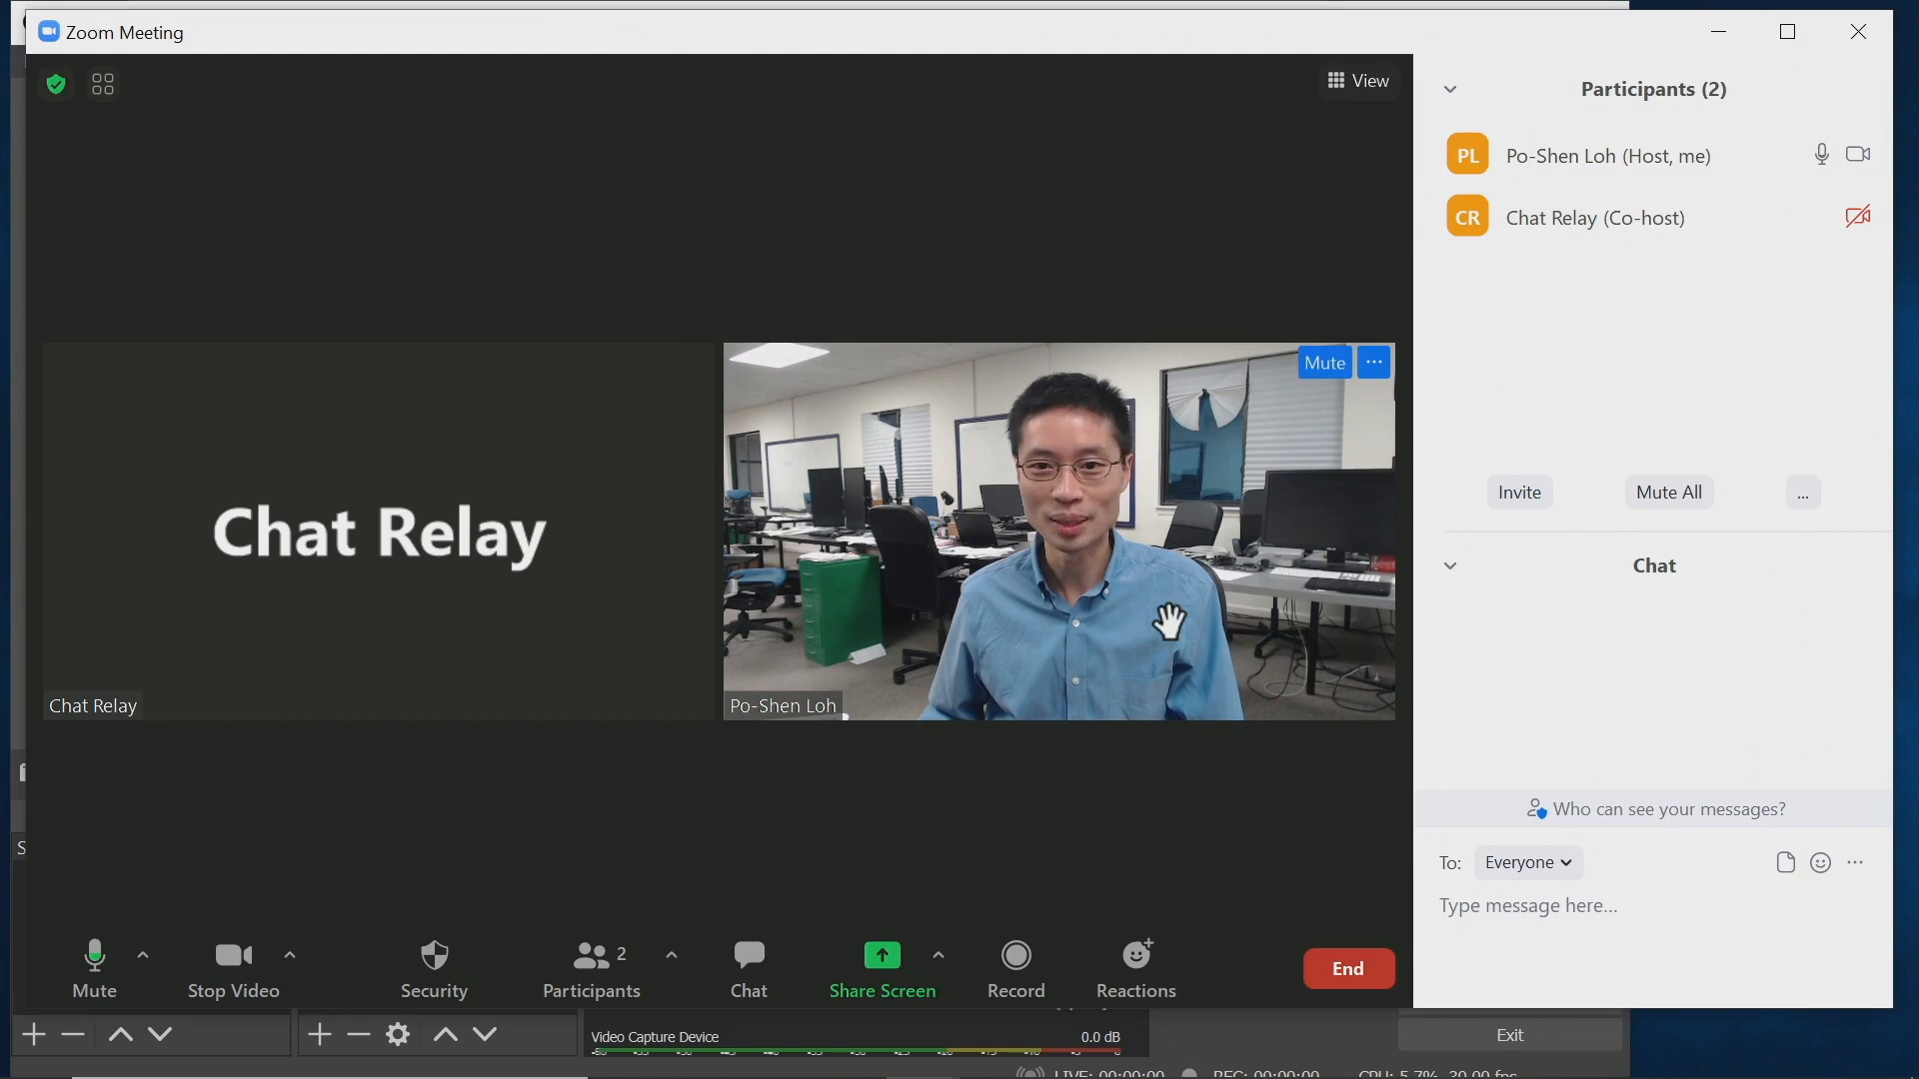
Set the chat recipient to Chat Relay for the private 'Hi there!' test message.
click(1525, 864)
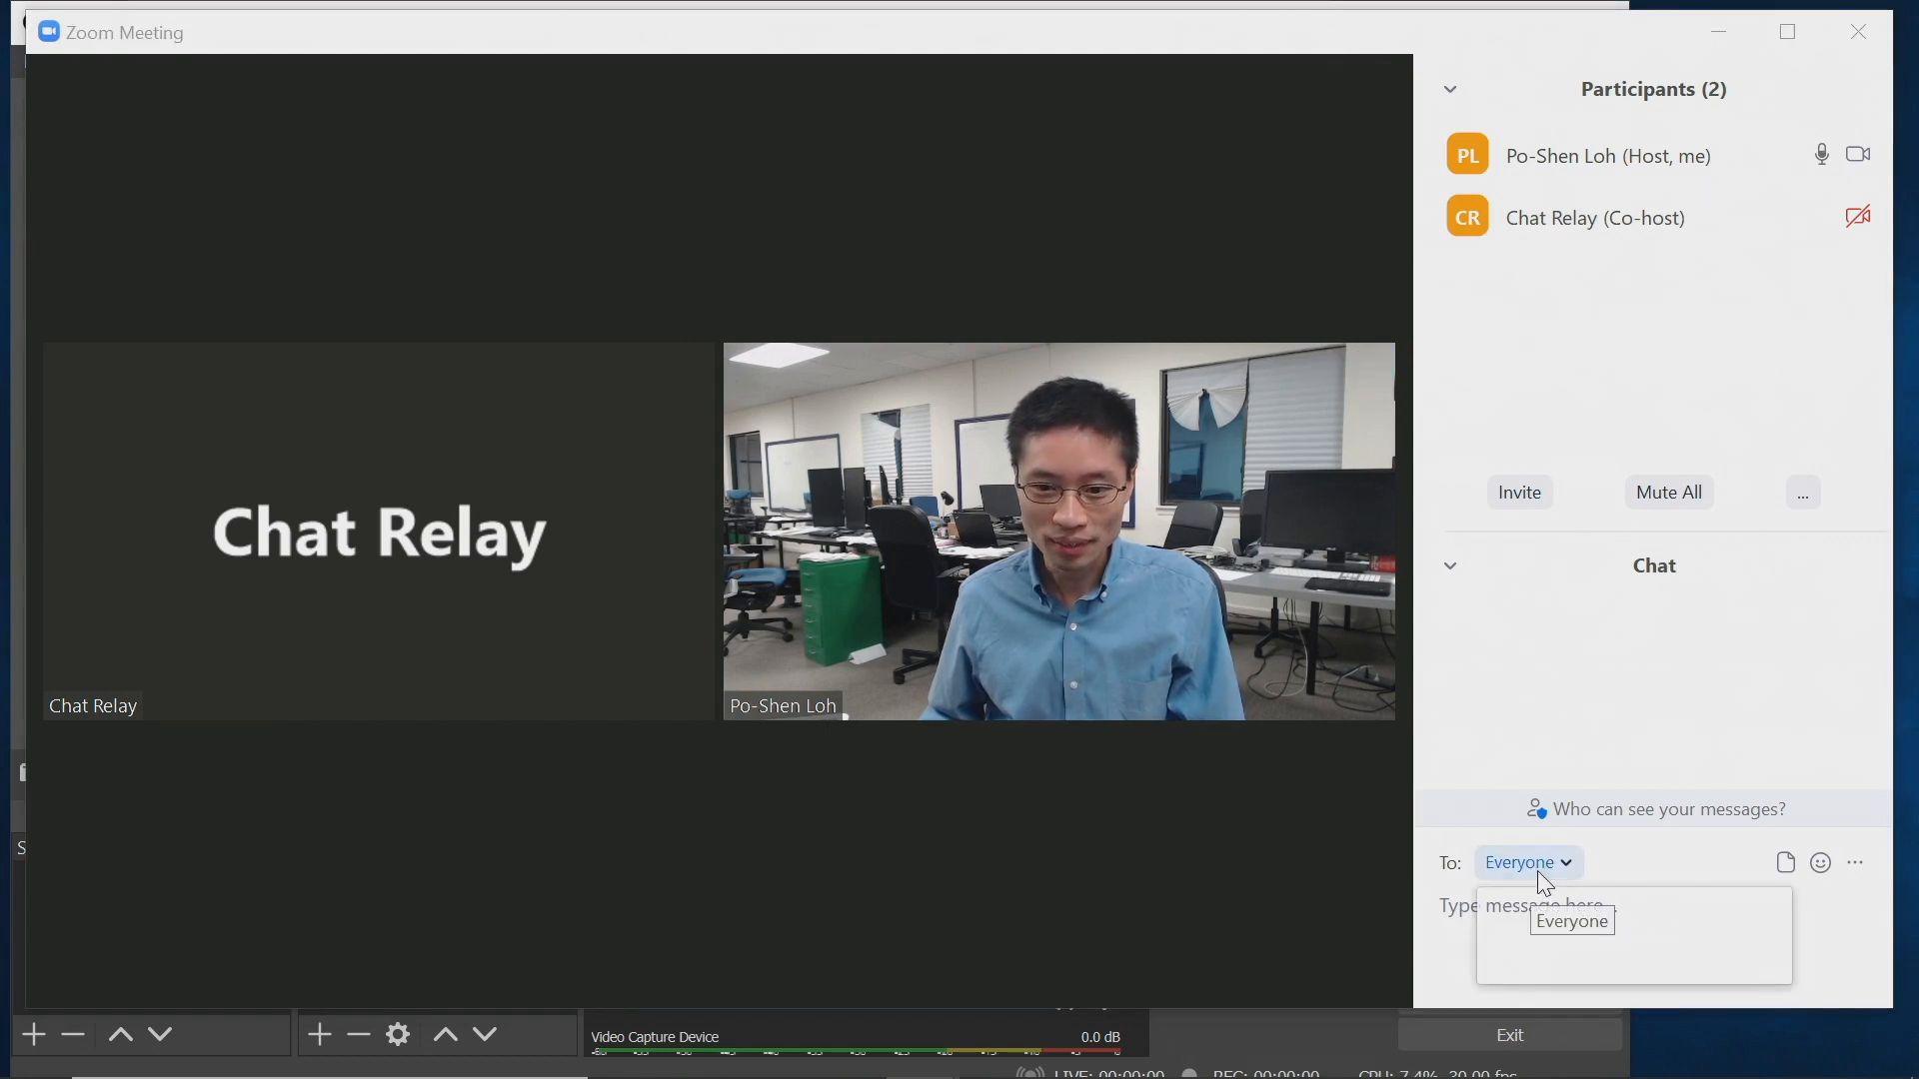
click(1571, 920)
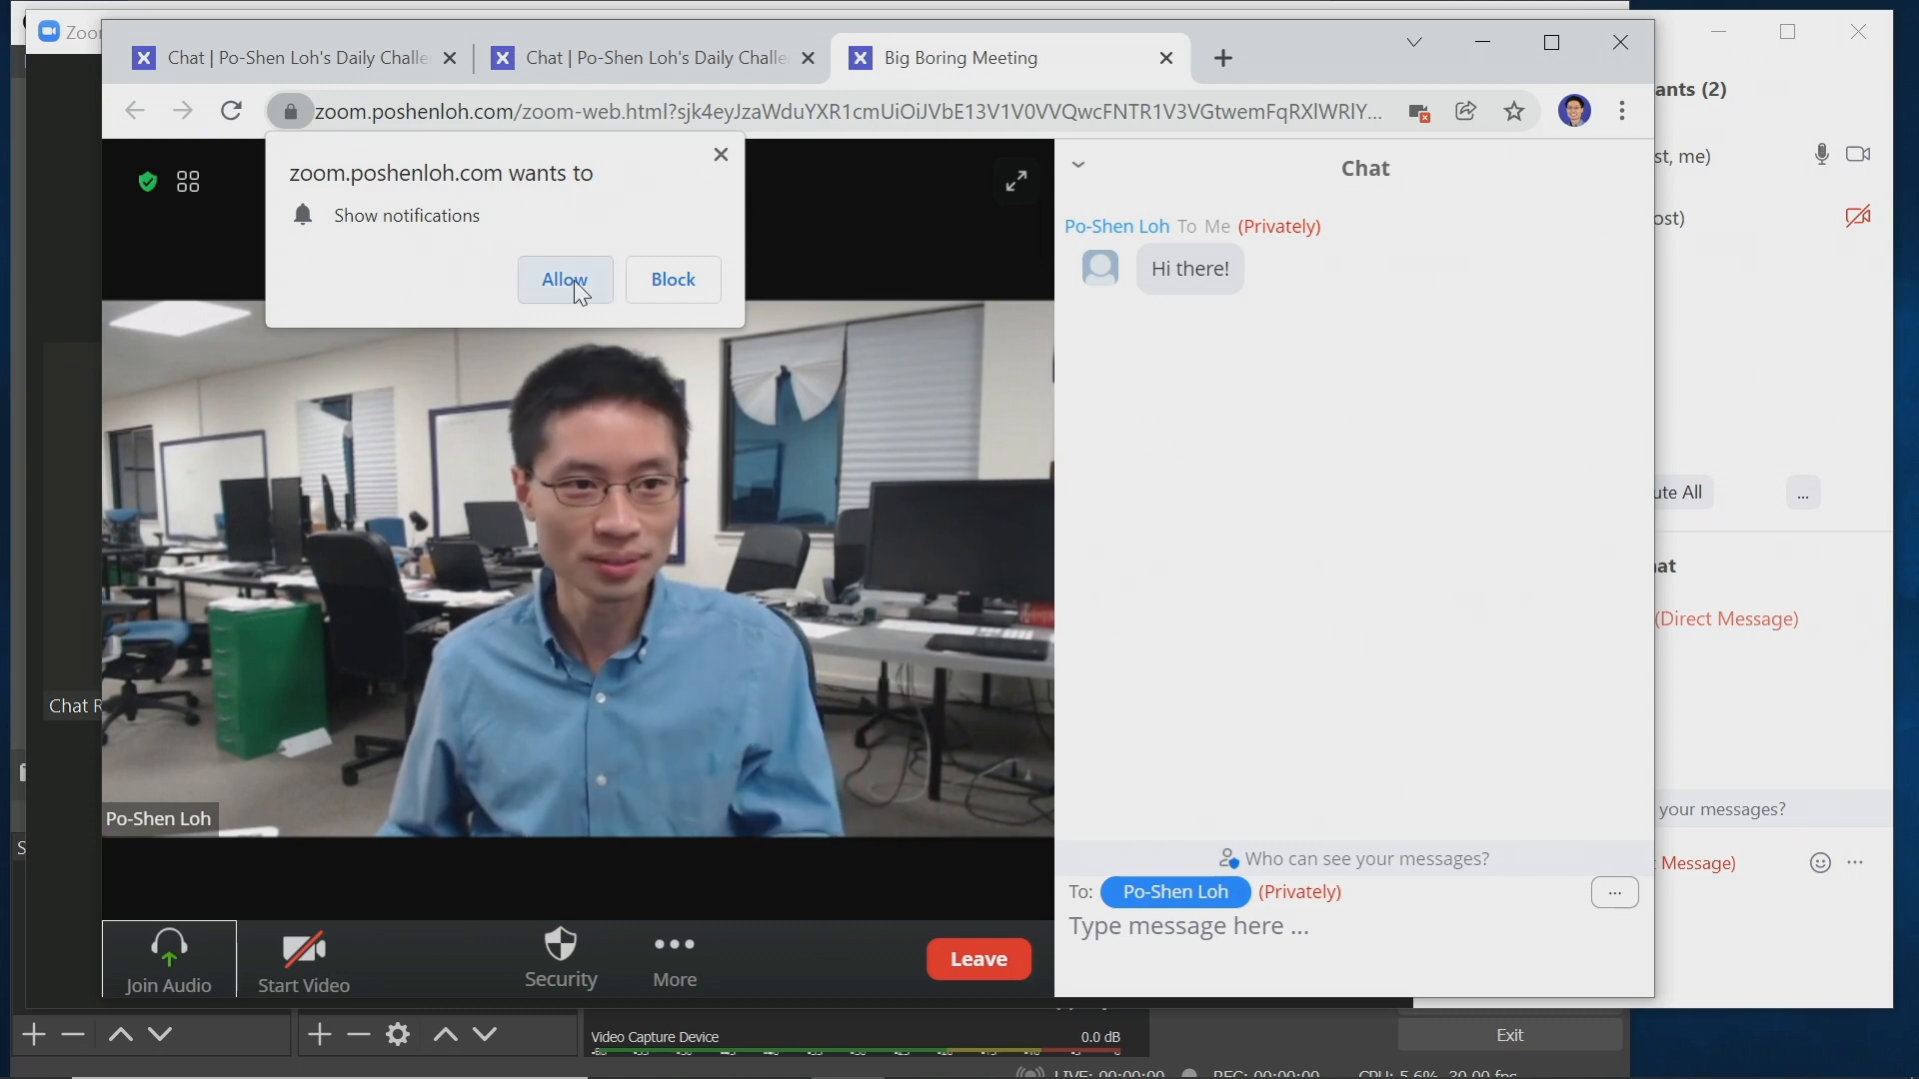
Allow zoom.poshenloh.com to show notifications in Chrome.
click(564, 279)
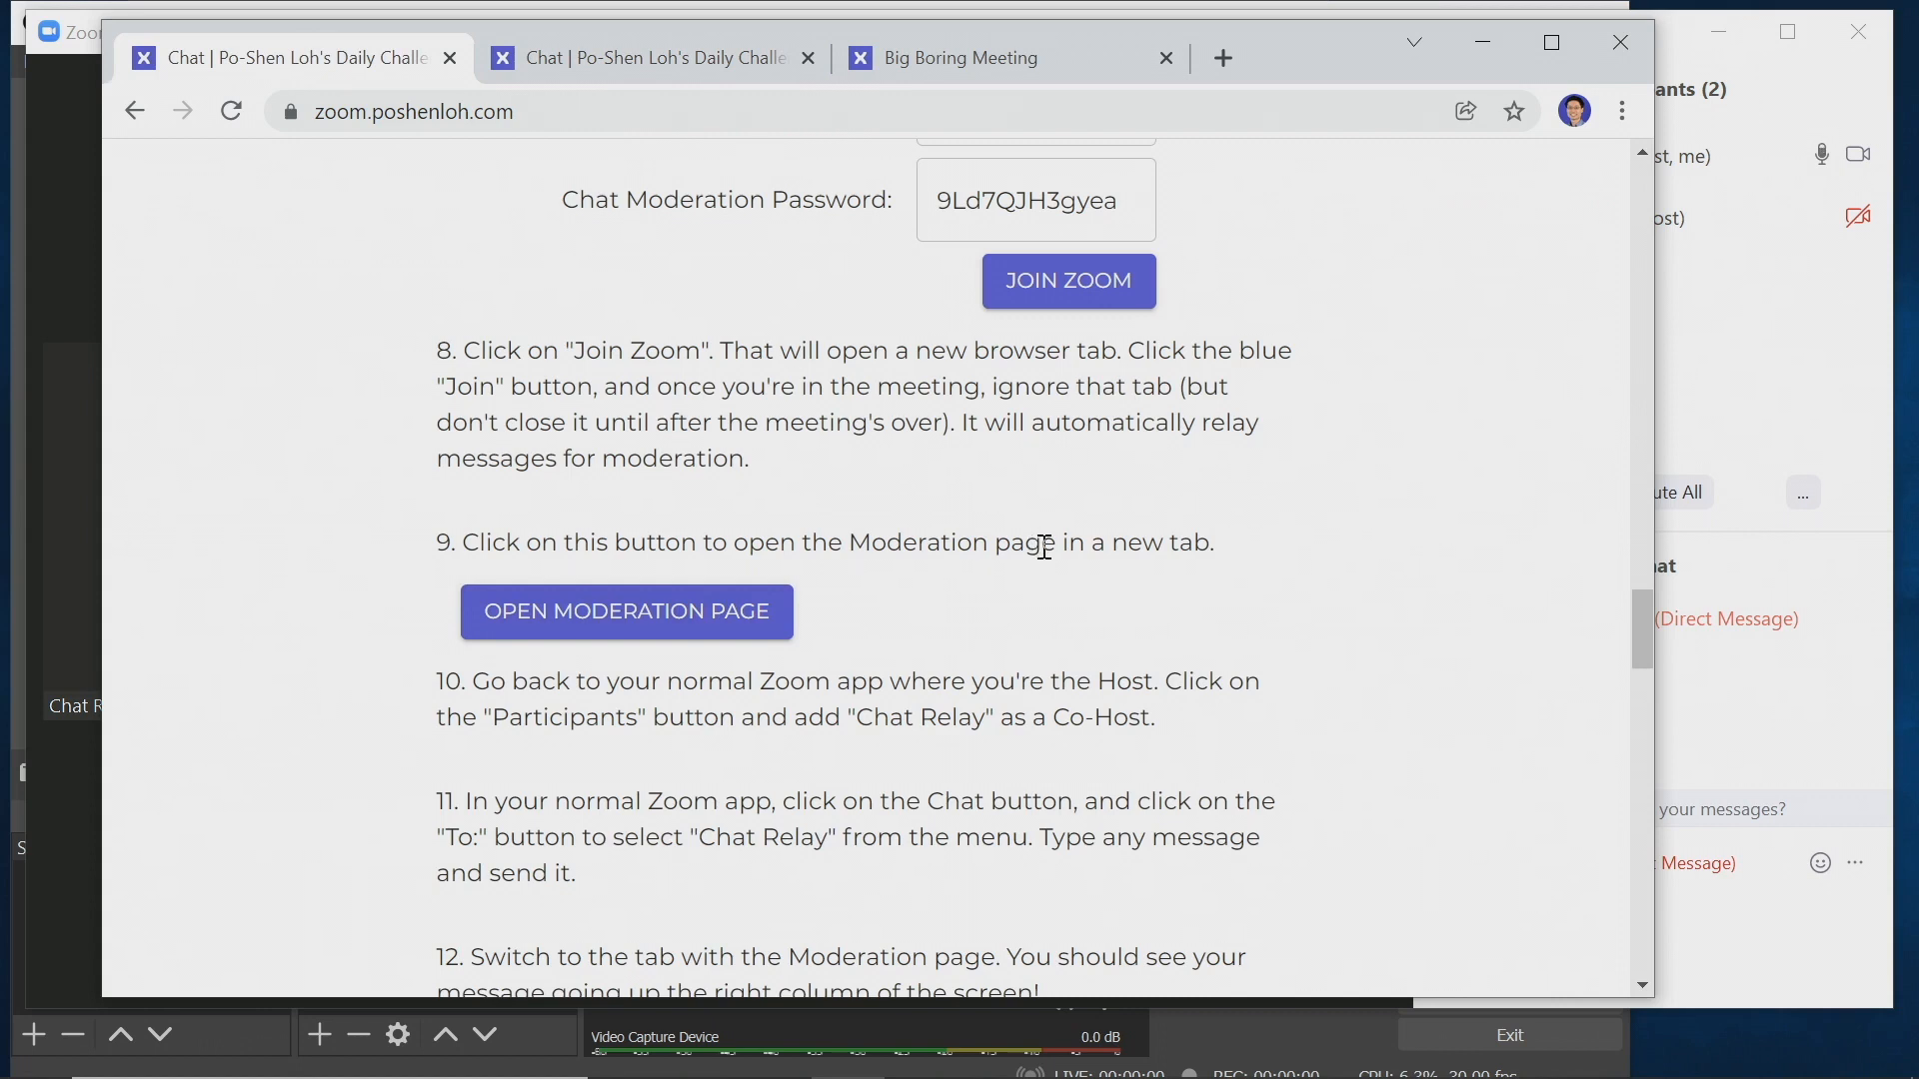
Copy the projection link from step 13 of the setup page.
scroll(down, 3)
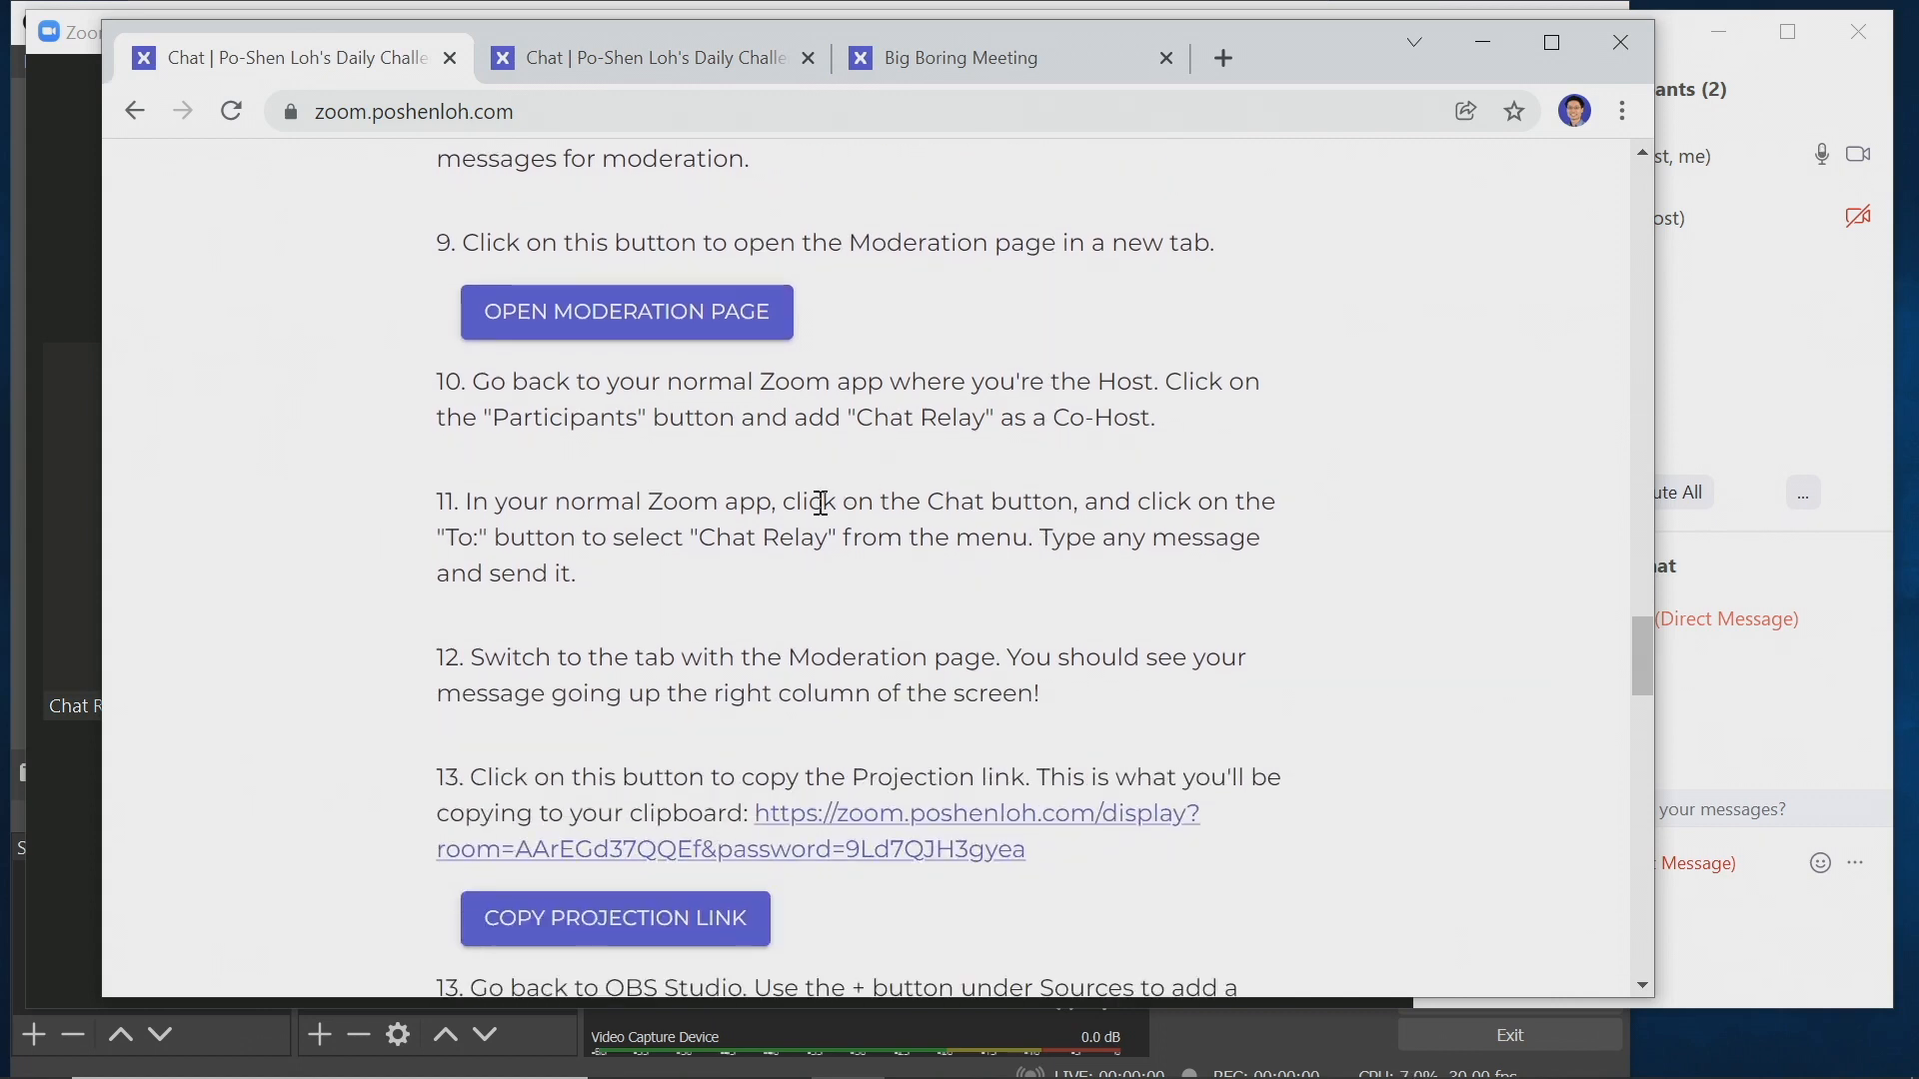
scroll(down, 3)
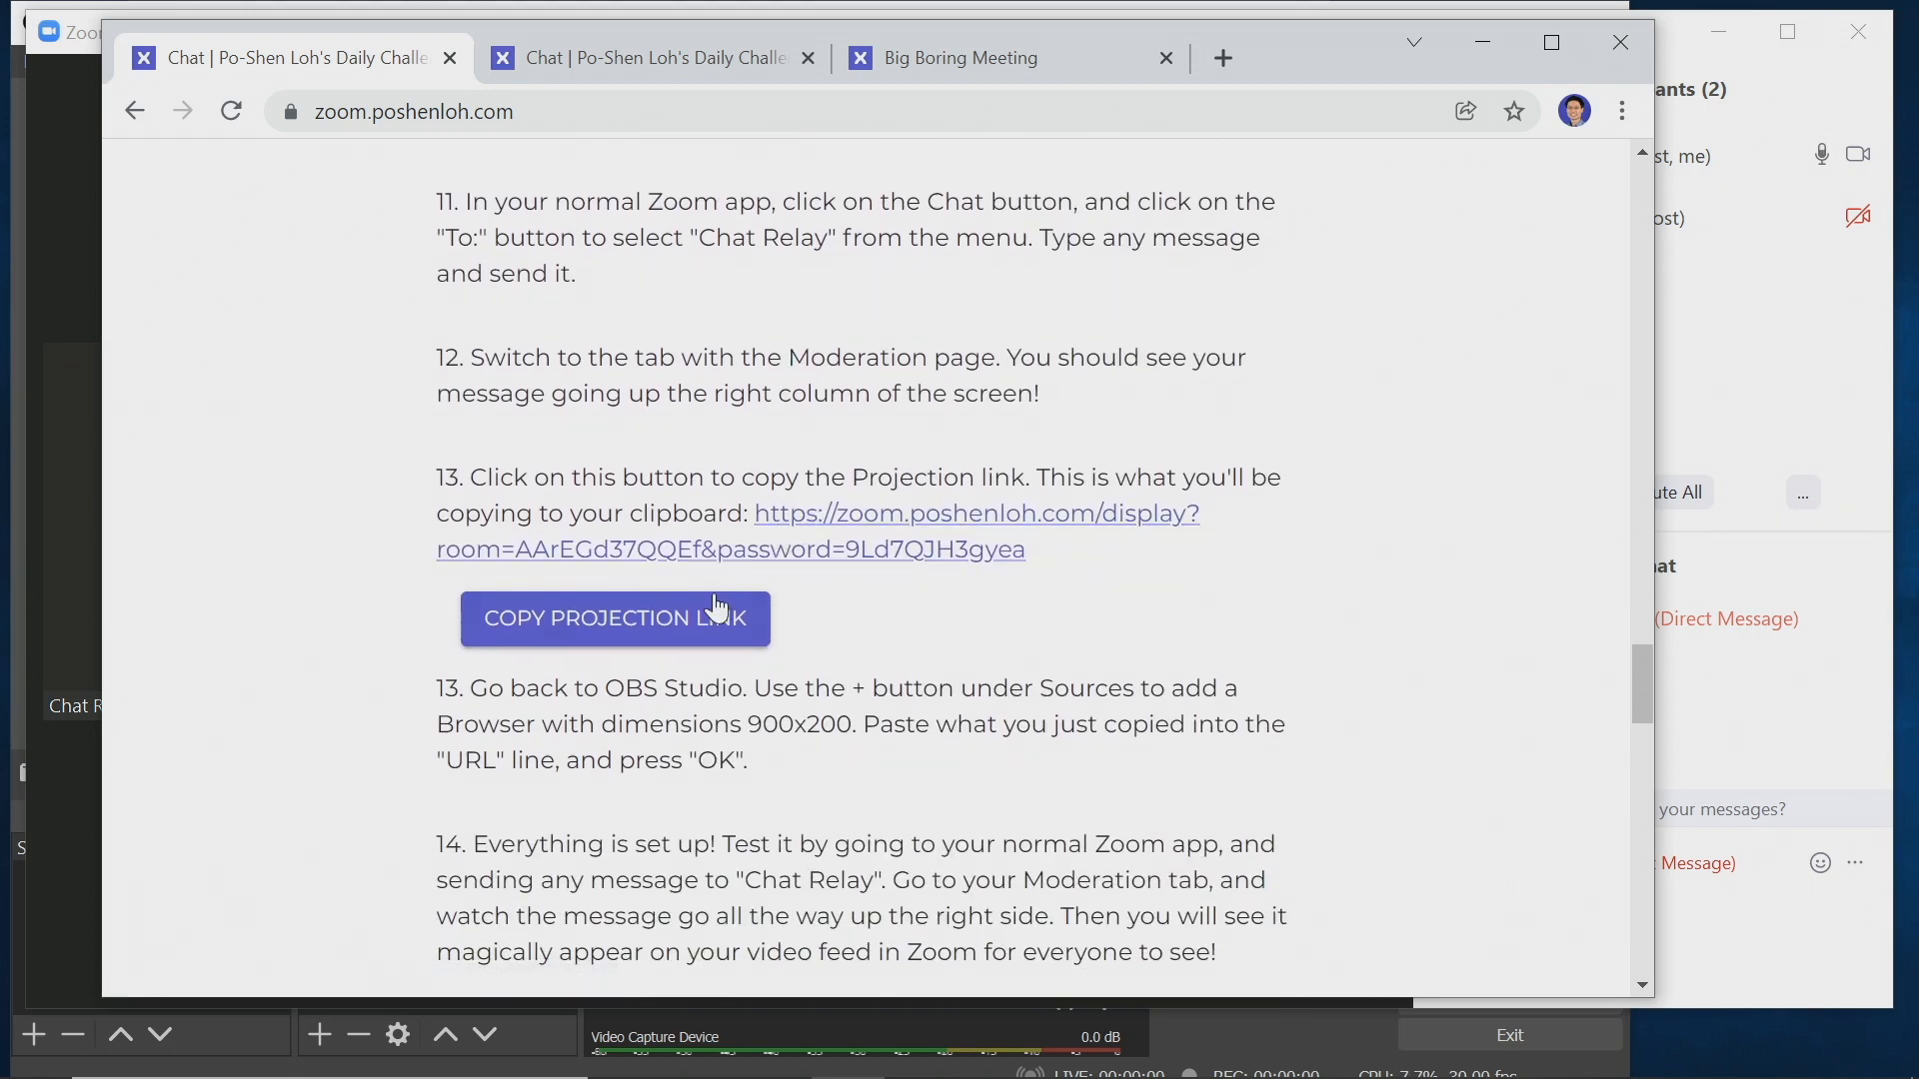
click(614, 618)
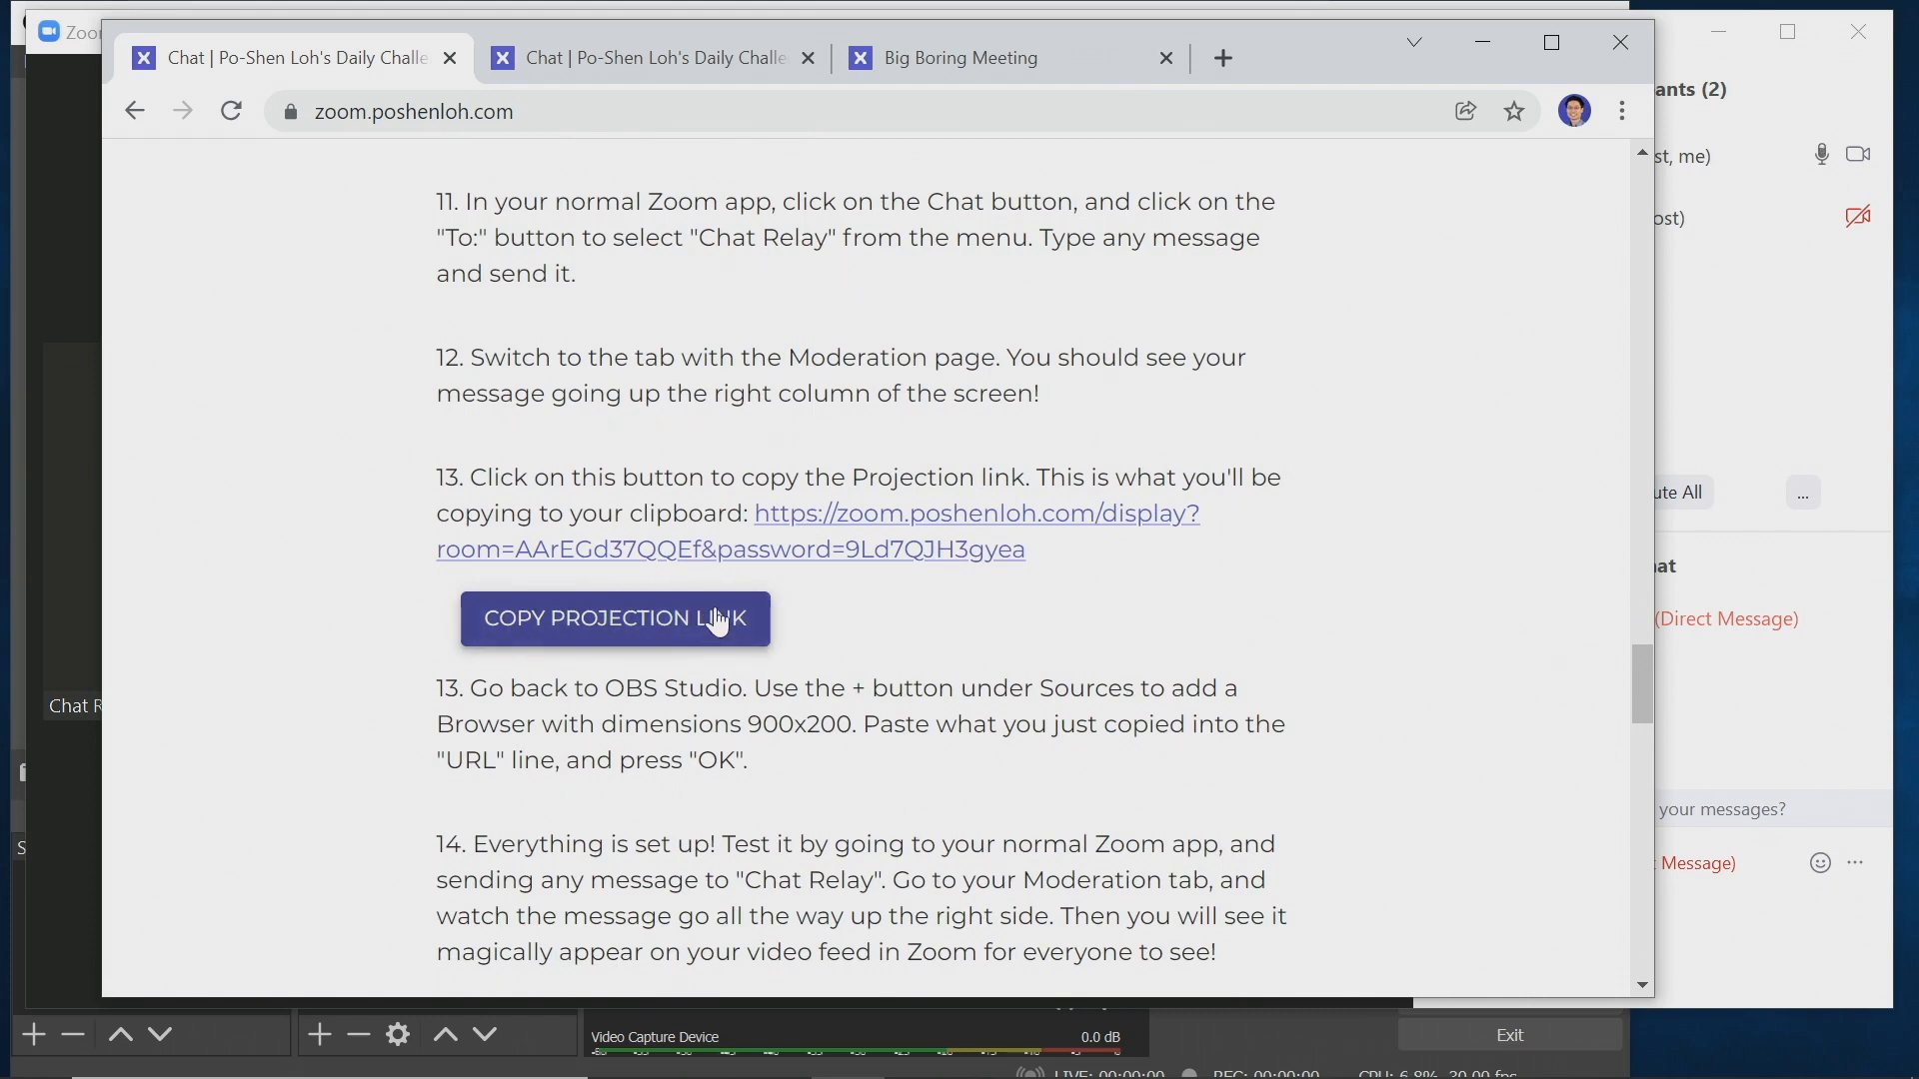
scroll(down, 3)
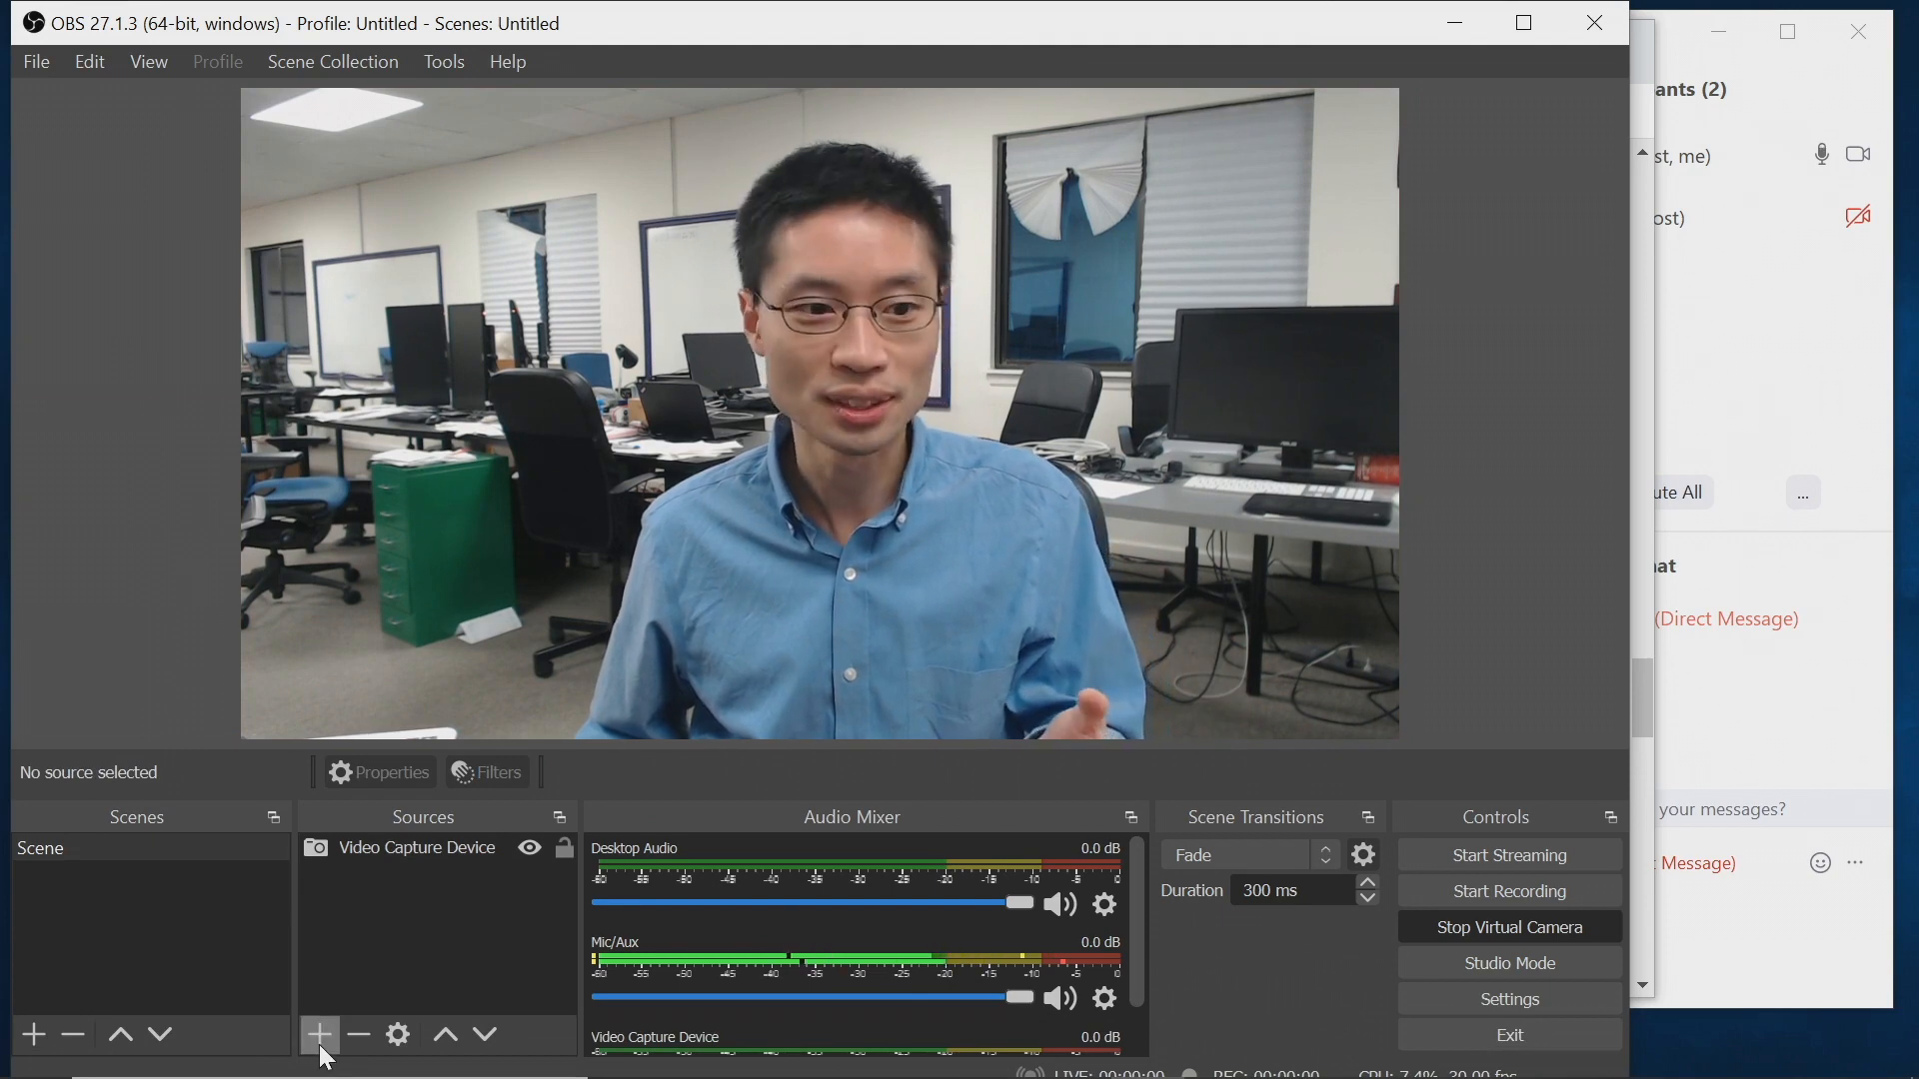
Add a new Browser source to the OBS scene with its default name.
click(317, 1033)
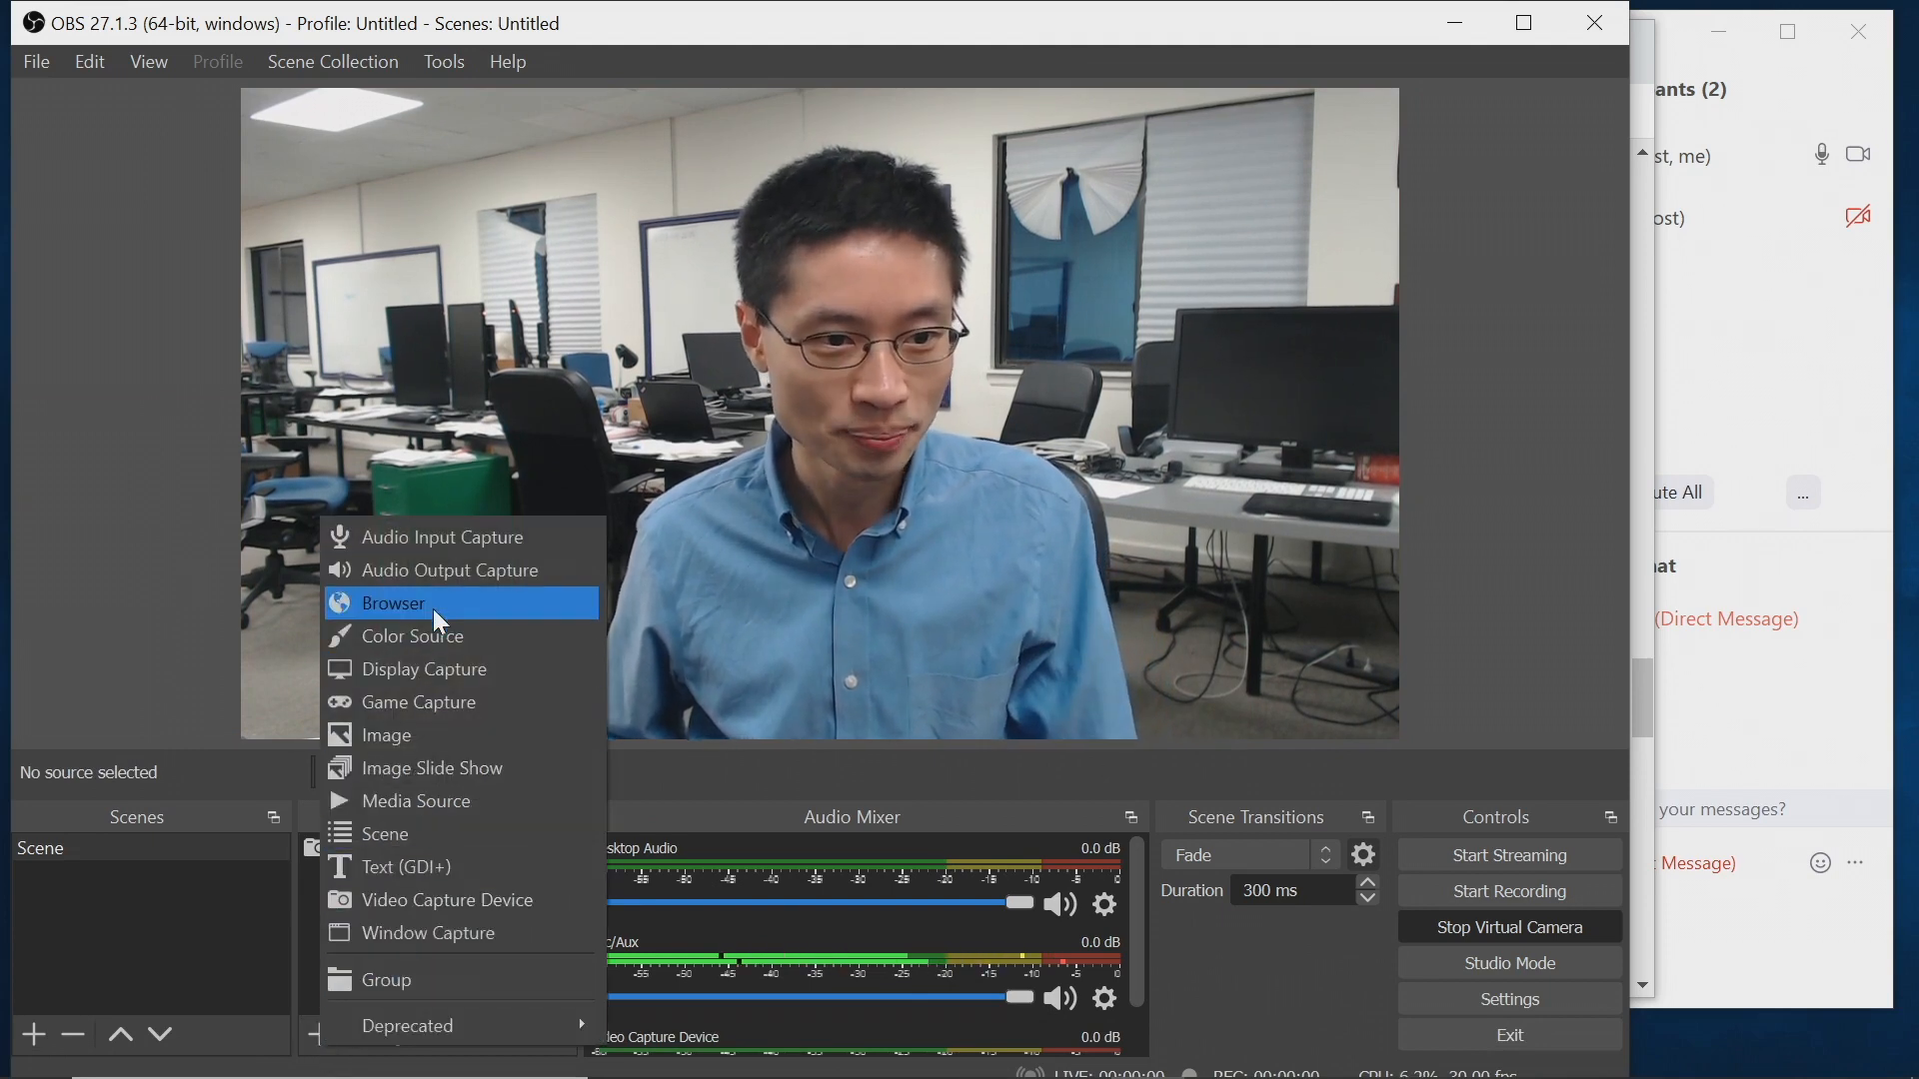
click(394, 602)
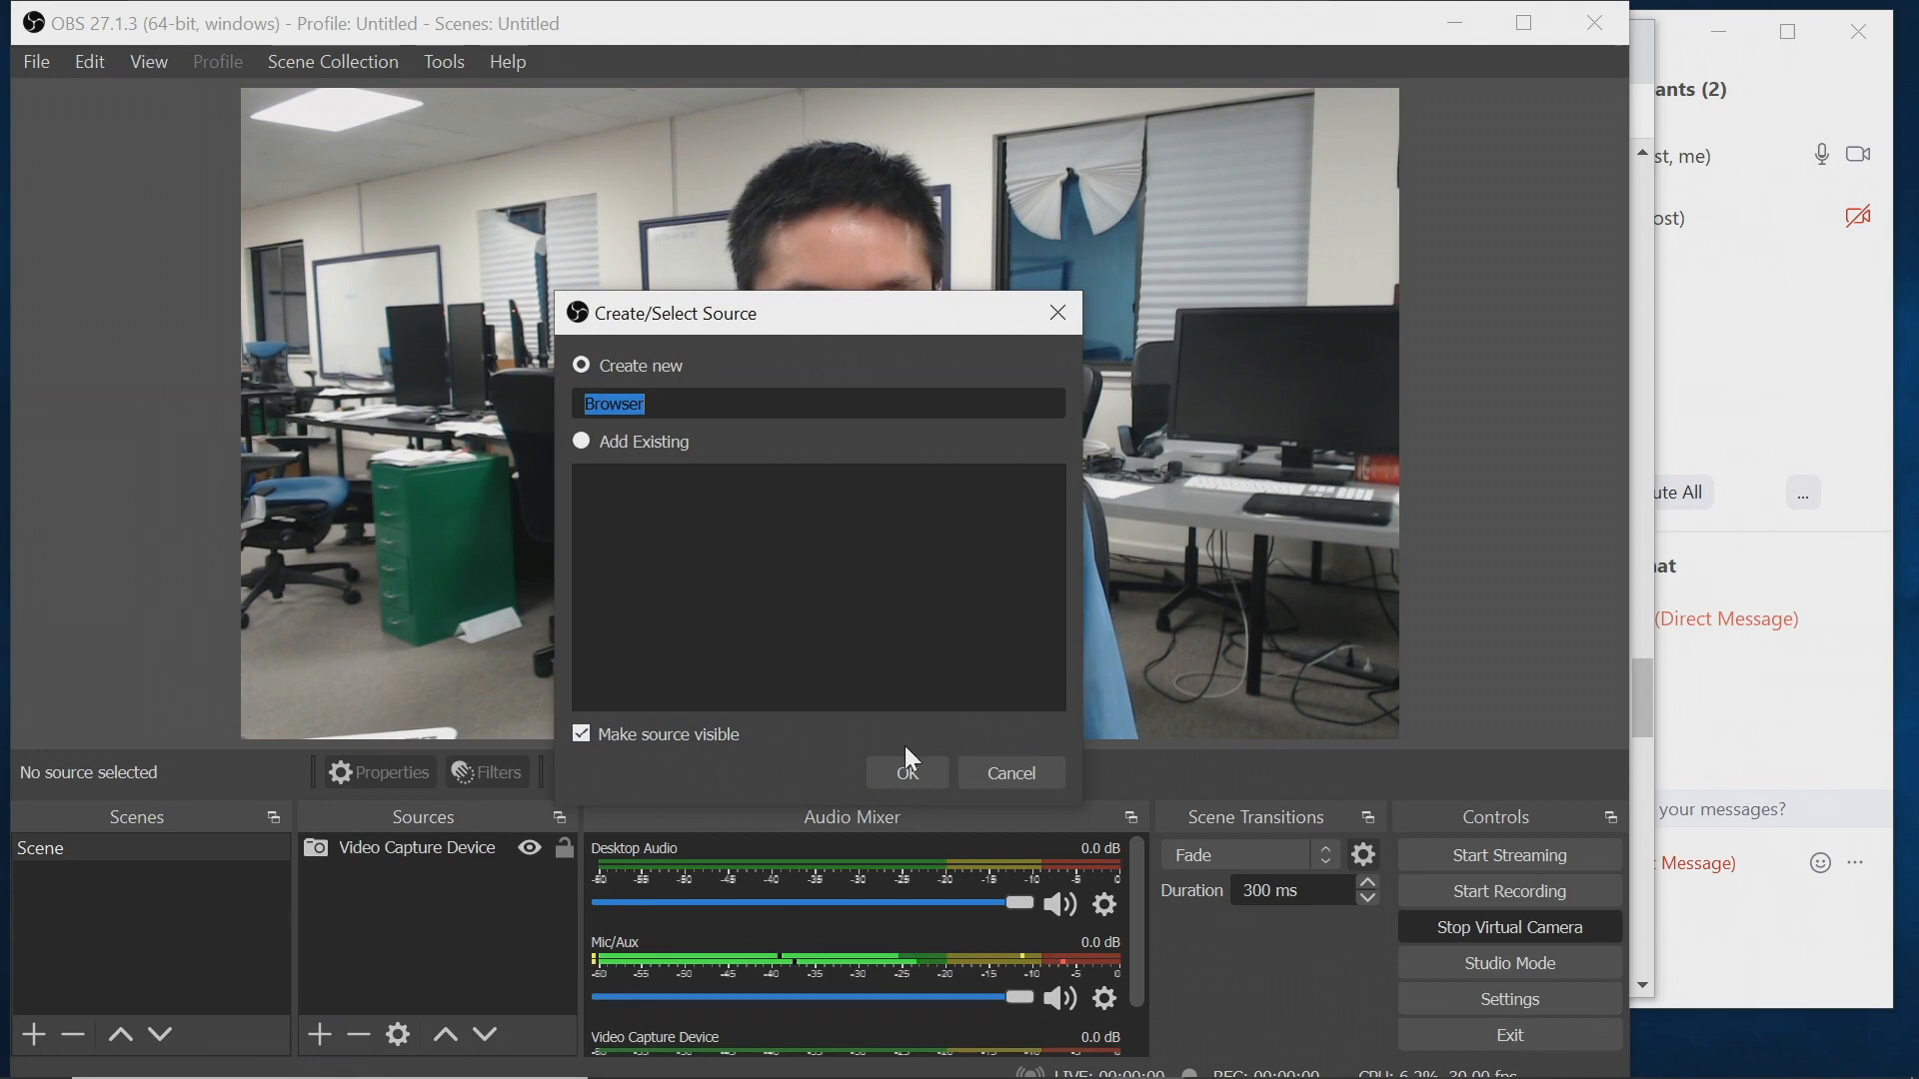
click(905, 771)
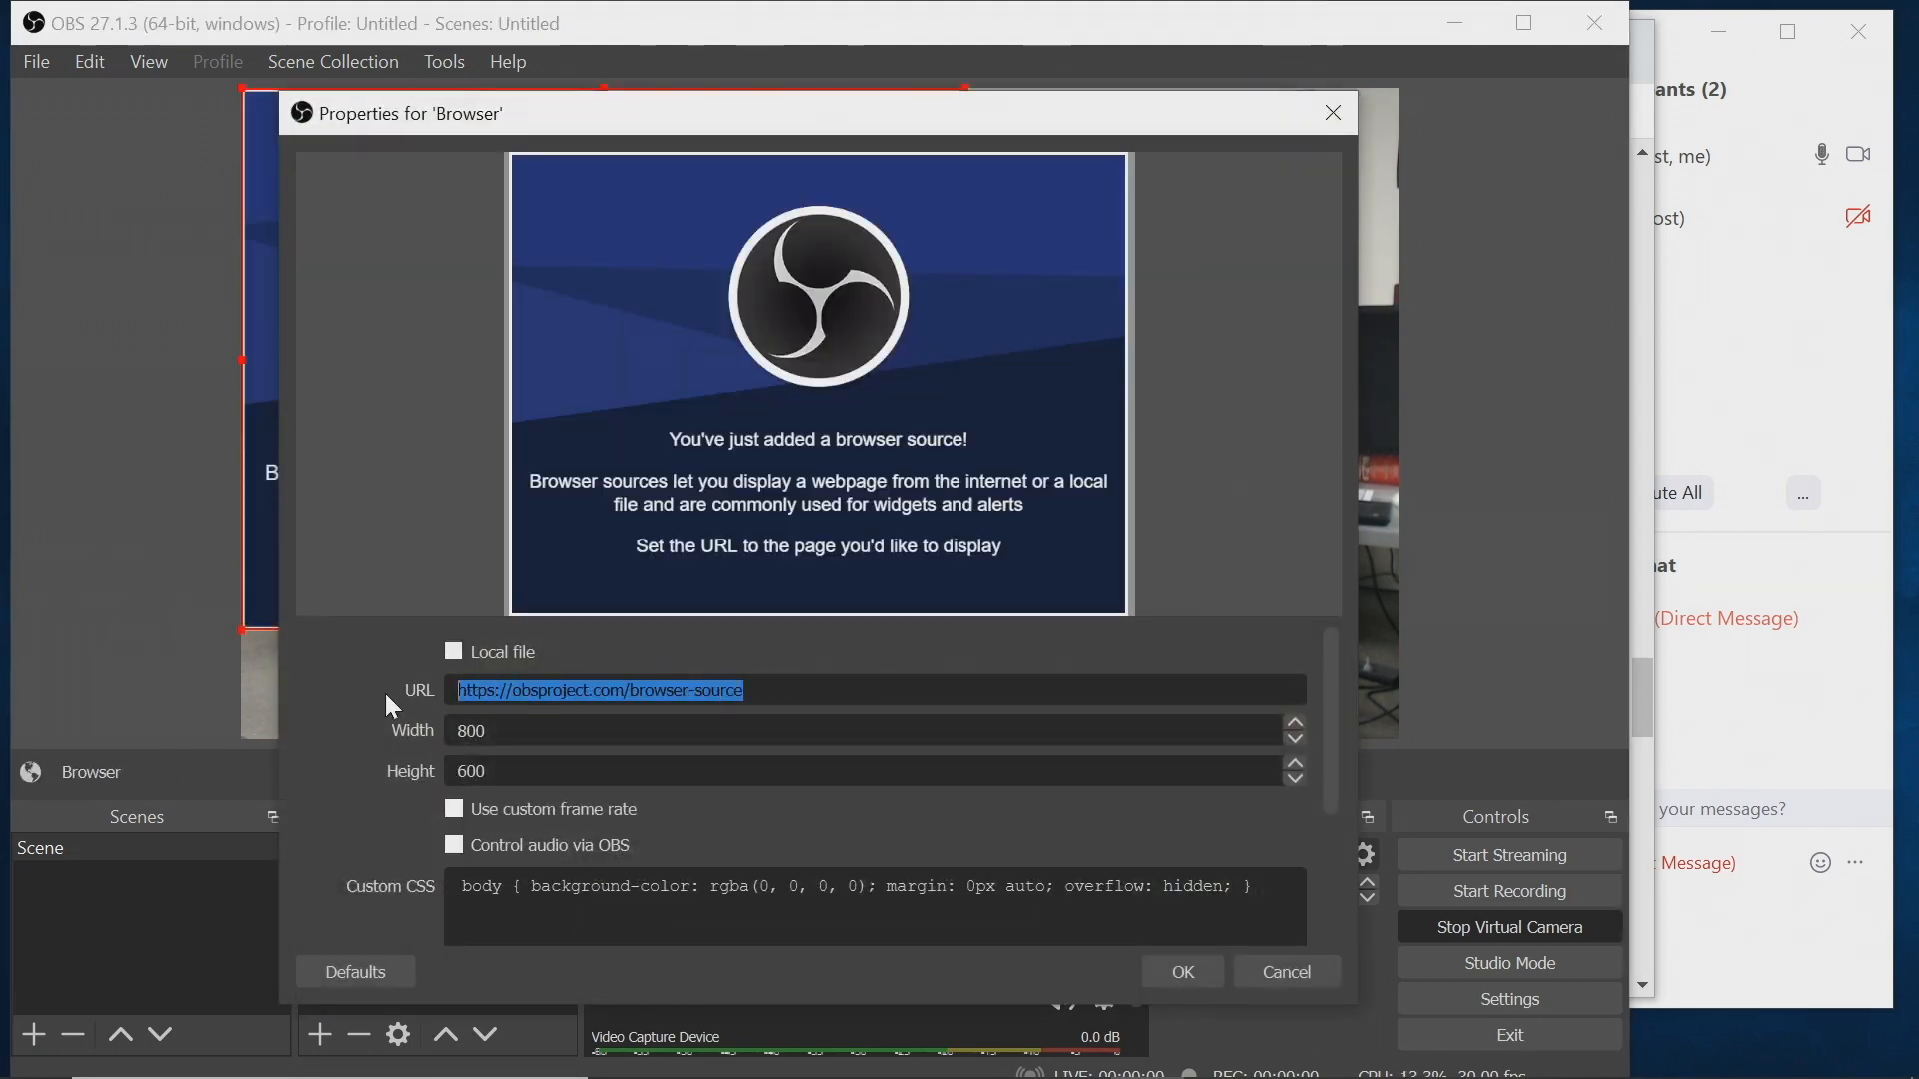
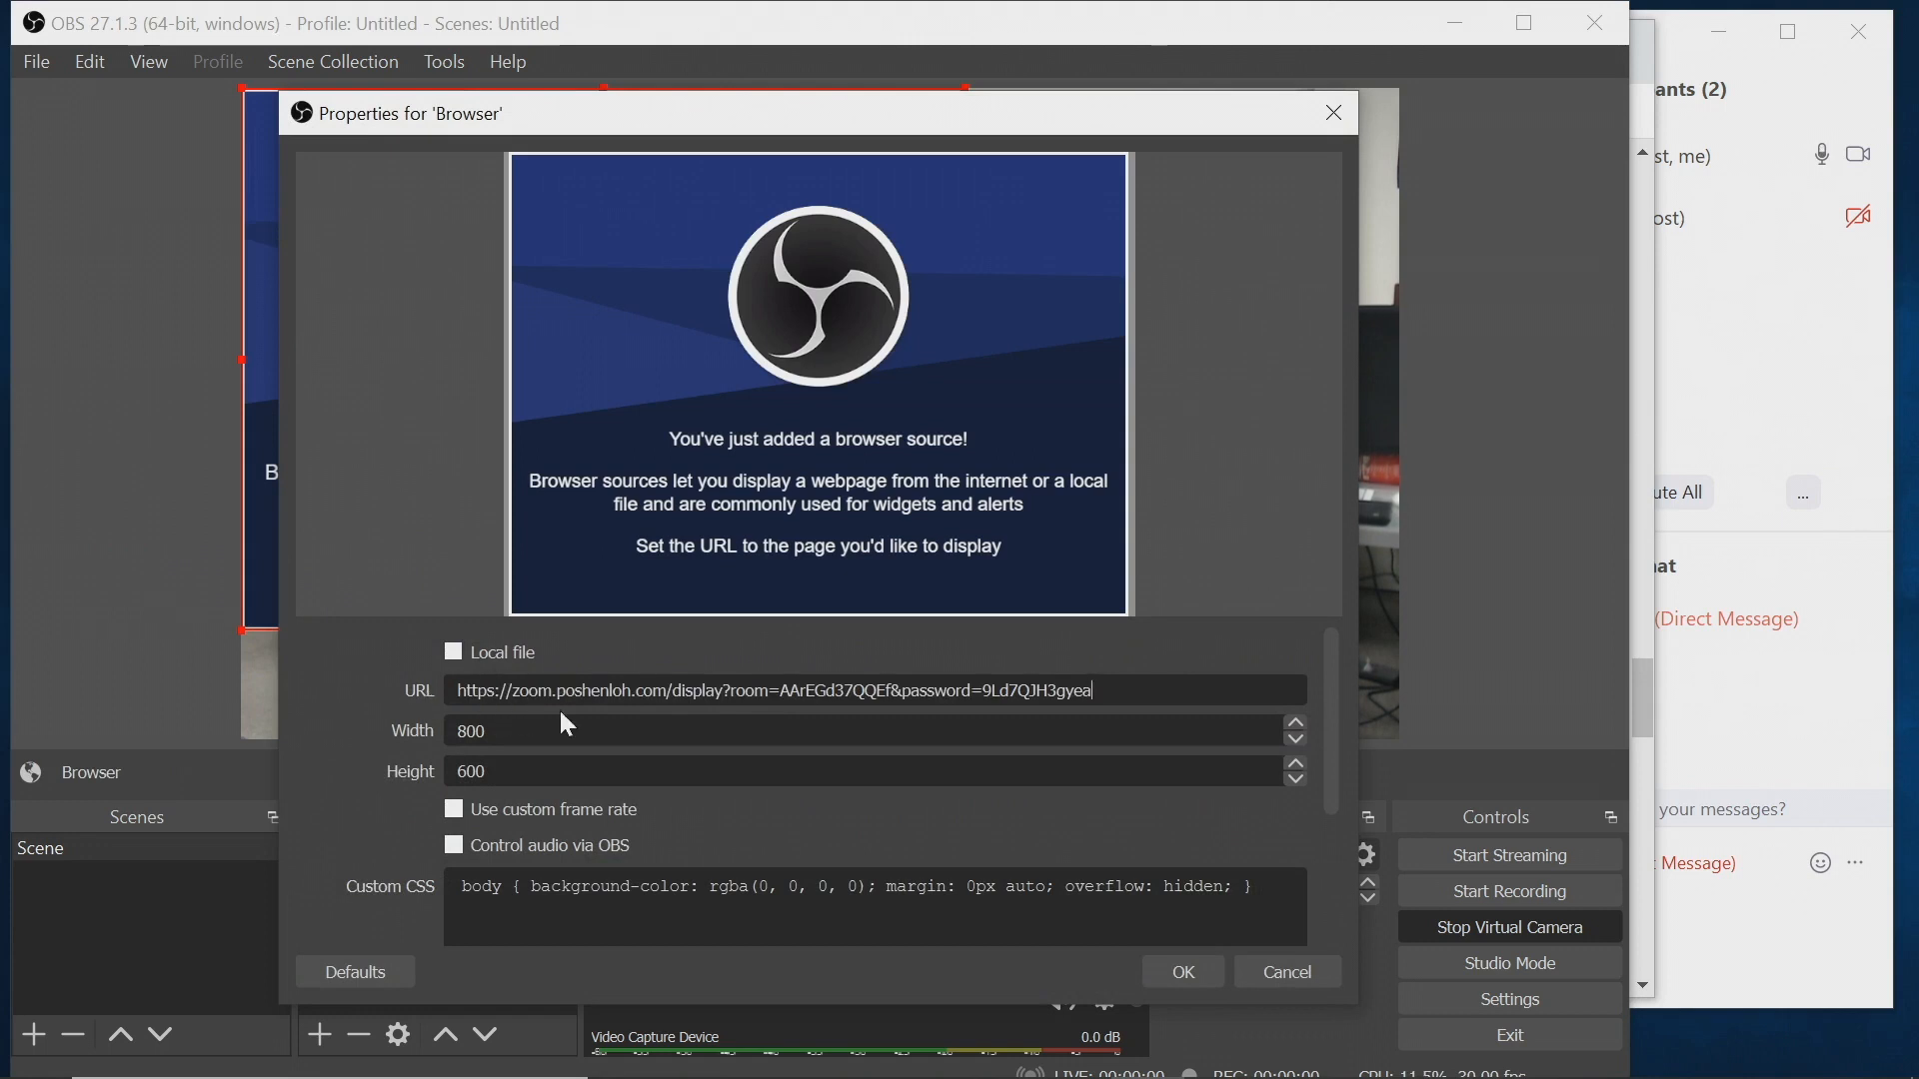
Point the browser source at the display link at 900×200 and place it over the lower video.
mouse_move(799, 723)
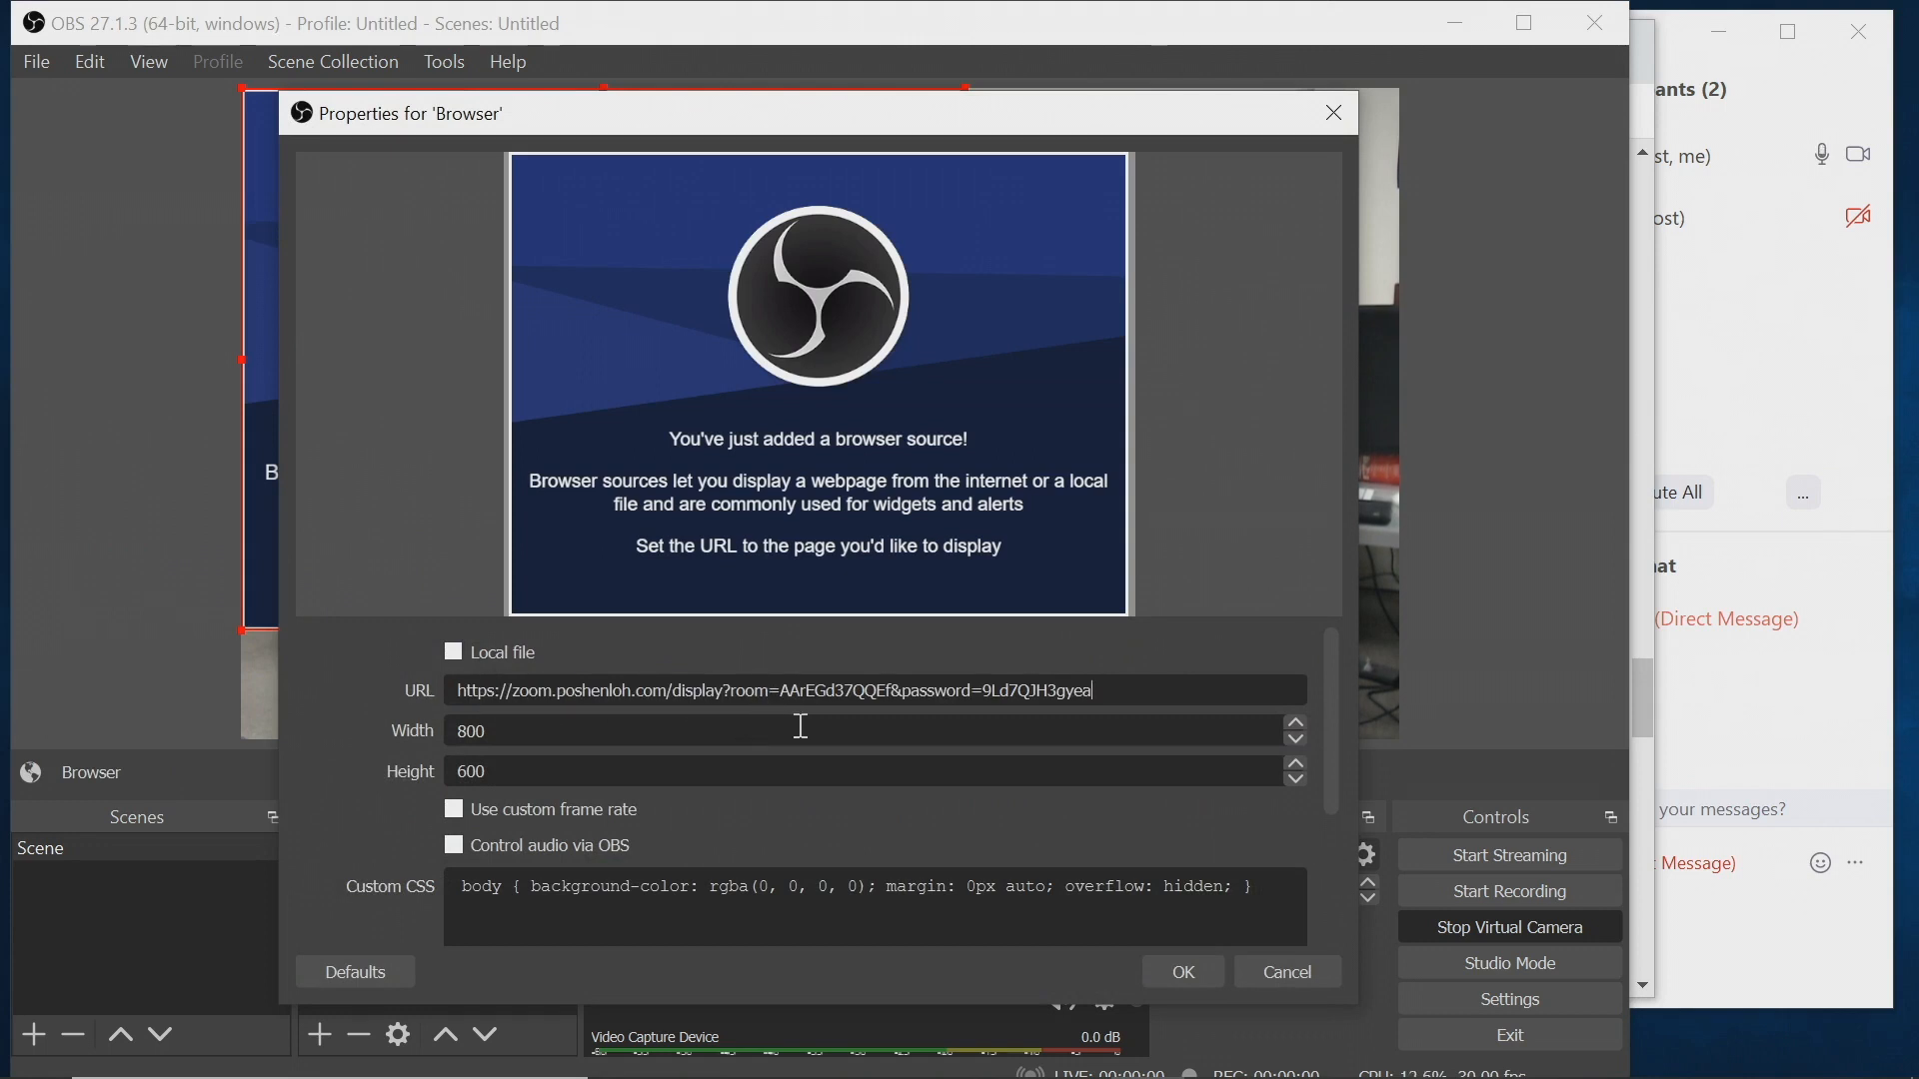
triple_click(472, 732)
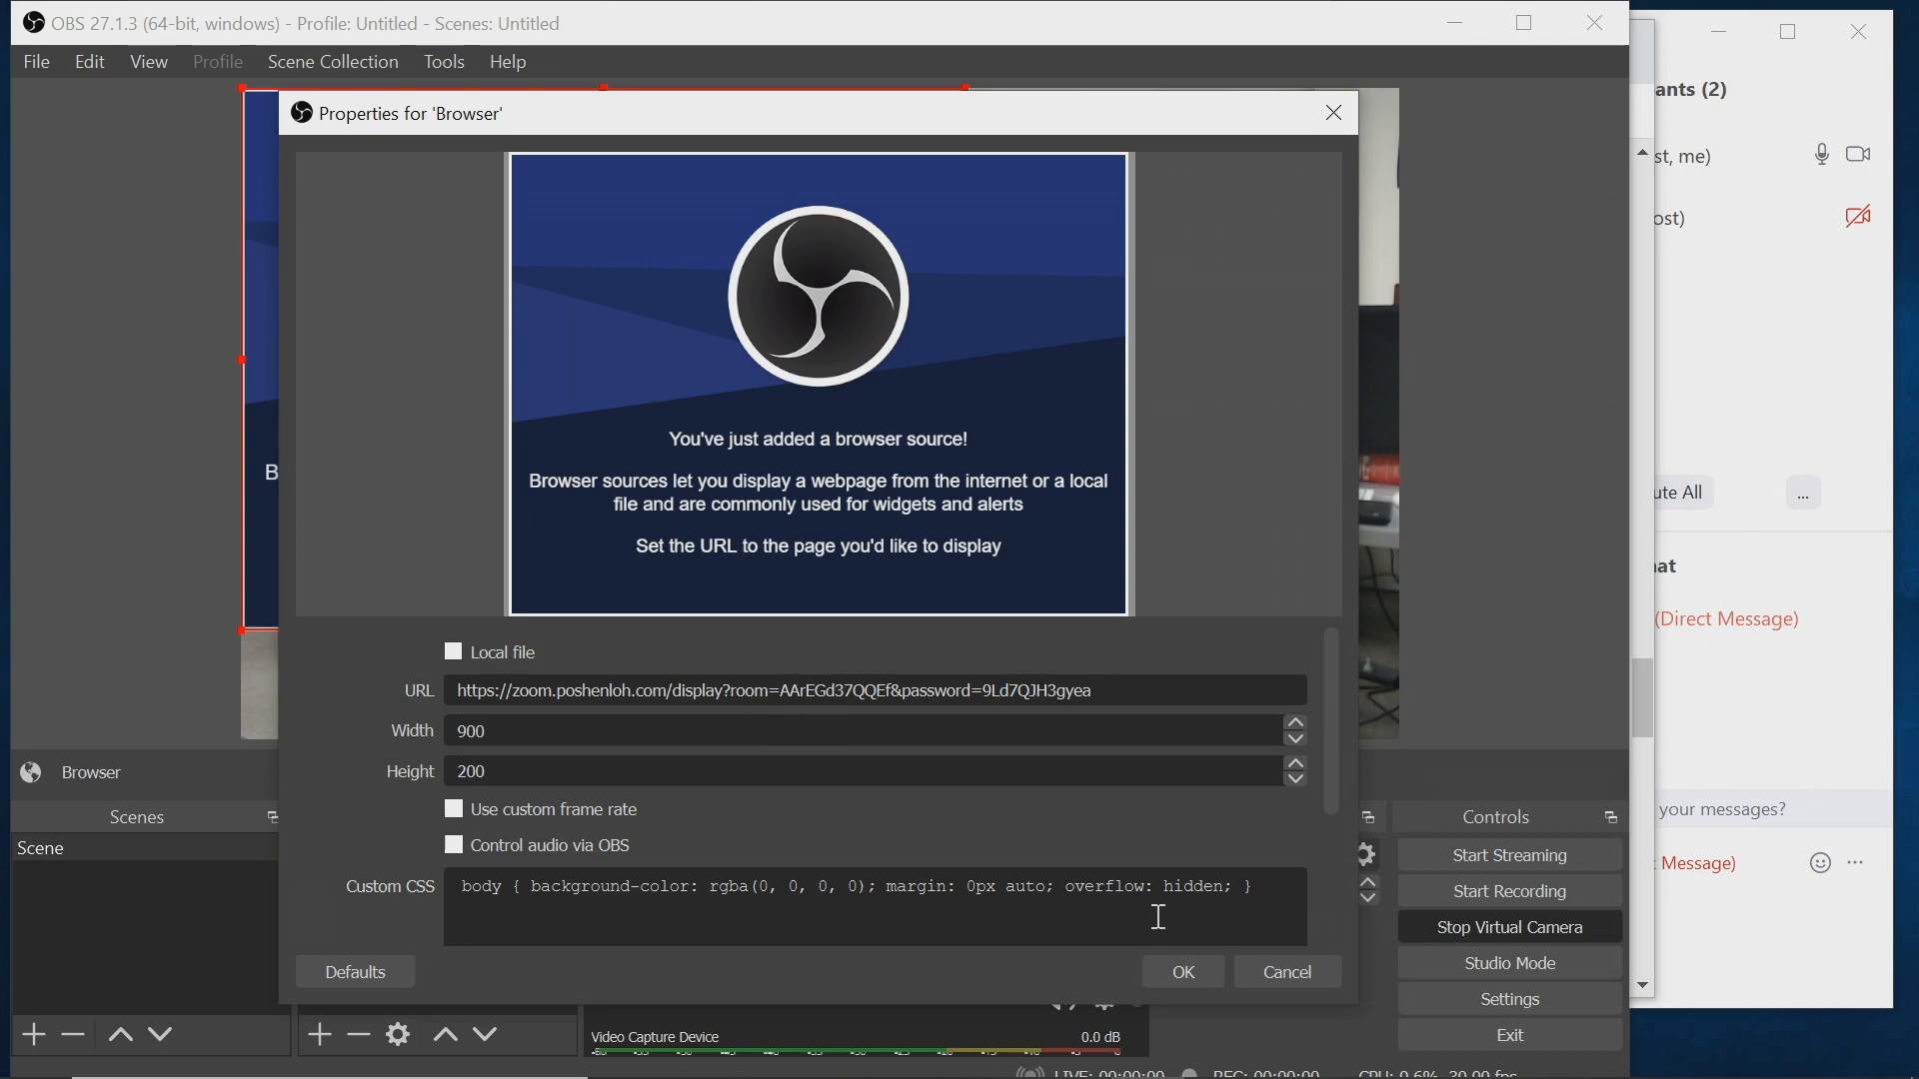
click(1180, 971)
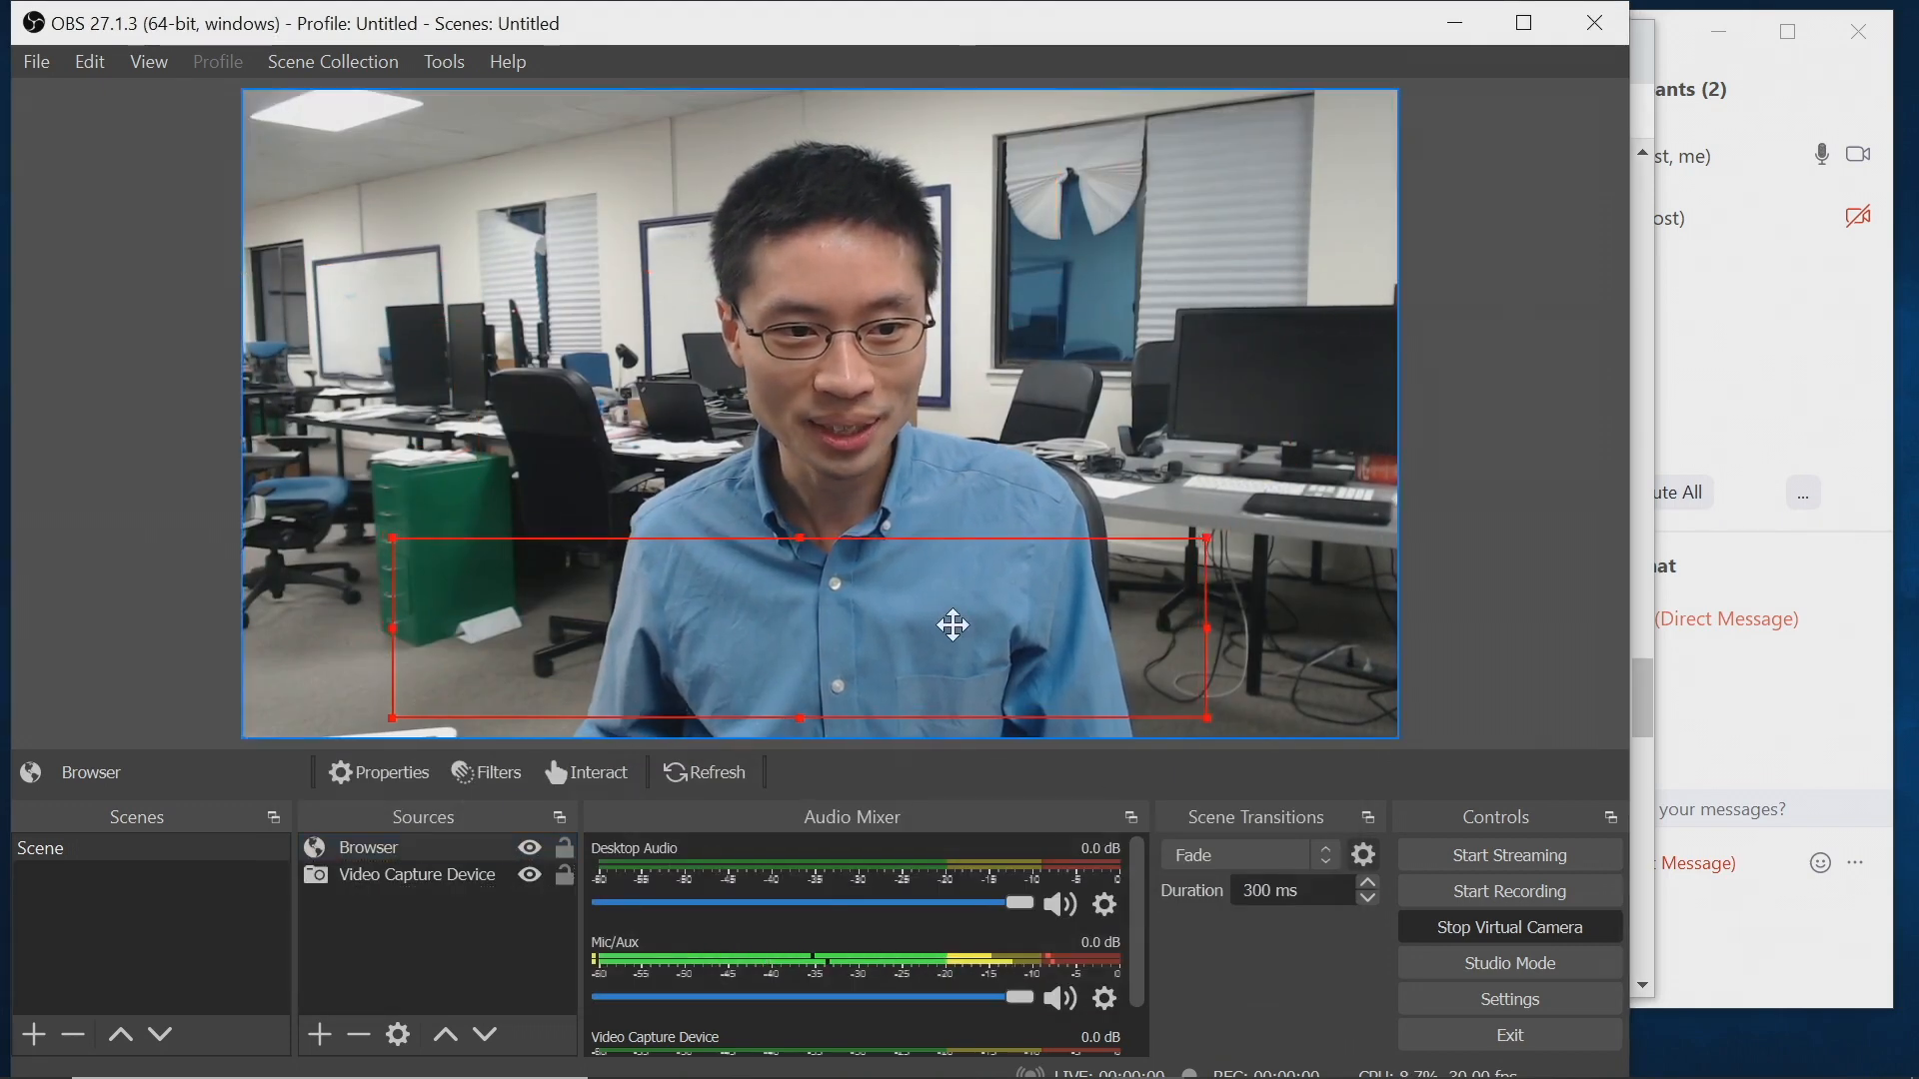
drag(954, 626, 958, 604)
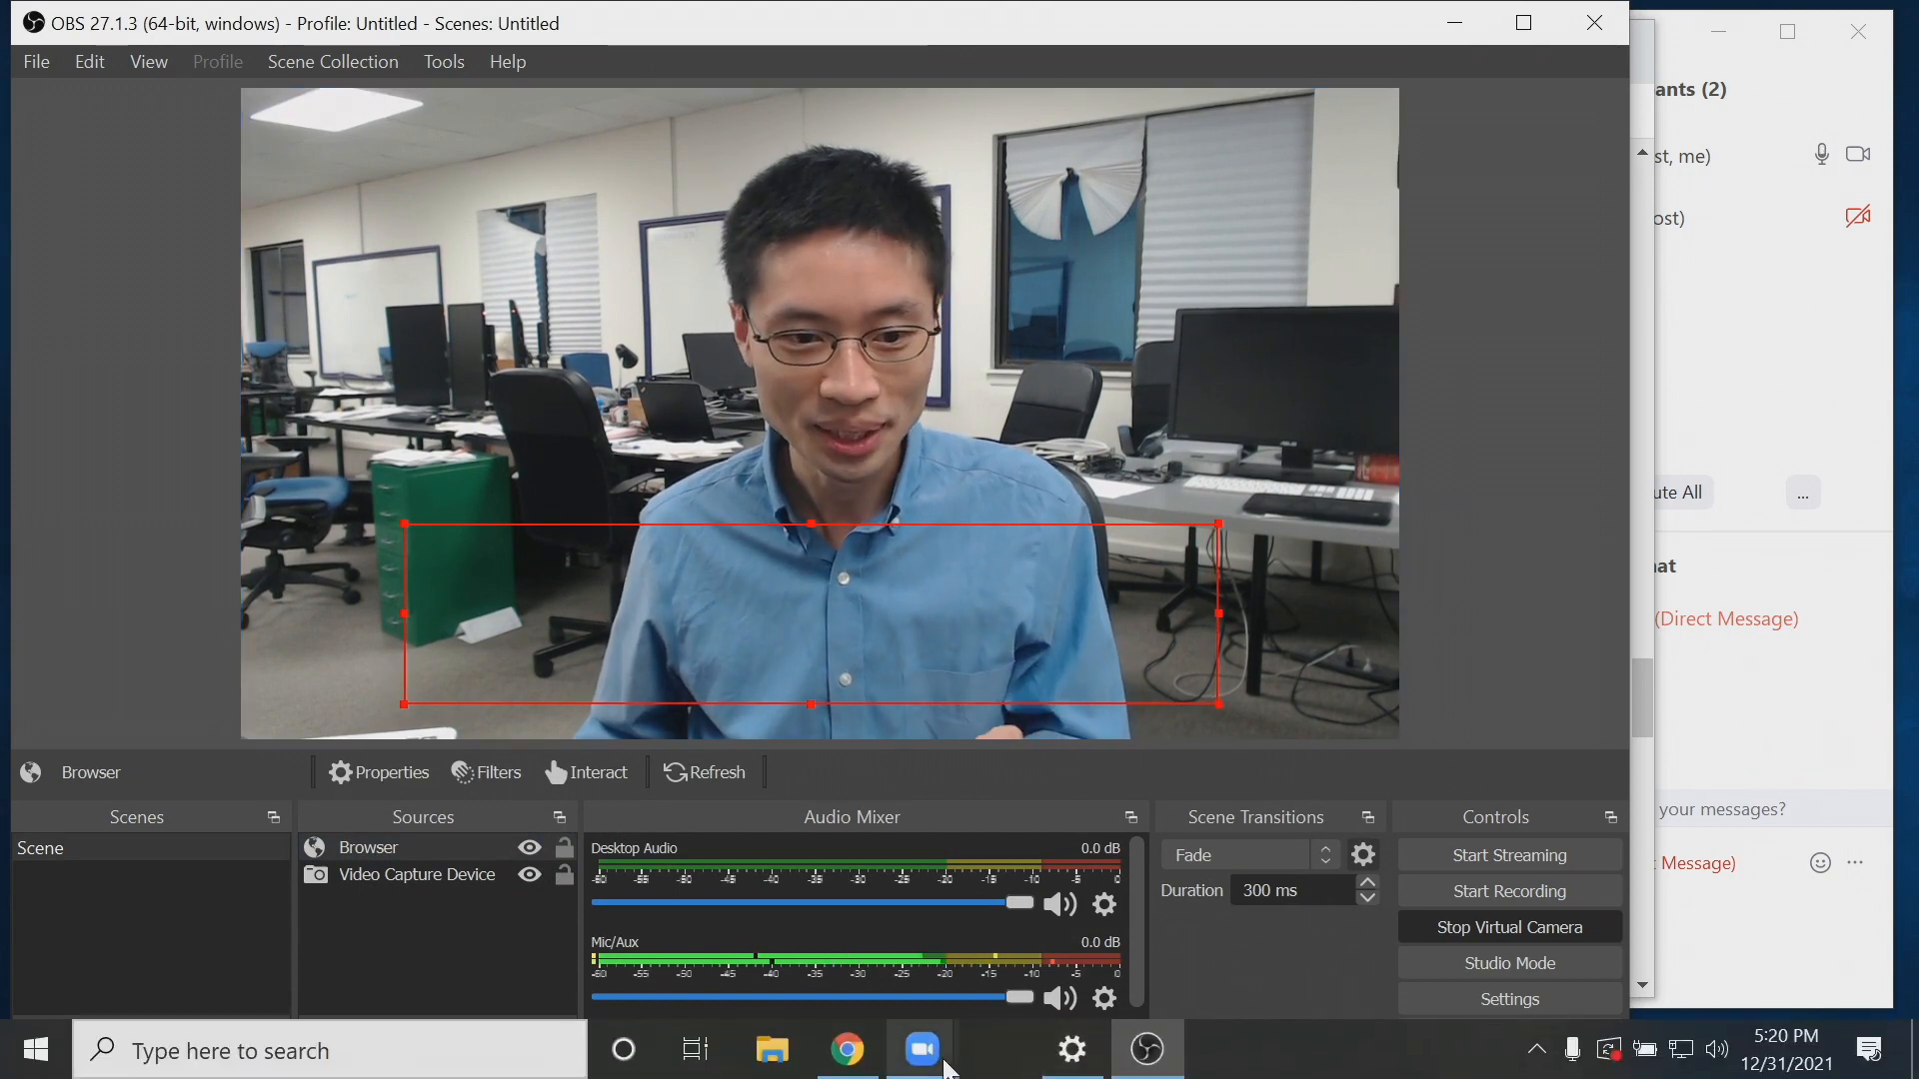
mouse_move(920, 1049)
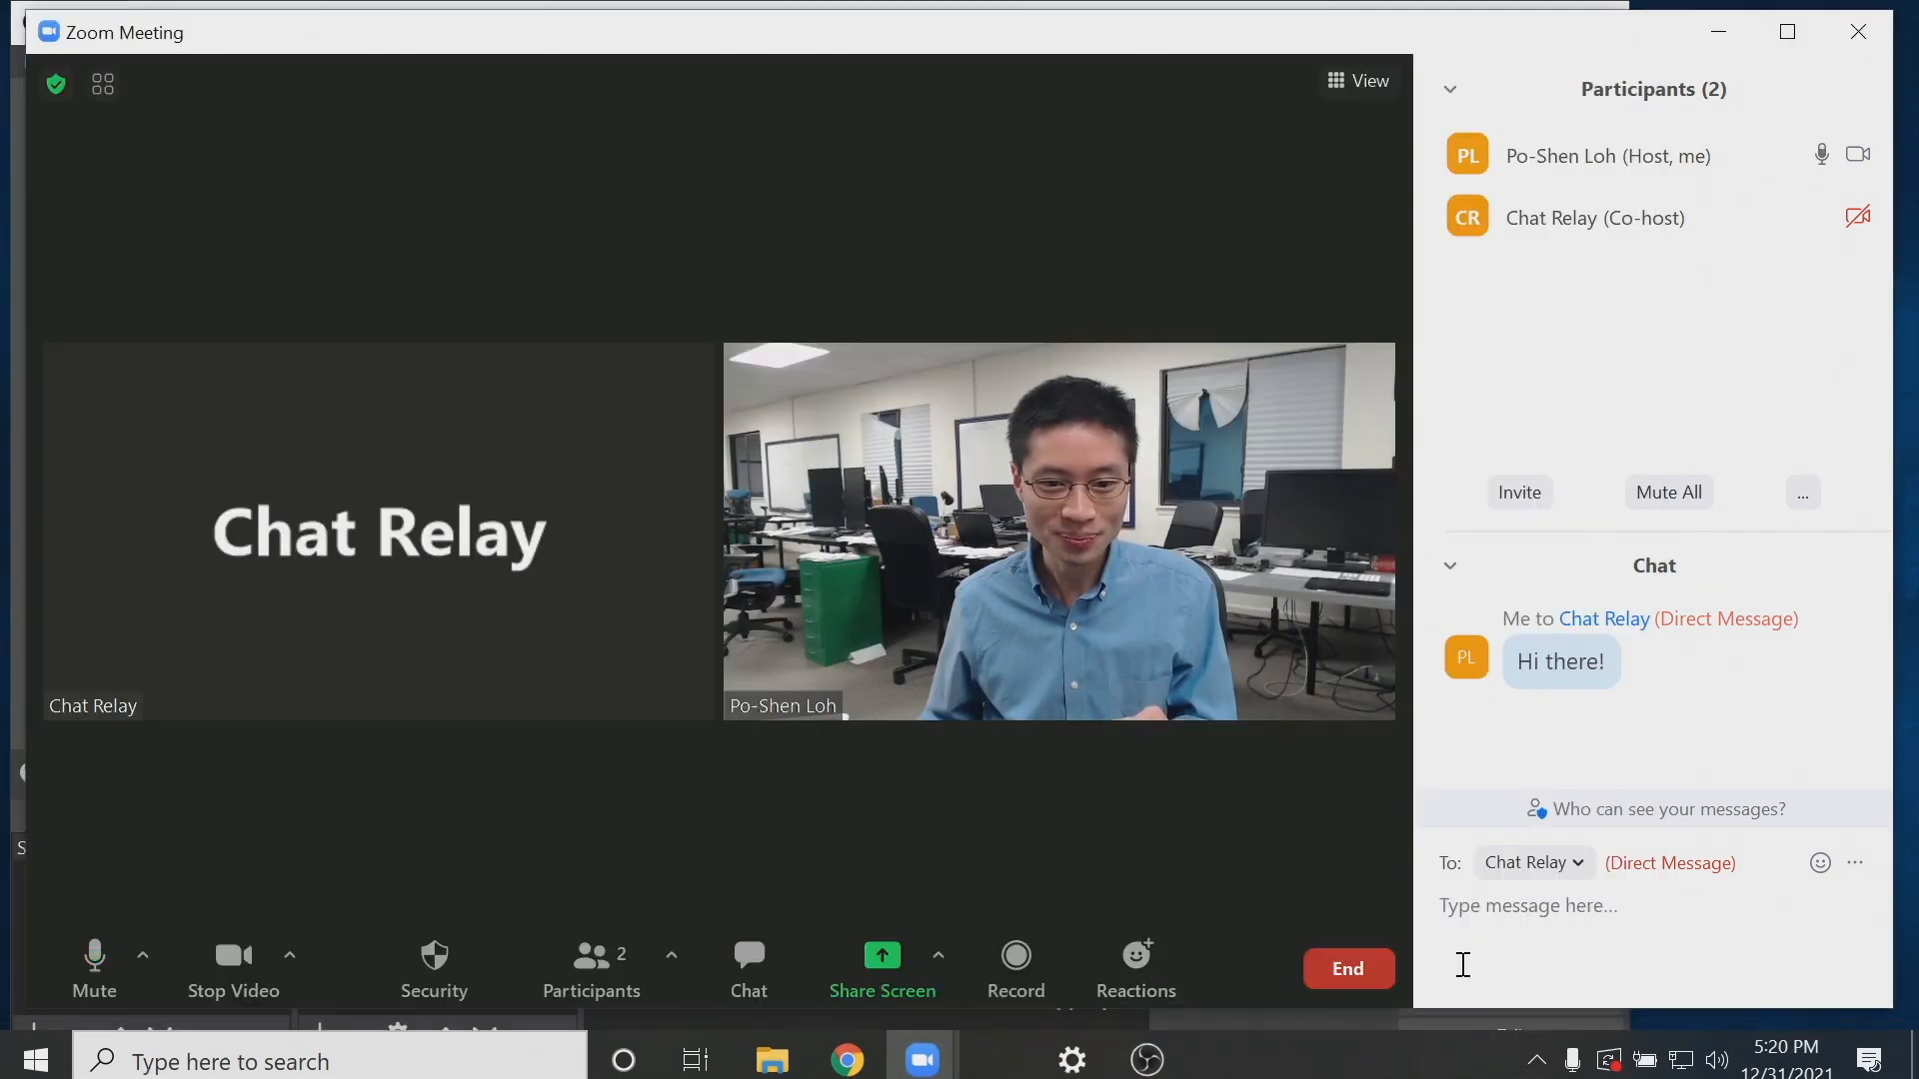
Send 'Now I'm talking' privately to Chat Relay.
text(N)
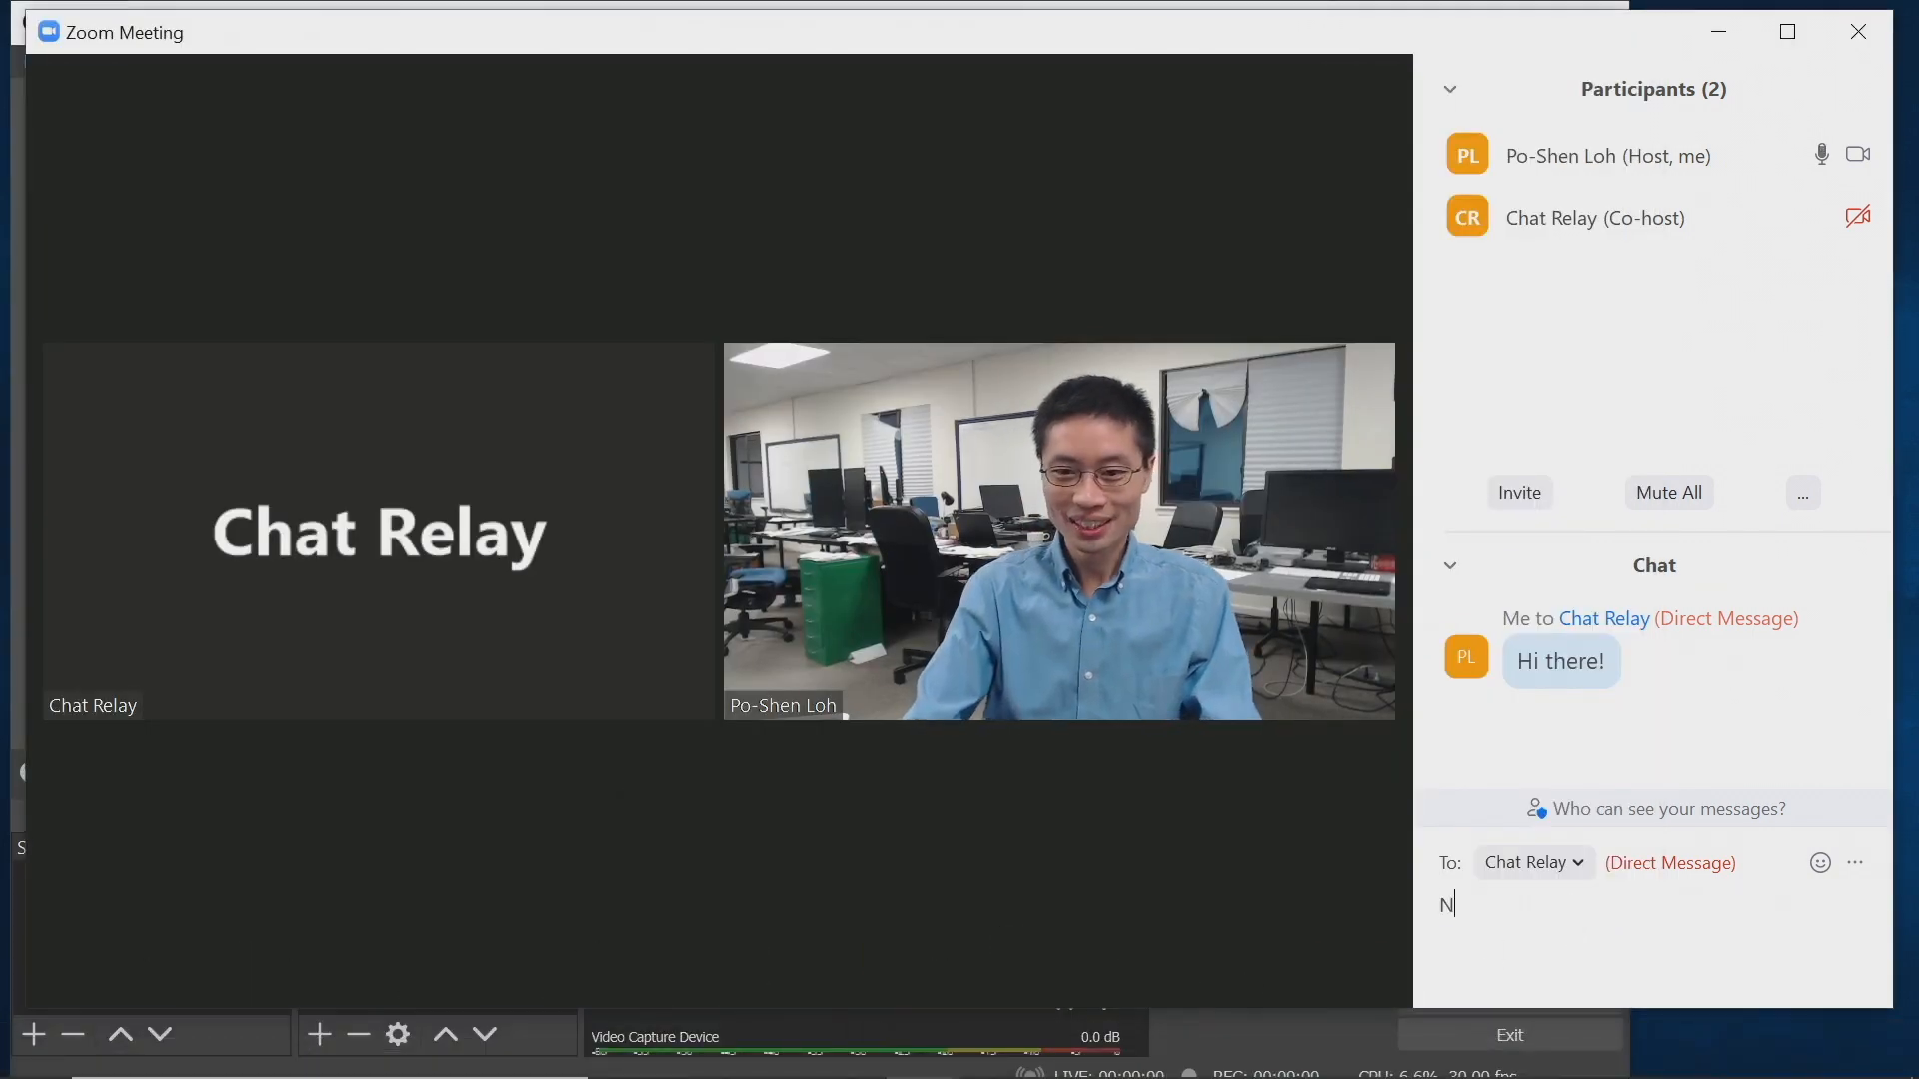
key(Enter)
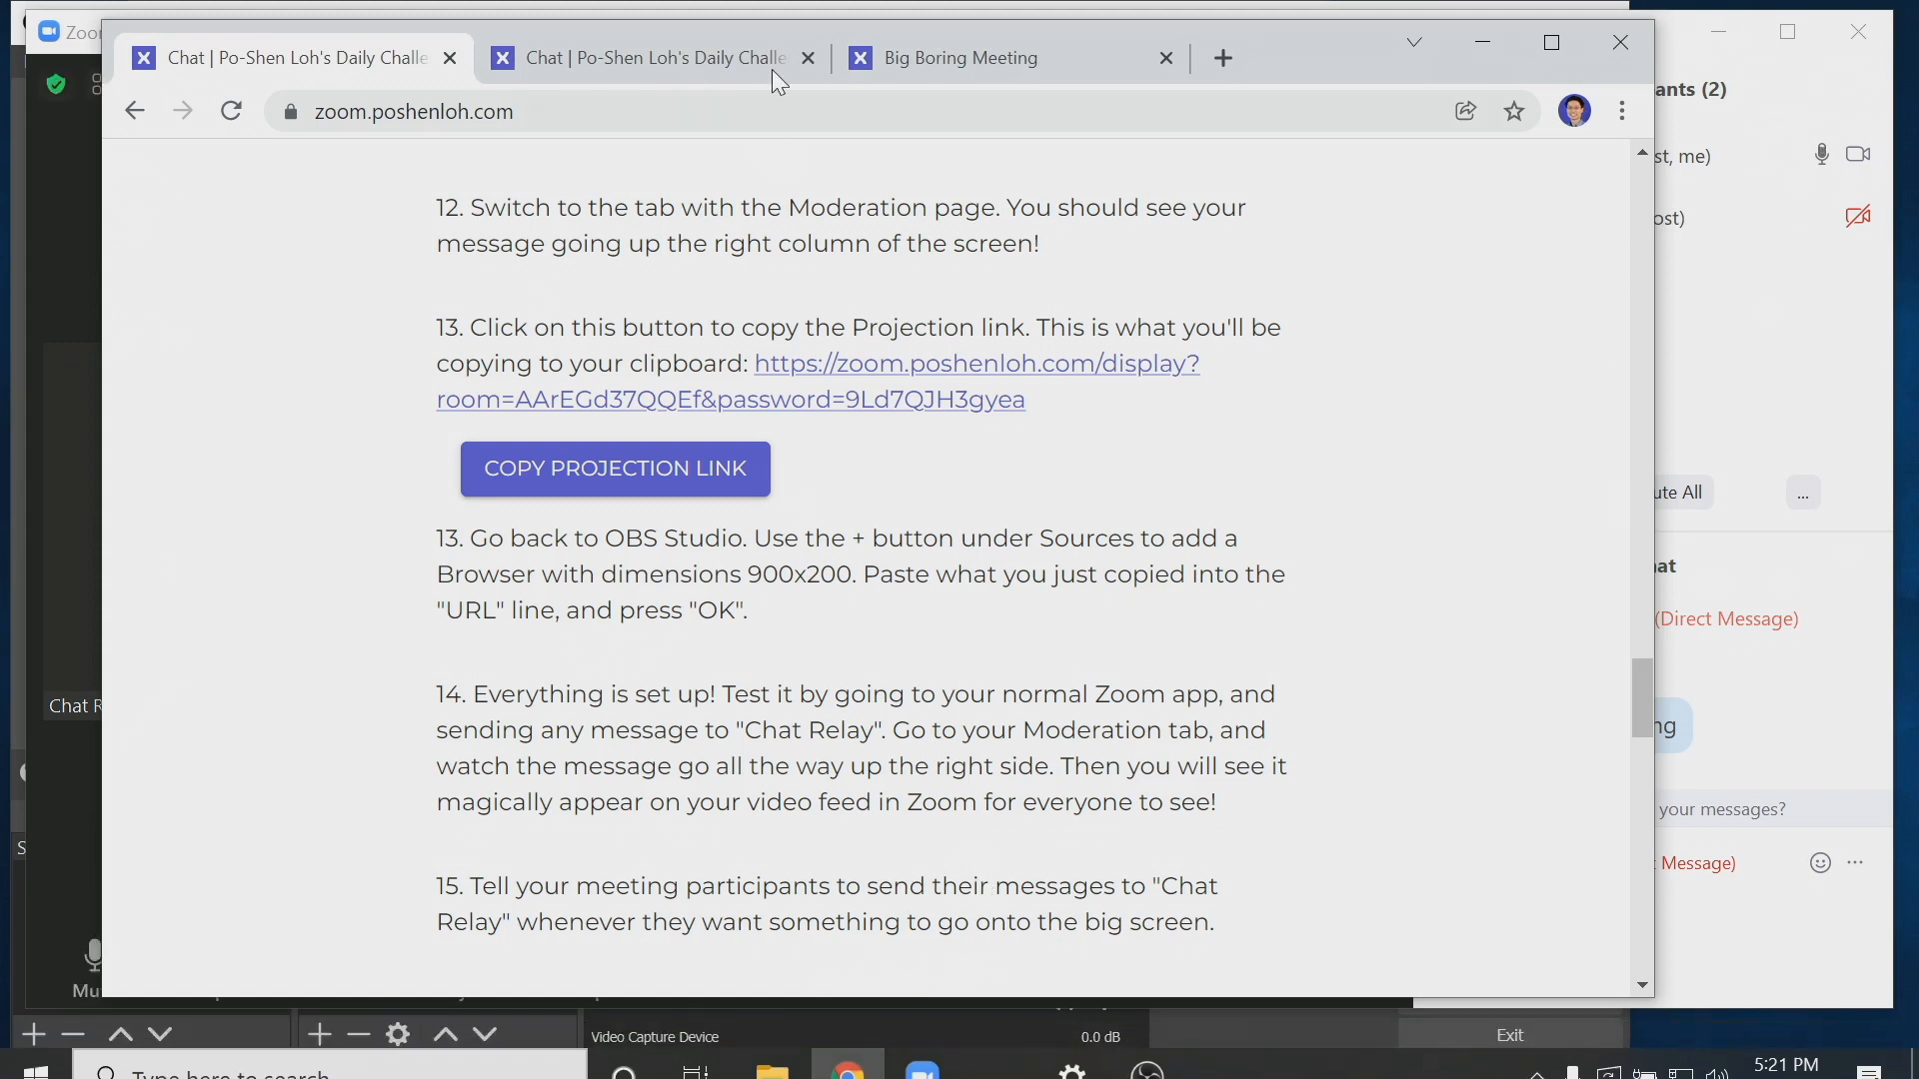
Watch 'Now I'm talking' move up the moderation display column, then return to the meeting.
click(656, 58)
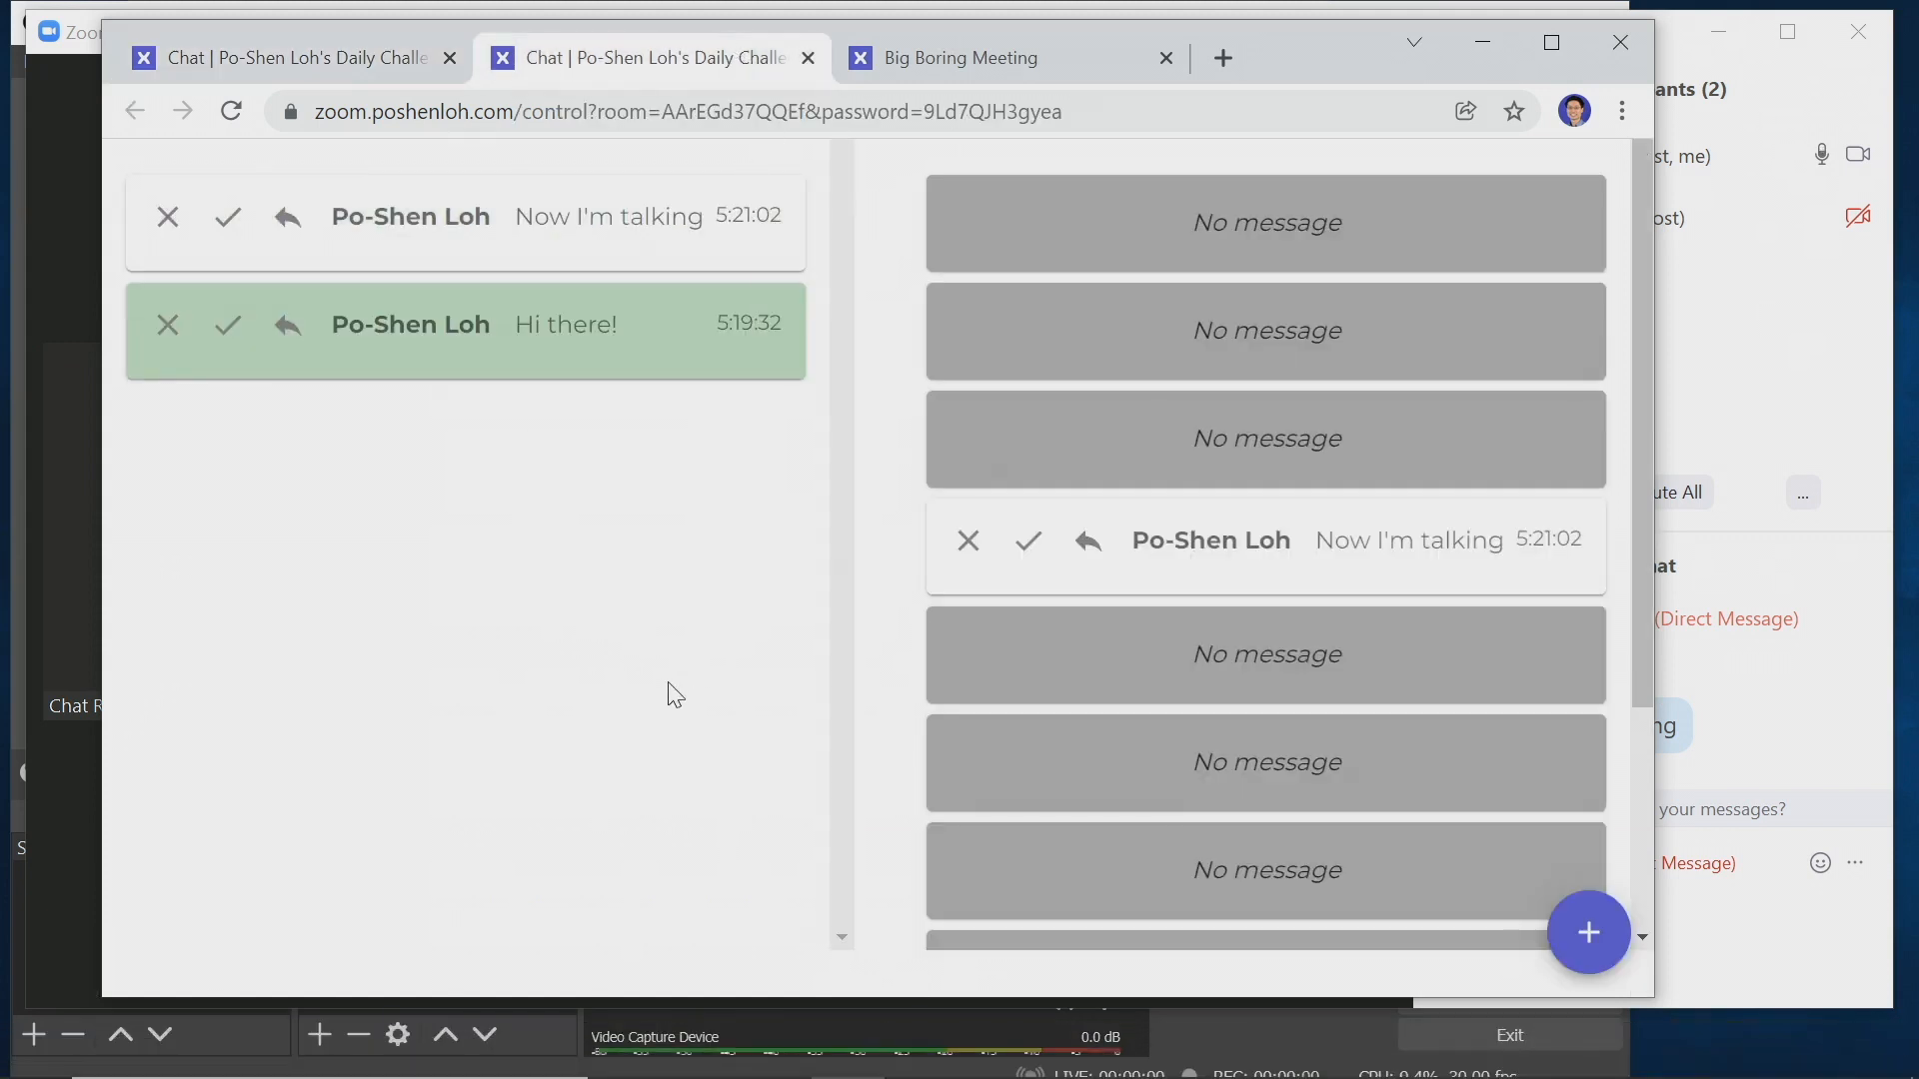
scroll(up, 3)
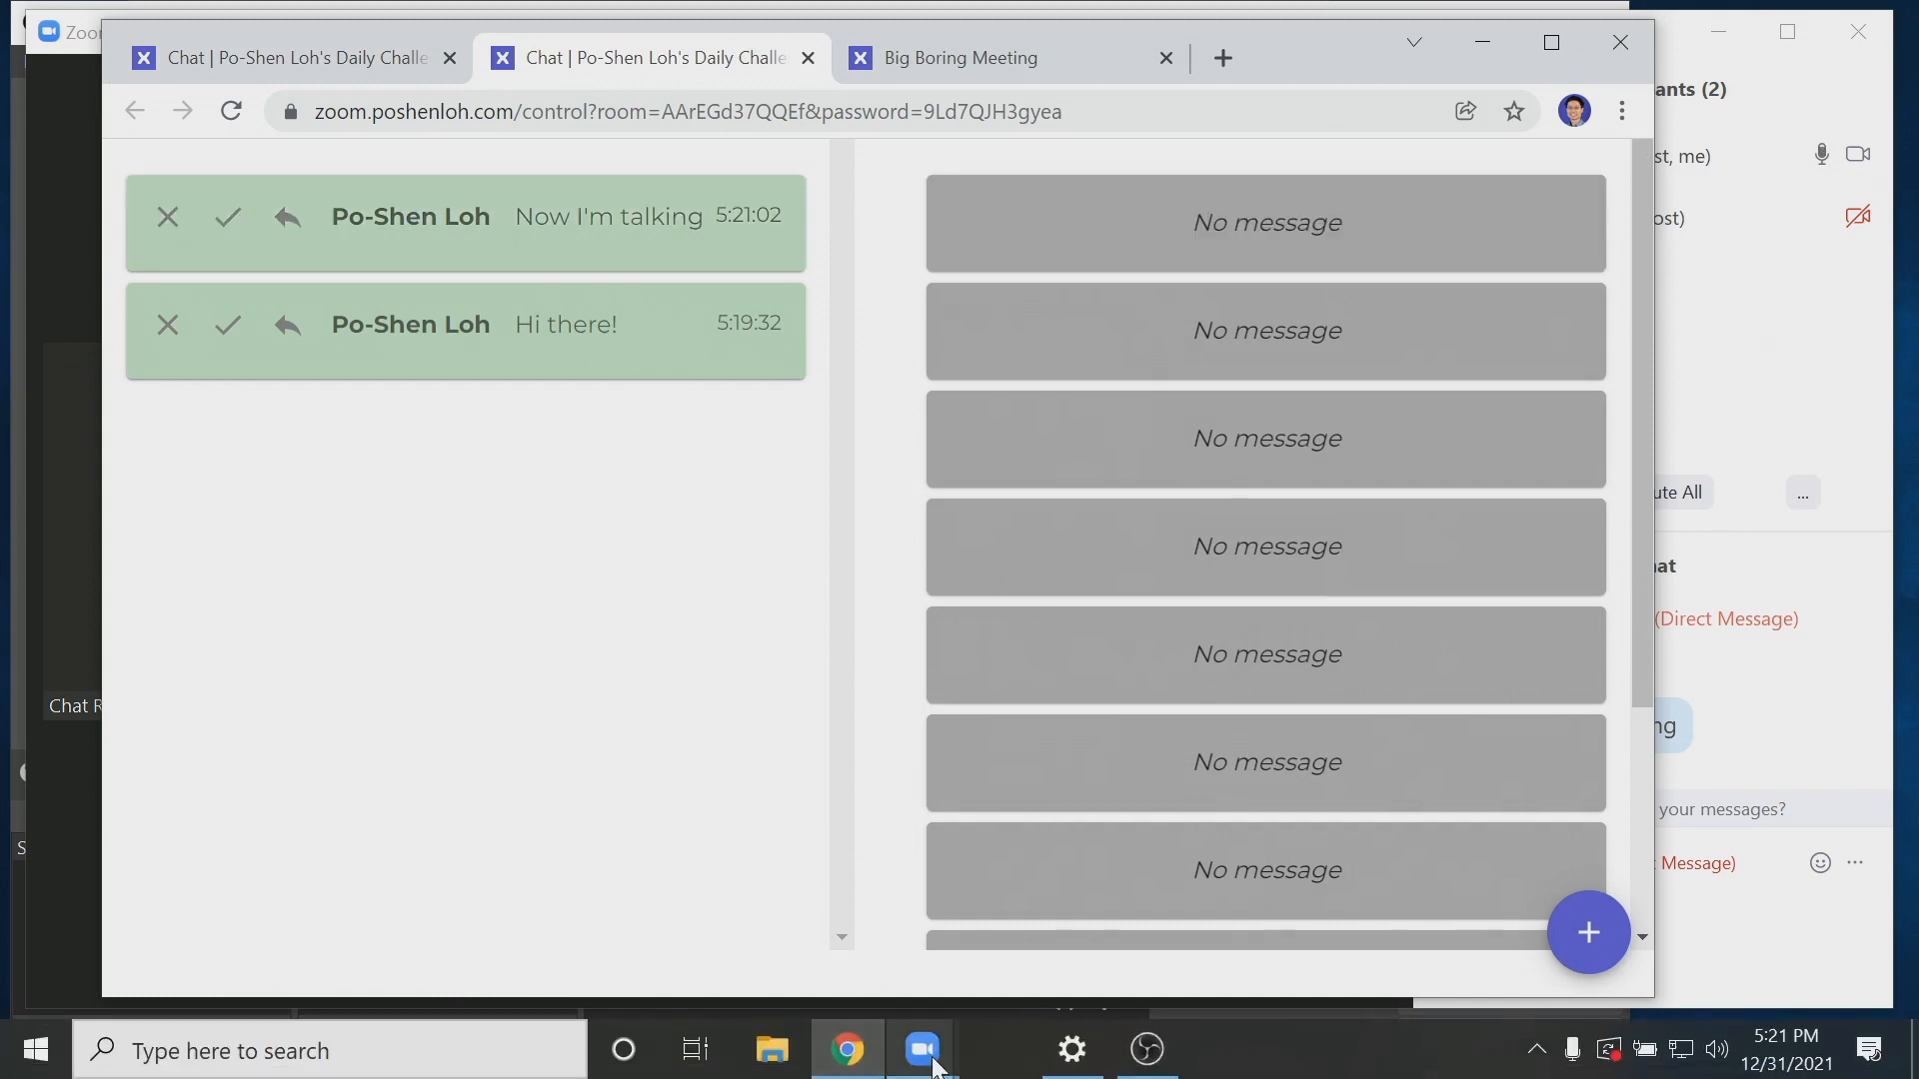
click(919, 1049)
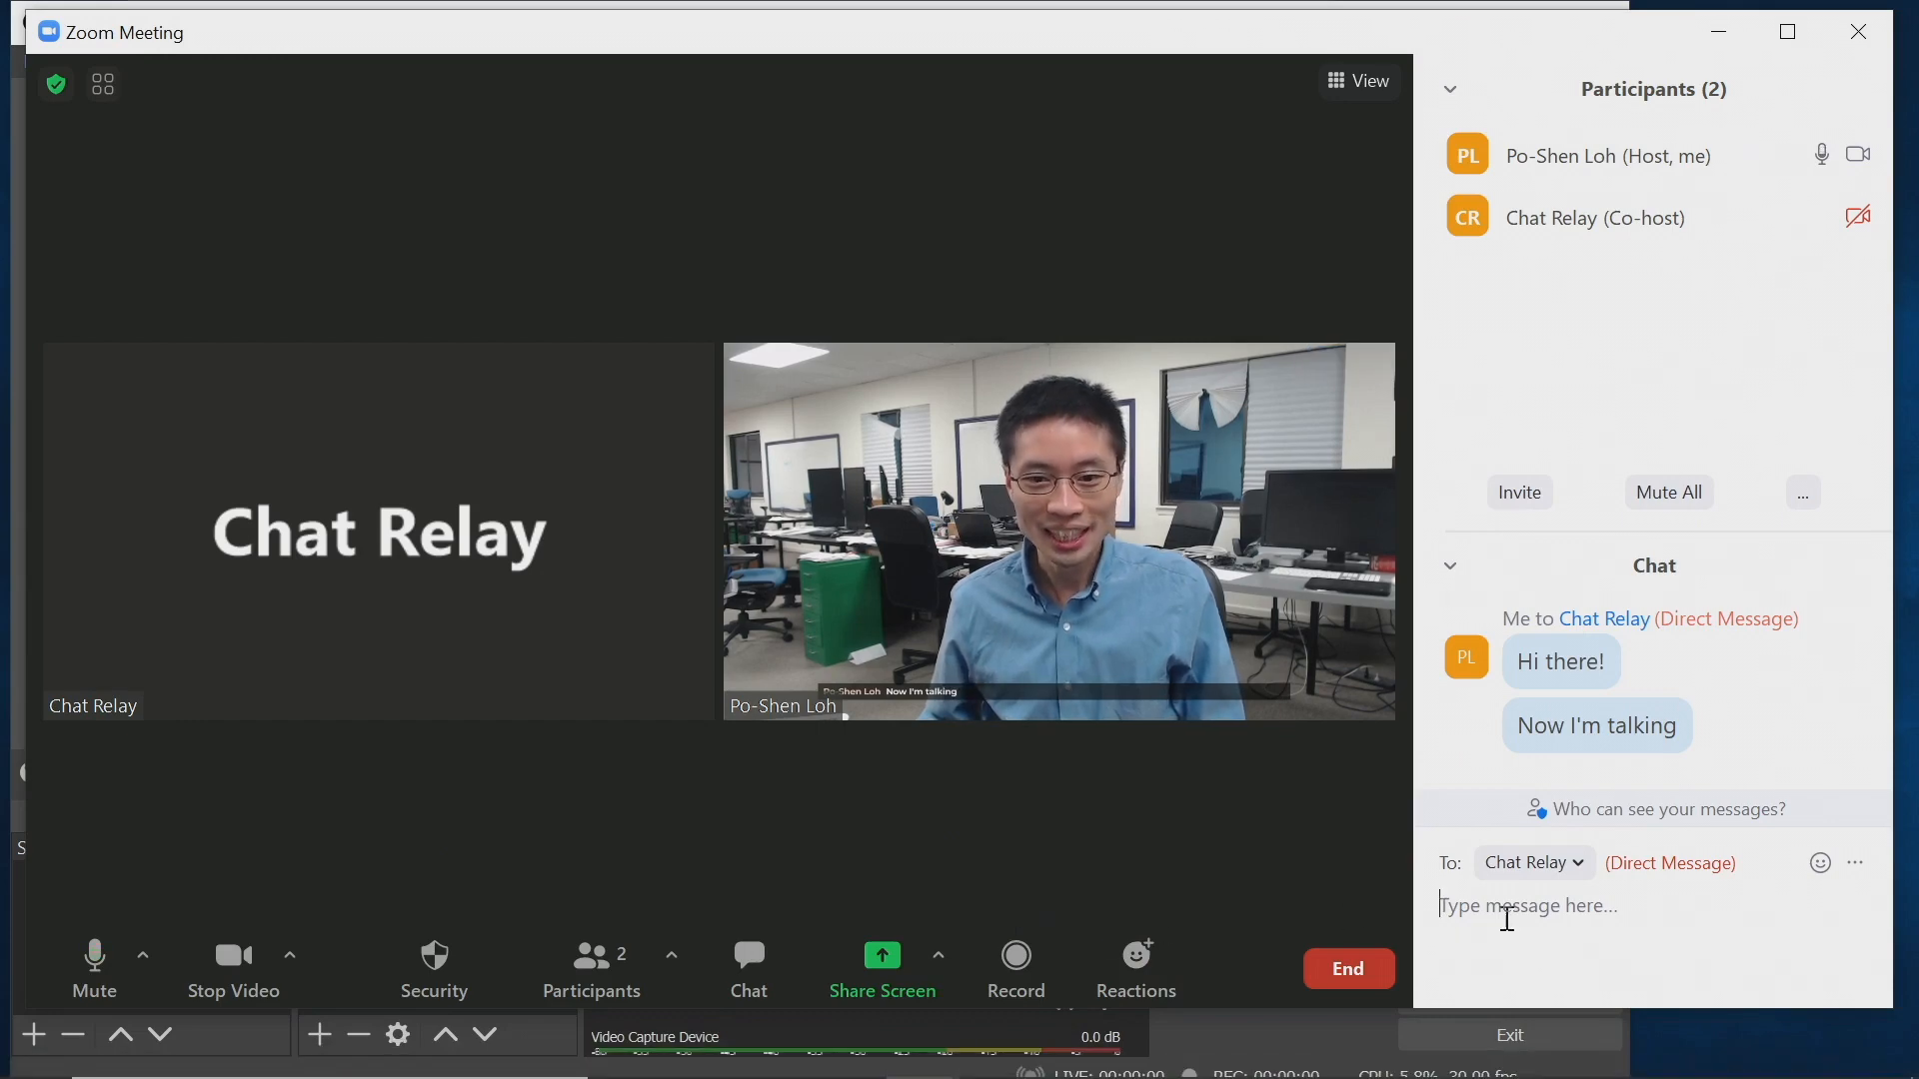
Send 'More messages' and 'And another' to Chat Relay and return to the meeting.
text(M)
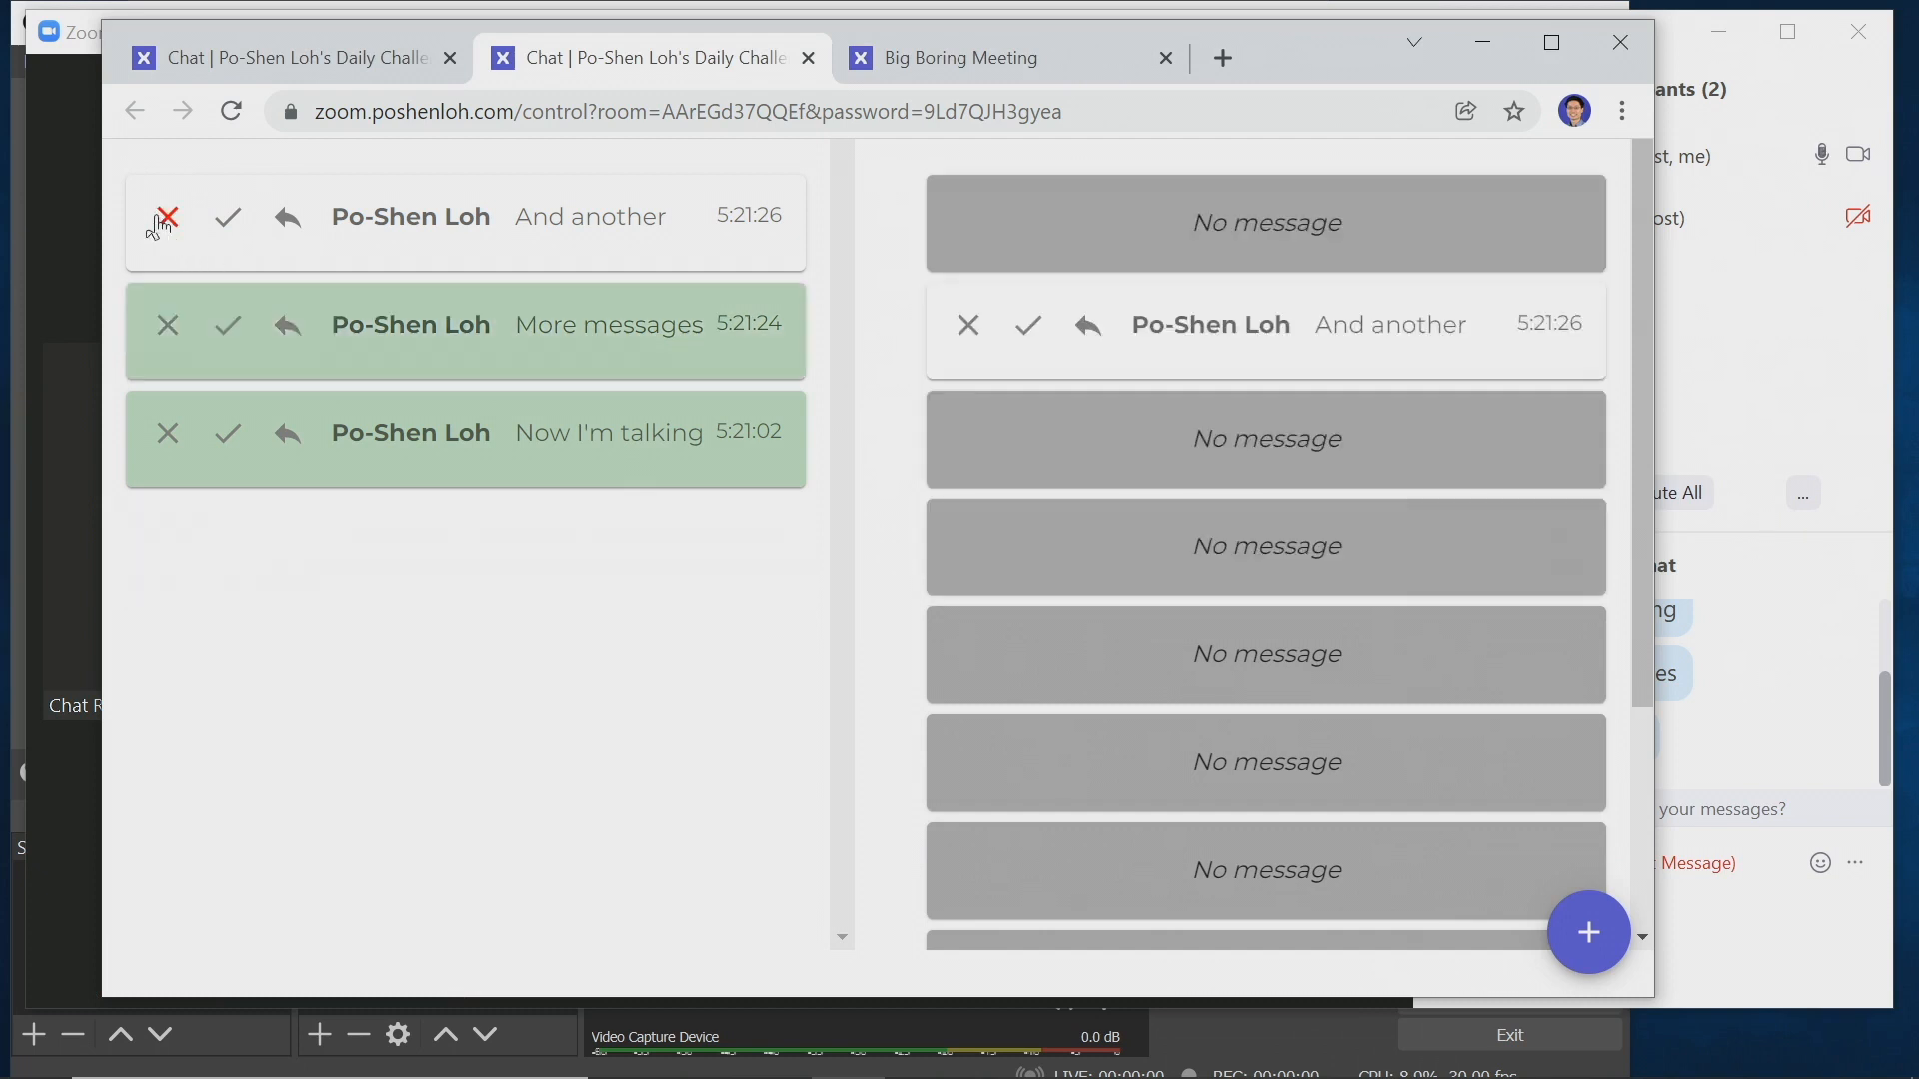
key(alt+tab)
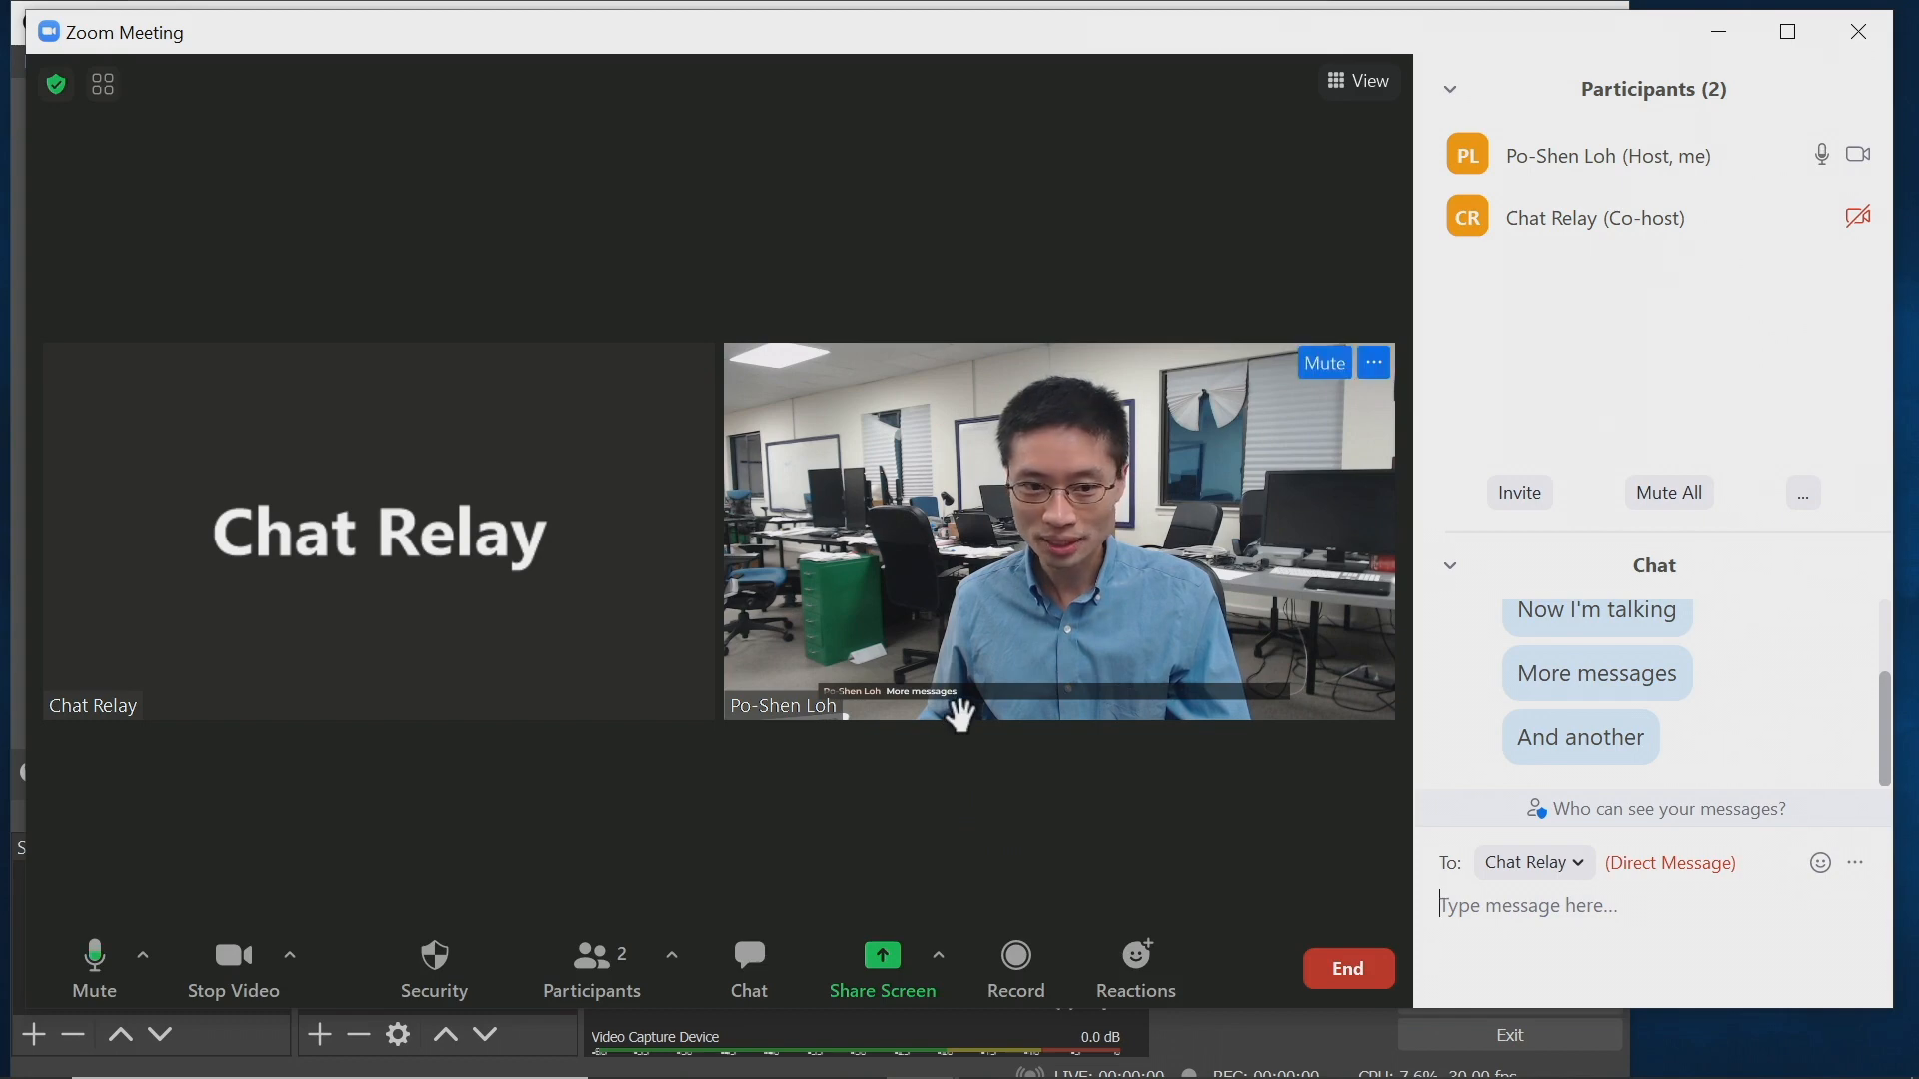
mouse_move(997, 749)
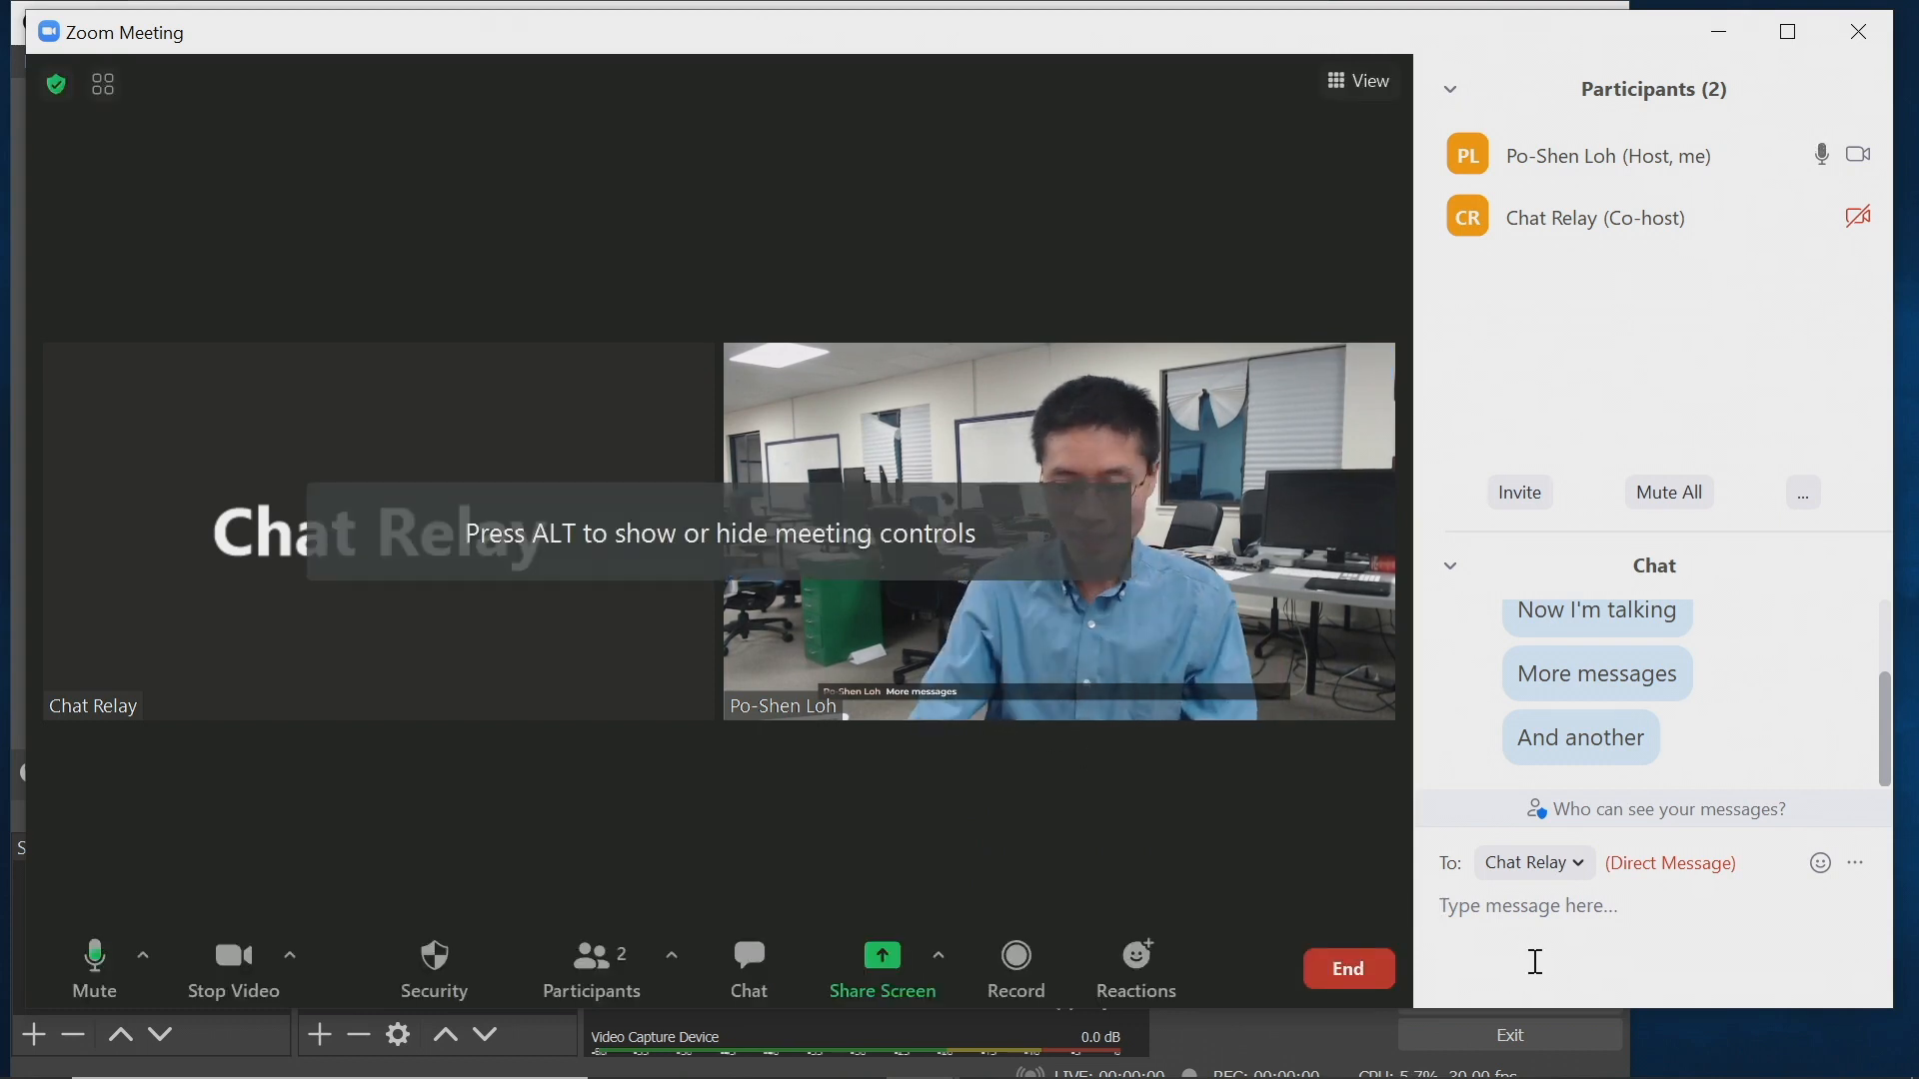
Send First, Second, Third and Fourth to Chat Relay so they stack in the overlay.
text(Fir)
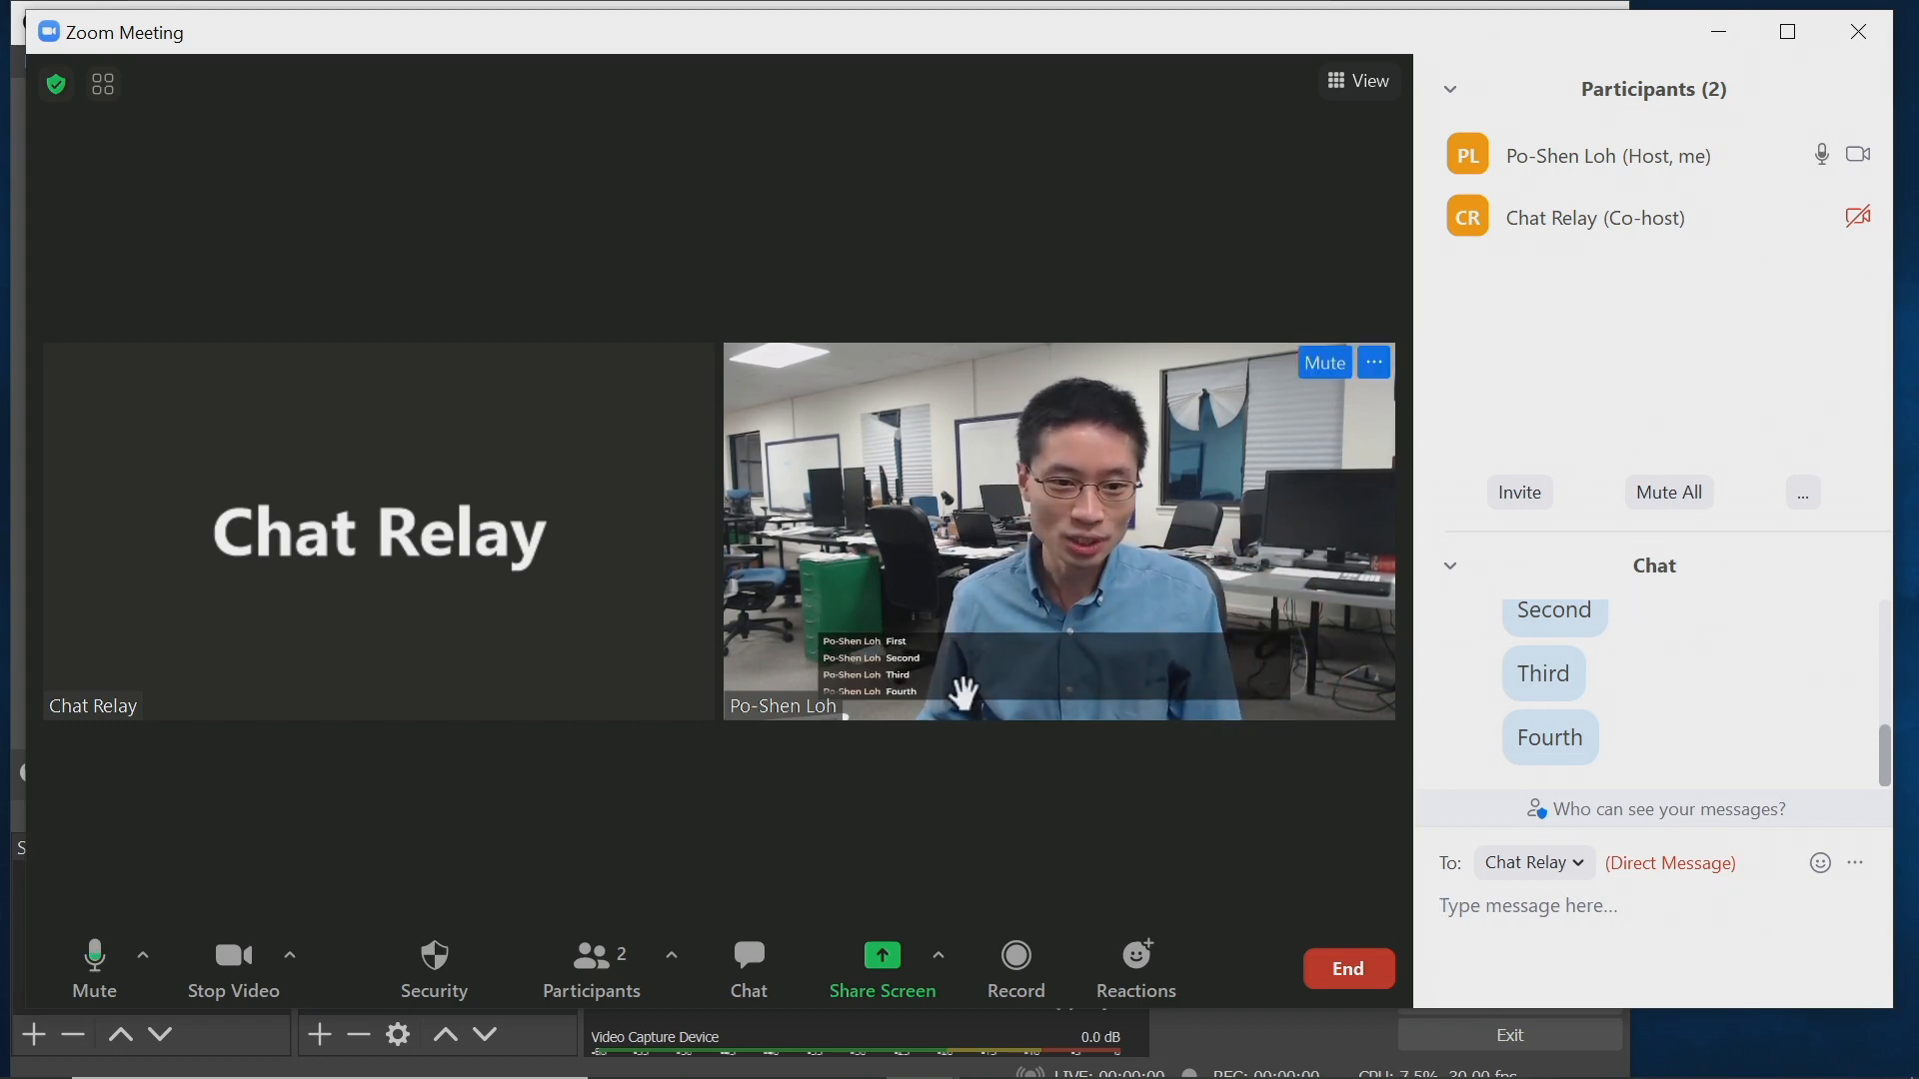
mouse_move(1330, 192)
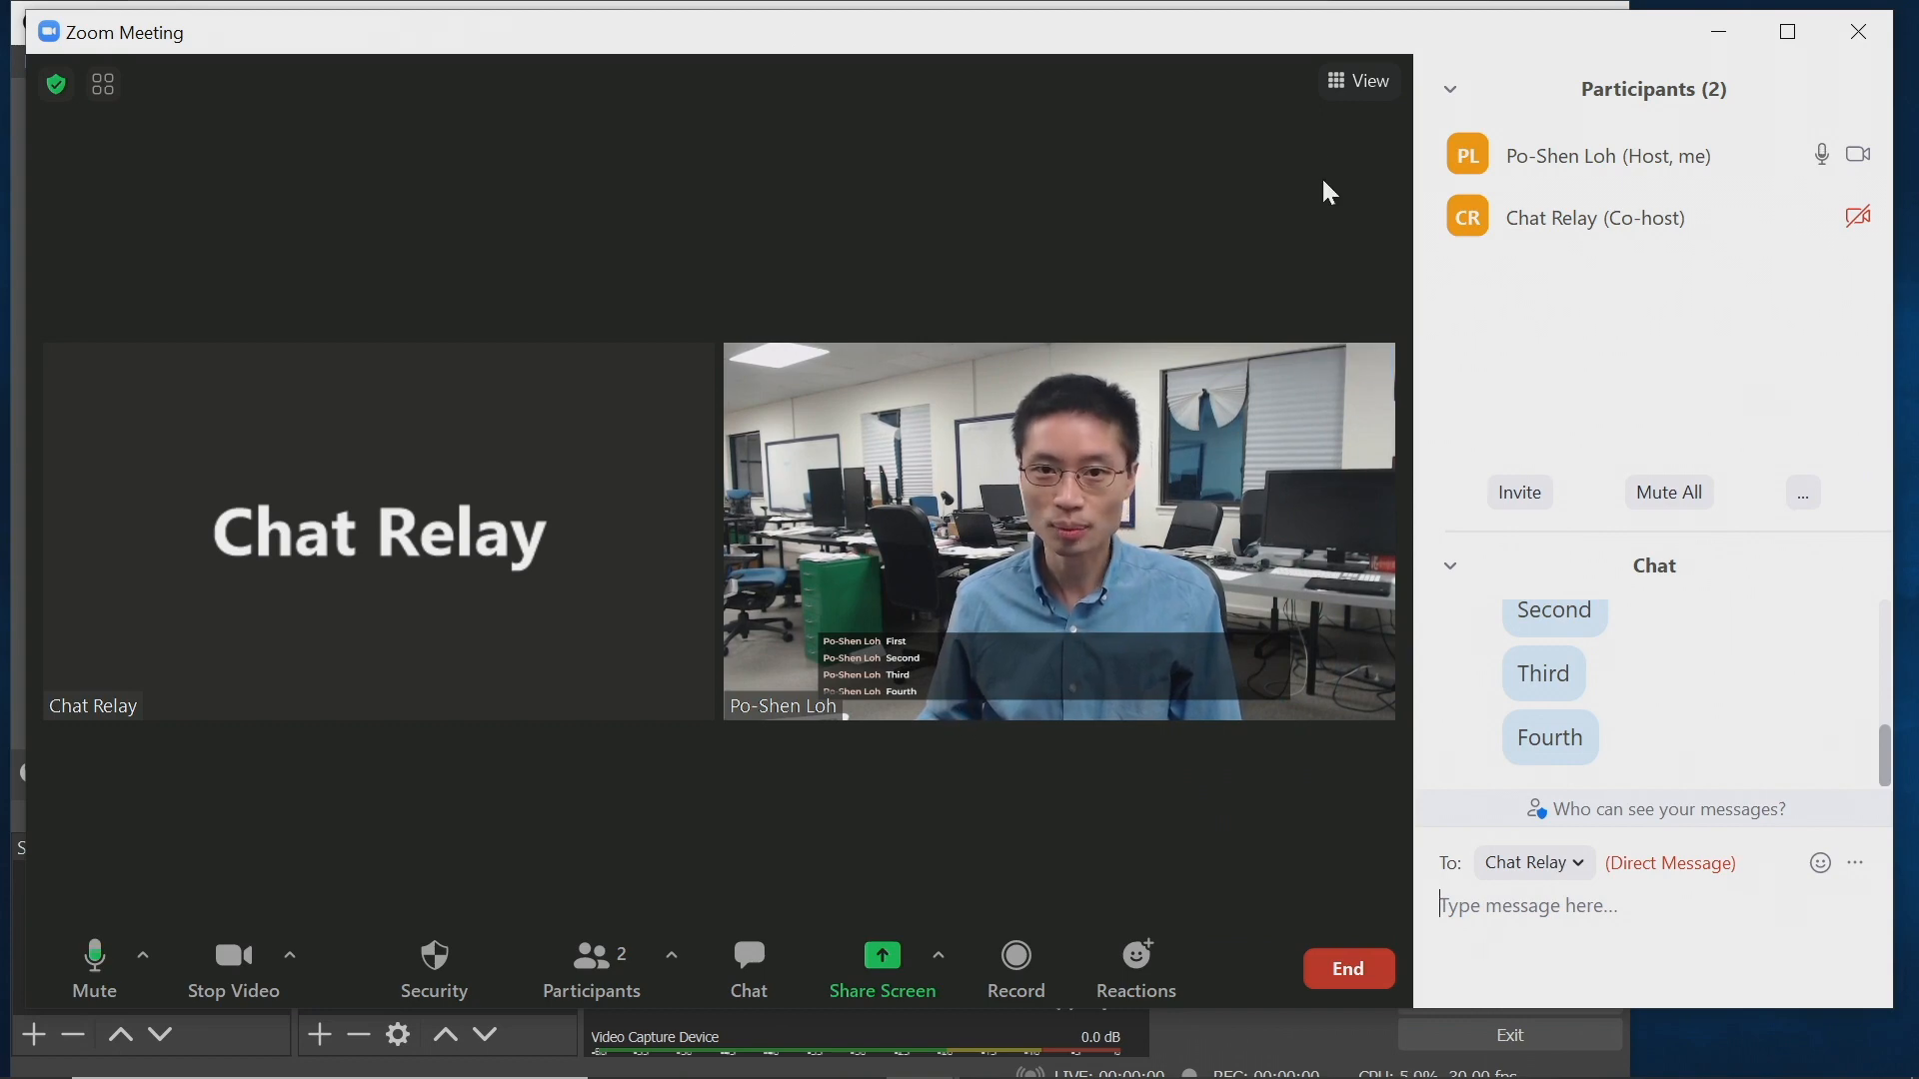
Switch the meeting layout to Speaker view.
click(1359, 80)
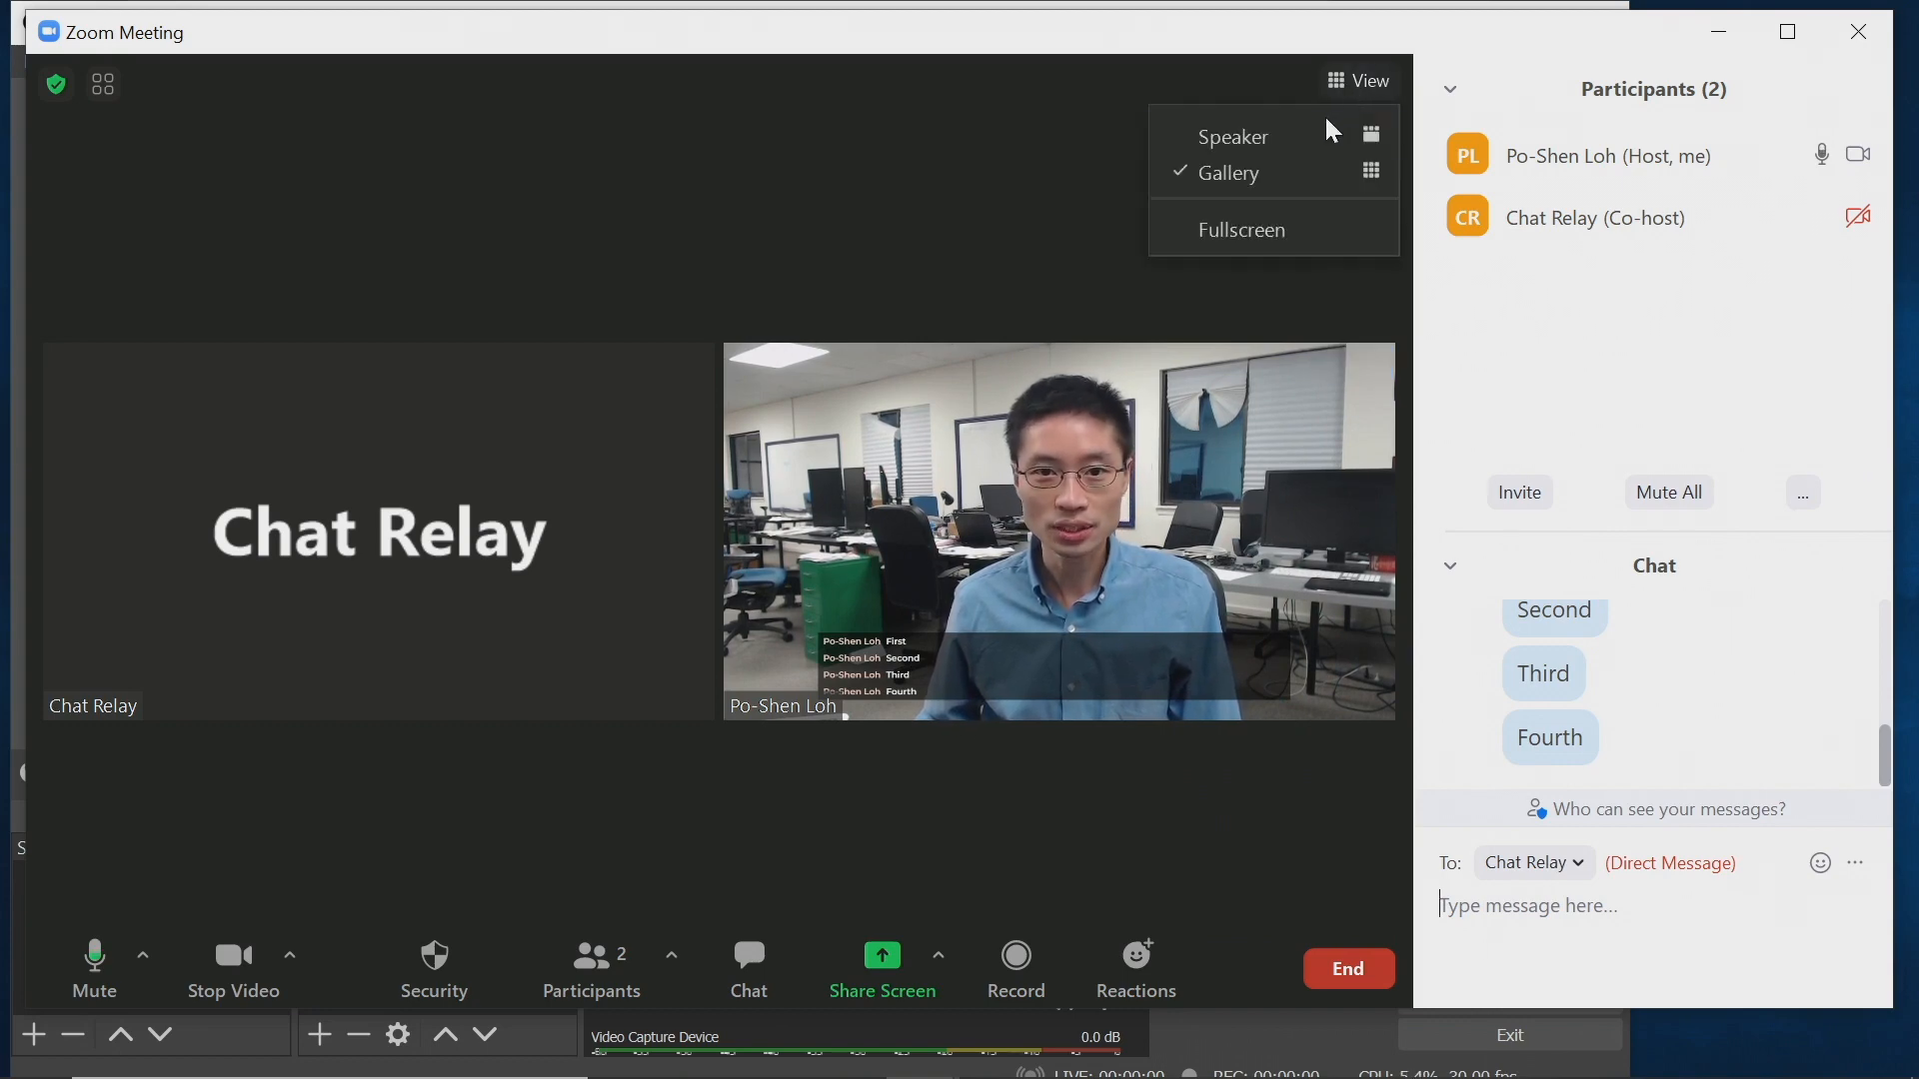
click(1233, 138)
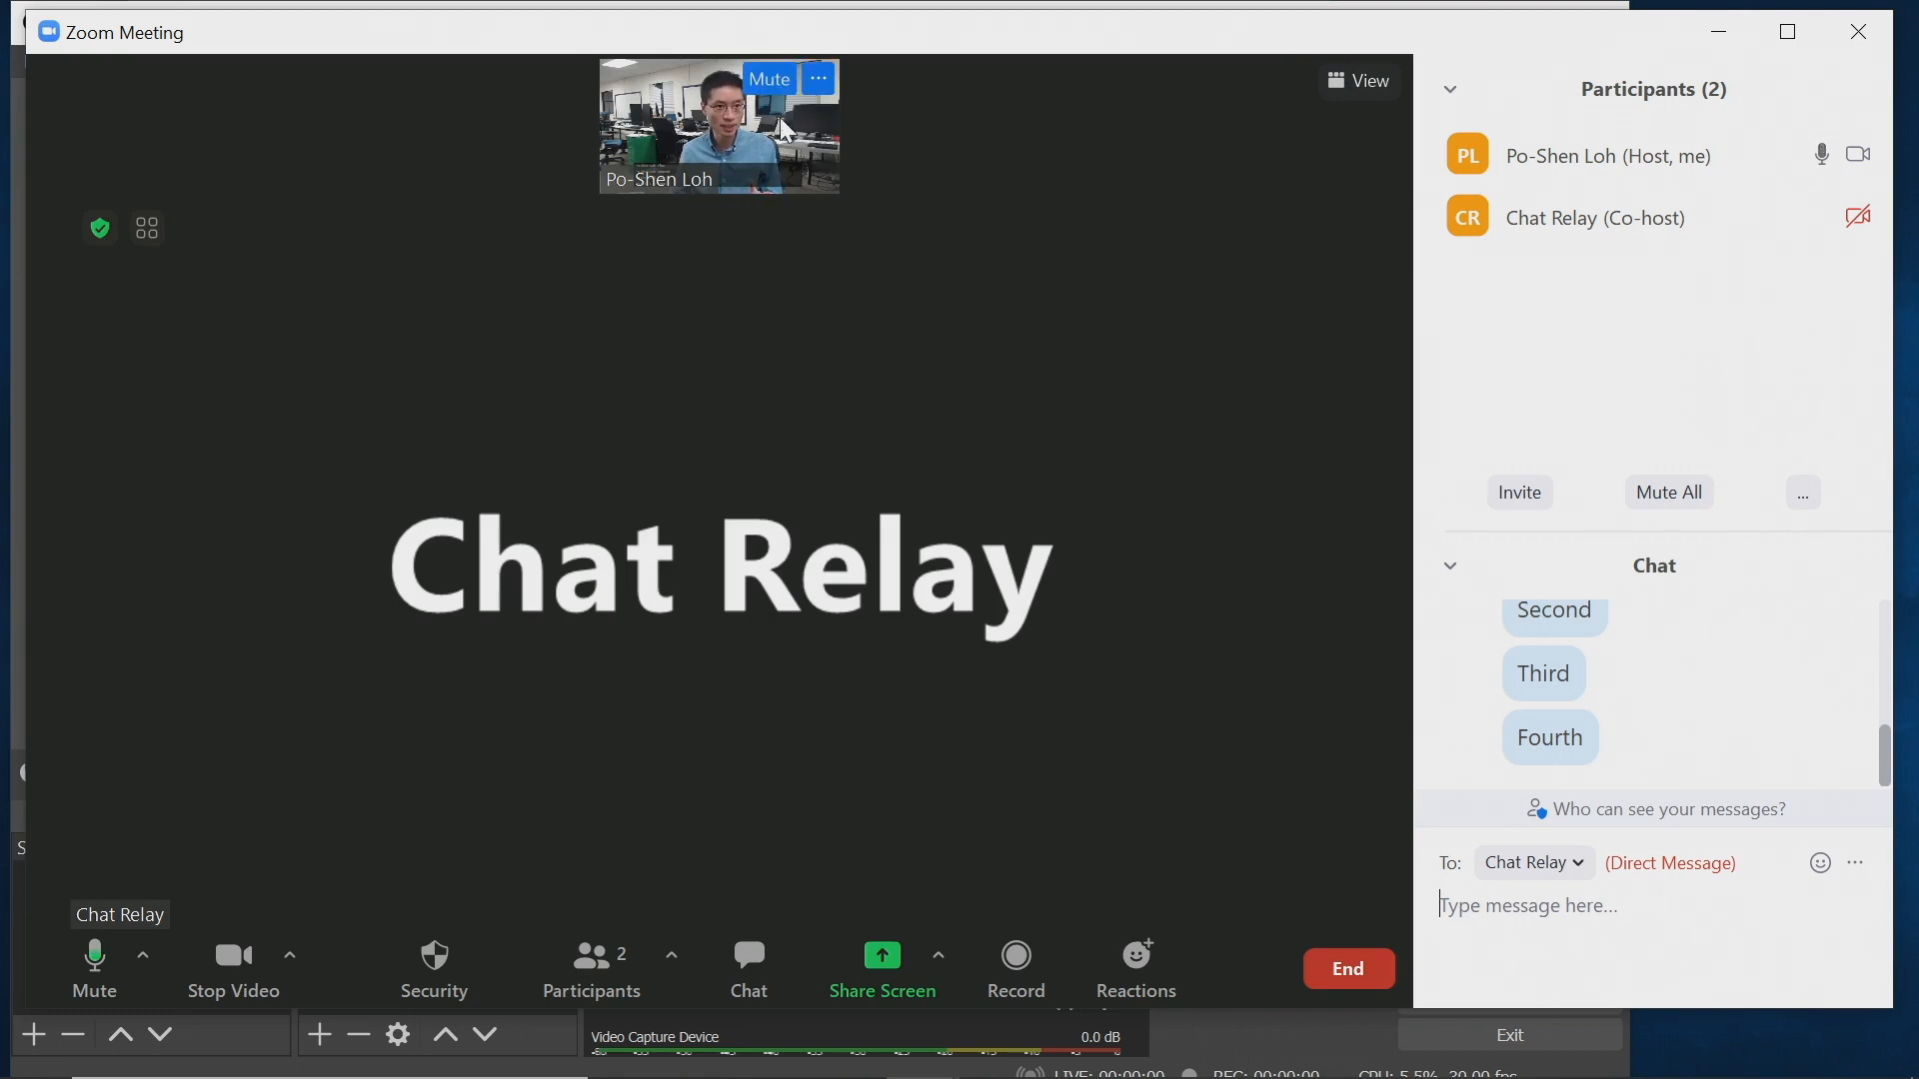
click(818, 80)
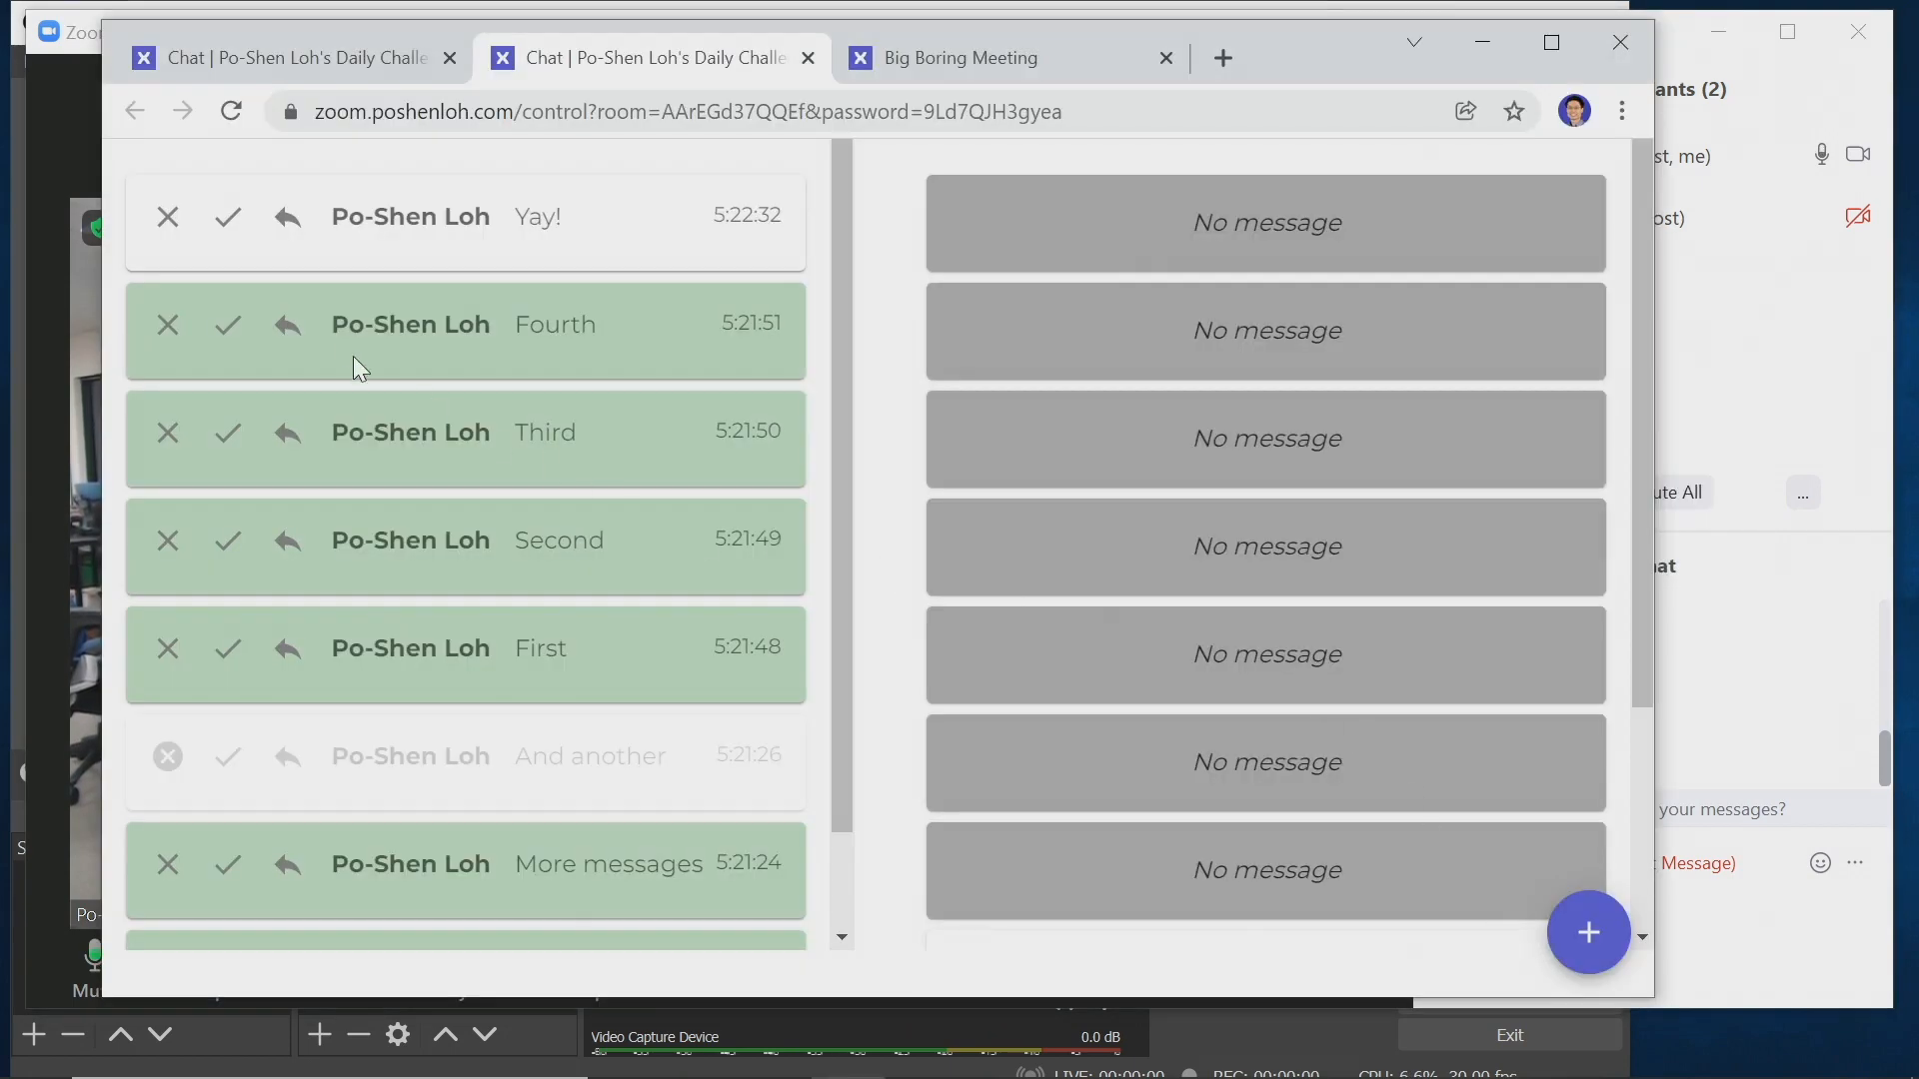
Approve the 'Yay!' message on the moderation page.
click(226, 216)
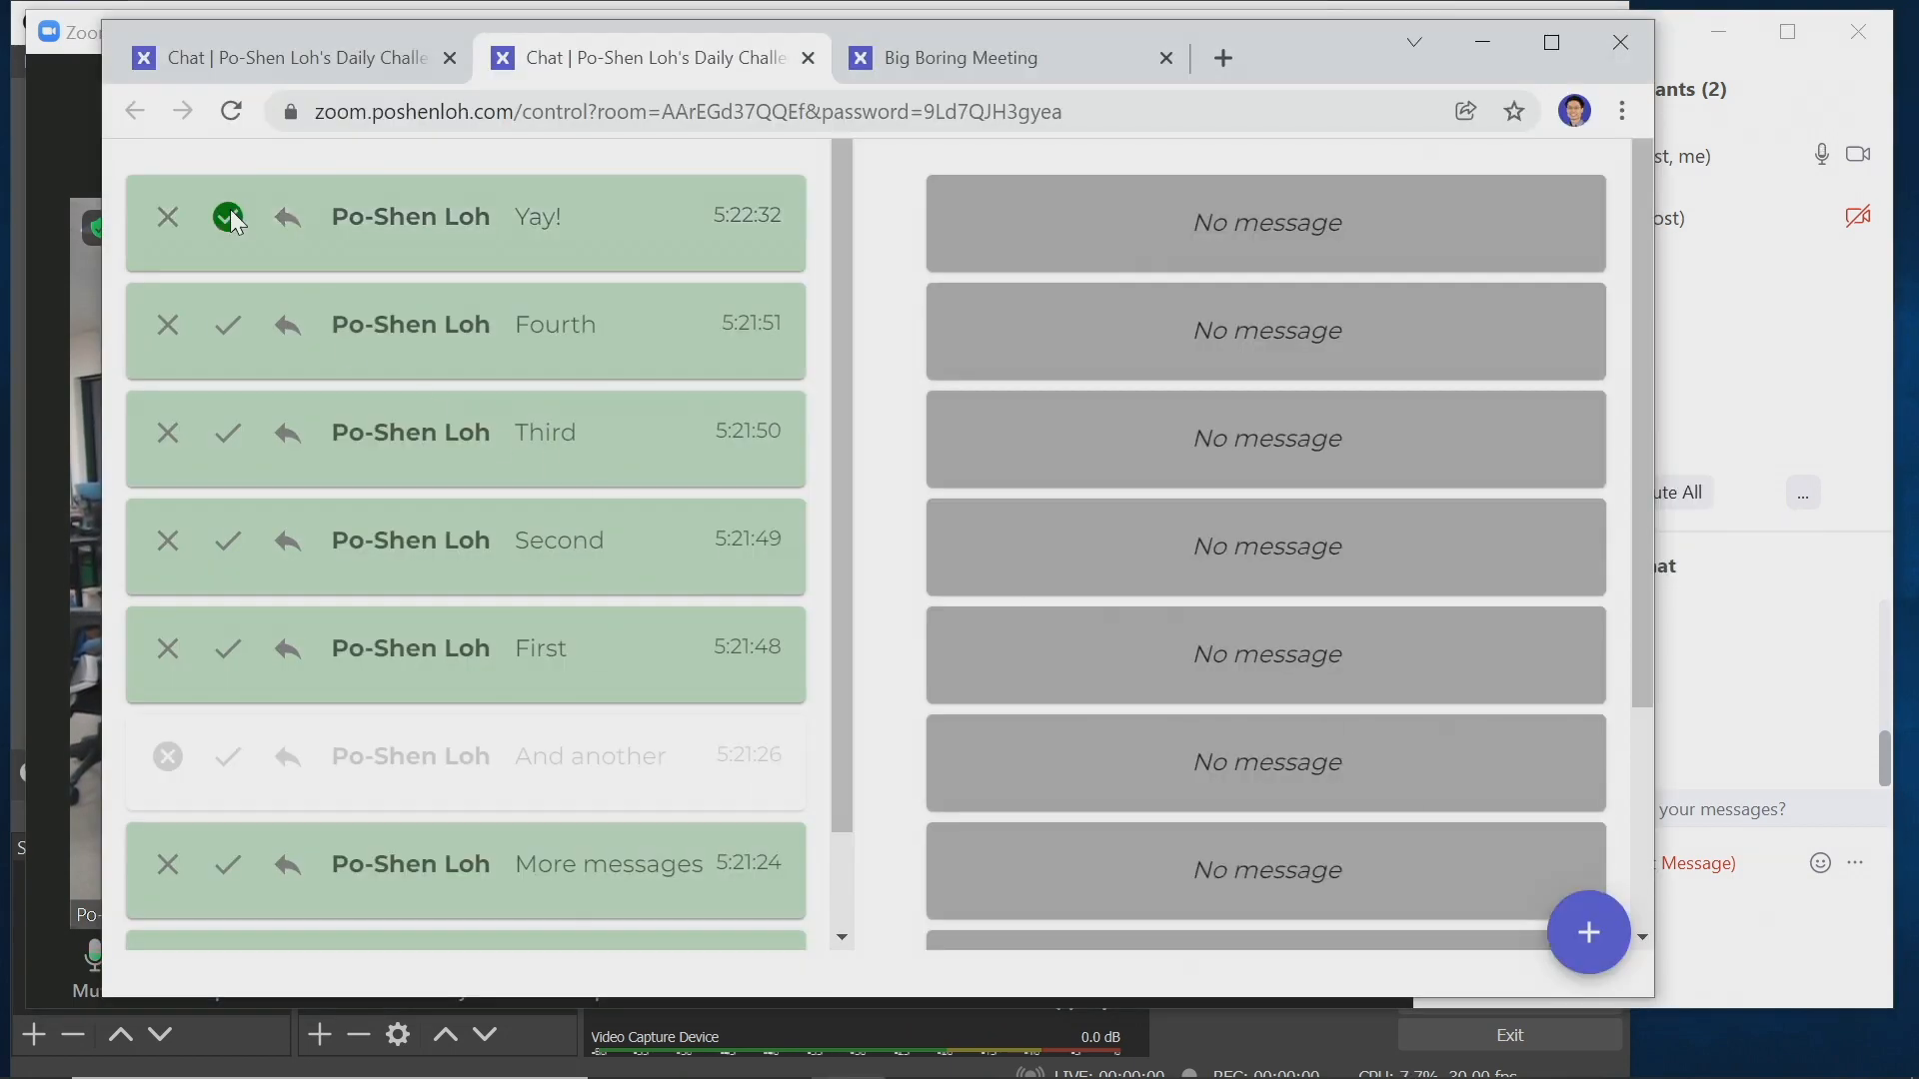